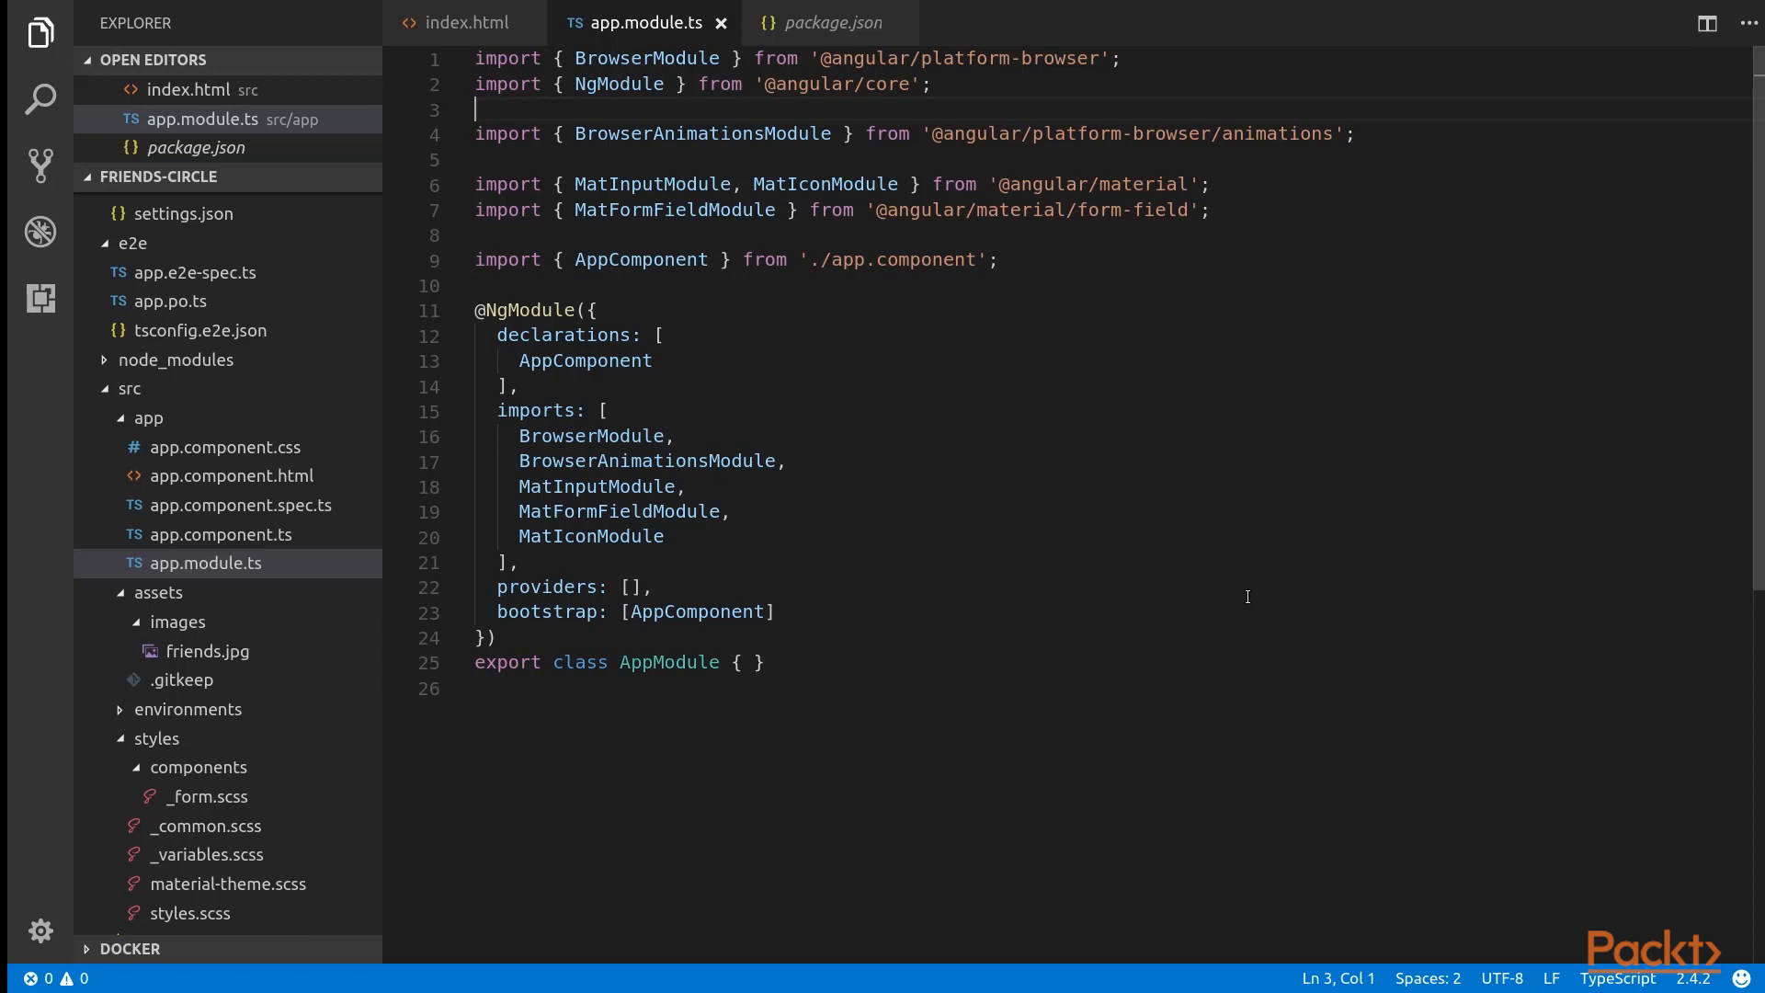
{"action": "type", "text": "import {} from ''"}
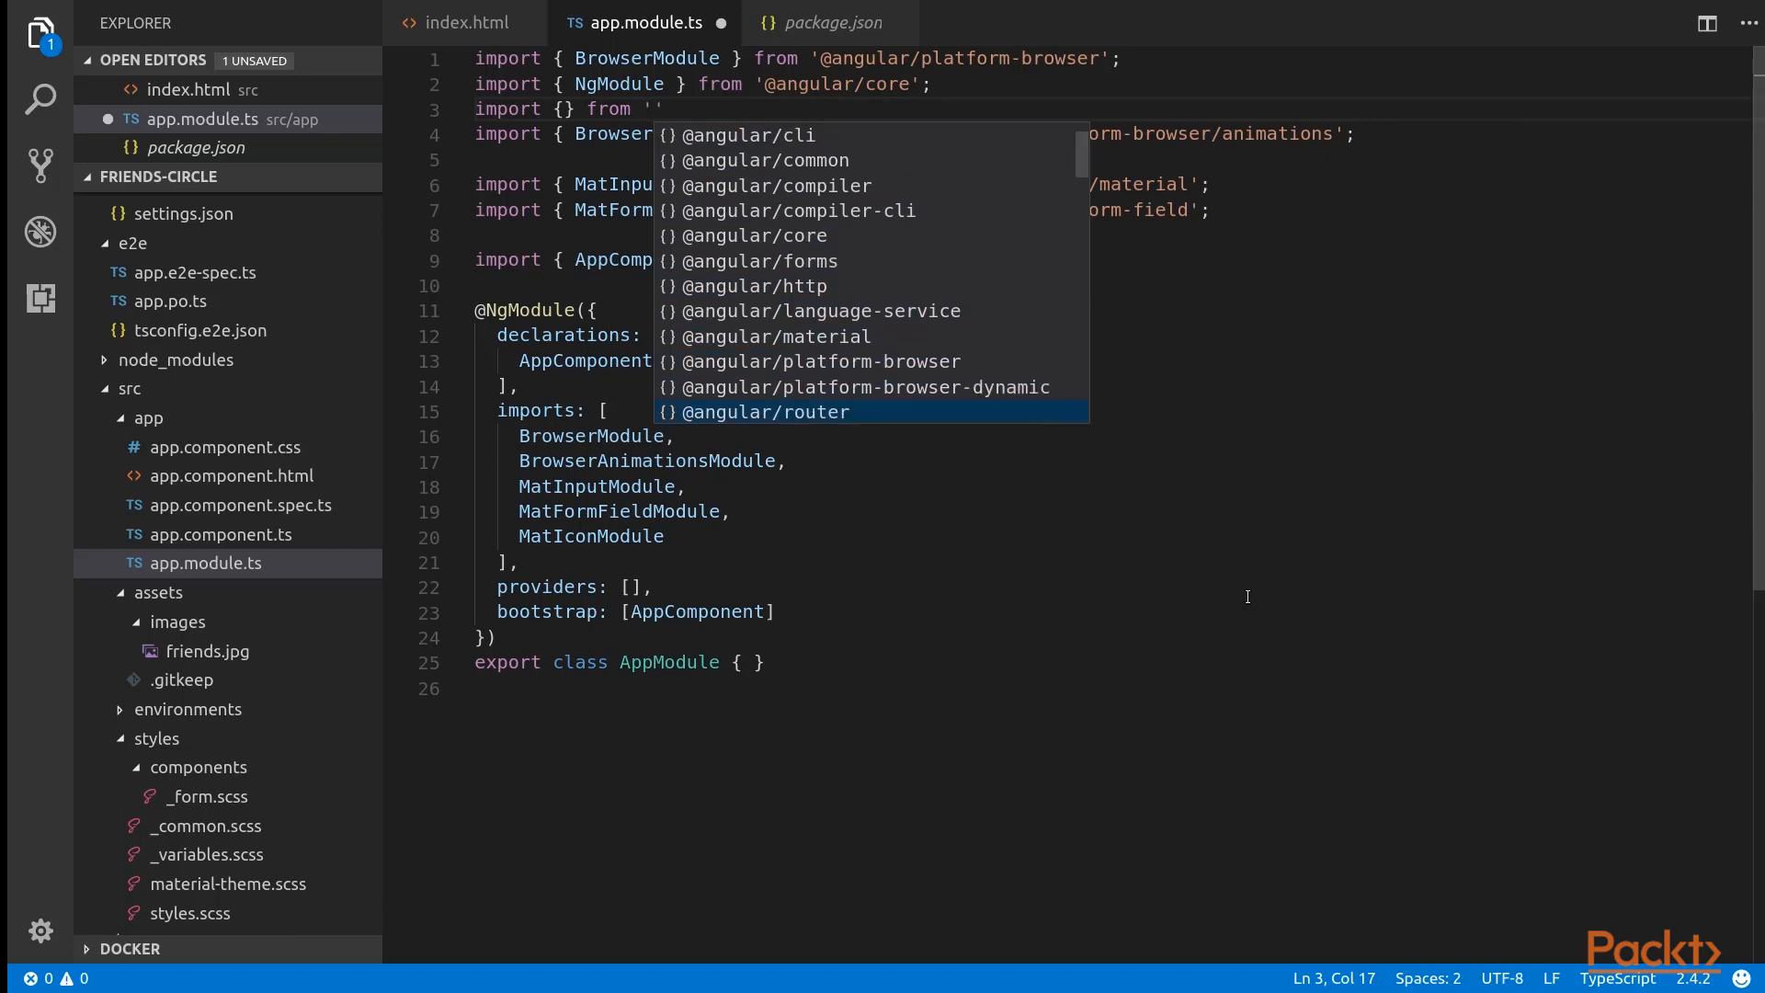
{"action": "left_click", "coordinate": [768, 410]}
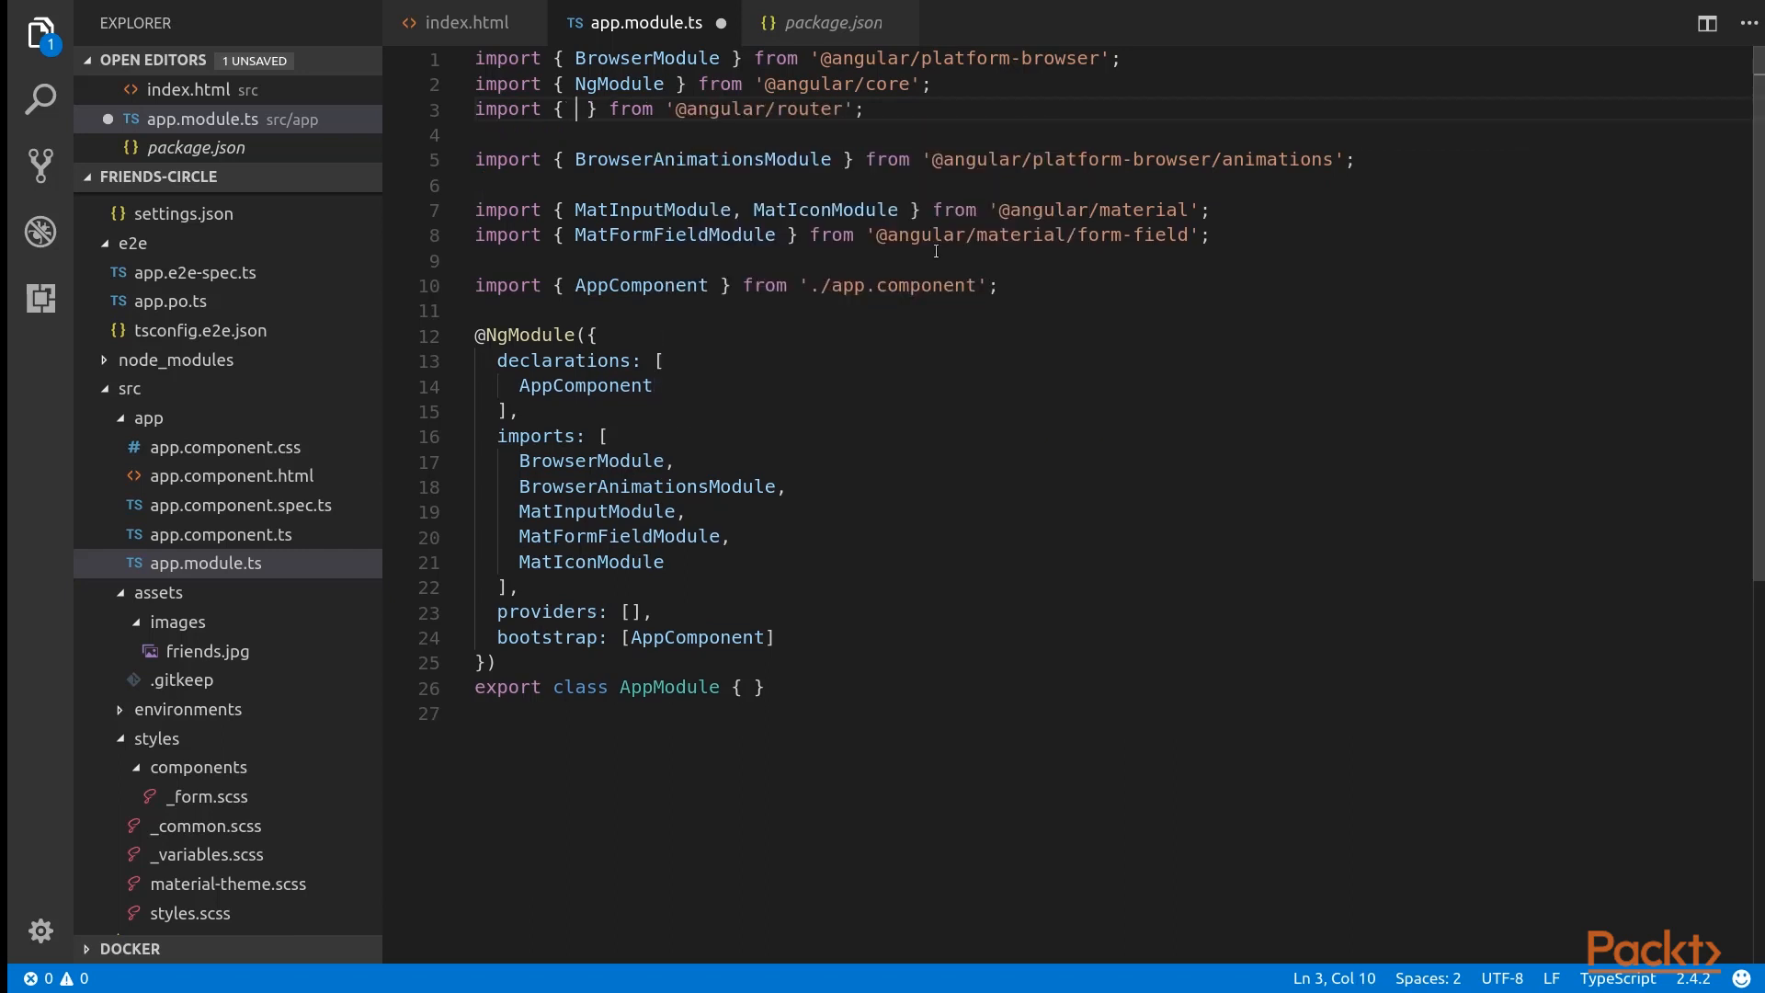
{"action": "type", "text": "Routes"}
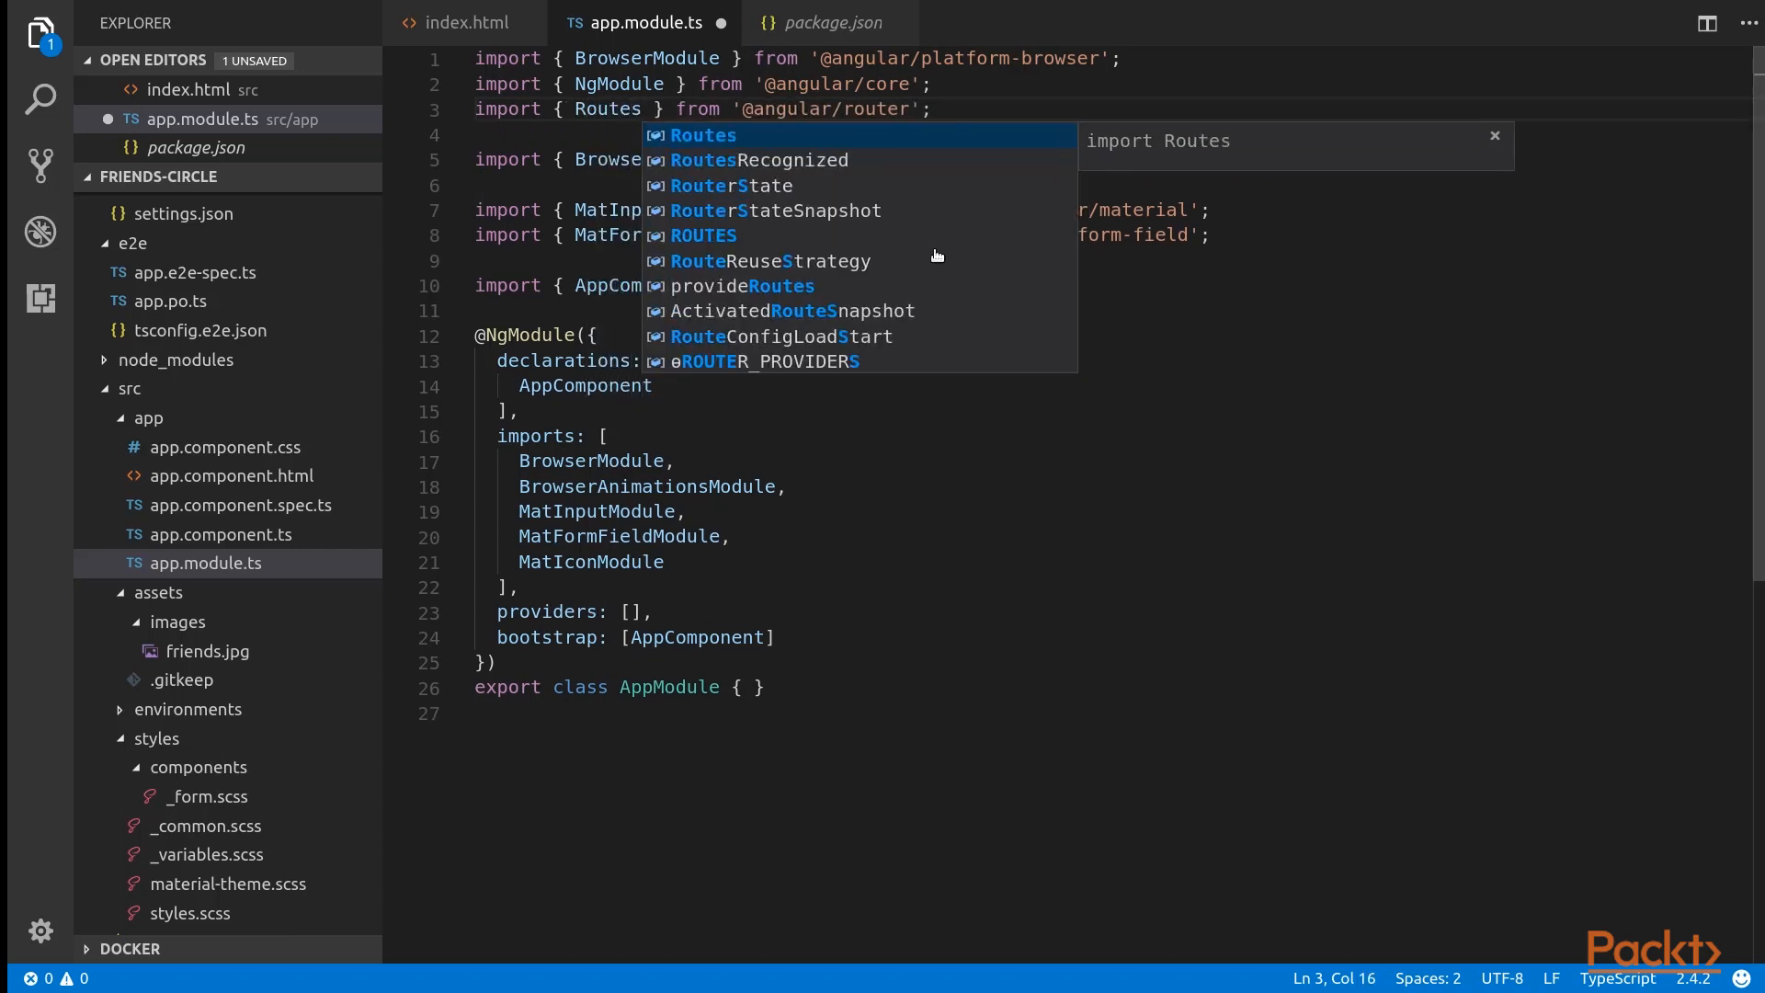
{"action": "type", "text": ", RouterMo"}
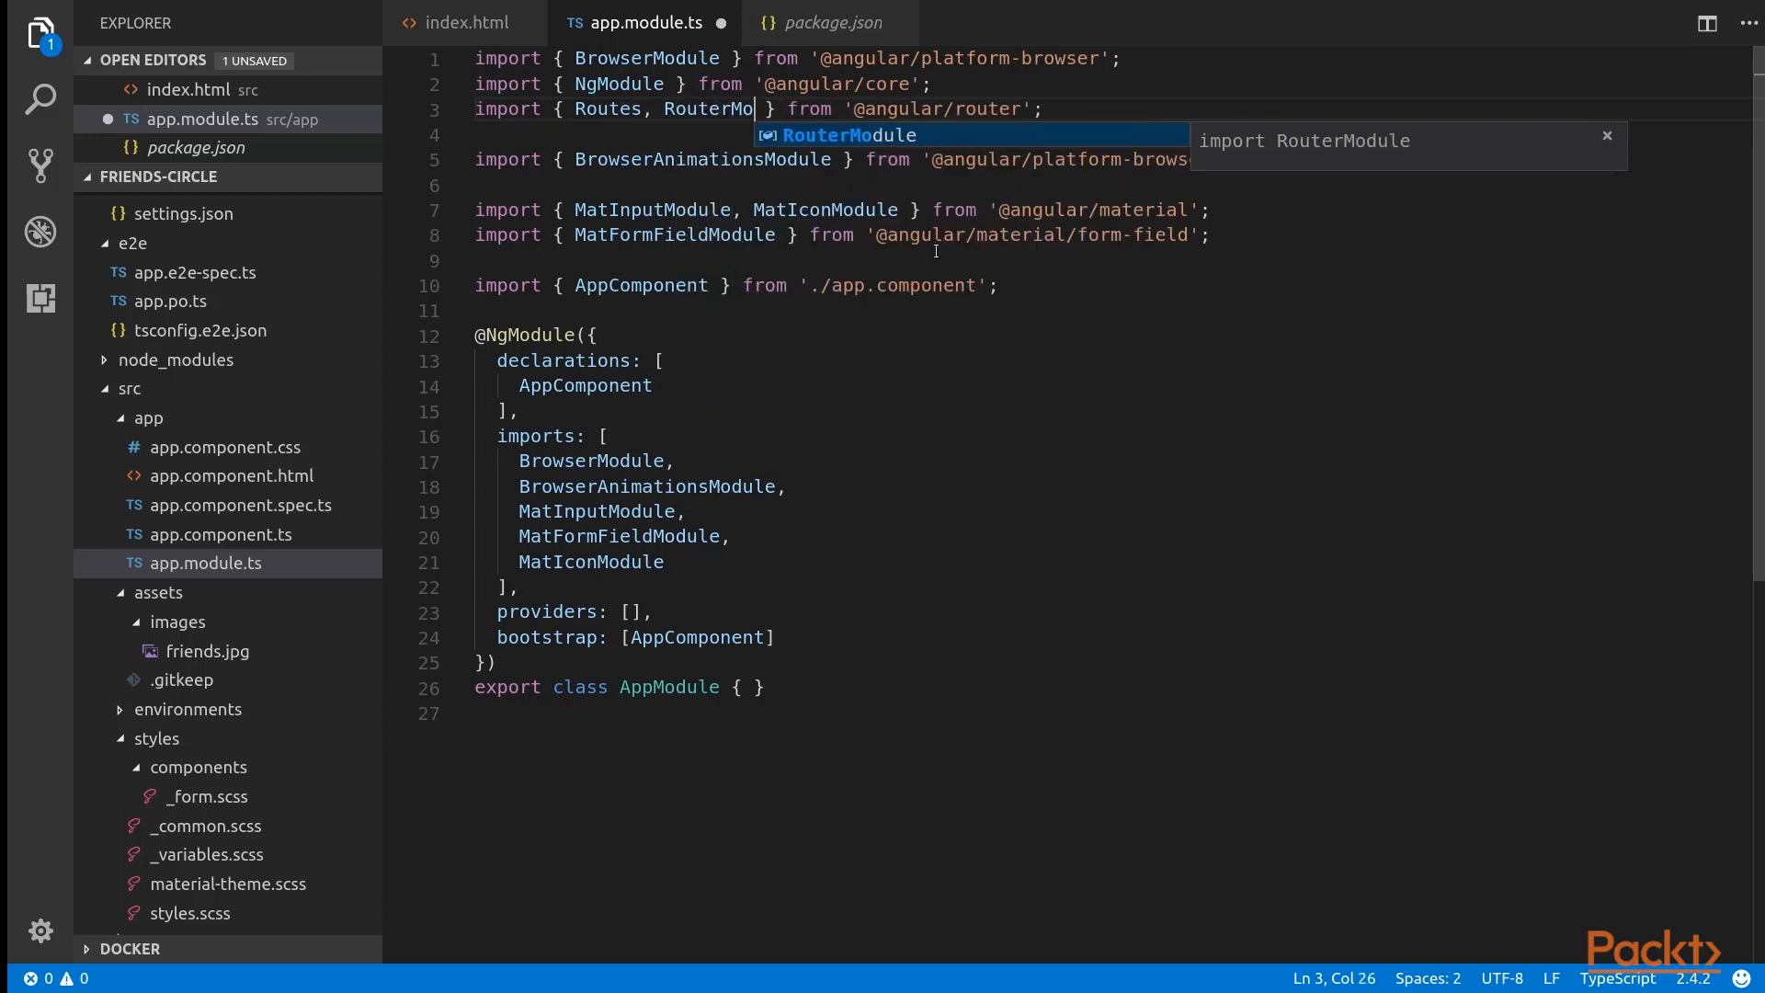
{"action": "key", "text": "Tab"}
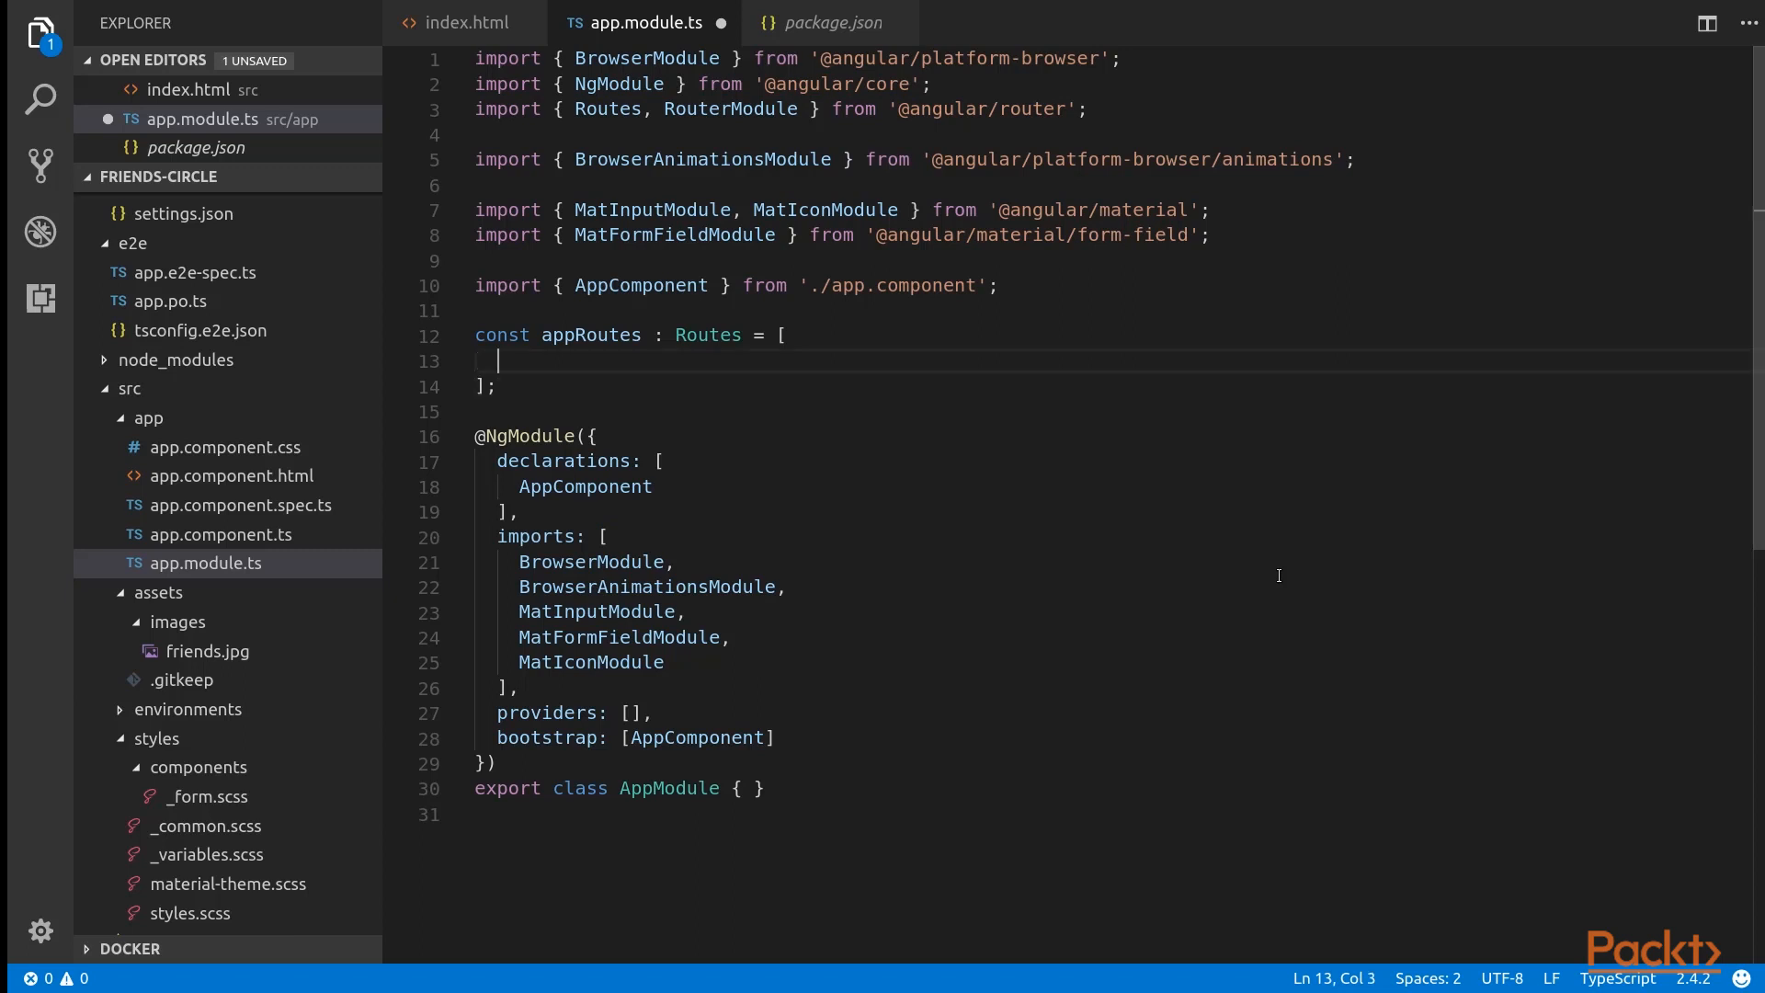
Step: Start an appRoutes entry with path 'register' and a component: key
{"action": "type", "text": "{"}
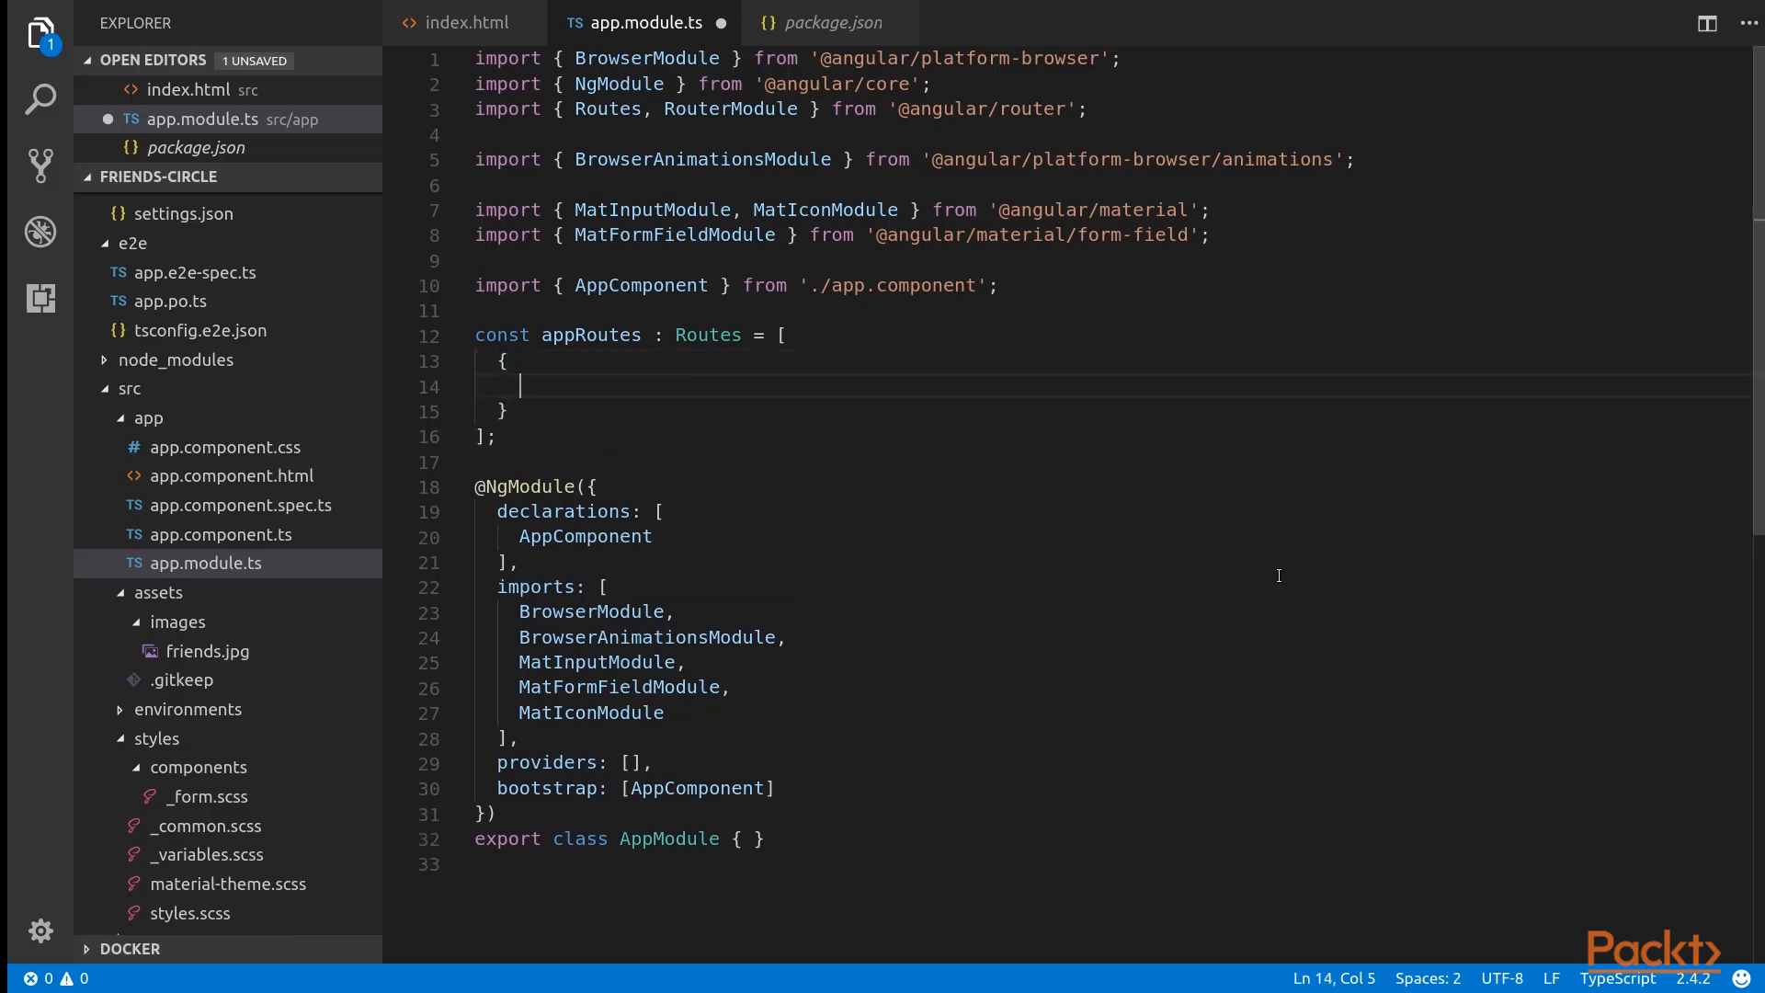
{"action": "type", "text": "pah"}
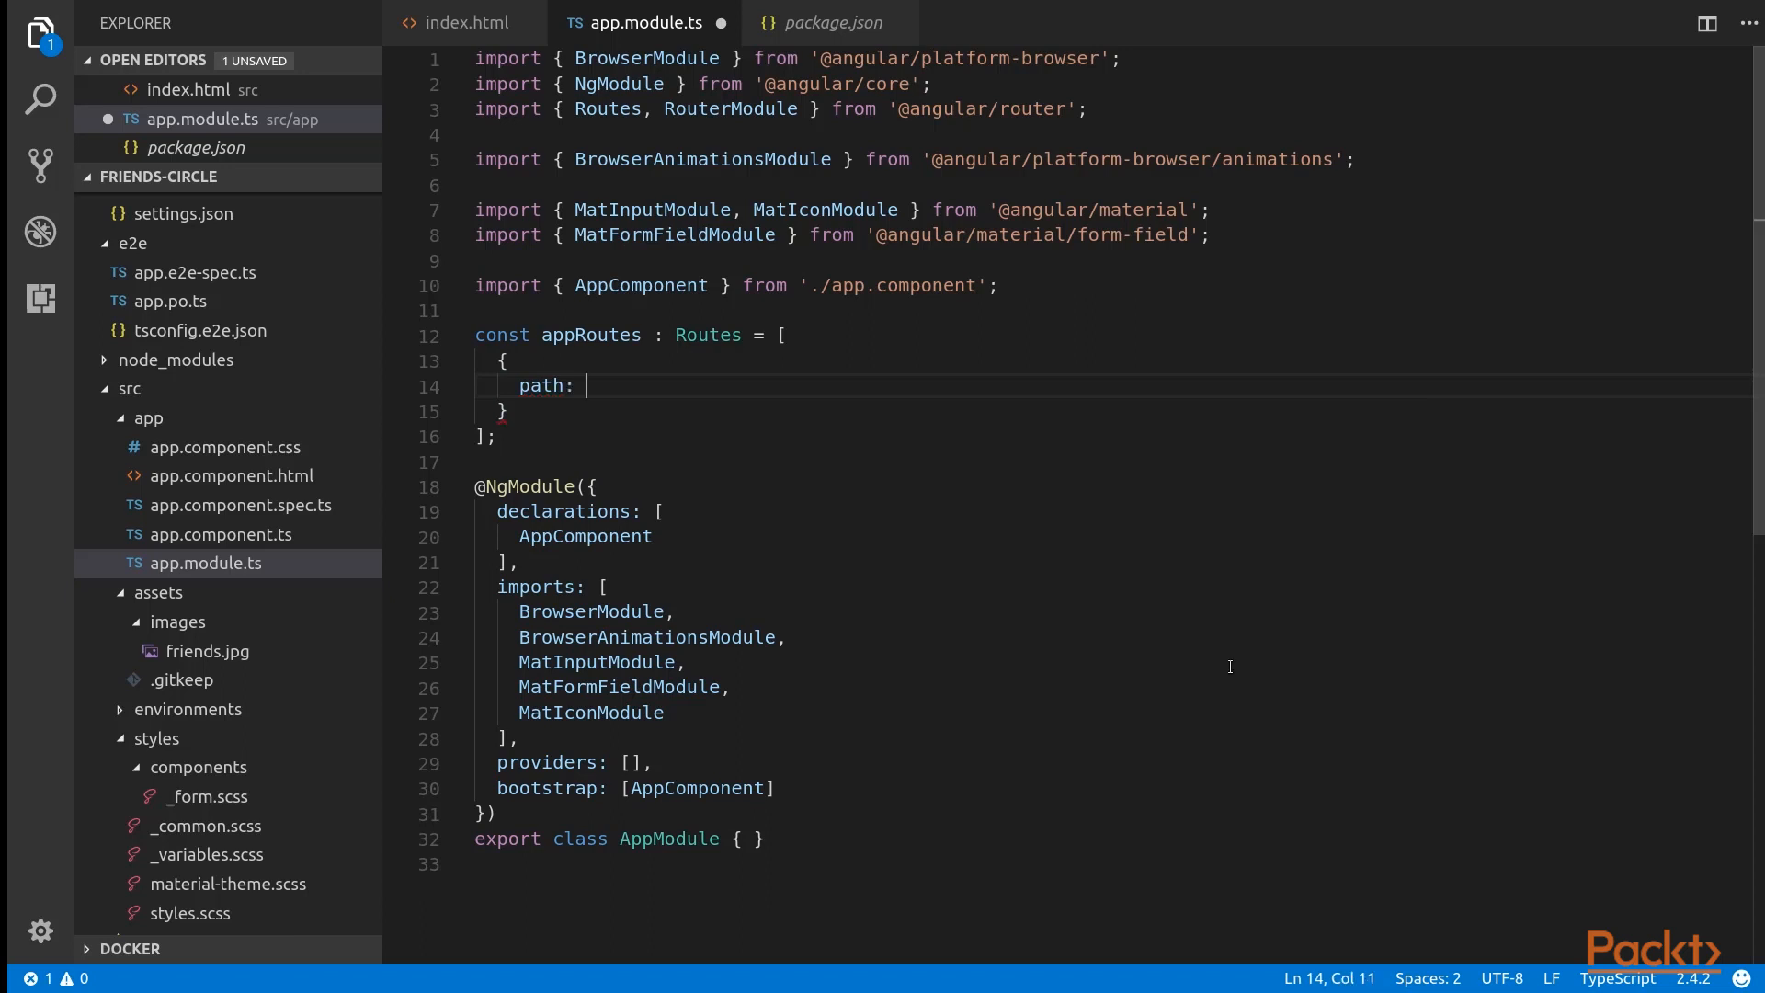
{"action": "type", "text": "'"}
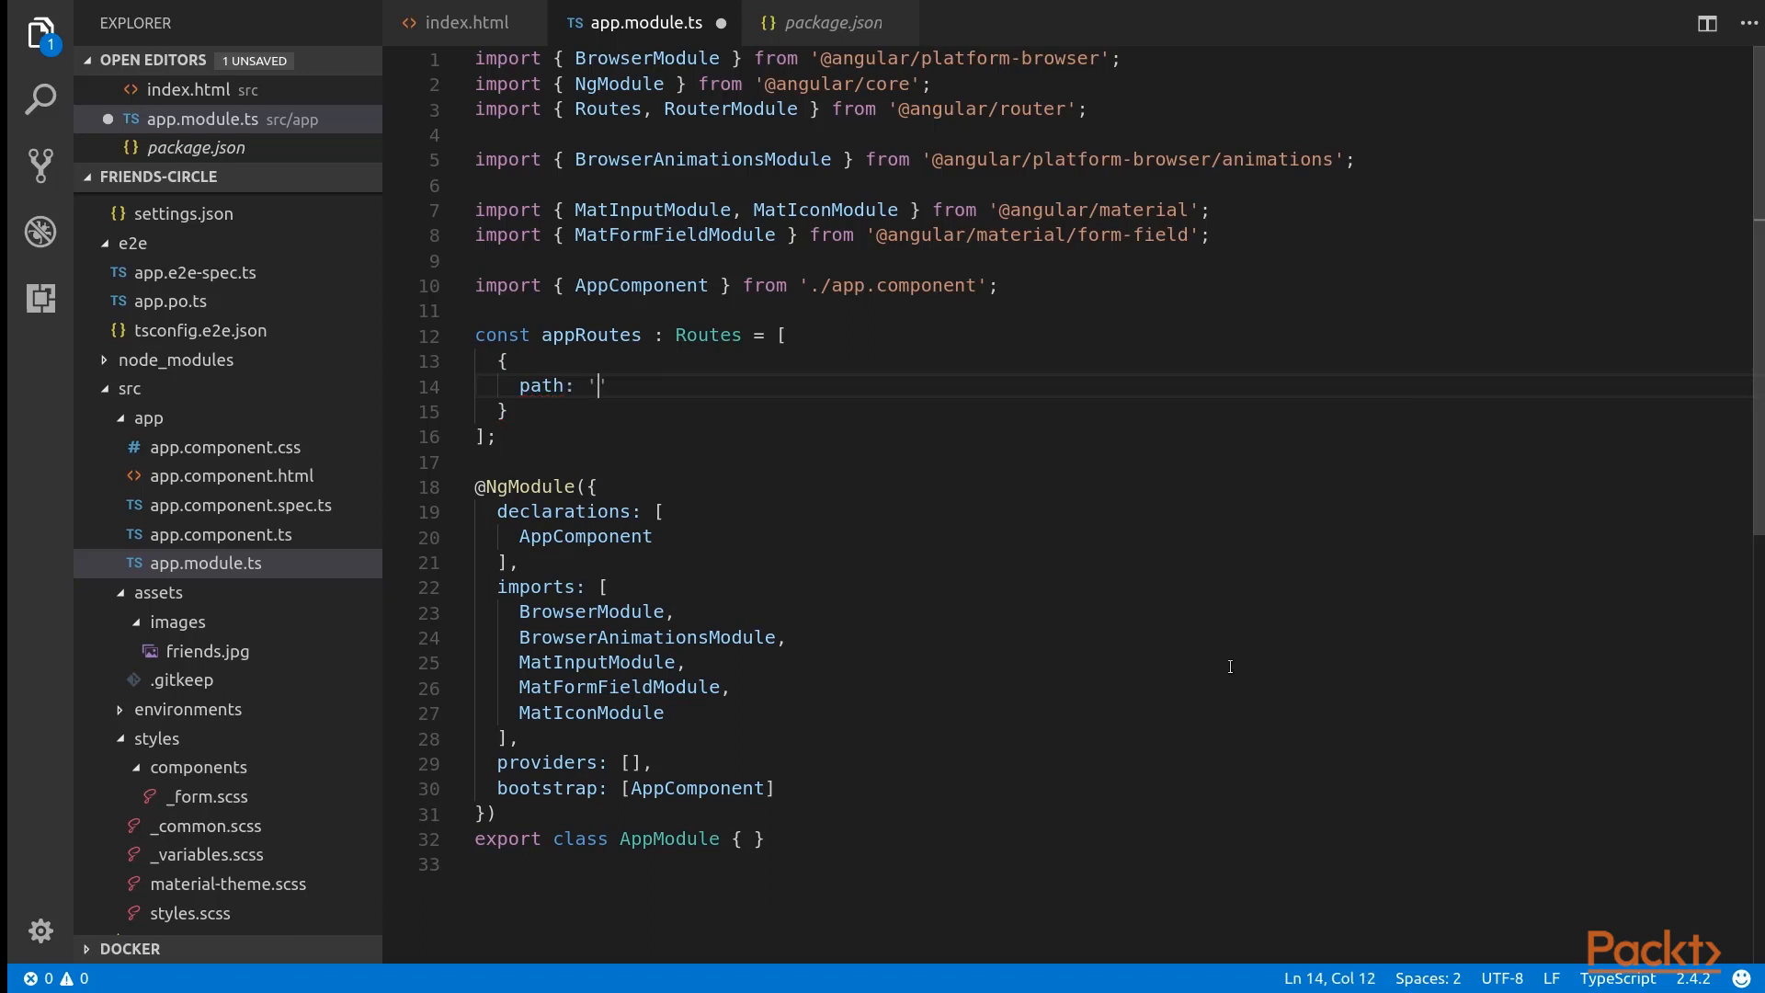
{"action": "type", "text": "register"}
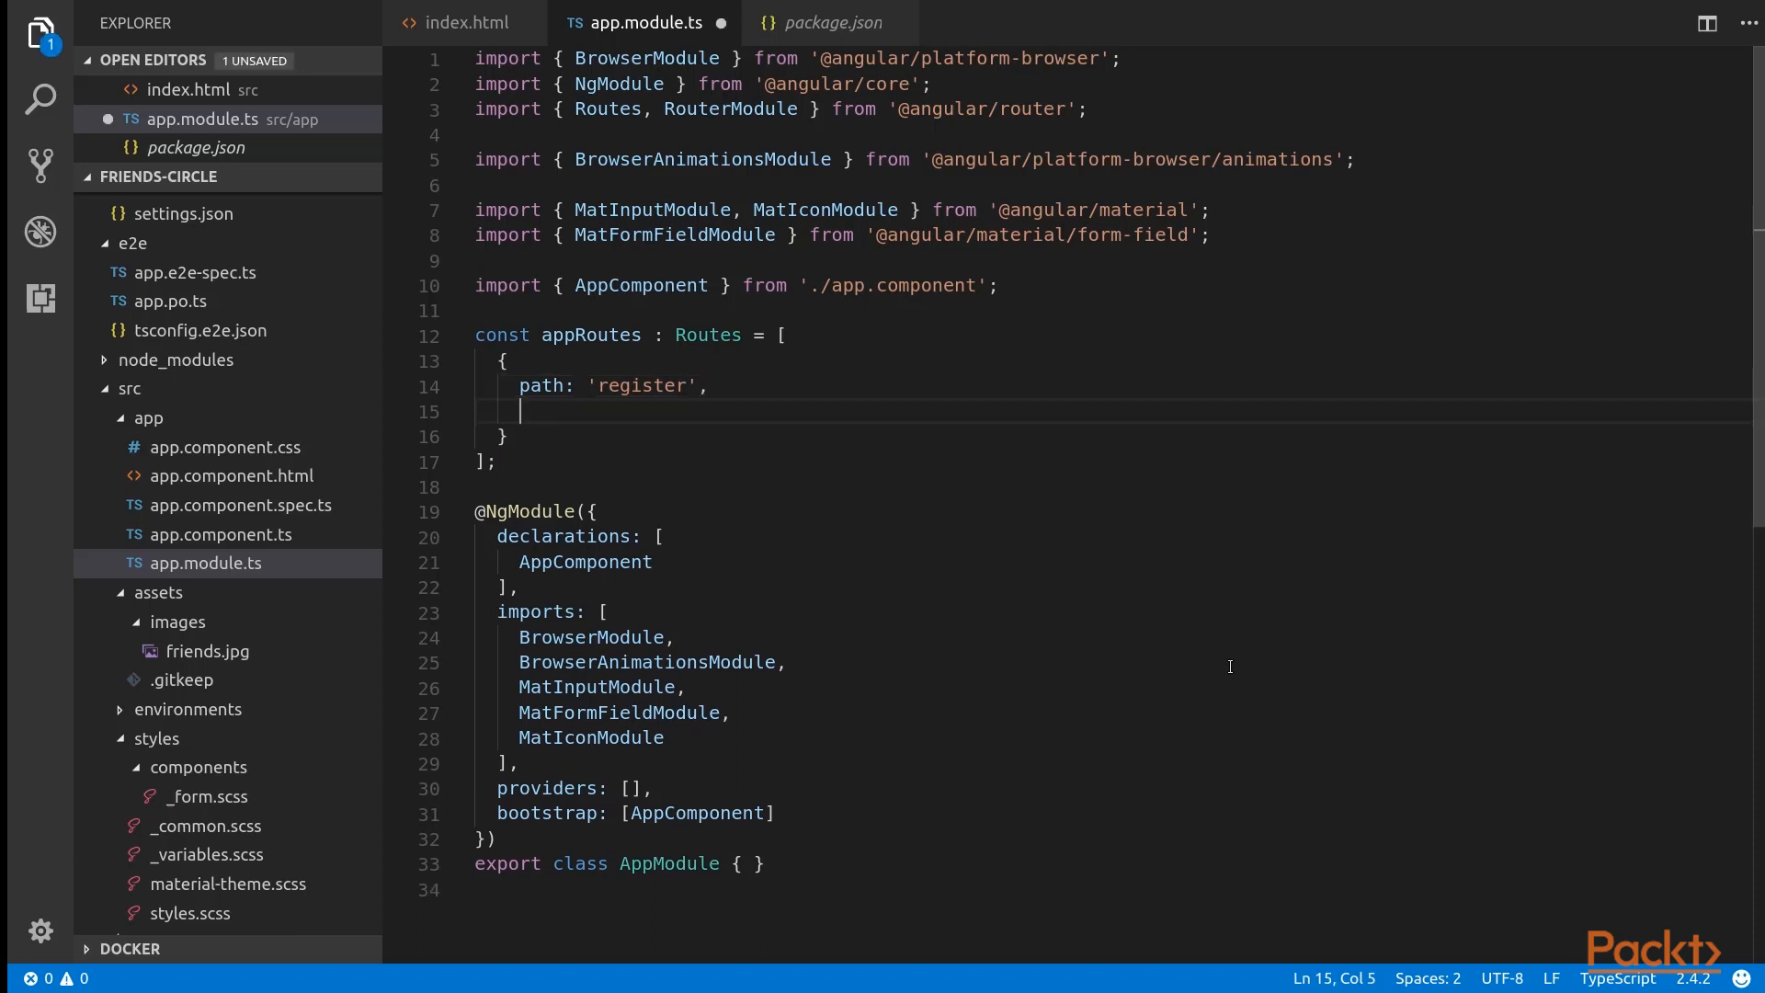
{"action": "type", "text": "component:"}
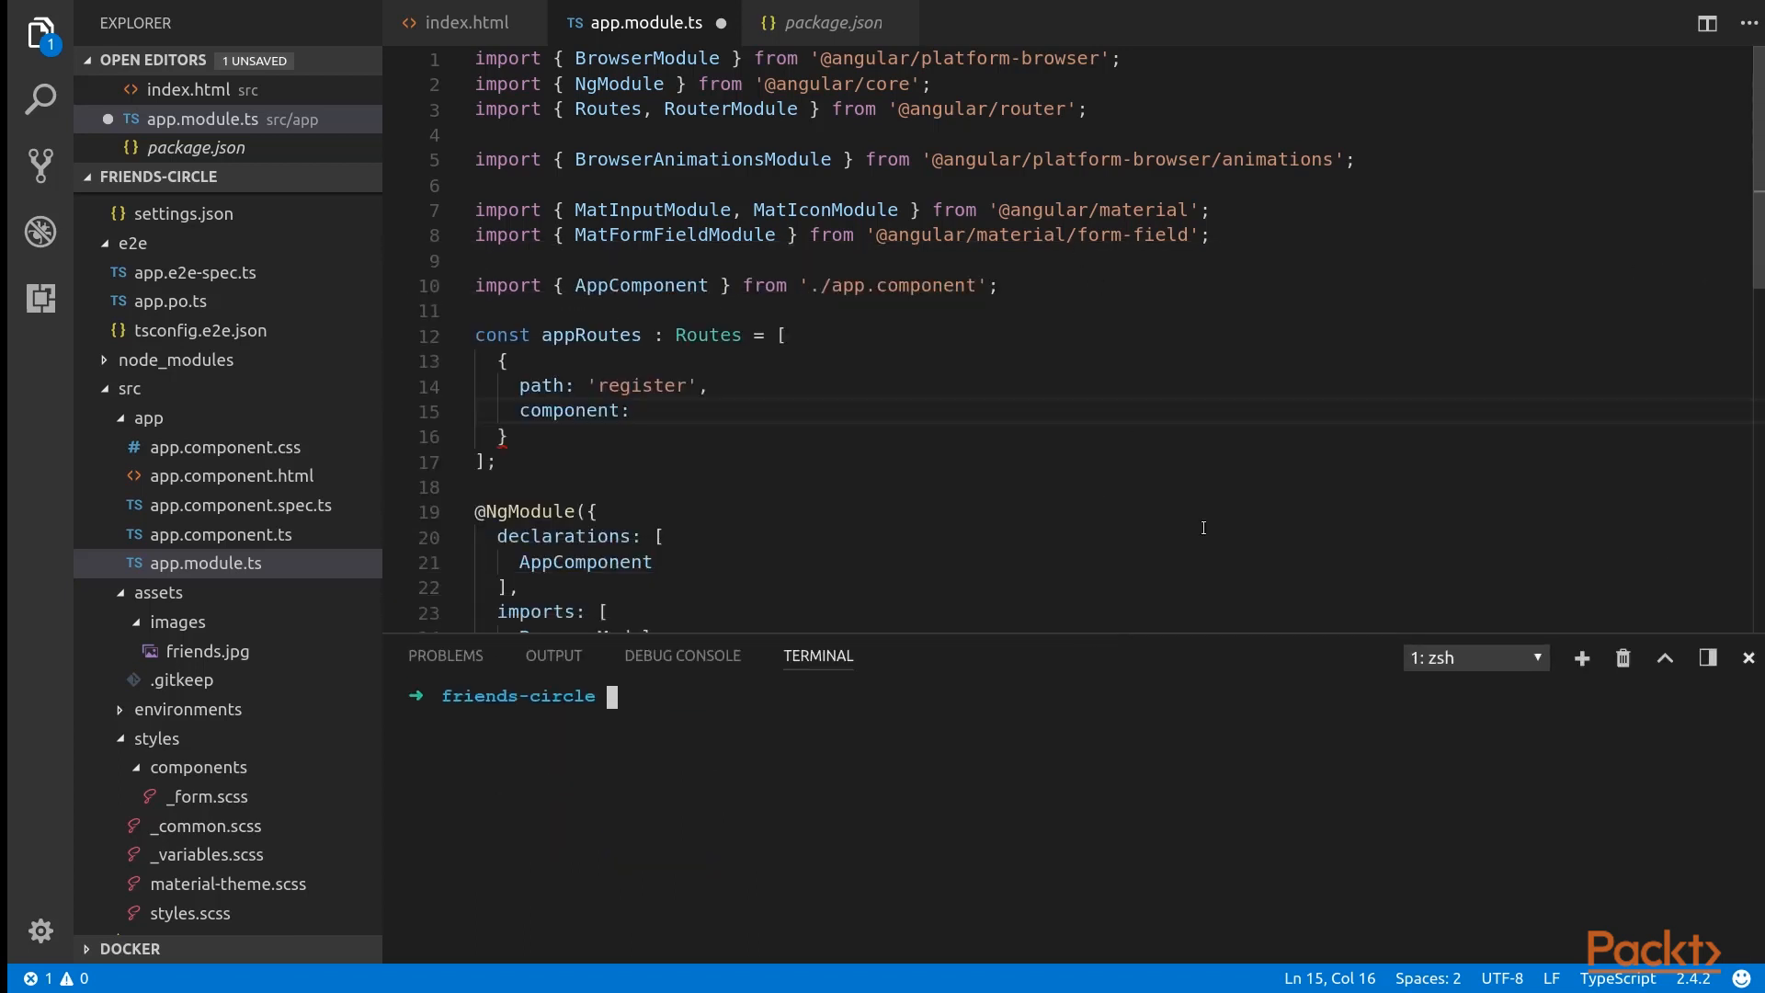
Step: Run ng g component register in the terminal and check the new register folder
{"action": "type", "text": "ng g"}
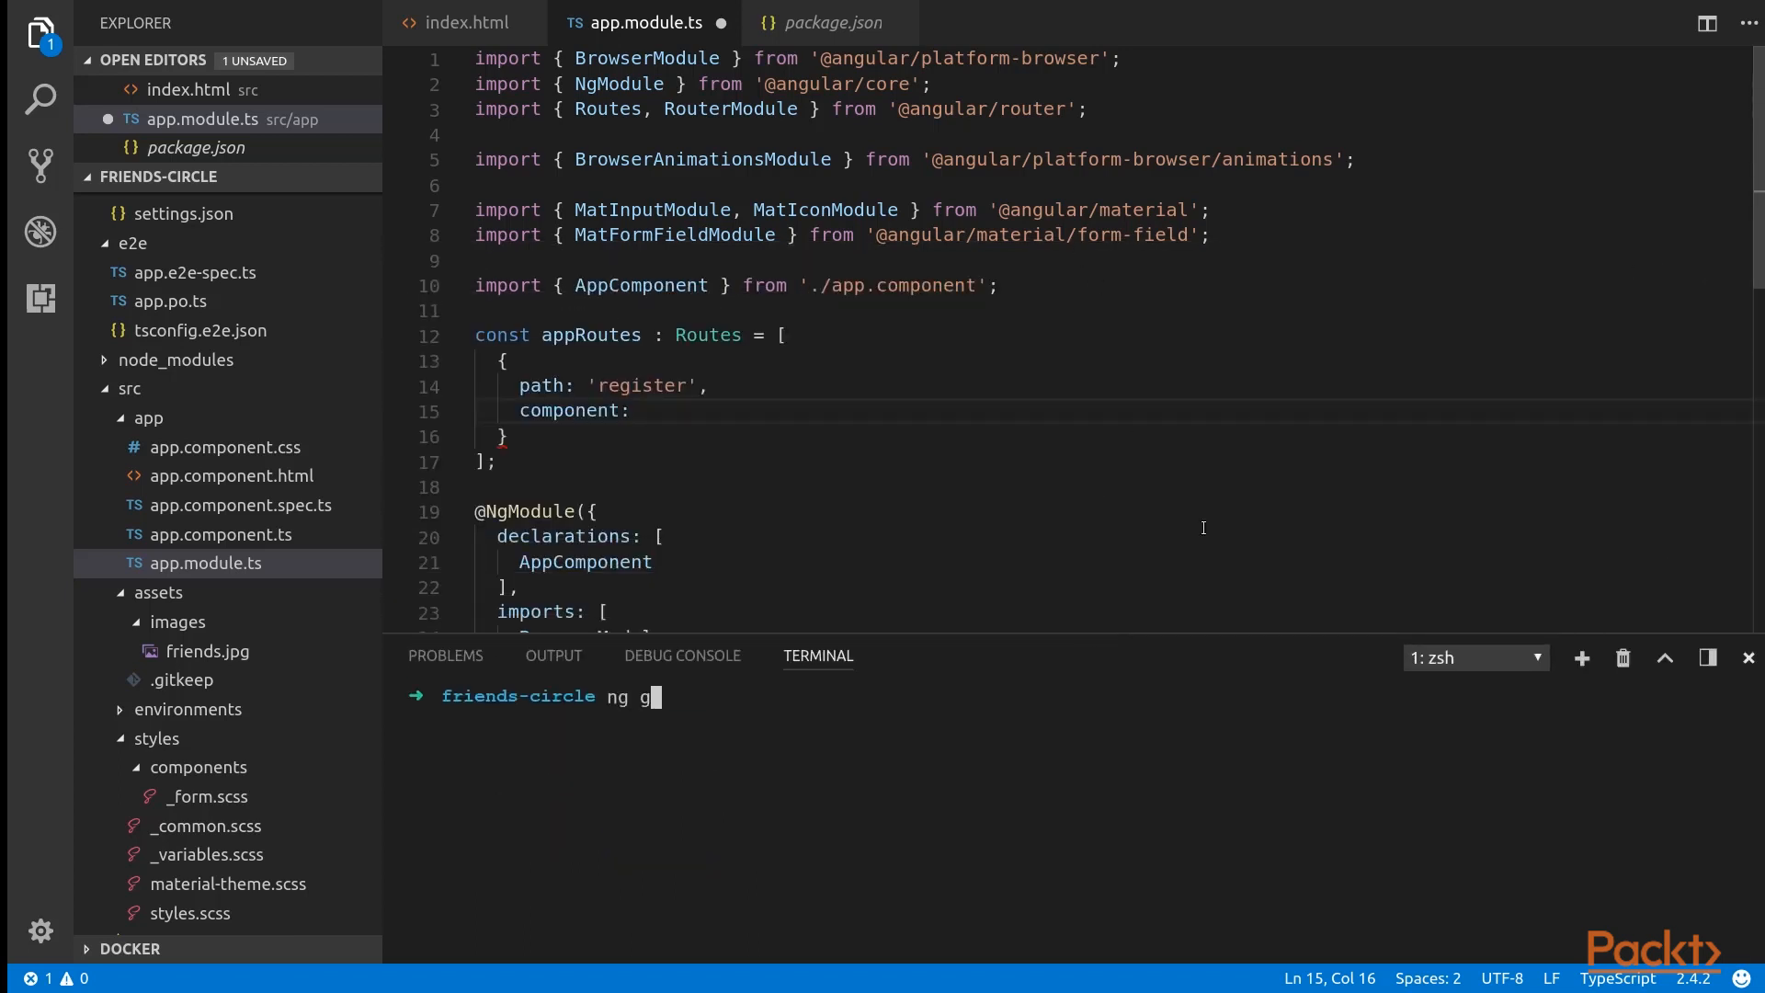
{"action": "type", "text": "component"}
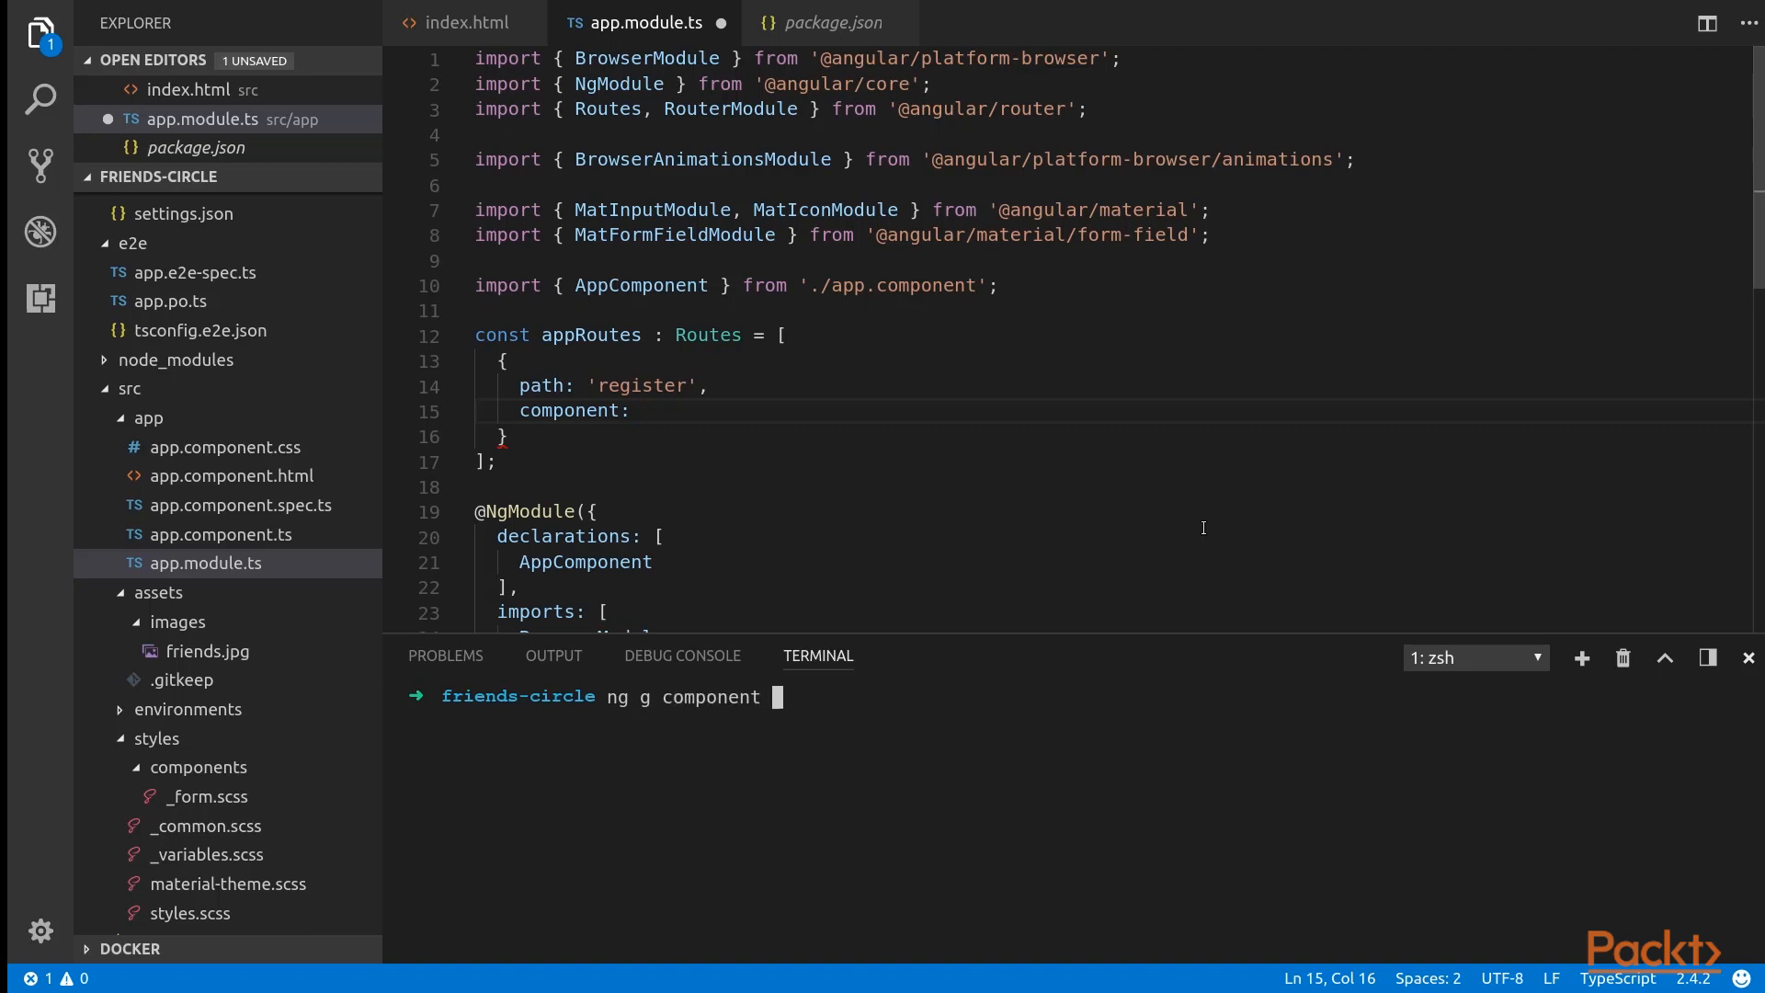
{"action": "type", "text": "register"}
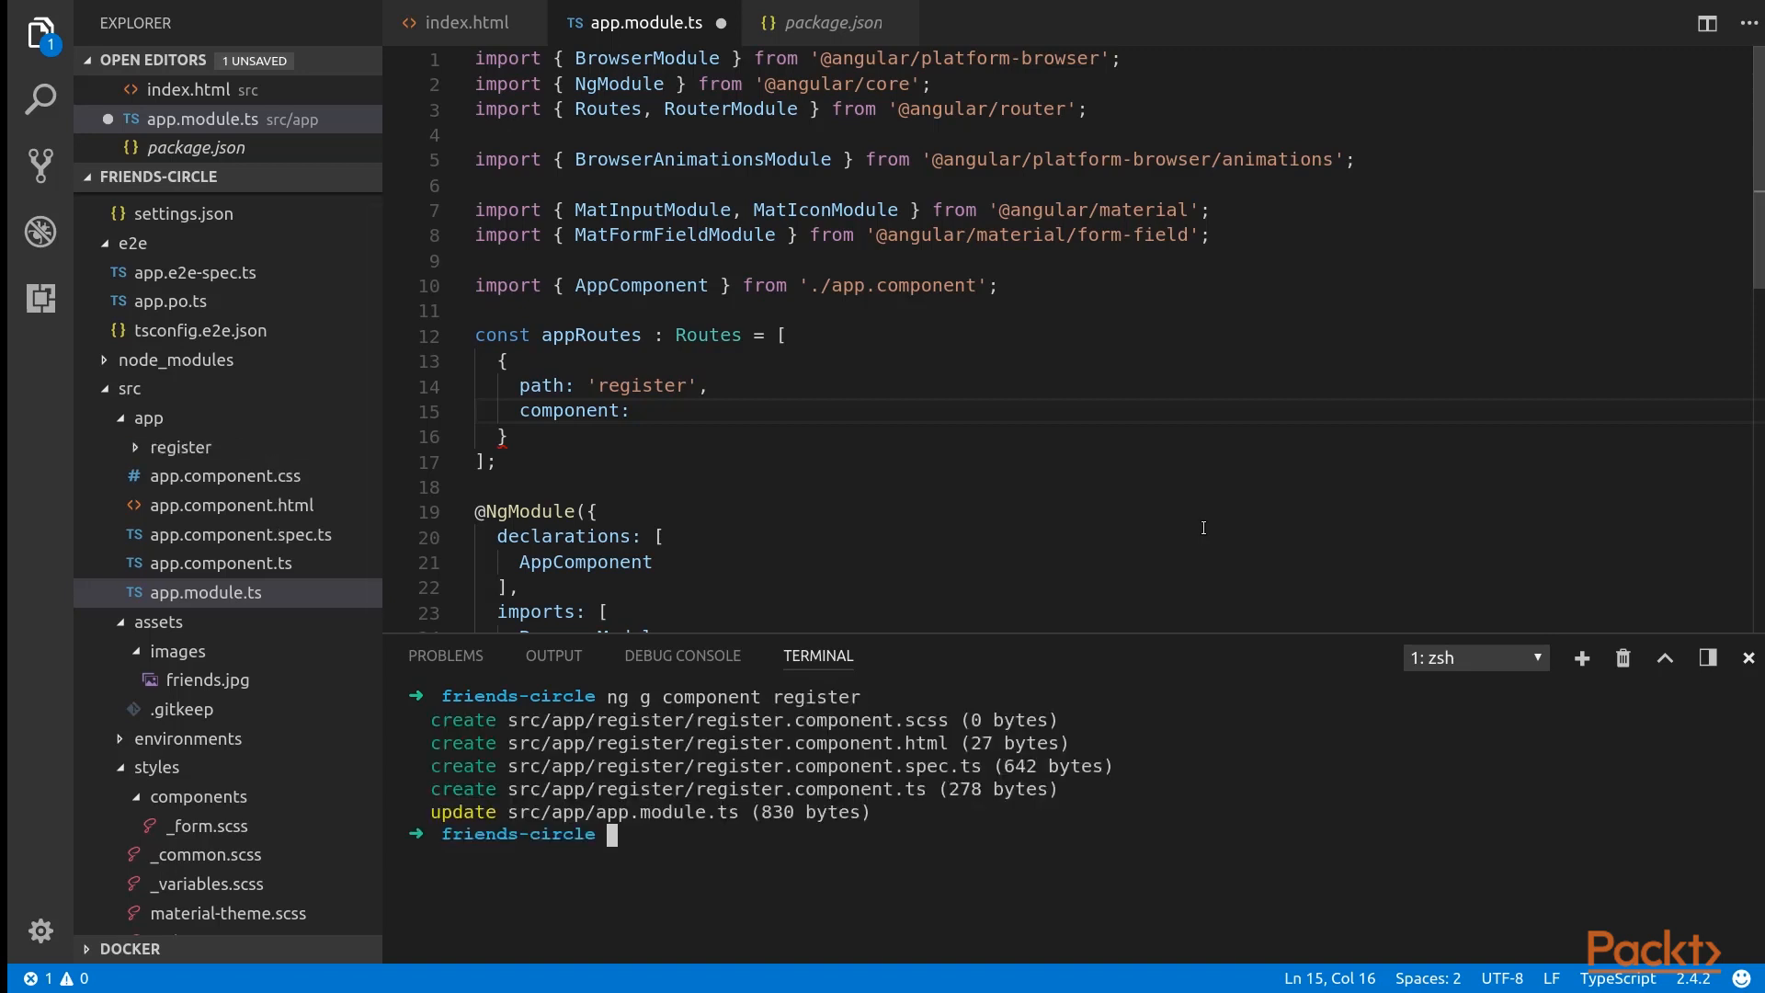
{"action": "left_click", "coordinate": [180, 446]}
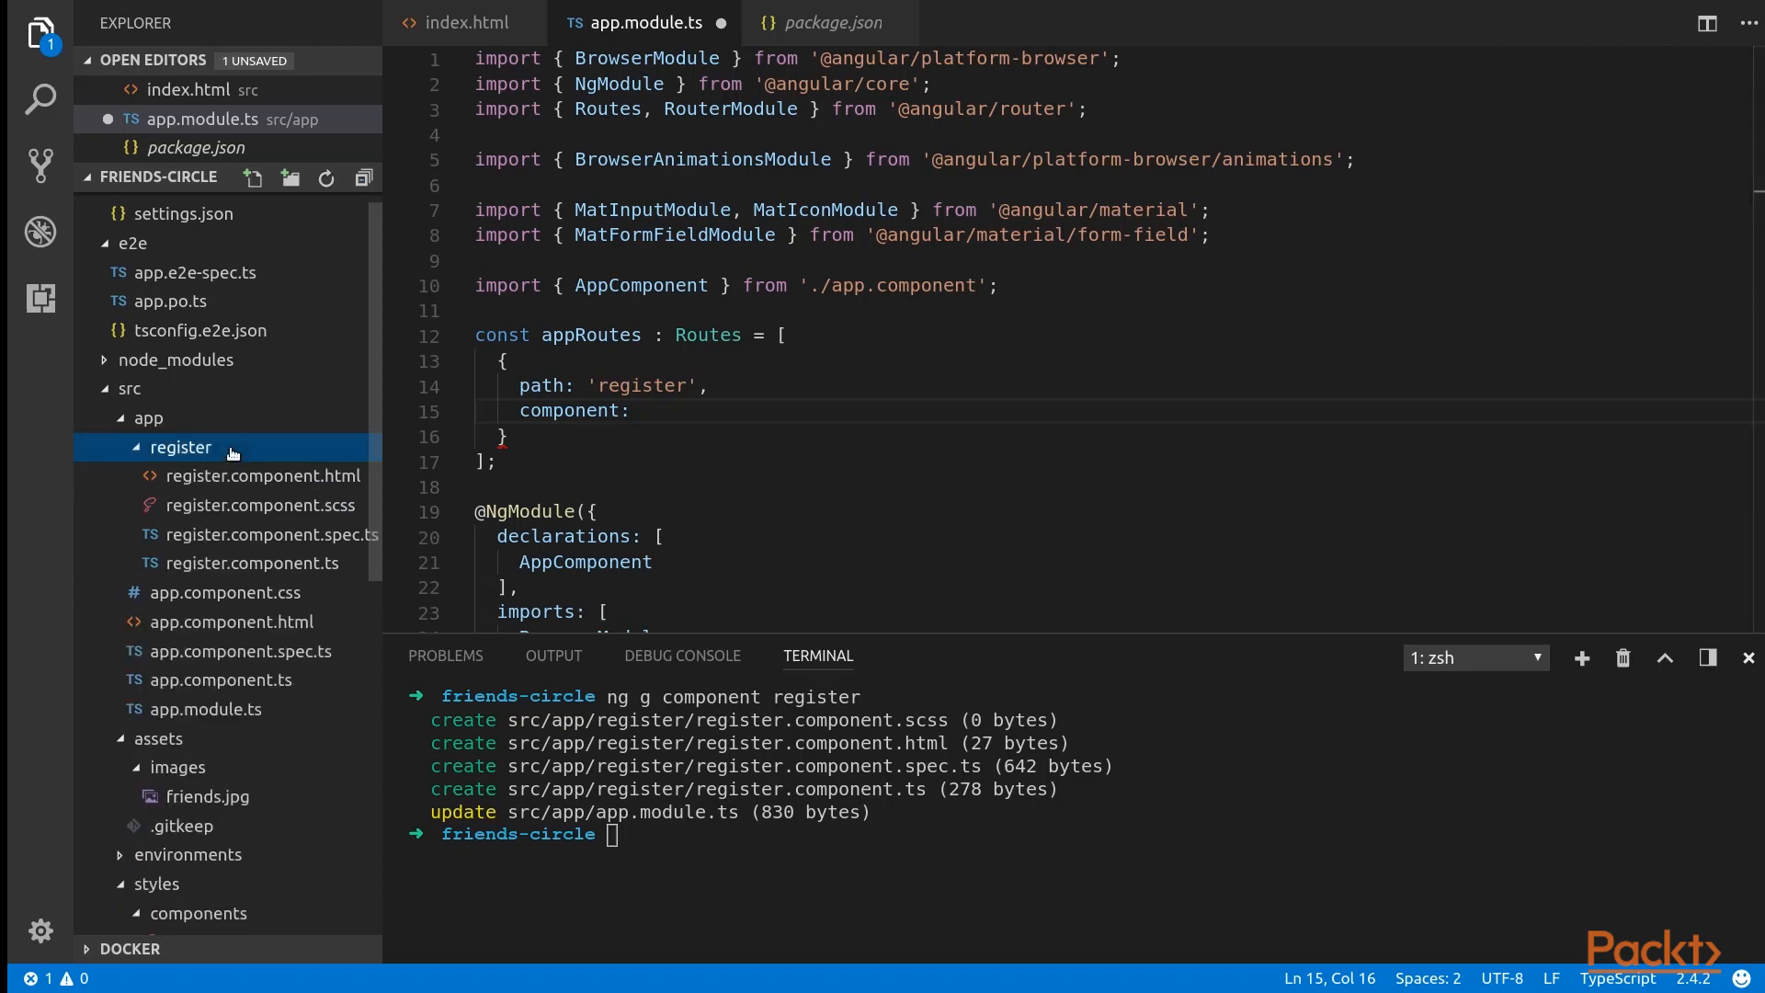
{"action": "left_click", "coordinate": [180, 446]}
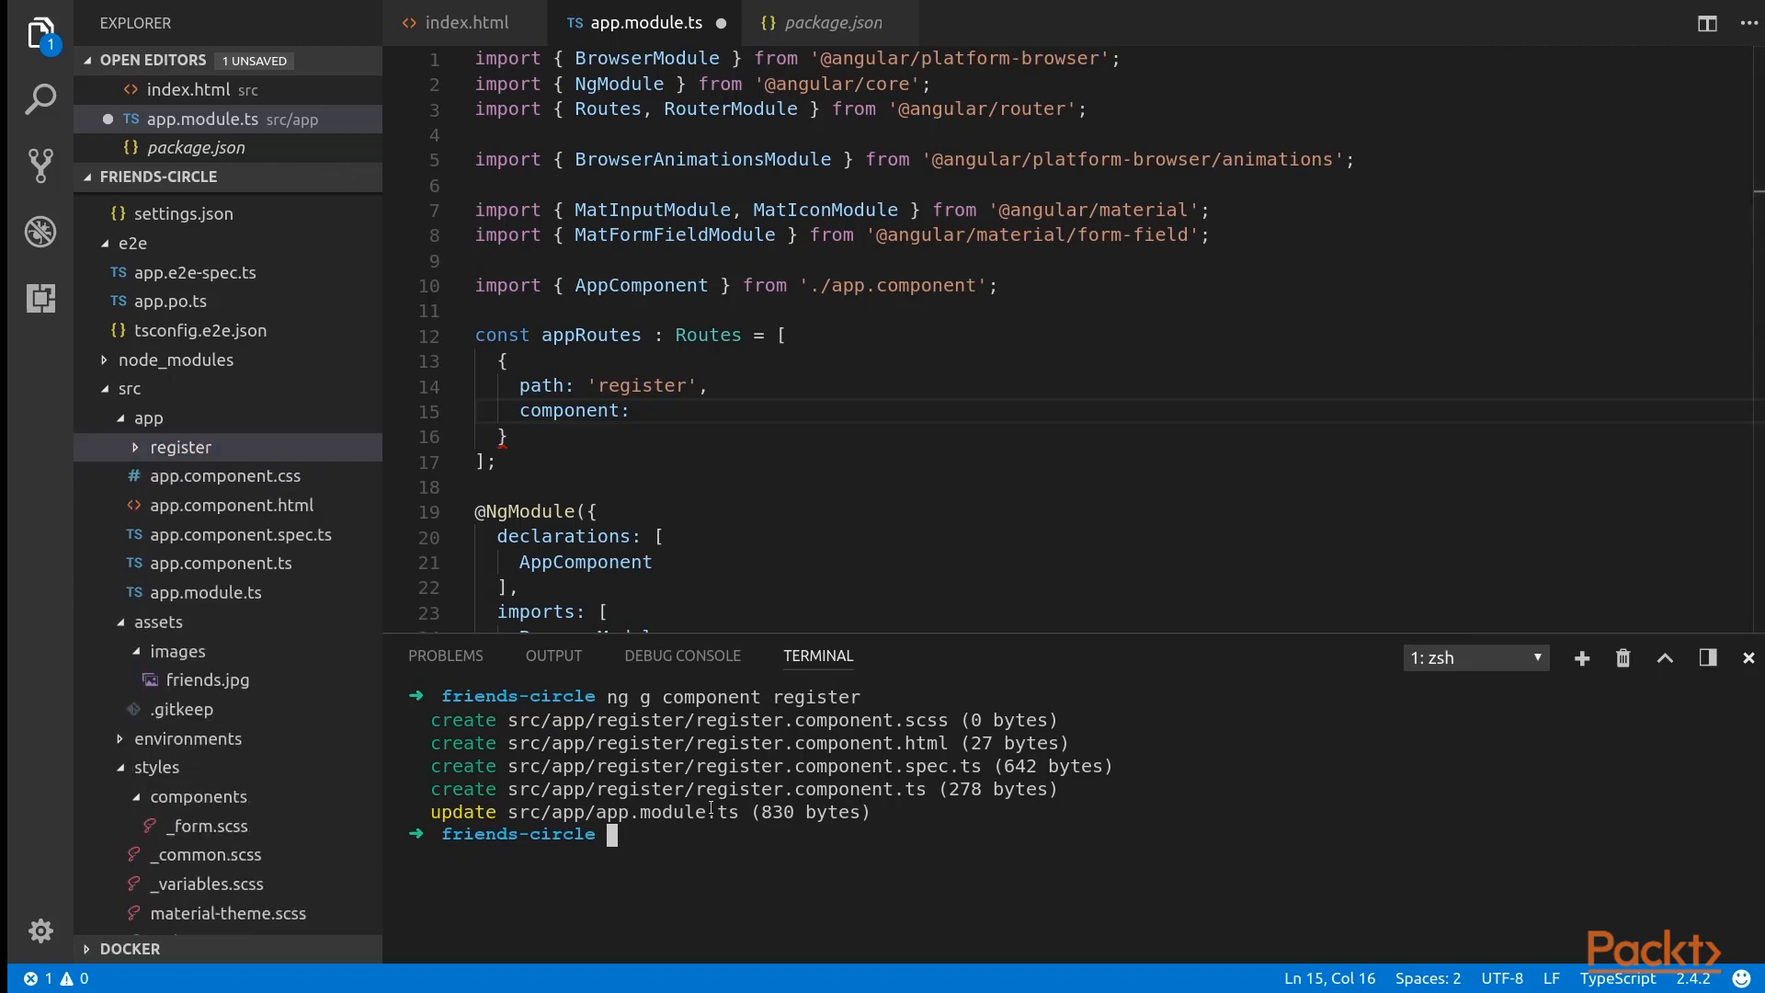
{"action": "mouse_move", "coordinate": [1070, 282]}
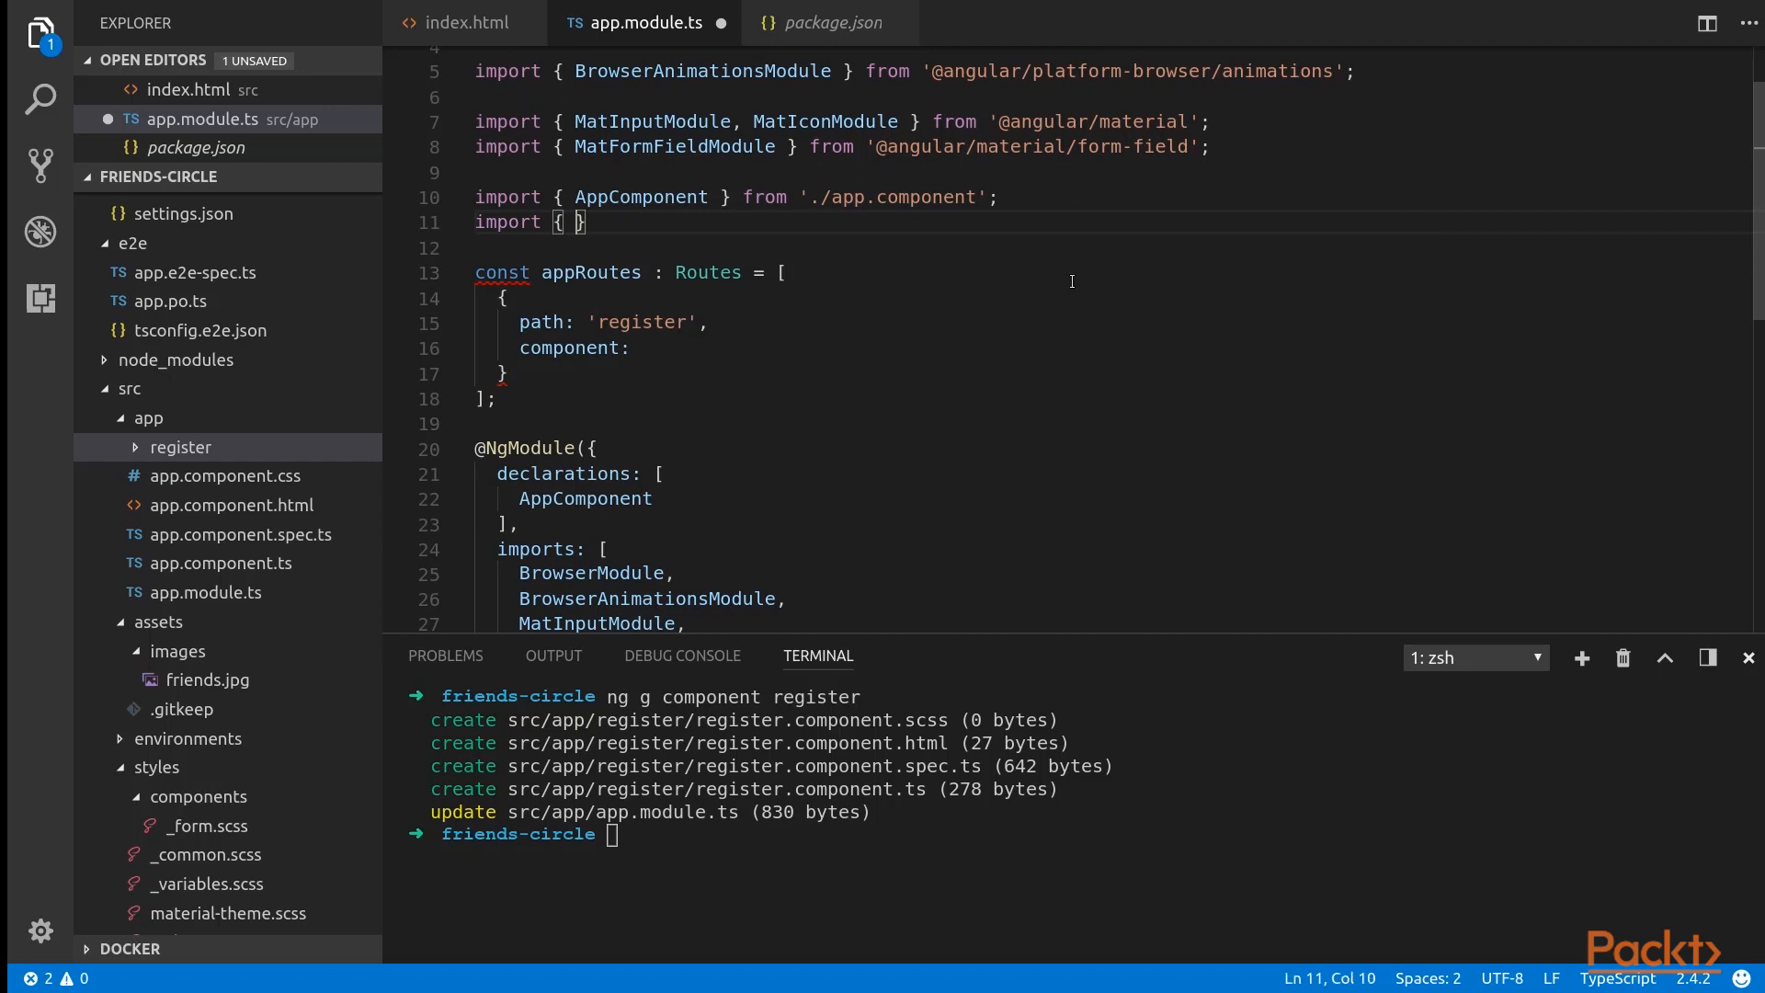
Step: Import RegisterComponent from './register/register.component' and overwrite the disk copy on save
{"action": "type", "text": "RegisterComponent } from './register/register.component';"}
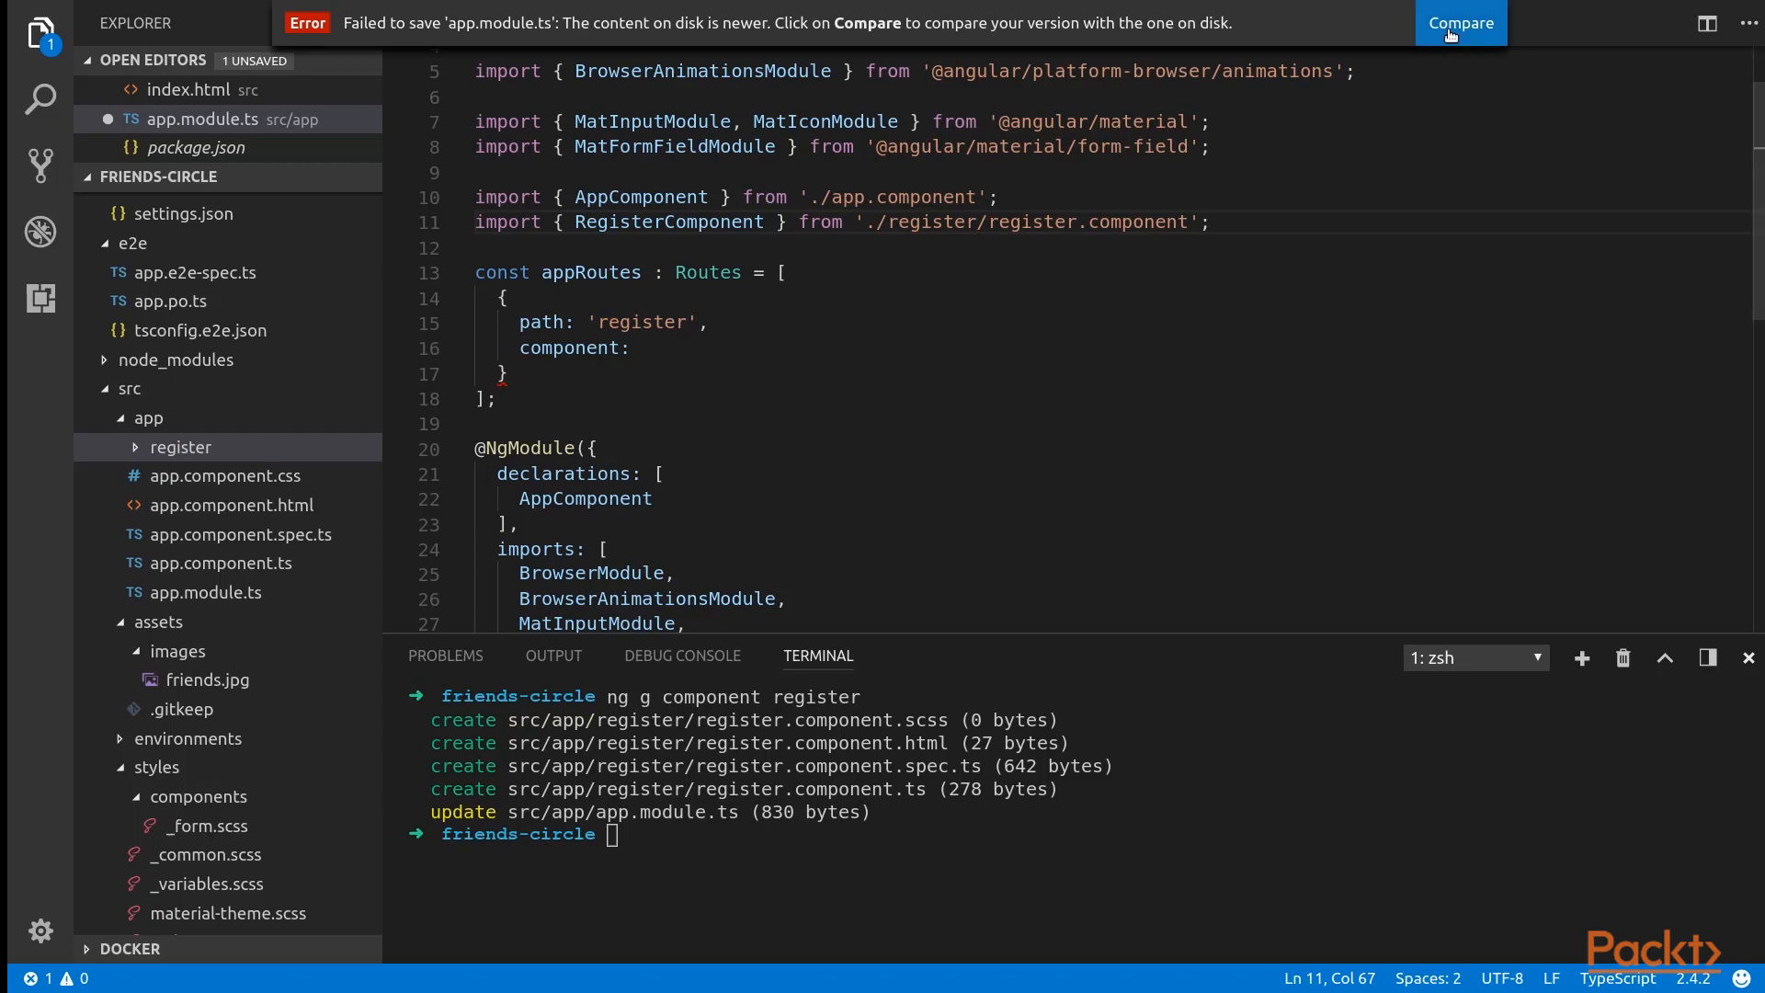
{"action": "left_click", "coordinate": [1459, 22]}
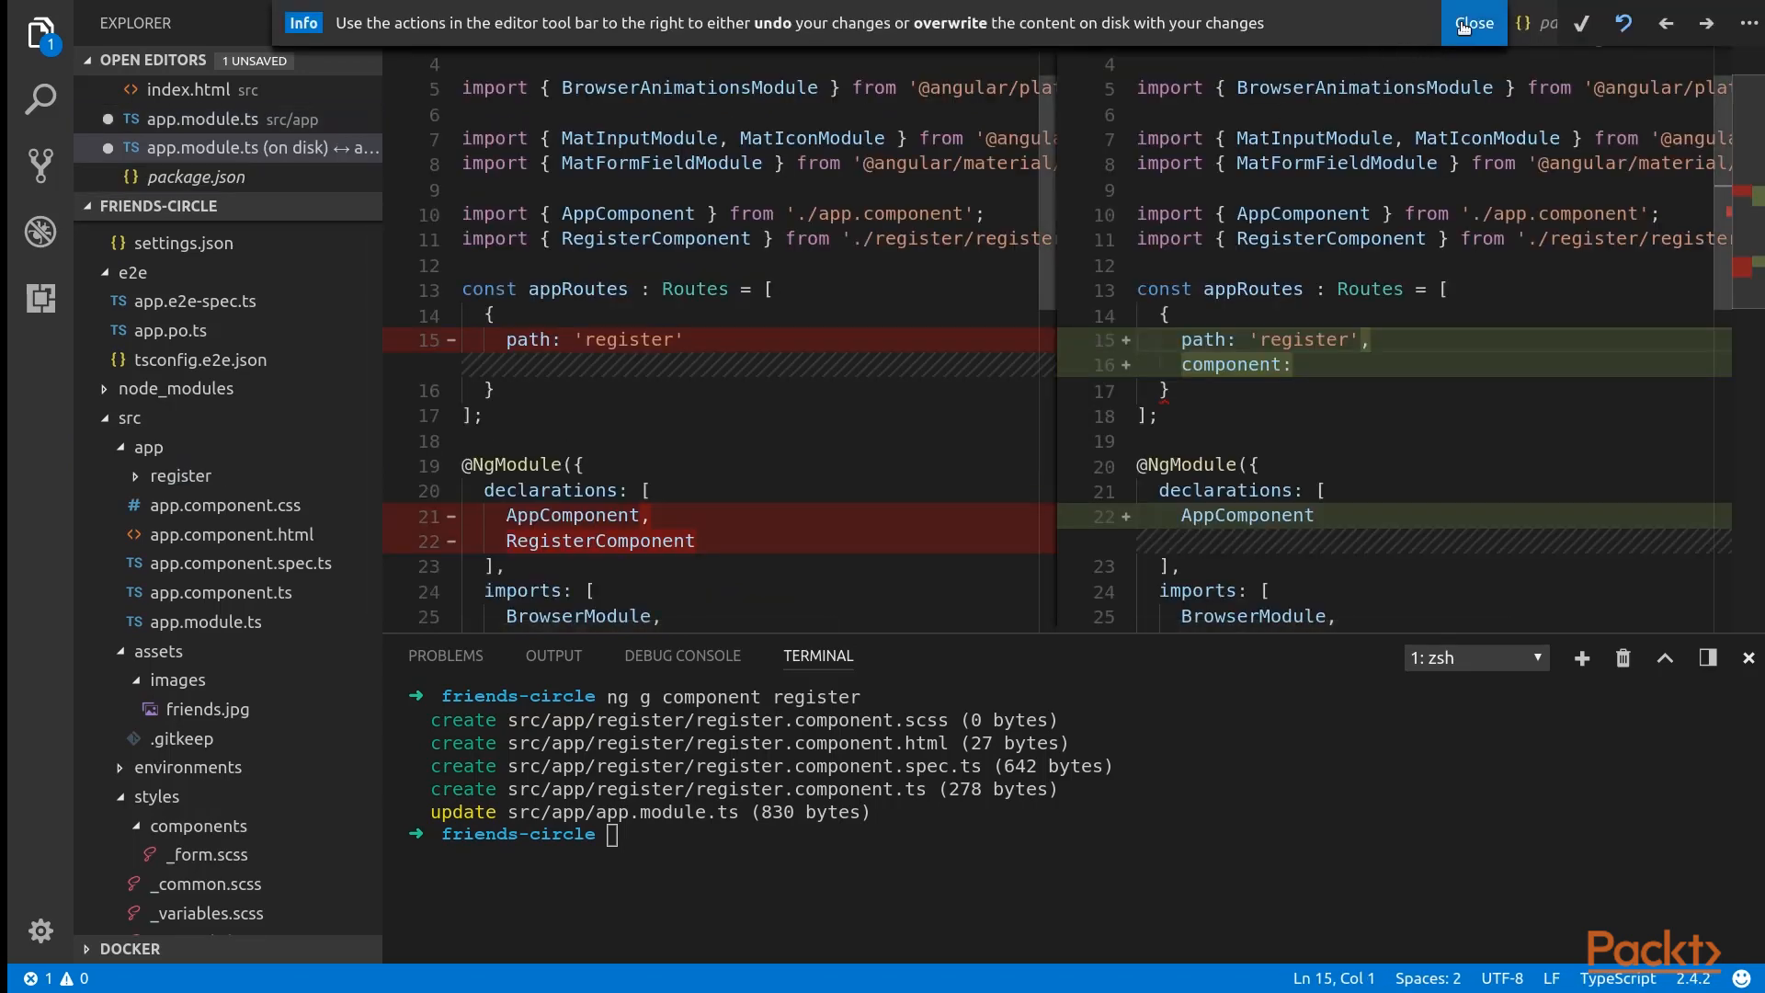
{"action": "left_click", "coordinate": [1472, 22]}
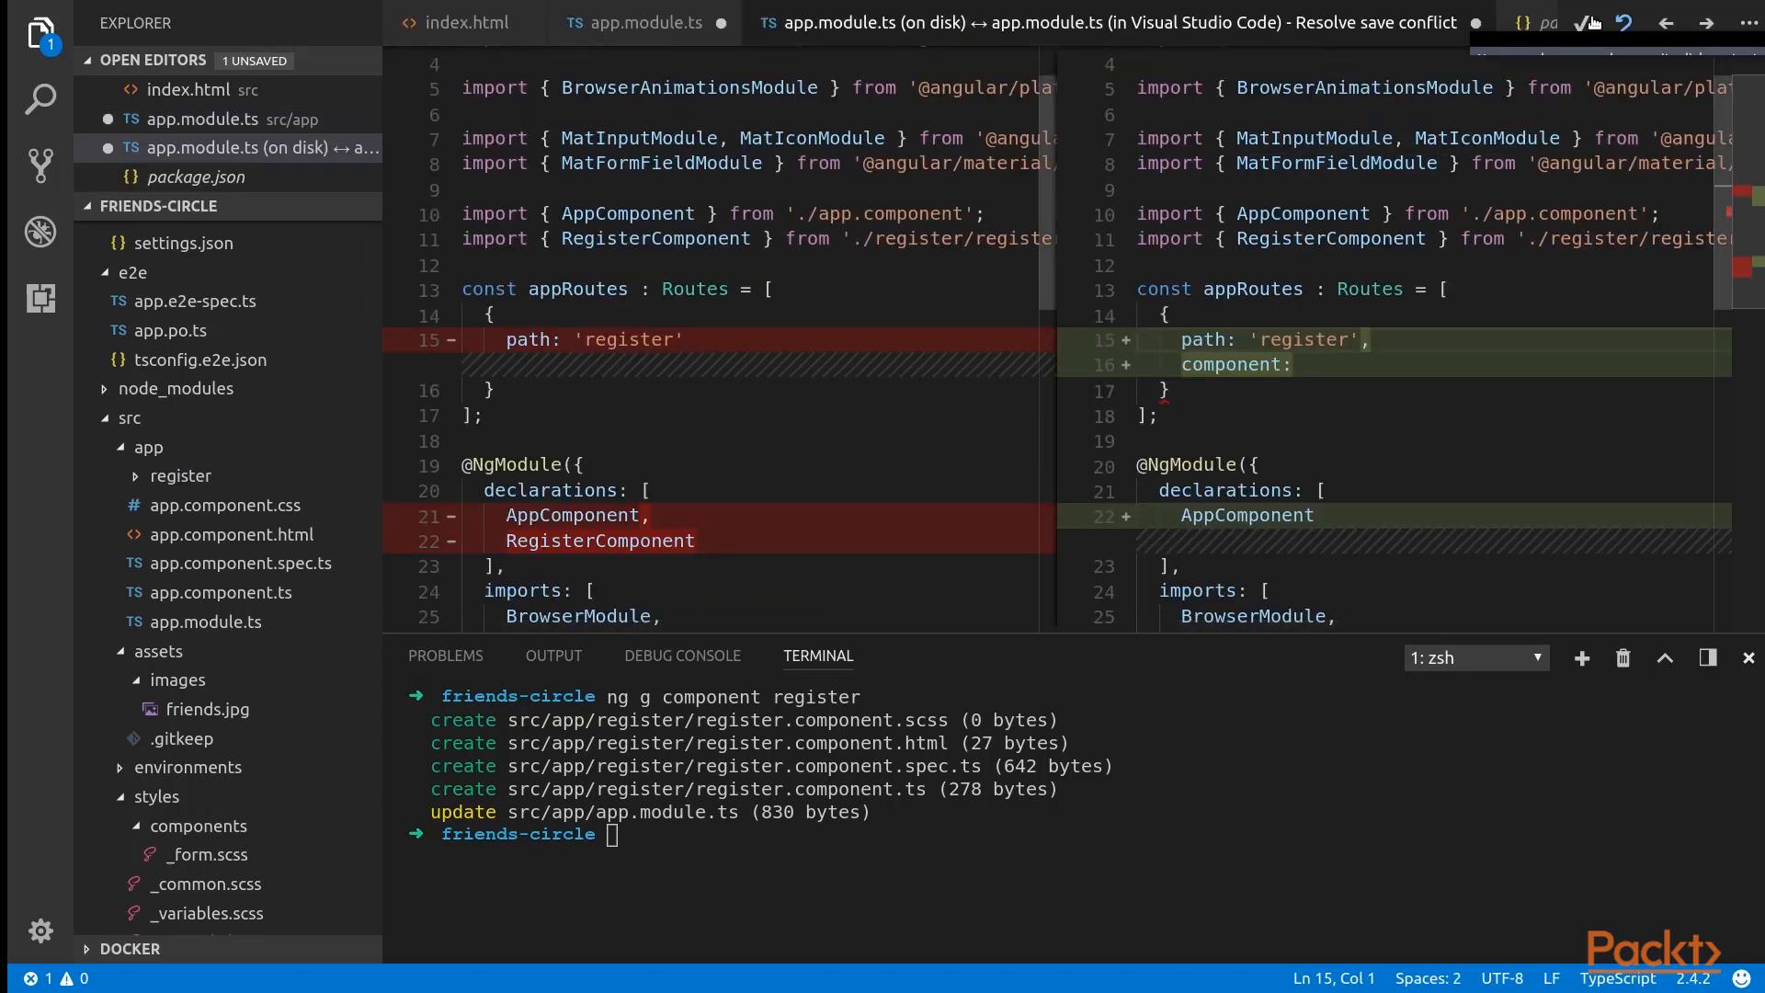
{"action": "mouse_move", "coordinate": [1583, 22]}
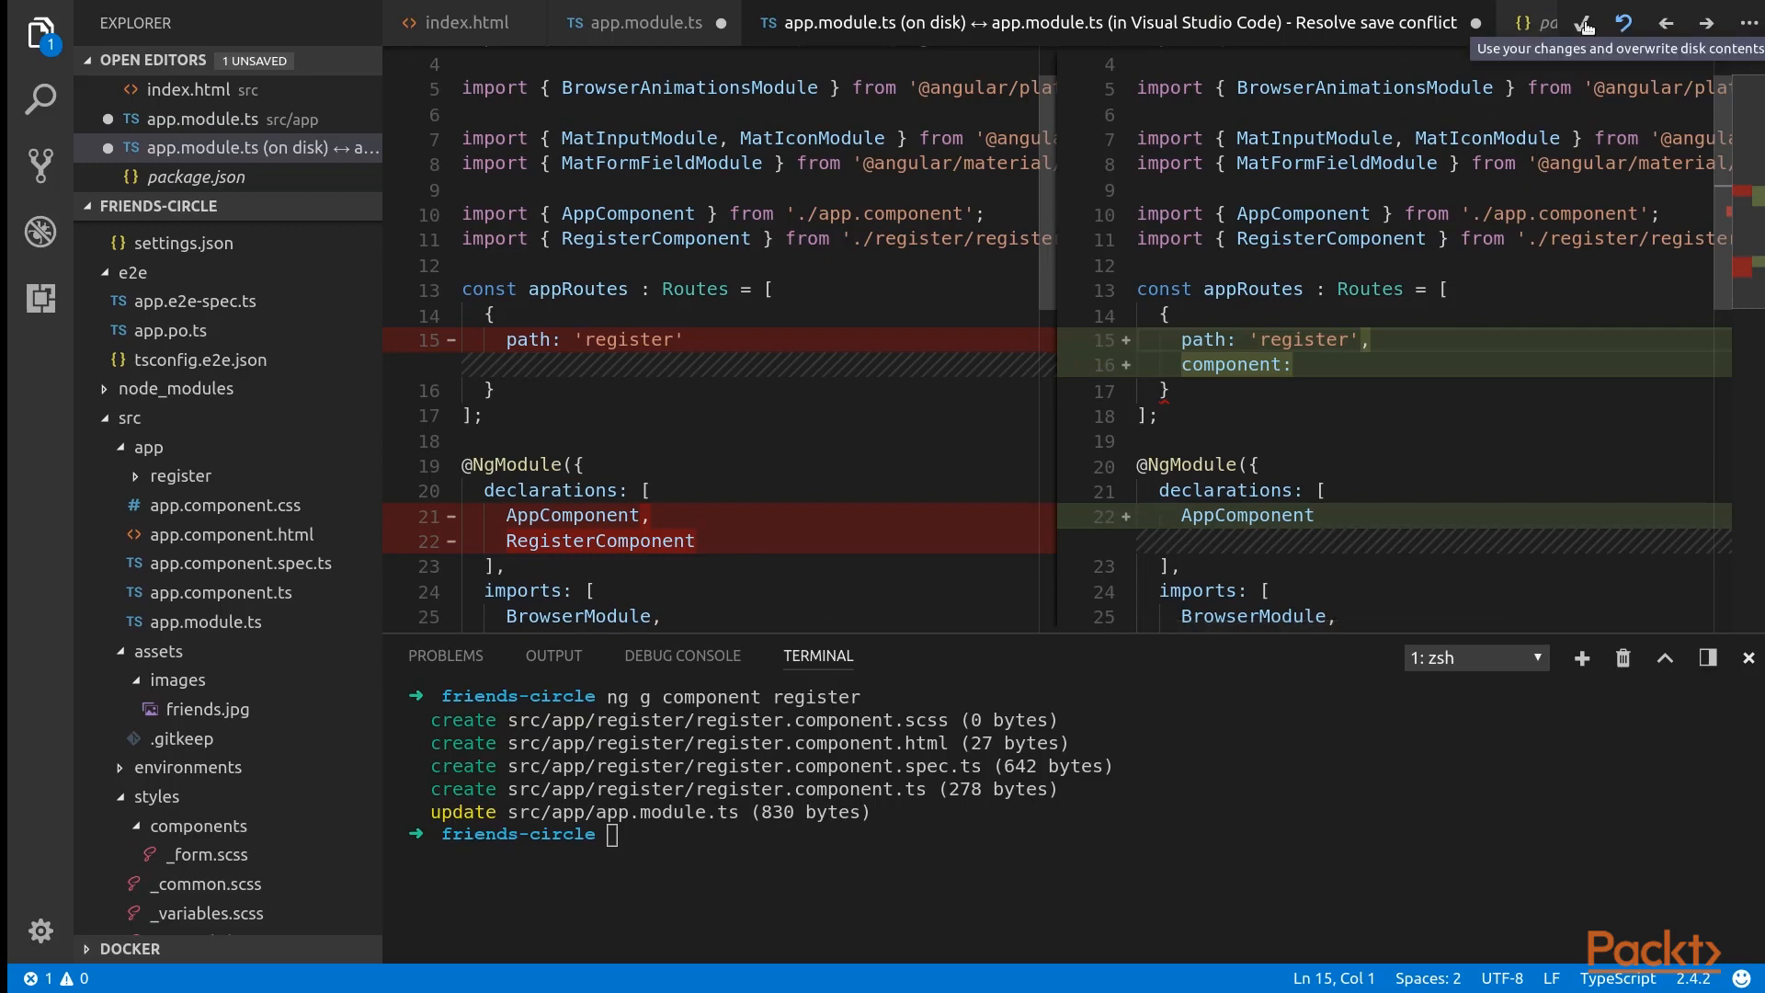
{"action": "left_click", "coordinate": [1583, 23]}
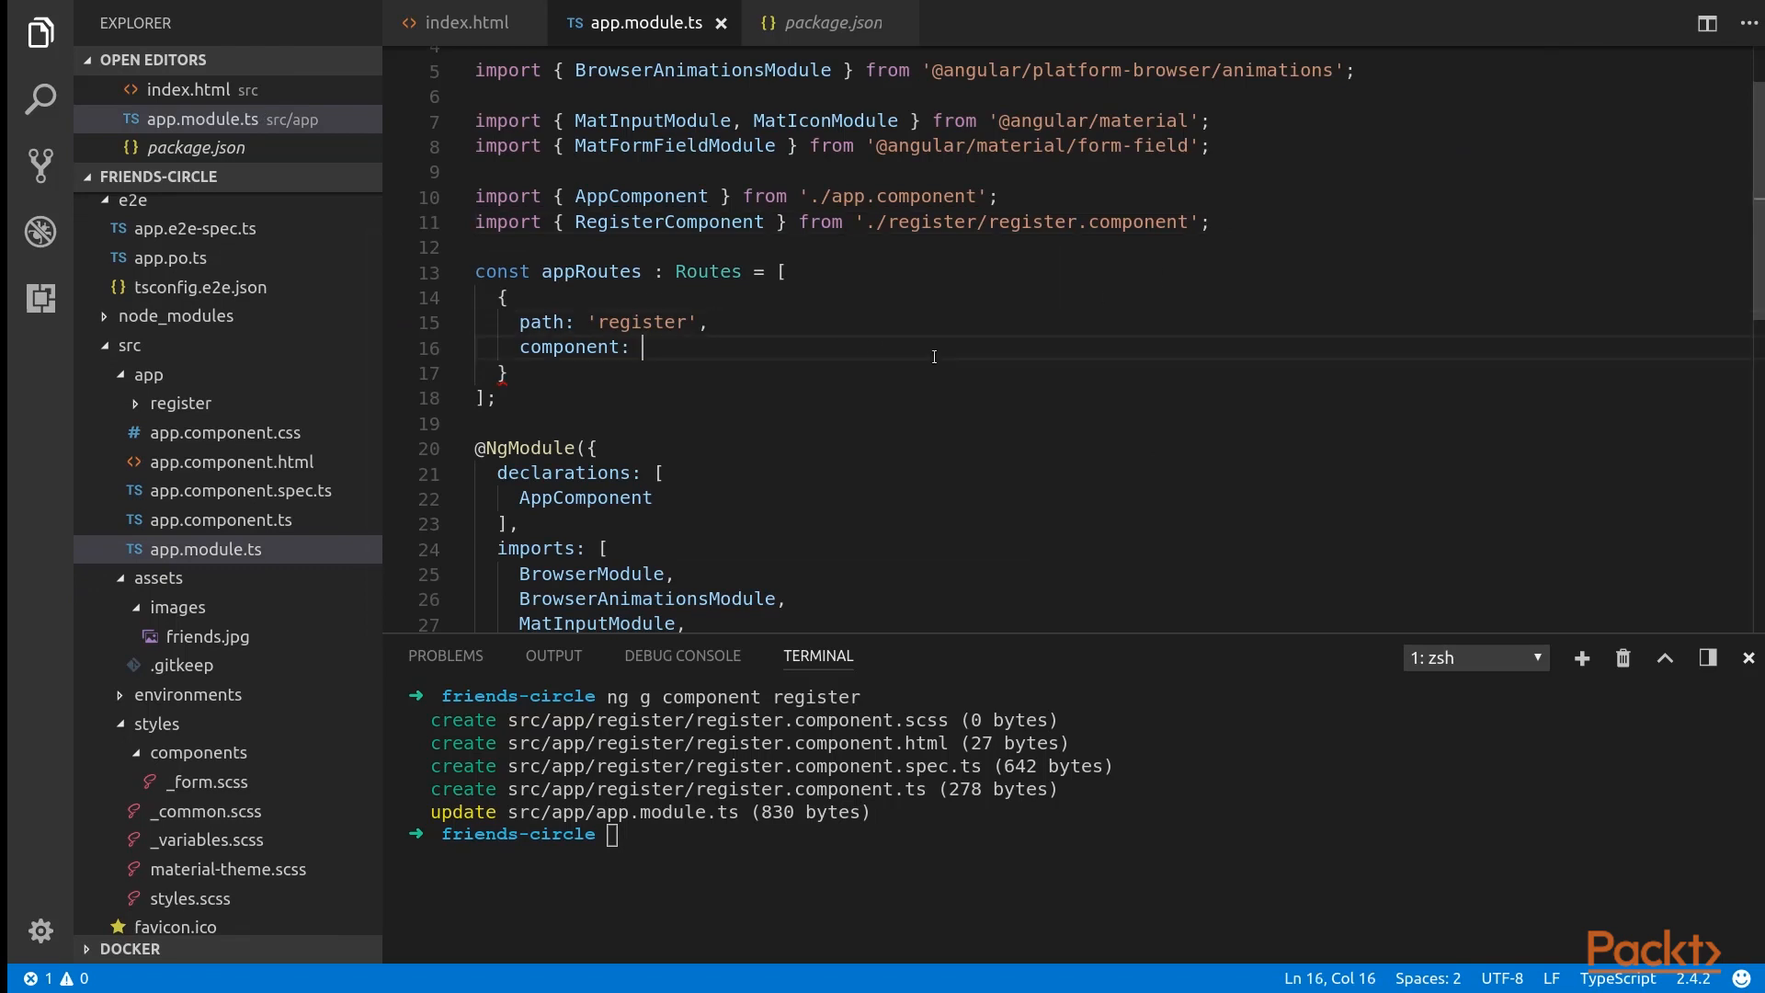
{"action": "type", "text": "RegisterComponent"}
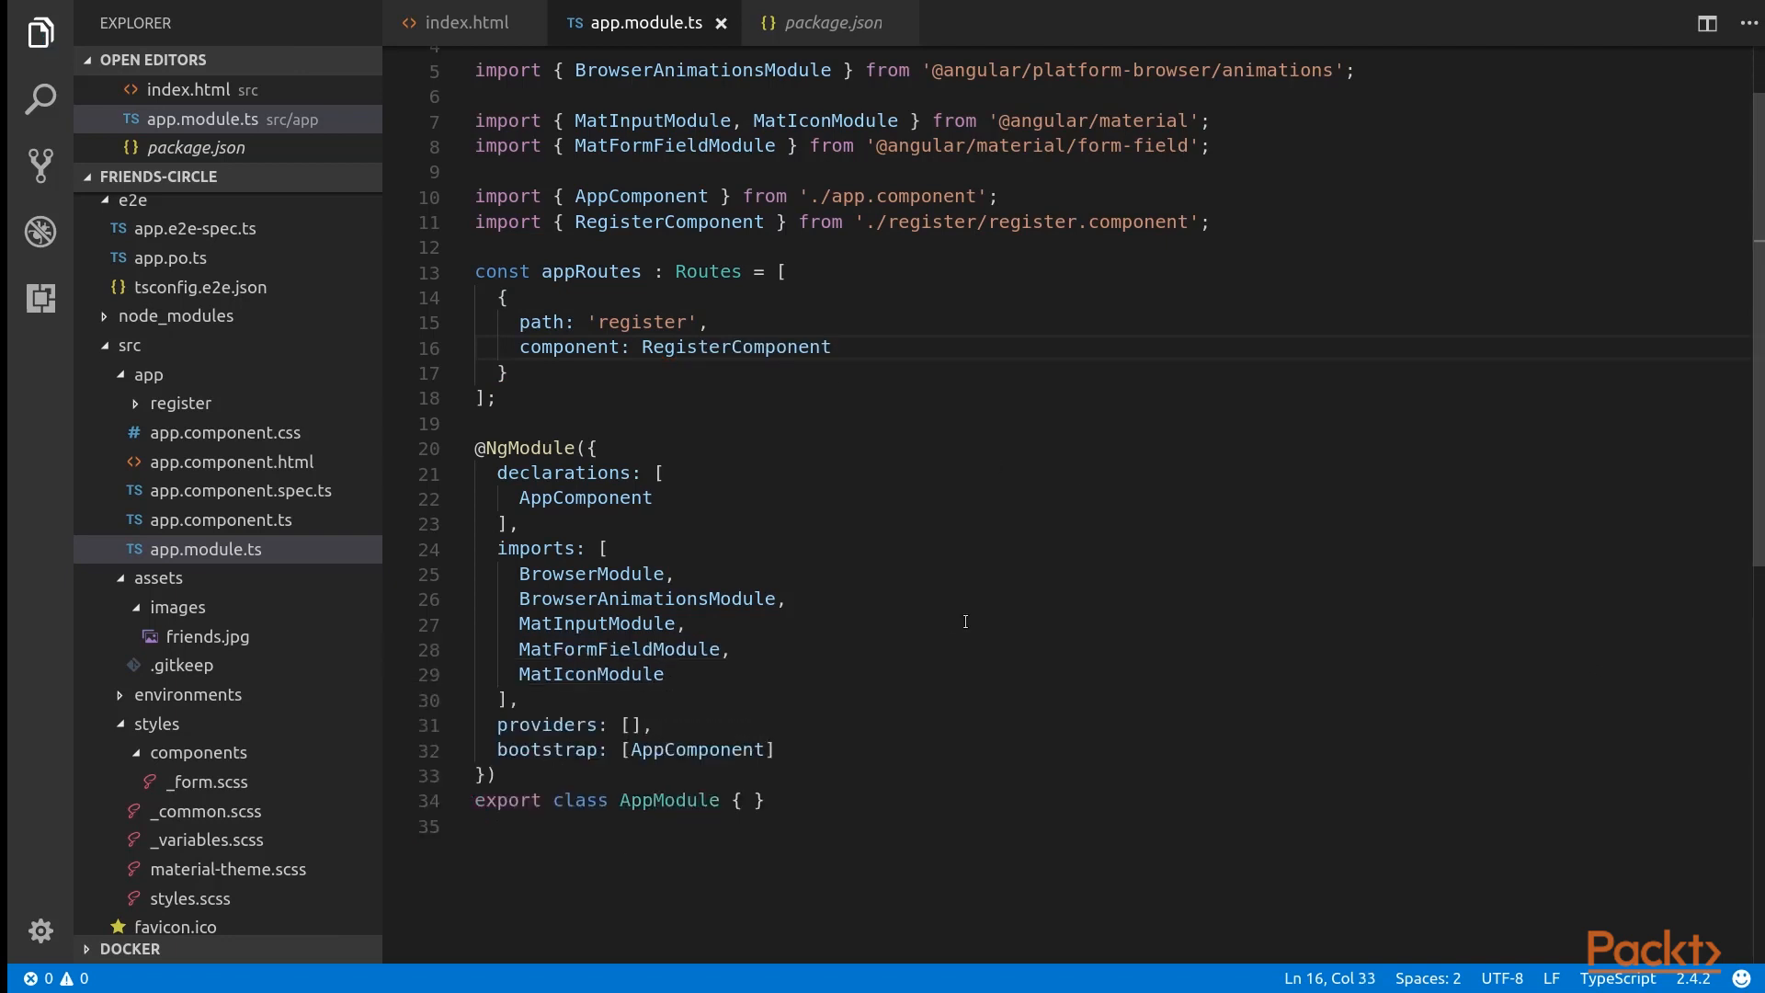
Step: Add RouterModule.forRoot(appRoutes, { enableTracing: true }) after BrowserModule in imports
{"action": "left_click", "coordinate": [674, 574]}
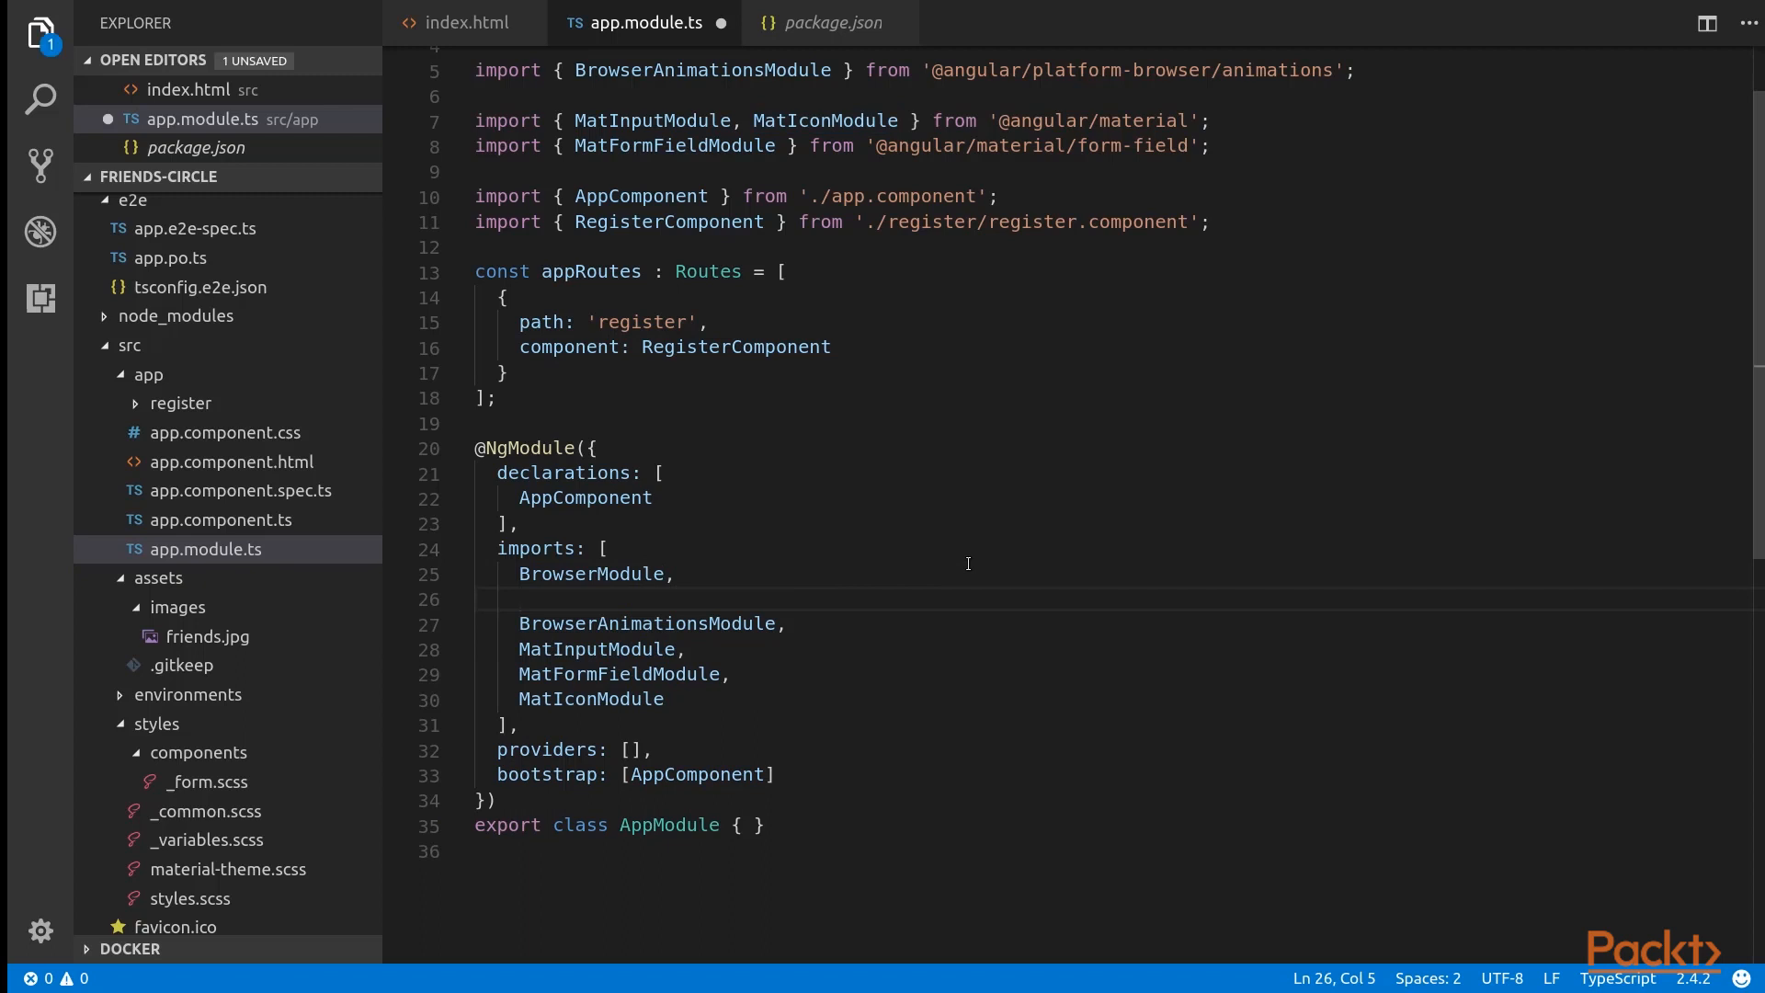
{"action": "type", "text": "RouterModule.forRoot(),"}
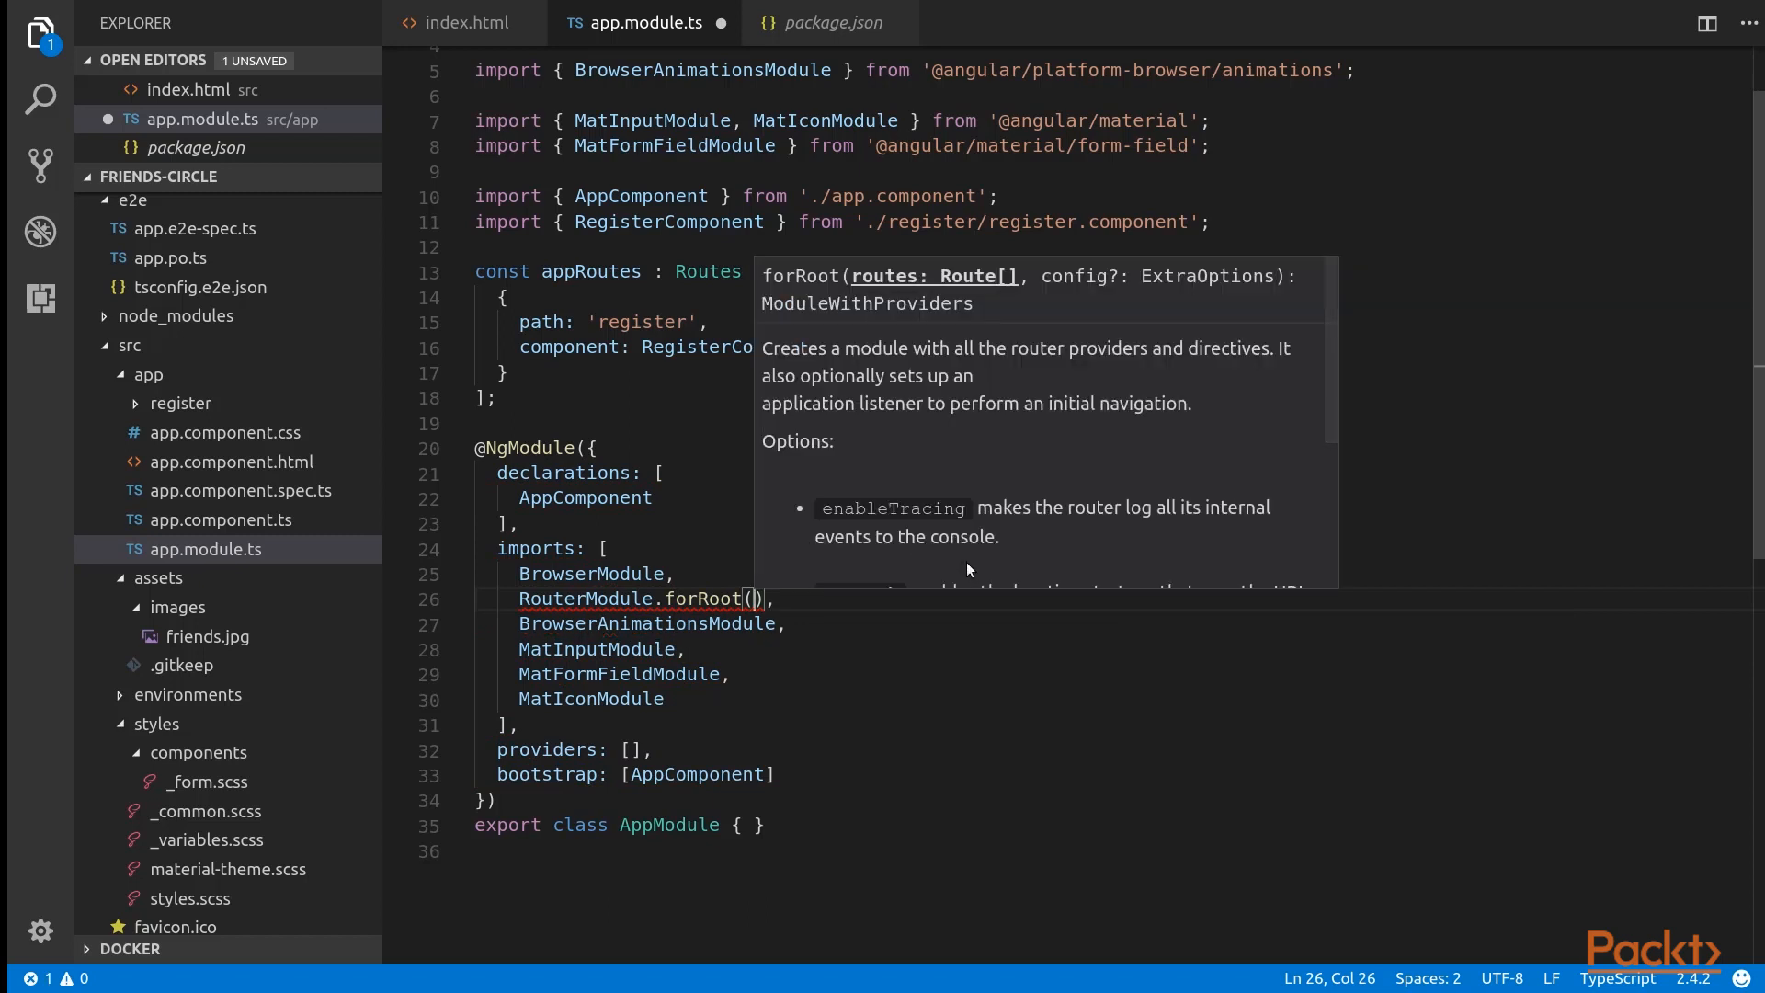
{"action": "mouse_move", "coordinate": [1059, 583]}
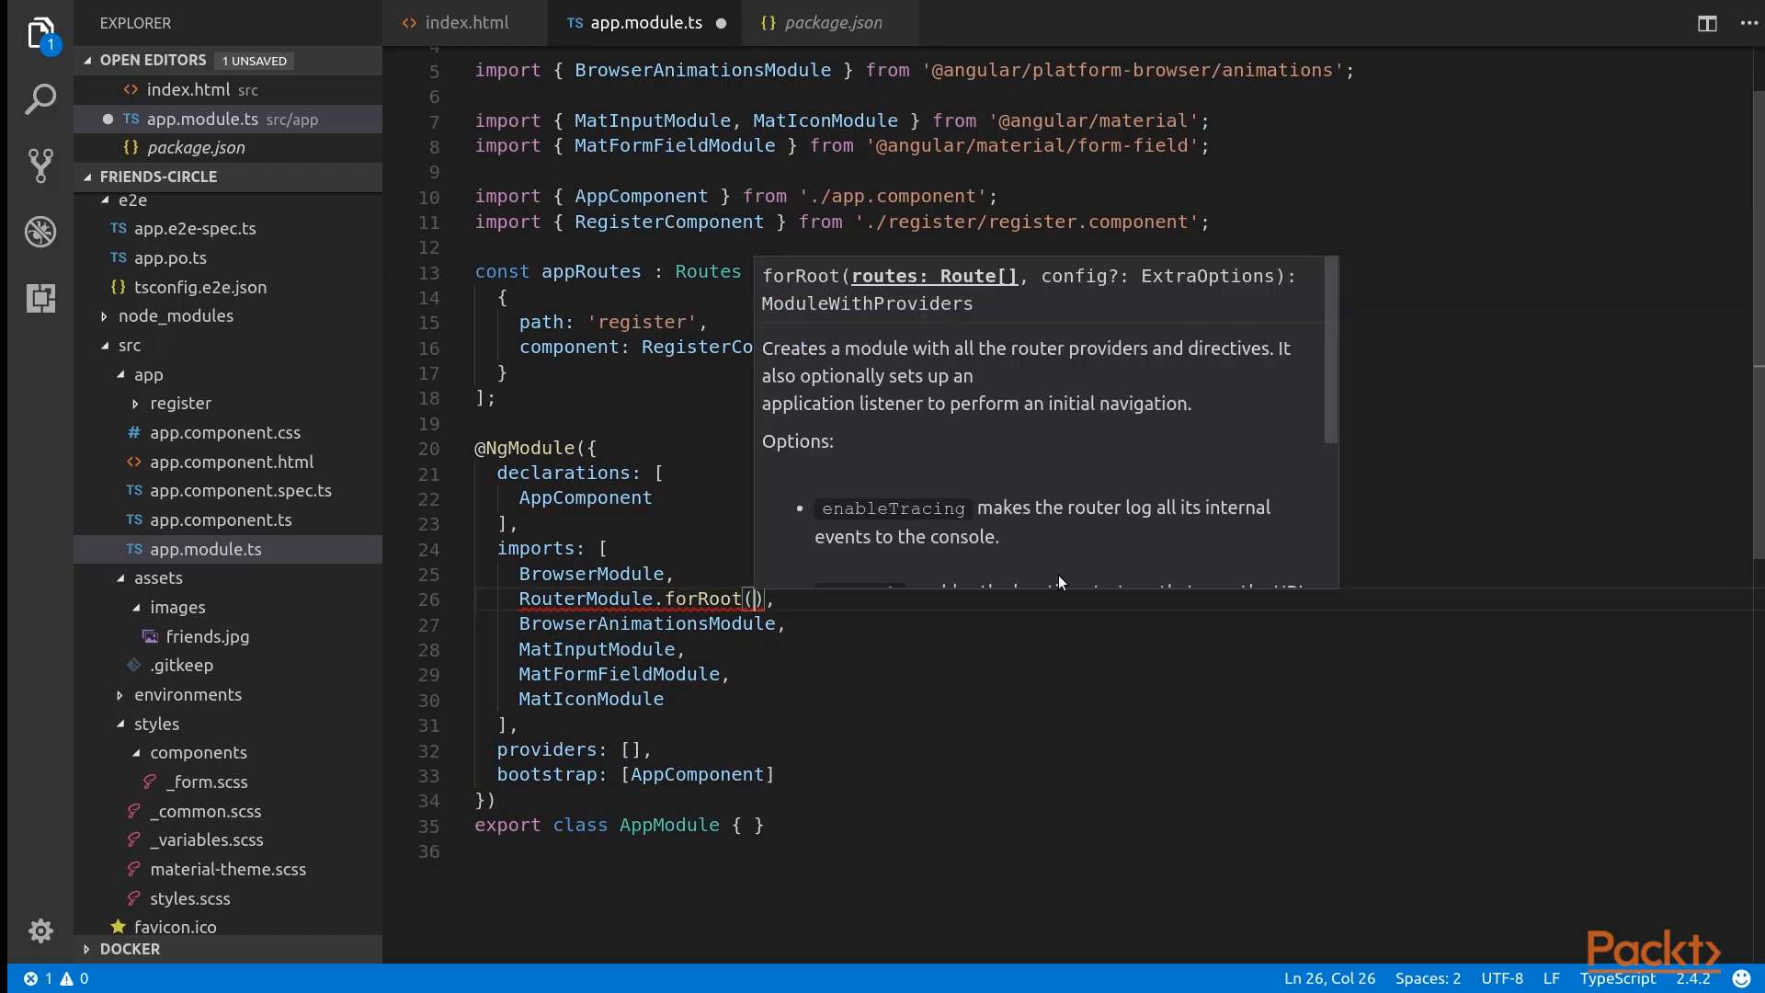
{"action": "type", "text": "app"}
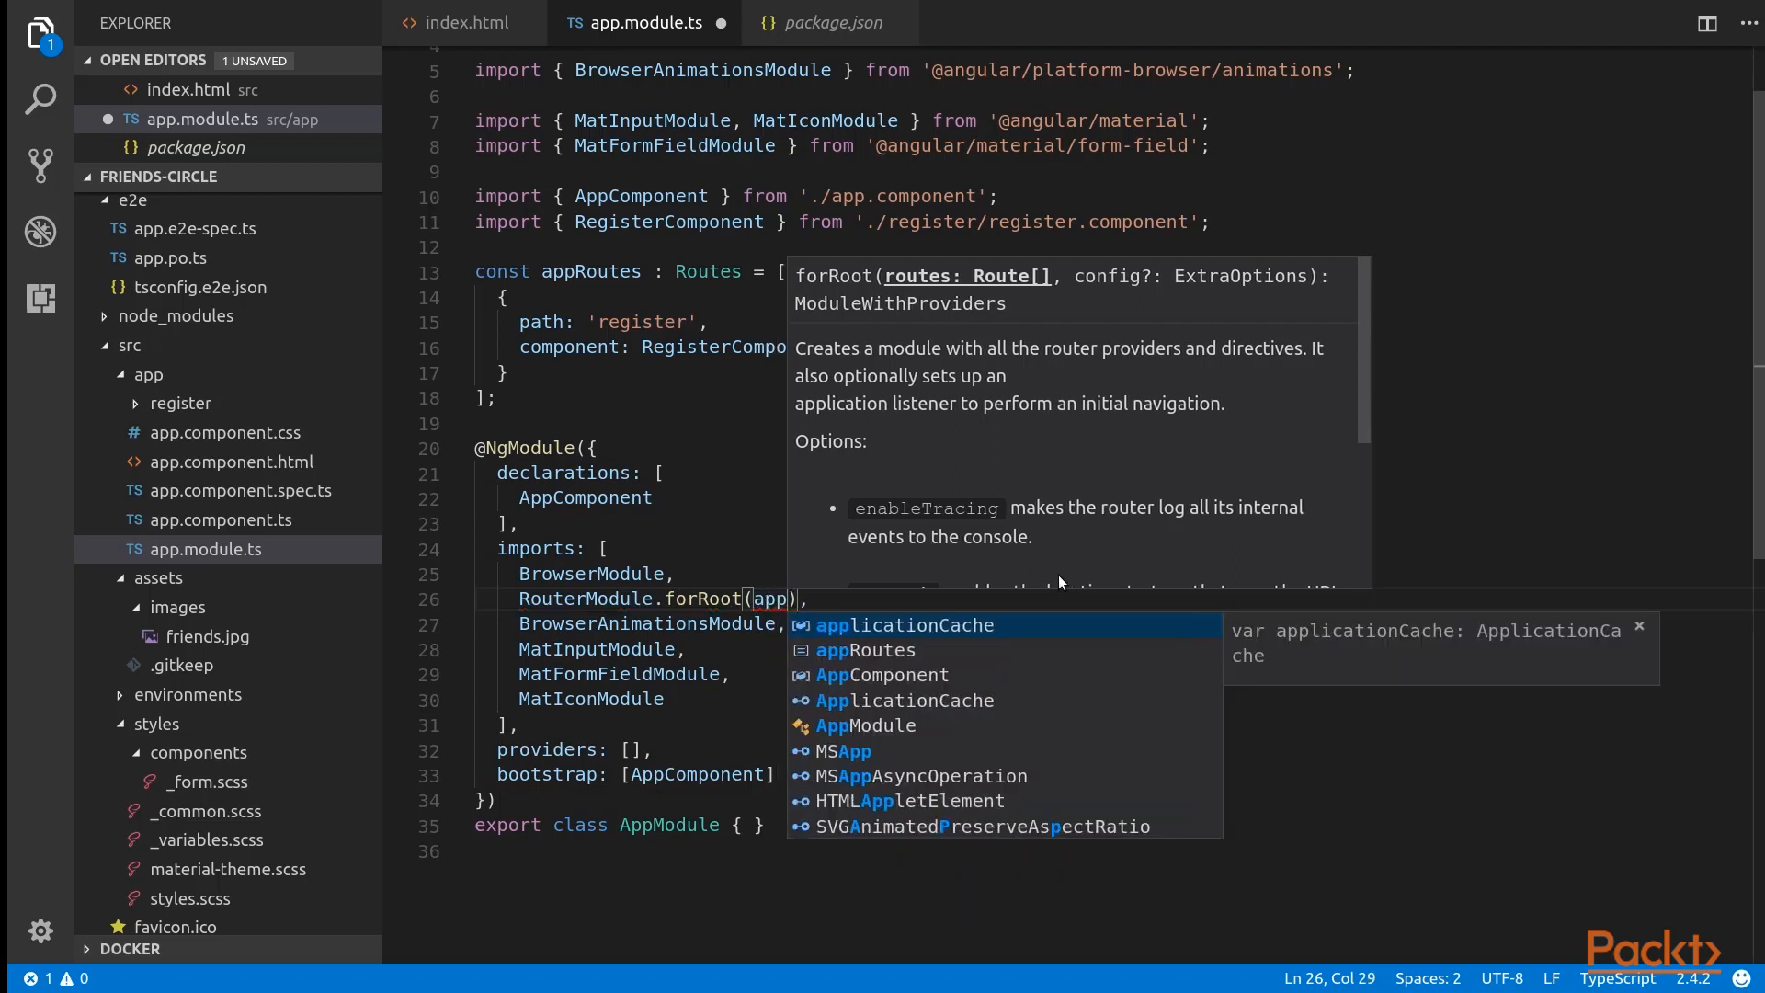
{"action": "type", "text": "appRoutes"}
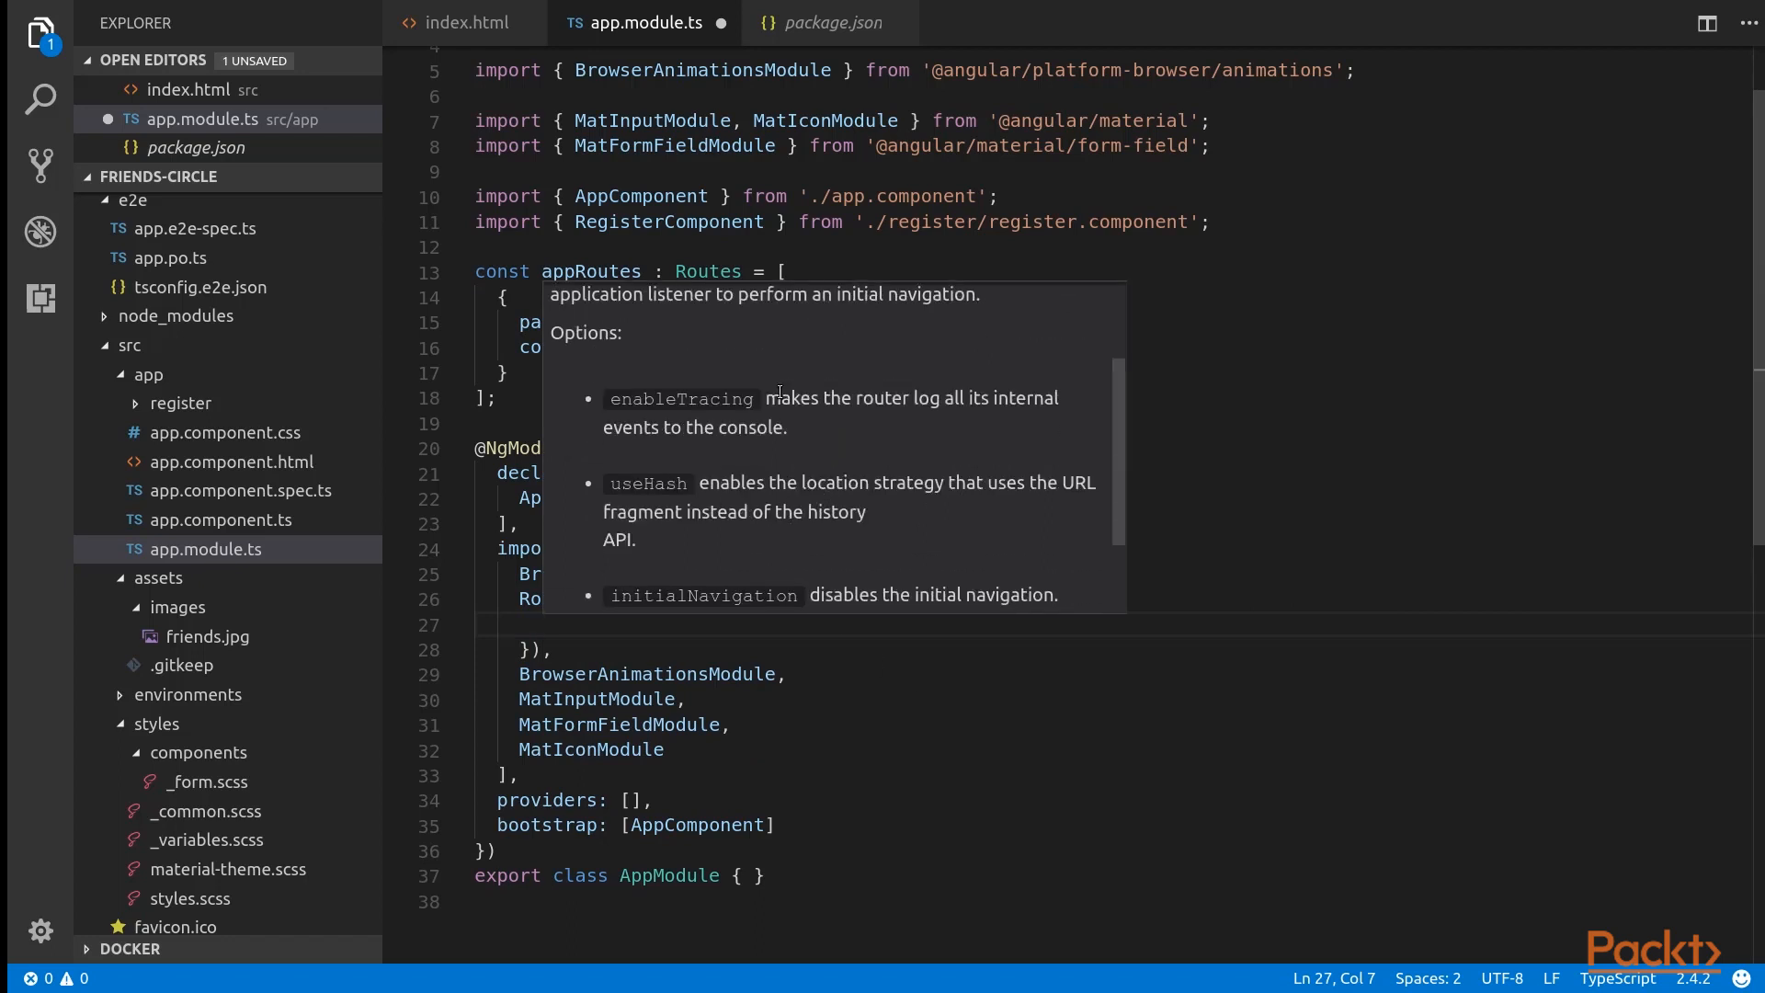
{"action": "type", "text": "ena"}
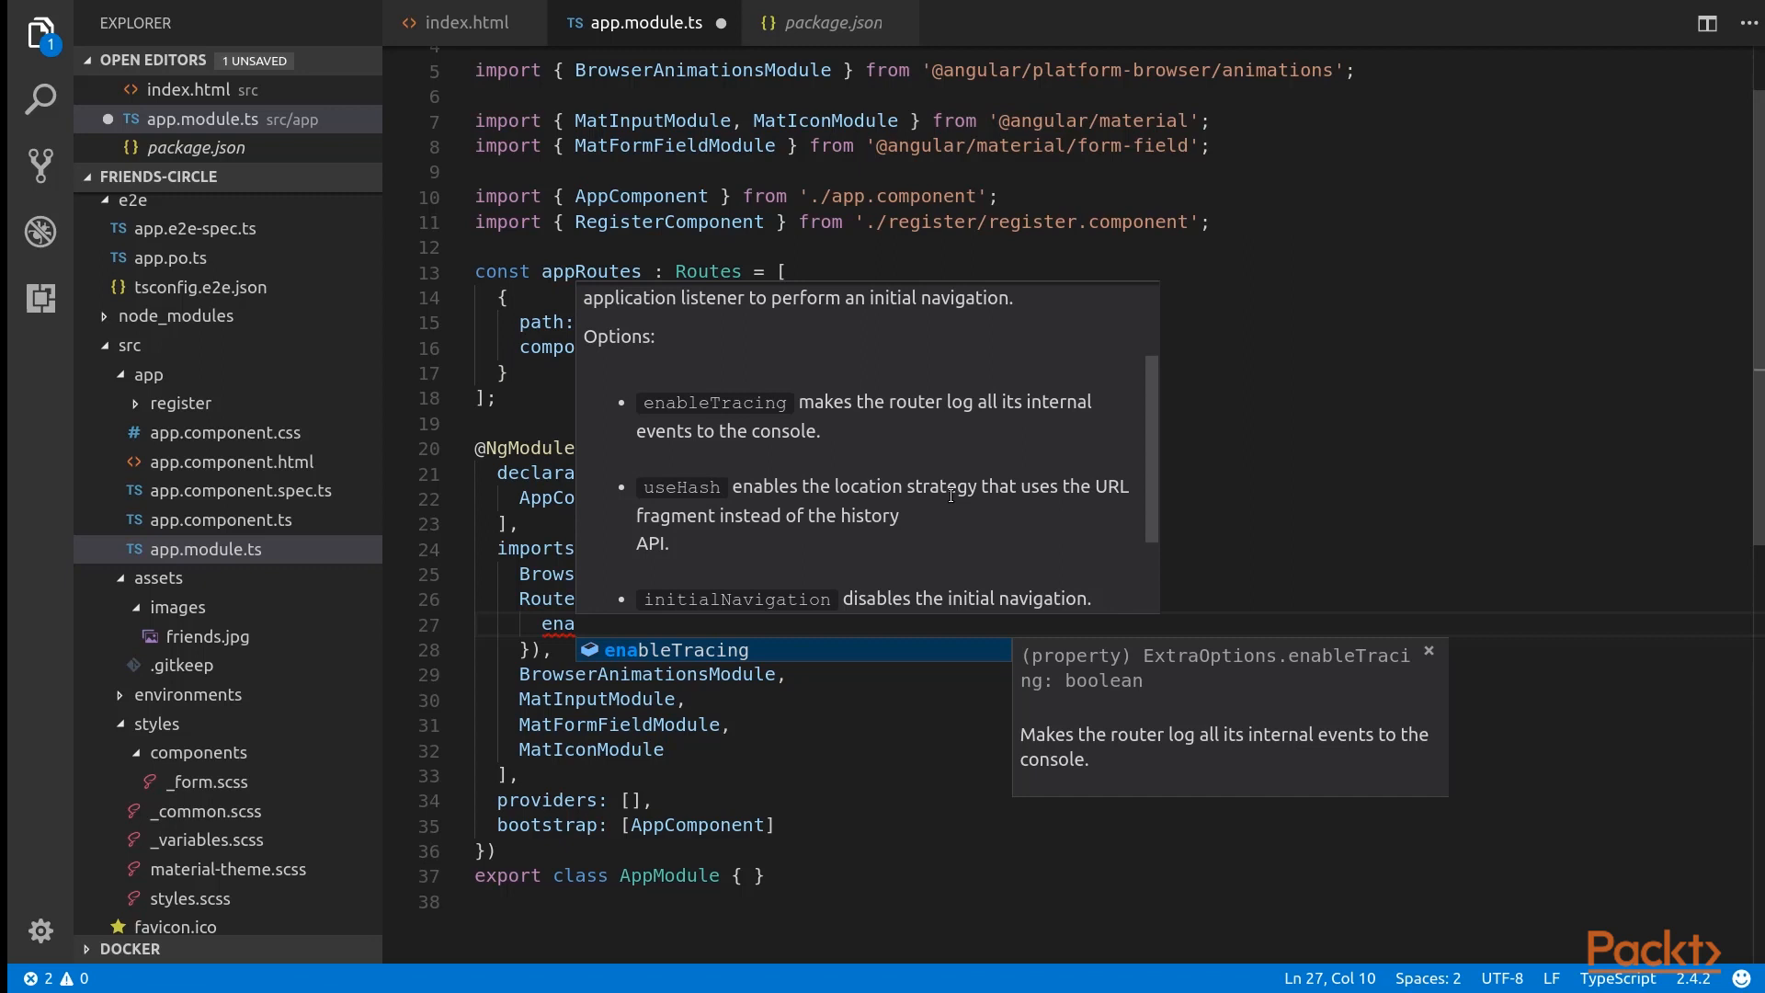
{"action": "type", "text": ": true"}
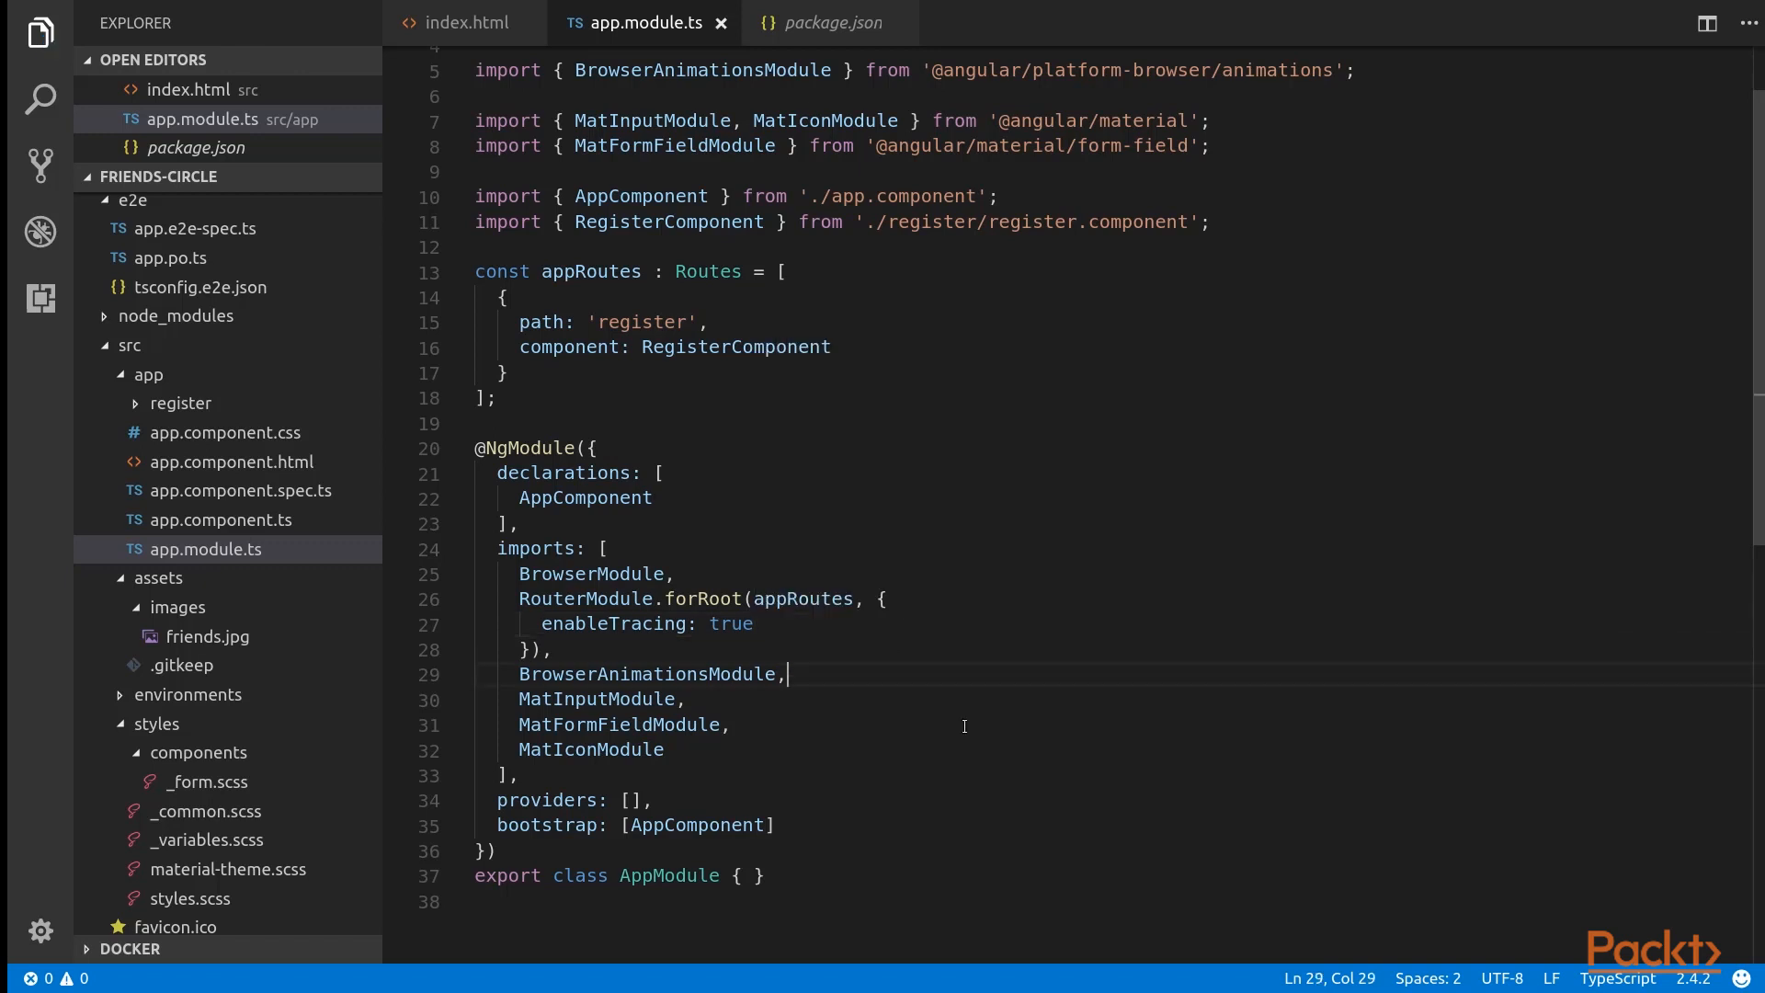
Step: Add RegisterComponent to the module declarations via autocomplete
{"action": "left_click_drag", "start_coordinate": [706, 324], "coordinate": [833, 348]}
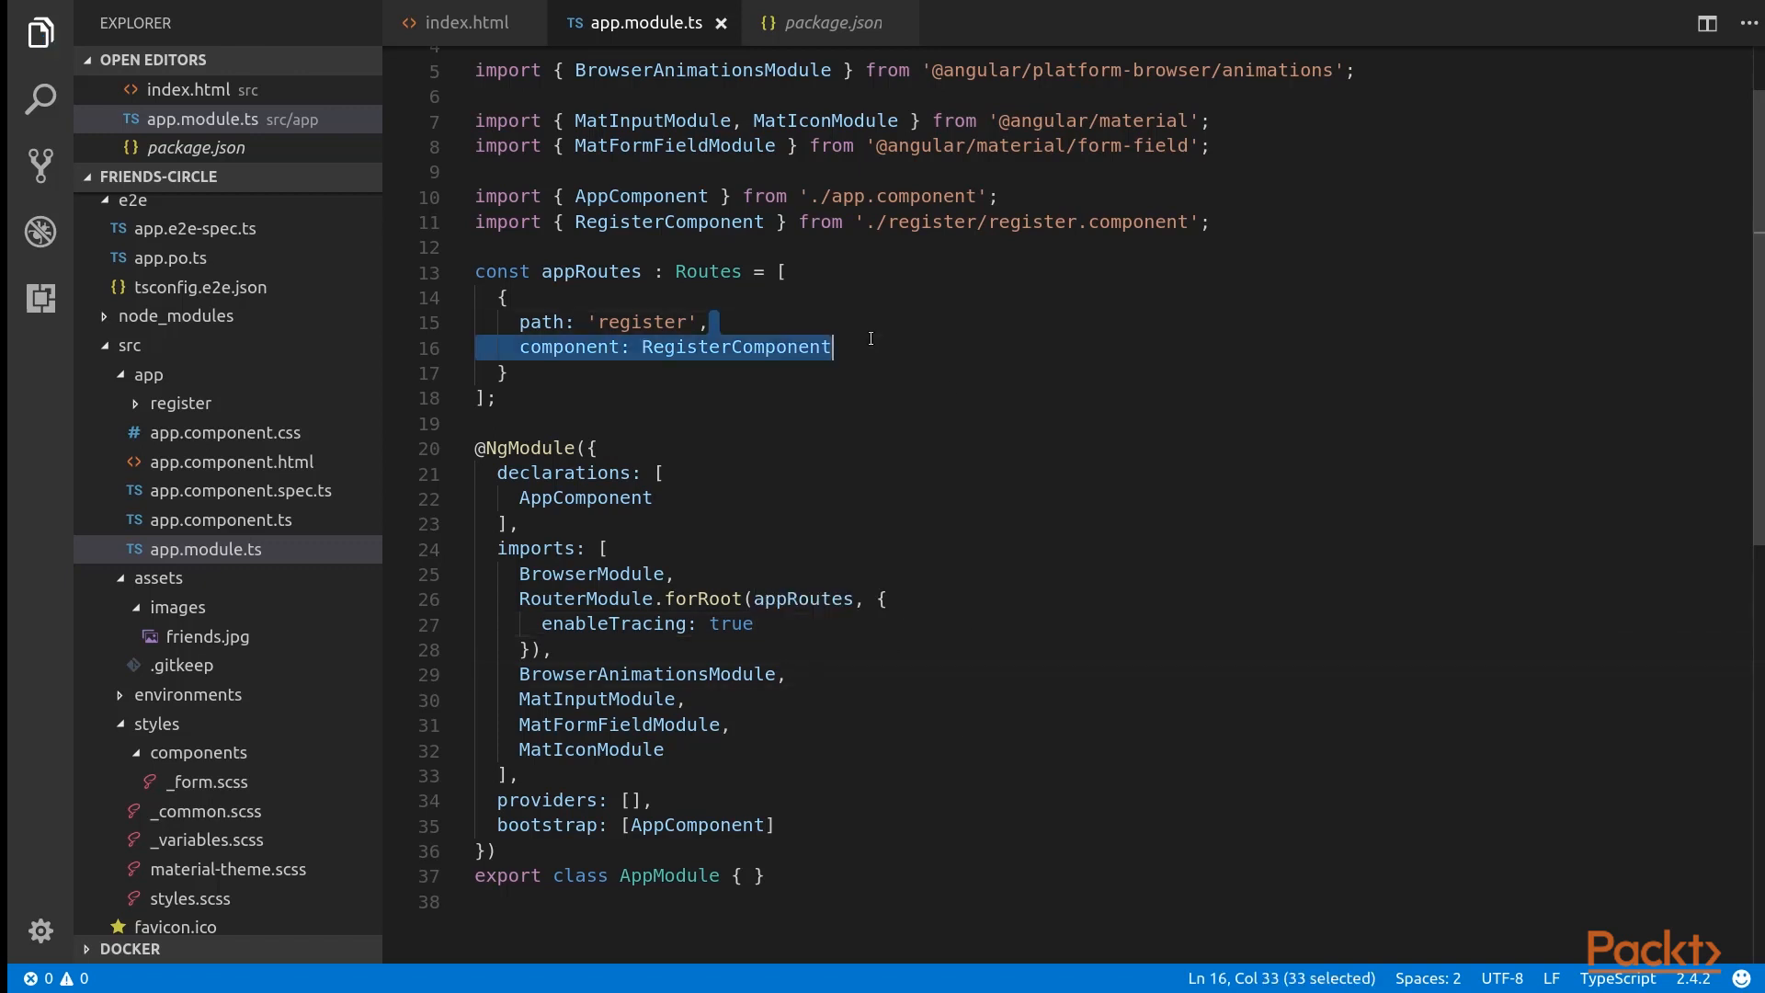
{"action": "type", "text": "Reg"}
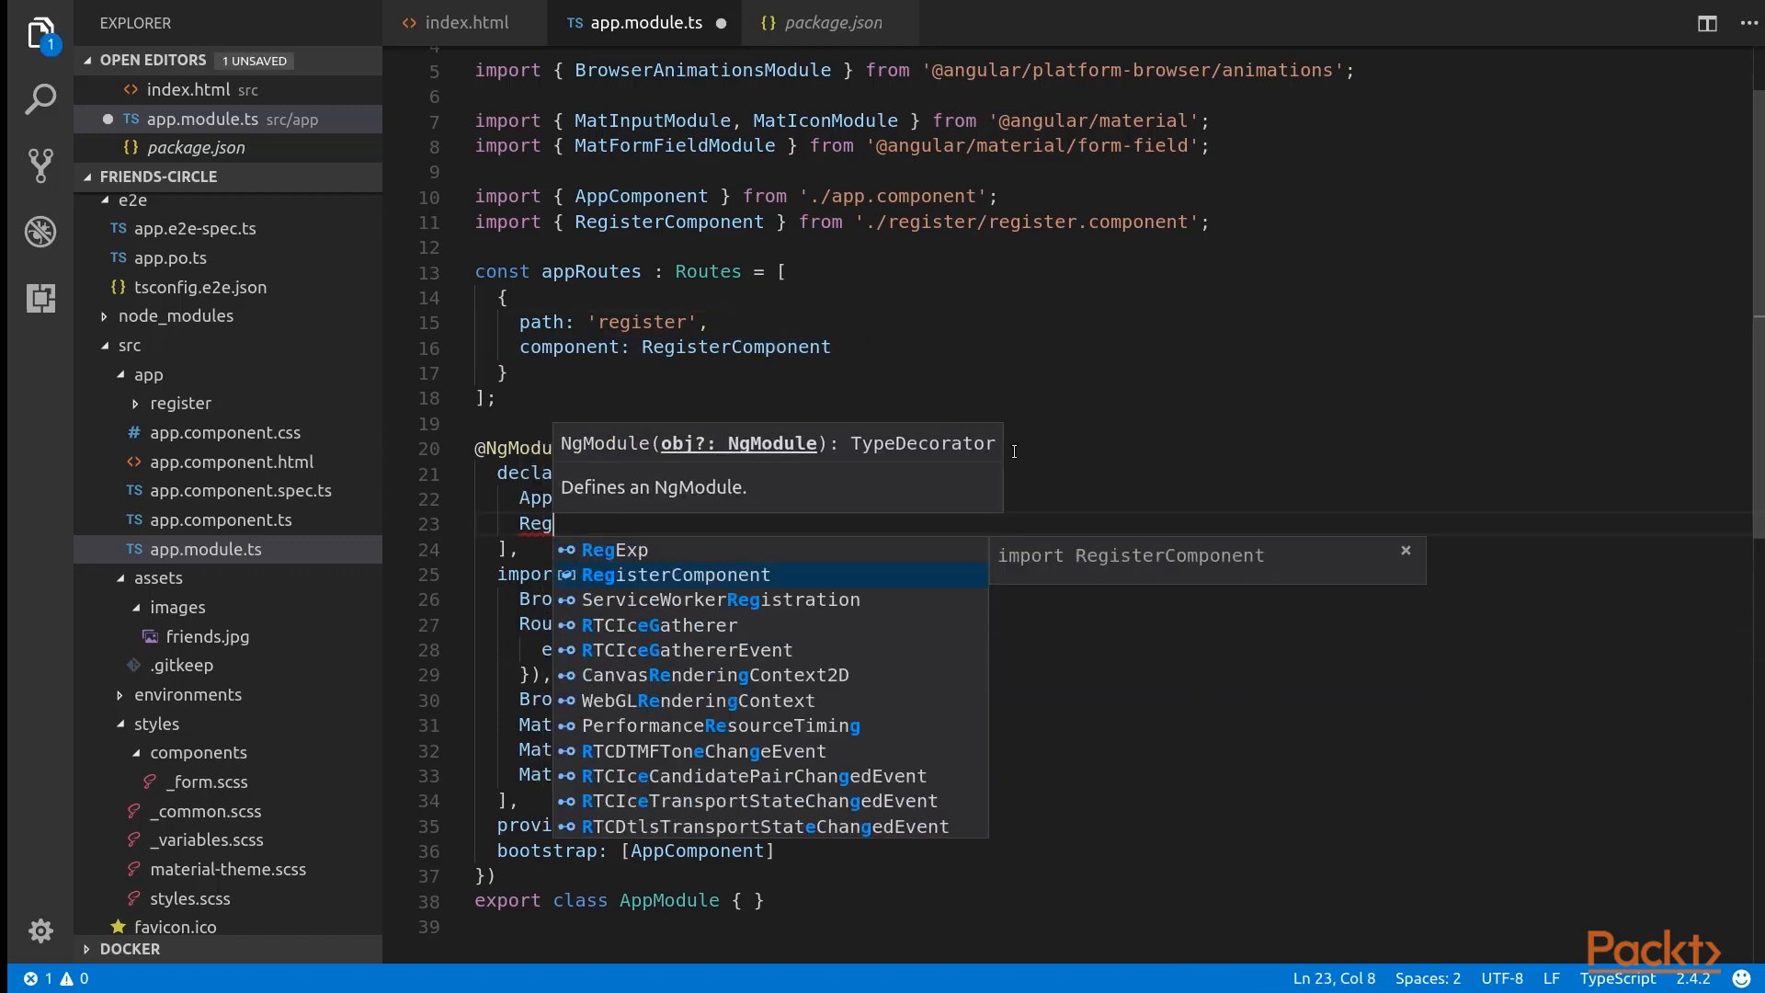
{"action": "key", "text": "Tab"}
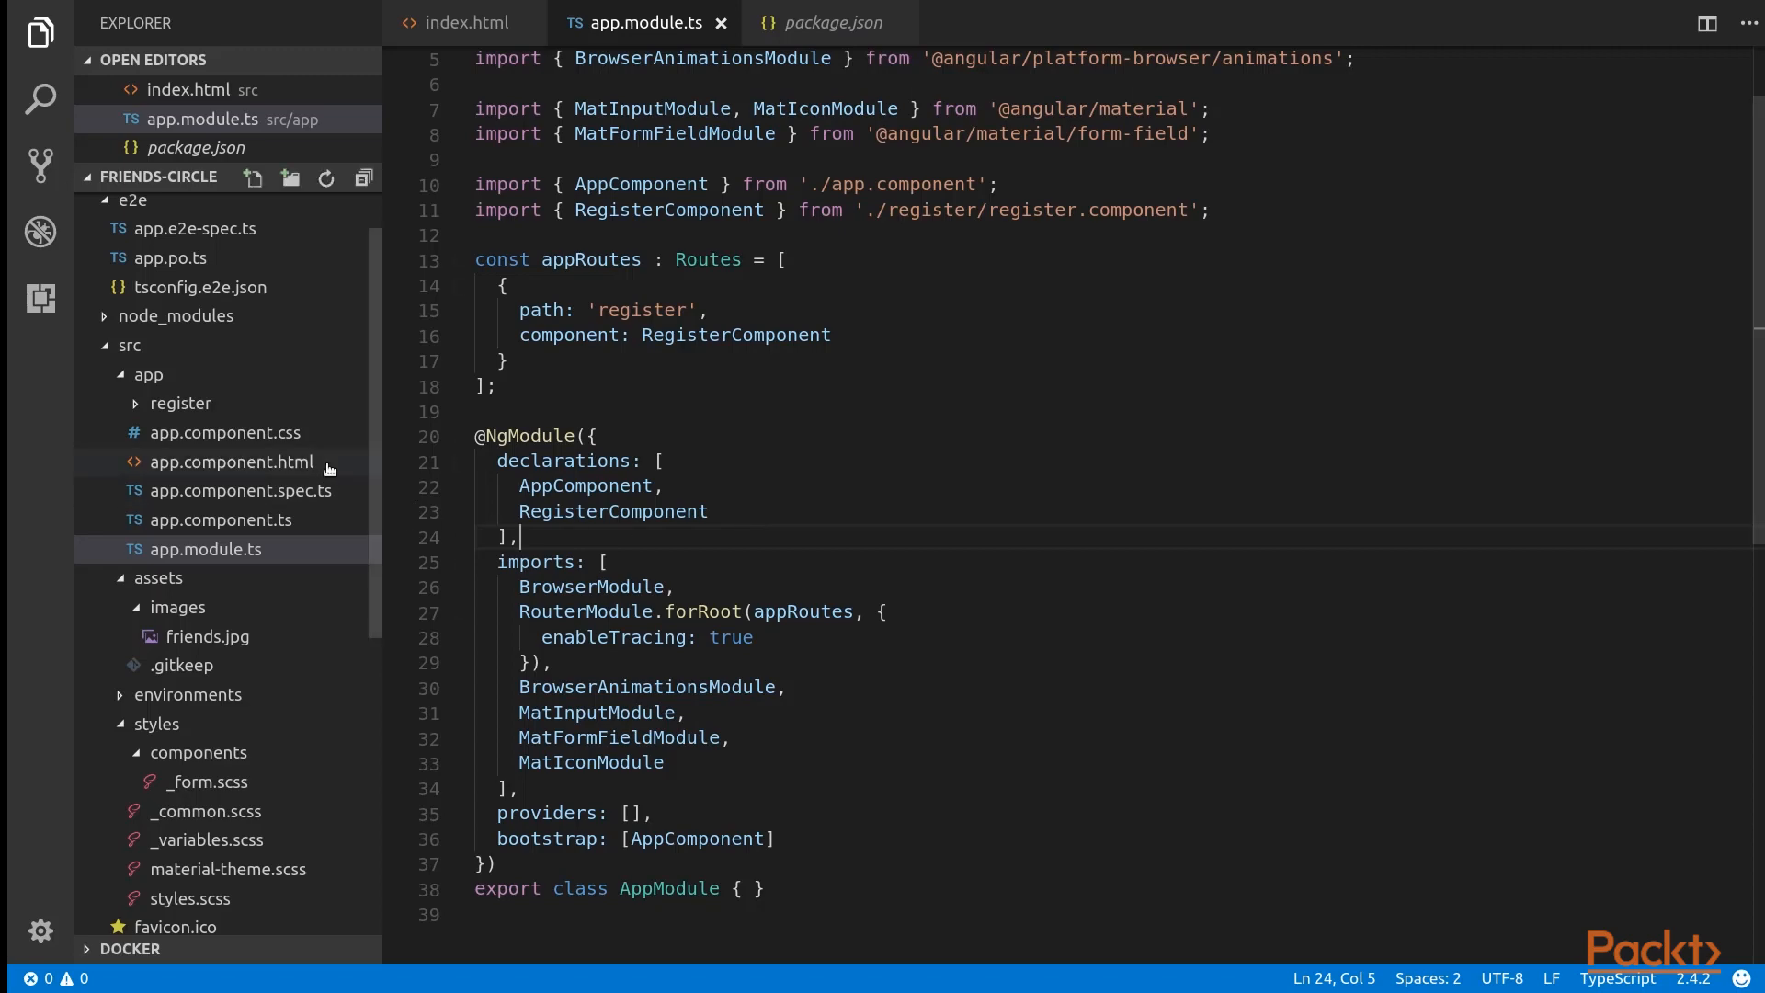
Step: Clear app.component.html's form markup and begin a <router-outlet> element
{"action": "left_click", "coordinate": [231, 461]}
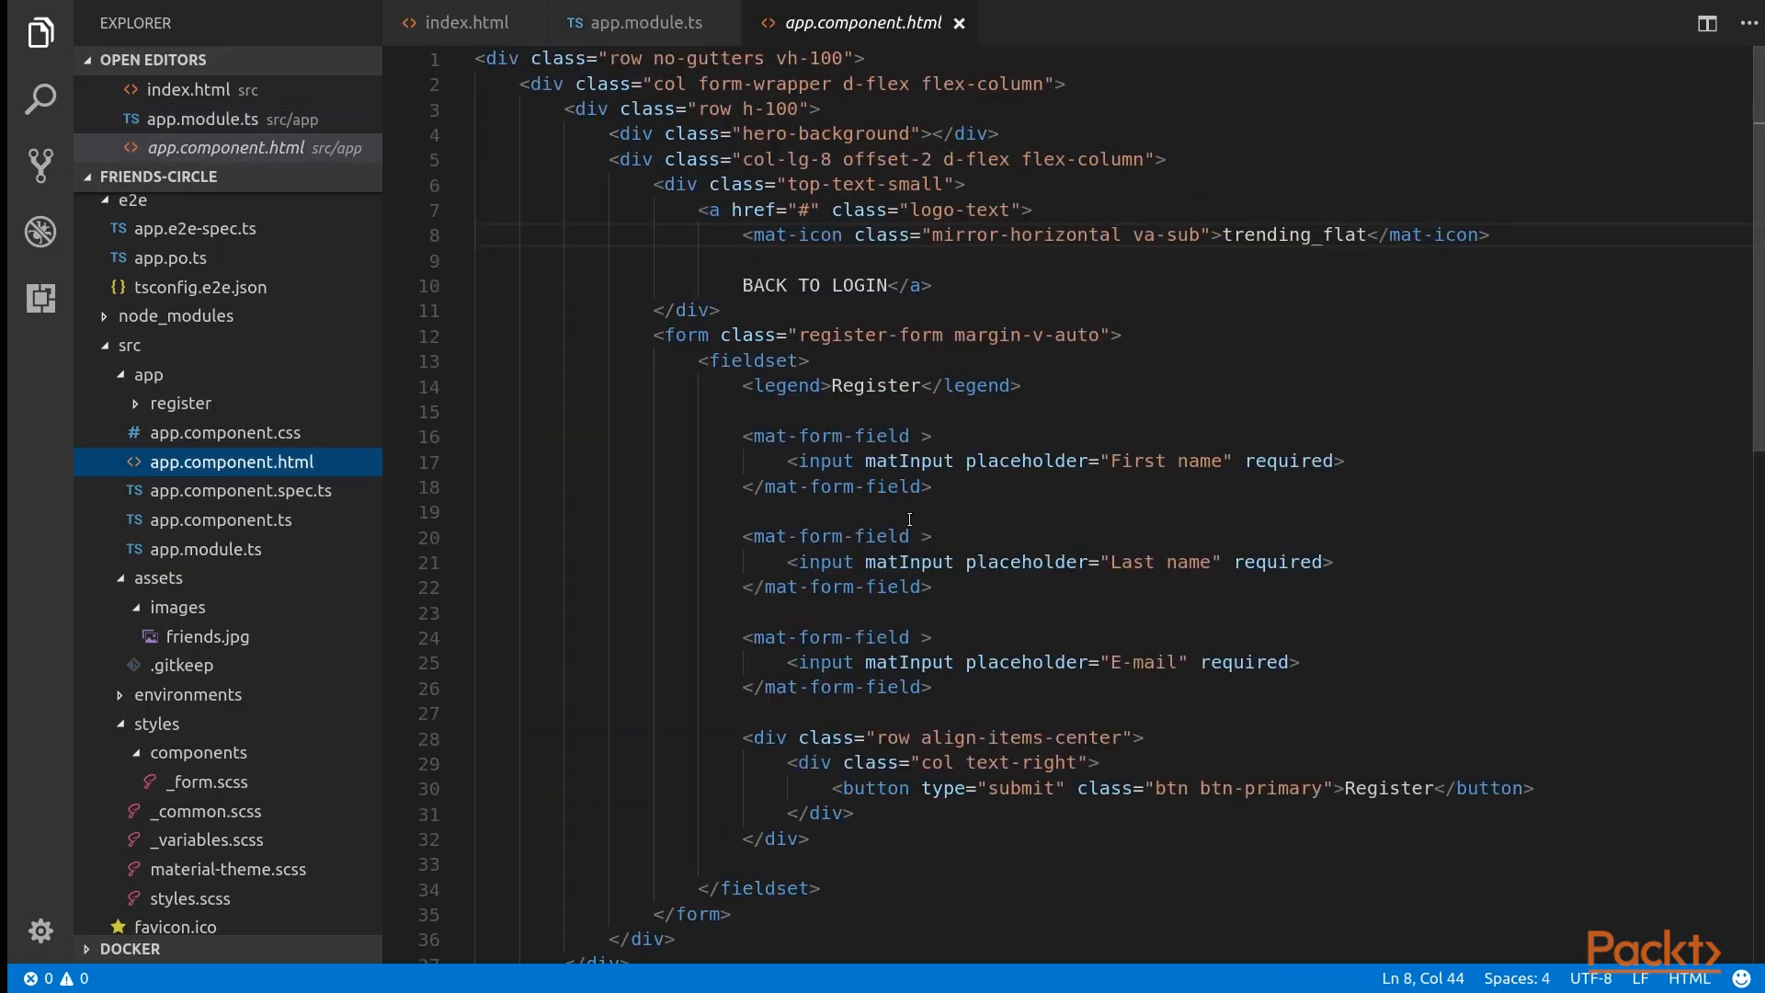
{"action": "key", "text": "ctrl+a"}
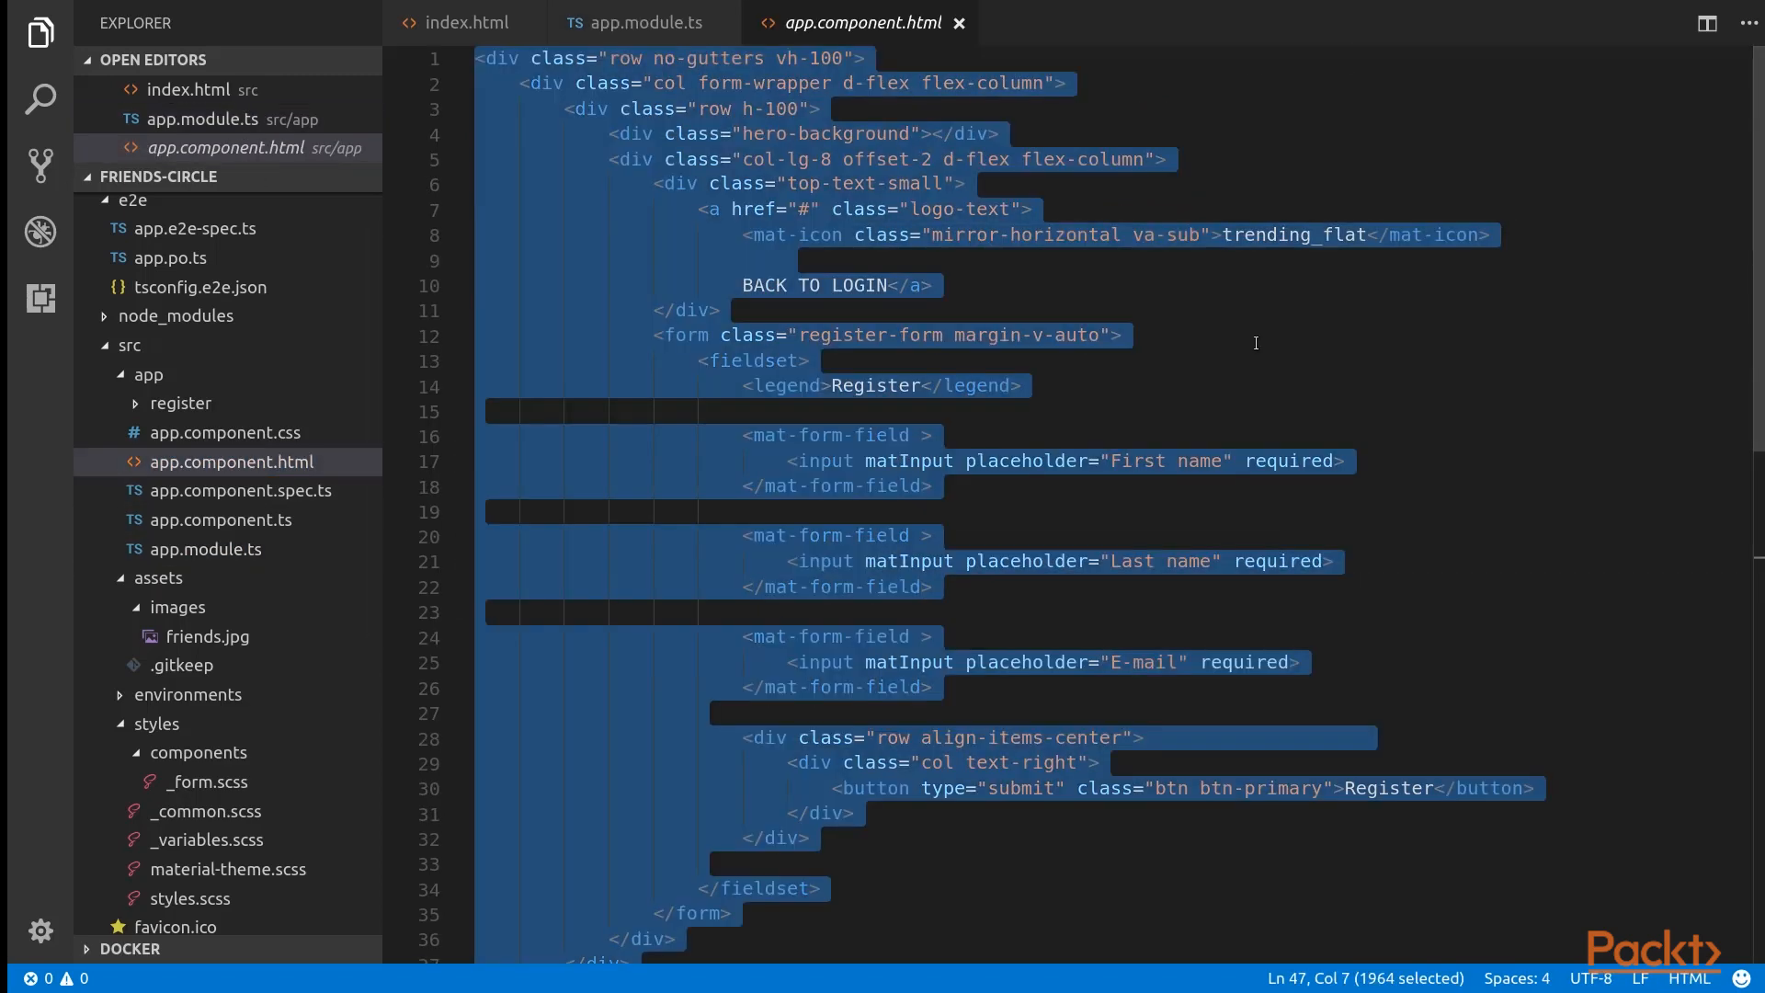
{"action": "key", "text": "Delete"}
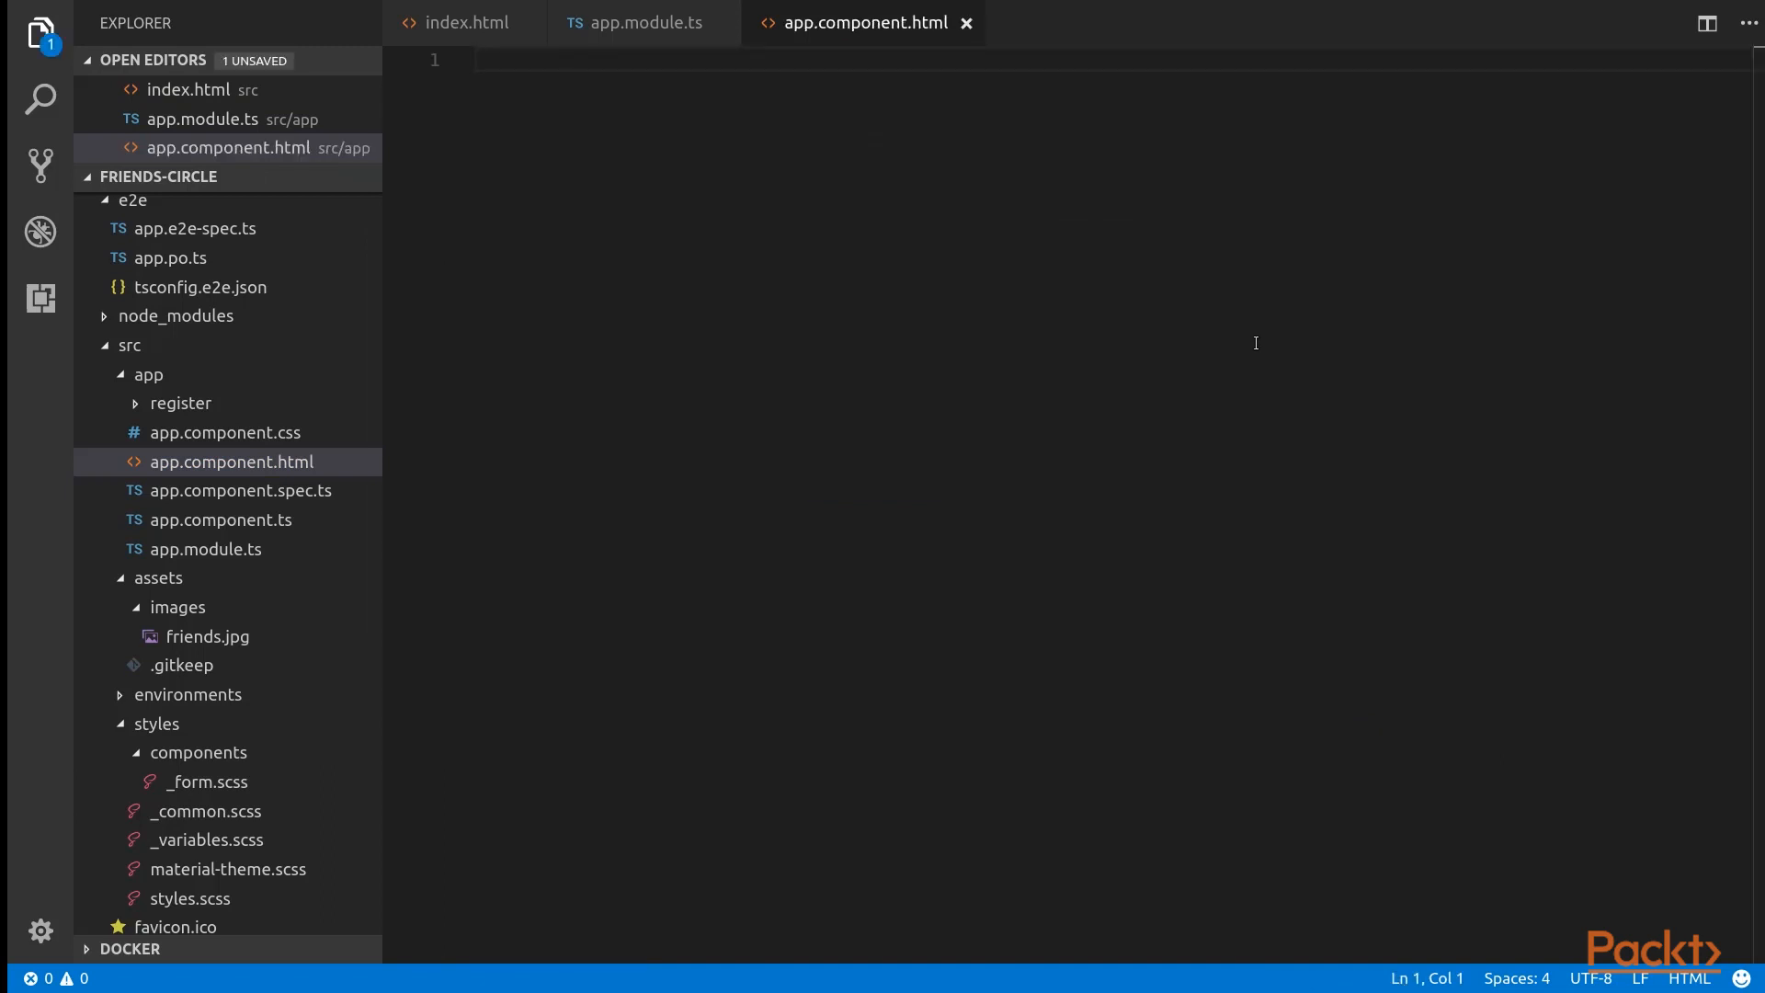
{"action": "left_click", "coordinate": [263, 432]}
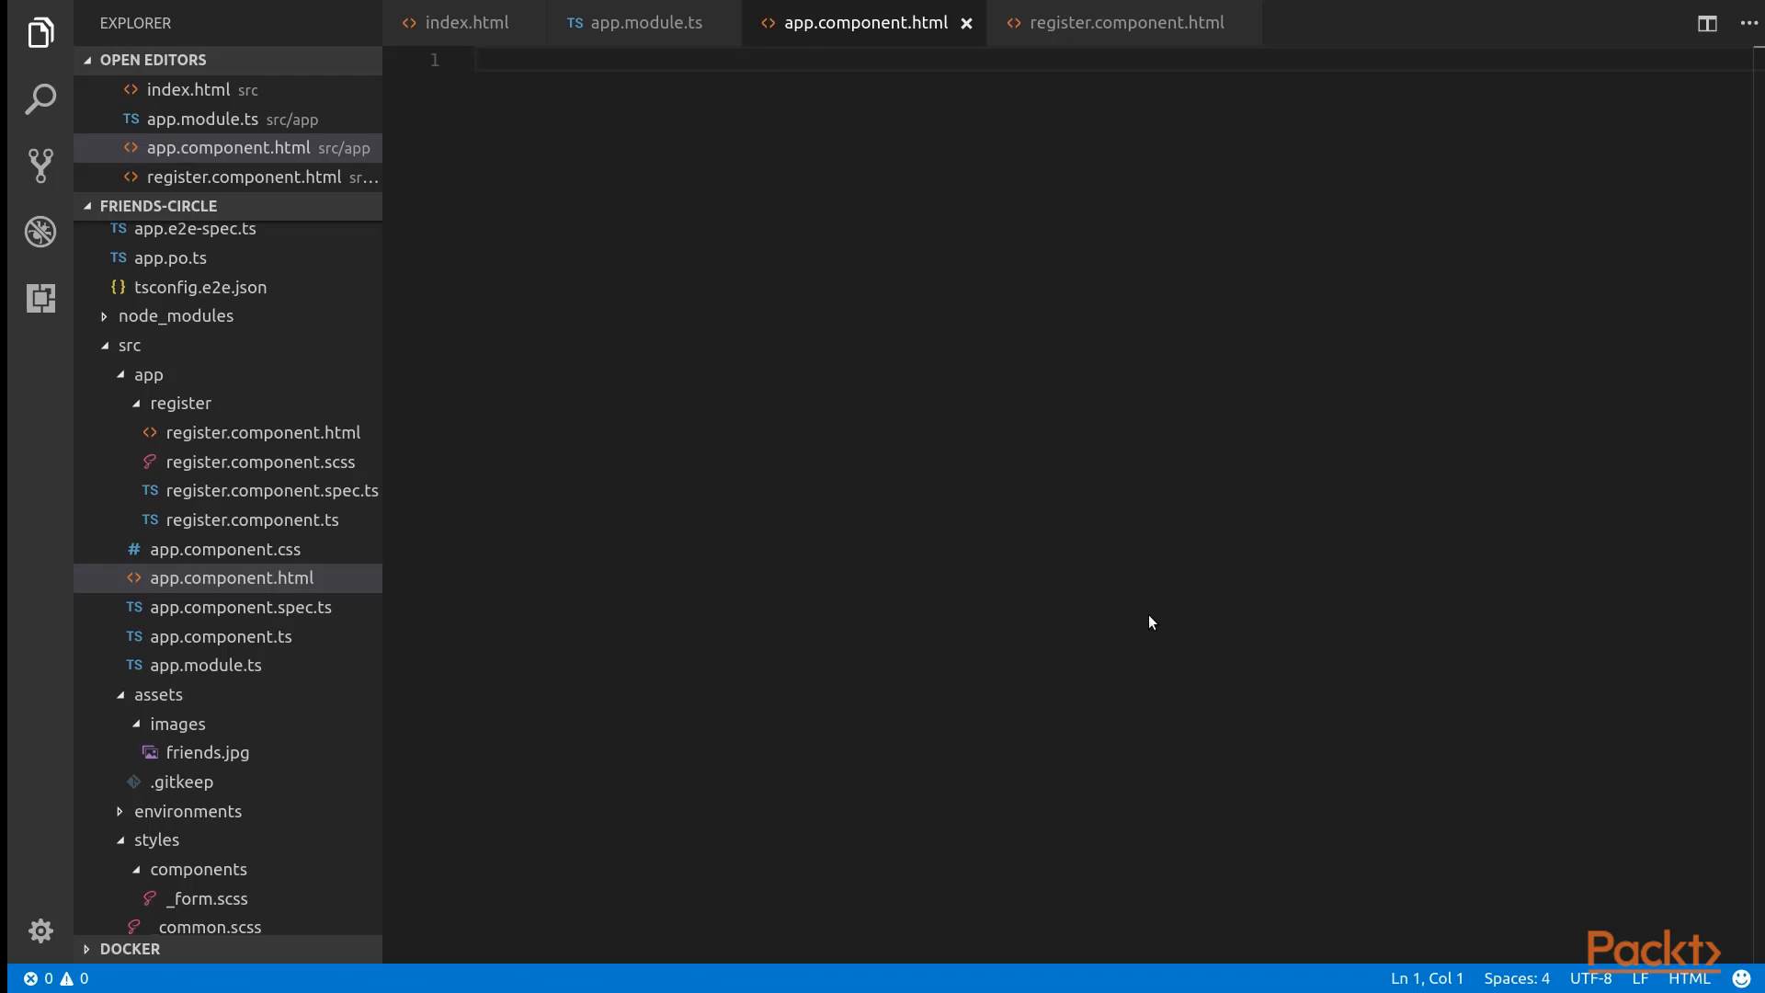
{"action": "type", "text": "<route"}
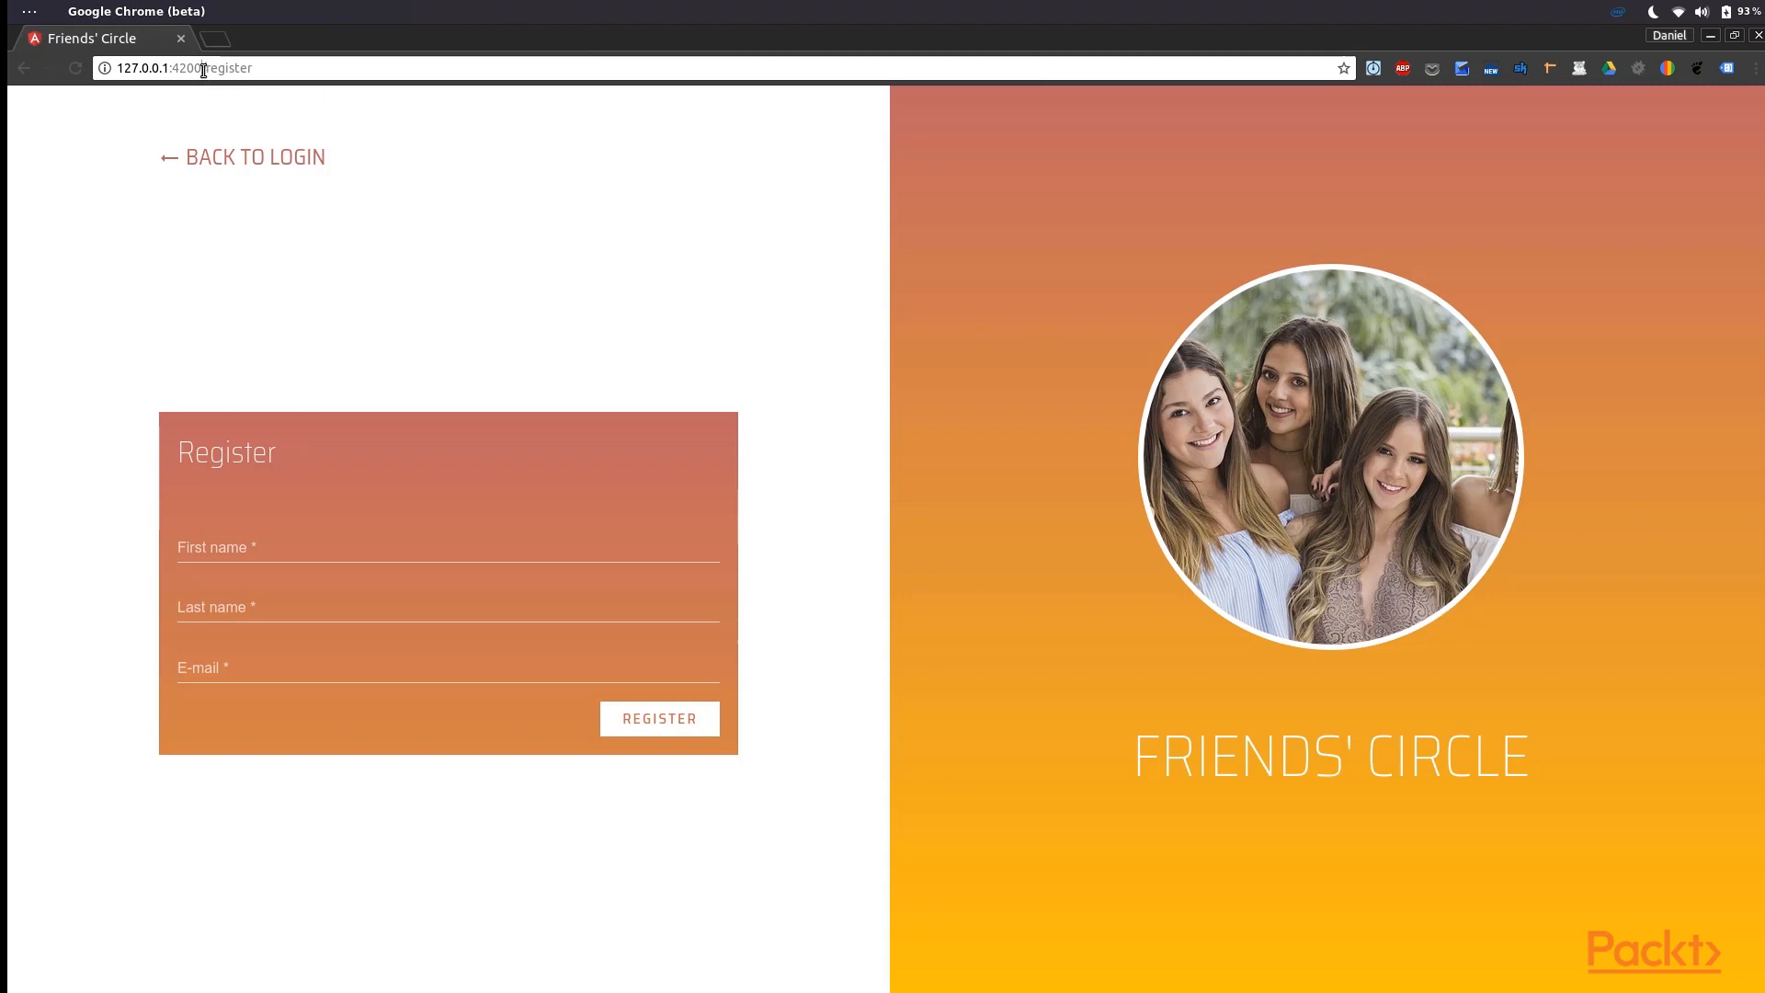
{"action": "mouse_move", "coordinate": [693, 288]}
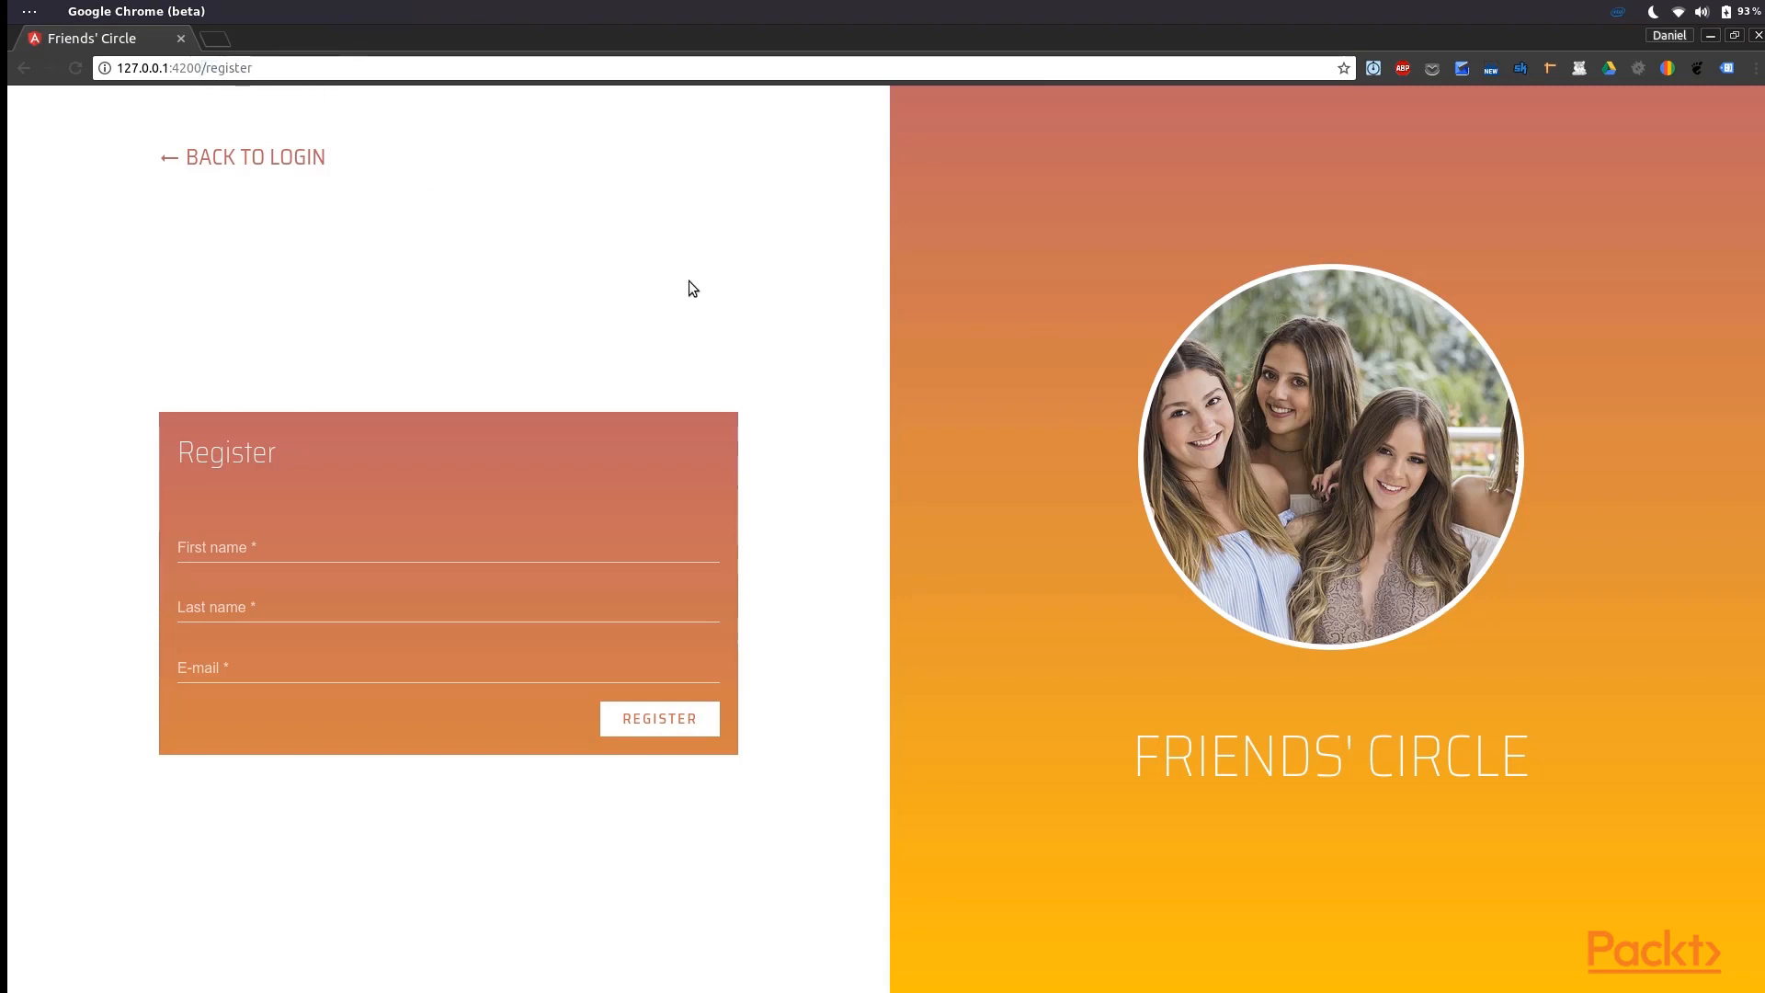
{"action": "mouse_move", "coordinate": [353, 149]}
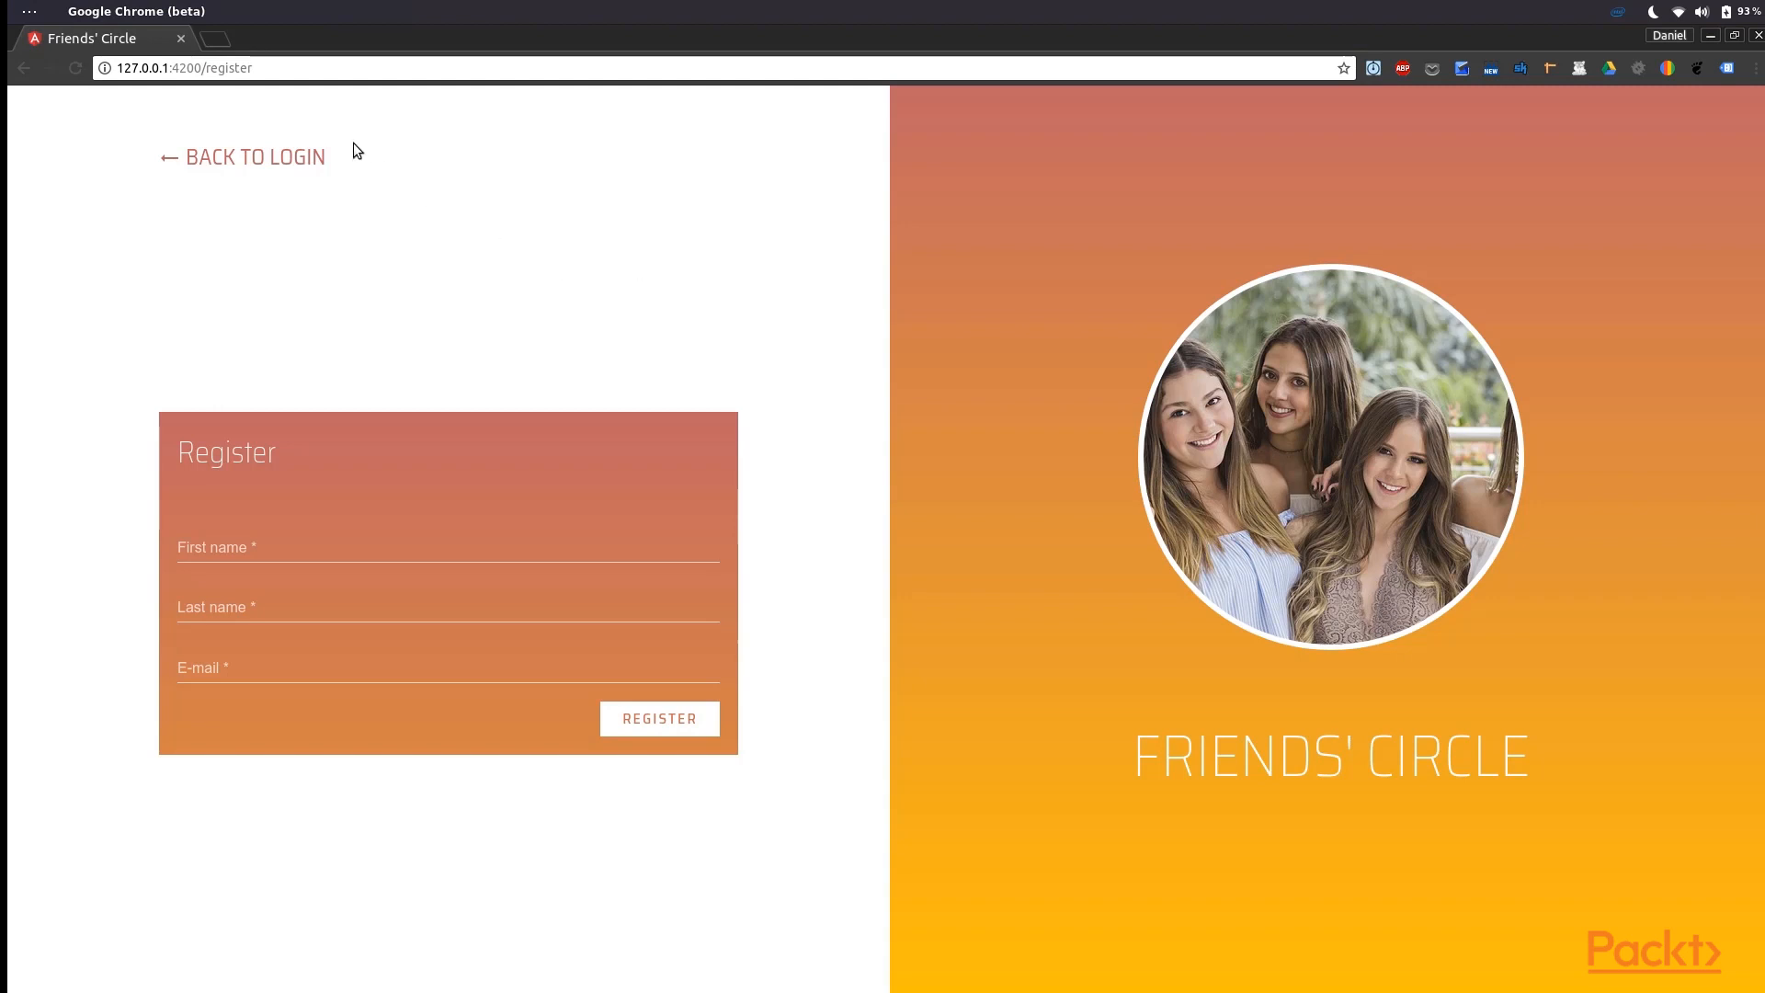
Step: Load 127.0.0.1:4200/register in Chrome to view the routed registration page
{"action": "double_click", "coordinate": [229, 68]}
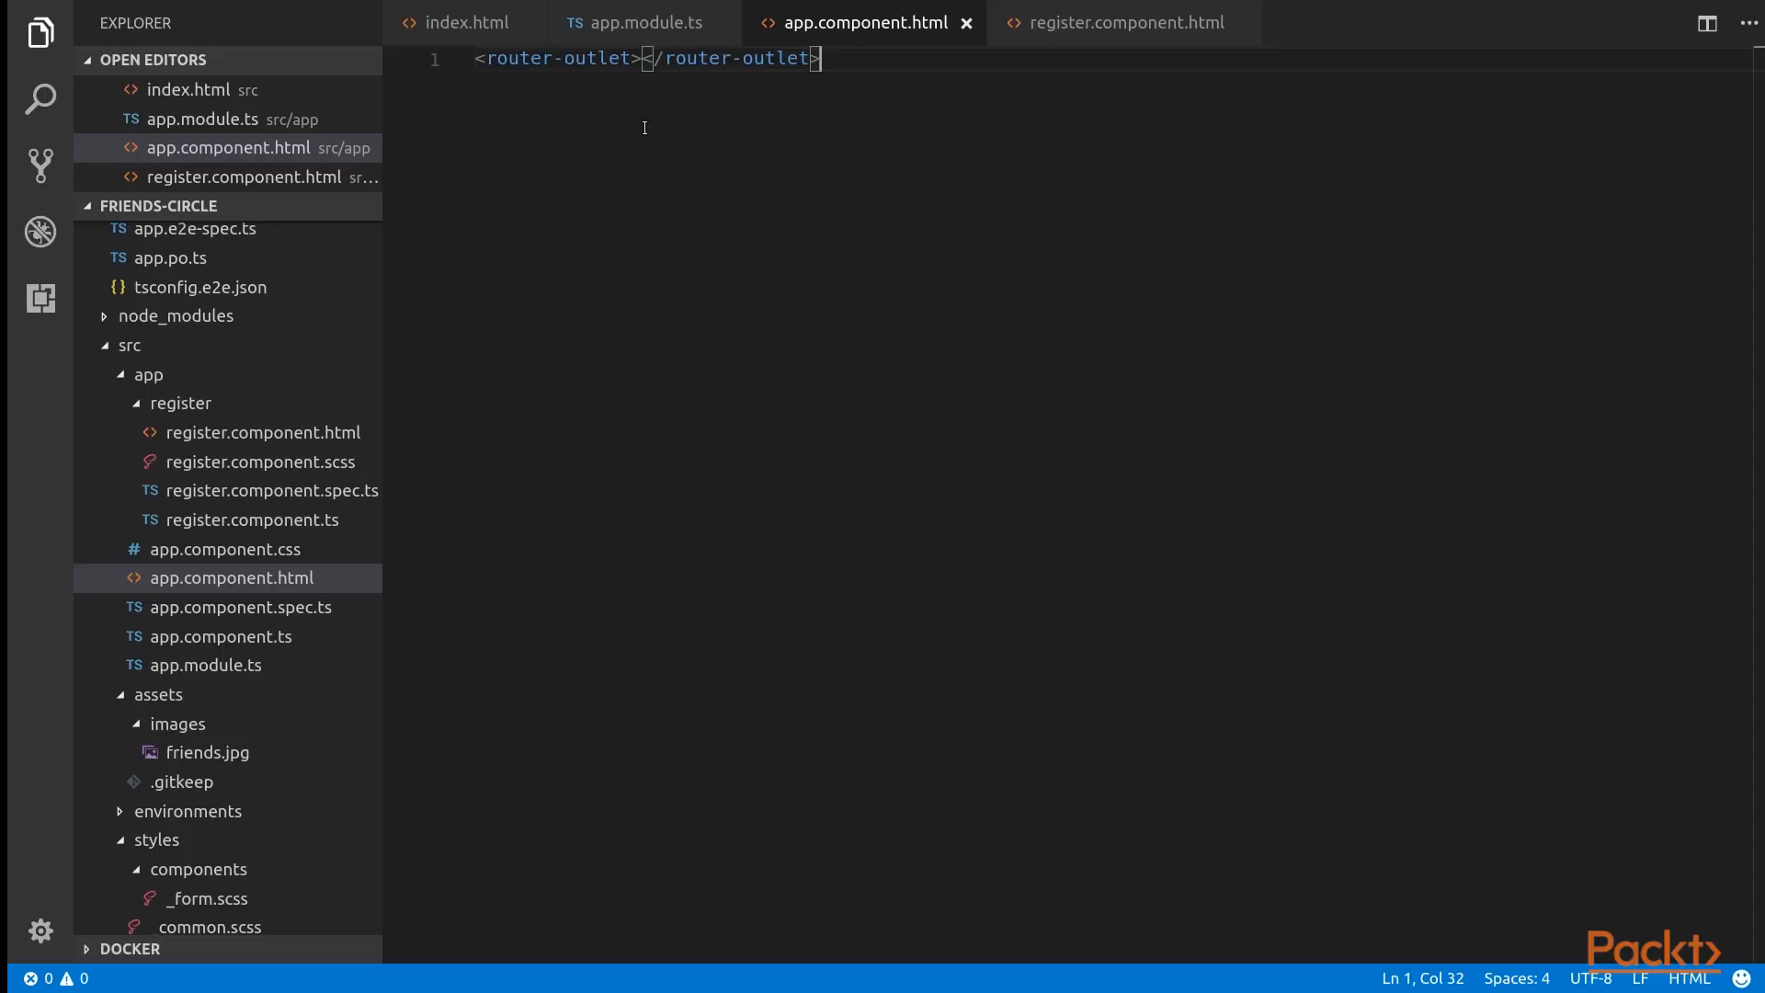
Step: Add { path: '', redirectTo: '/register', pathMatch: 'full' } to appRoutes
{"action": "left_click", "coordinate": [220, 664]}
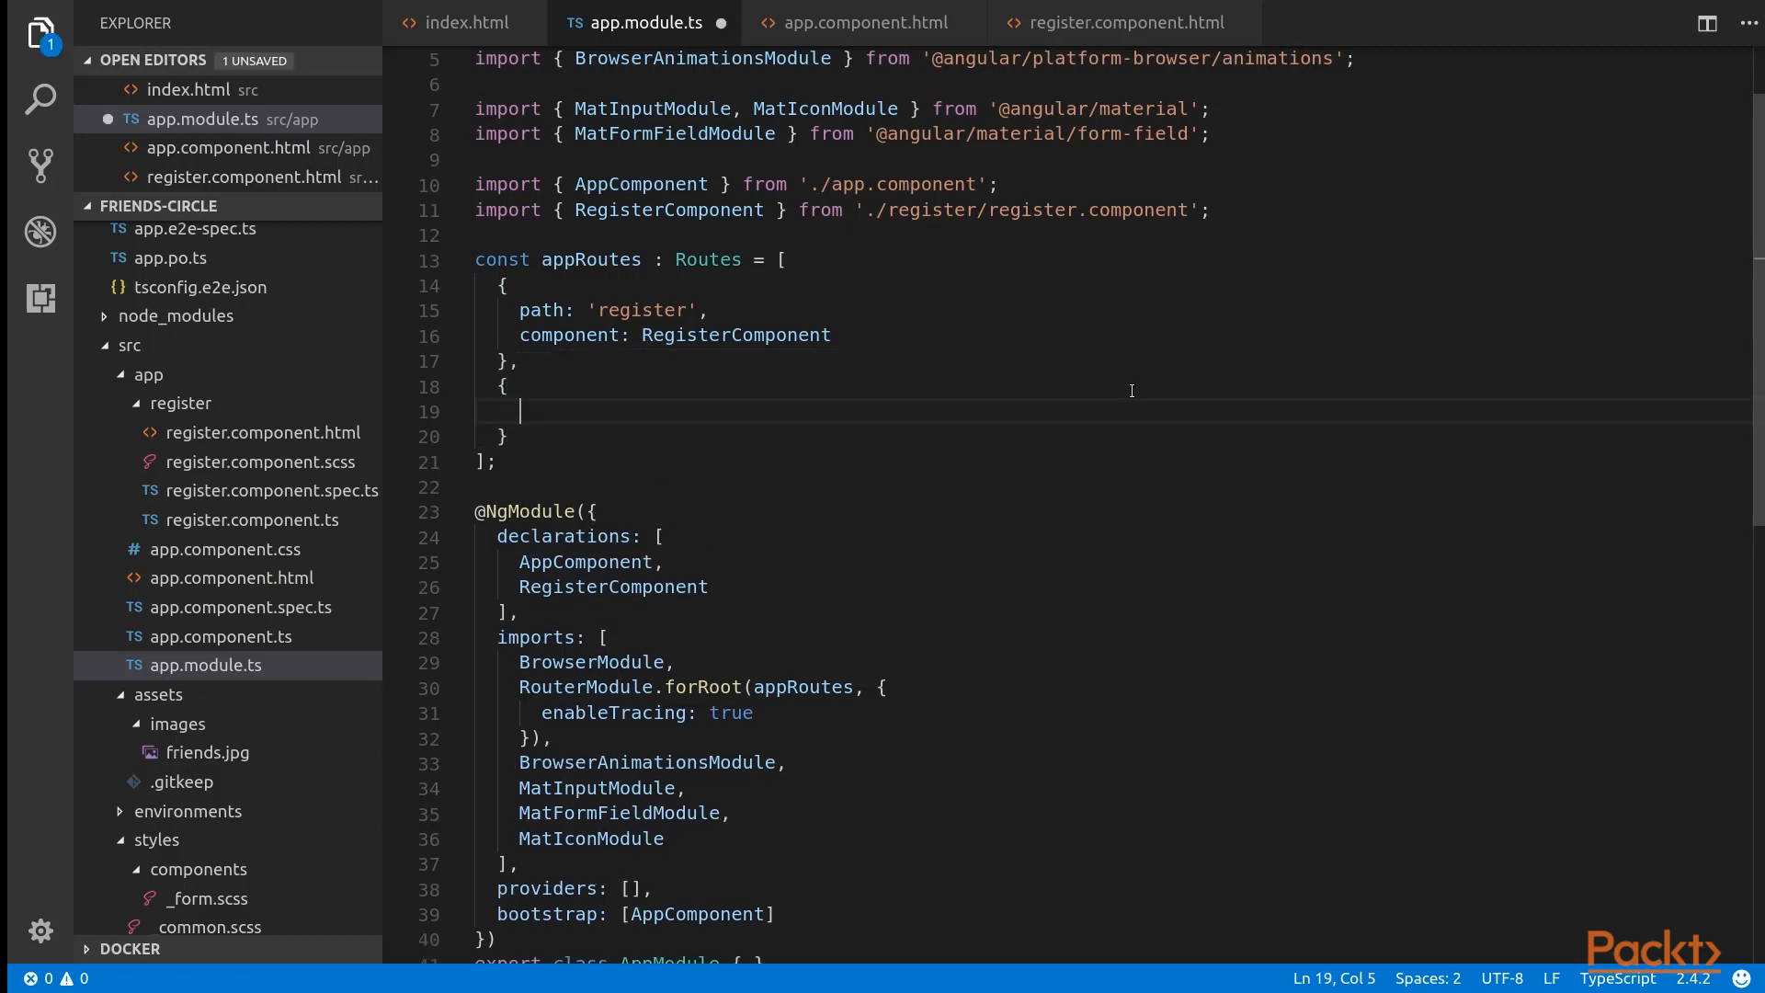
{"action": "type", "text": "path: '"}
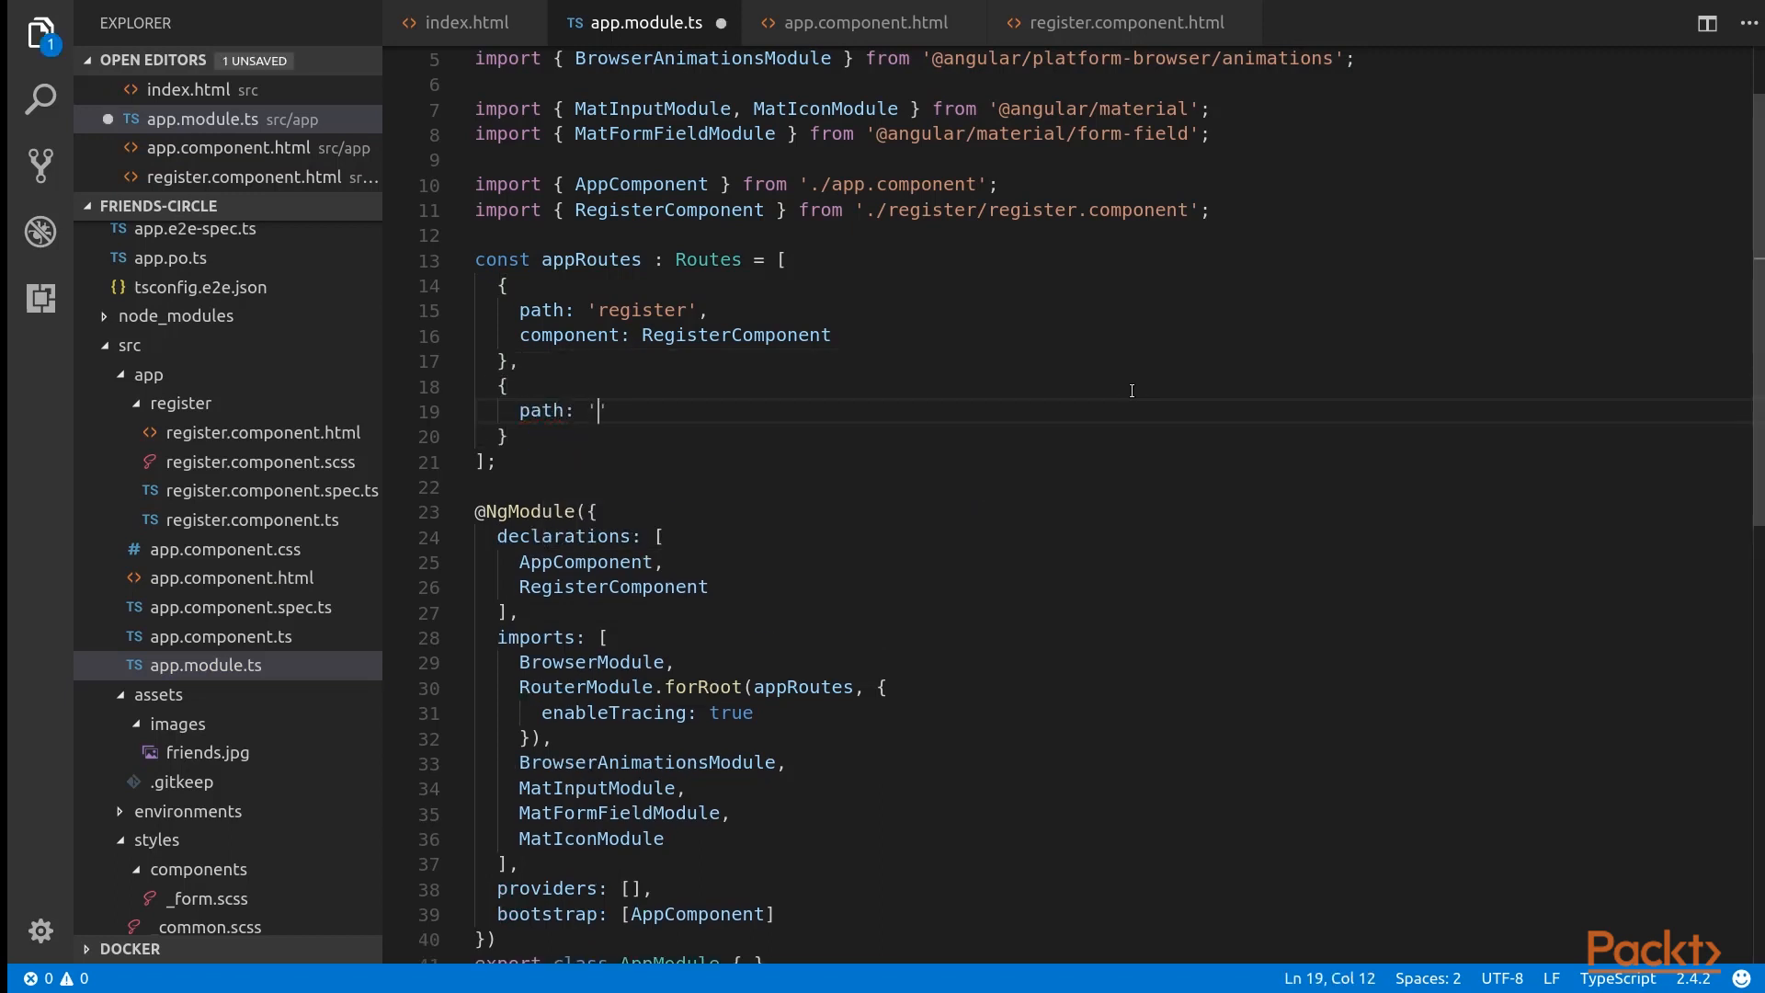
{"action": "type", "text": "',"}
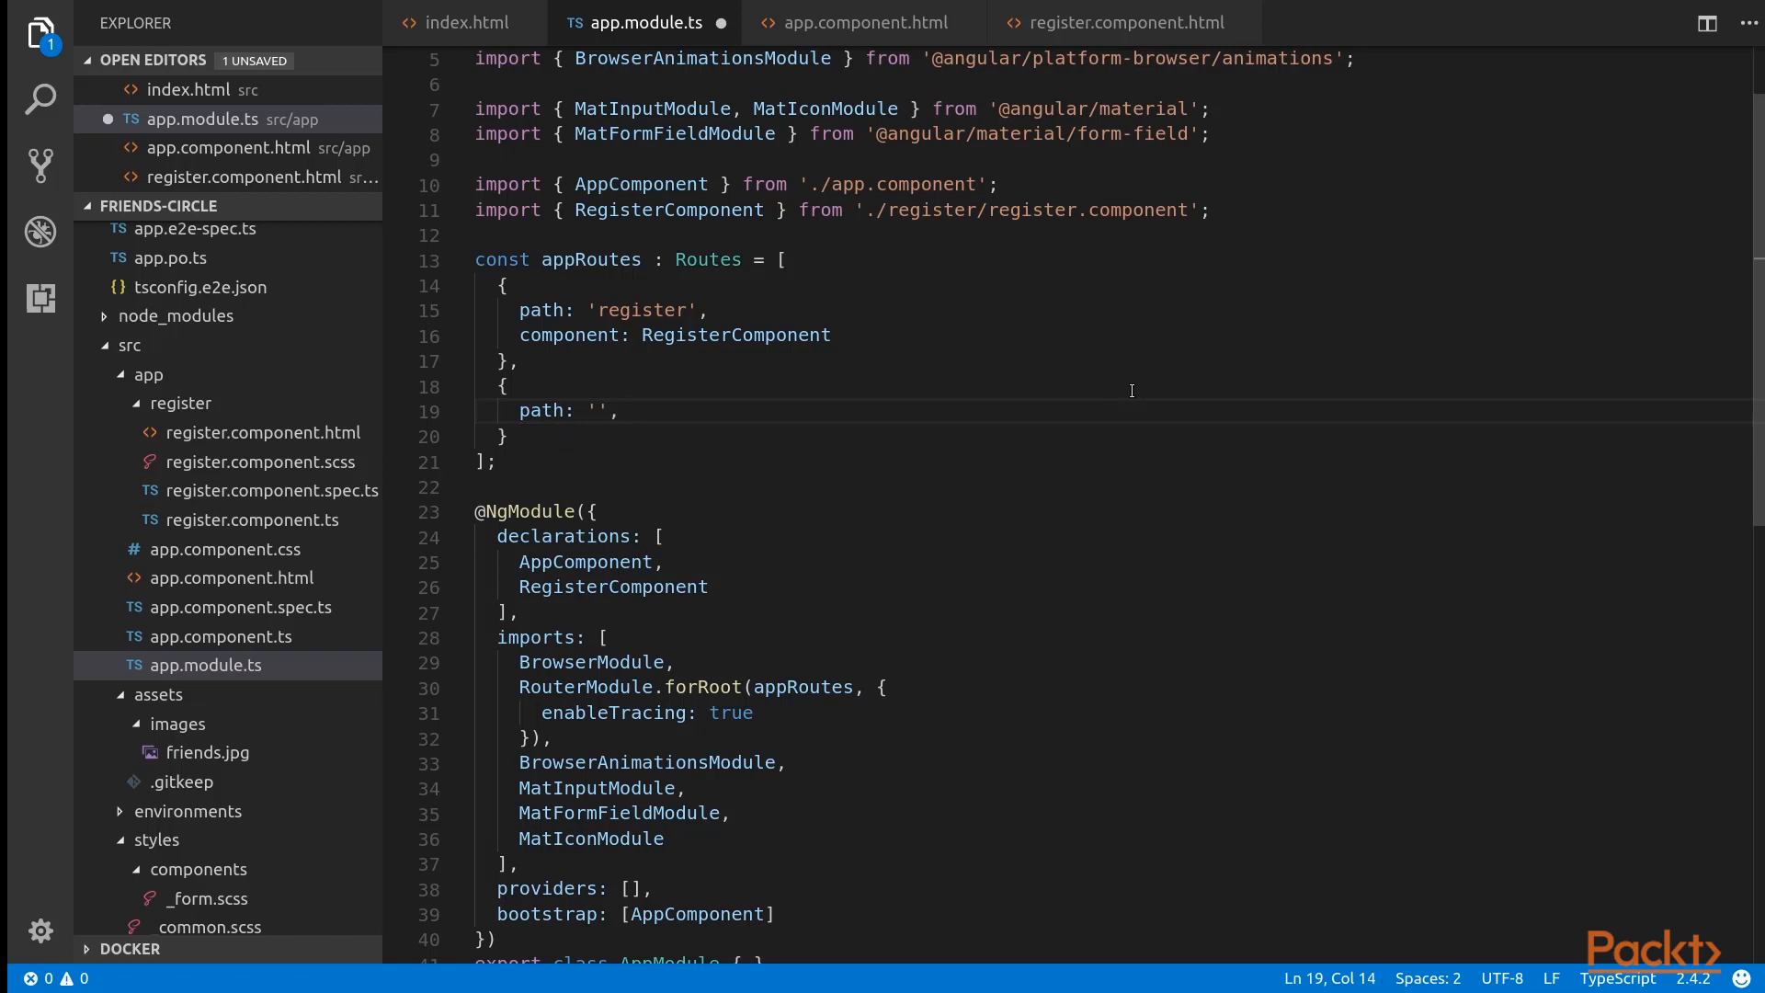
{"action": "type", "text": "redirectTo"}
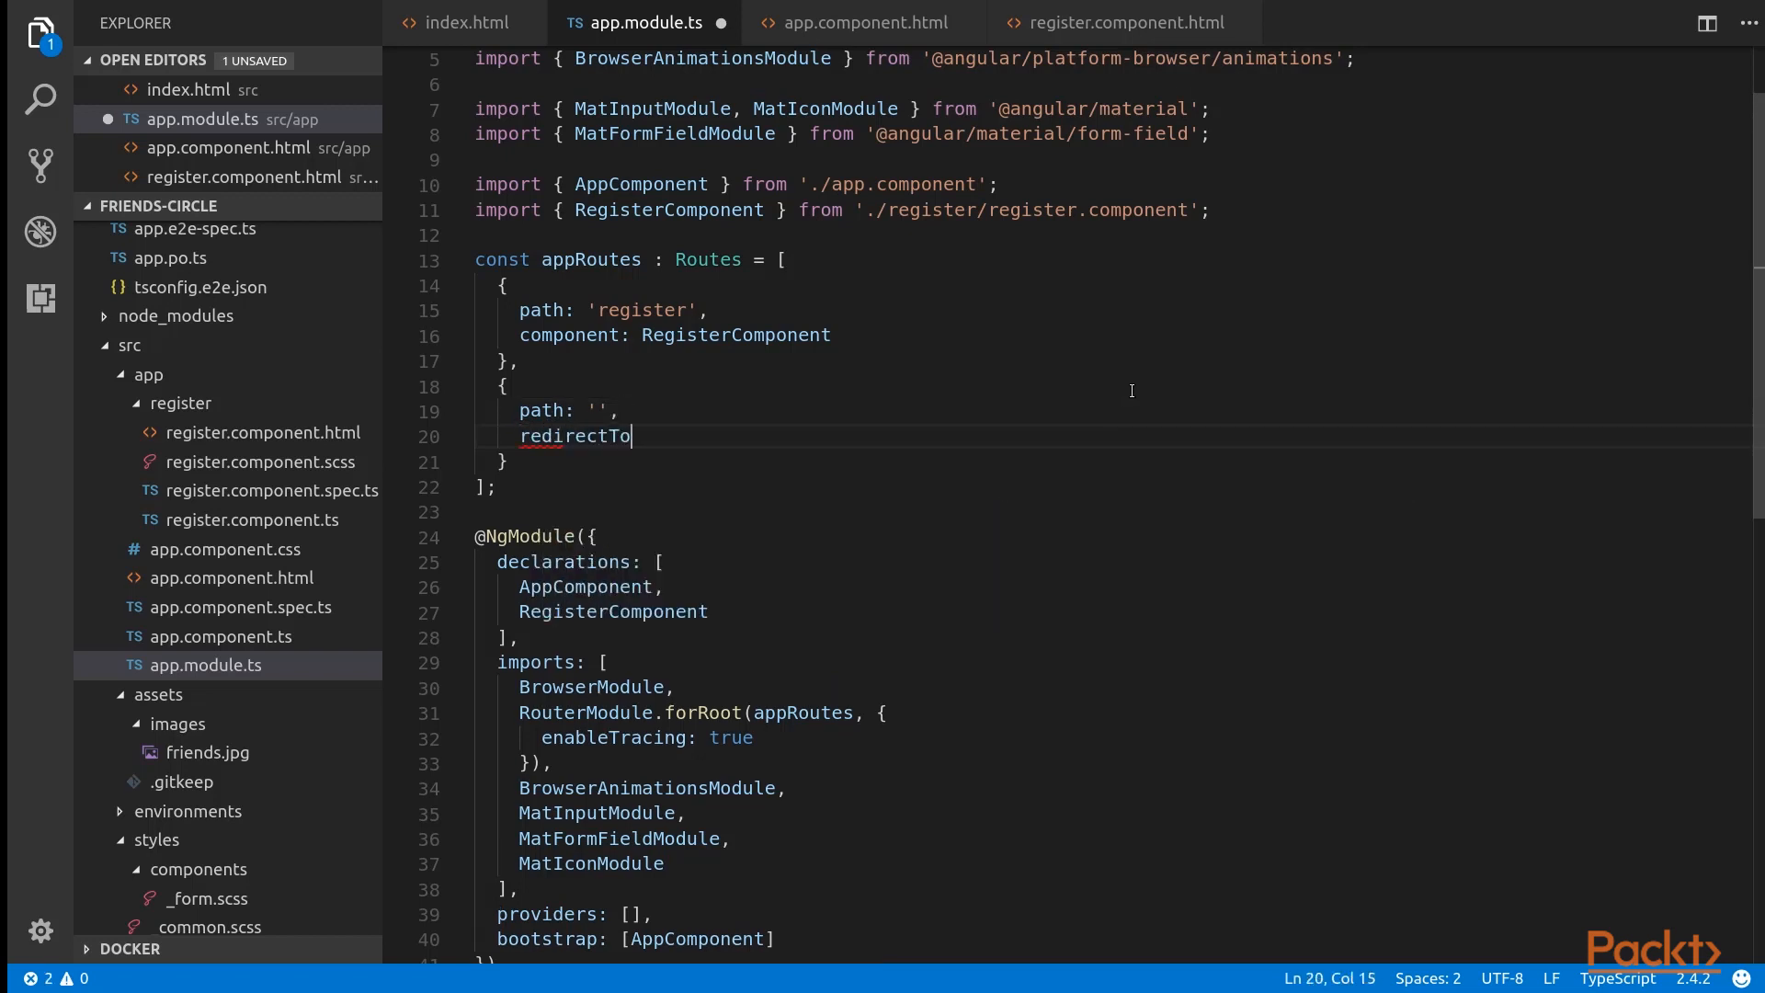
{"action": "type", "text": ": 'regis'"}
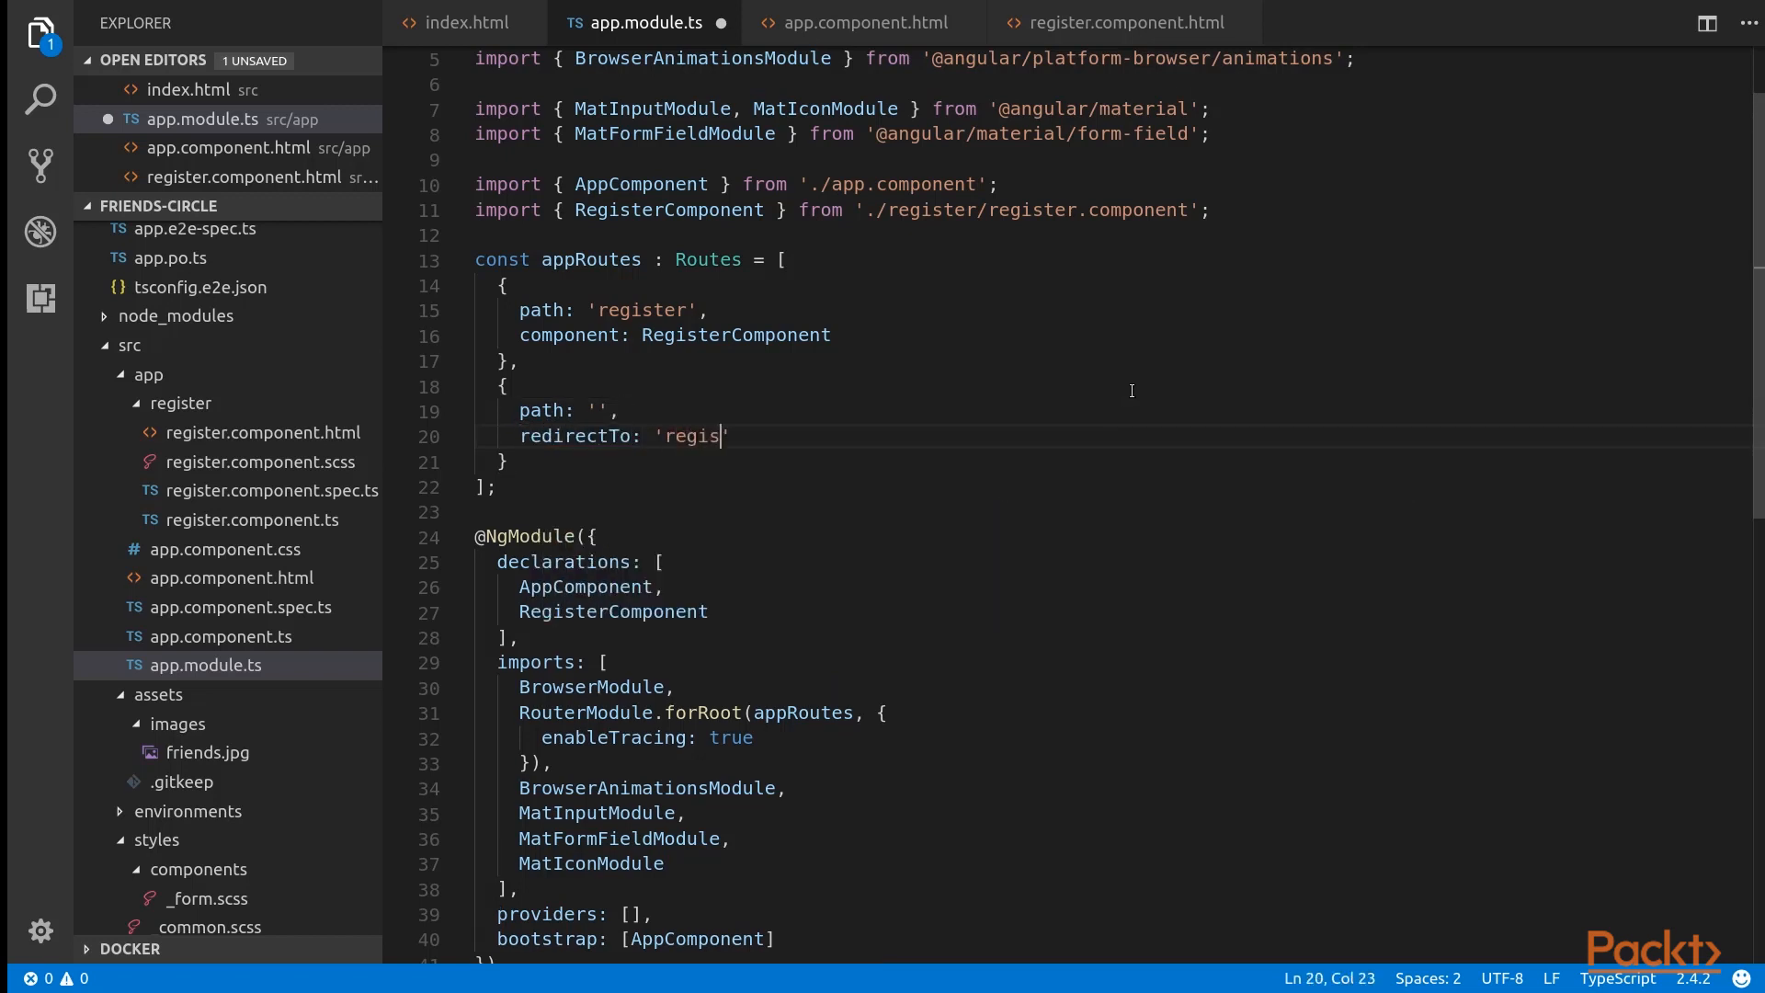
{"action": "type", "text": "ter"}
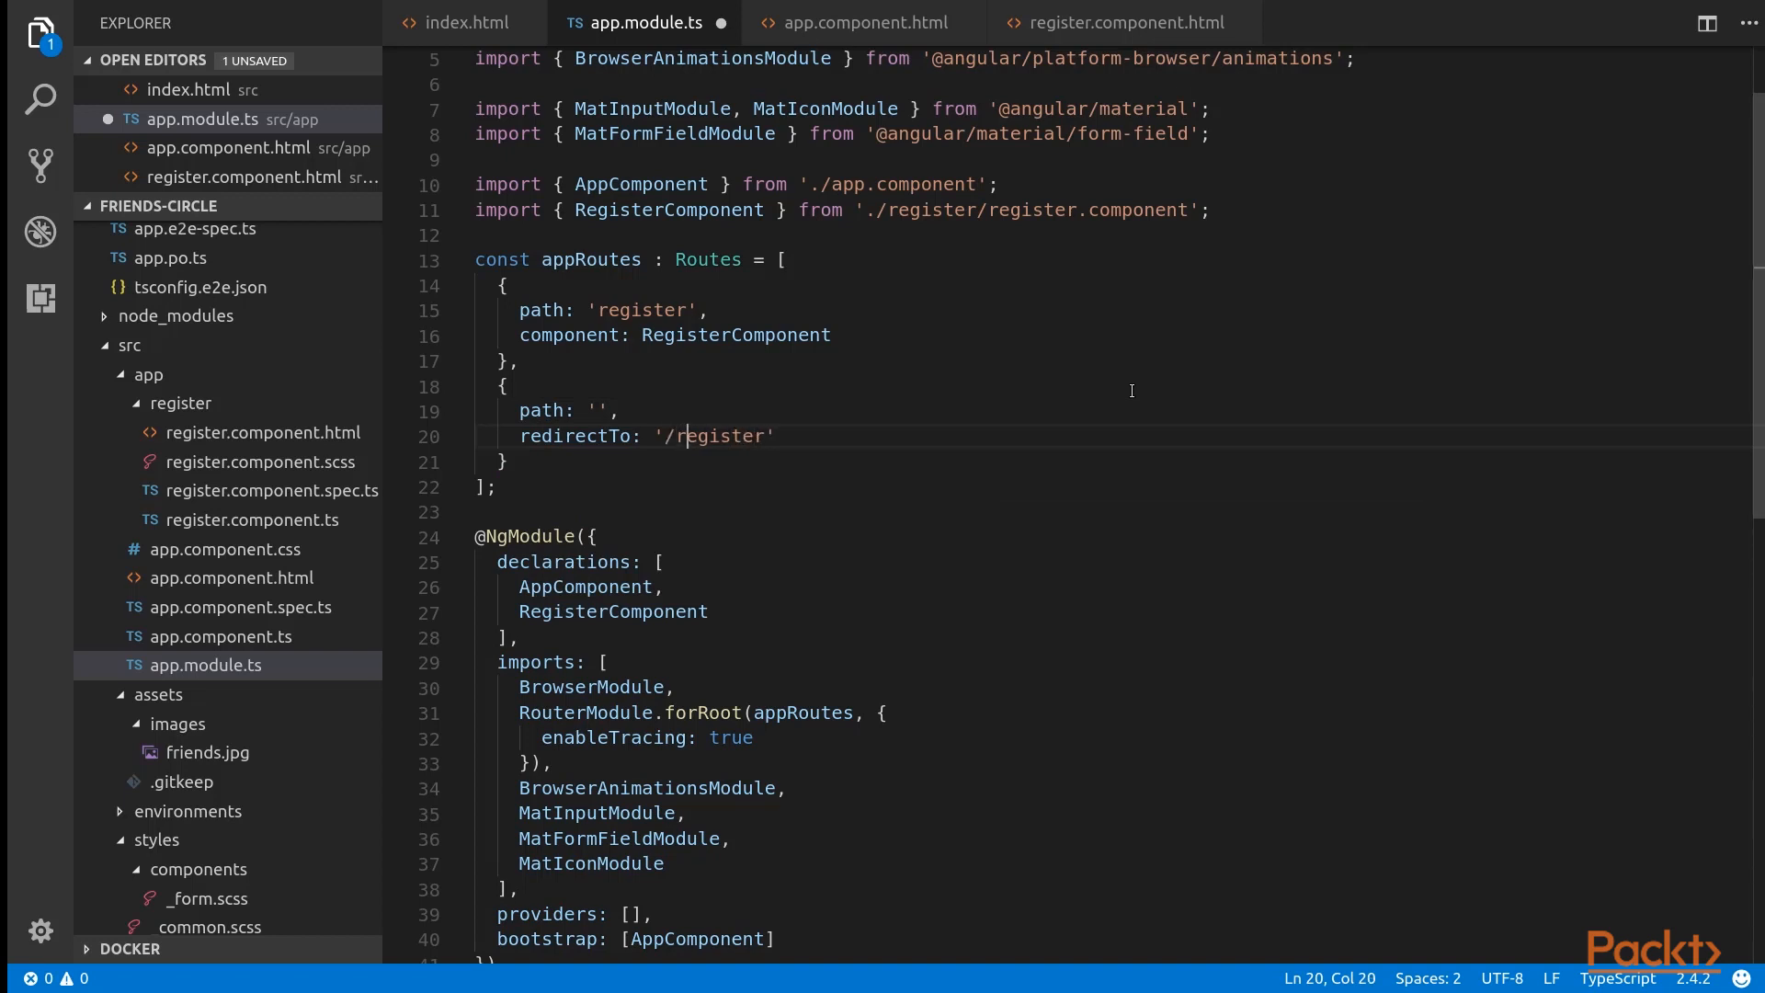
{"action": "key", "text": "ctrl+s"}
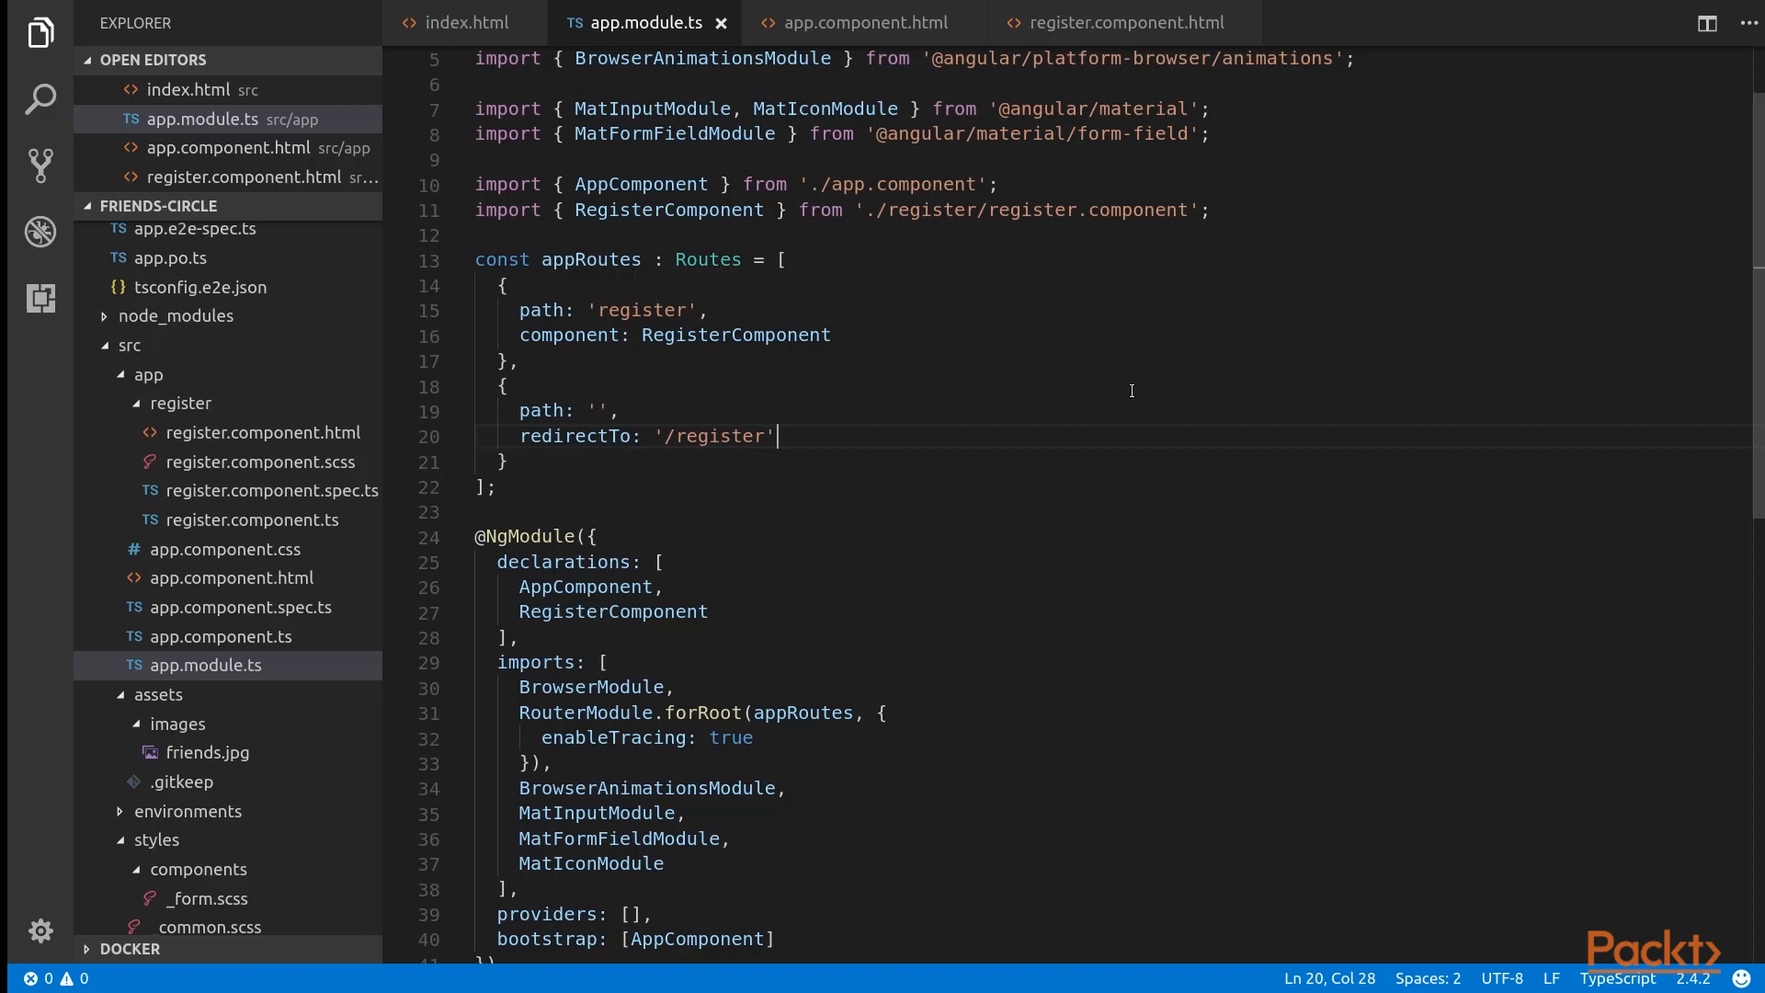
{"action": "type", "text": "pathMatch:"}
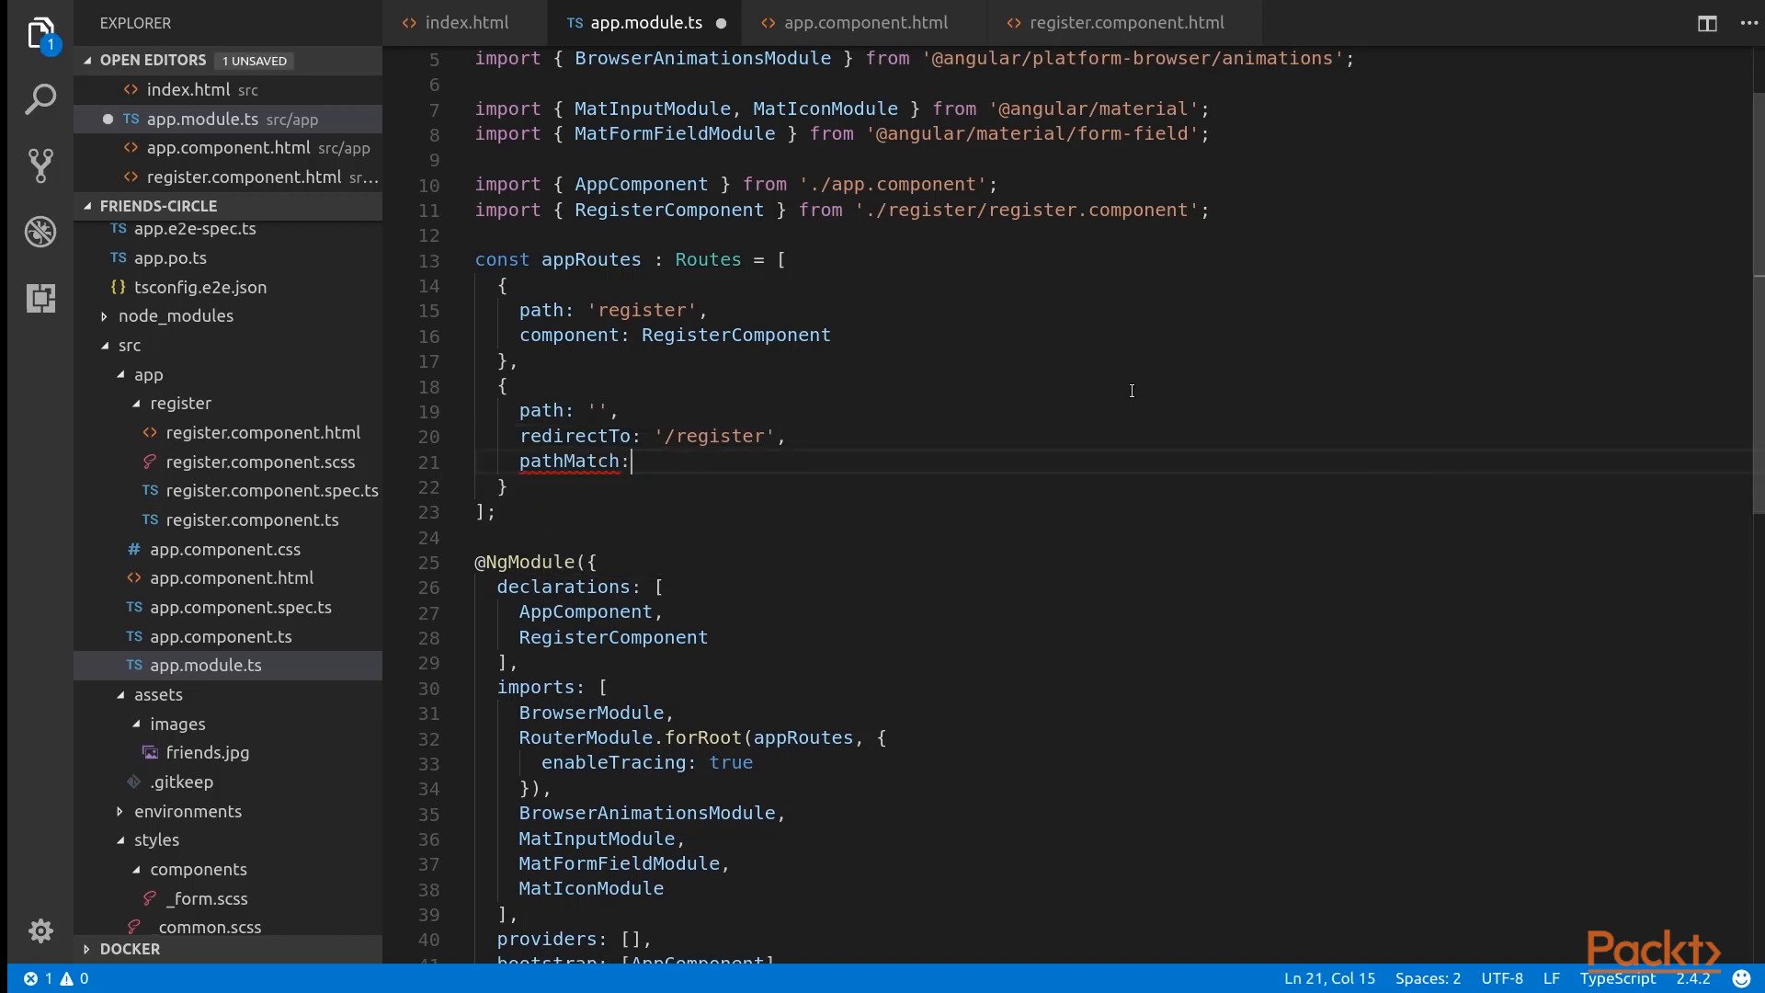
{"action": "type", "text": "'full'"}
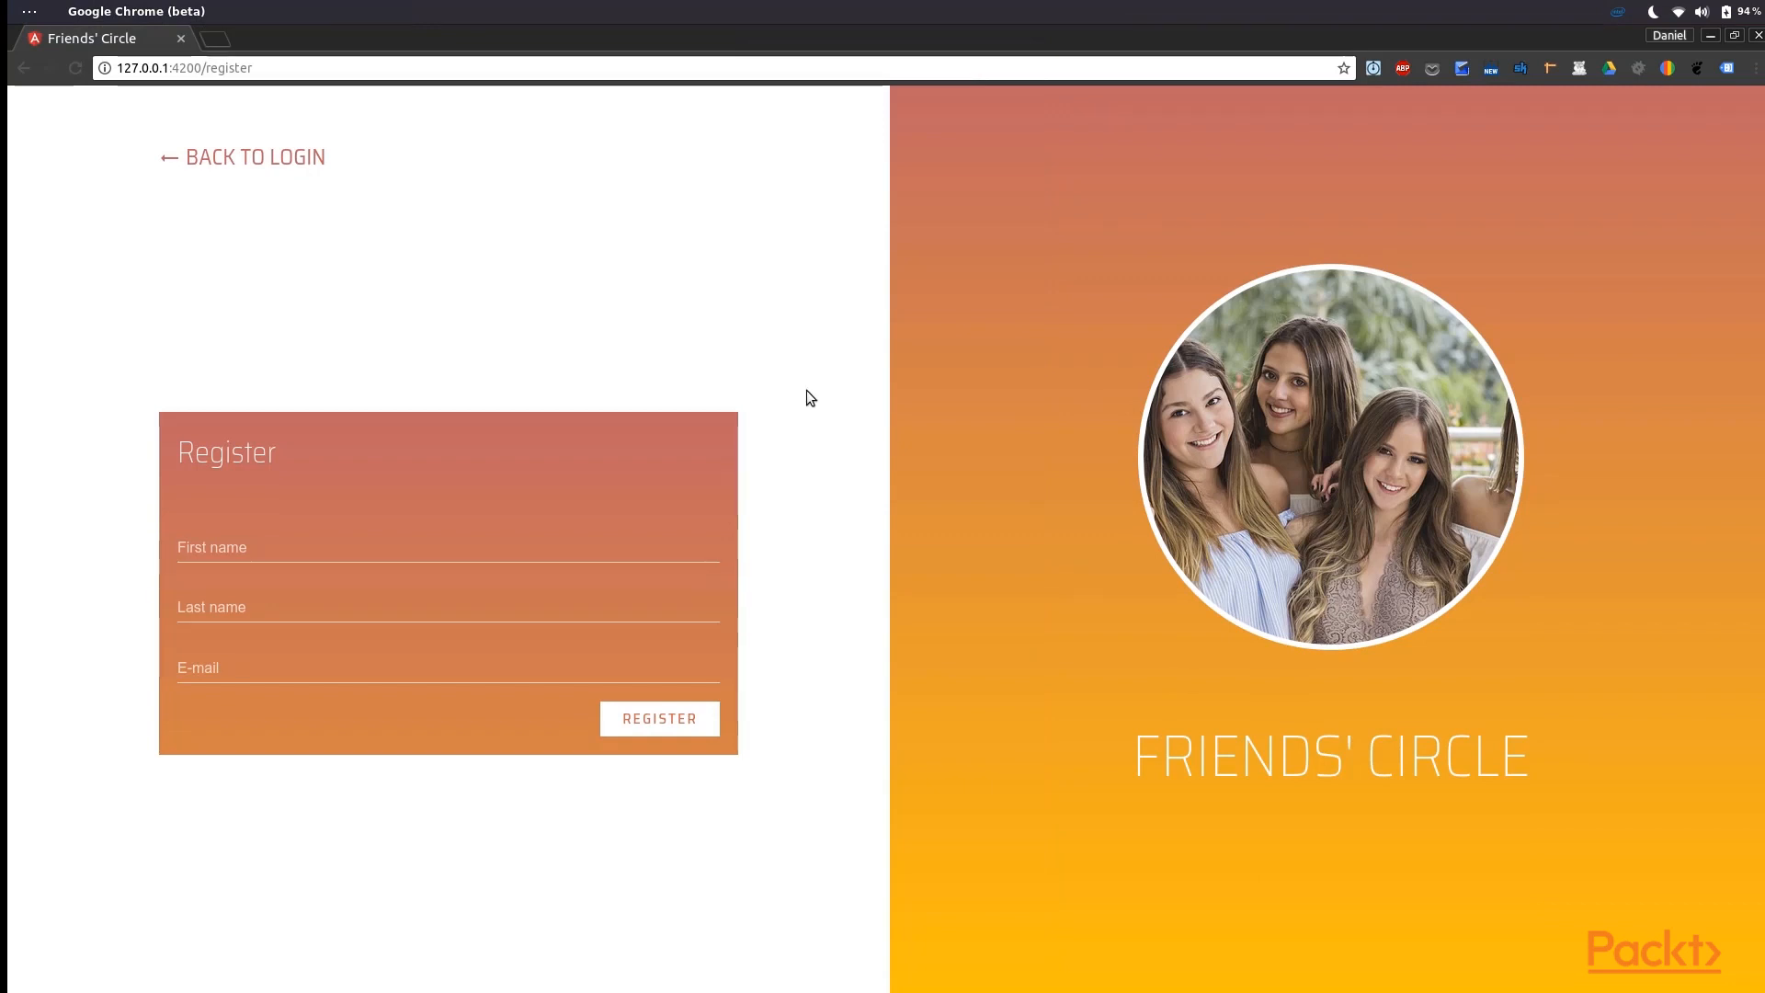
{"action": "mouse_move", "coordinate": [397, 504]}
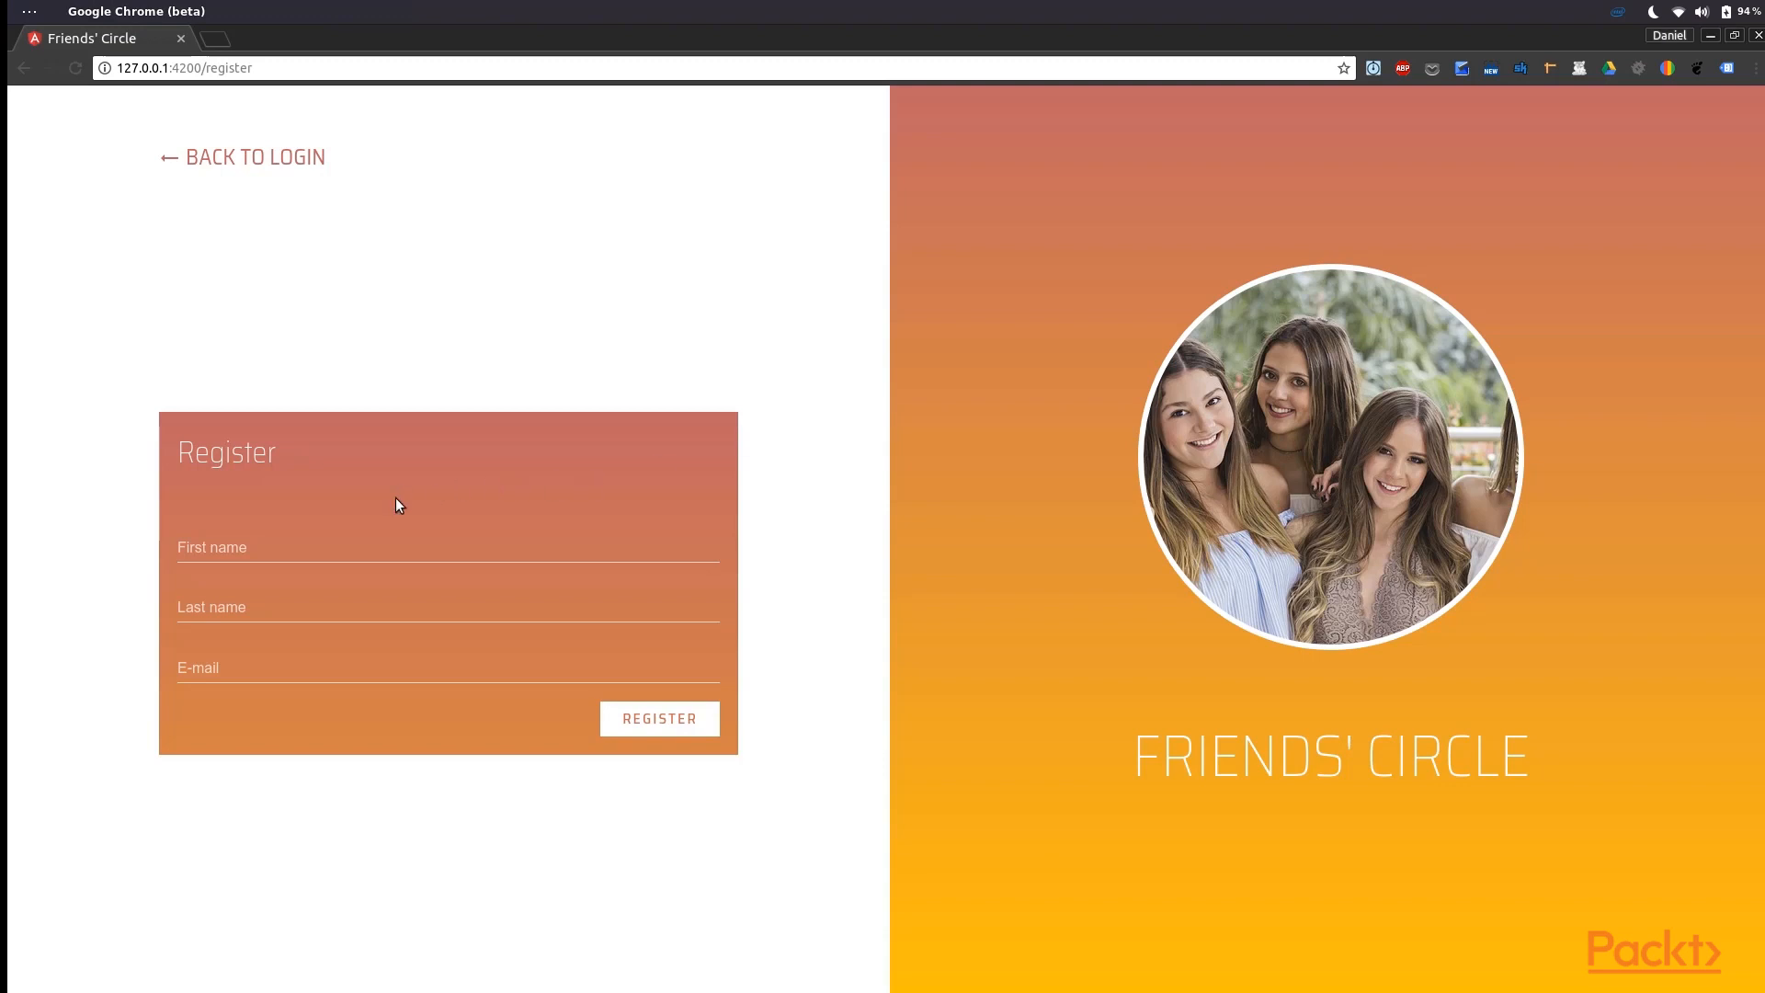
{"action": "left_click", "coordinate": [446, 548]}
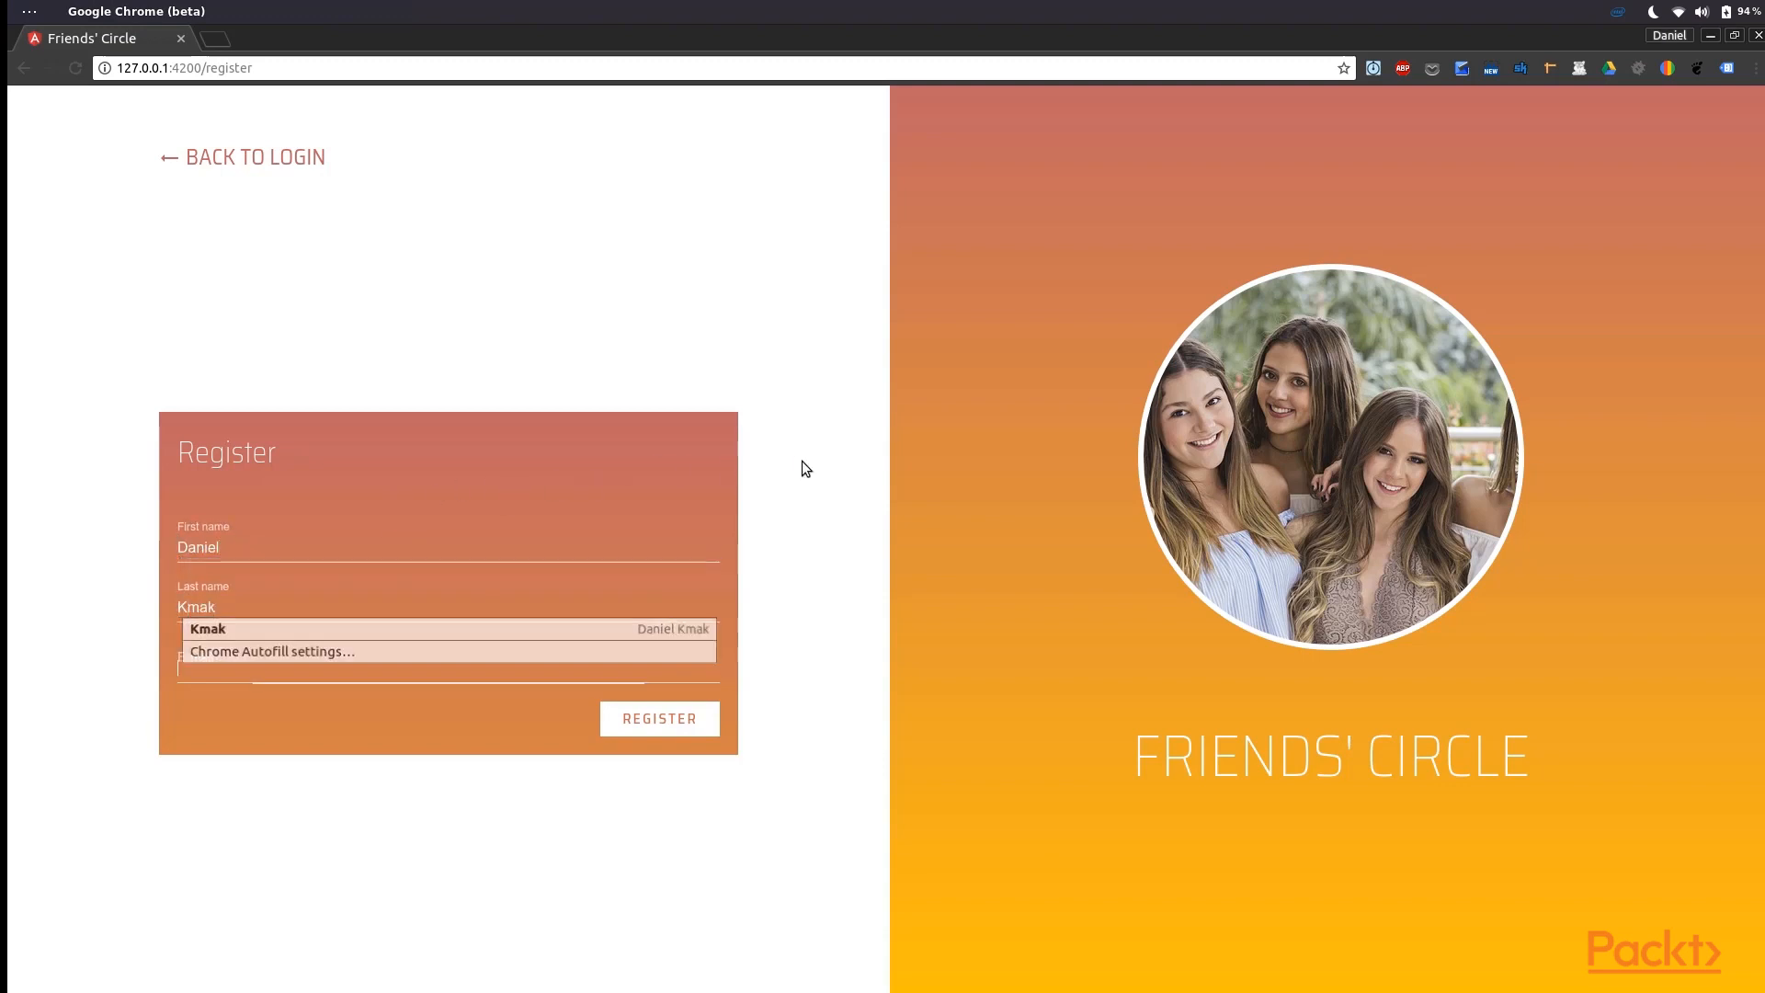
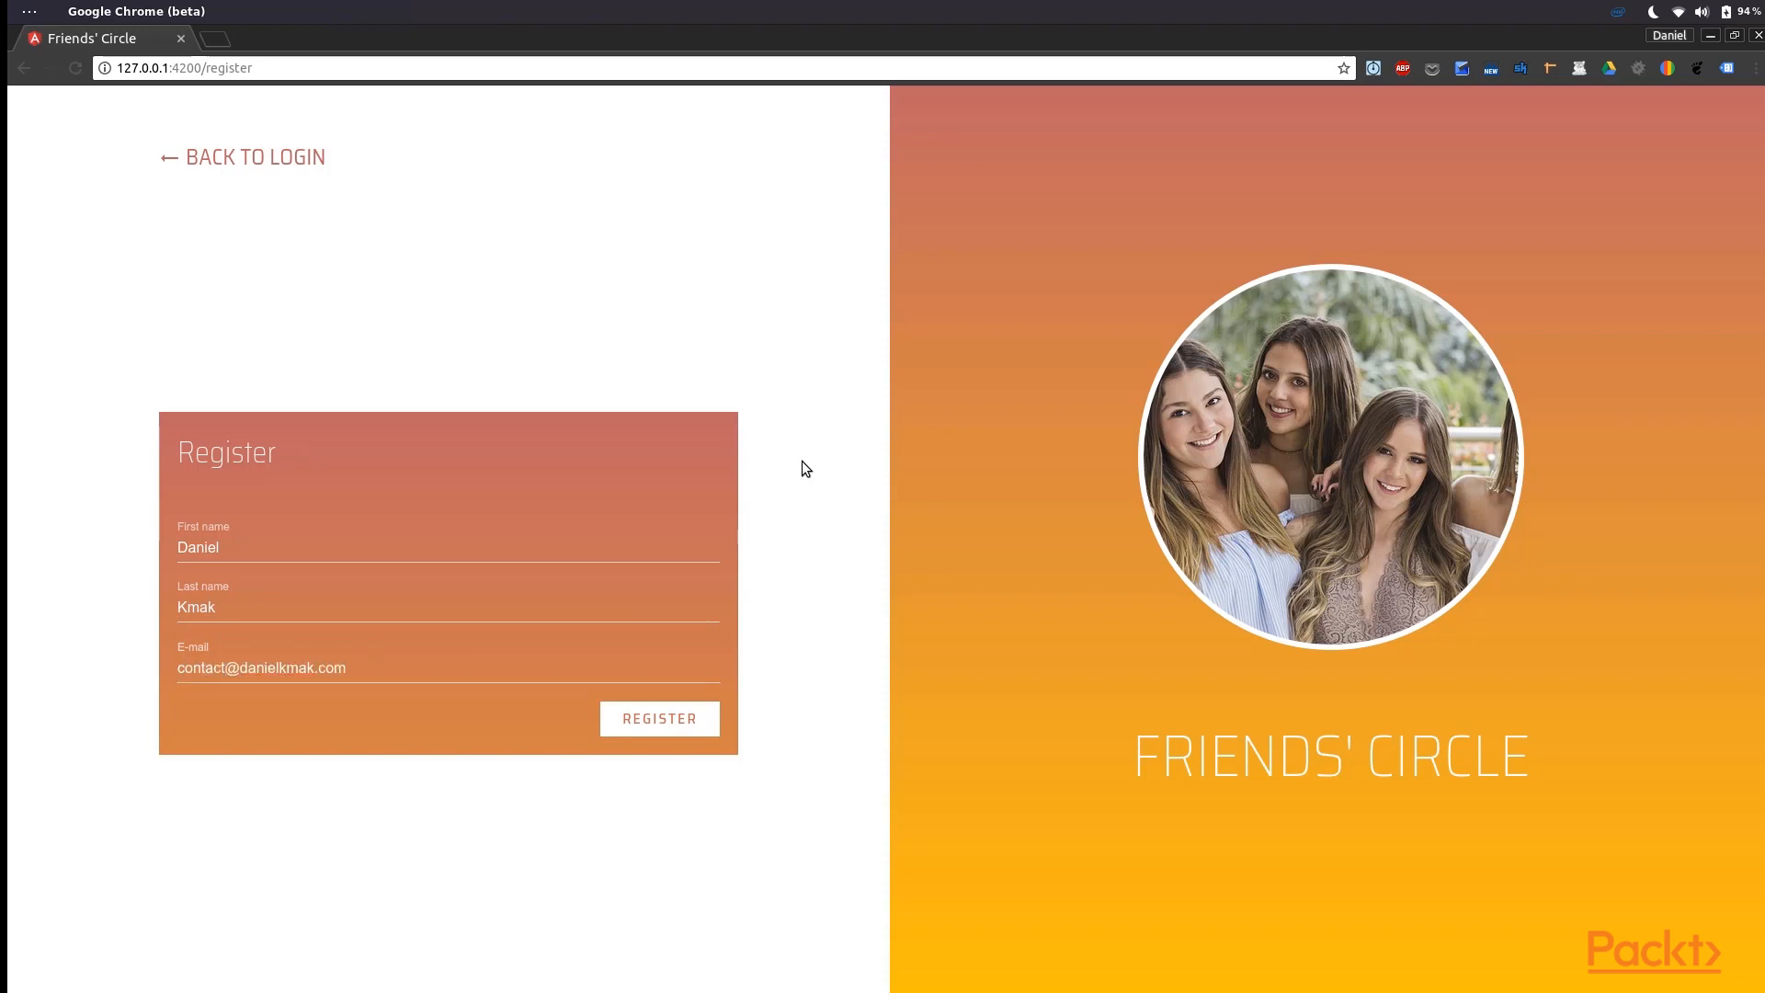
{"action": "mouse_move", "coordinate": [704, 734]}
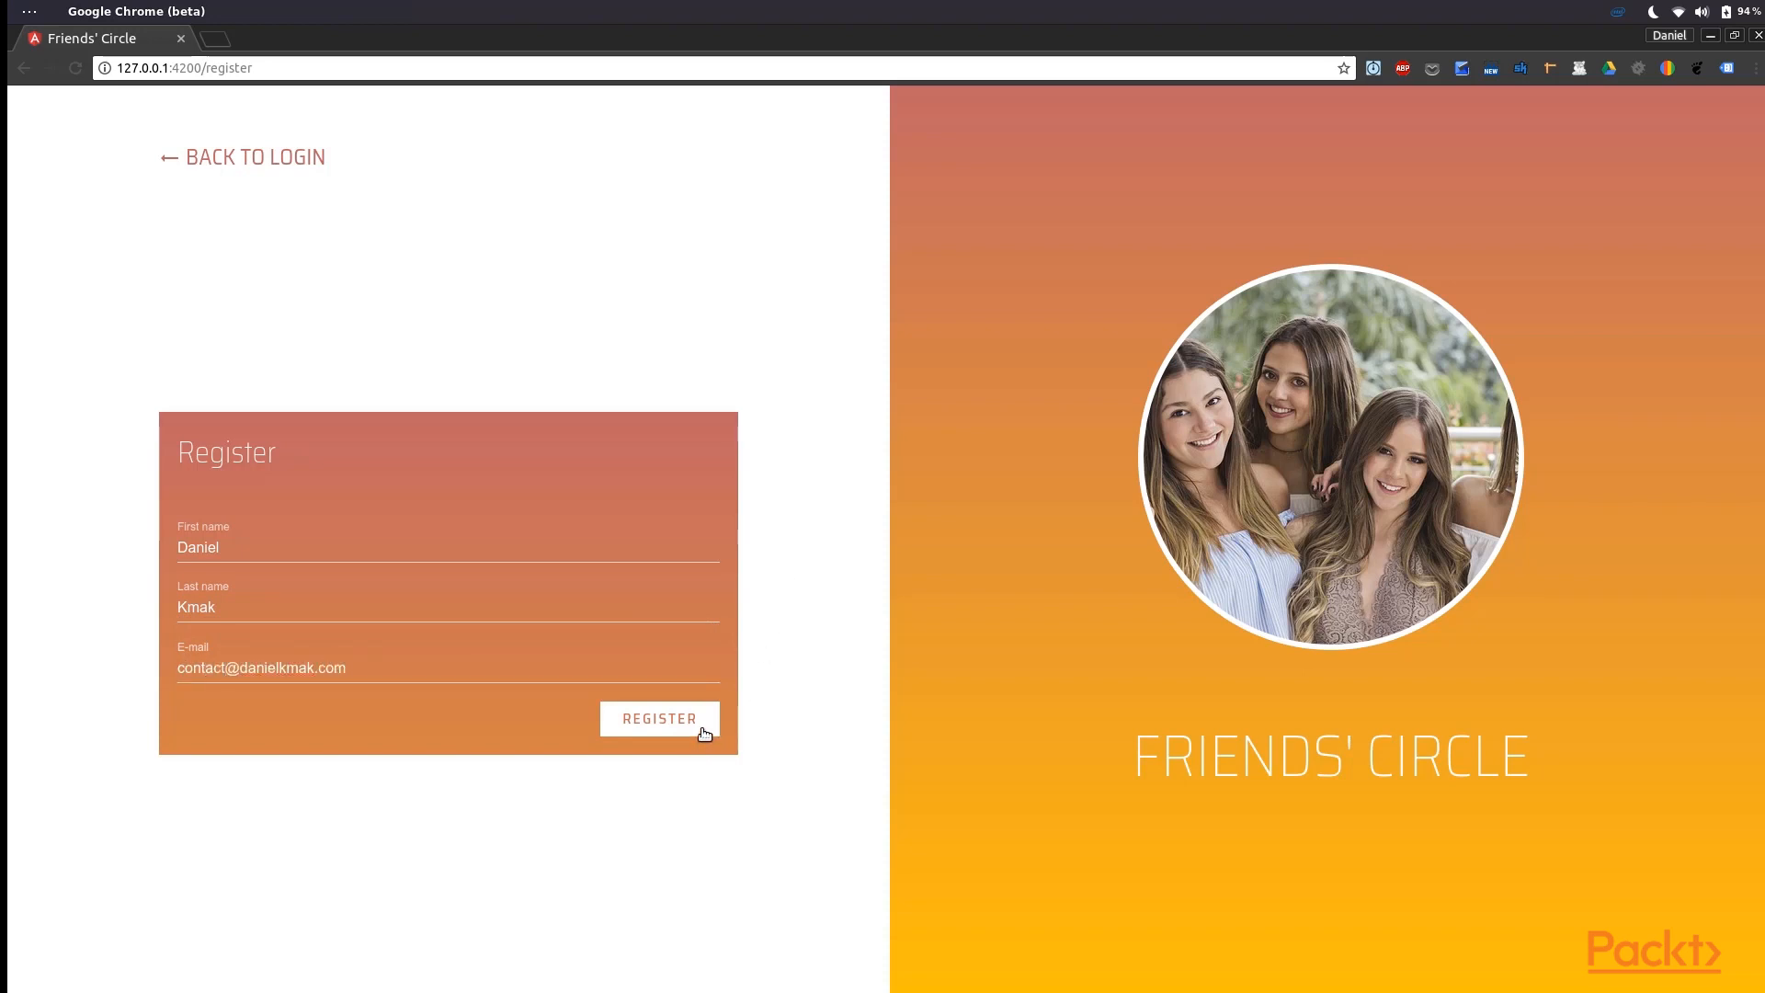
{"action": "mouse_move", "coordinate": [780, 728]}
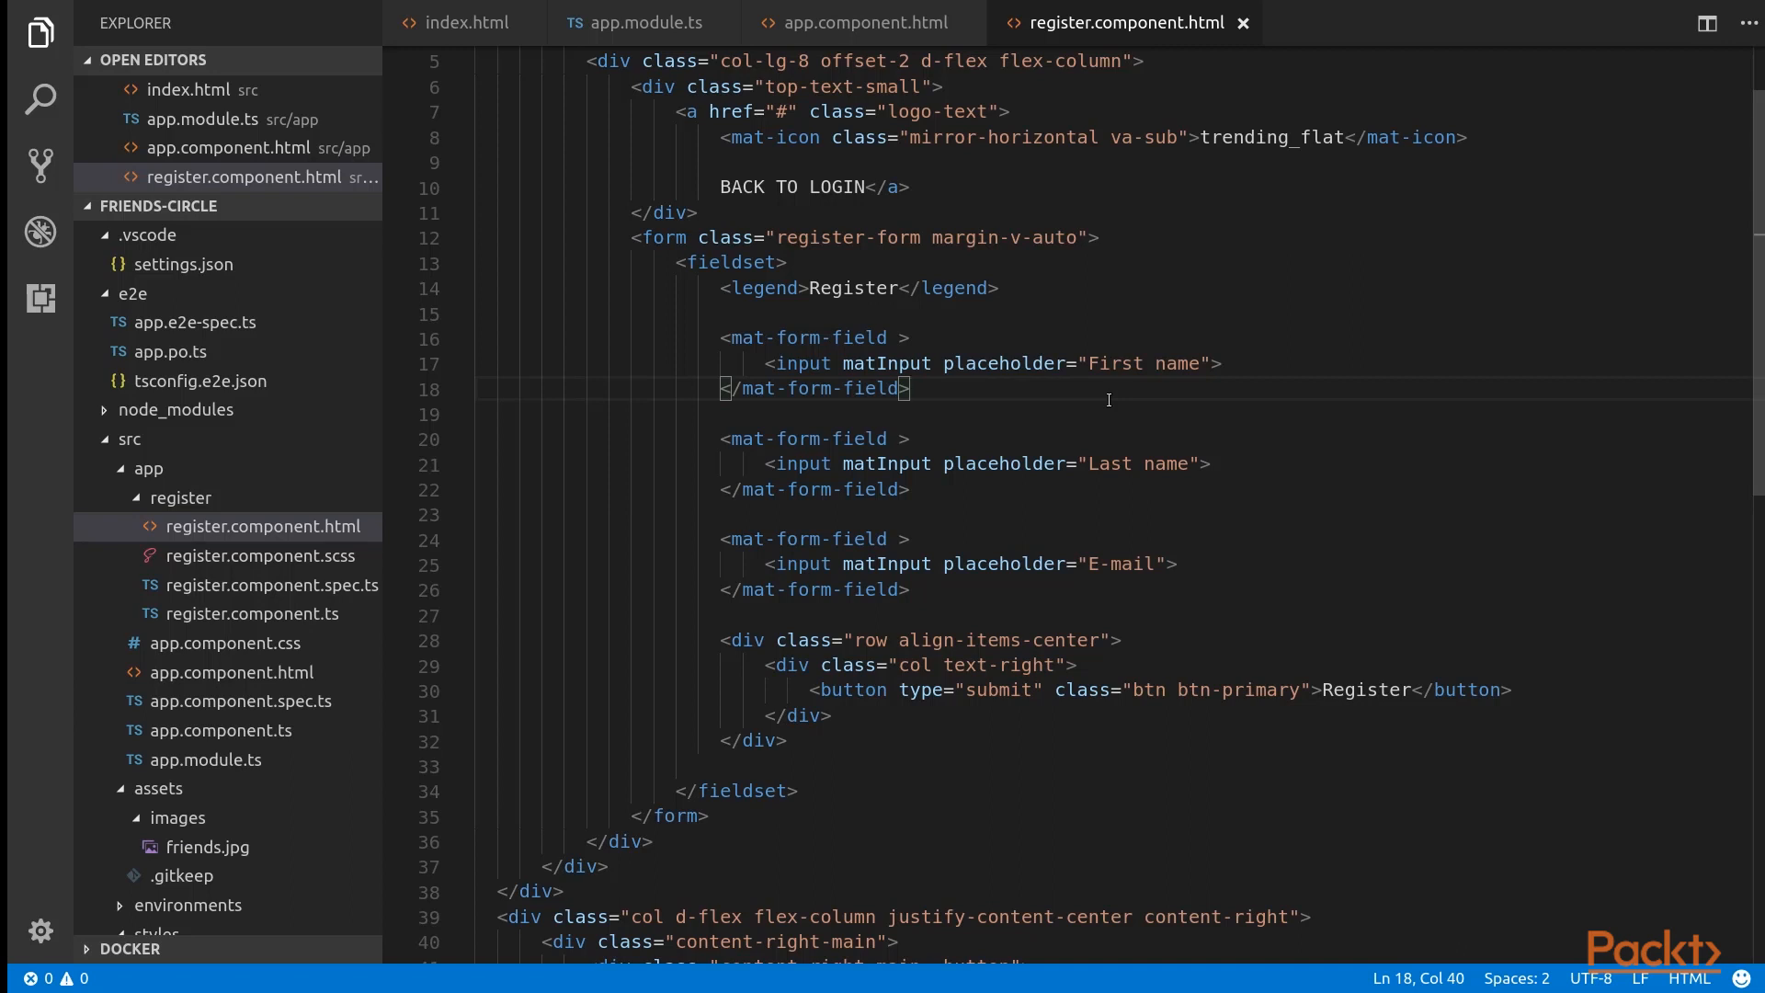
{"action": "mouse_move", "coordinate": [1209, 395]}
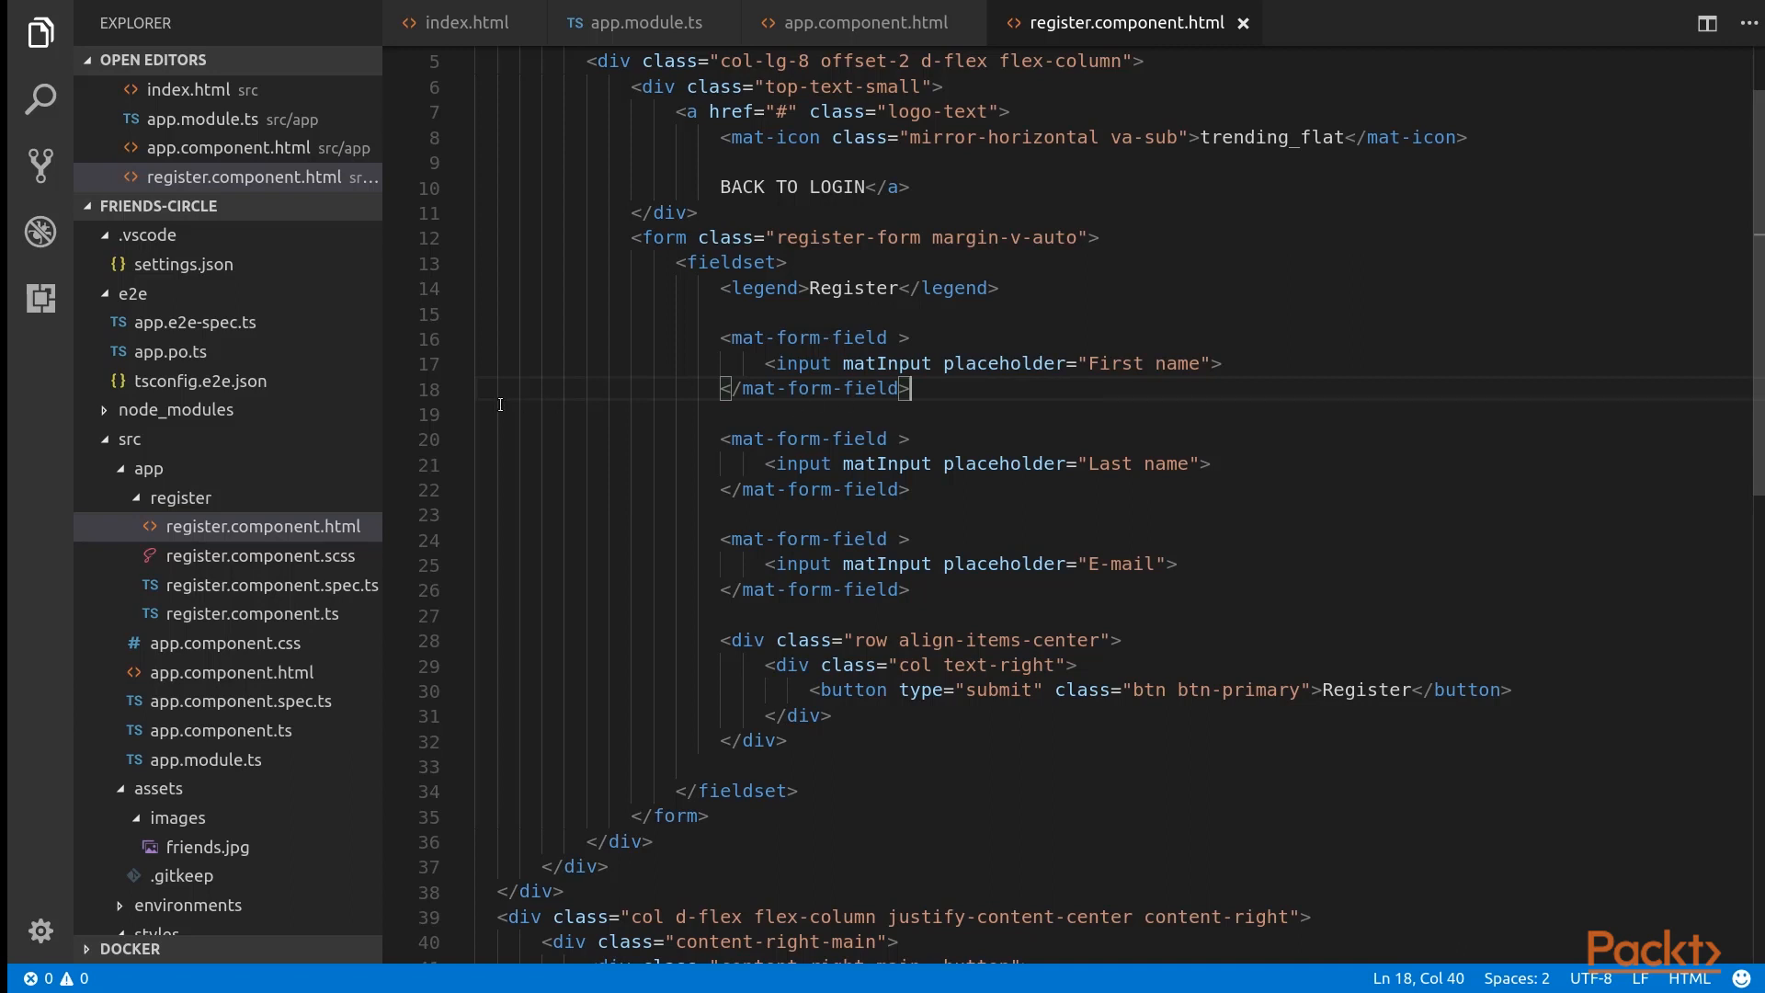
Step: Create a src/entities folder and start a new file inside it
{"action": "left_click", "coordinate": [147, 468]}
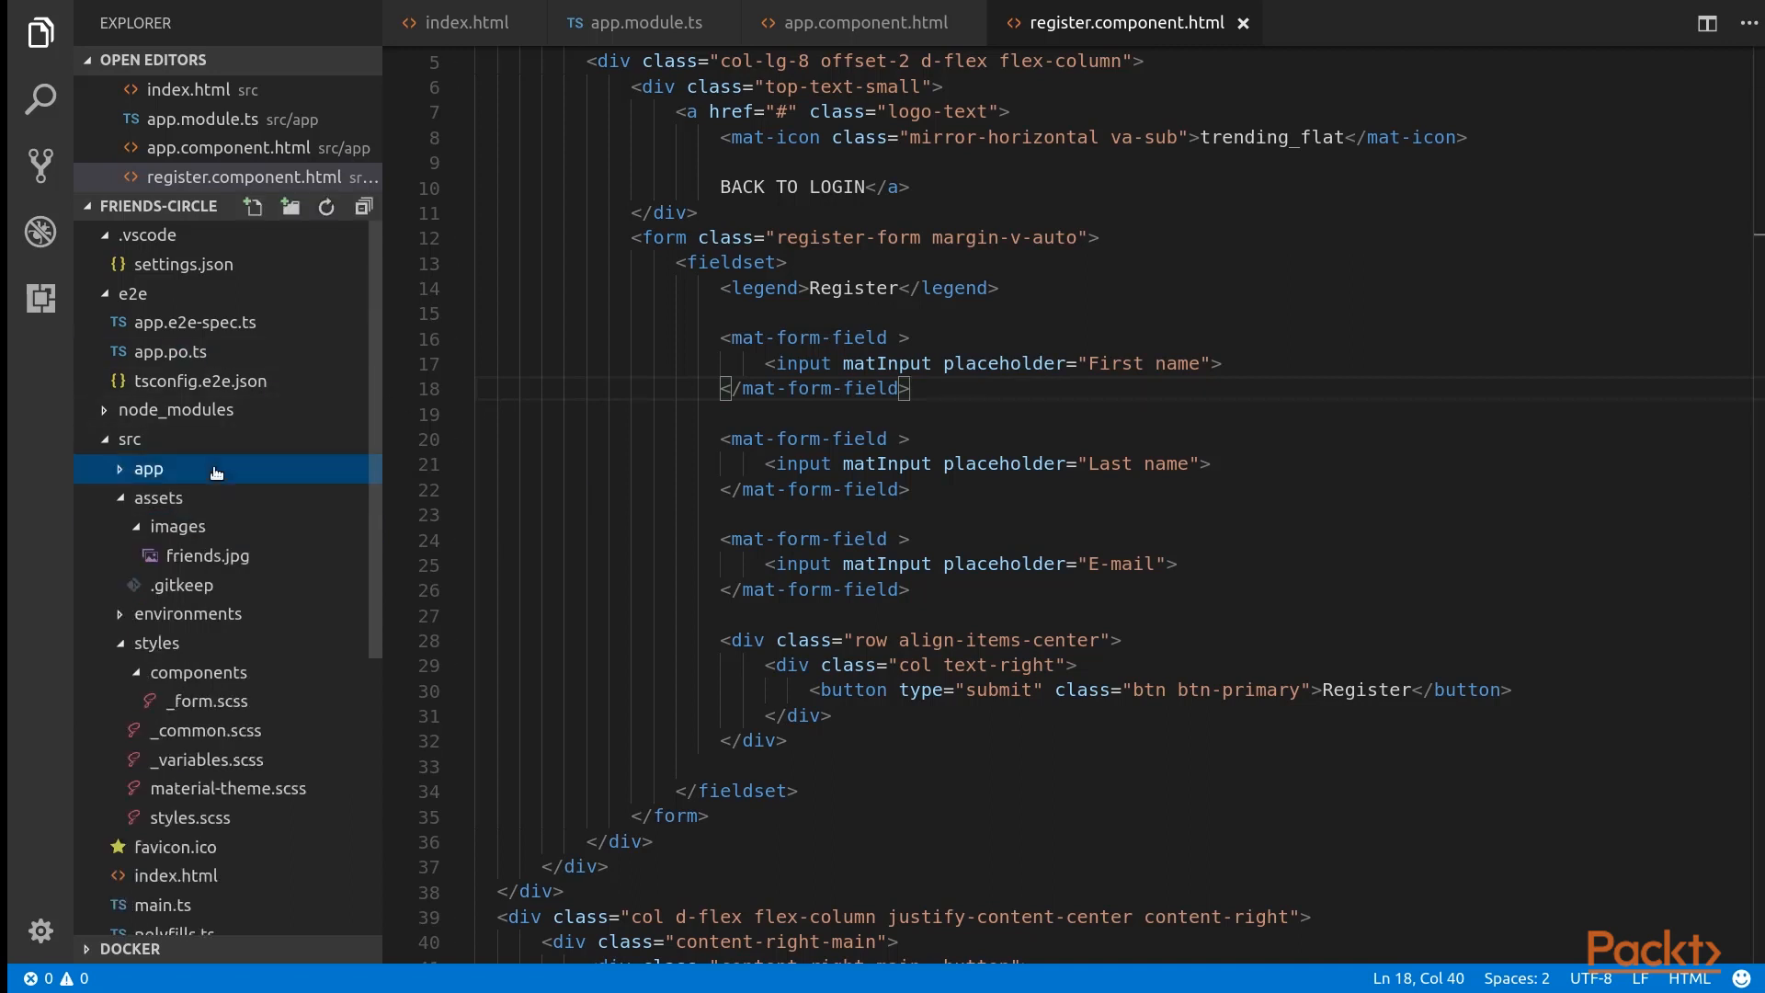
{"action": "type", "text": "New f"}
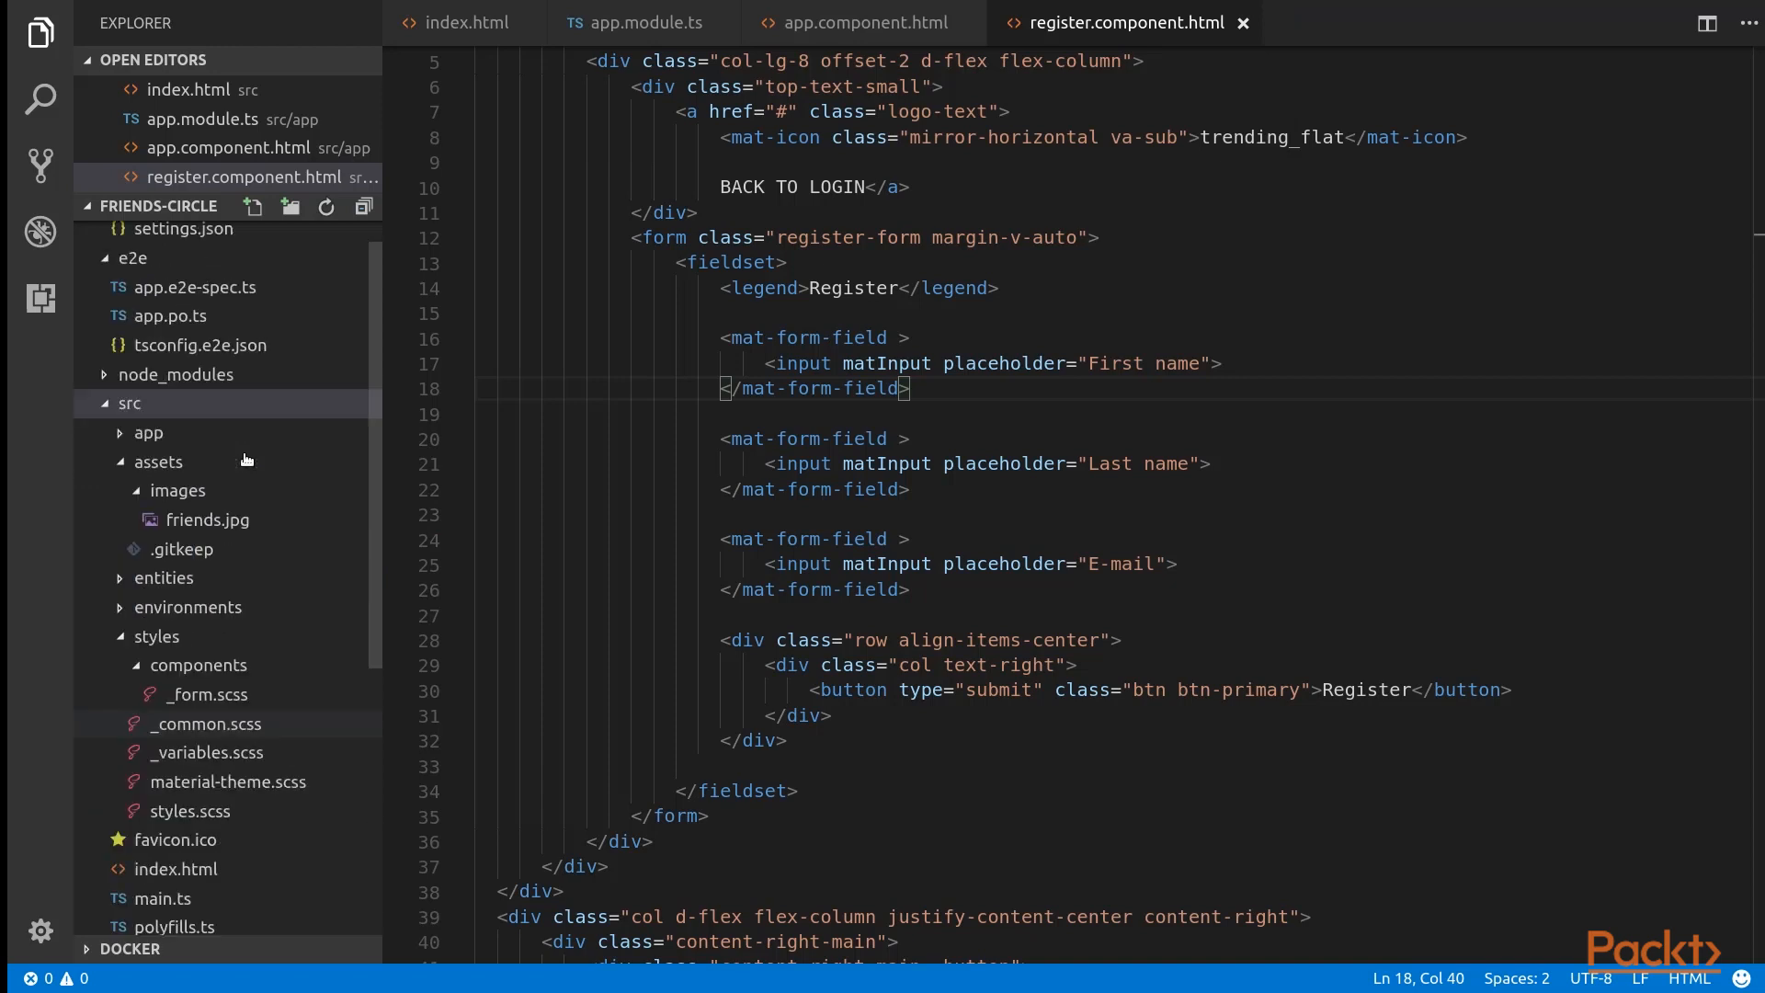
{"action": "left_click", "coordinate": [164, 577]}
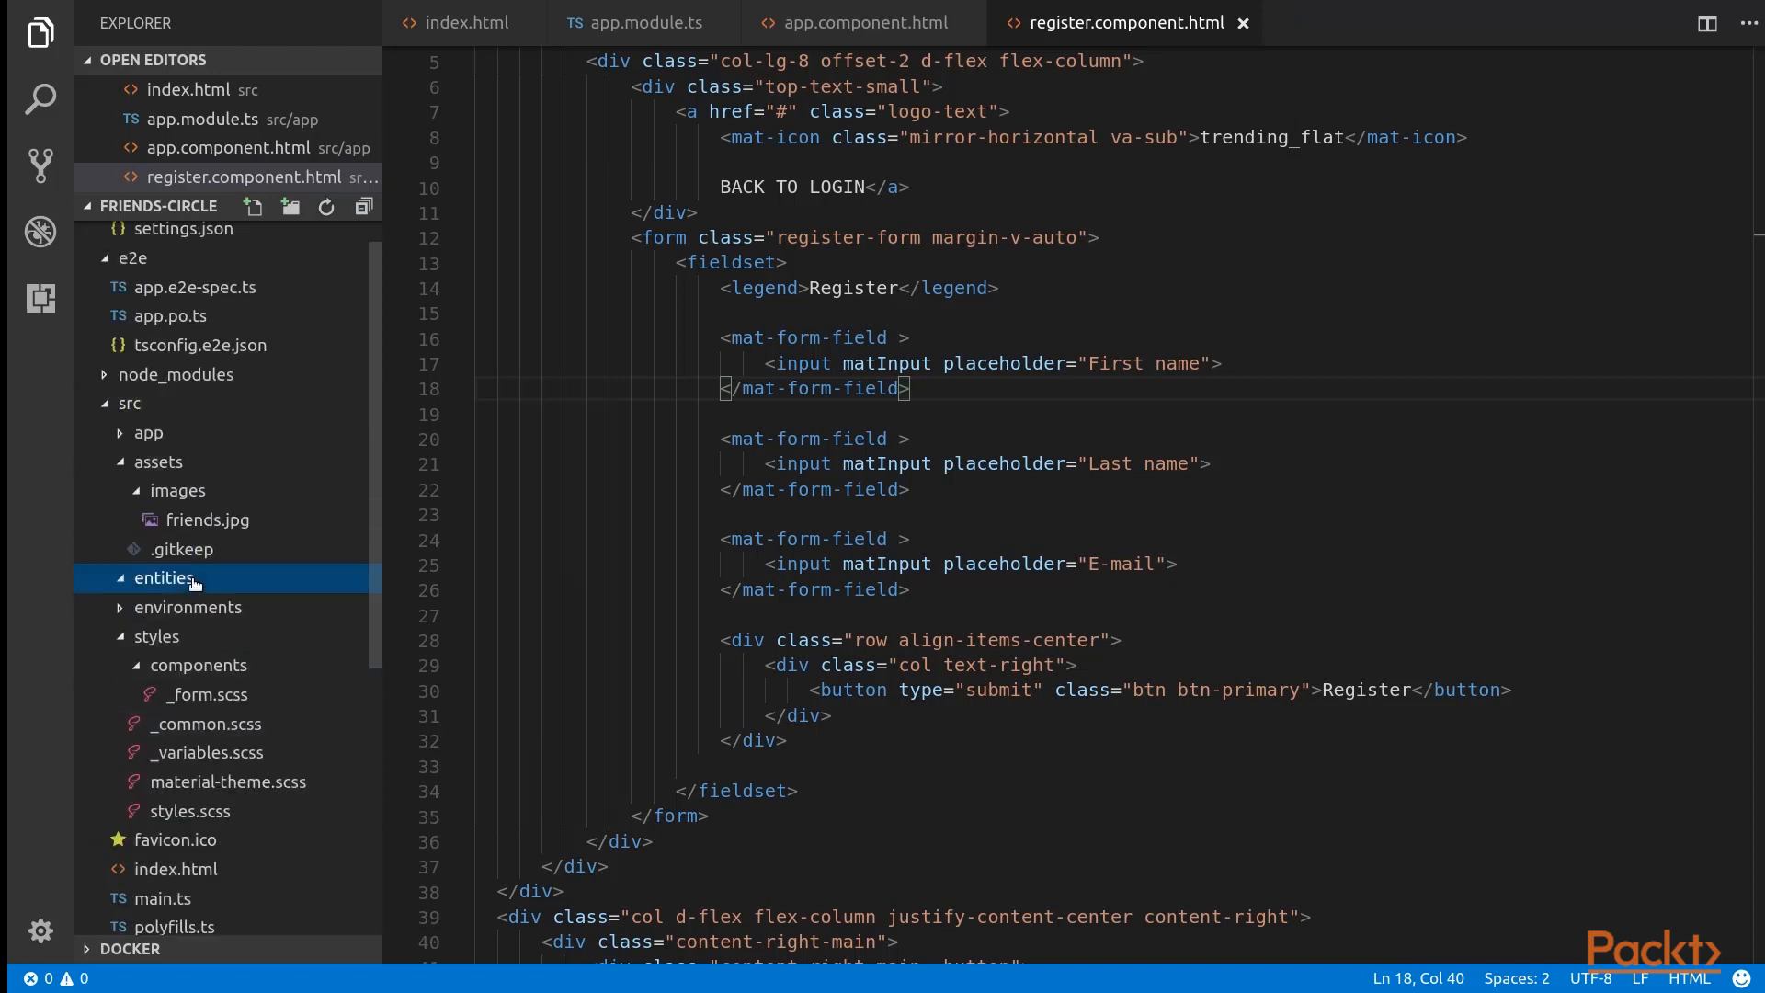
{"action": "mouse_move", "coordinate": [233, 583]}
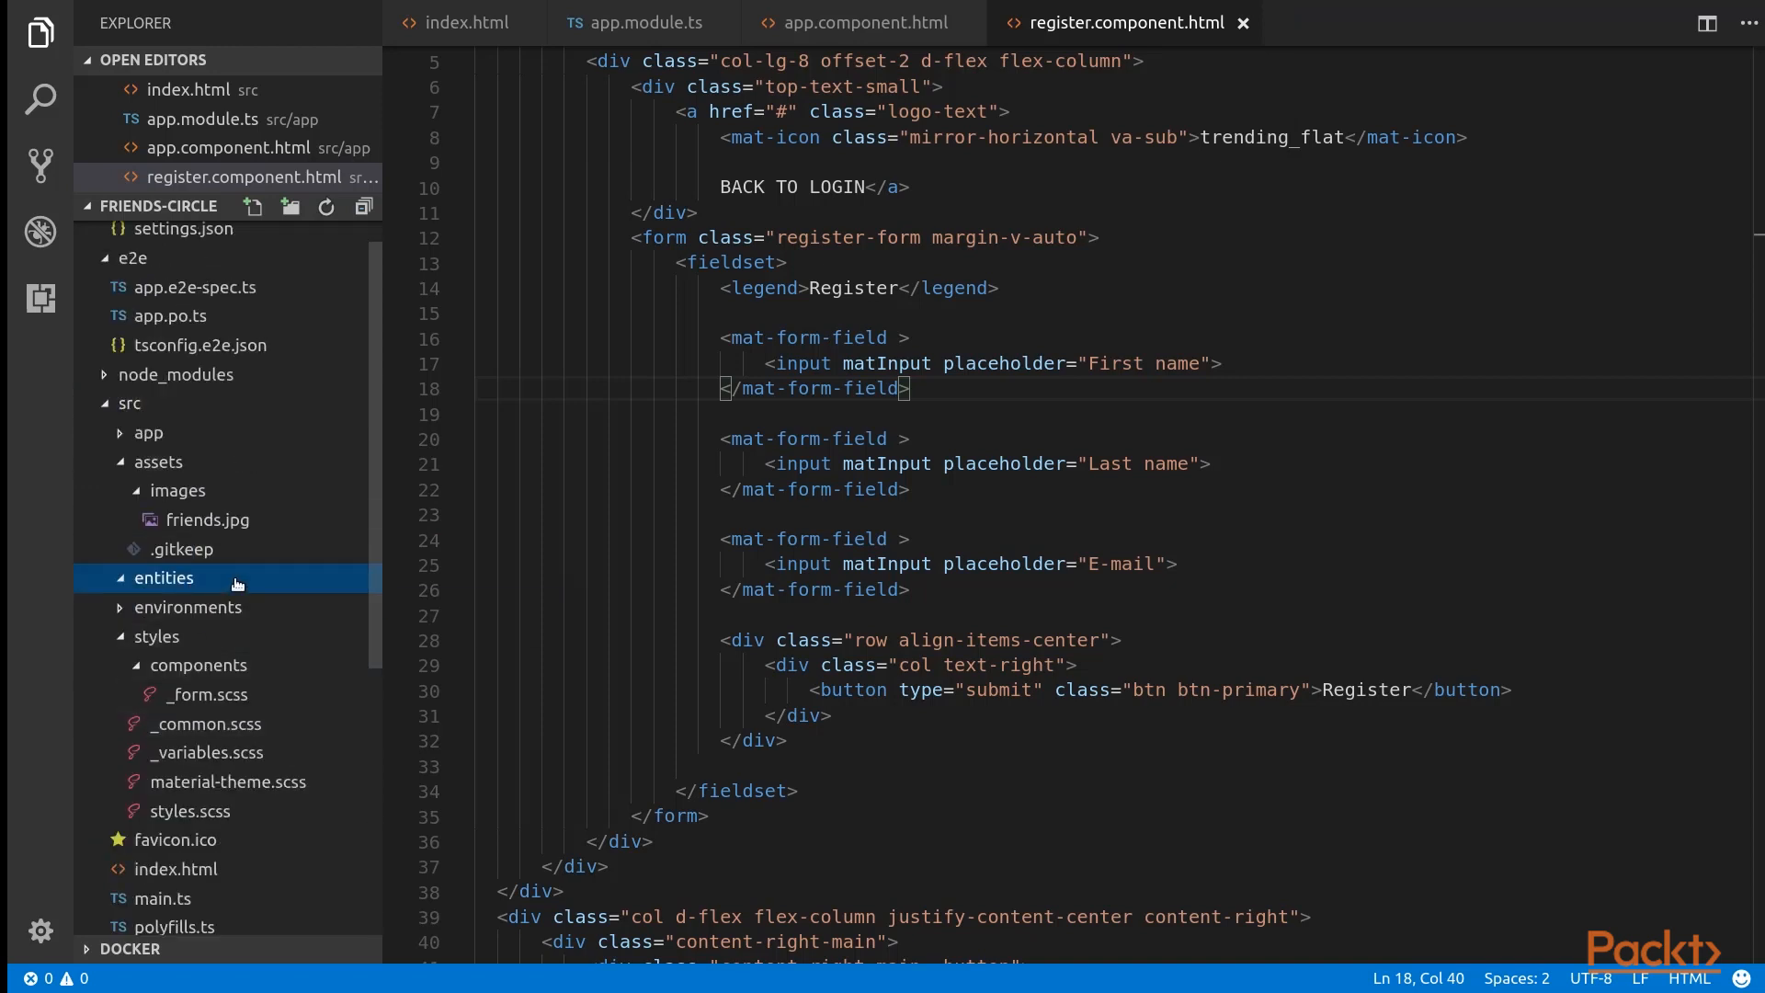
{"action": "right_click", "coordinate": [164, 577]}
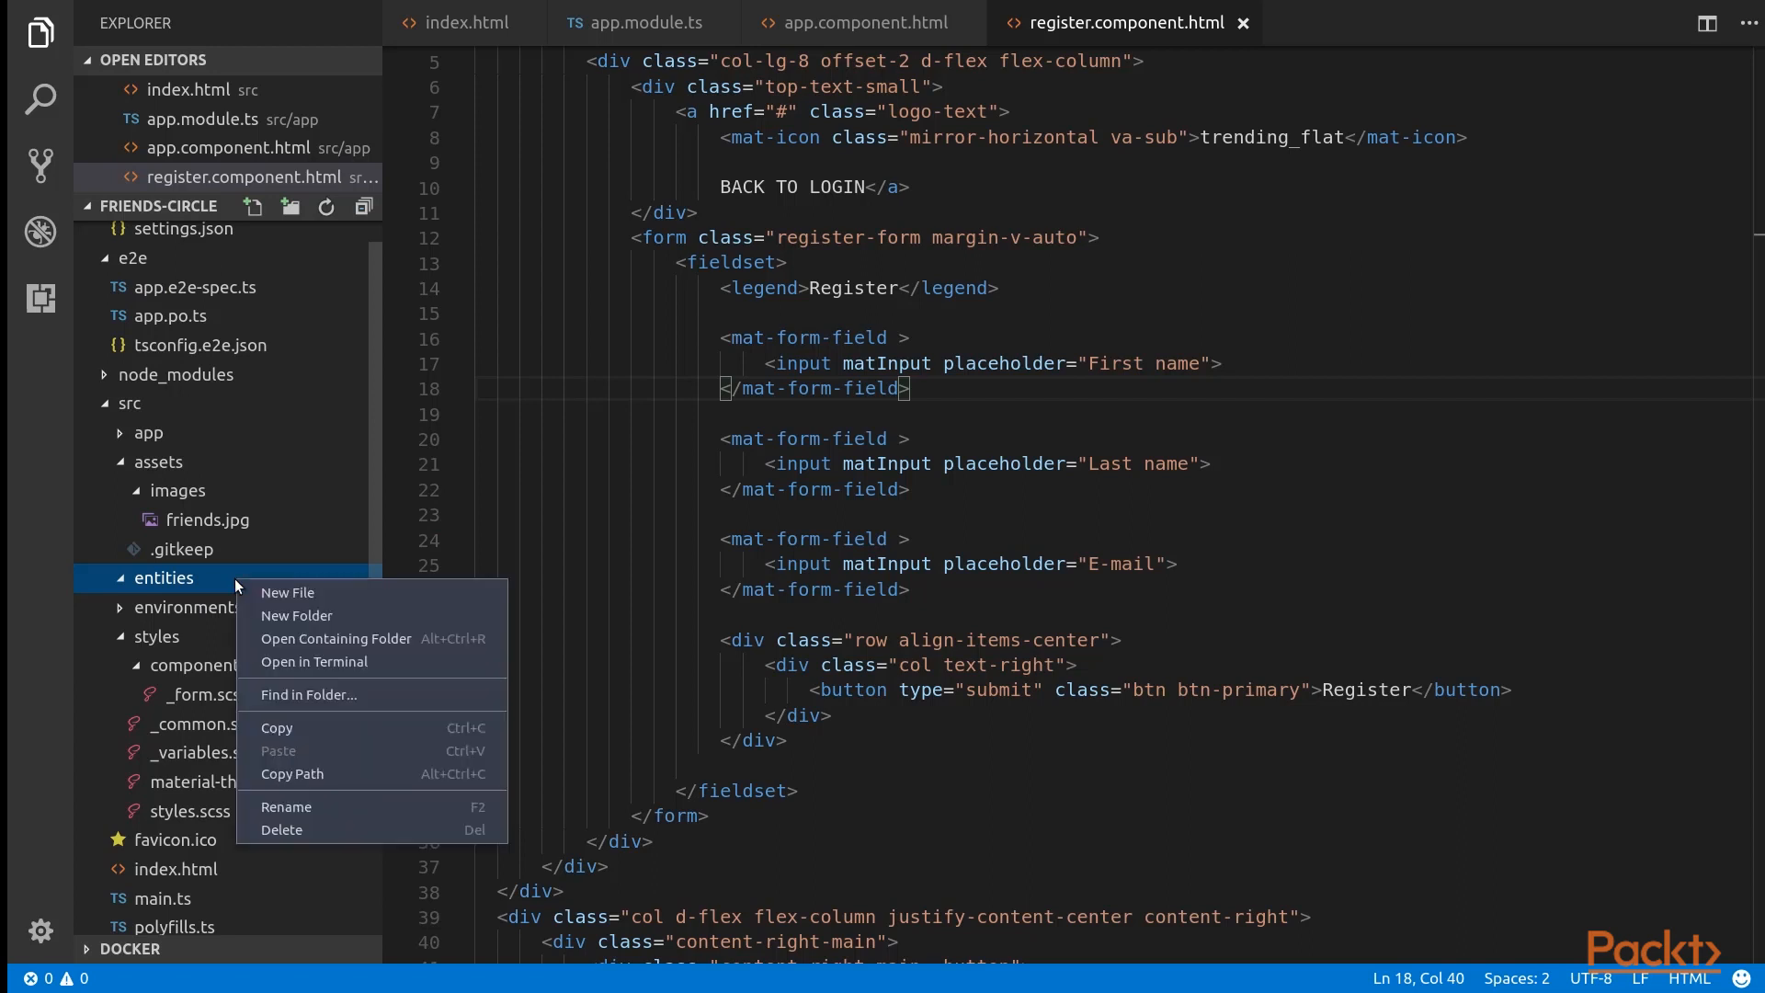
{"action": "left_click", "coordinate": [289, 592]}
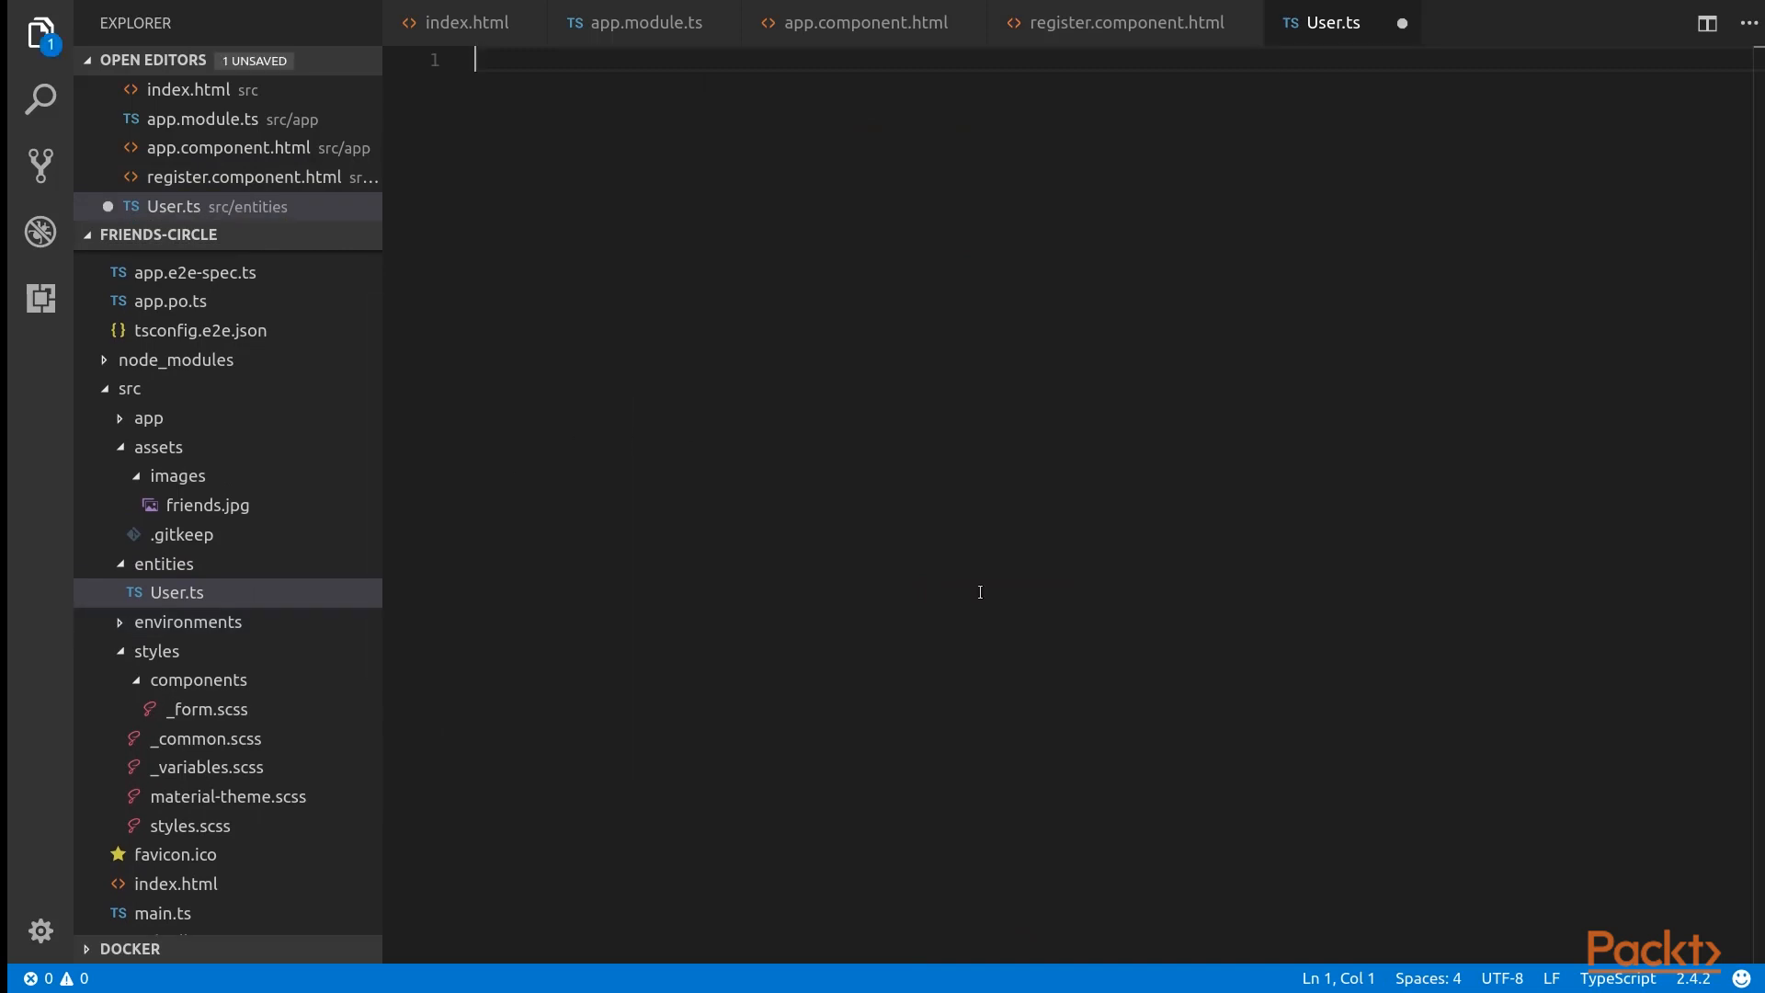
Step: Declare export class User with a public firstName: string field
{"action": "type", "text": "class User {"}
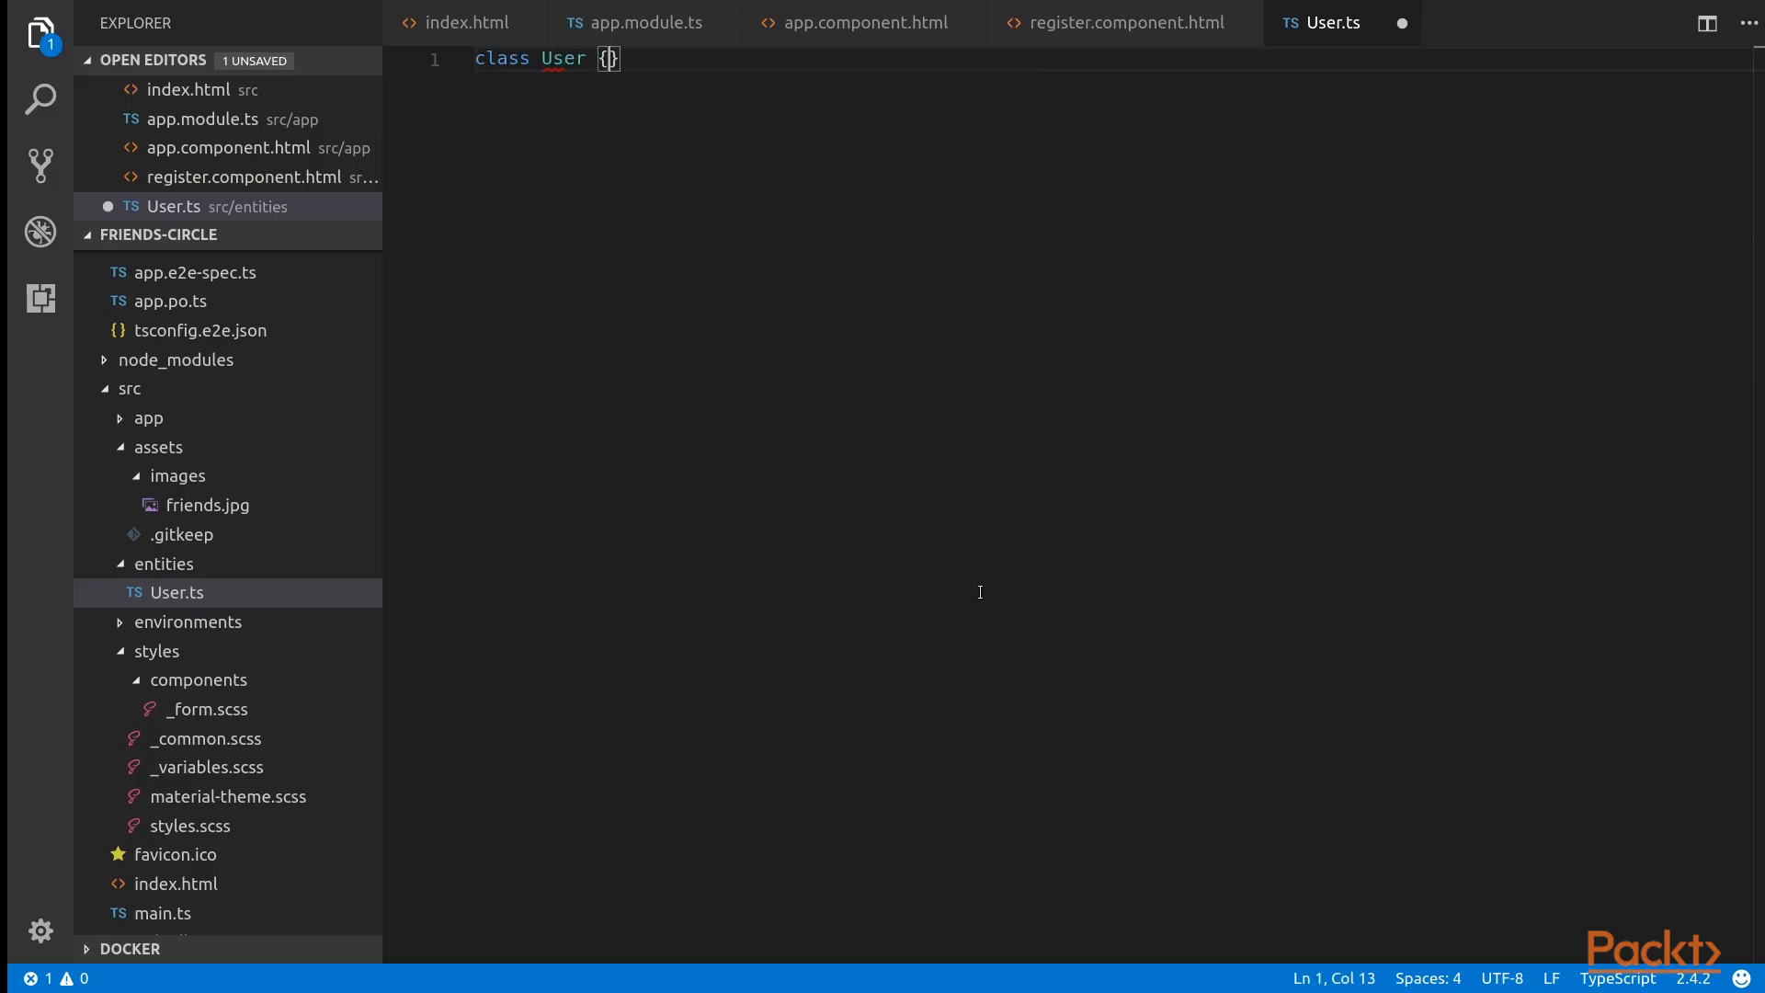
{"action": "key", "text": "Enter"}
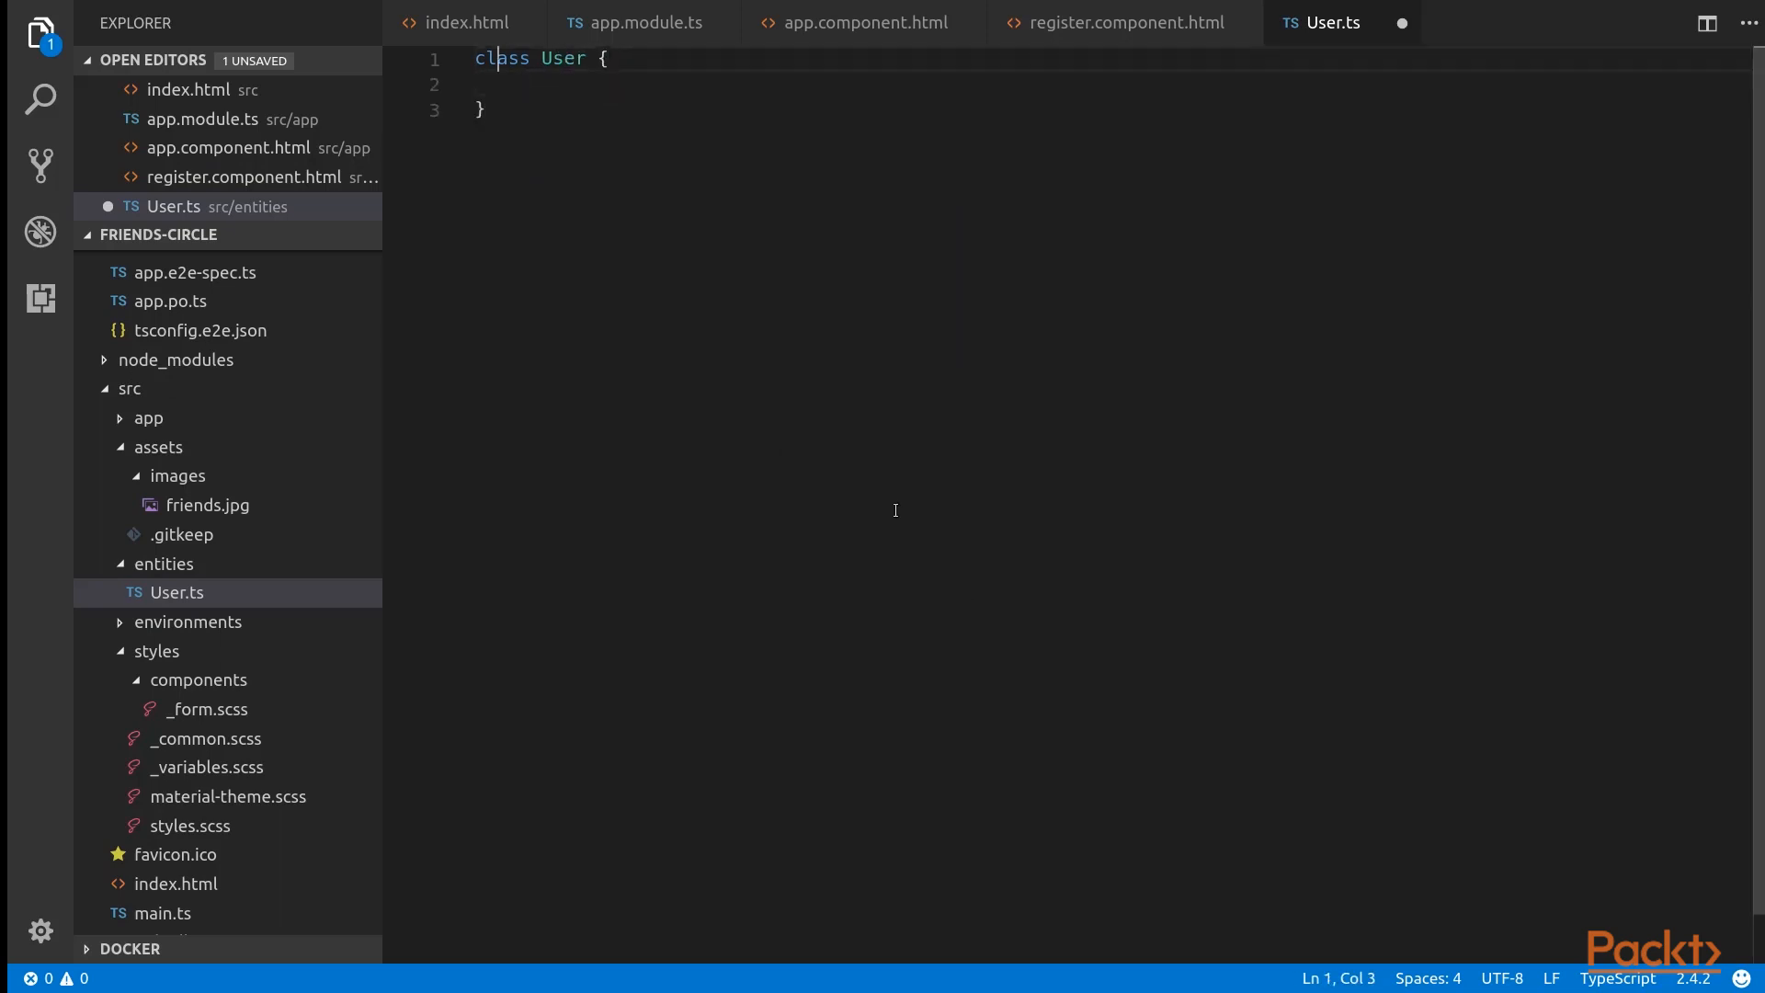
{"action": "type", "text": "export"}
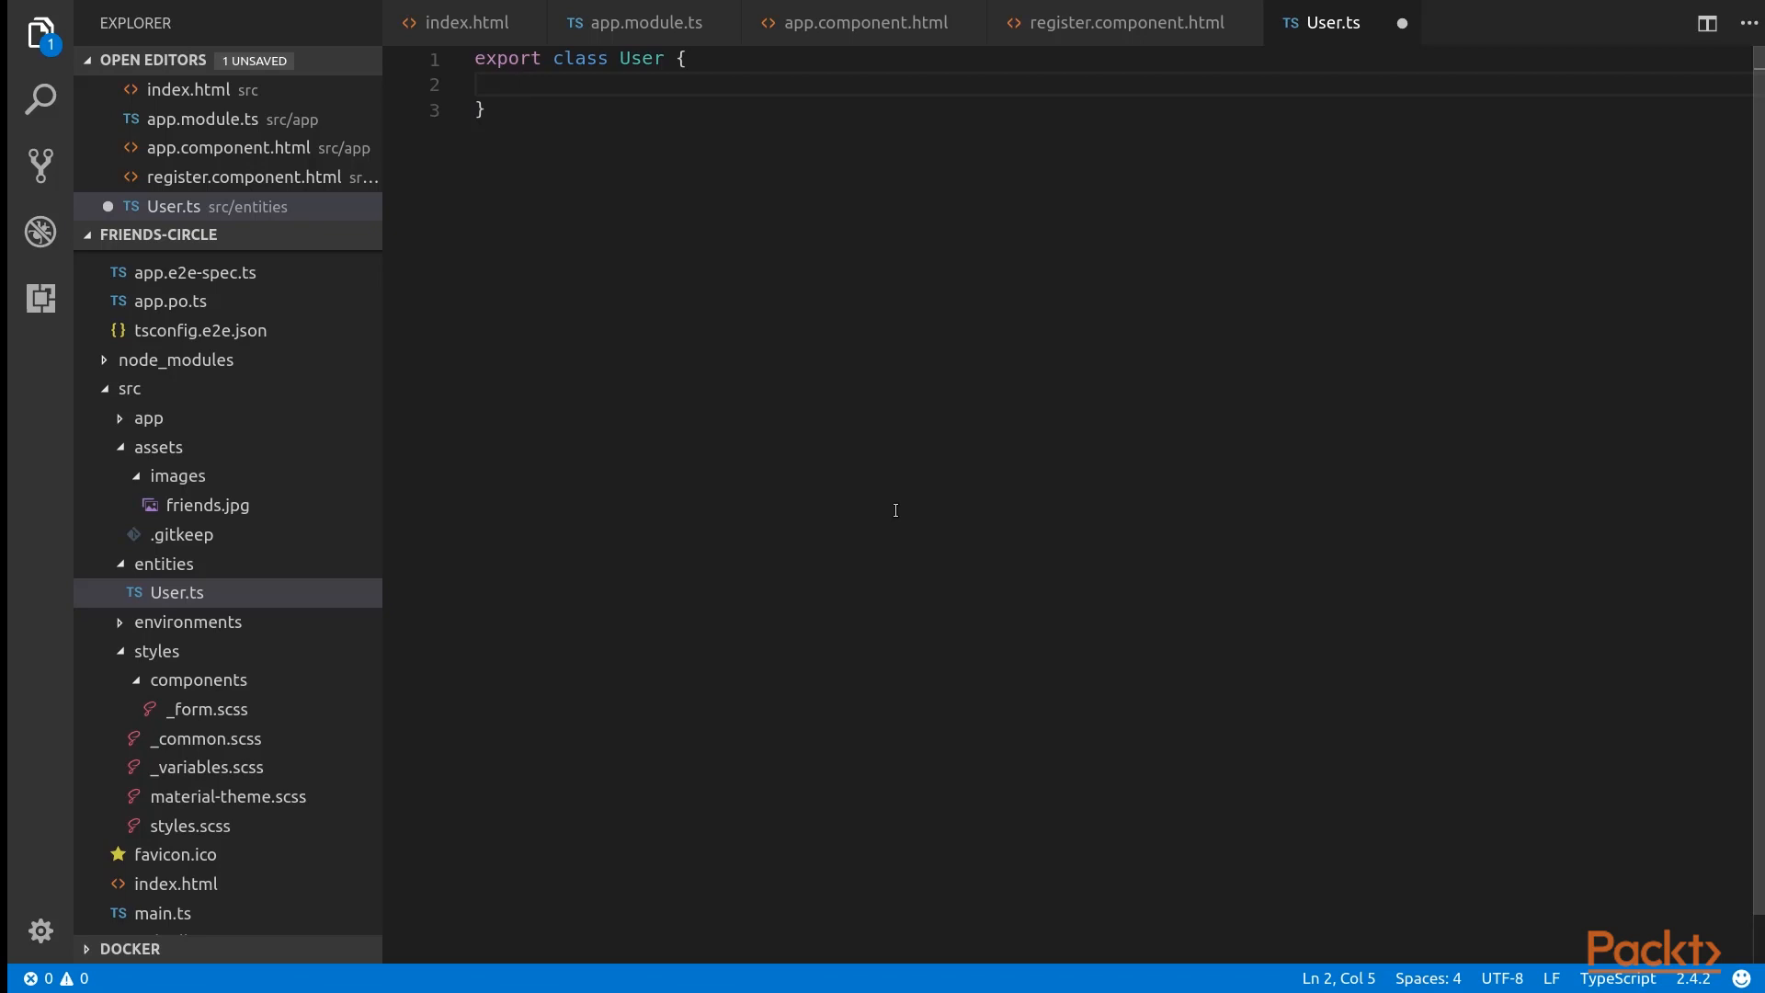
{"action": "type", "text": "public f"}
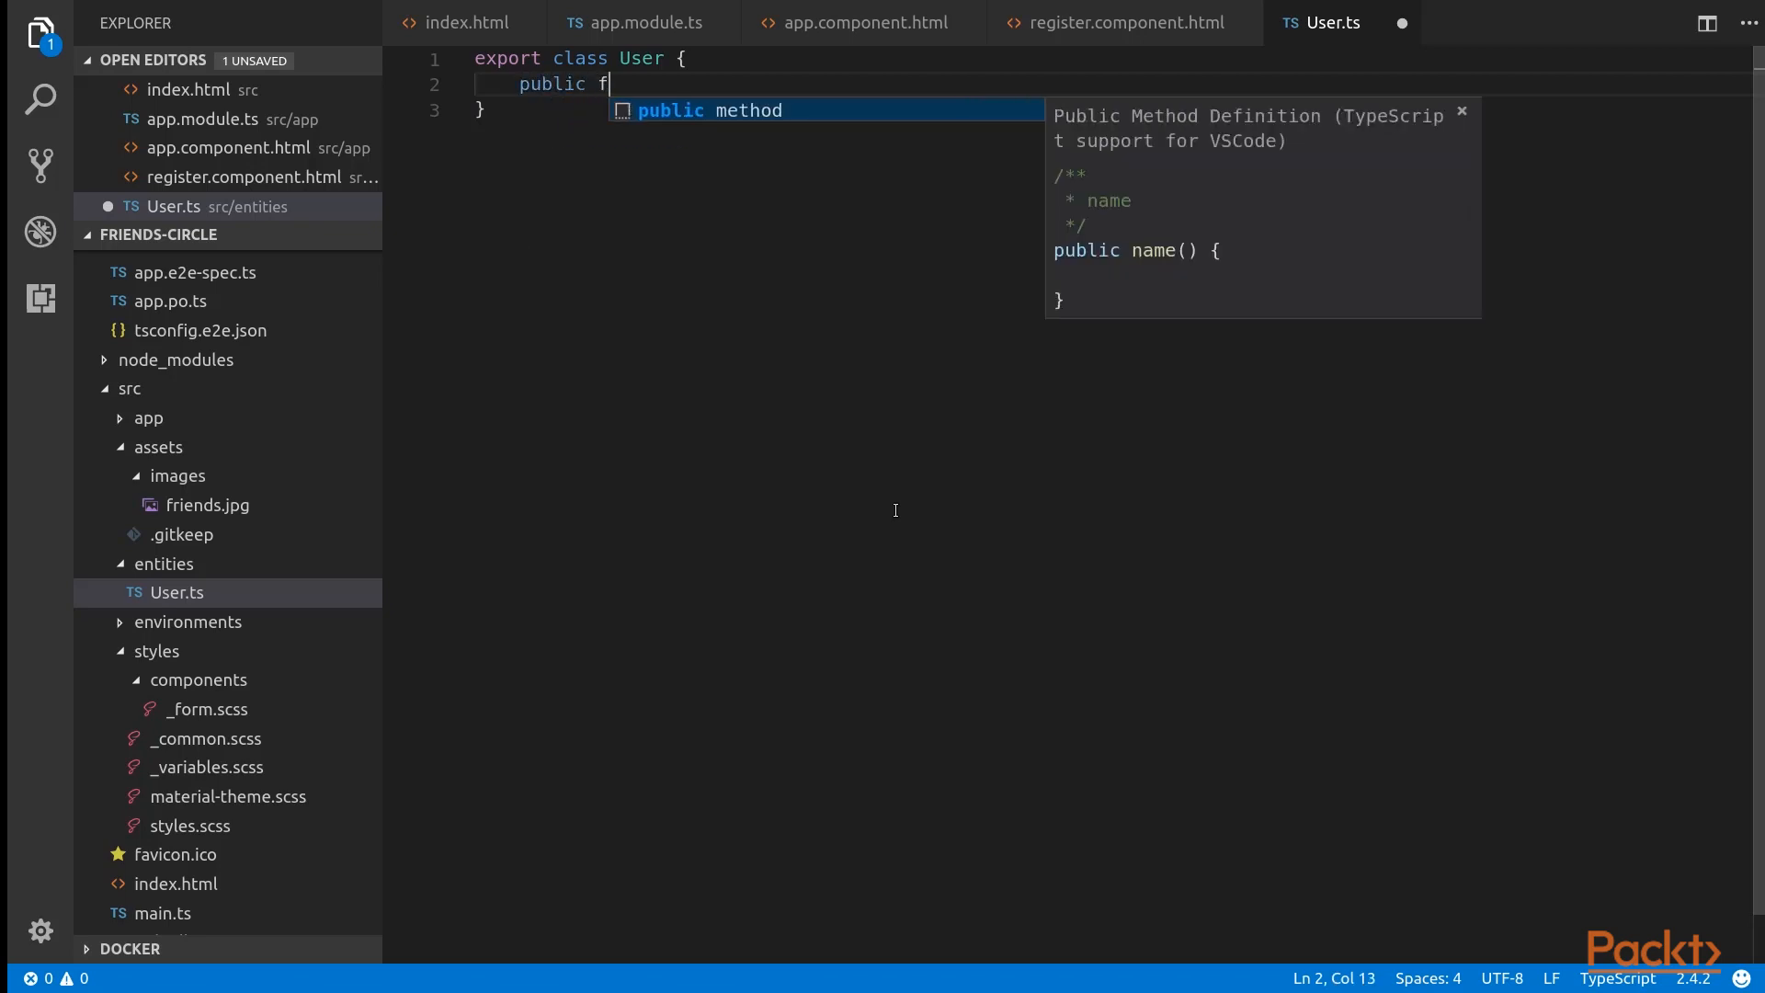
{"action": "type", "text": "irstName"}
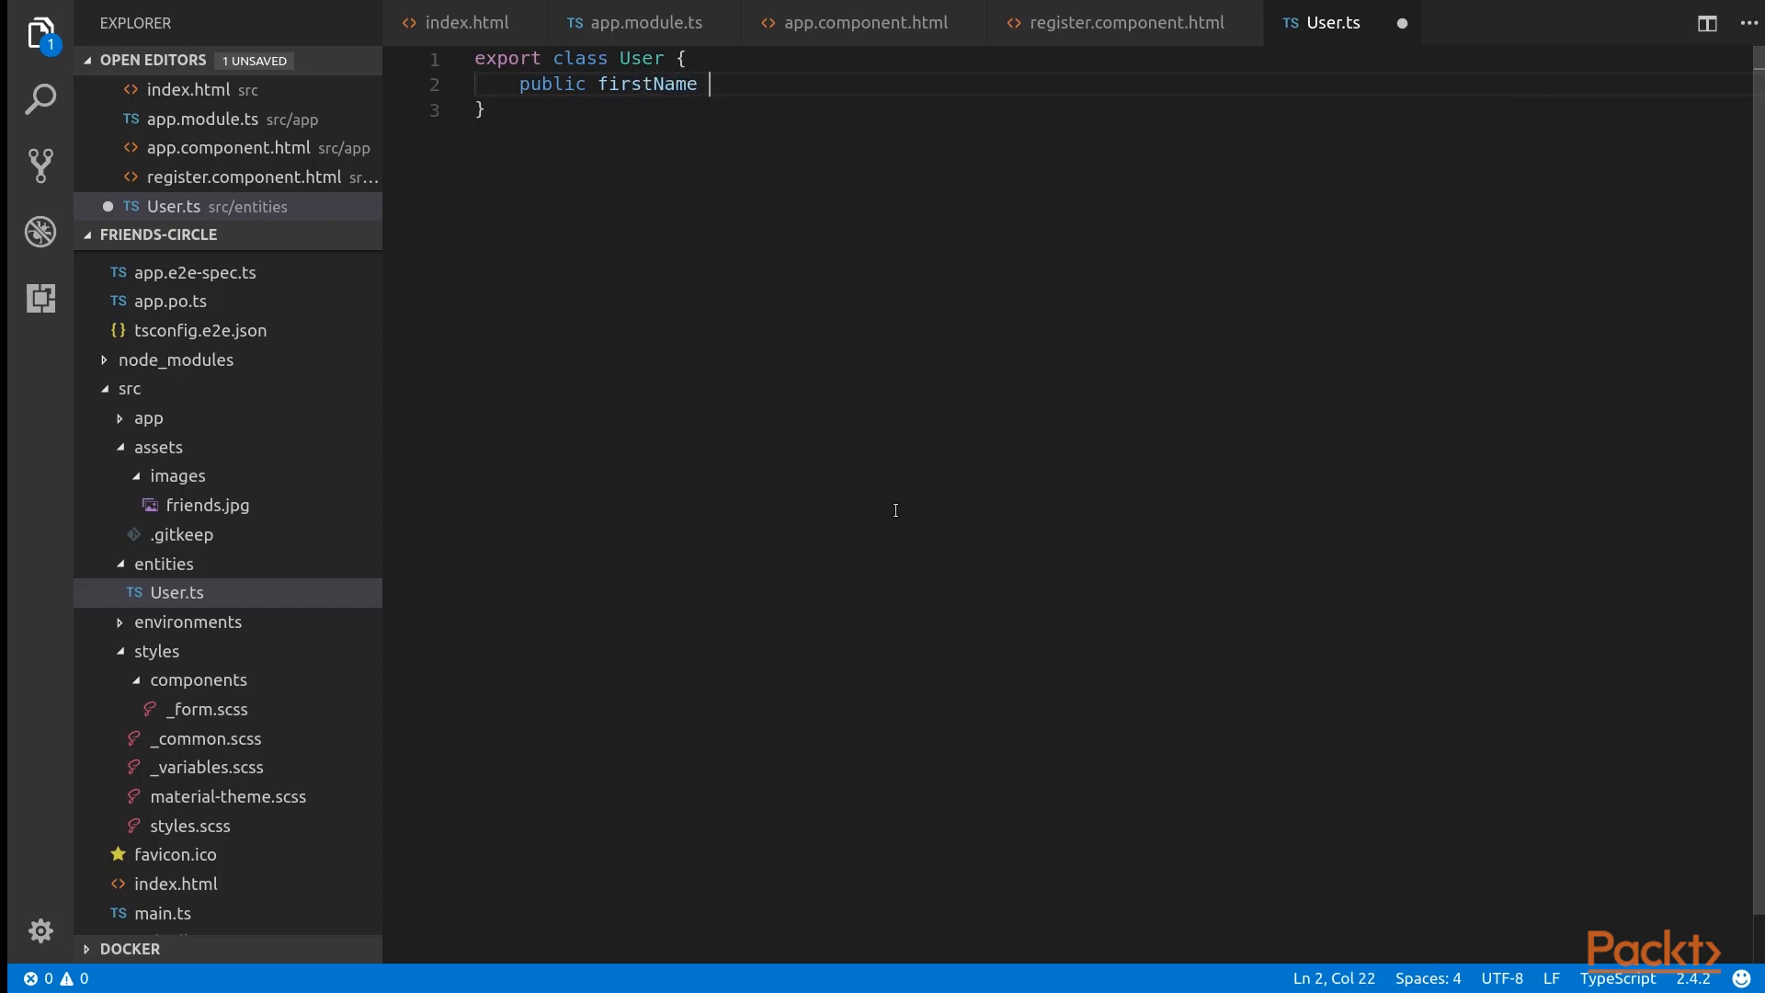
{"action": "type", "text": ": string"}
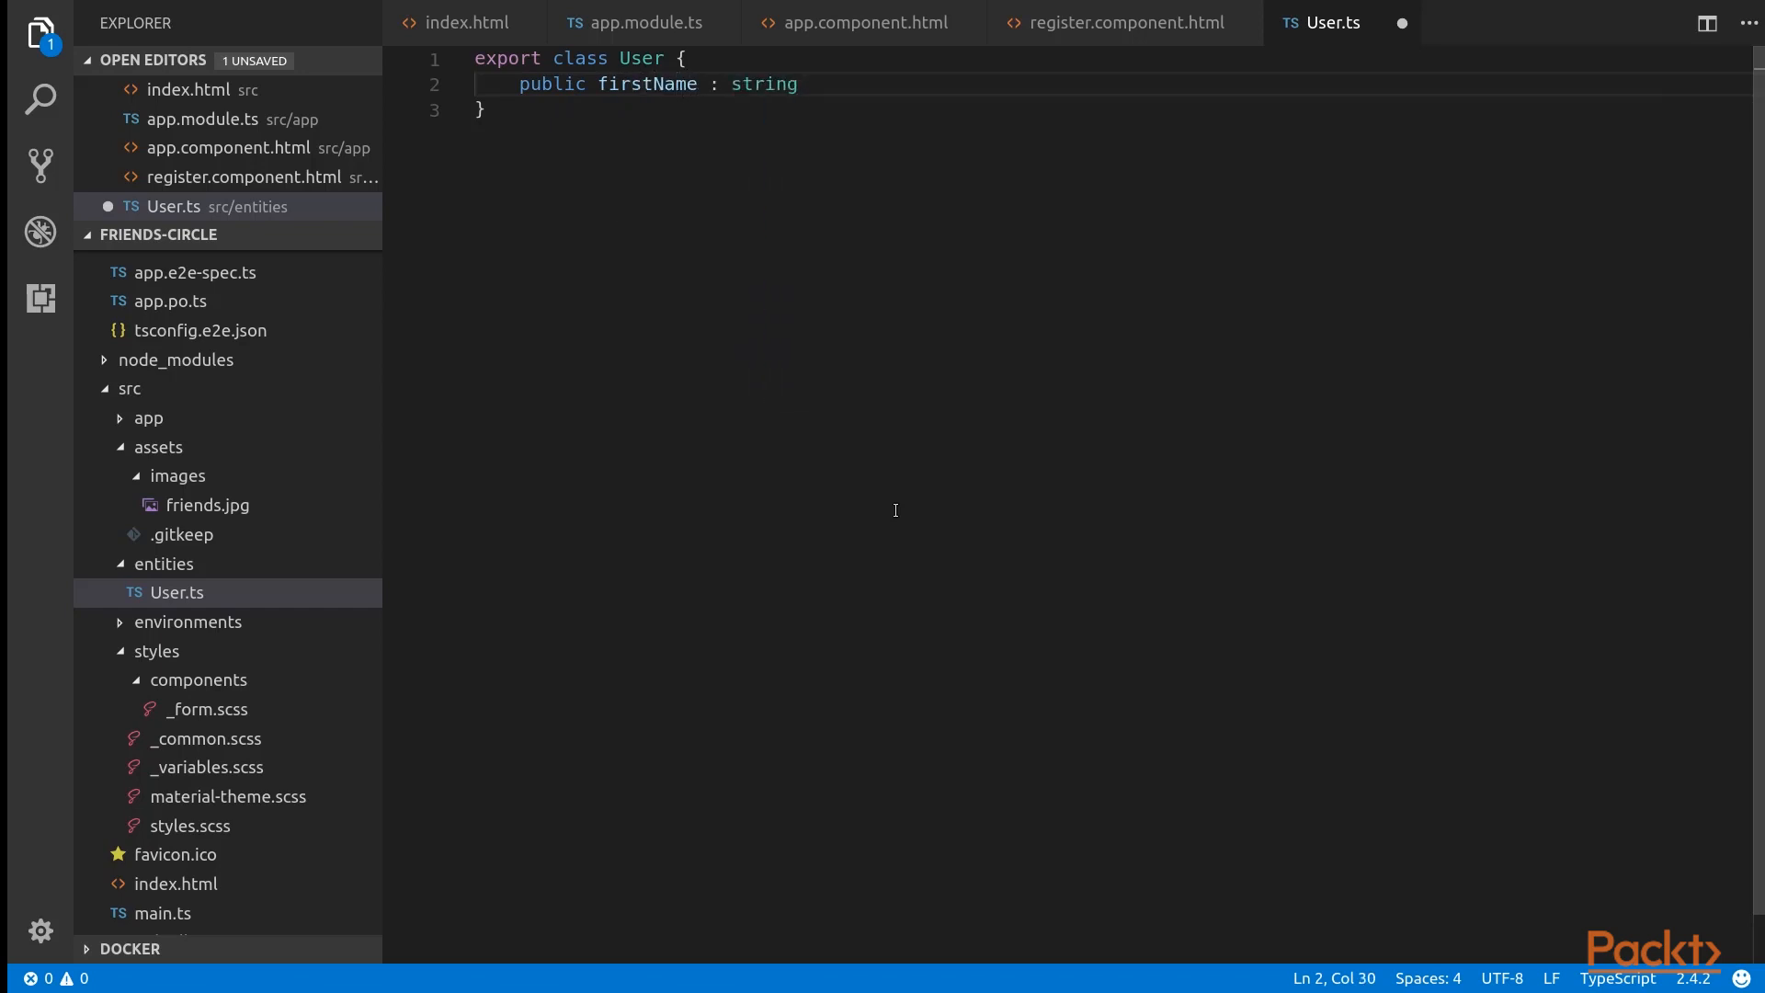
Step: Add public lastName, email and password string fields to User
{"action": "type", "text": "public lastNam"}
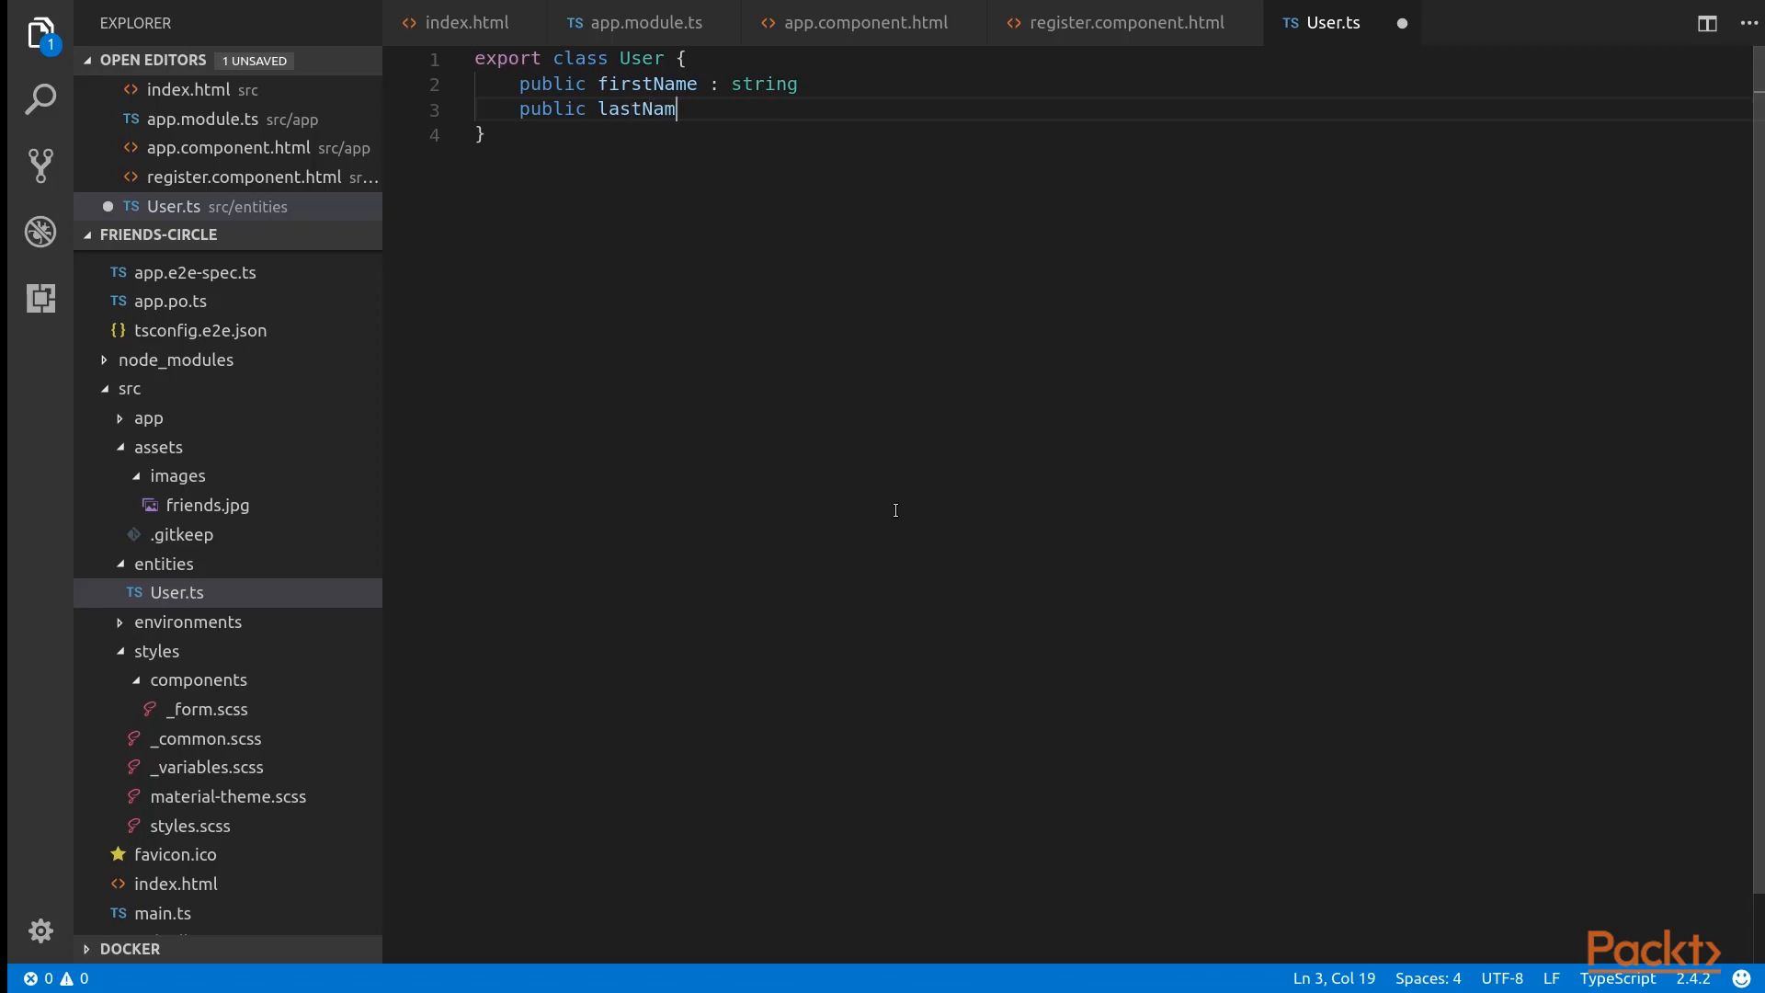
{"action": "type", "text": "e : string"}
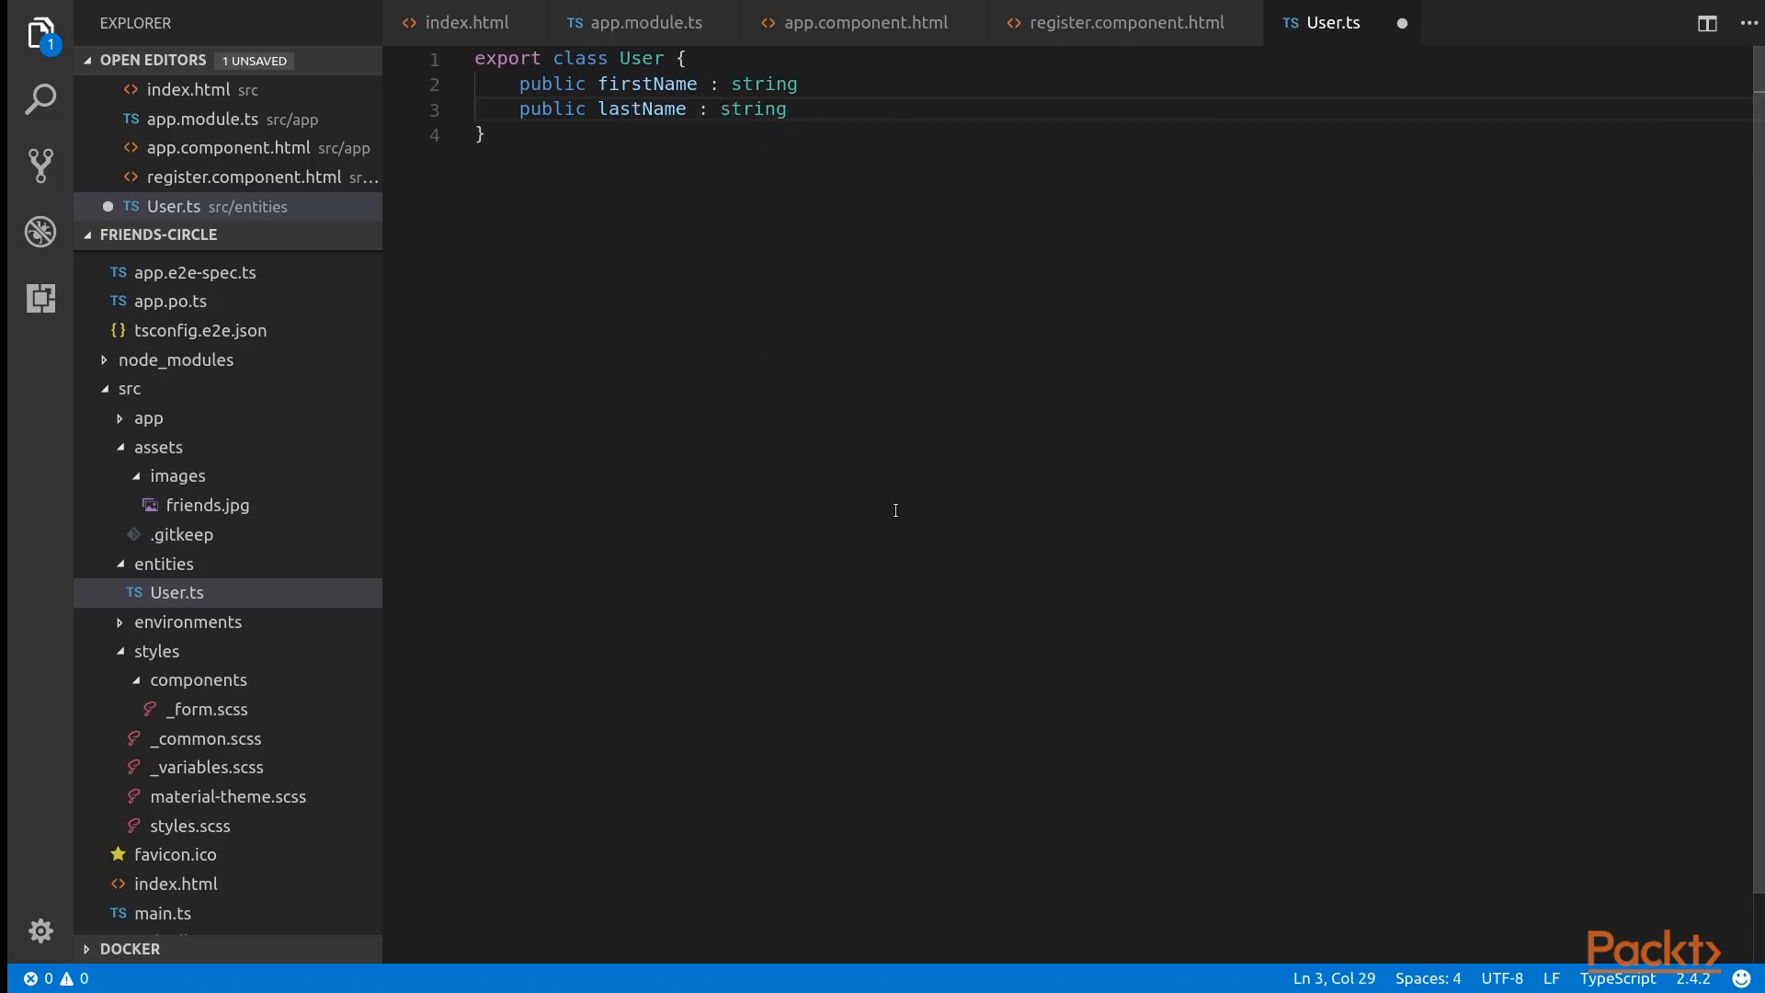
{"action": "type", "text": "public em"}
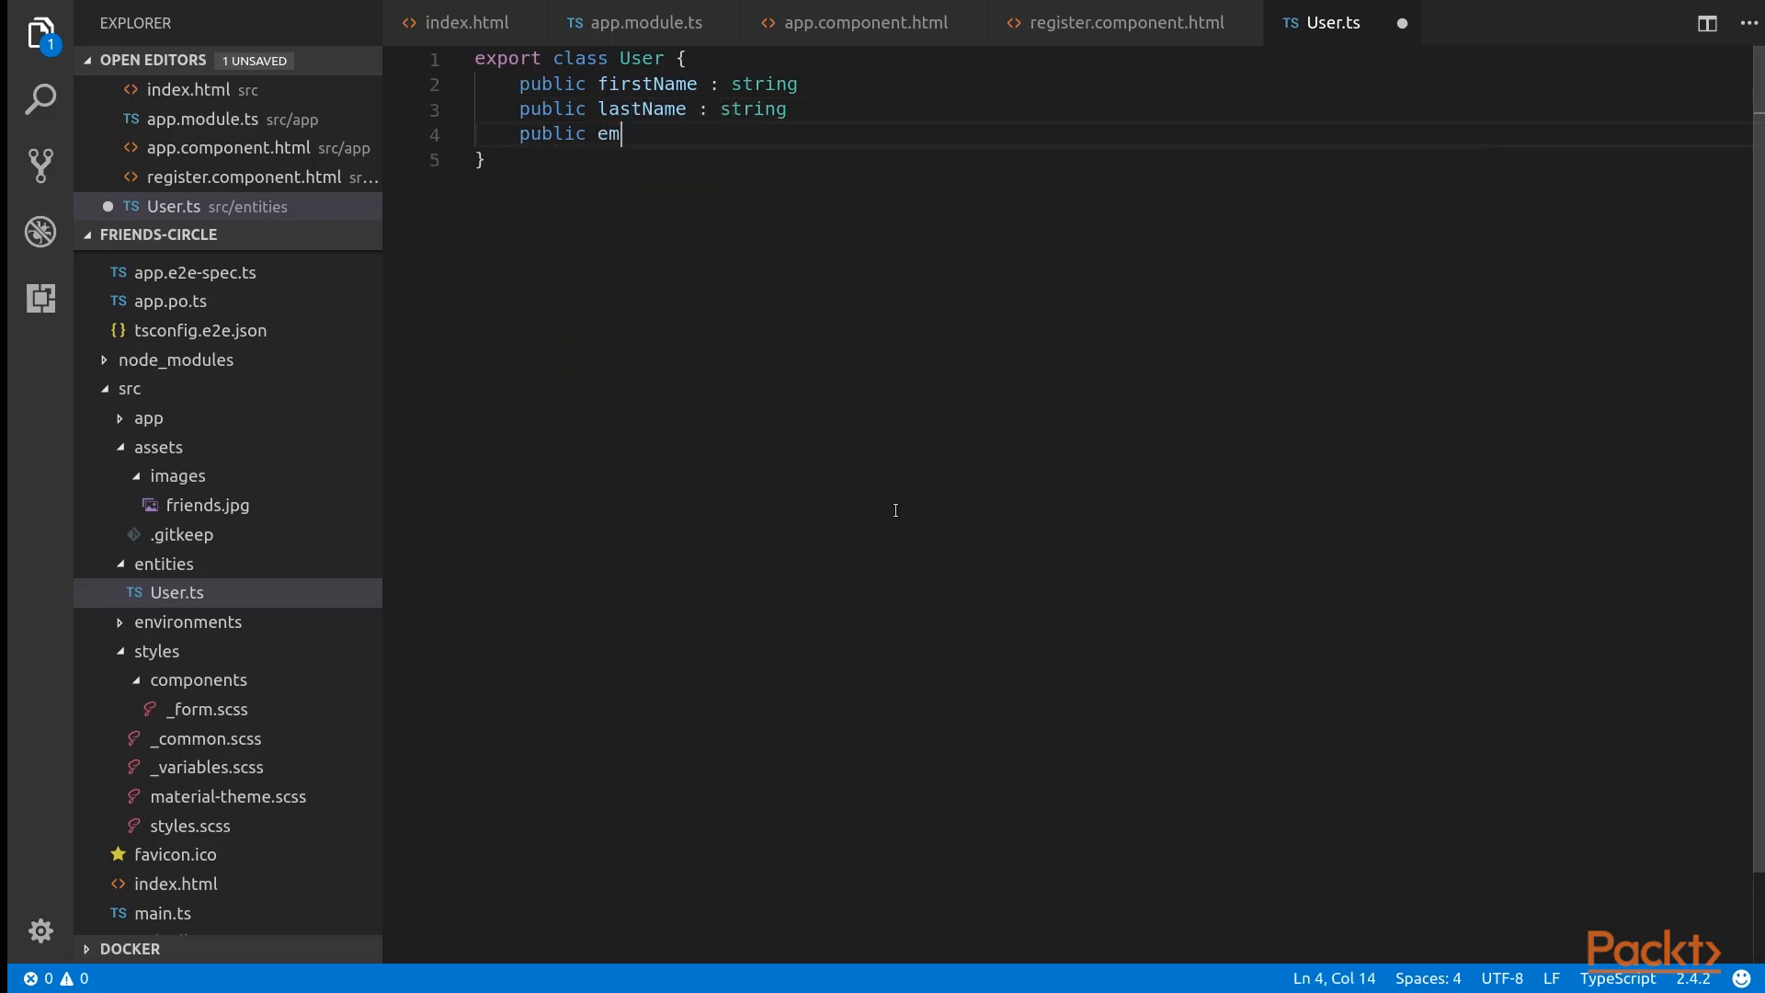
{"action": "type", "text": "ail : string"}
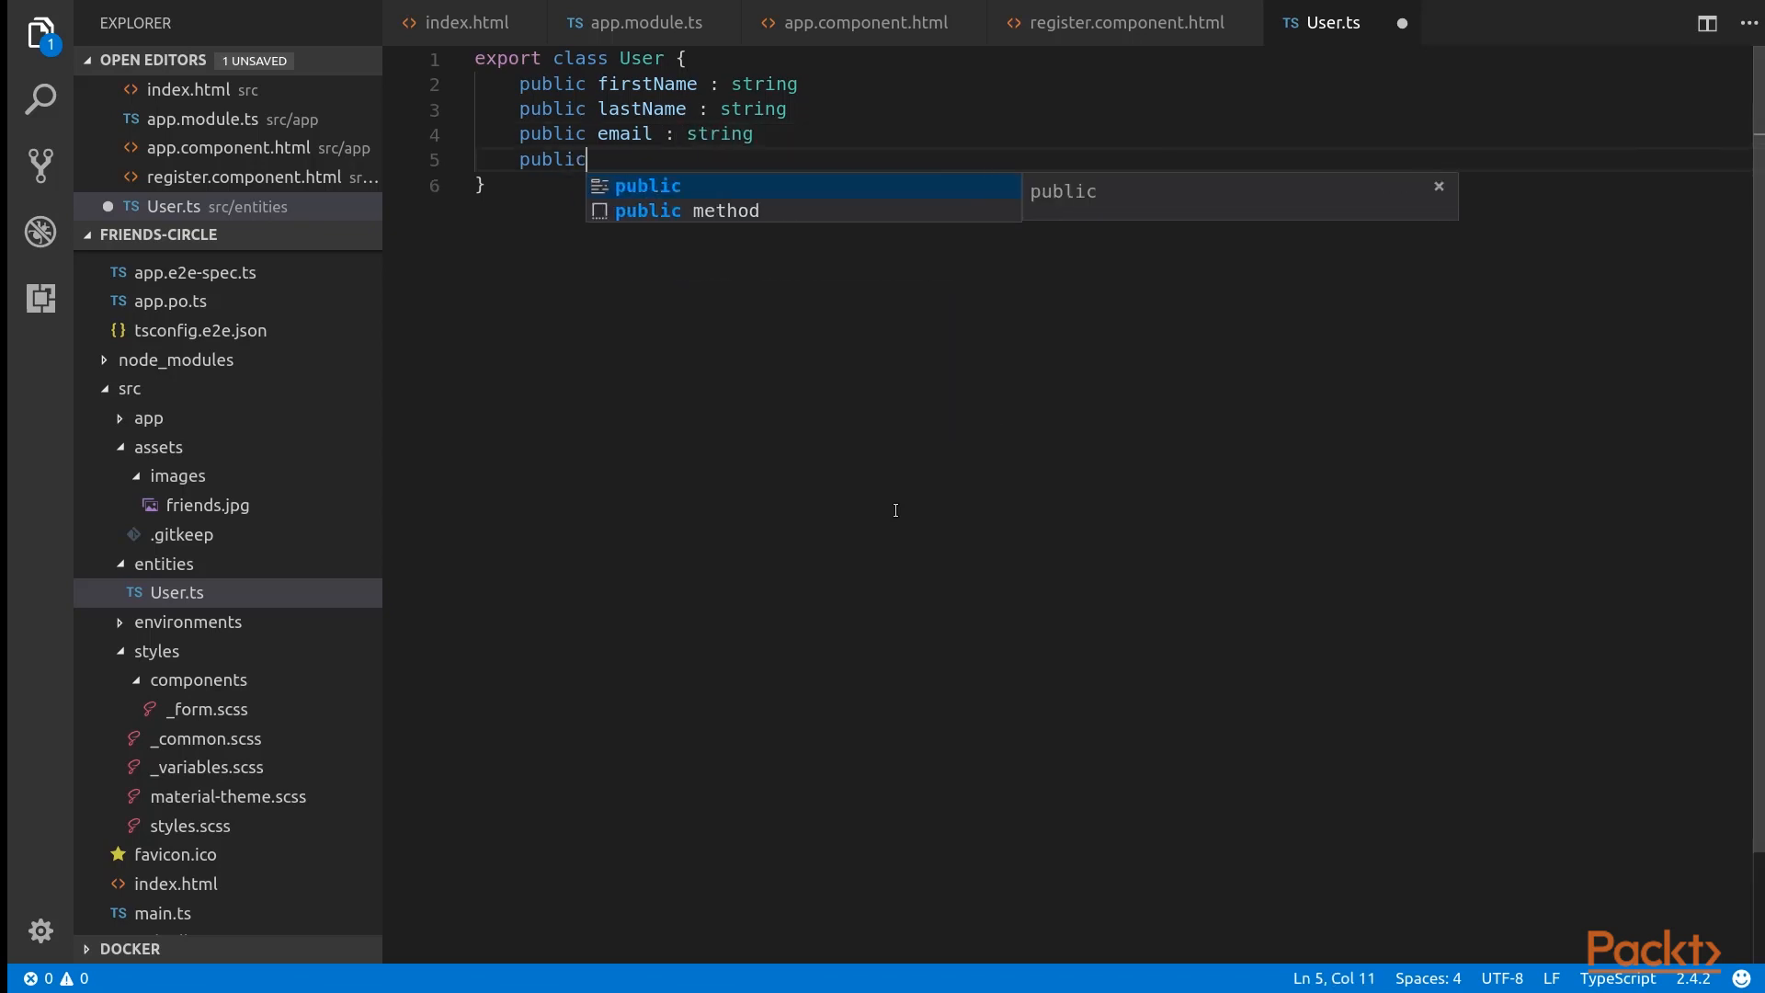
{"action": "type", "text": "password : string"}
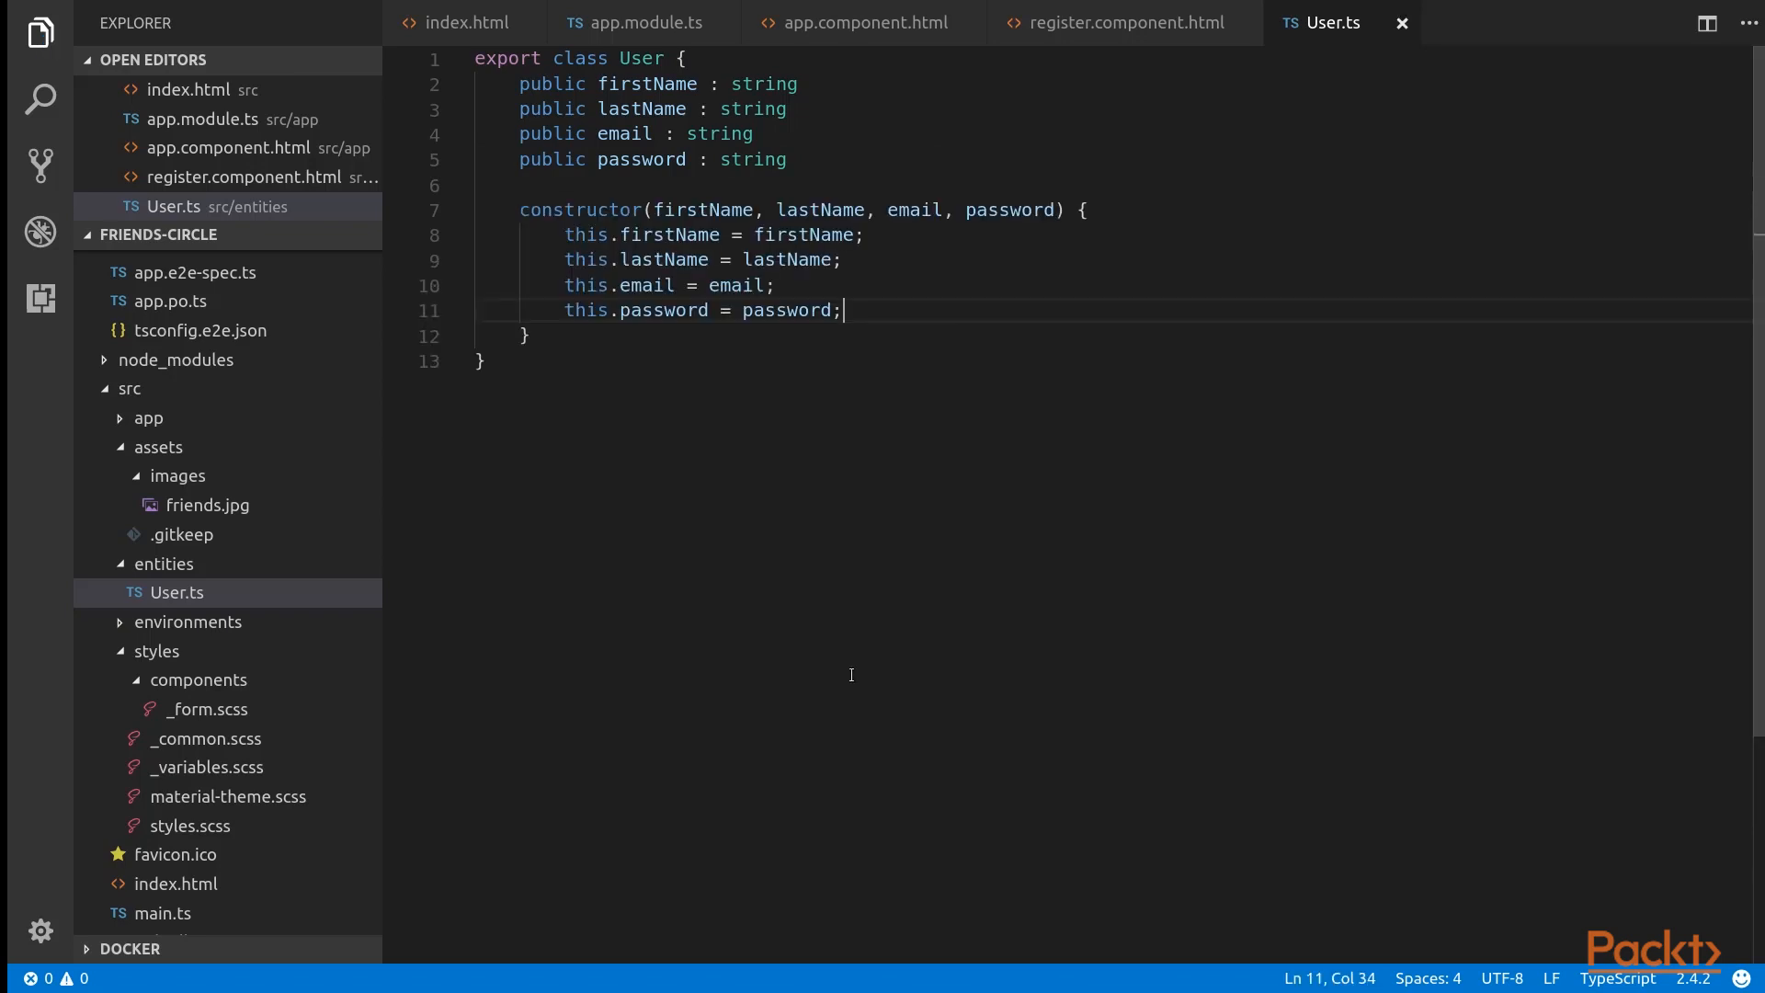
Step: In register.component.ts import User from '../../entities/User'
{"action": "type", "text": "regi"}
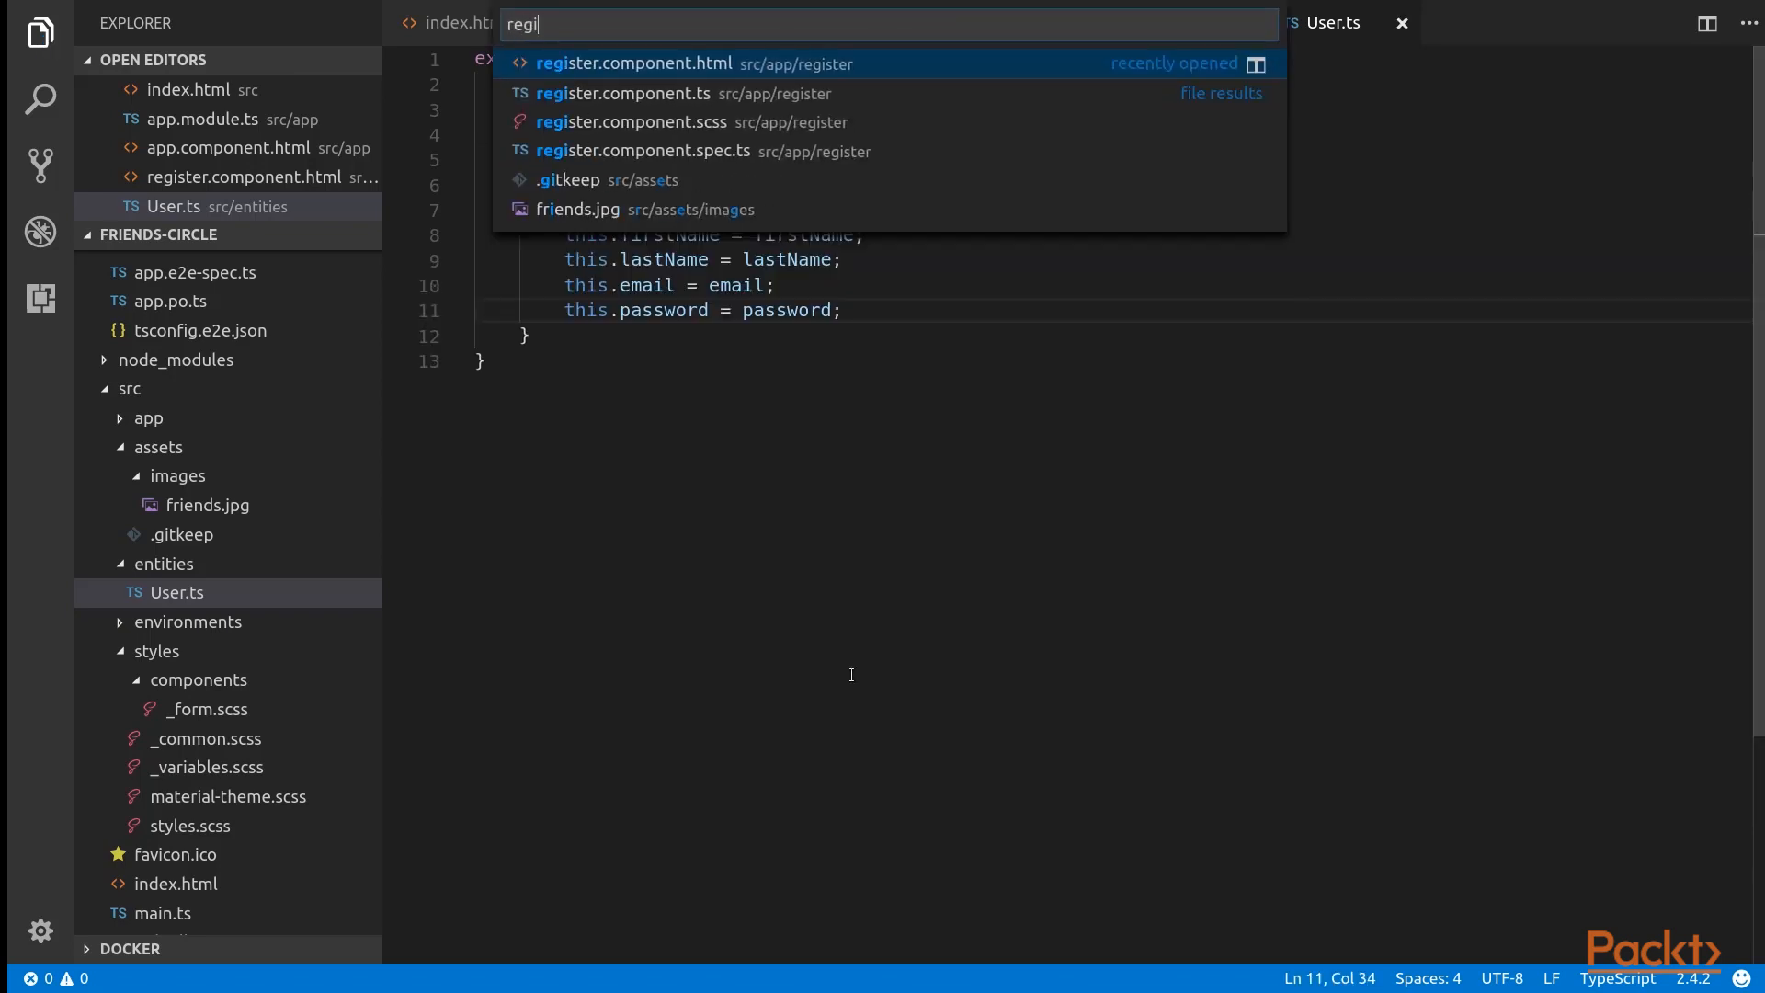
{"action": "left_click", "coordinate": [634, 94]}
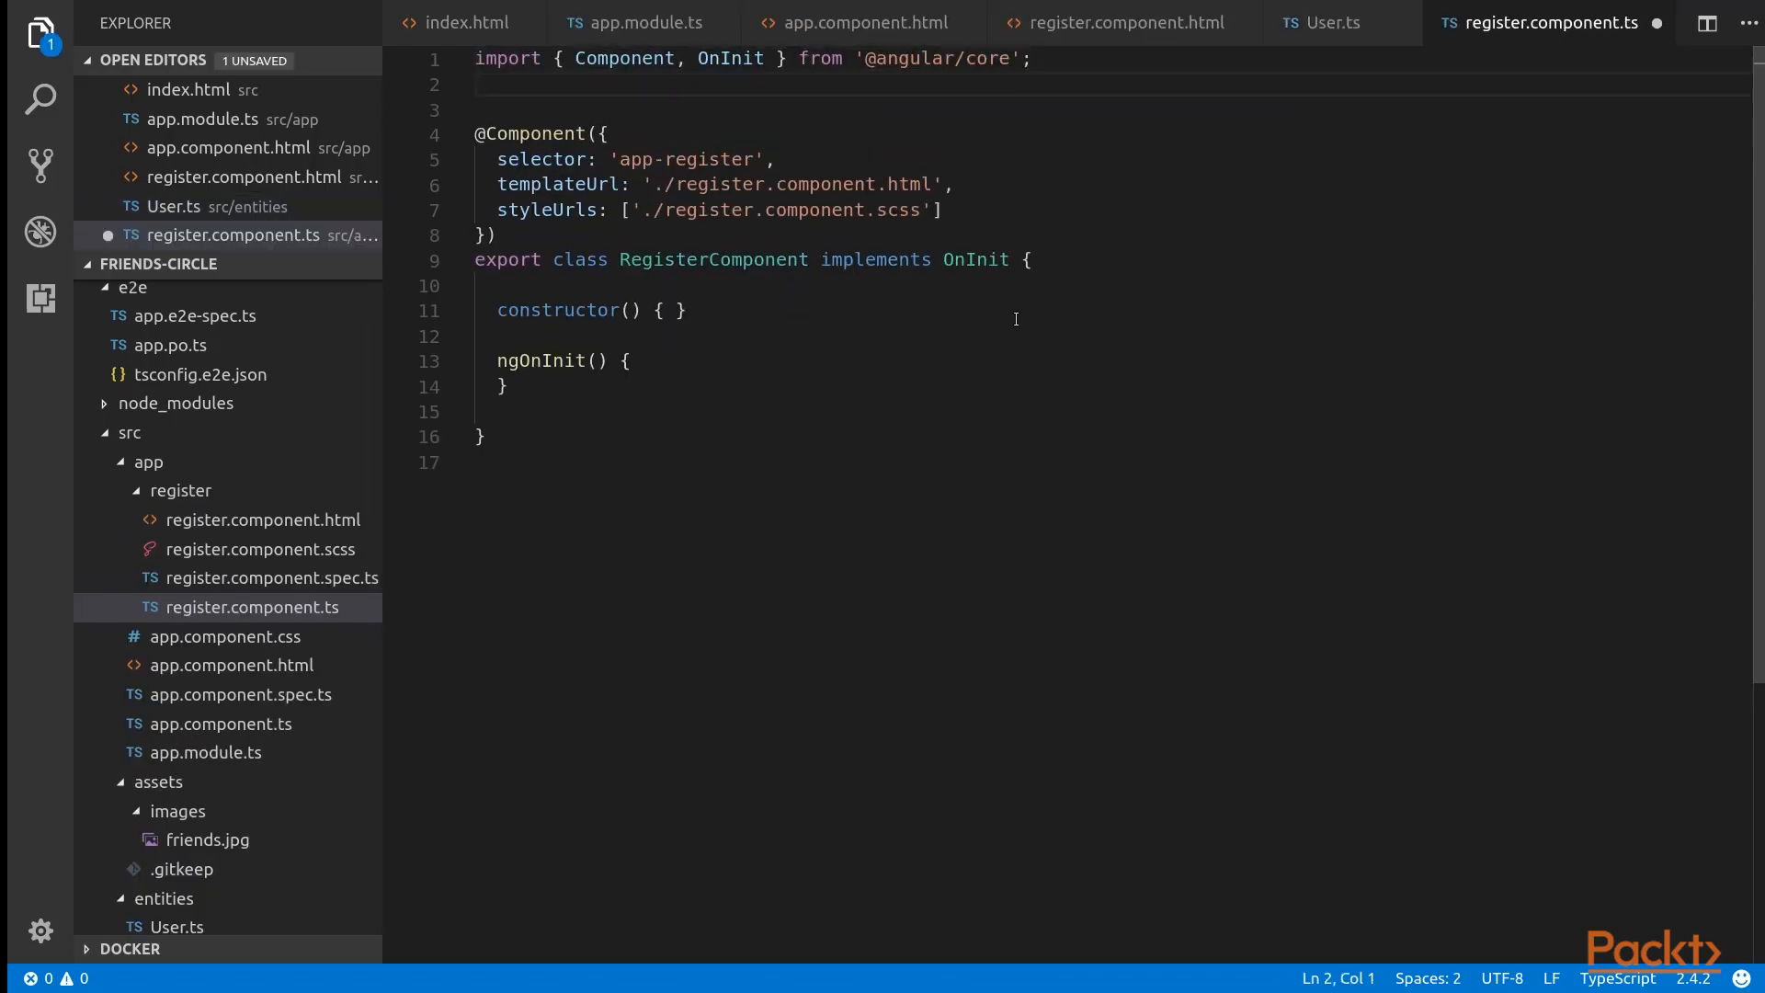
{"action": "type", "text": "import { User } from '../../entities/User';"}
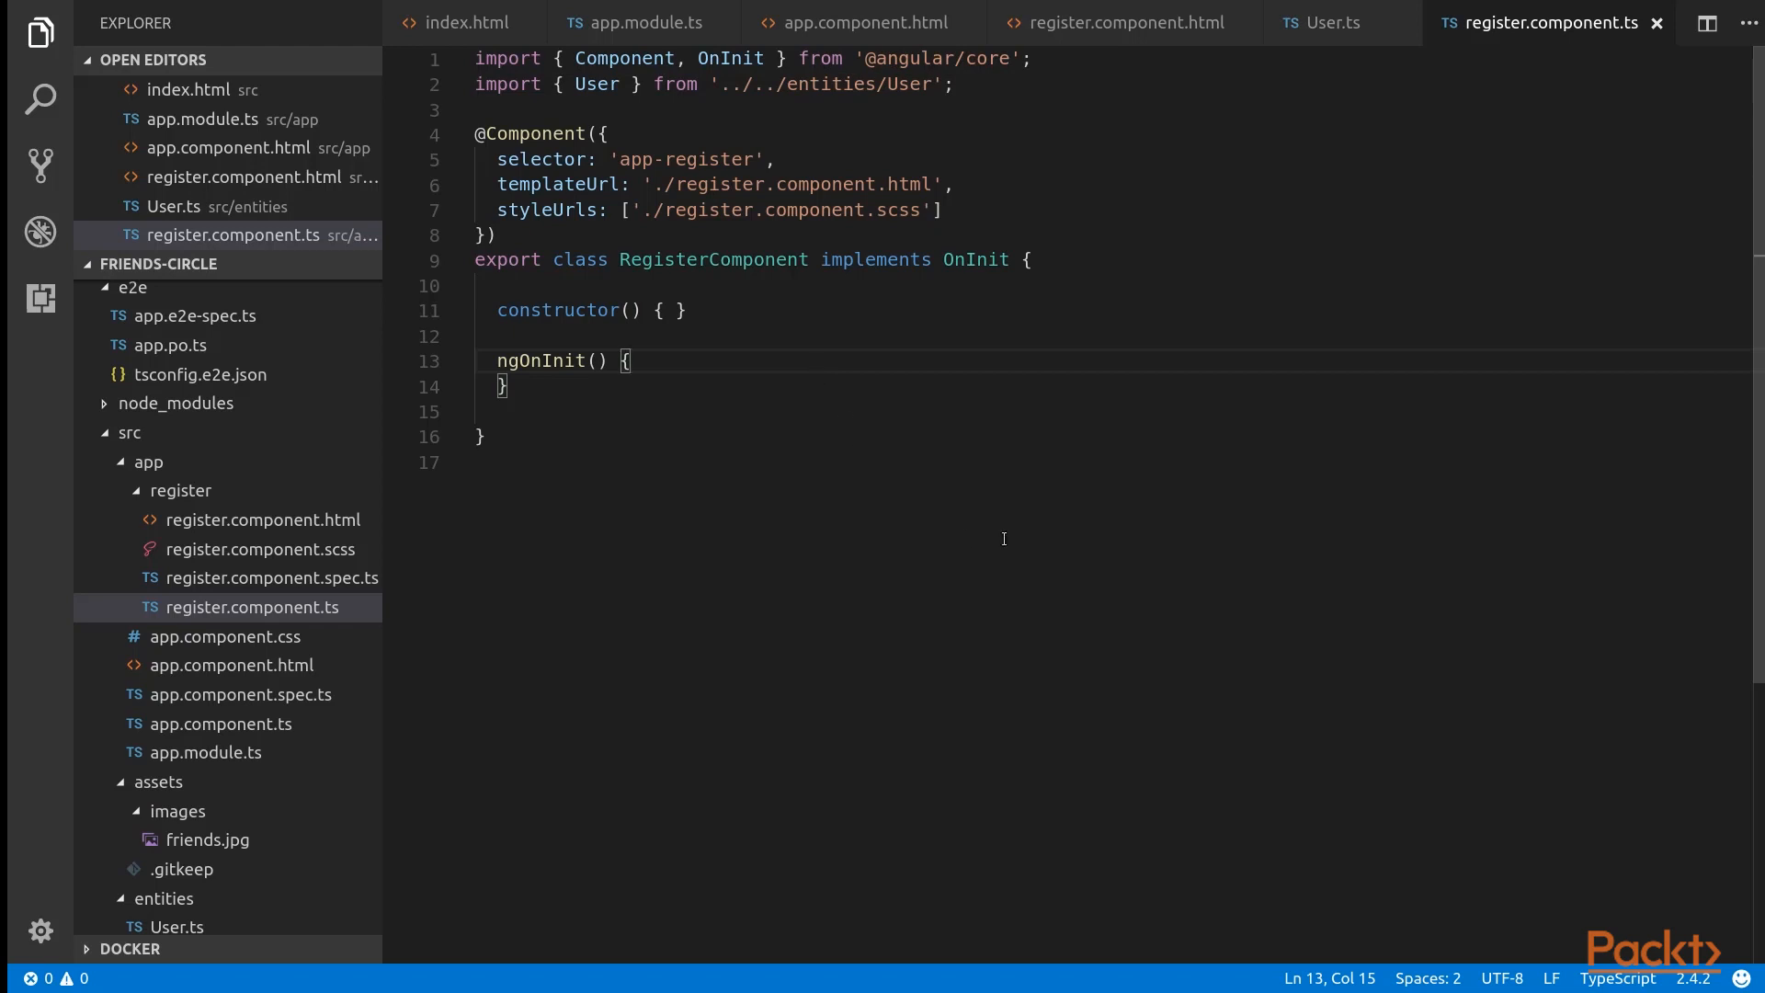
{"action": "key", "text": "Enter"}
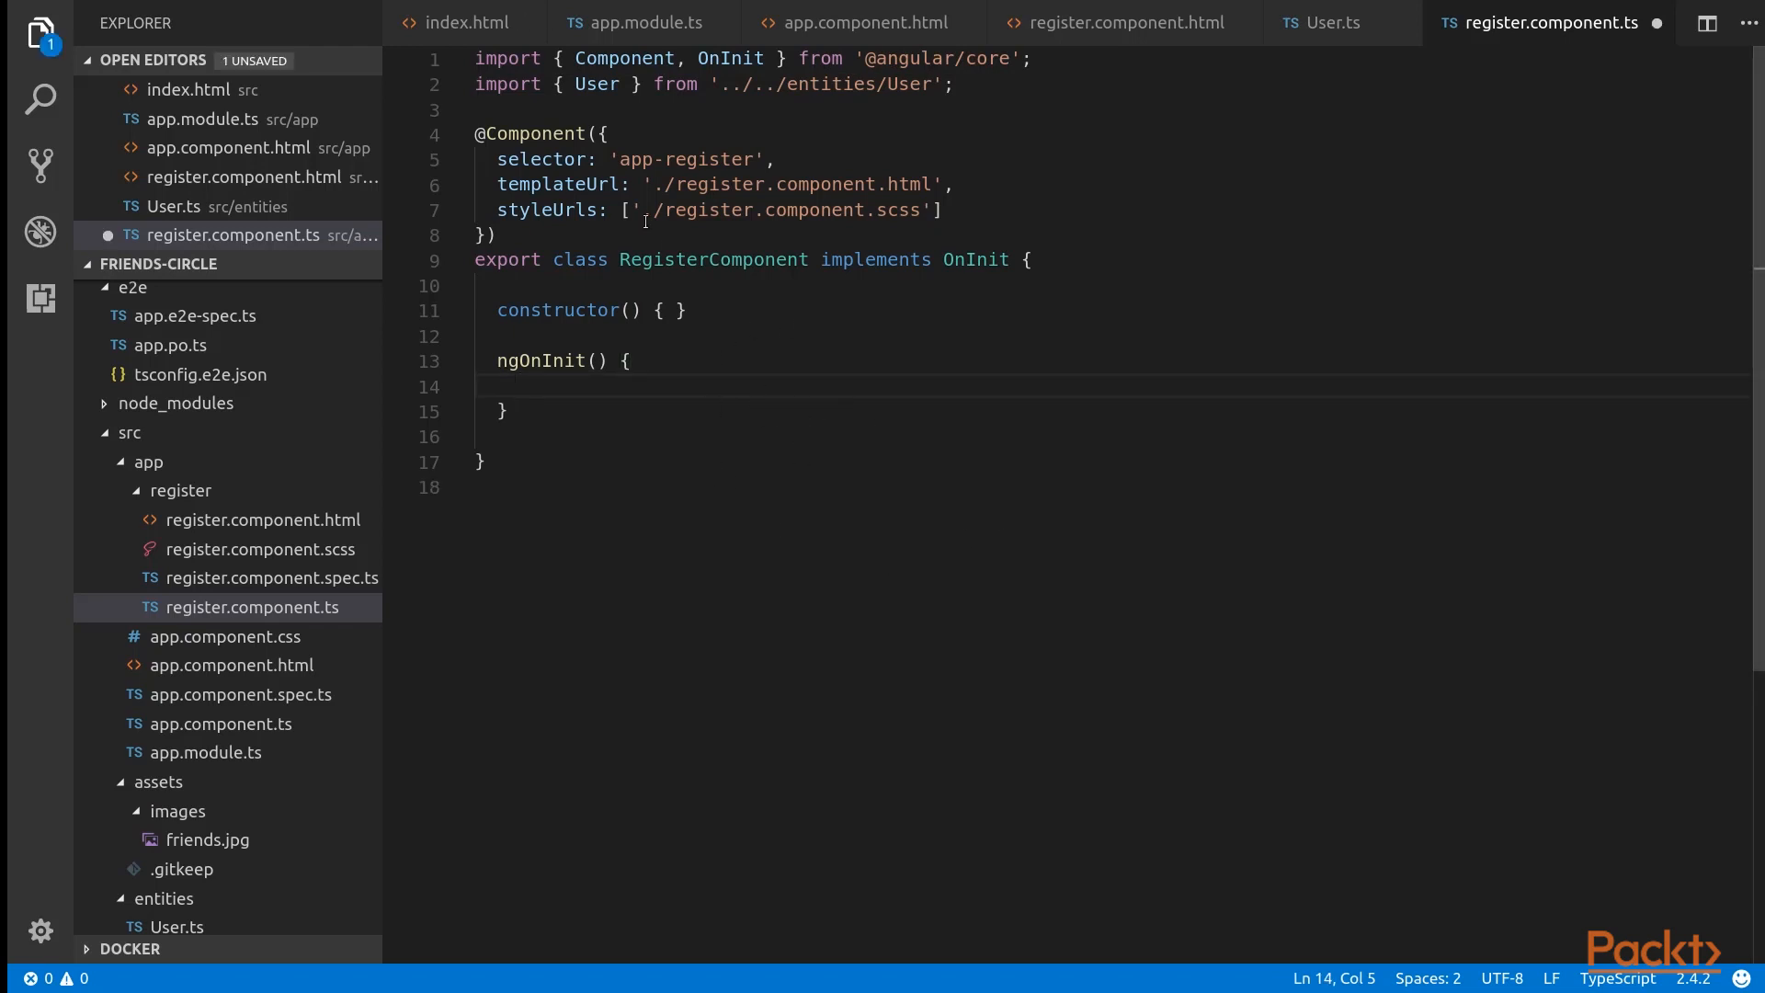
Step: Declare public model: User and assign this.model = new User() in ngOnInit, then save
{"action": "left_click", "coordinate": [1025, 259]}
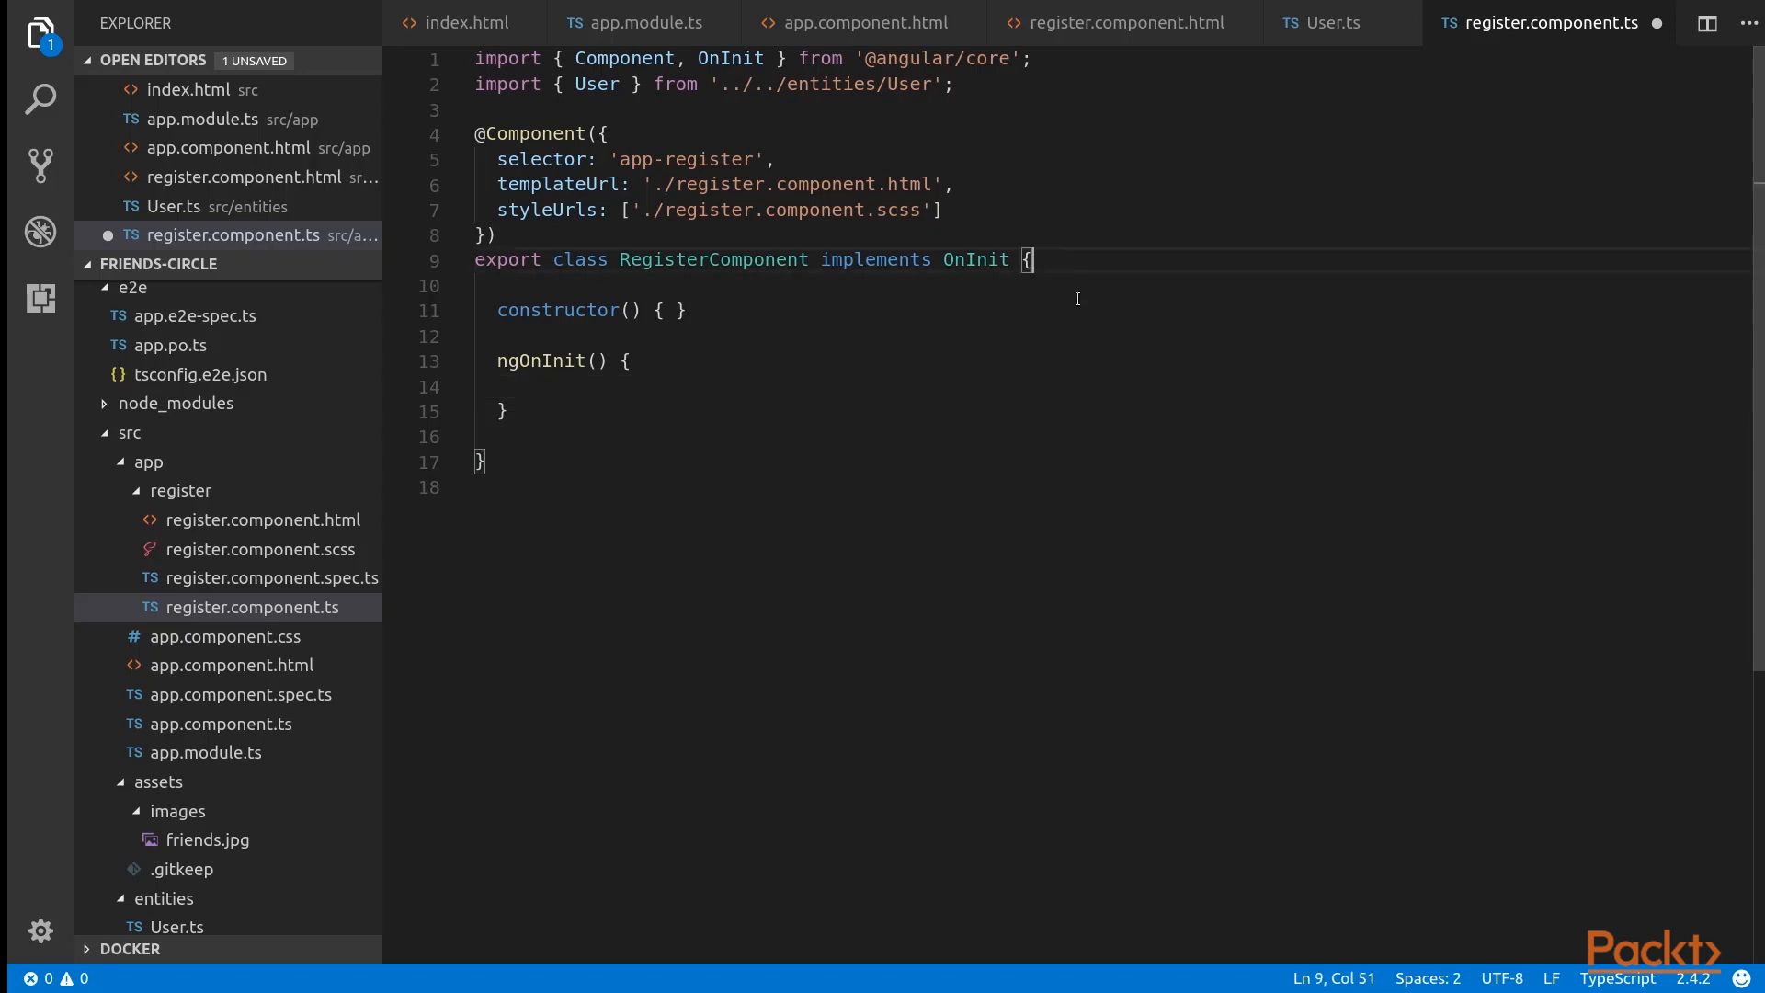
{"action": "type", "text": "public model :"}
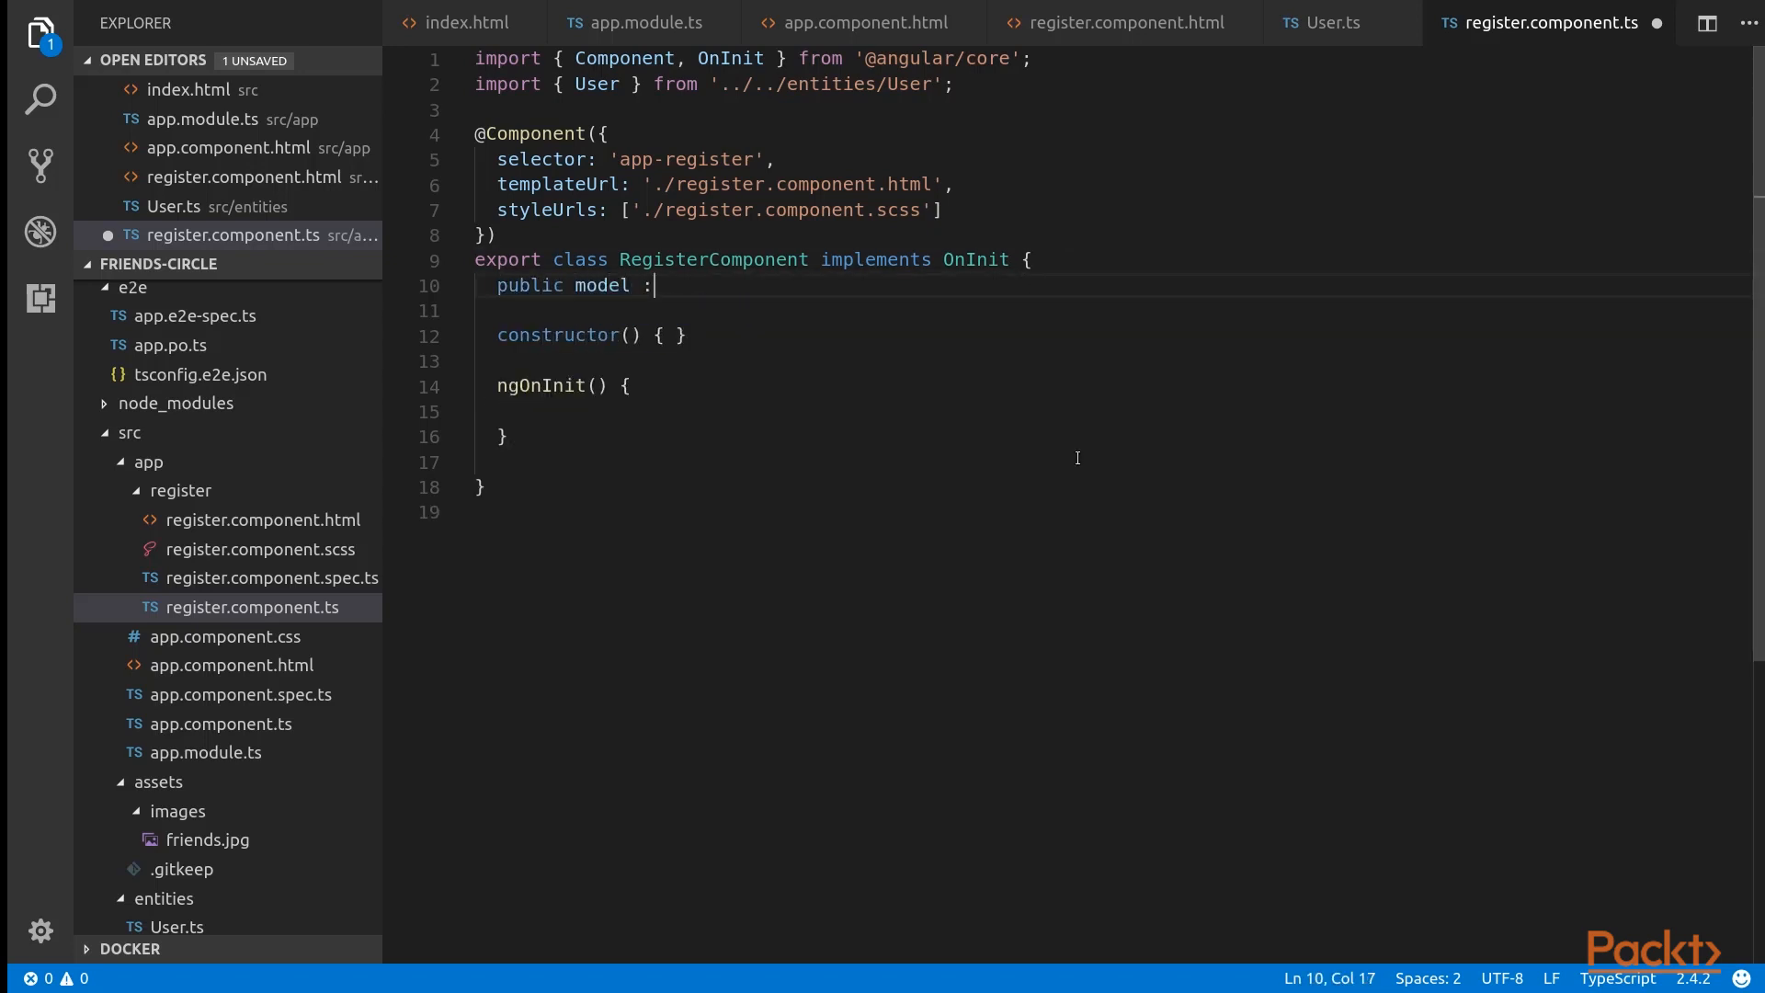
{"action": "type", "text": "User"}
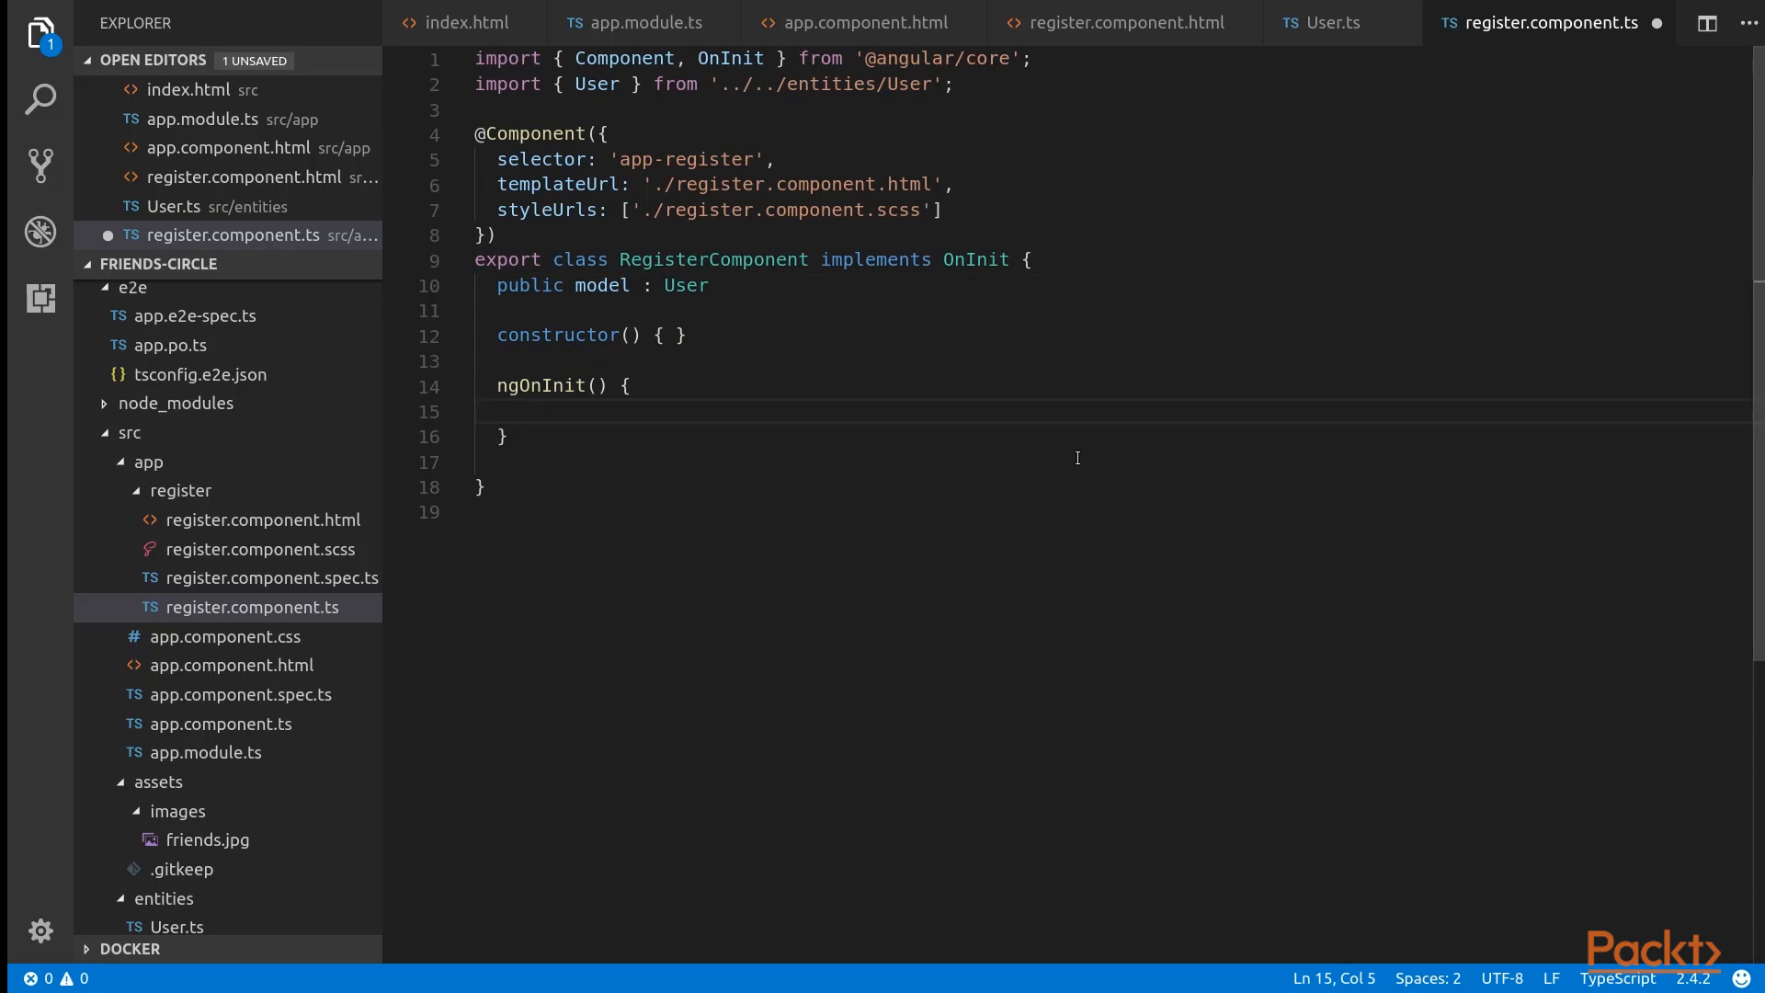
{"action": "type", "text": "this.model ="}
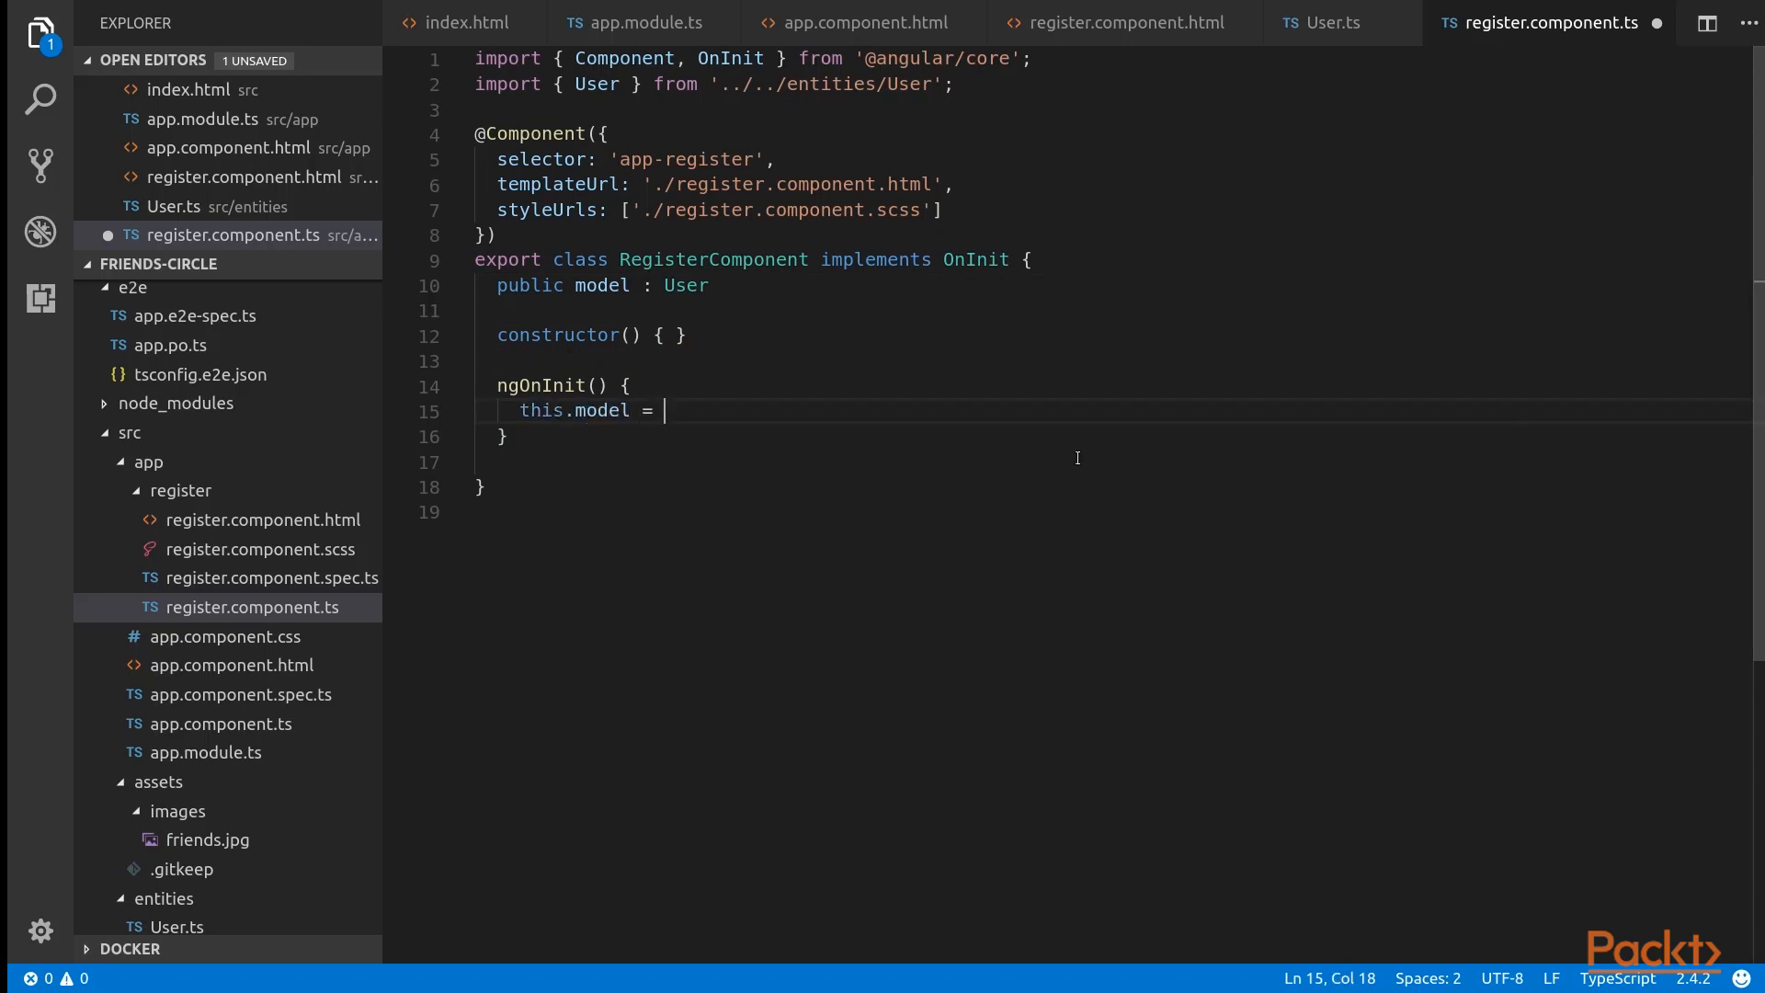
{"action": "type", "text": "new User();"}
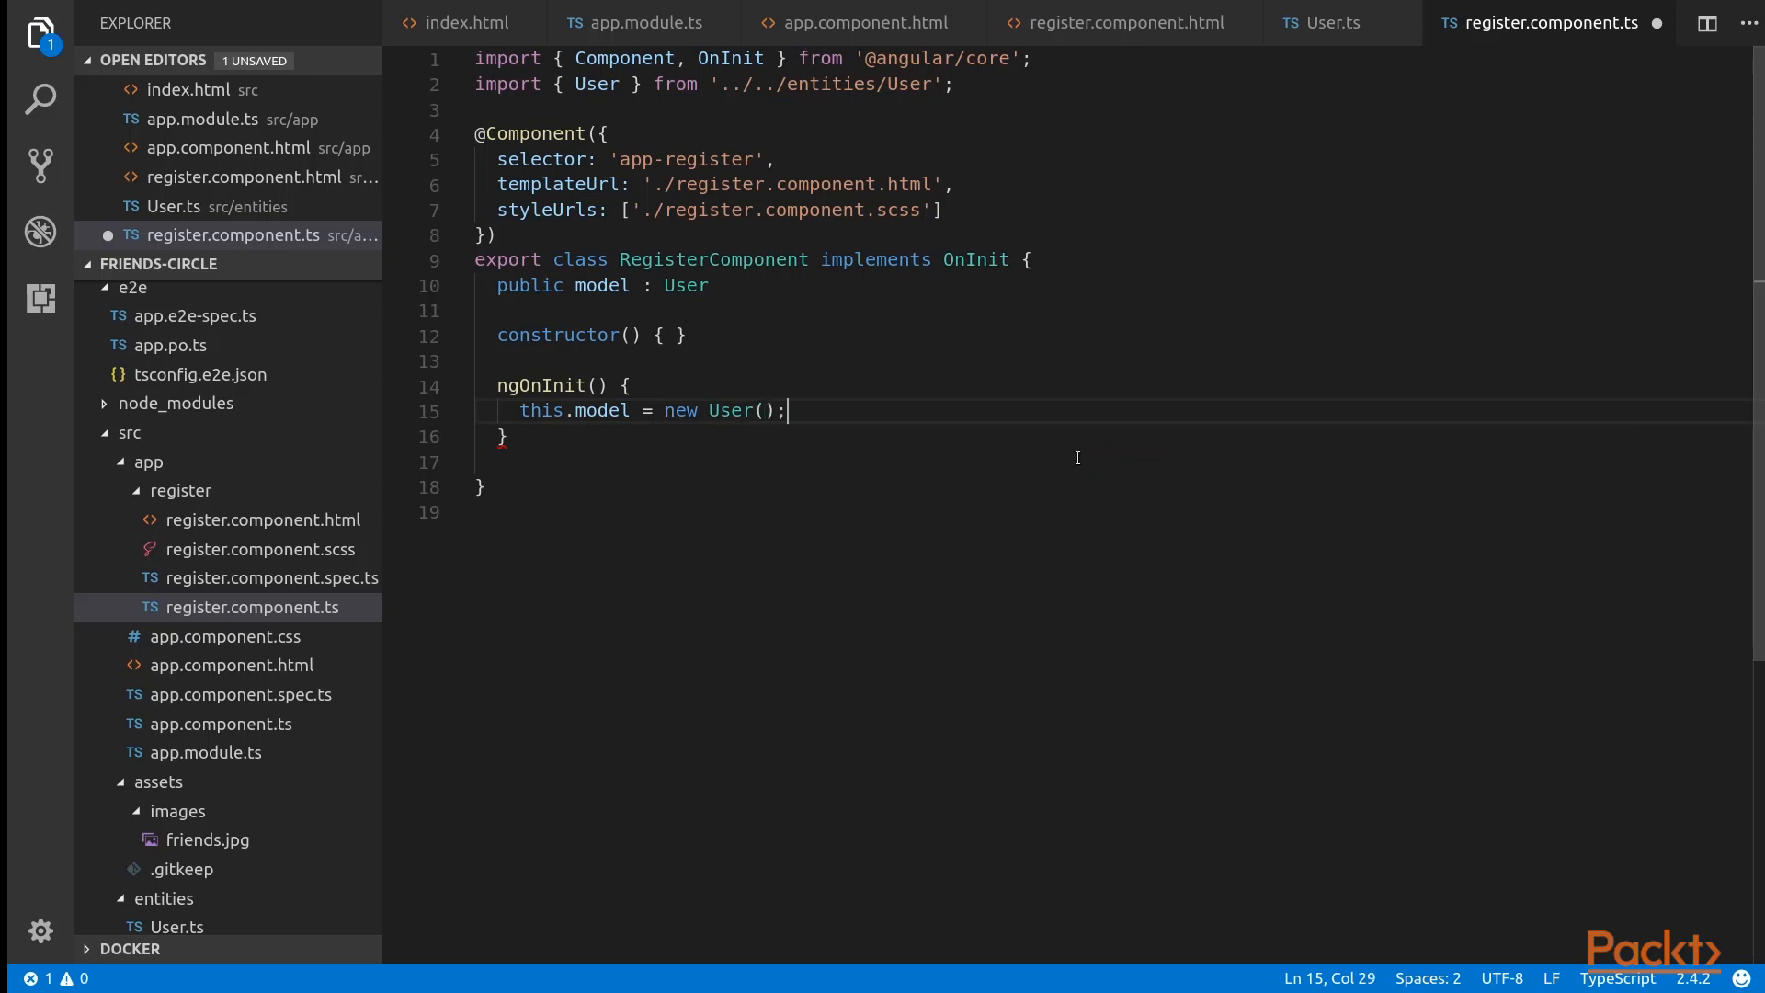
{"action": "key", "text": "ctrl+s"}
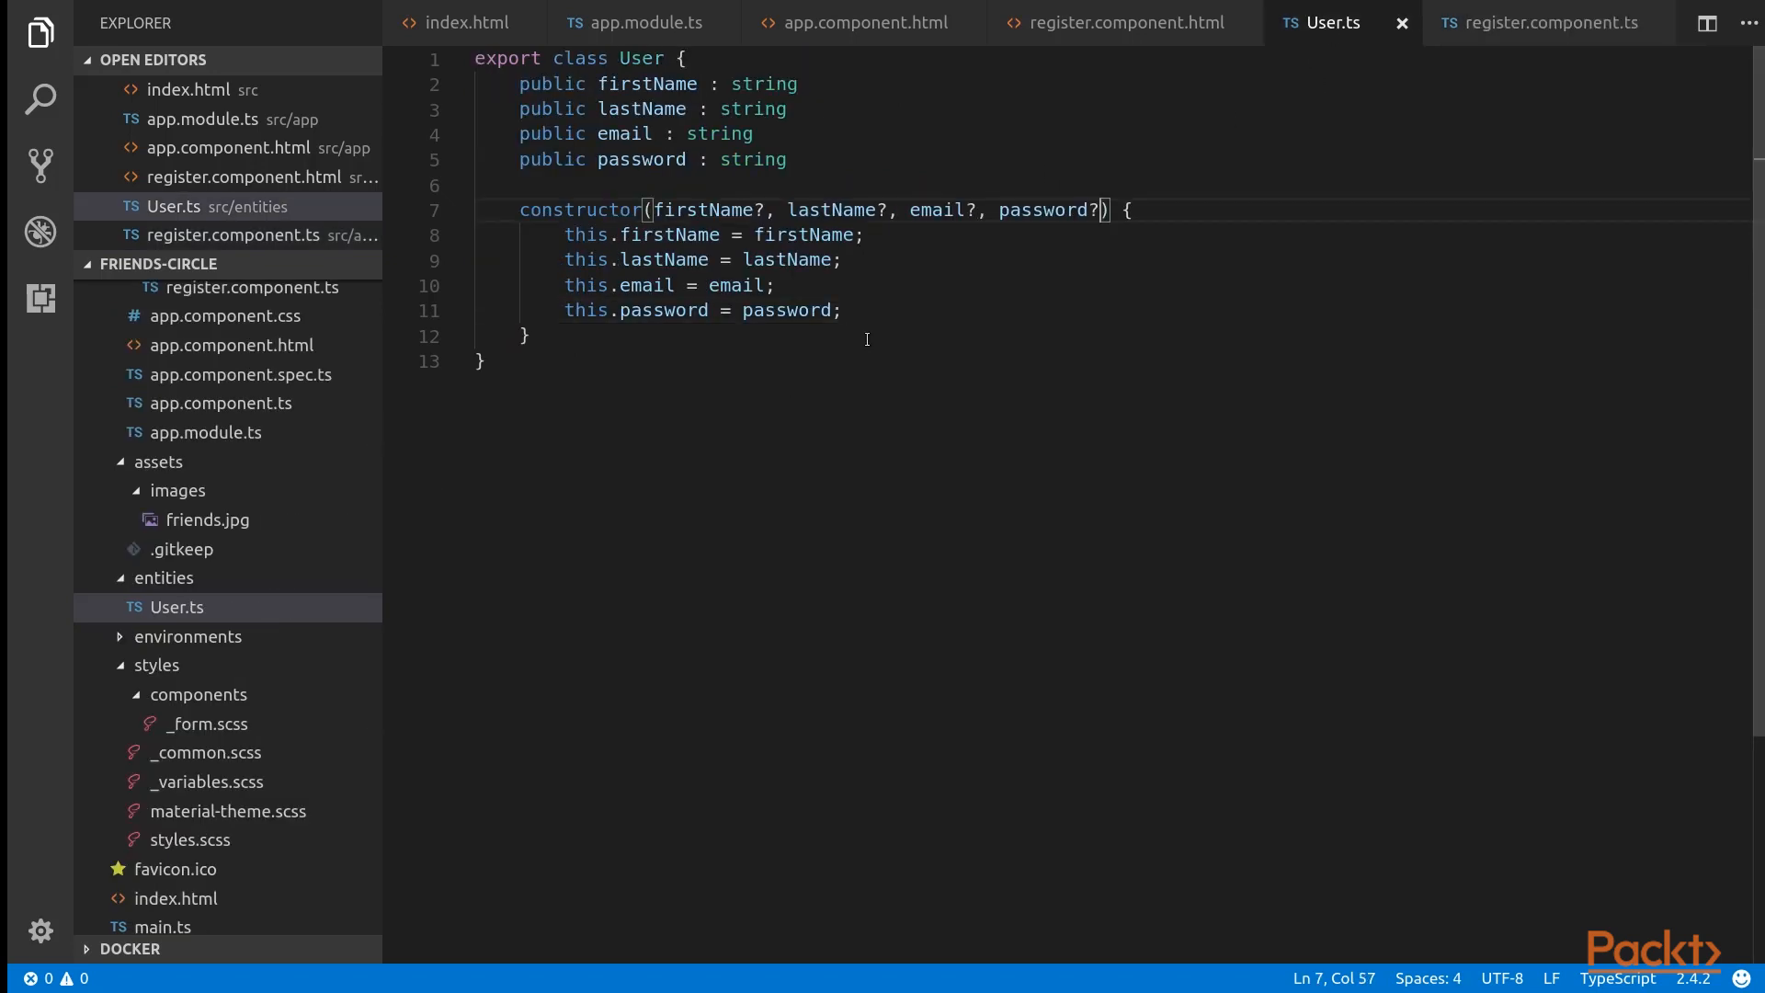
{"action": "mouse_move", "coordinate": [869, 430]}
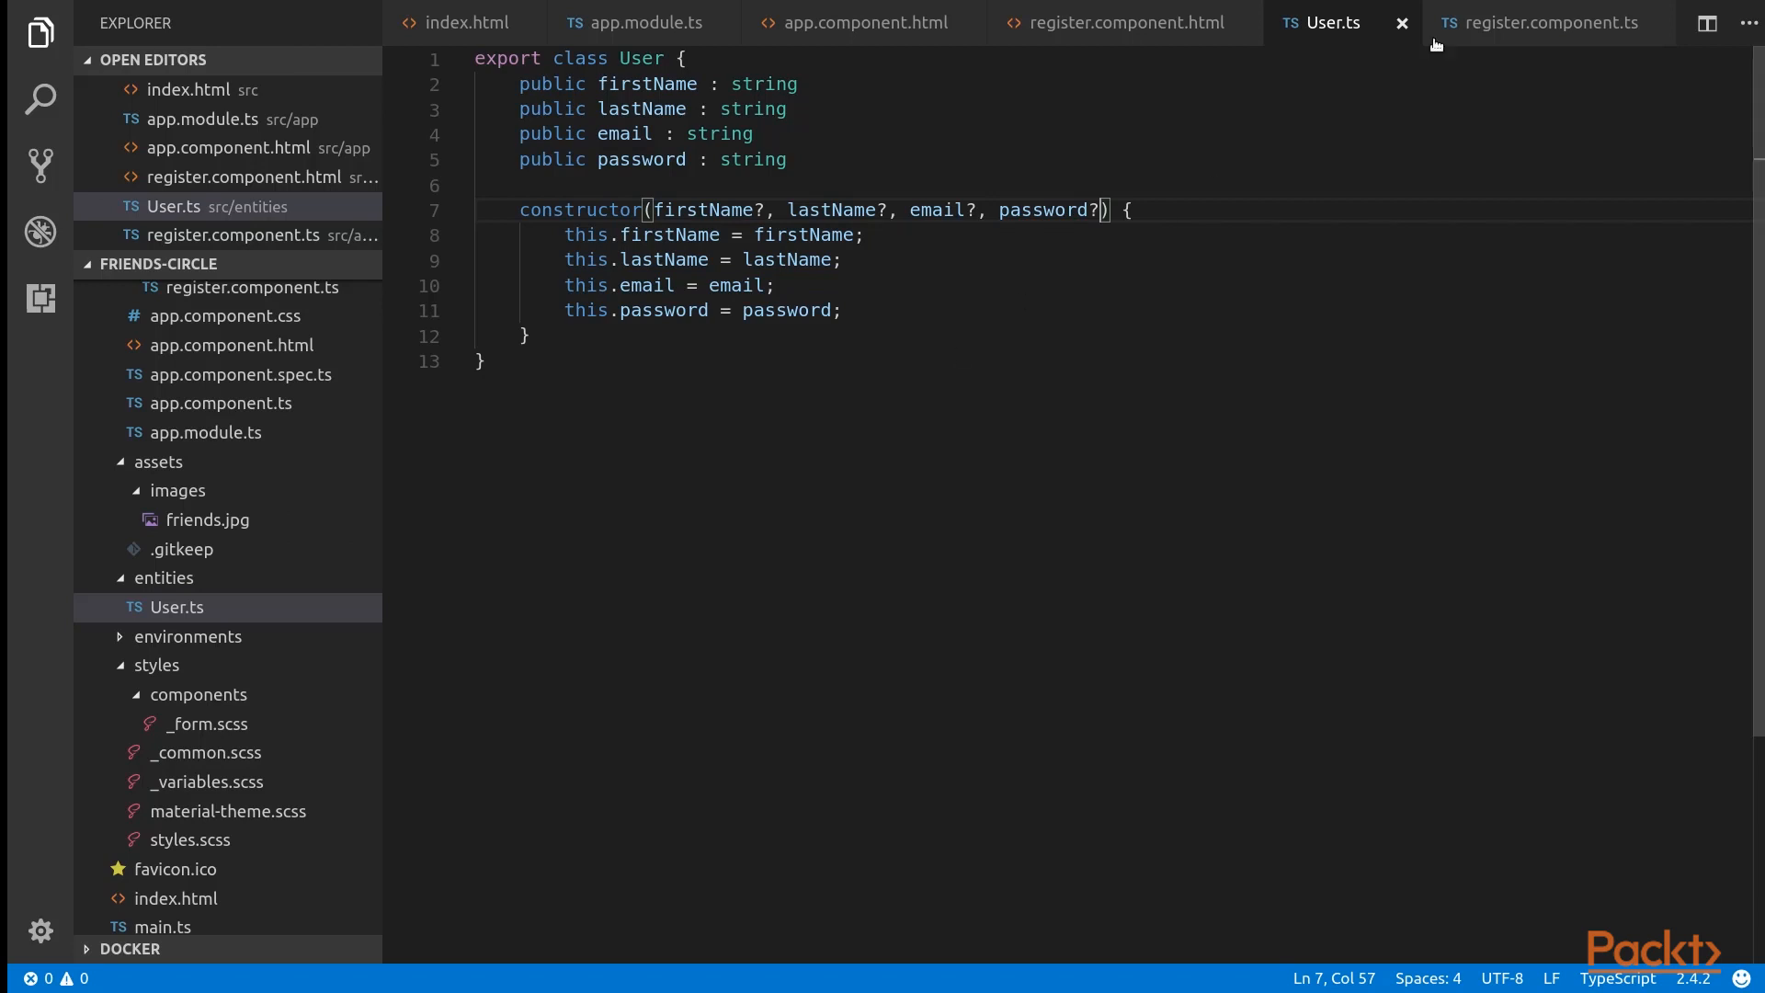
Step: Return to the register component file and then move to app.module.ts
{"action": "left_click", "coordinate": [1546, 22]}
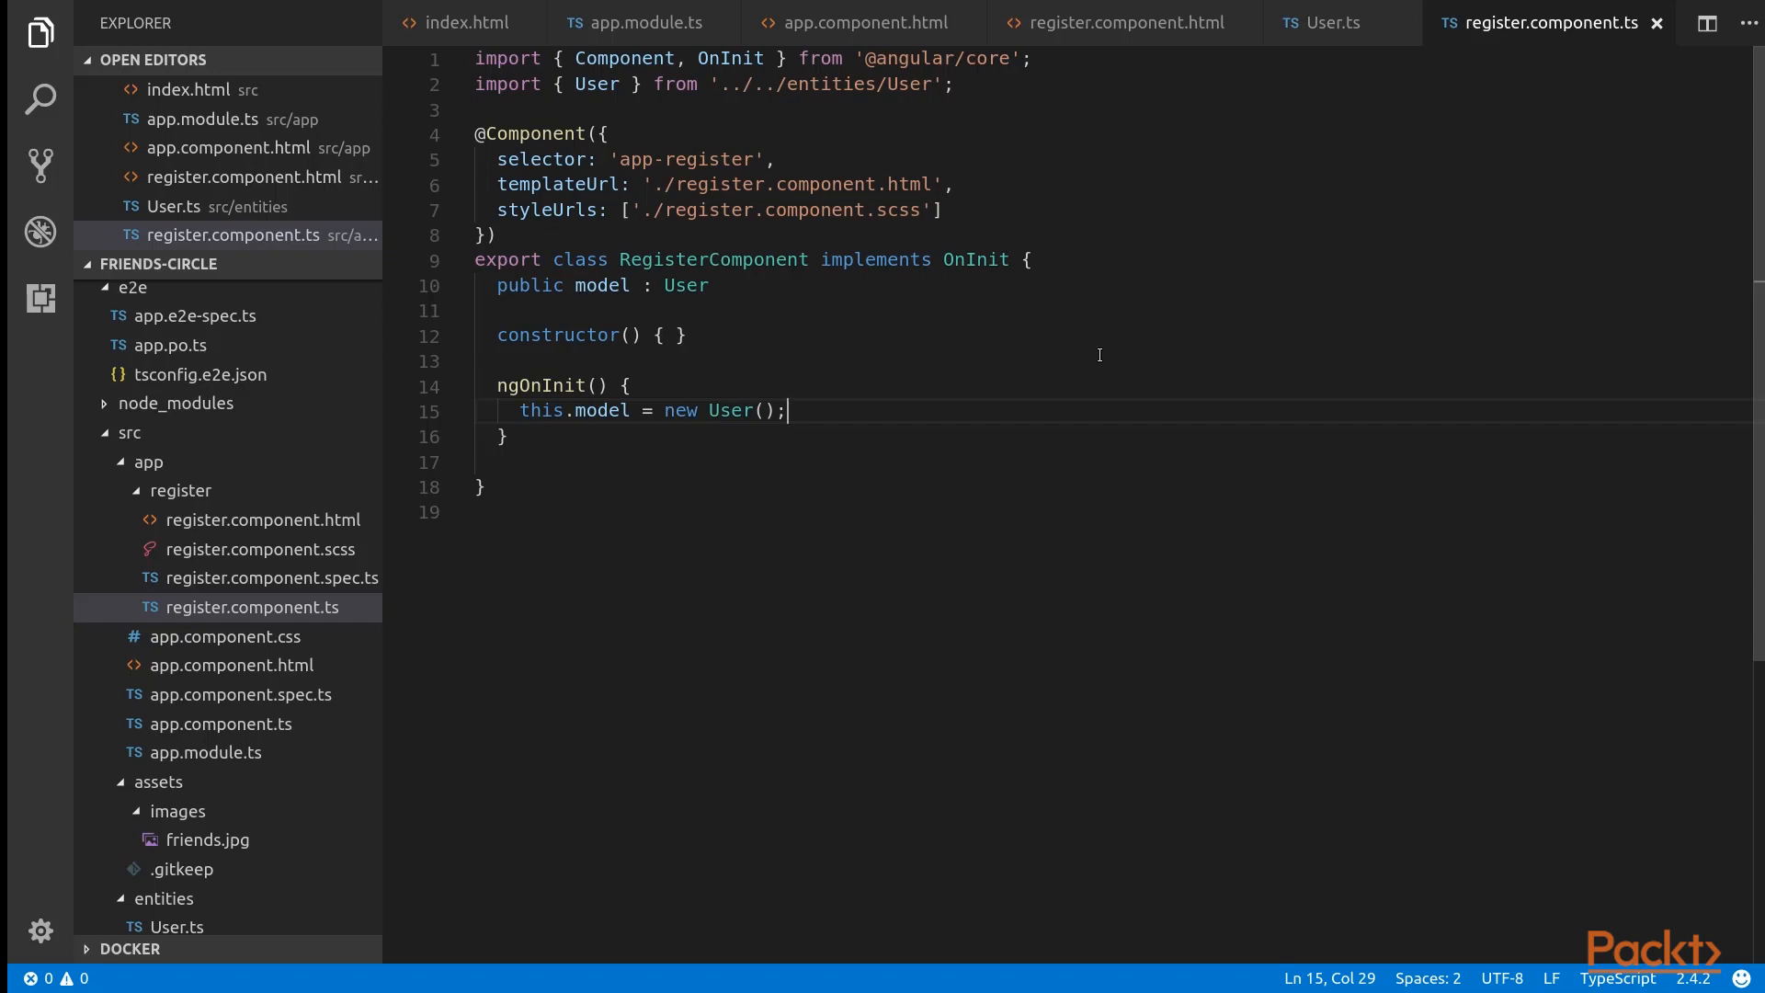
{"action": "left_click", "coordinate": [638, 22]}
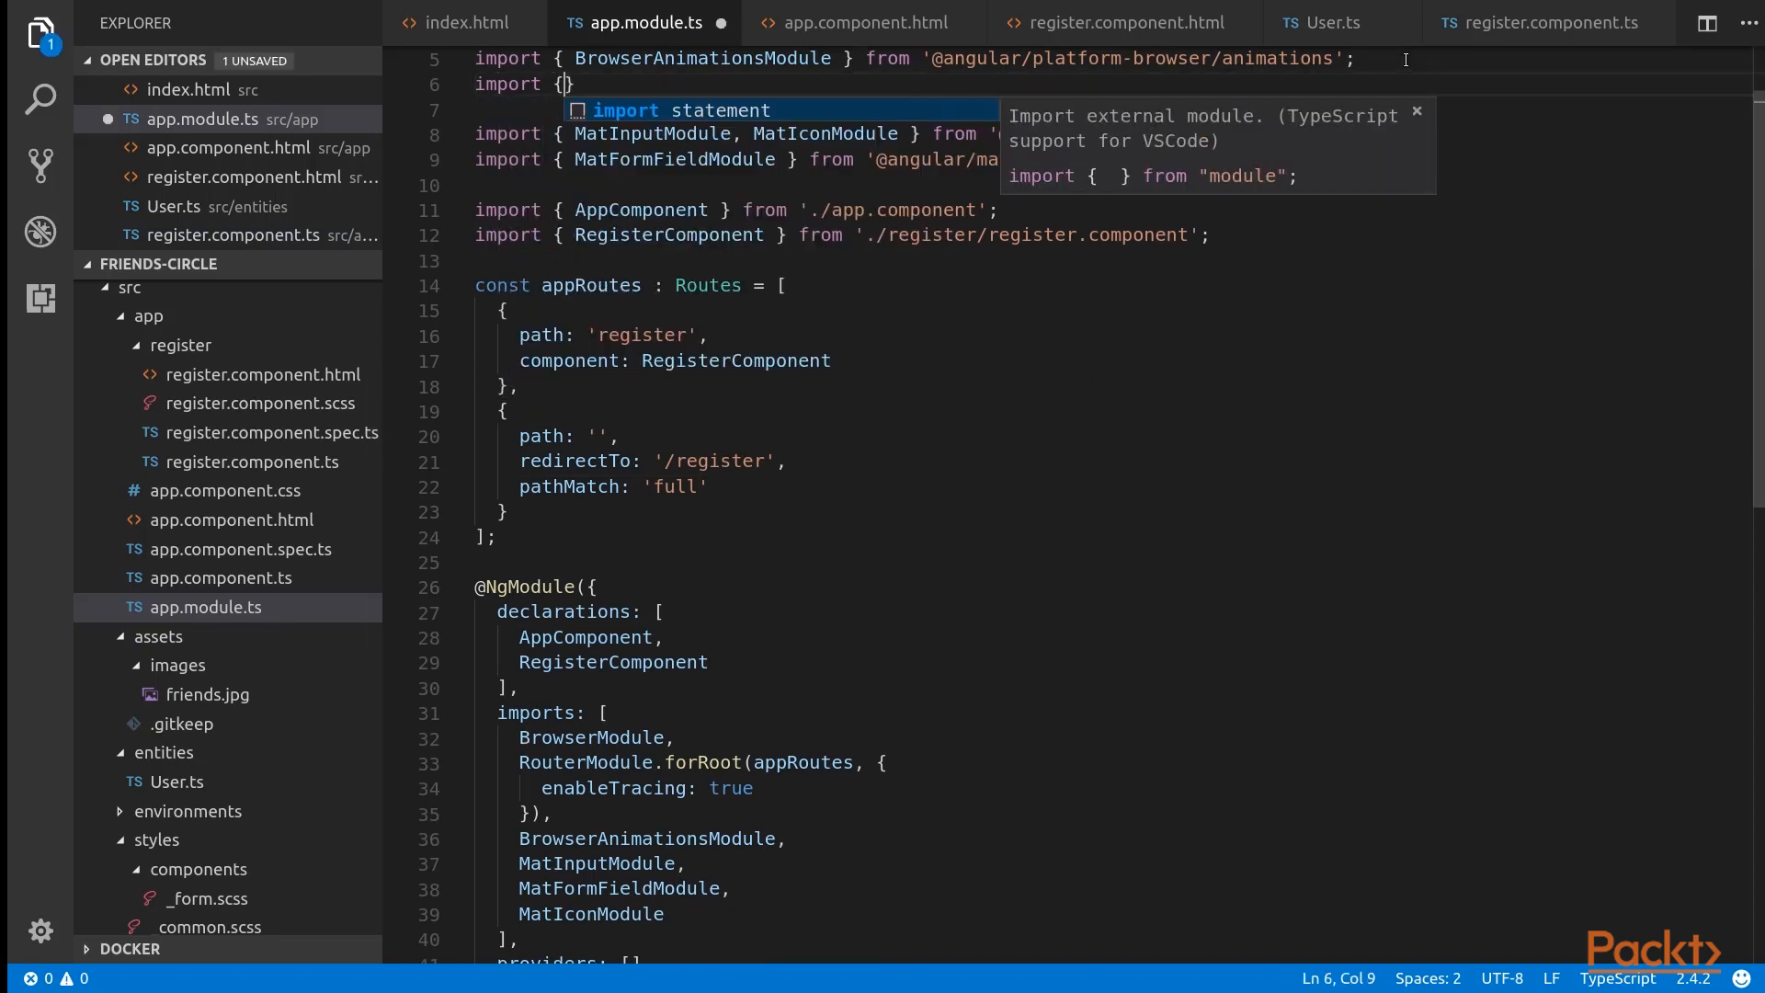
{"action": "type", "text": "FormsModule"}
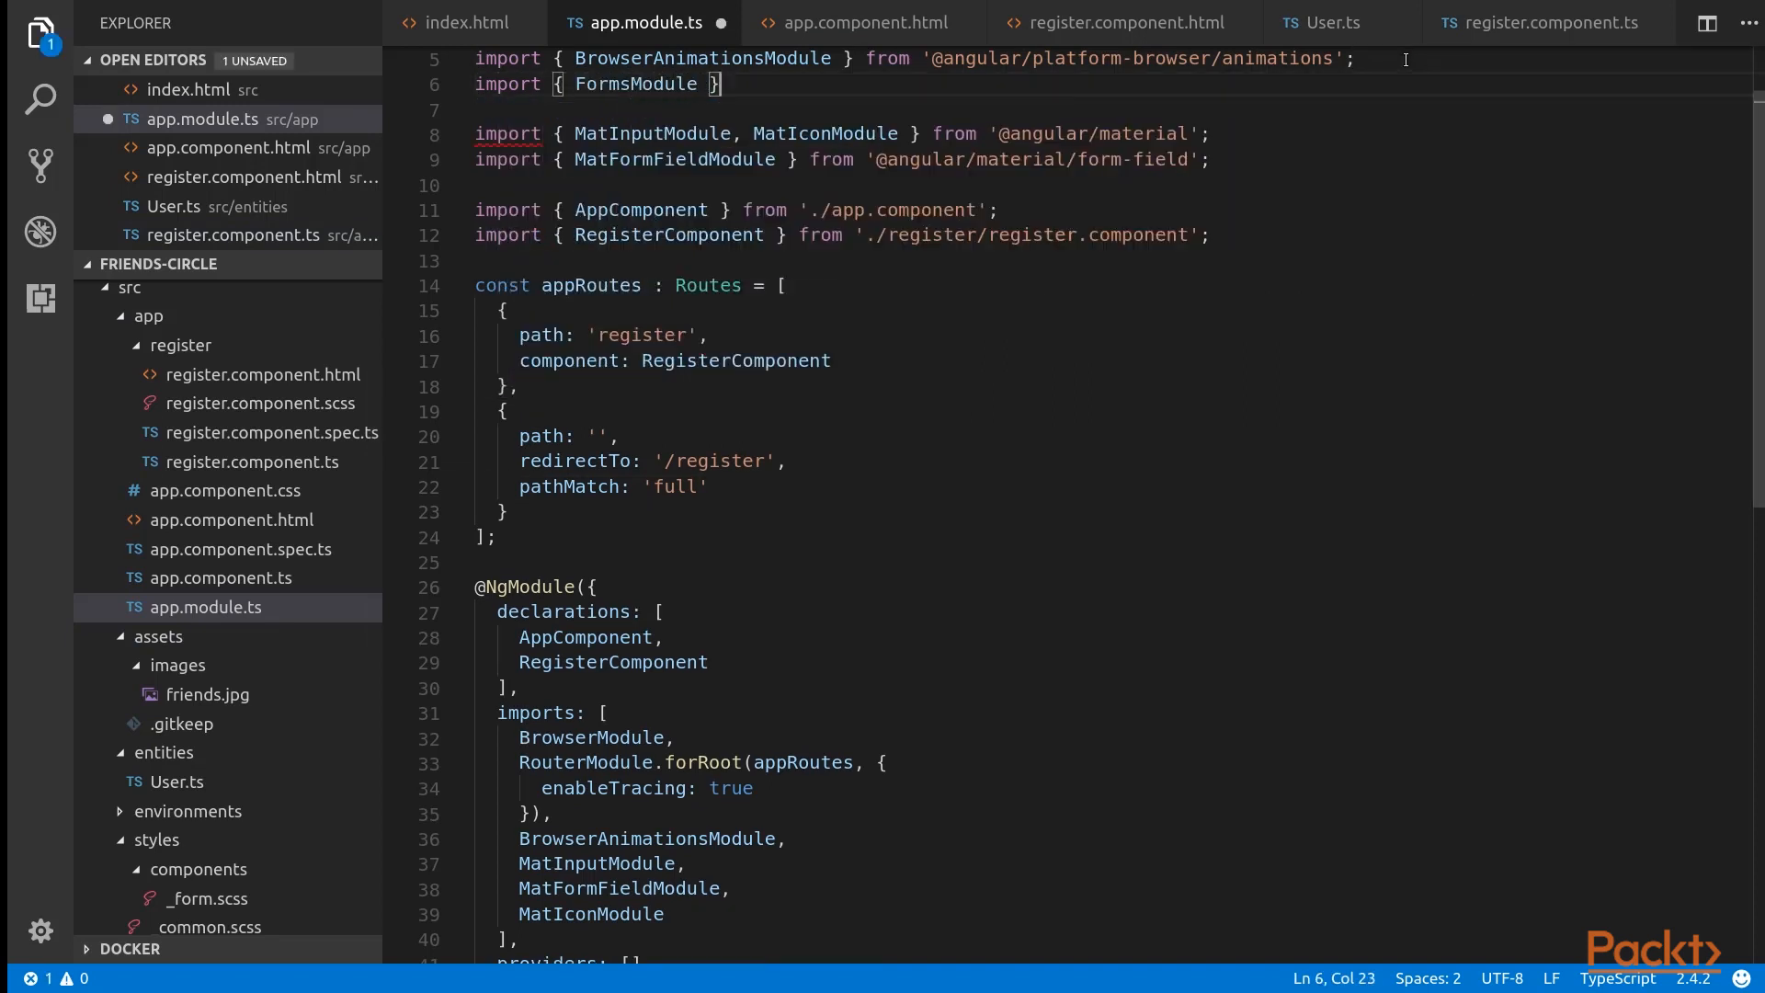
{"action": "type", "text": "from '@angular/forms';"}
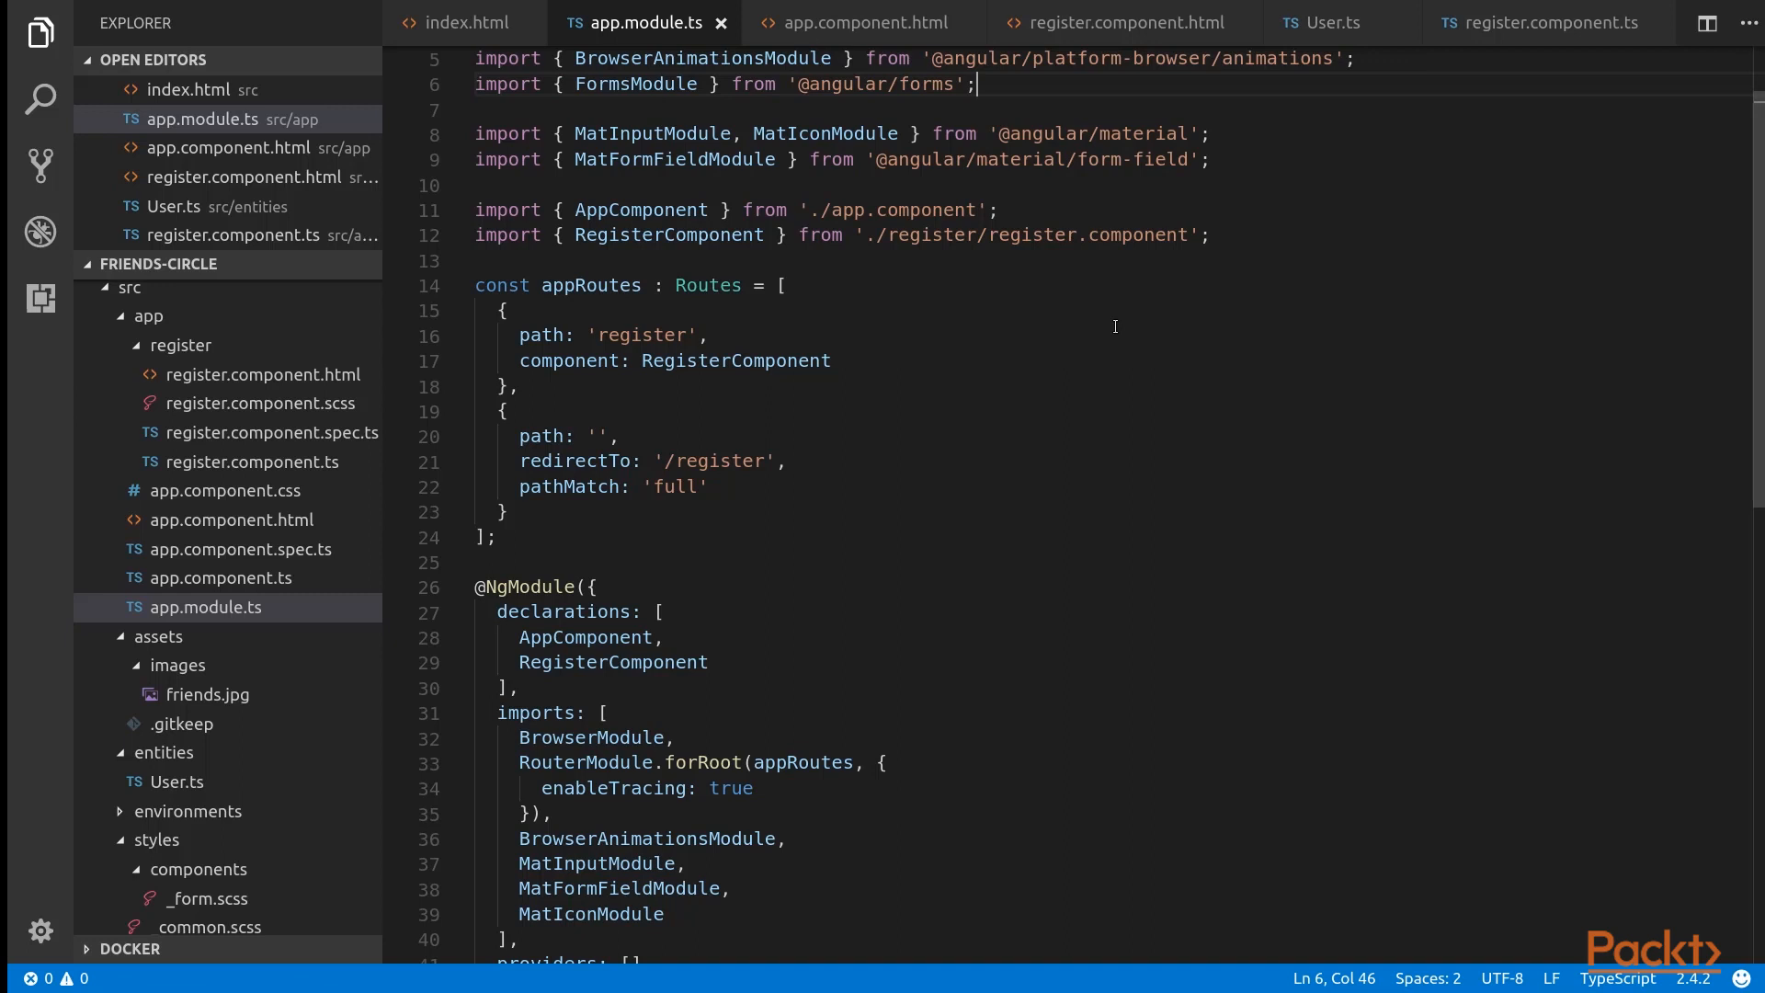
{"action": "scroll", "scroll_direction": "down", "scroll_amount": 3}
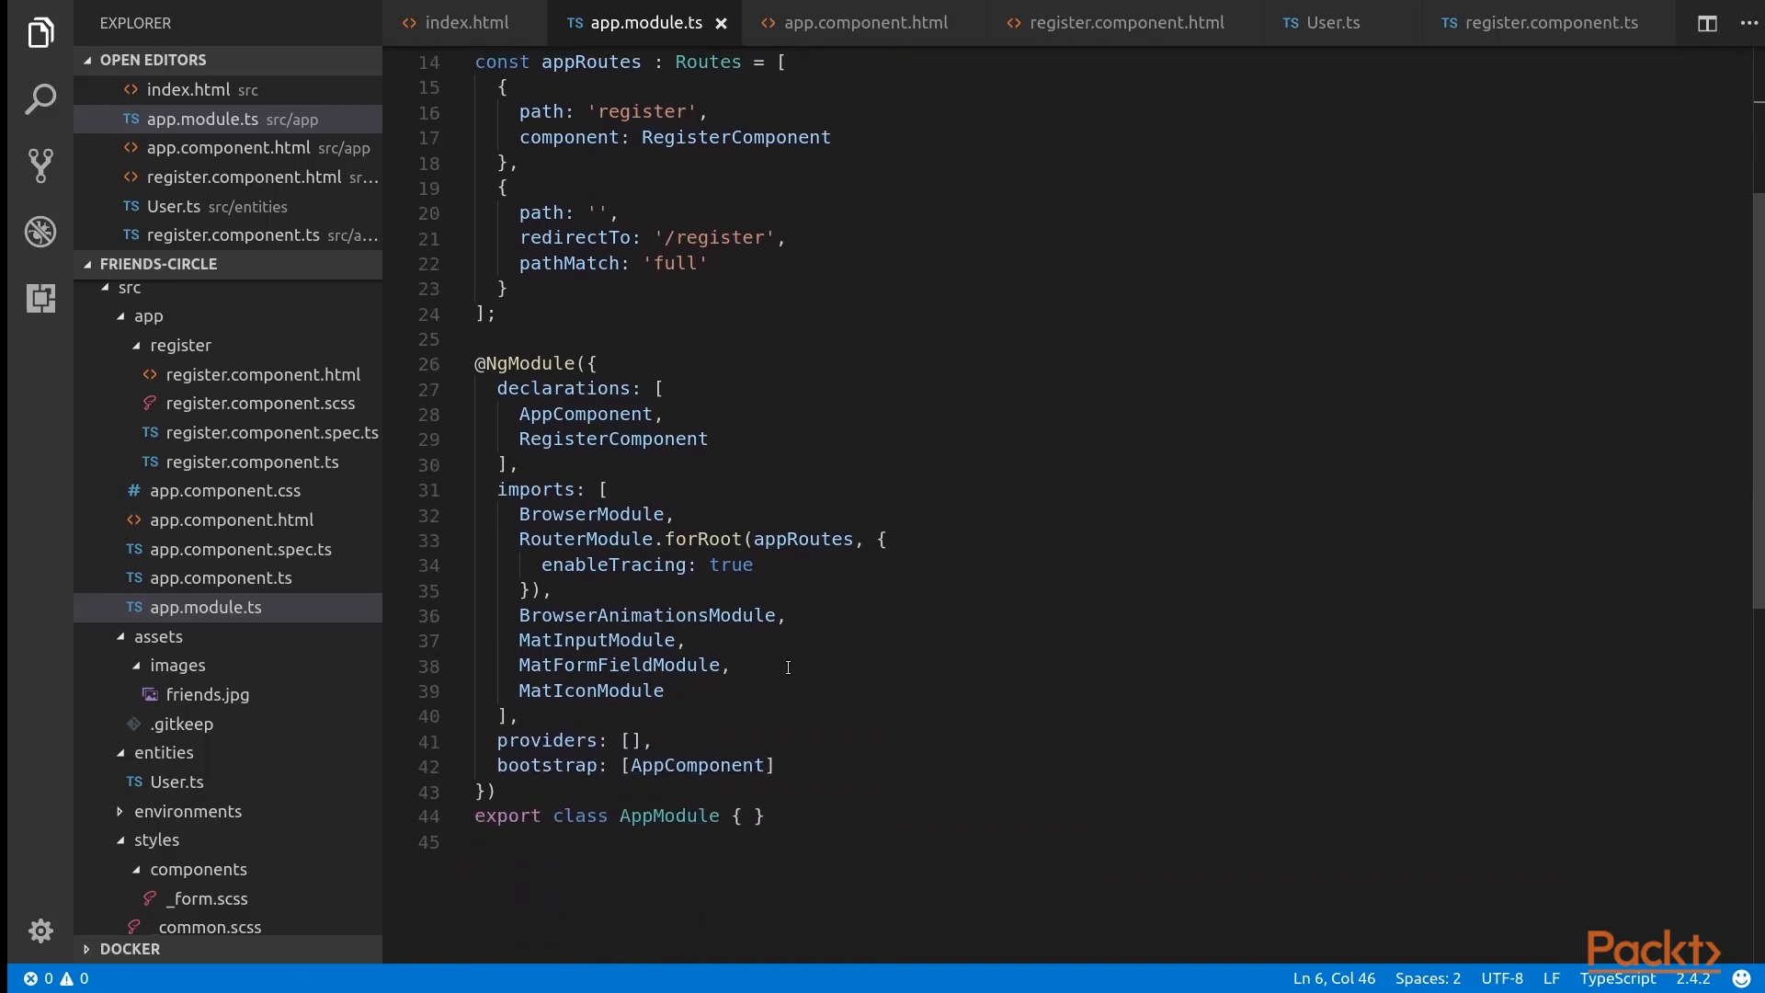
{"action": "type", "text": "FormsModule"}
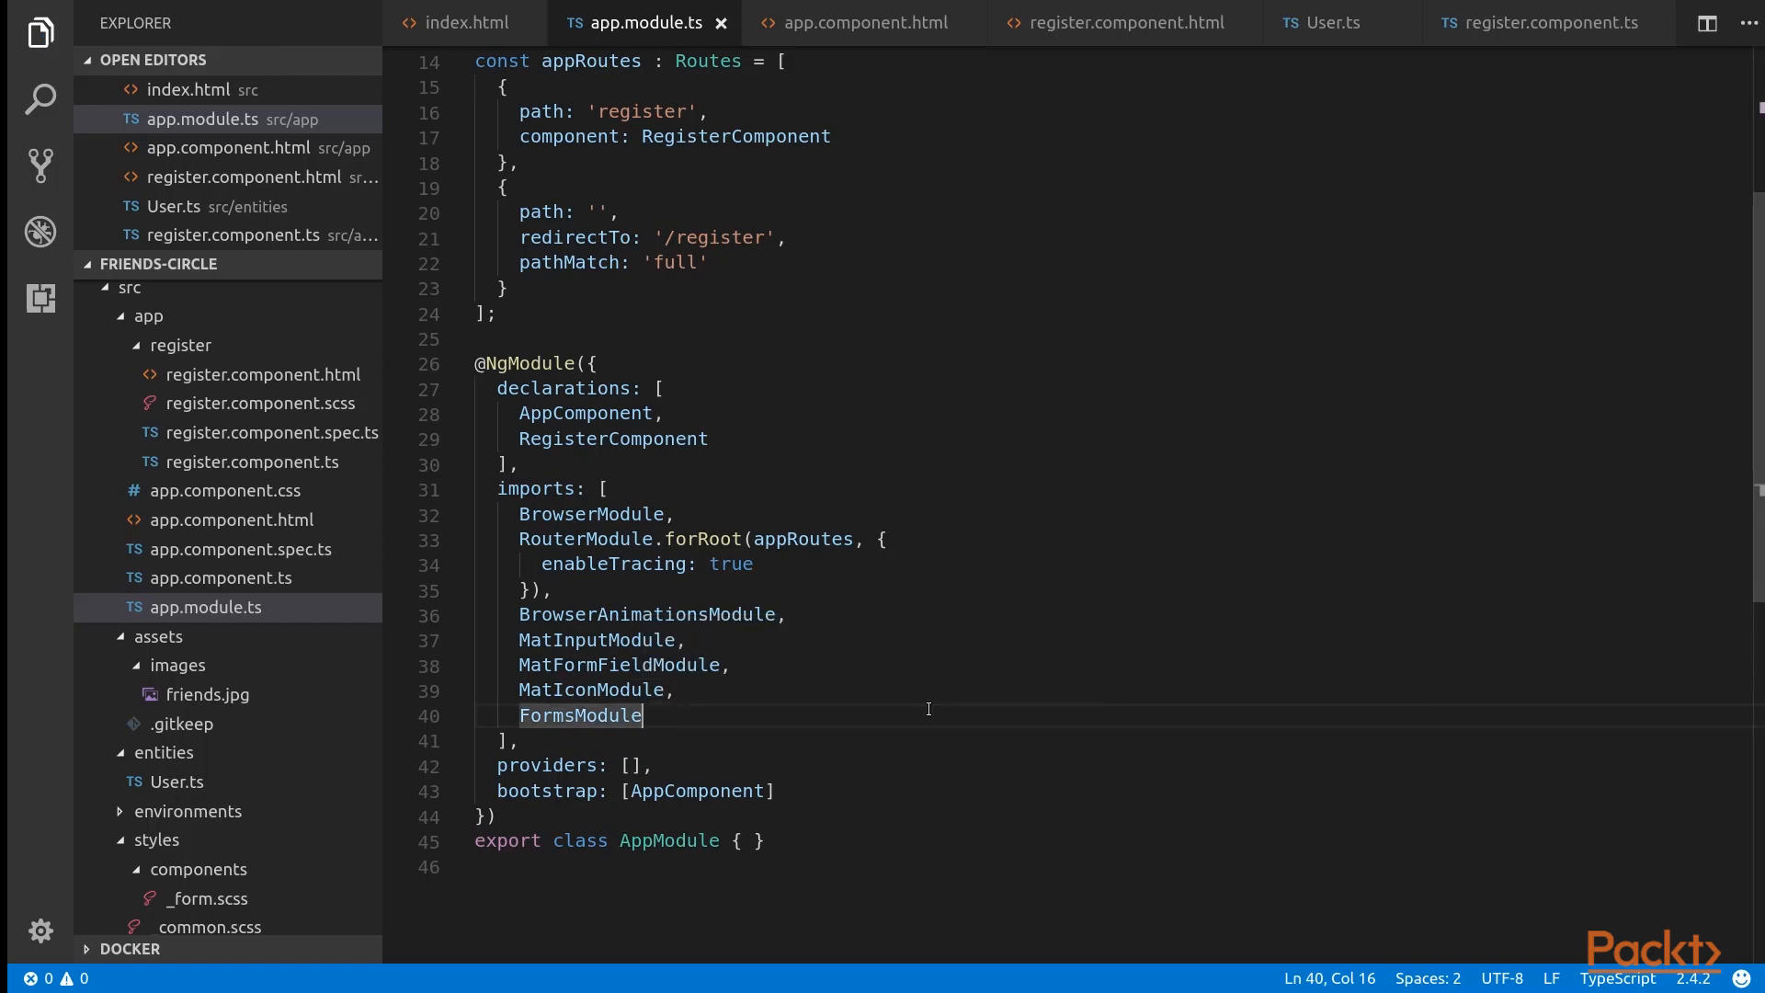
{"action": "left_click", "coordinate": [1122, 22]}
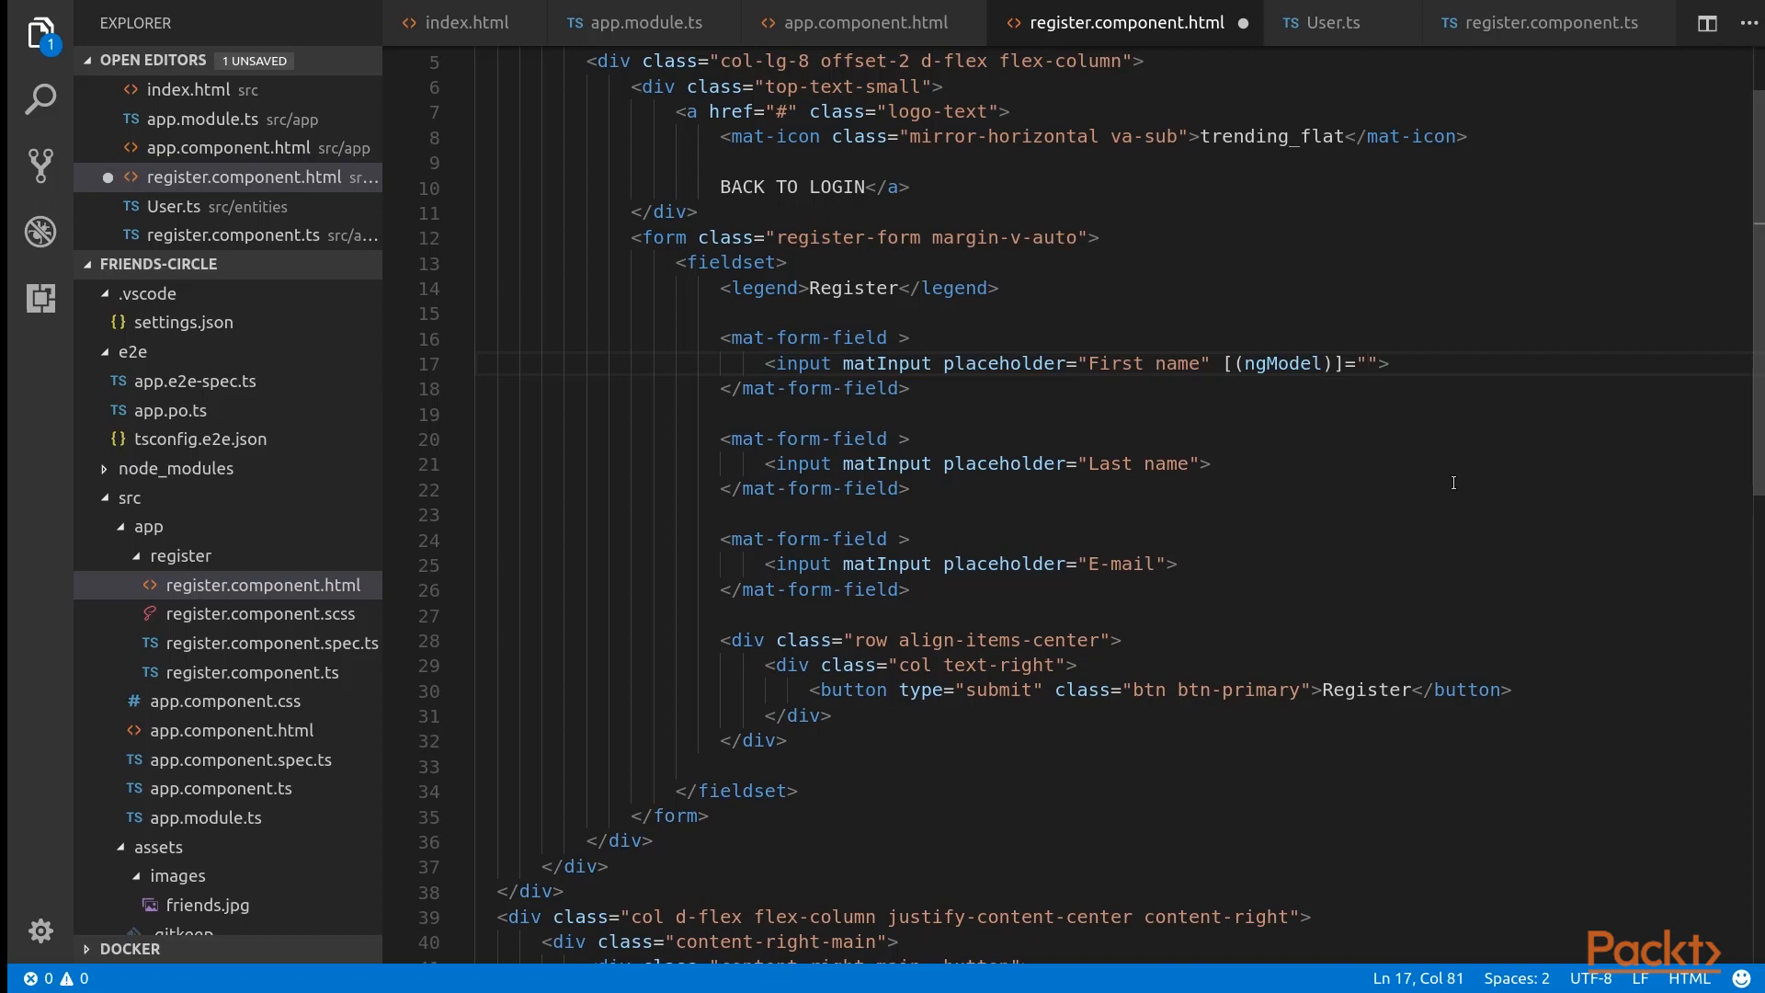
Step: Bind the First name input with [(ngModel)]="model.firstName" and name="firstName", saving the template
{"action": "type", "text": "mod"}
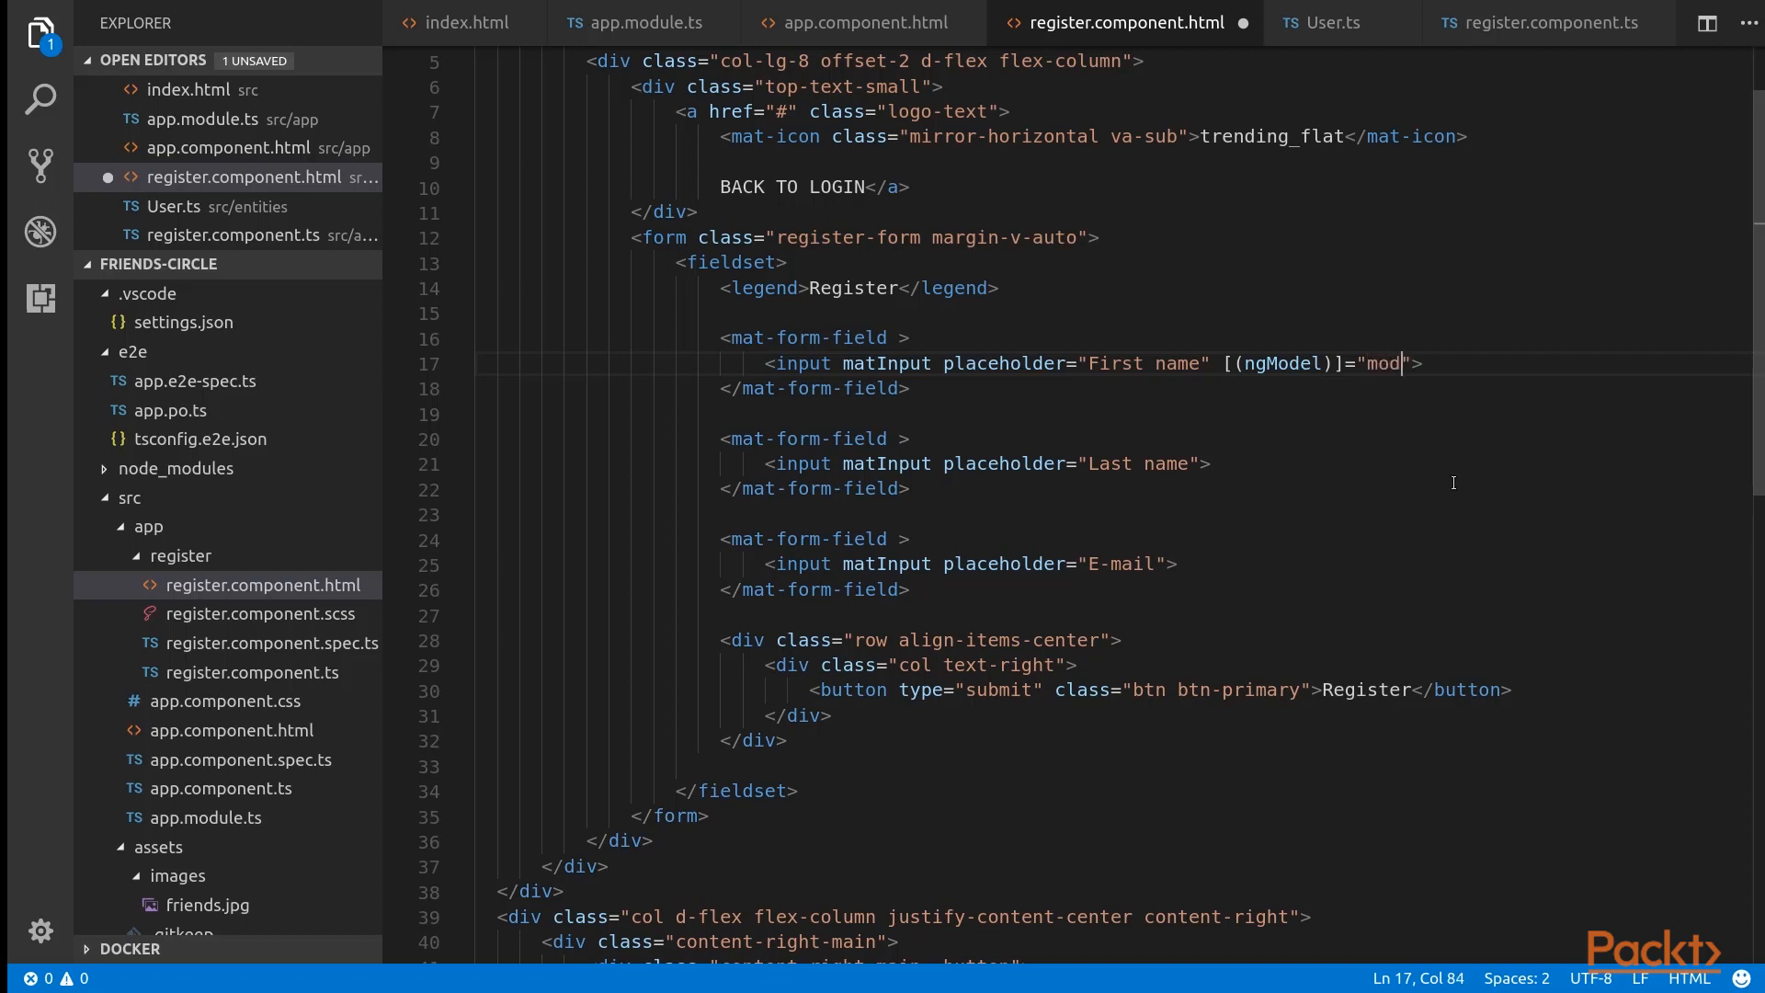
{"action": "type", "text": "el.firstName"}
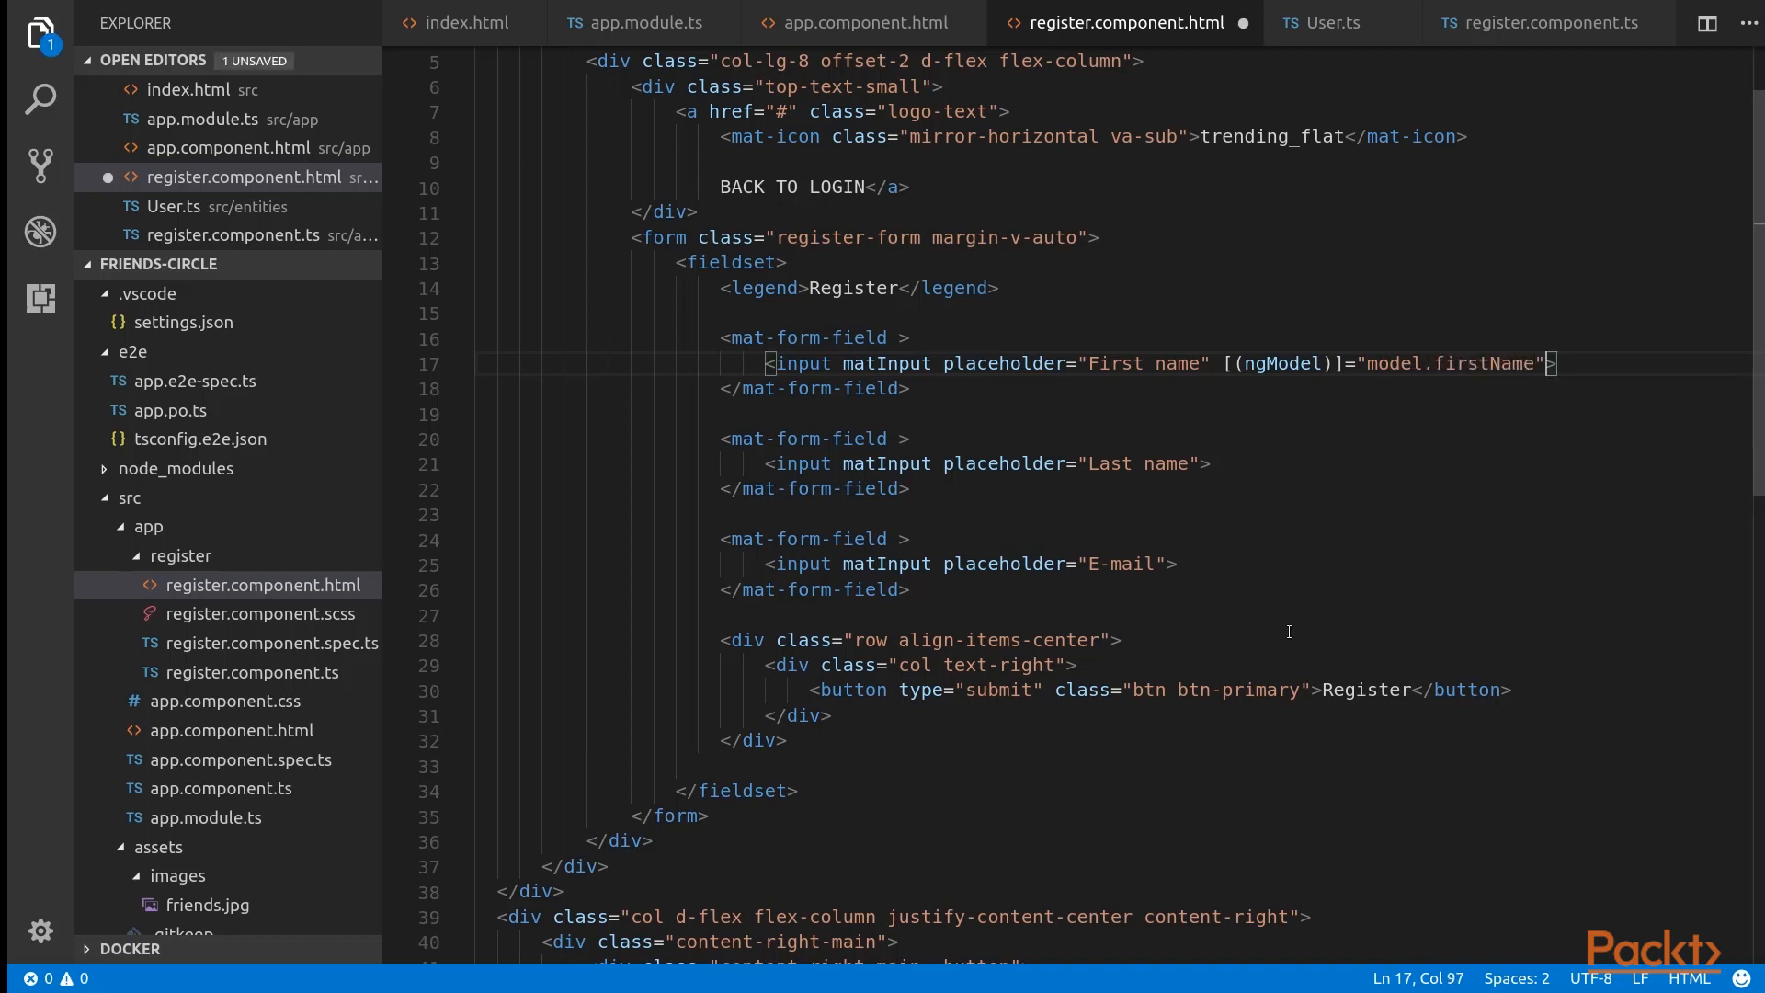
{"action": "key", "text": "ctrl+s"}
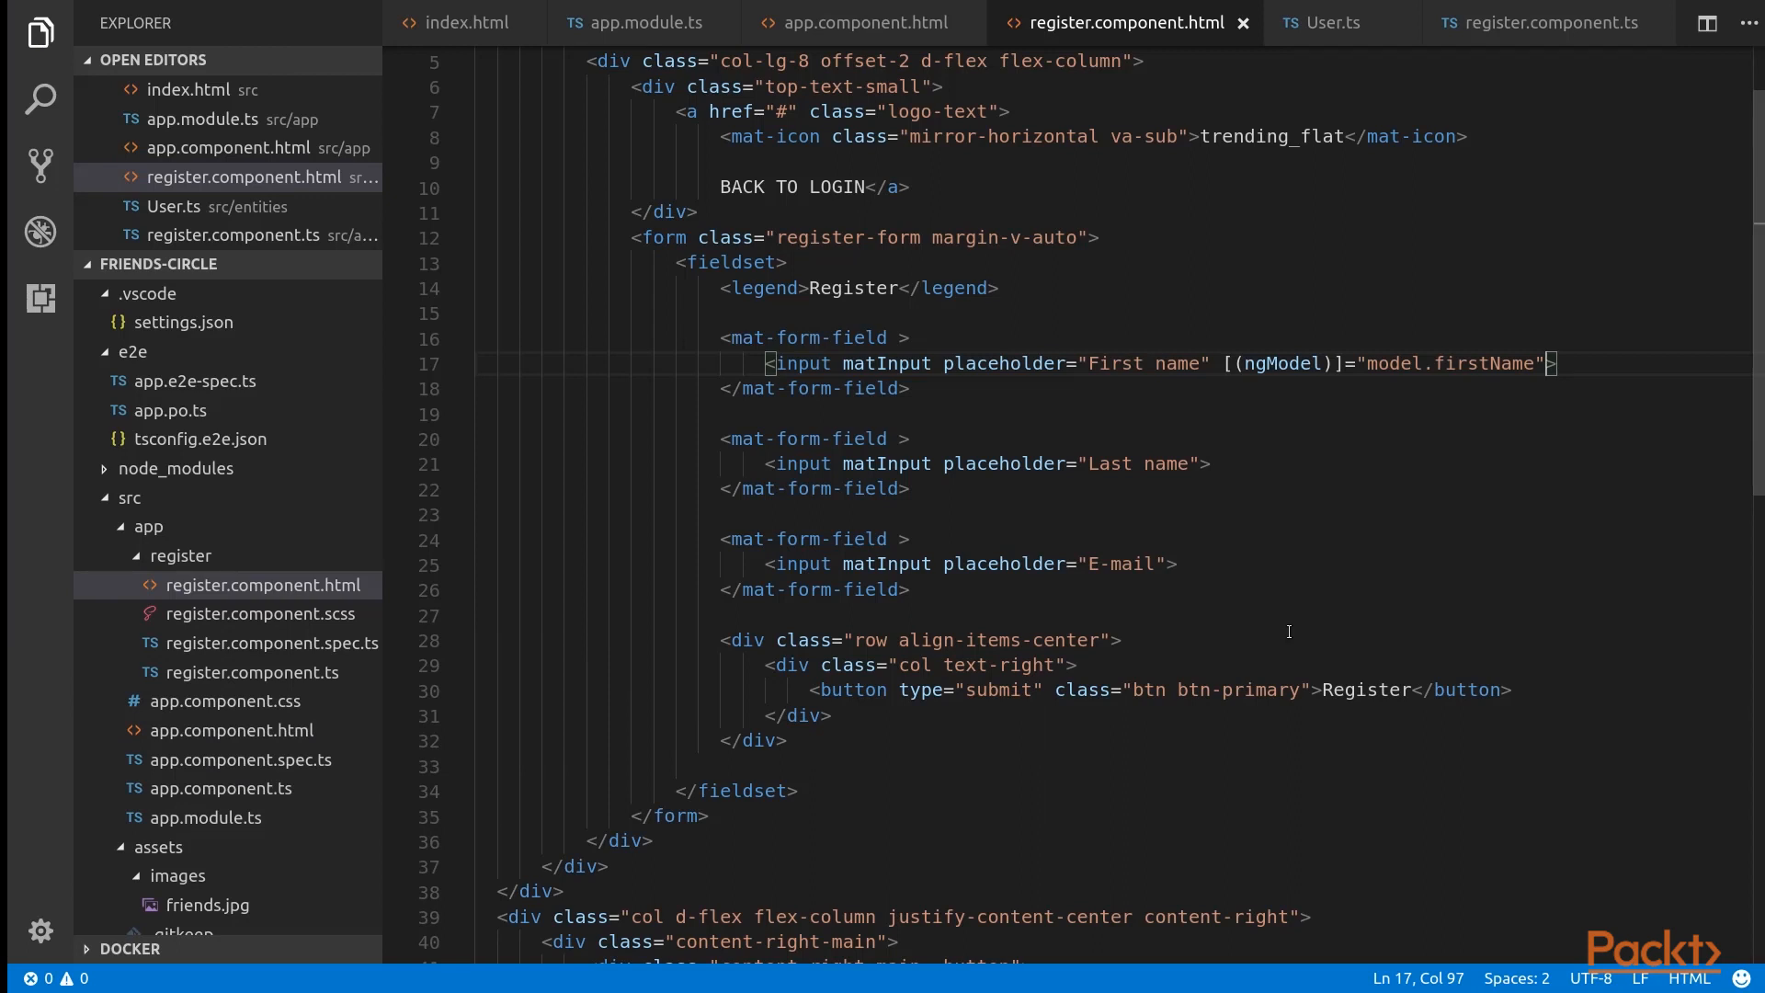
{"action": "type", "text": "name=\"\""}
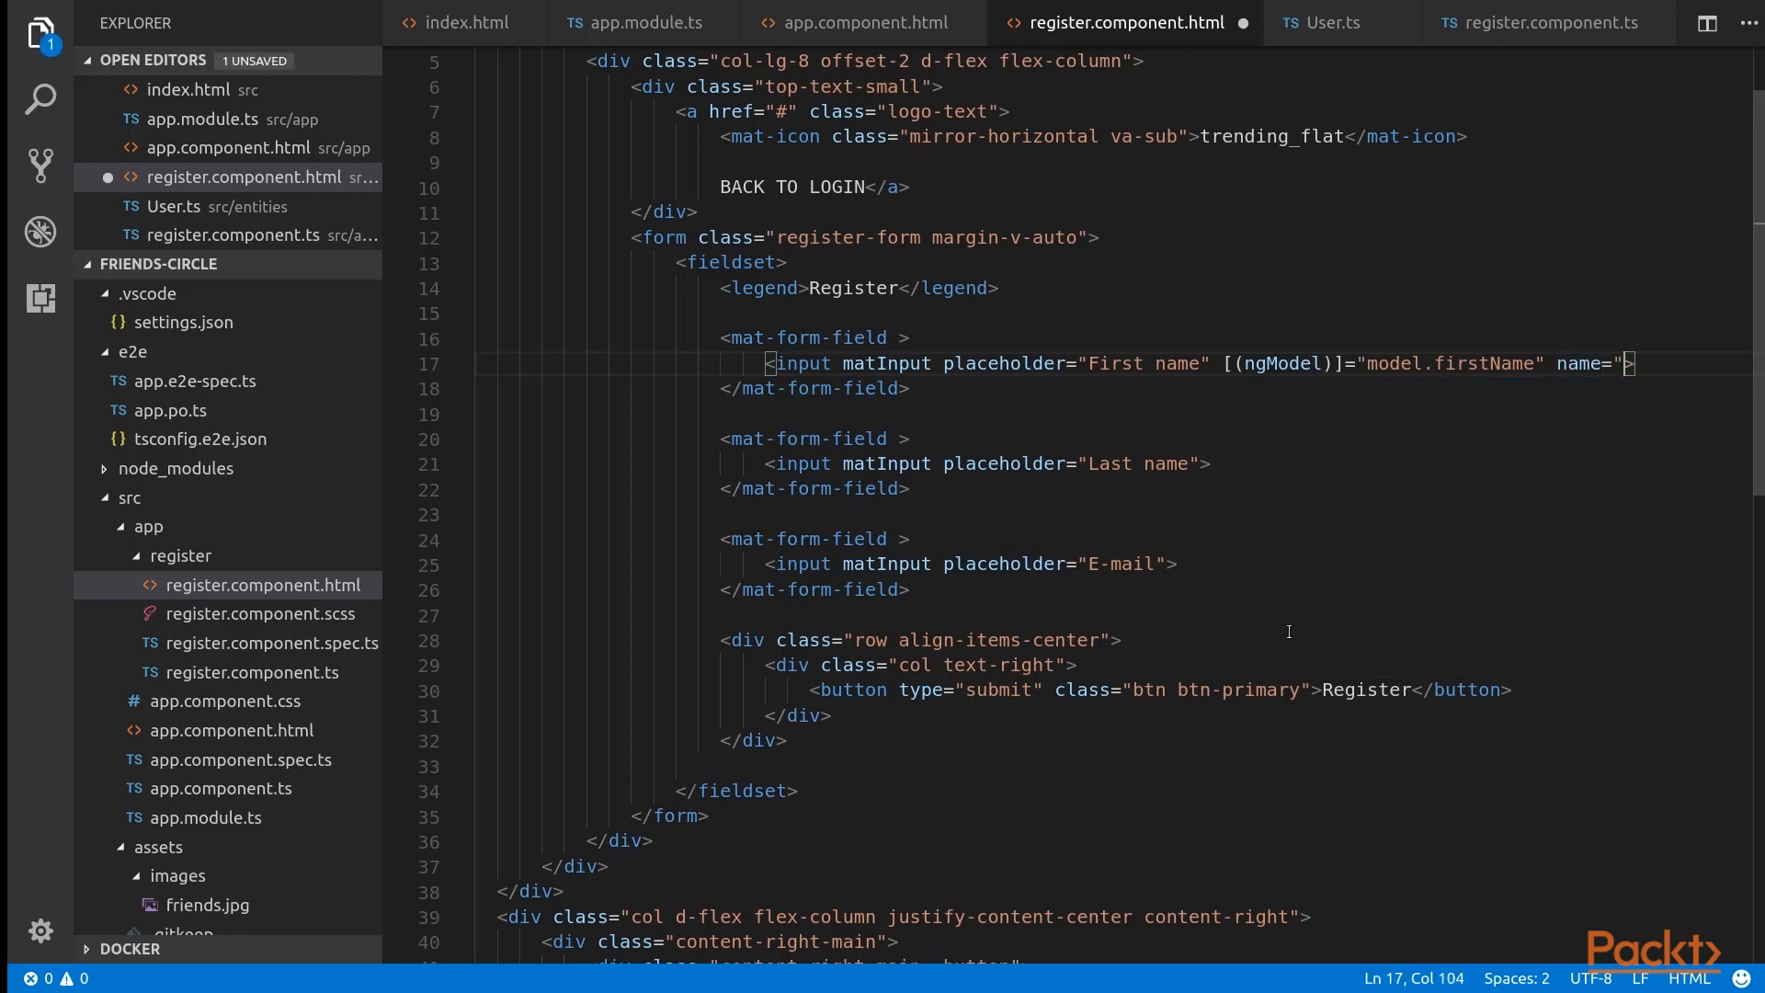
{"action": "type", "text": "firstName"}
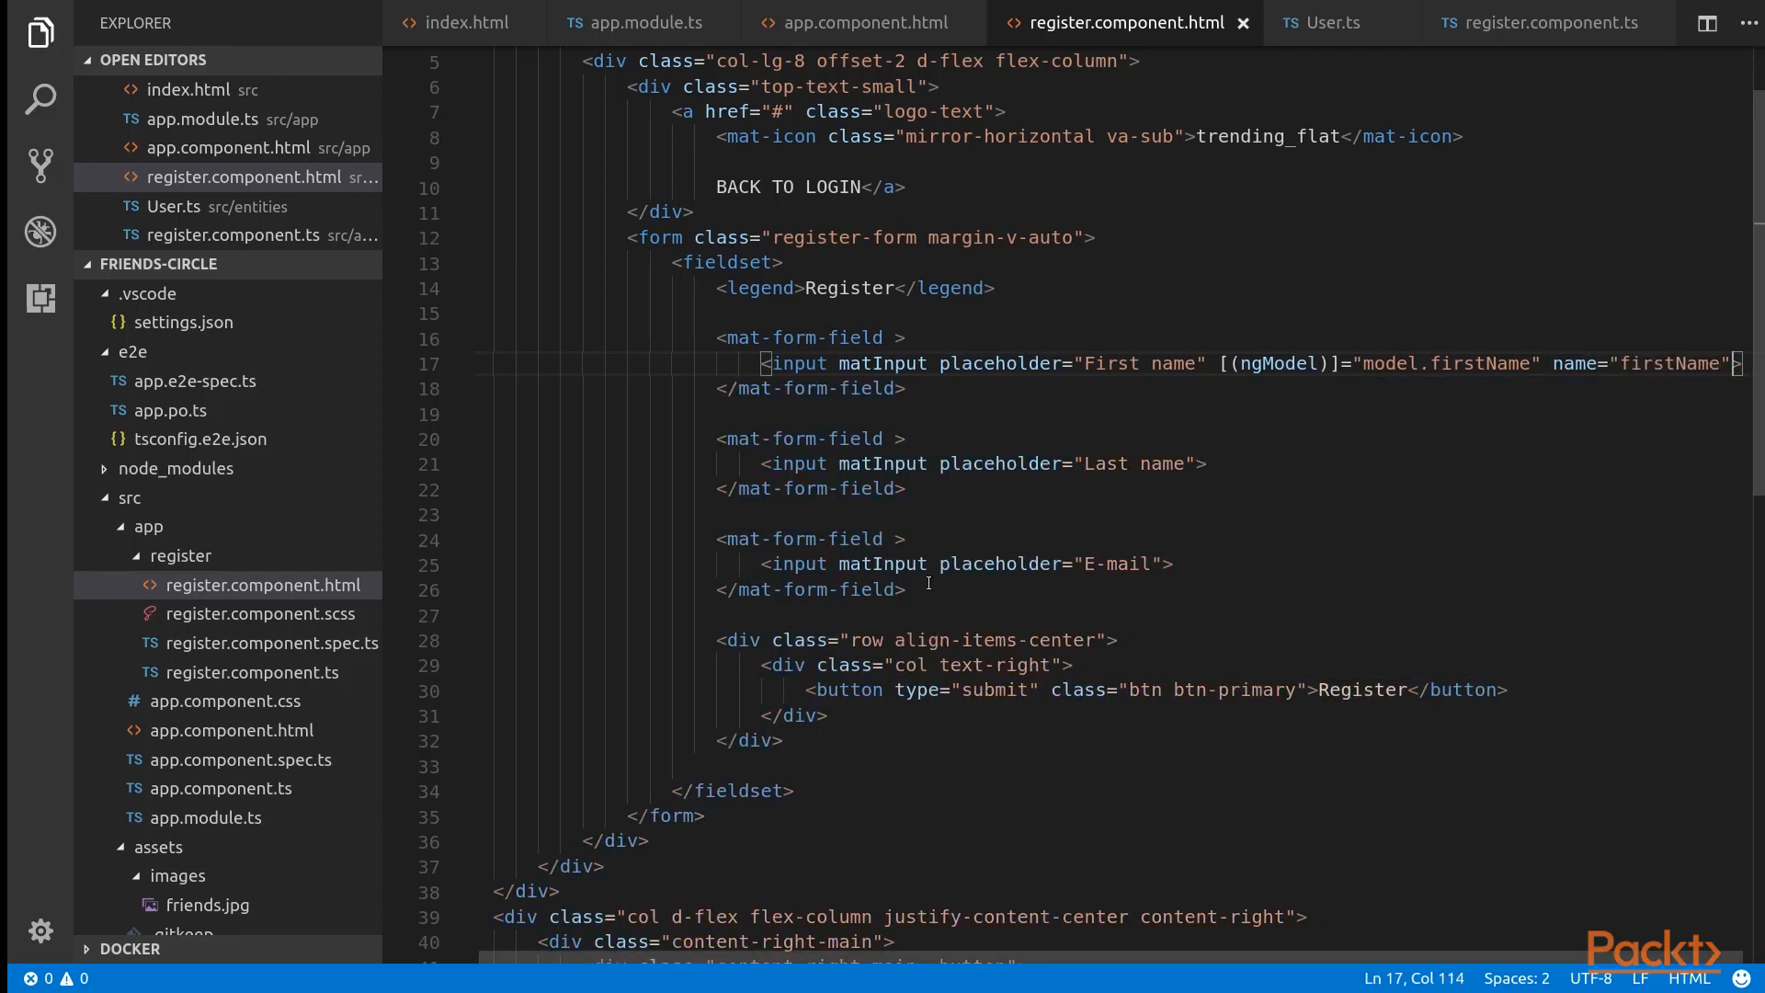
{"action": "left_click_drag", "start_coordinate": [715, 539], "coordinate": [906, 590]}
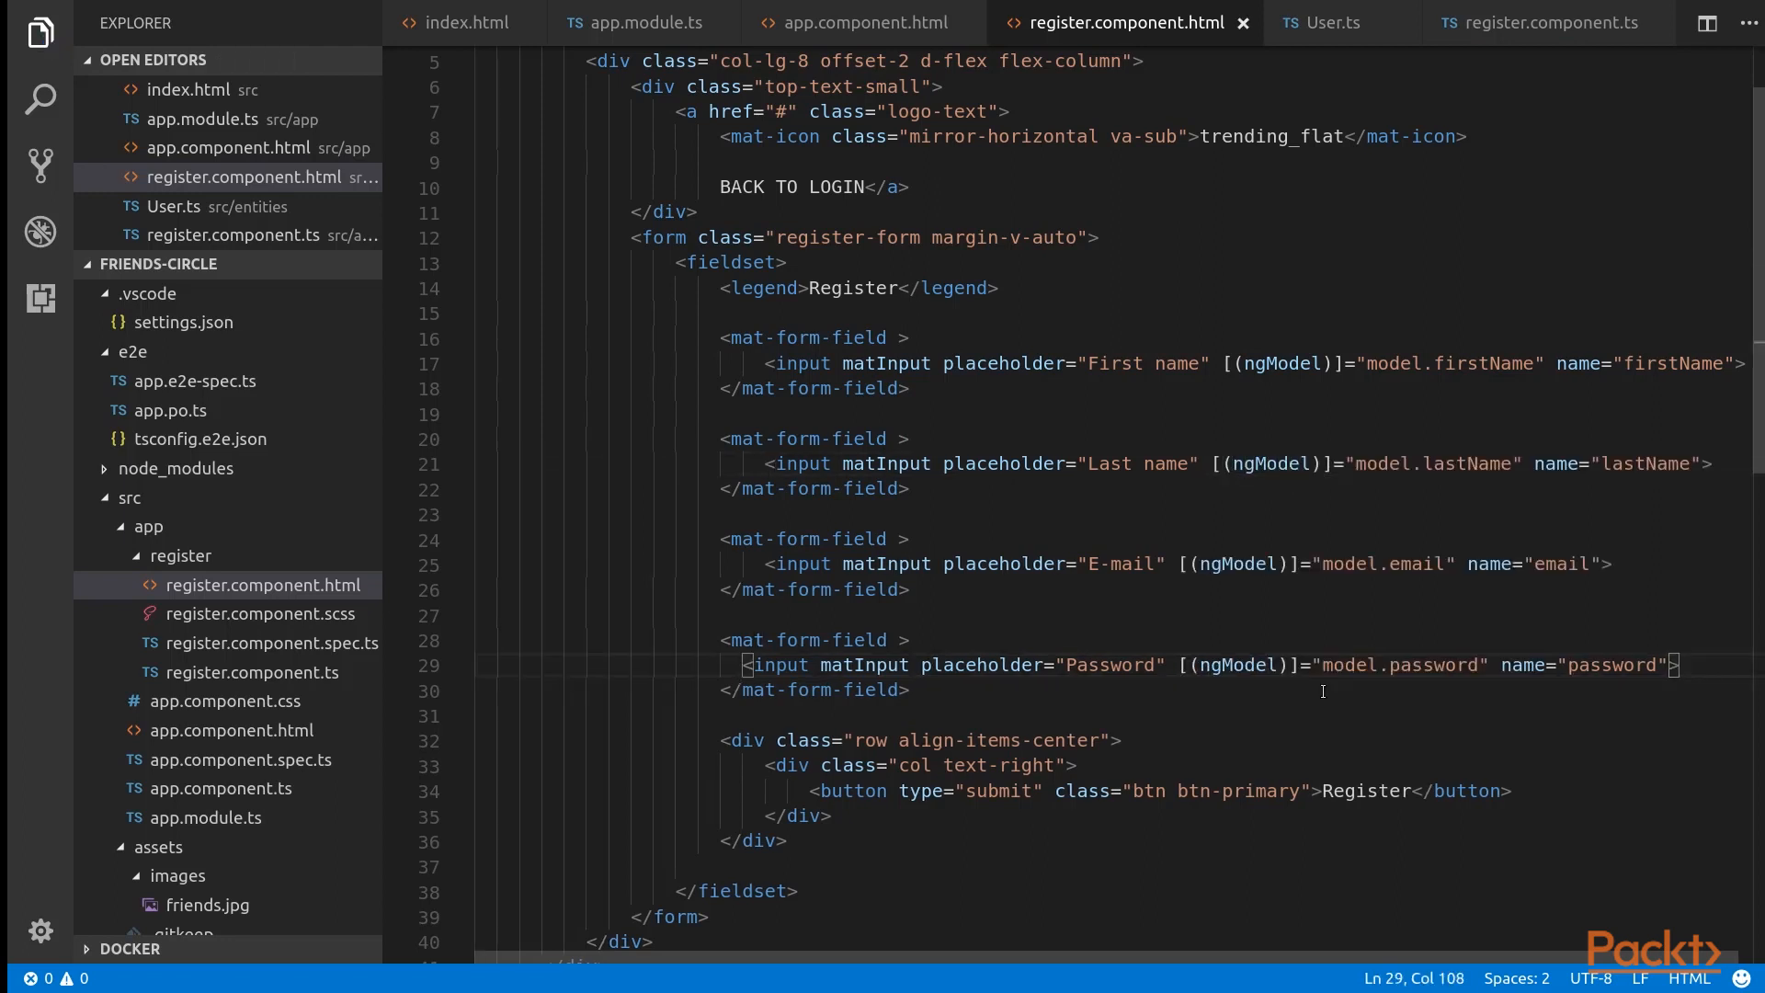
Step: Add submitHandler() alerting the model's e-mail and first name in RegisterComponent
{"action": "scroll", "scroll_direction": "down", "scroll_amount": 3}
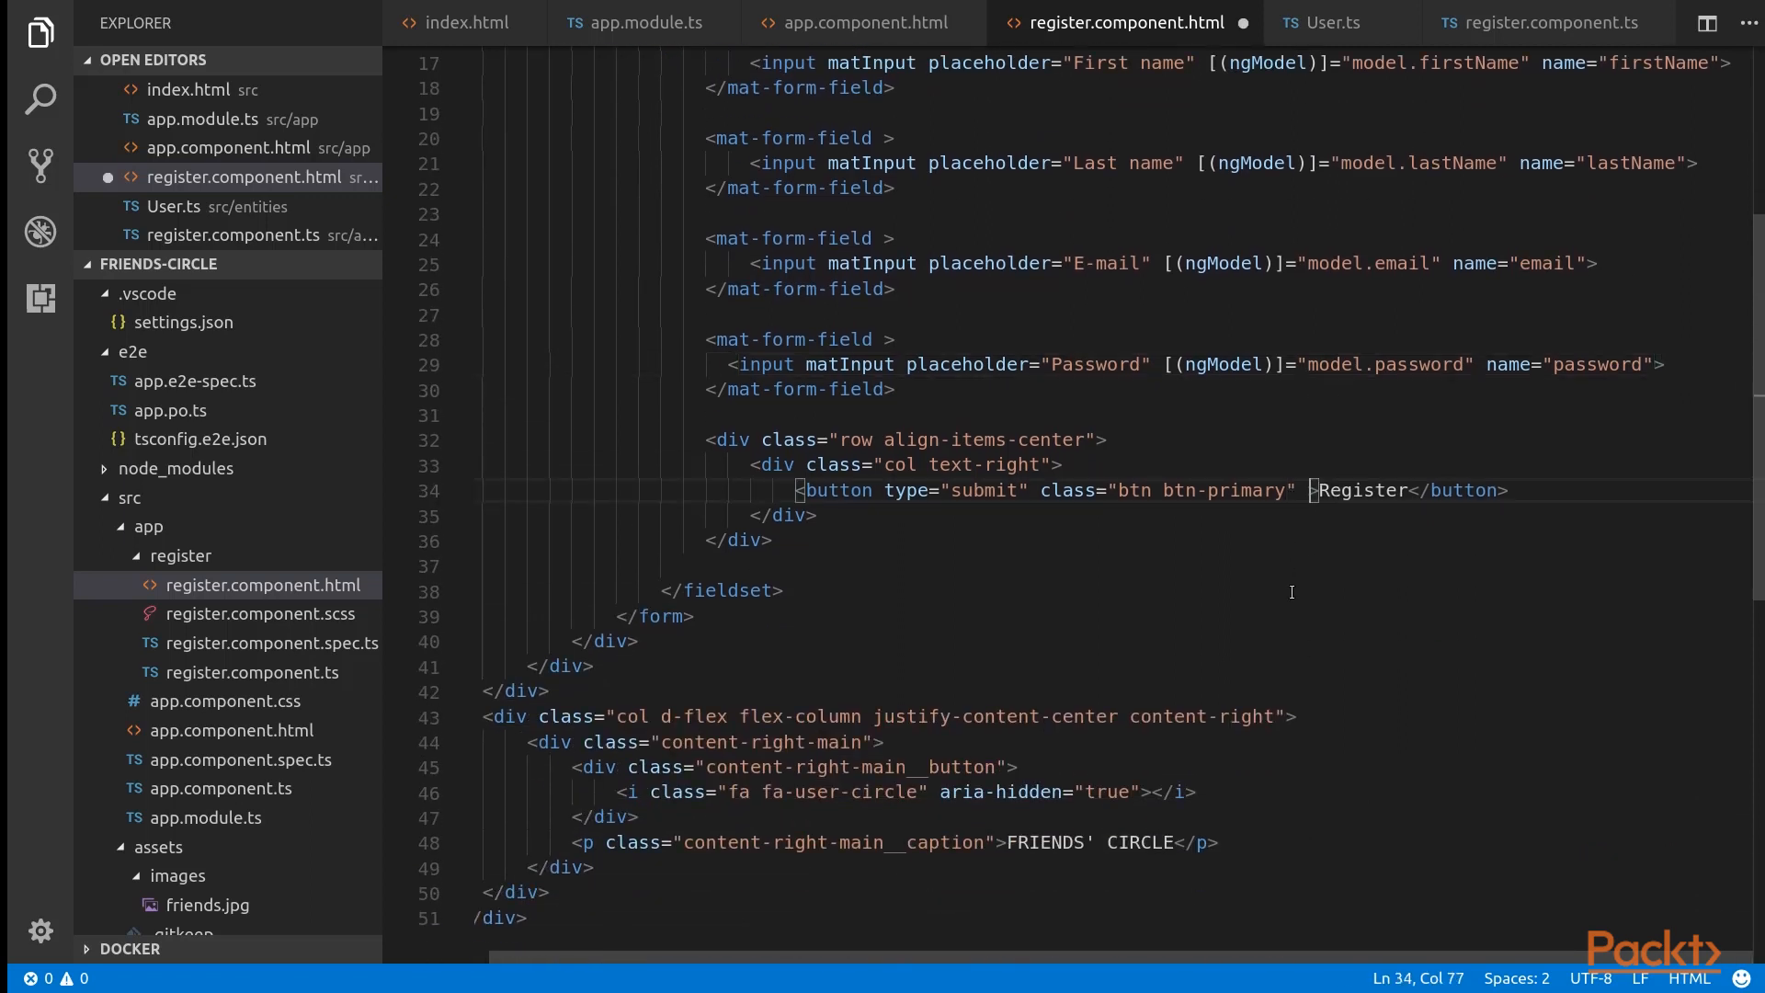
{"action": "type", "text": "(click)=\""}
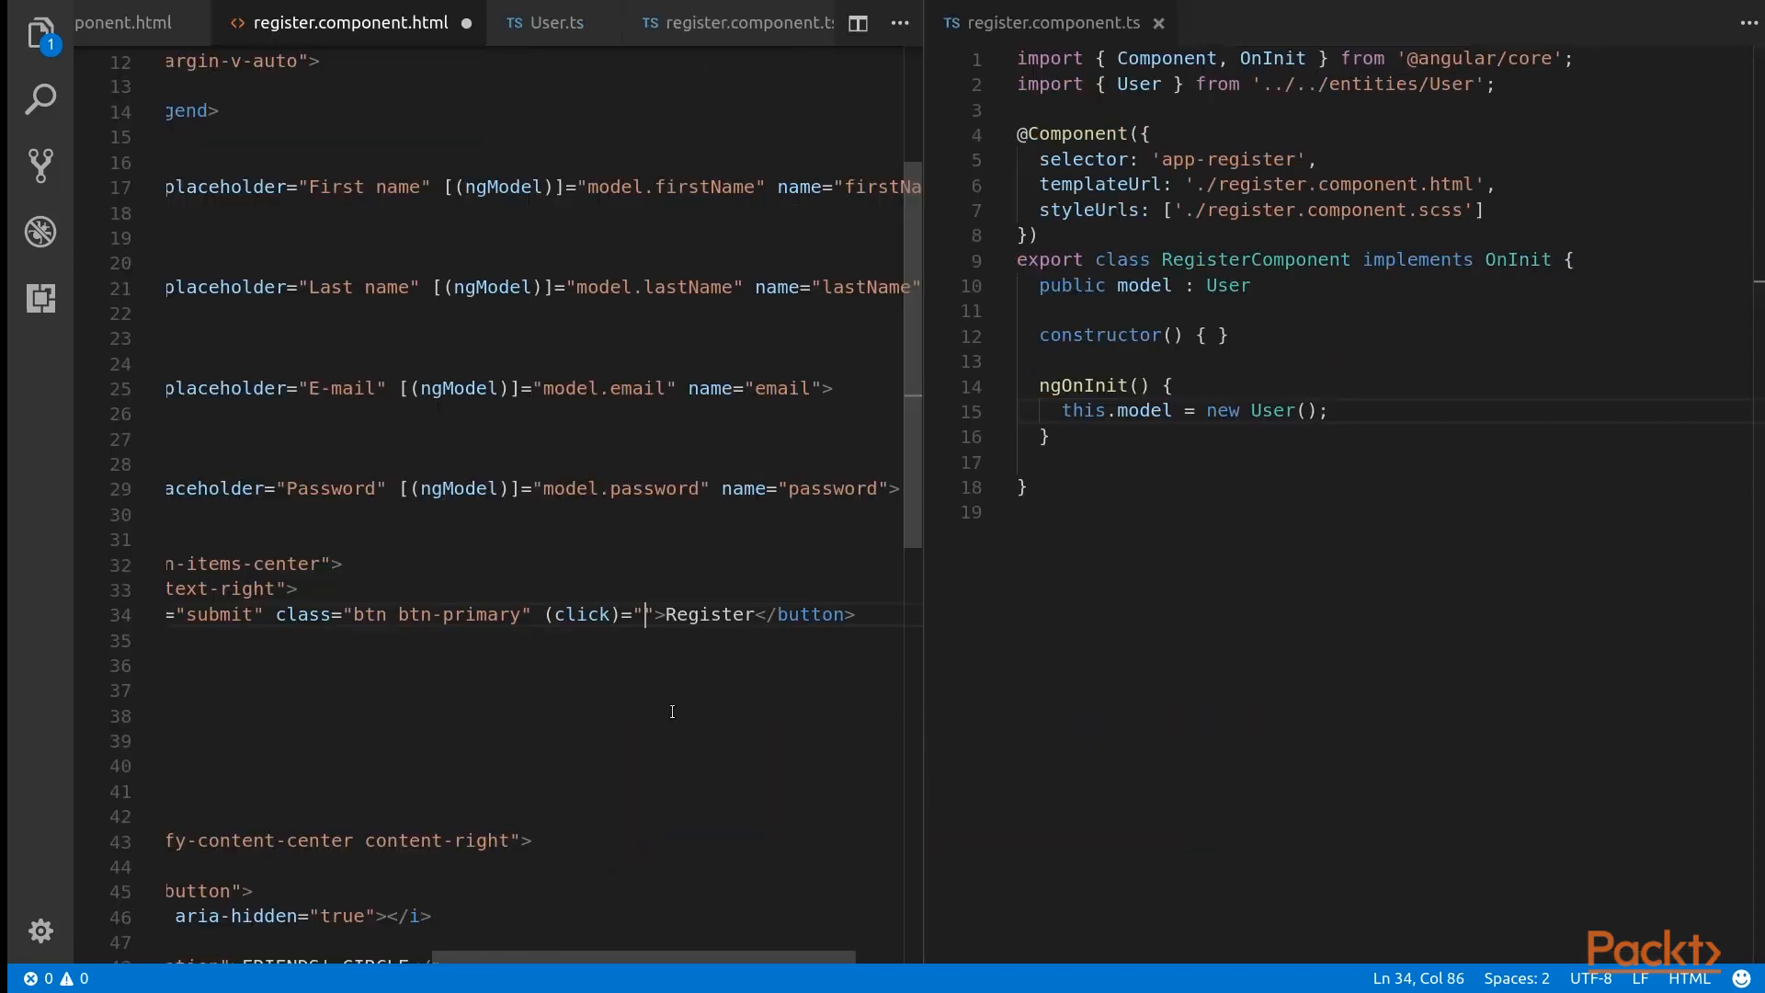
{"action": "scroll", "scroll_direction": "left", "scroll_amount": 3}
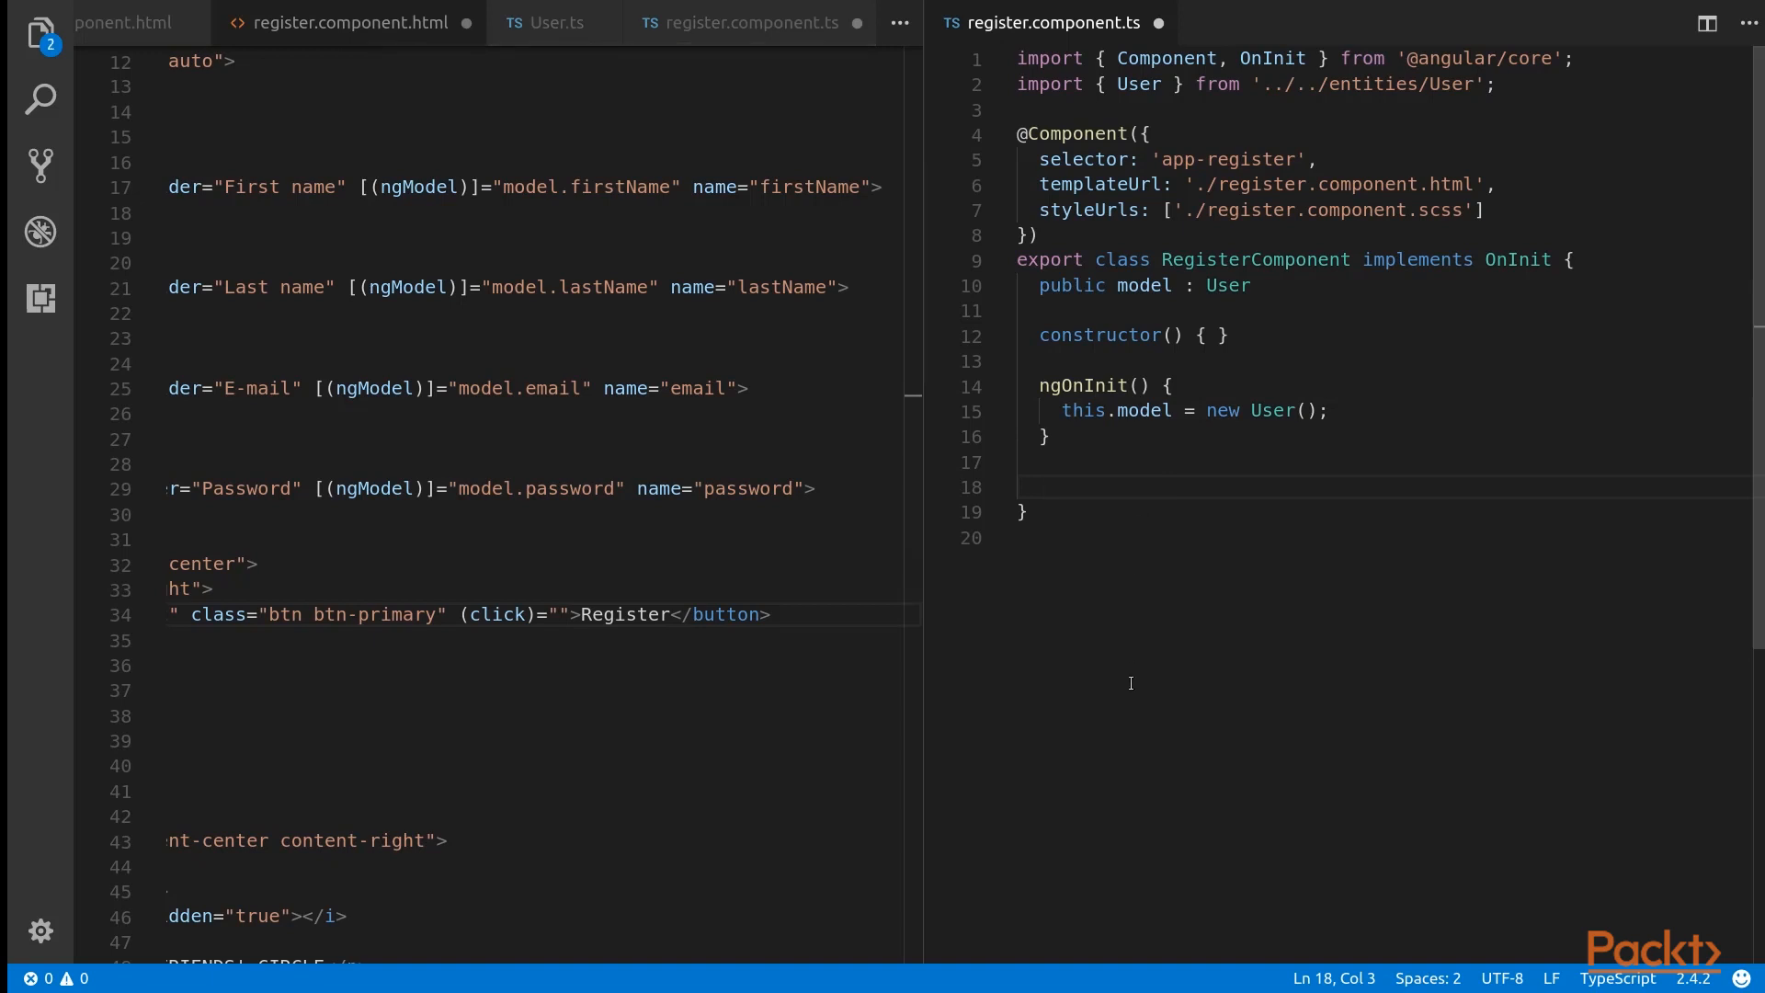
{"action": "type", "text": "submitH"}
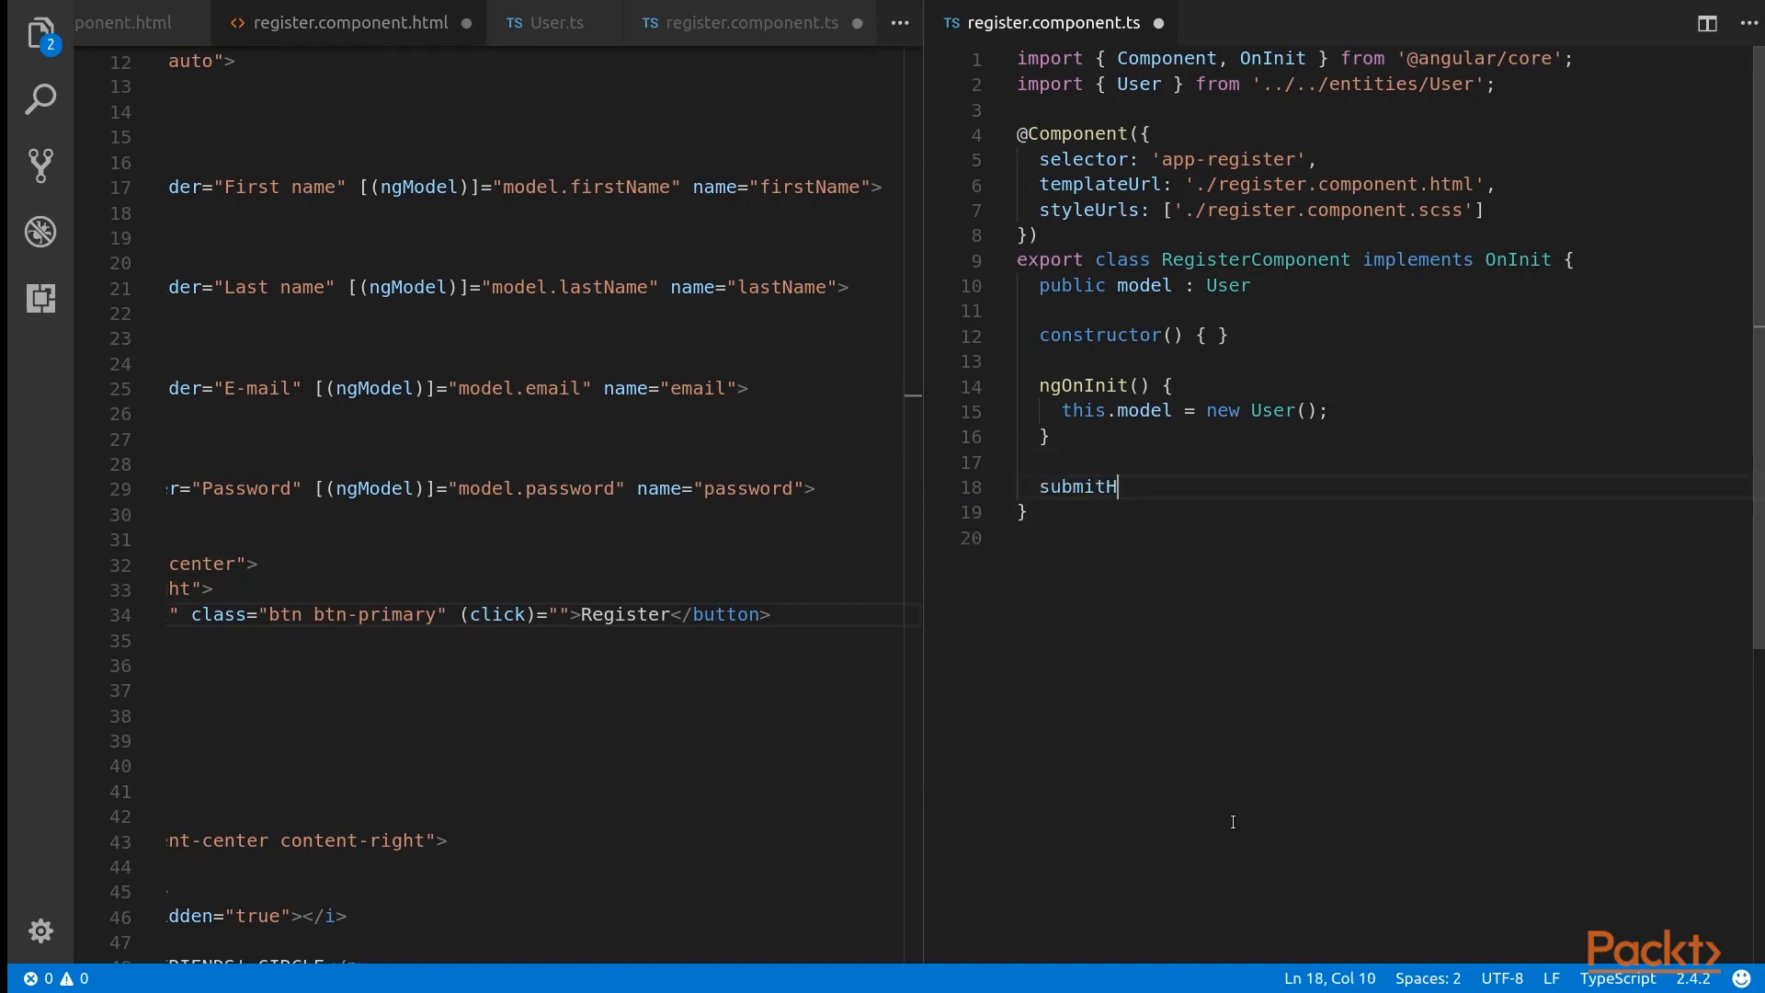
{"action": "type", "text": "andler() {"}
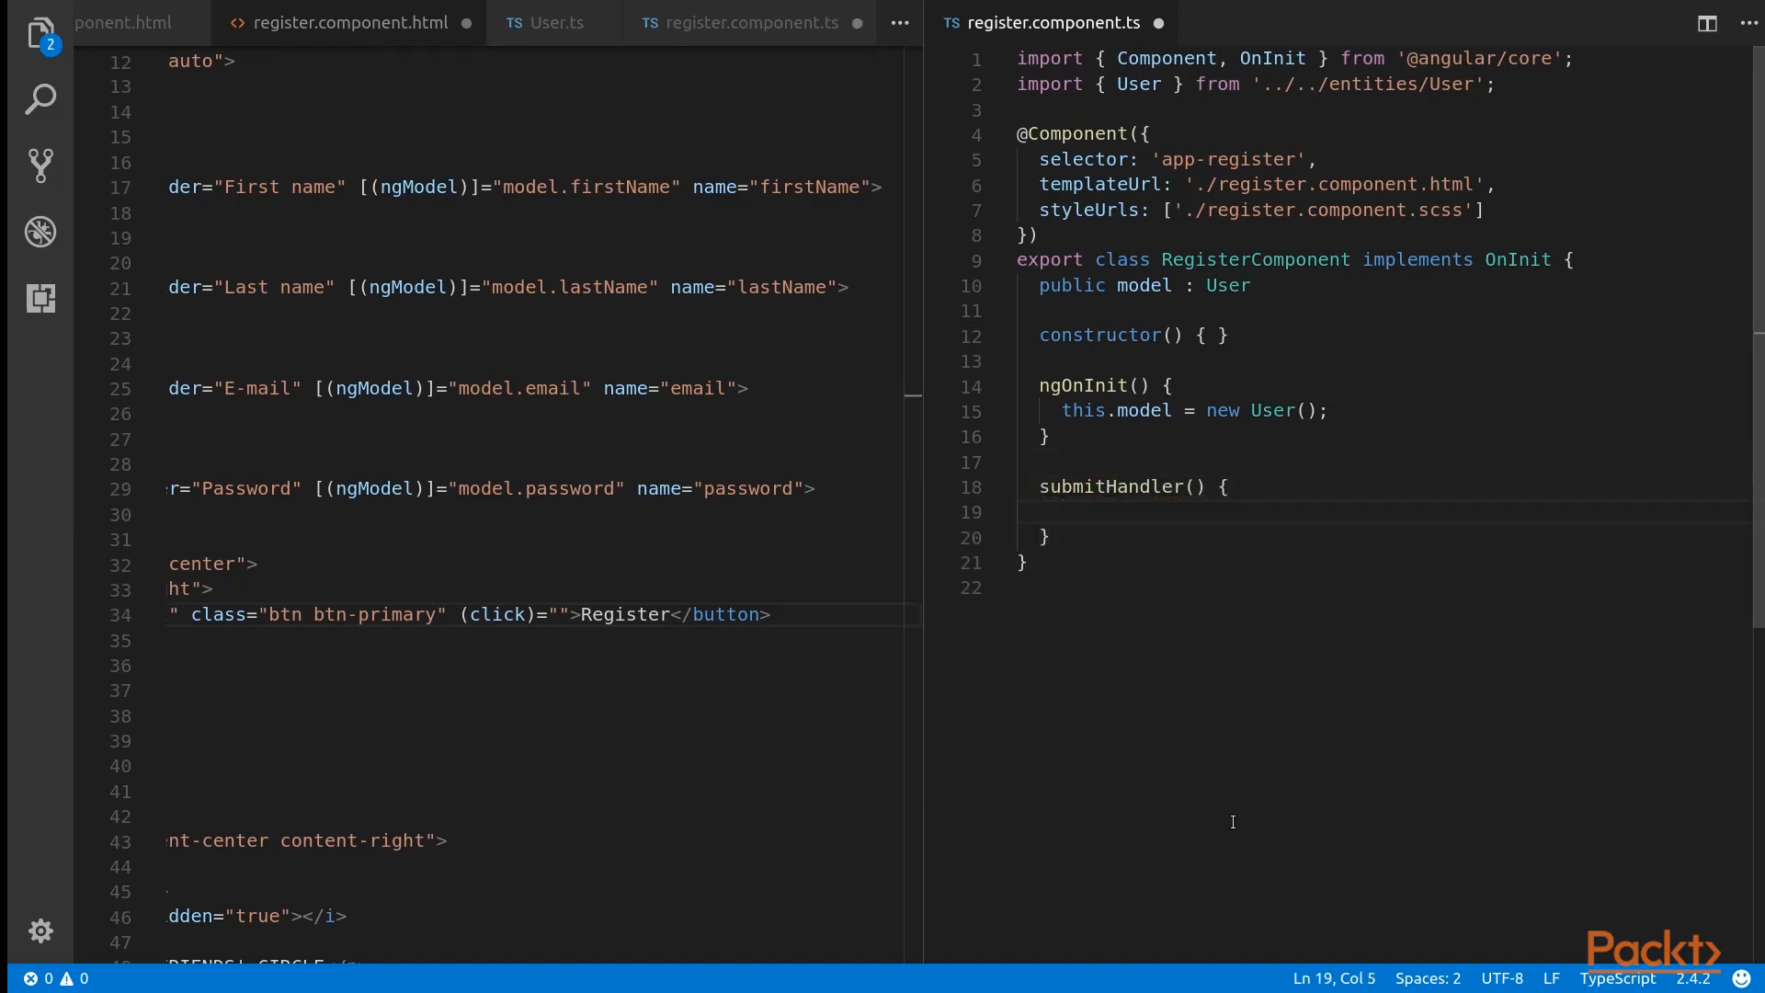
{"action": "type", "text": "alert();"}
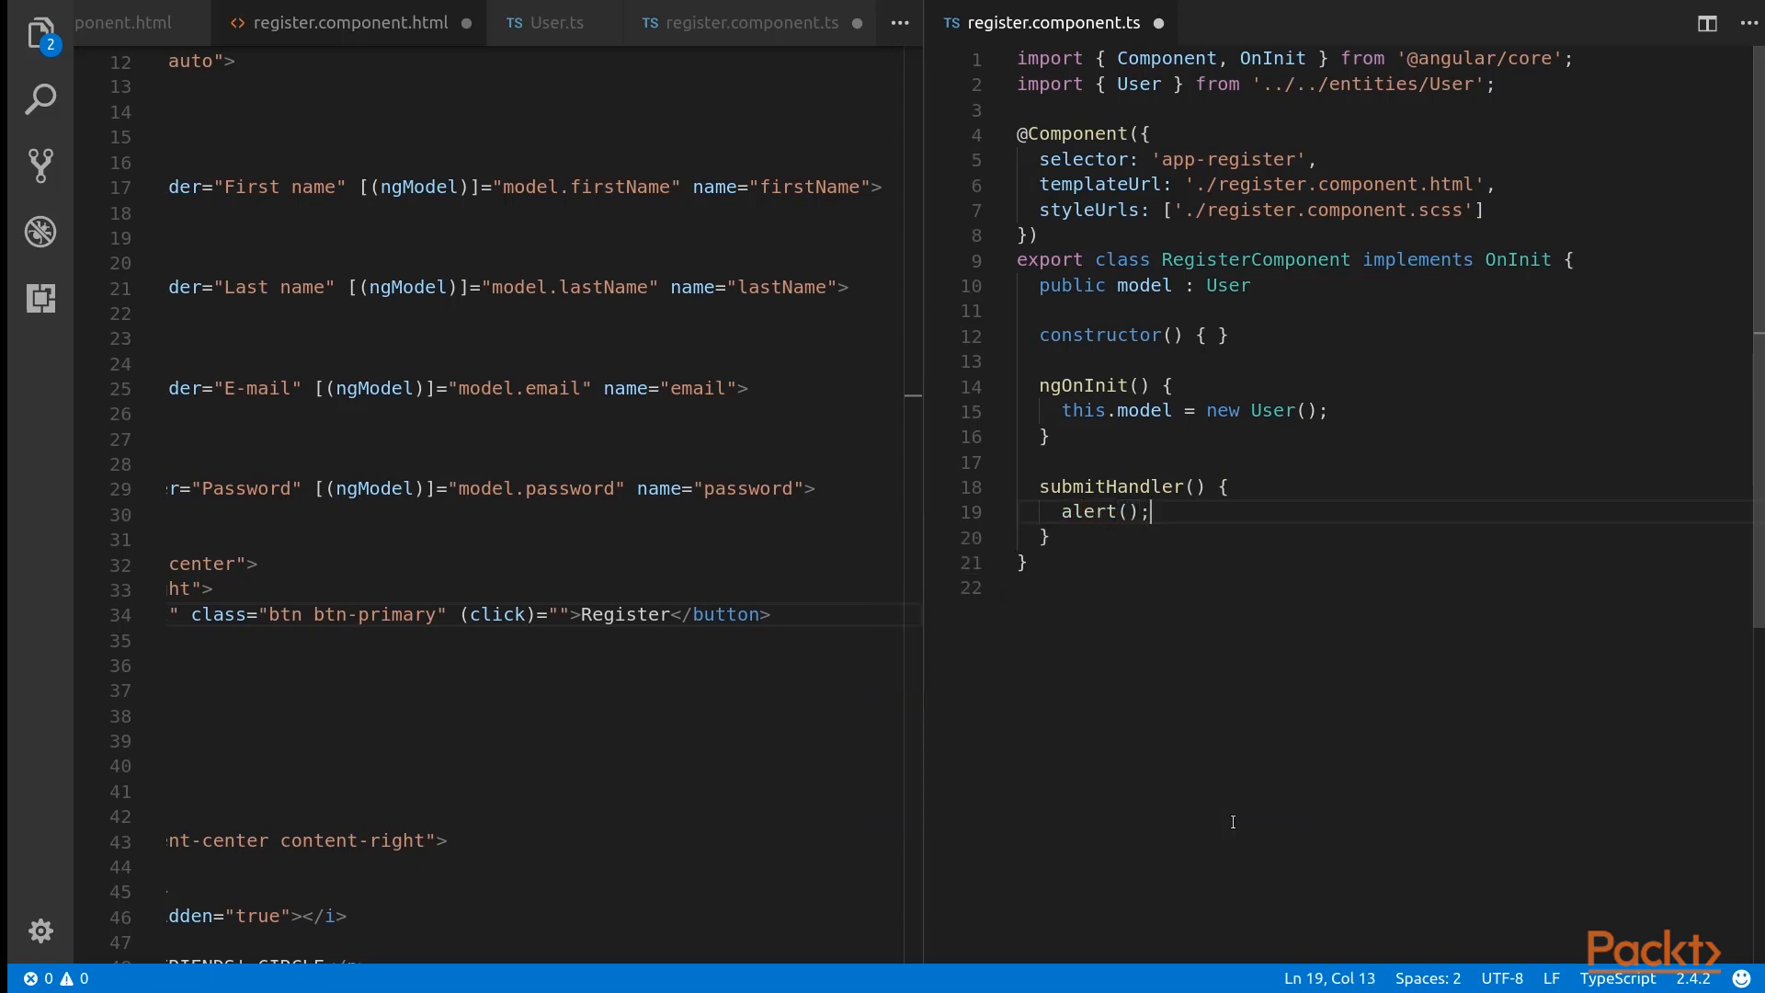
{"action": "type", "text": "`E-mail: ${this.model.email}, First name: ${this.model.fi"}
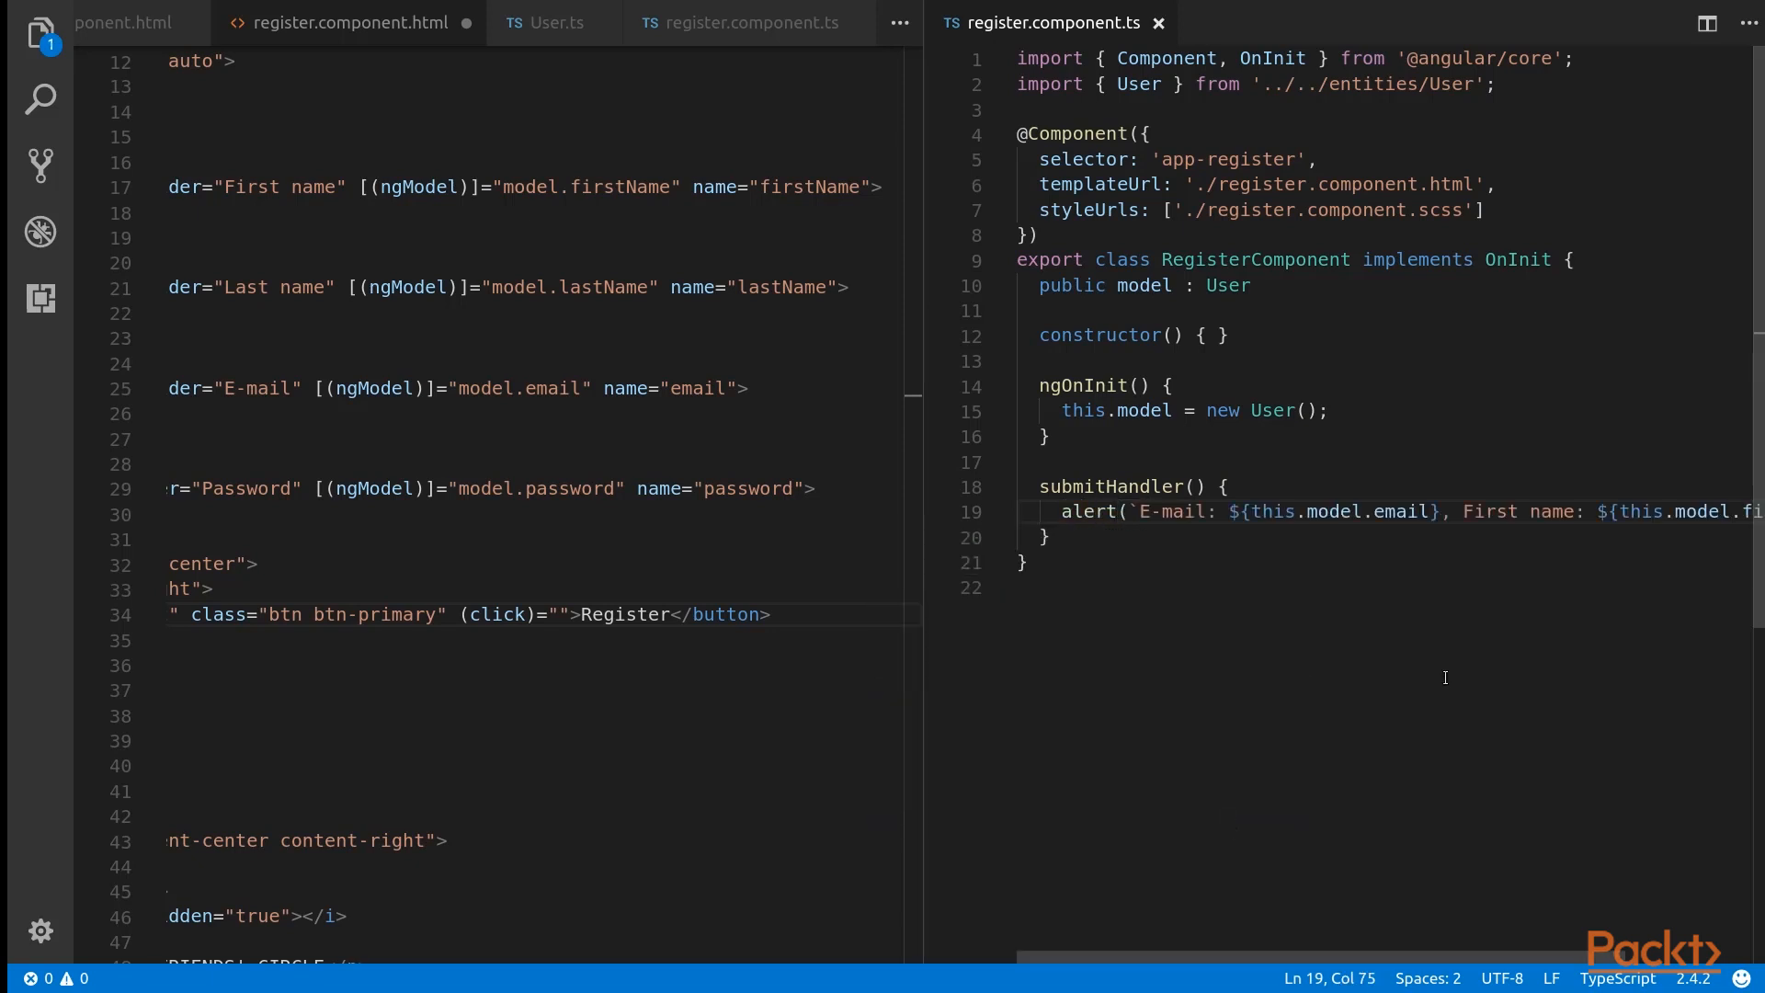
Step: Wire the Register button's (click) to submitHandler()
{"action": "double_click", "coordinate": [1110, 486]}
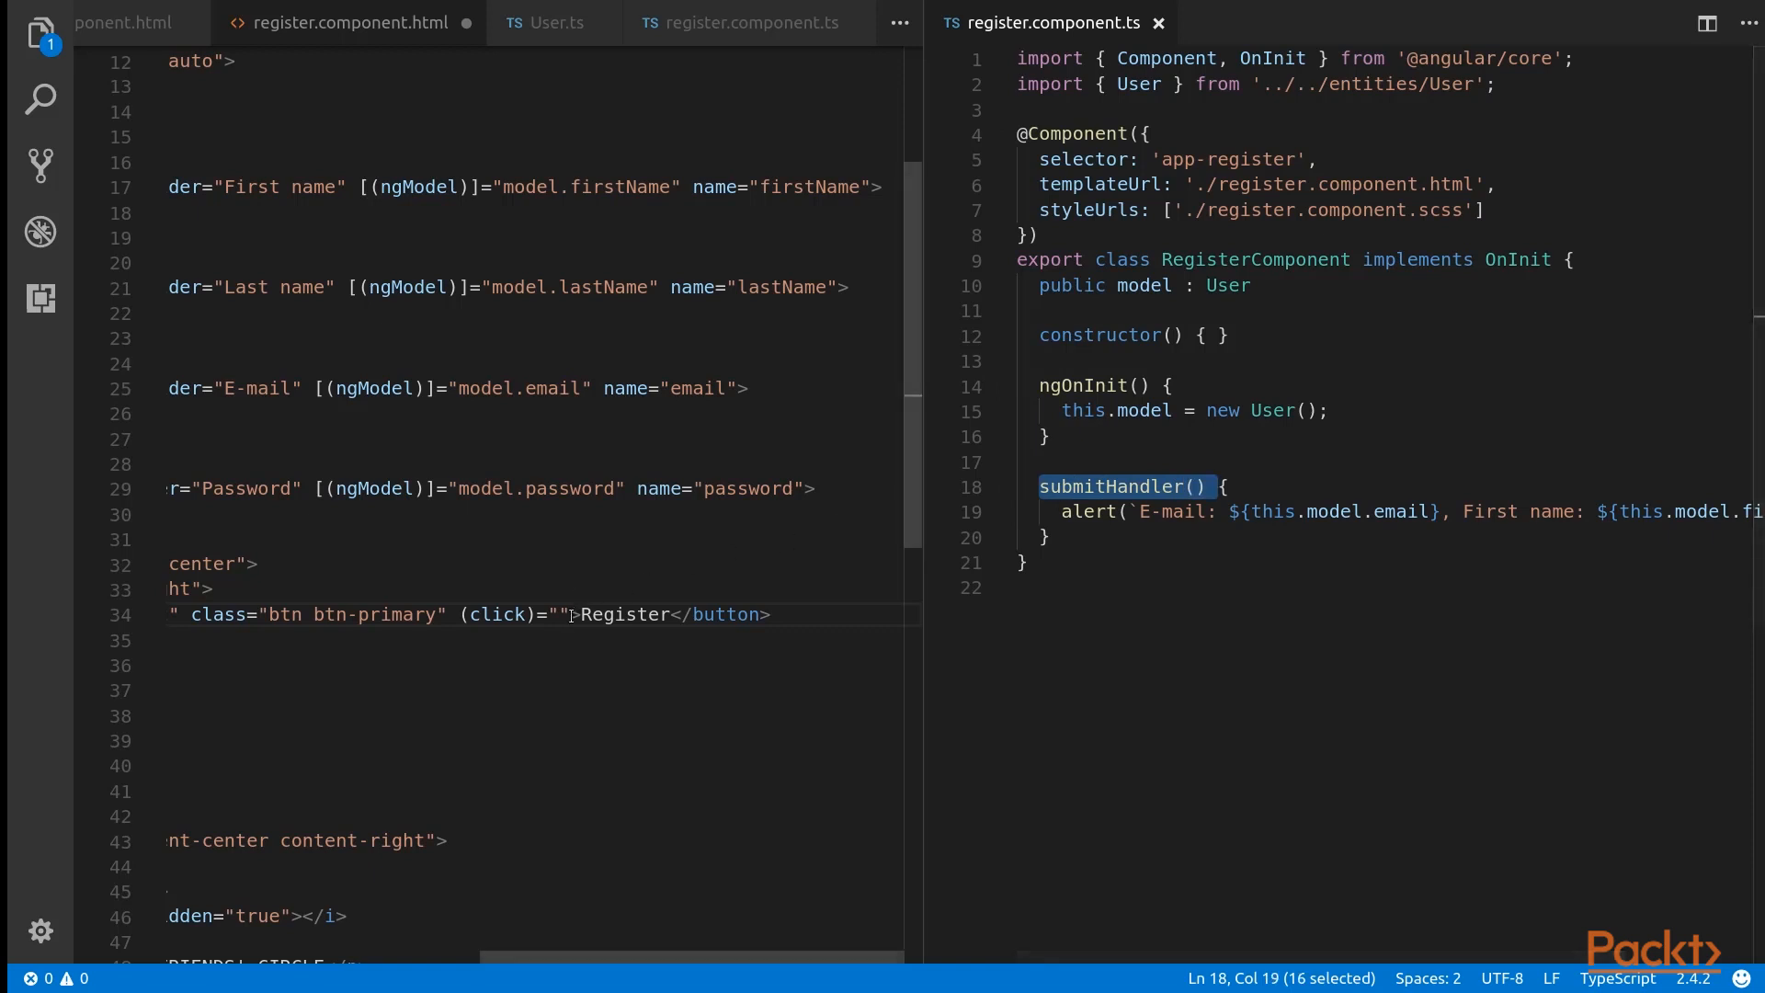
{"action": "type", "text": "submit"}
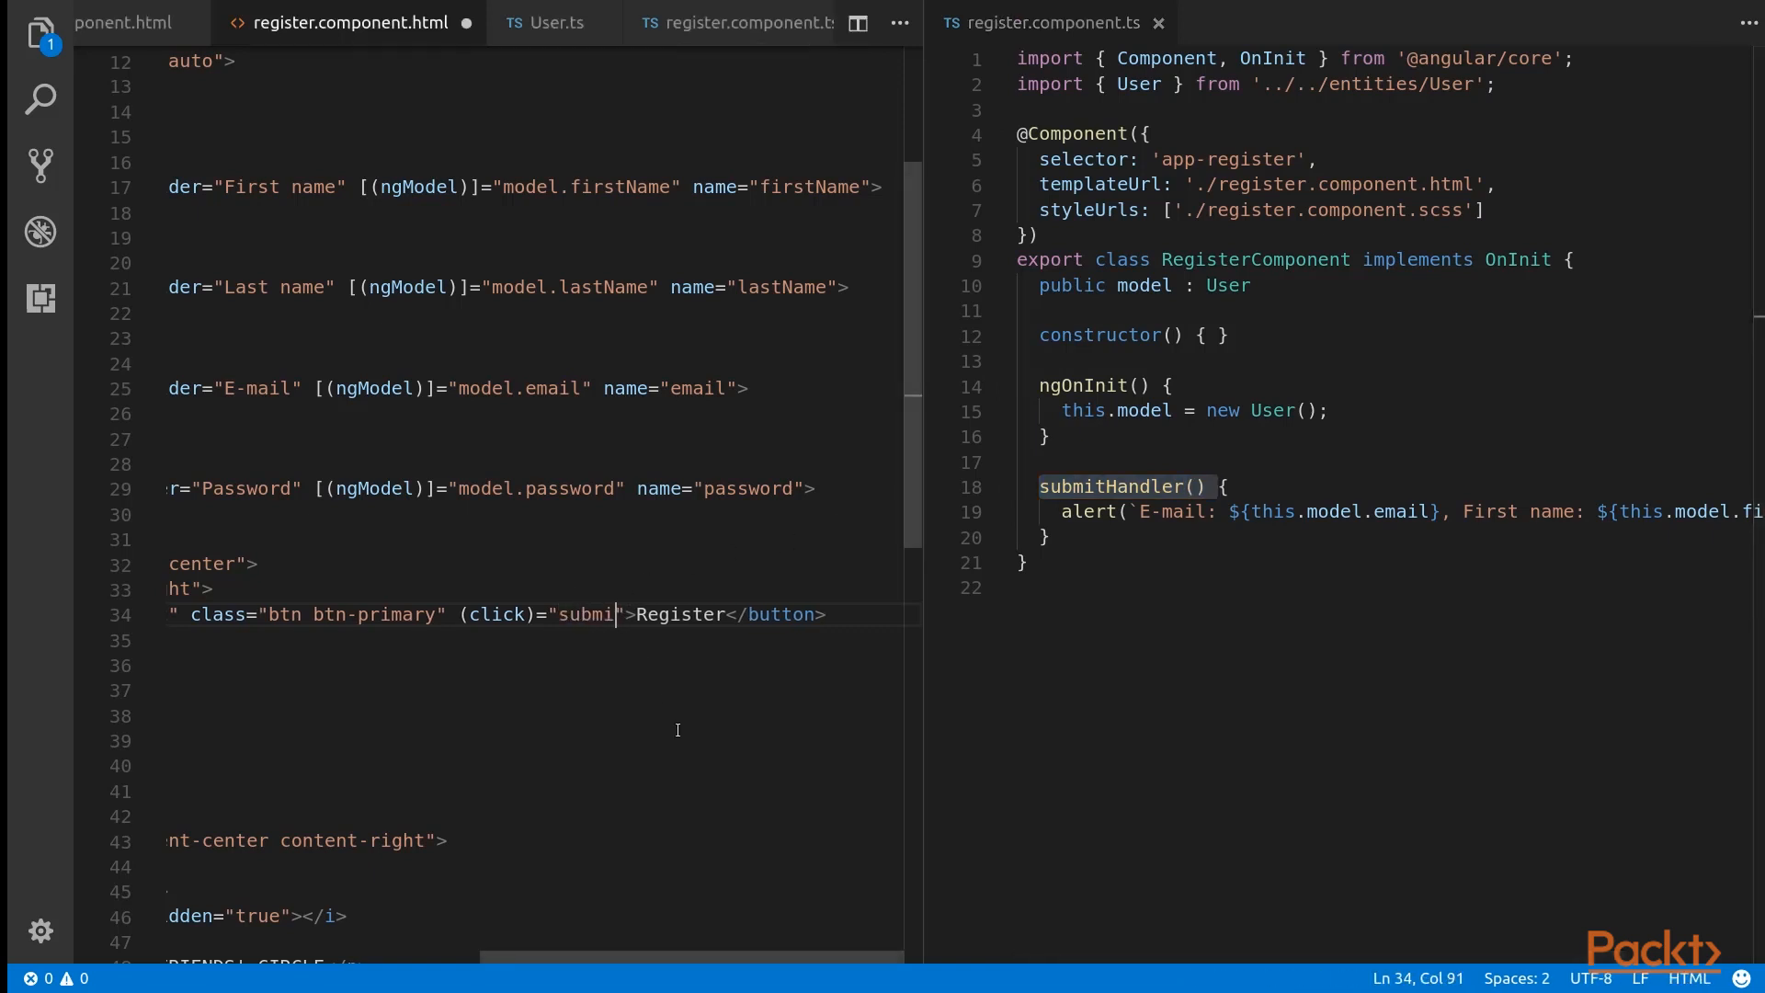
{"action": "type", "text": "Handler()"}
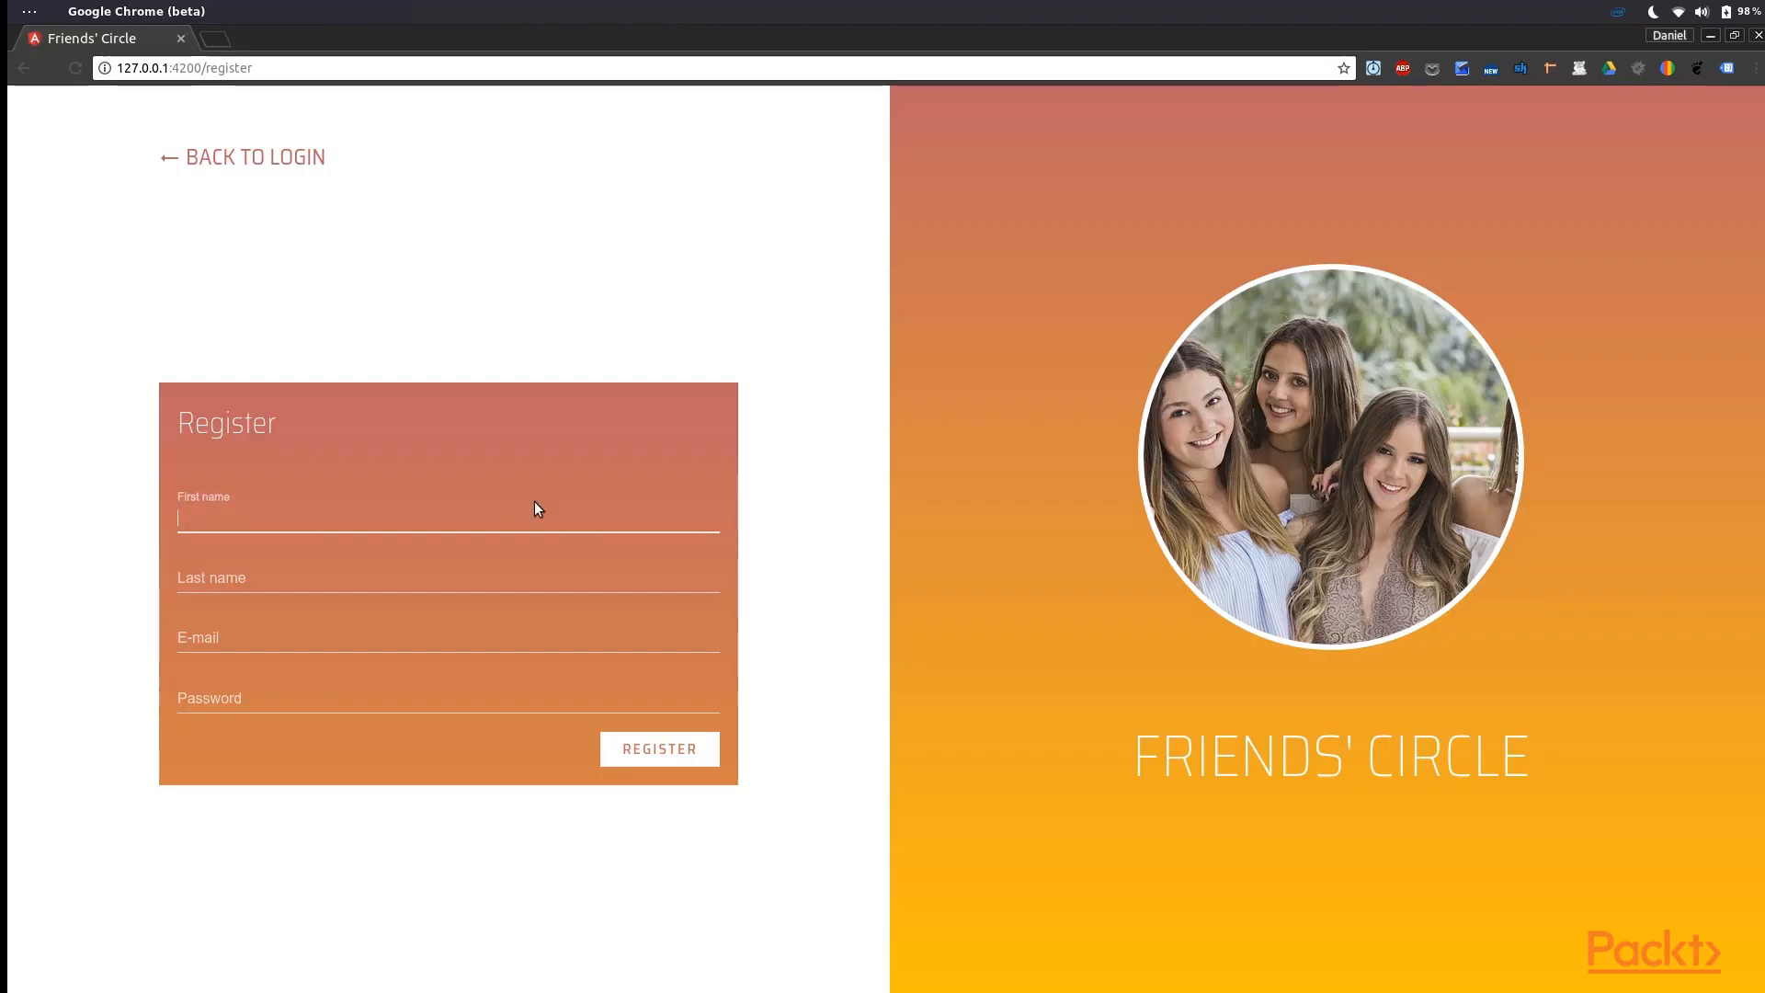
{"action": "type", "text": "Daniel"}
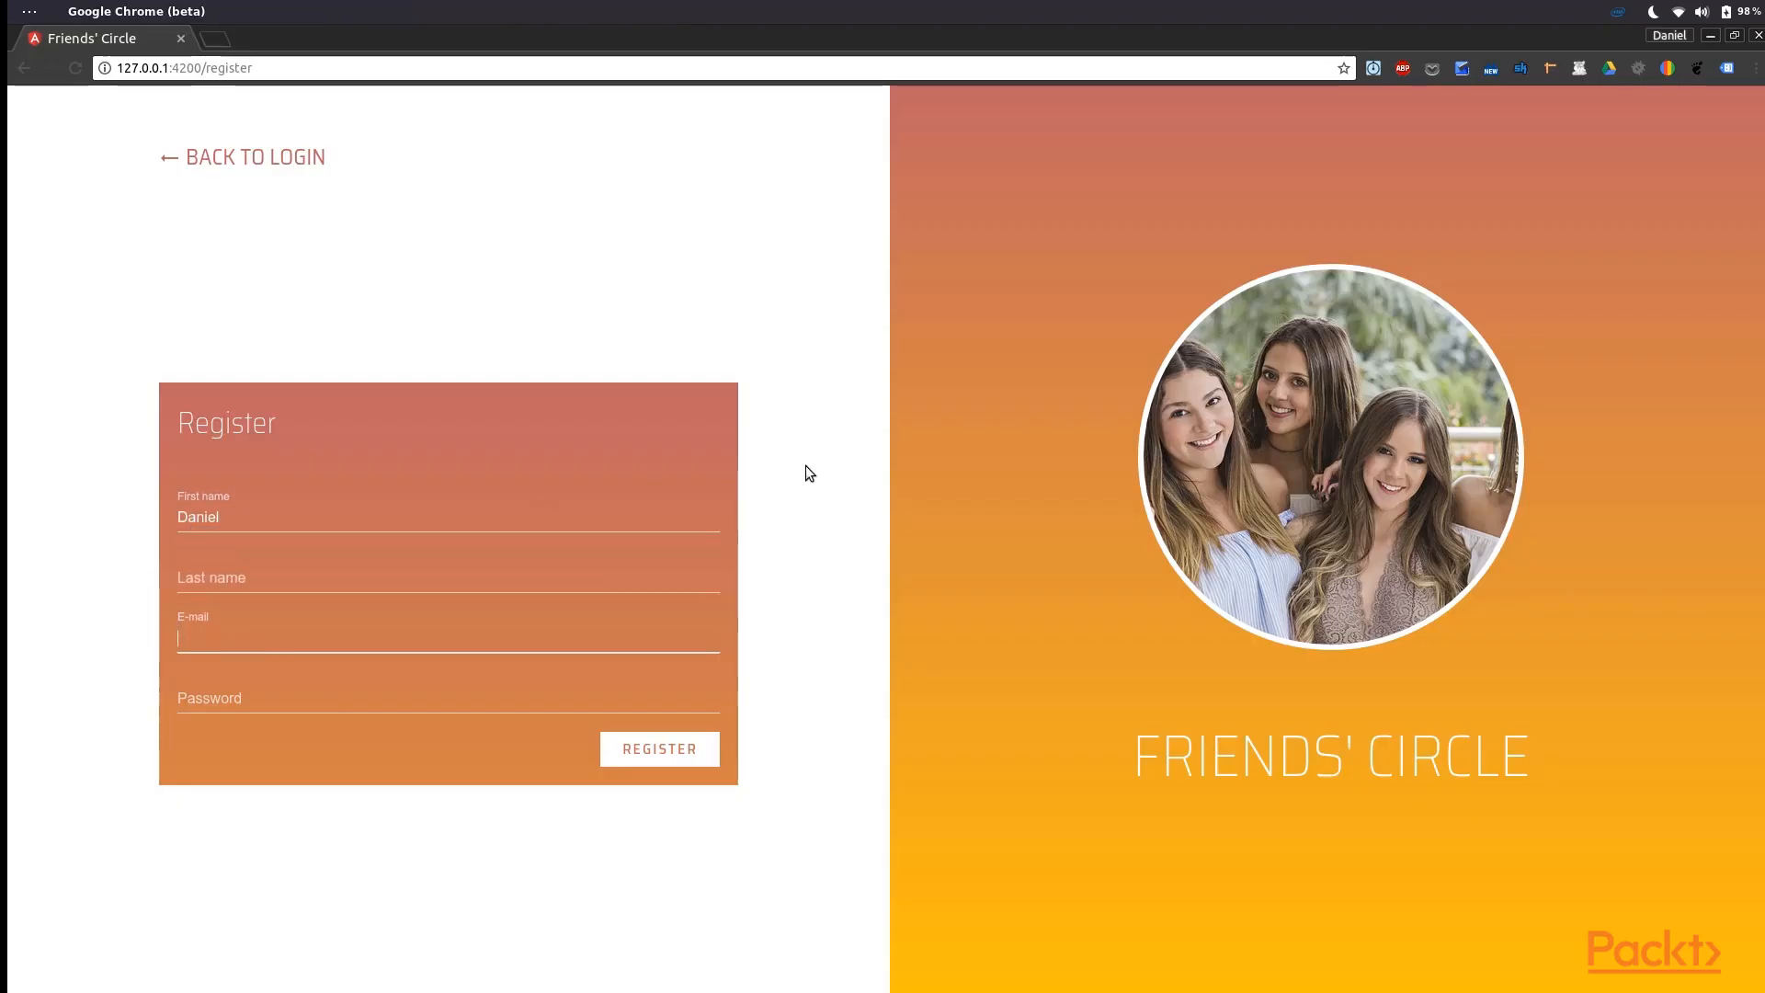
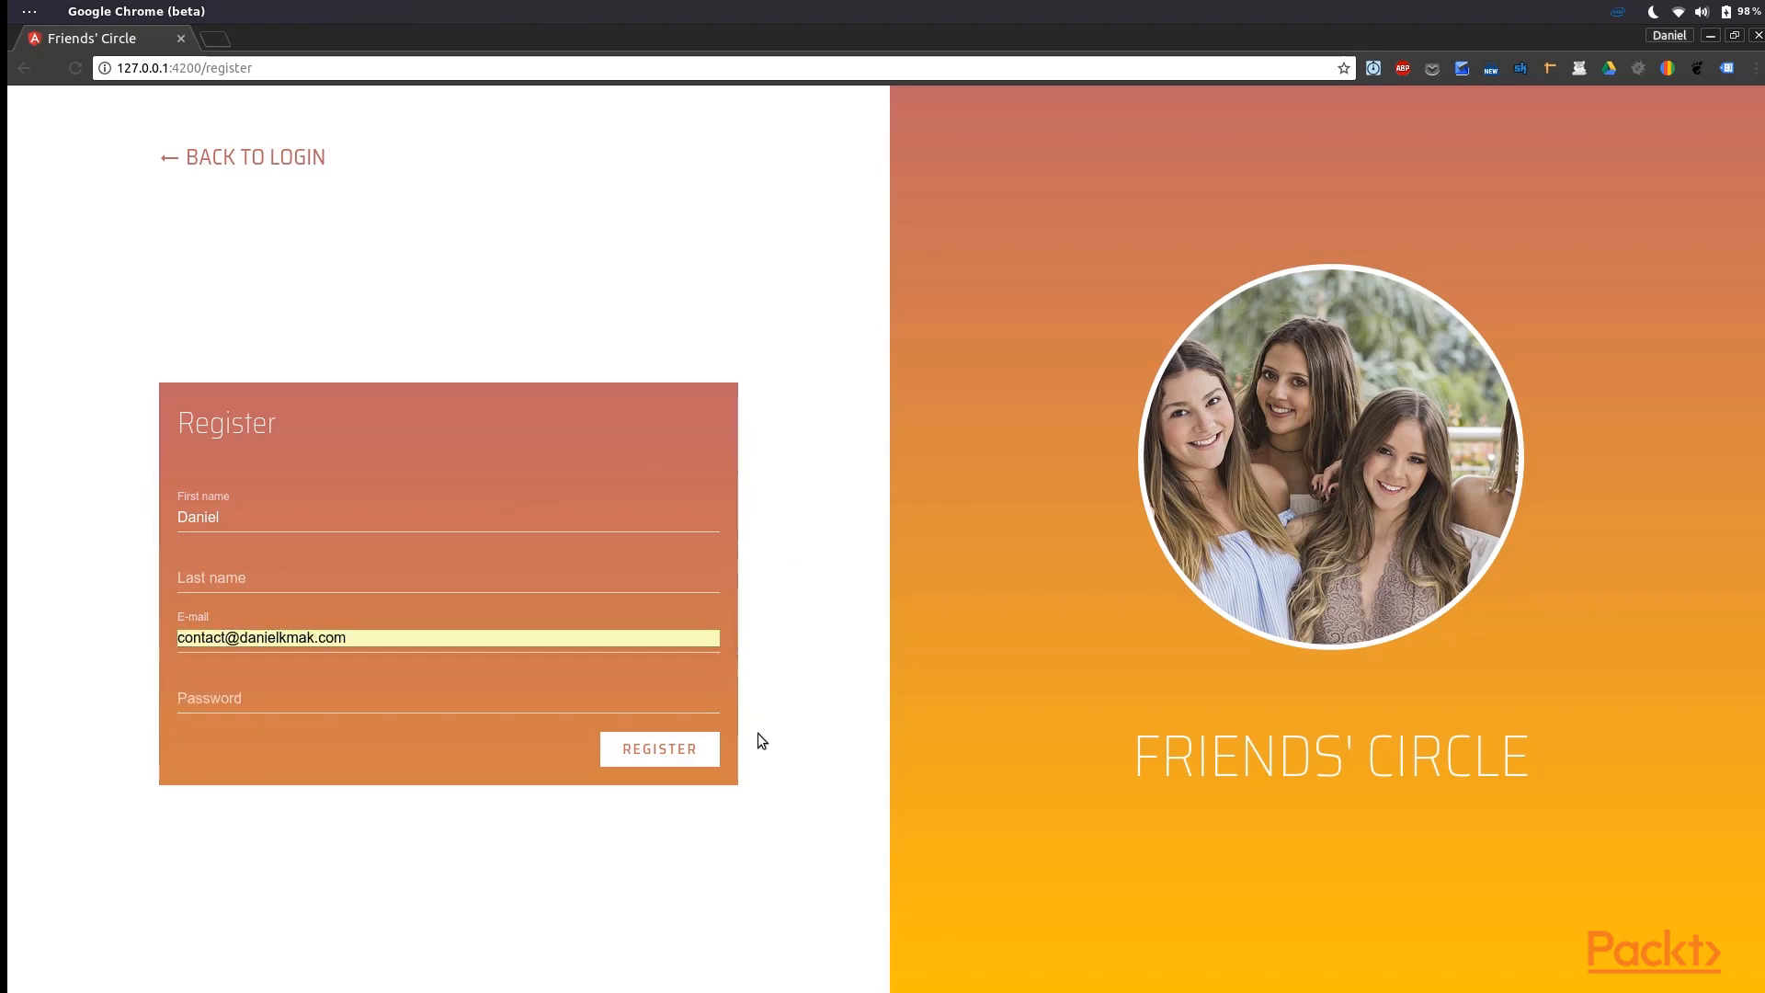
{"action": "left_click", "coordinate": [658, 748]}
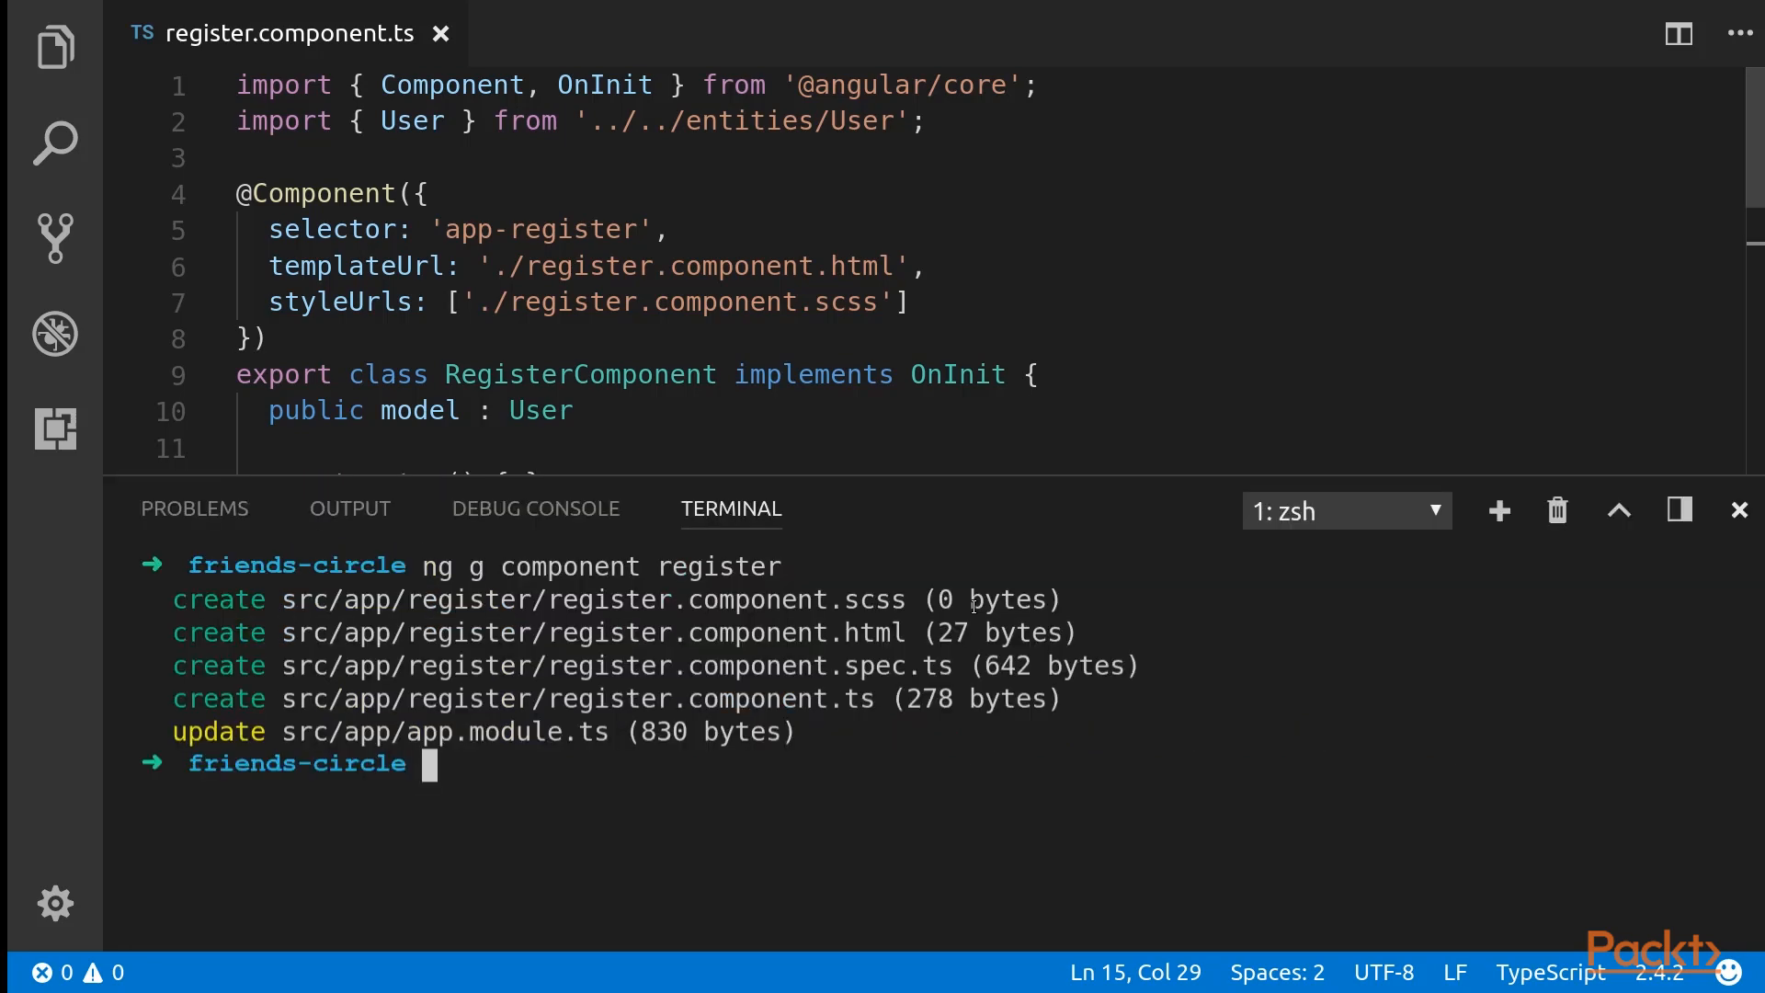
Step: Start an ng g generate command in the integrated terminal
{"action": "type", "text": "ng"}
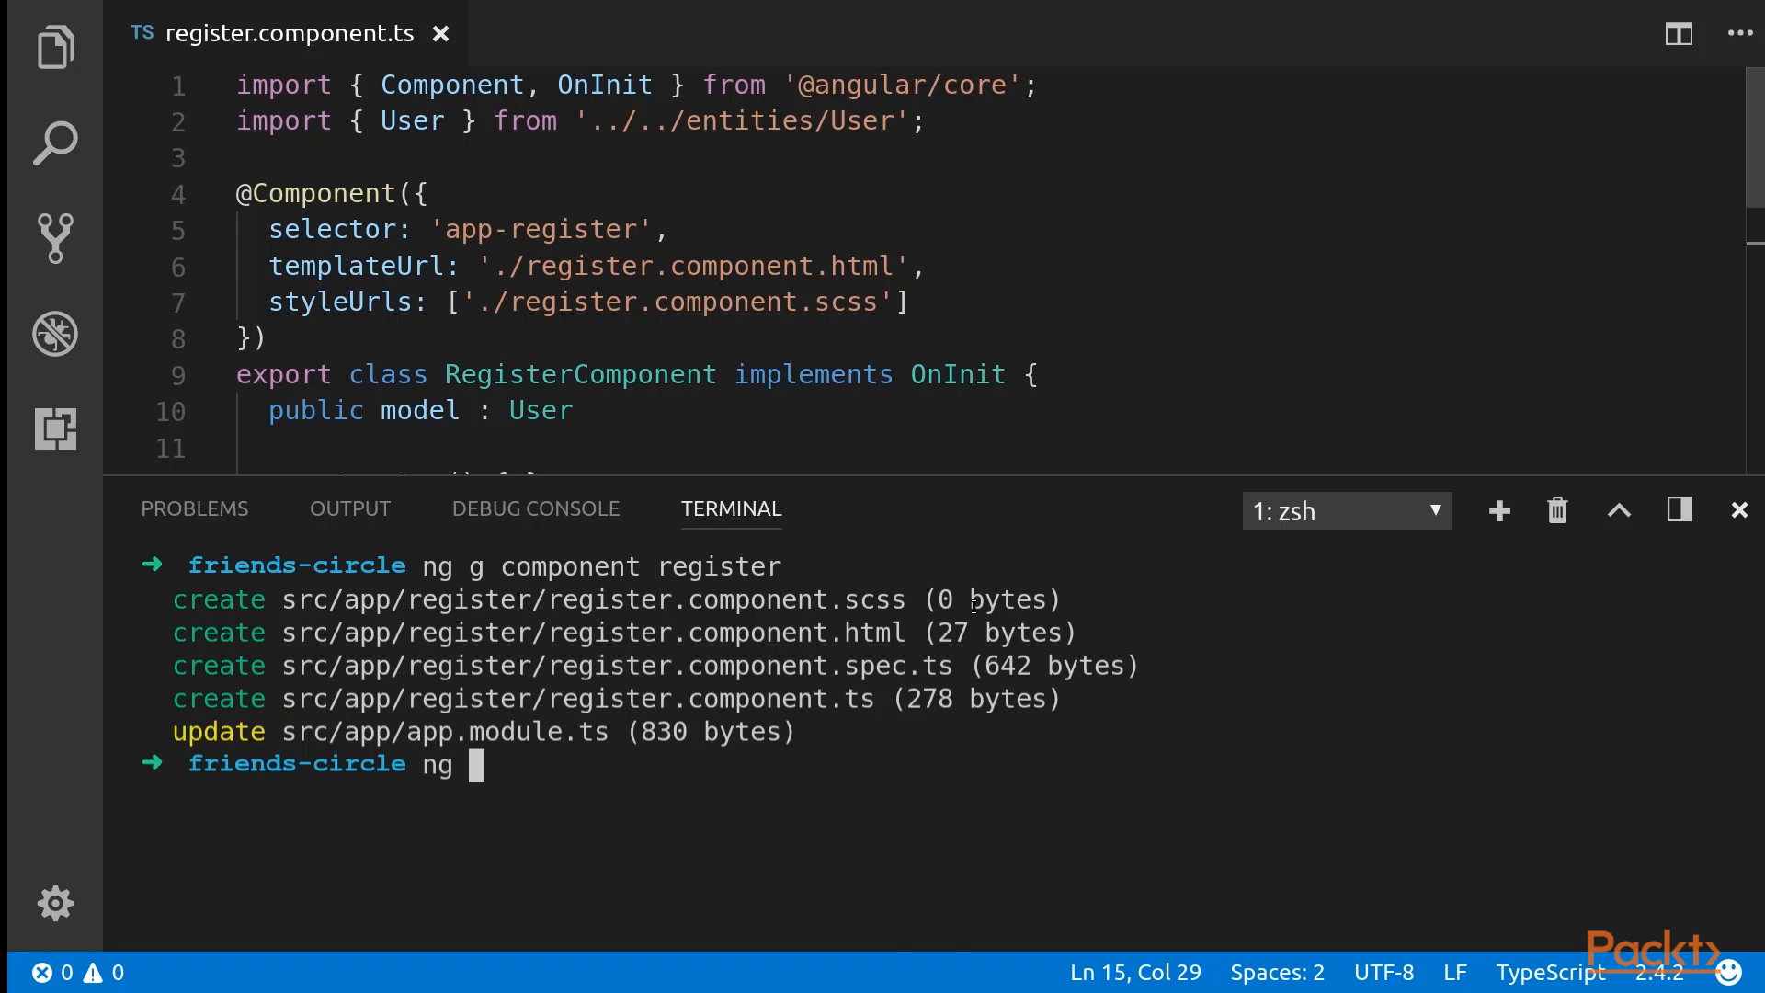
{"action": "type", "text": "g"}
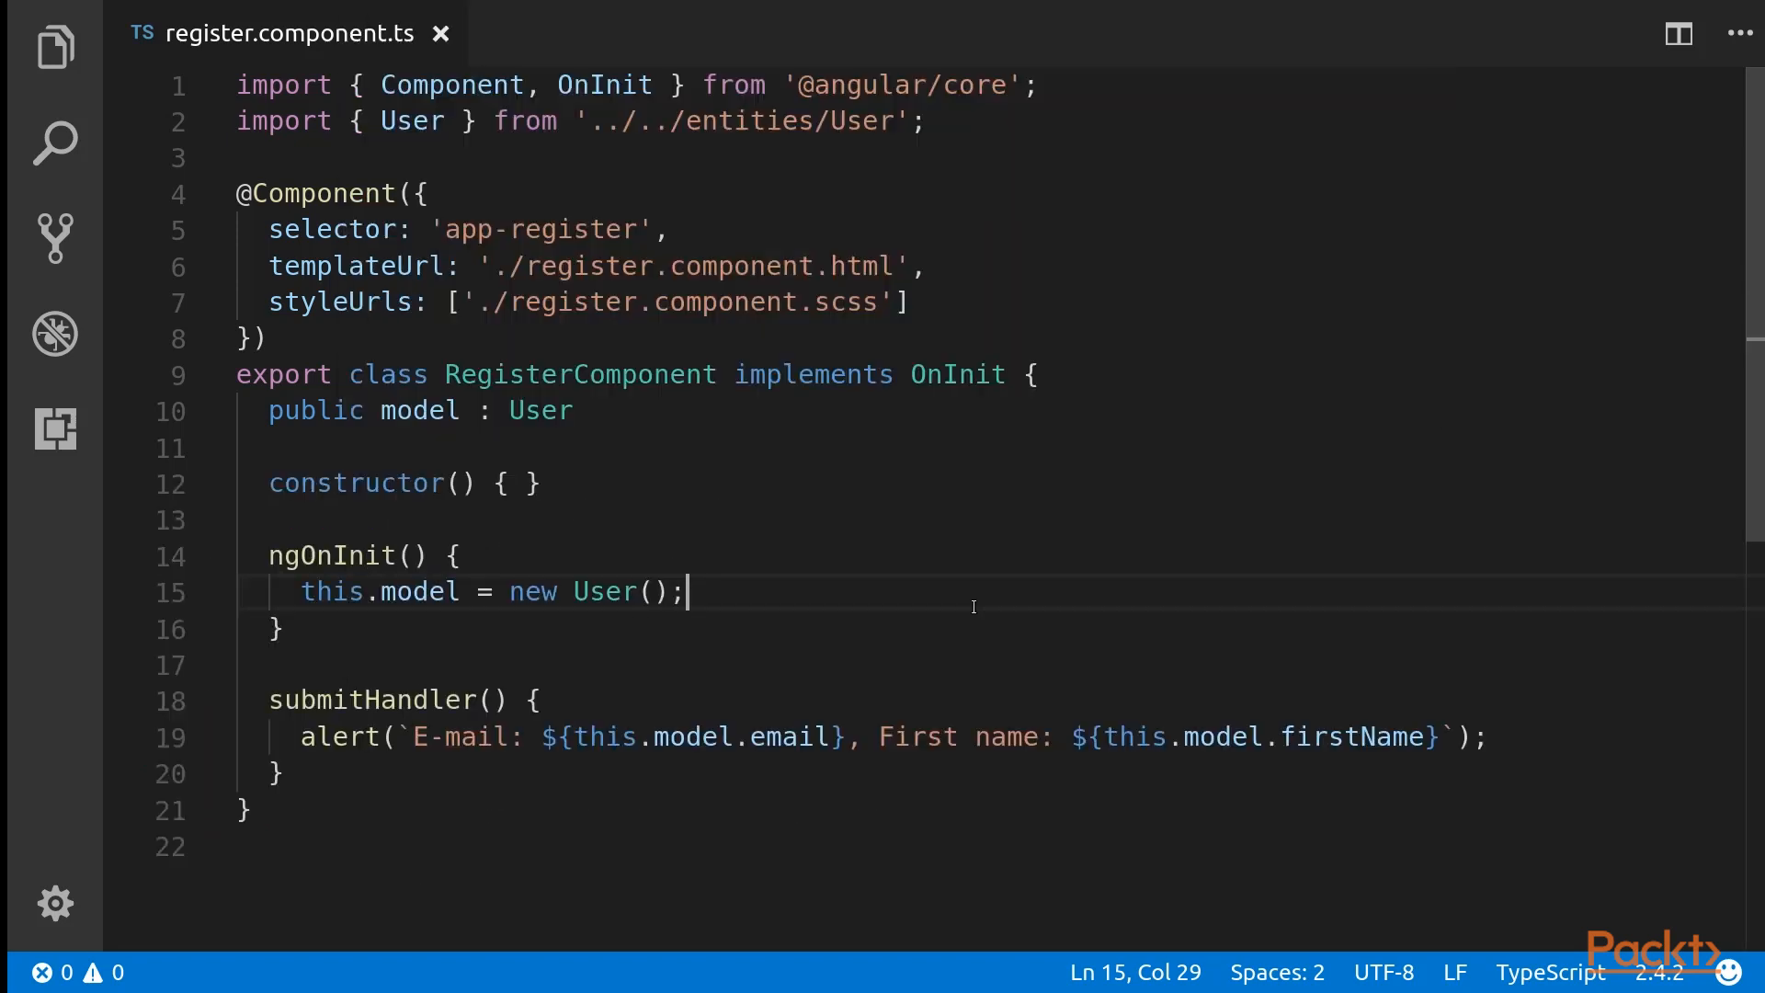
Step: In app.module.ts add an import line from './auth.service'
{"action": "left_click", "coordinate": [510, 28]}
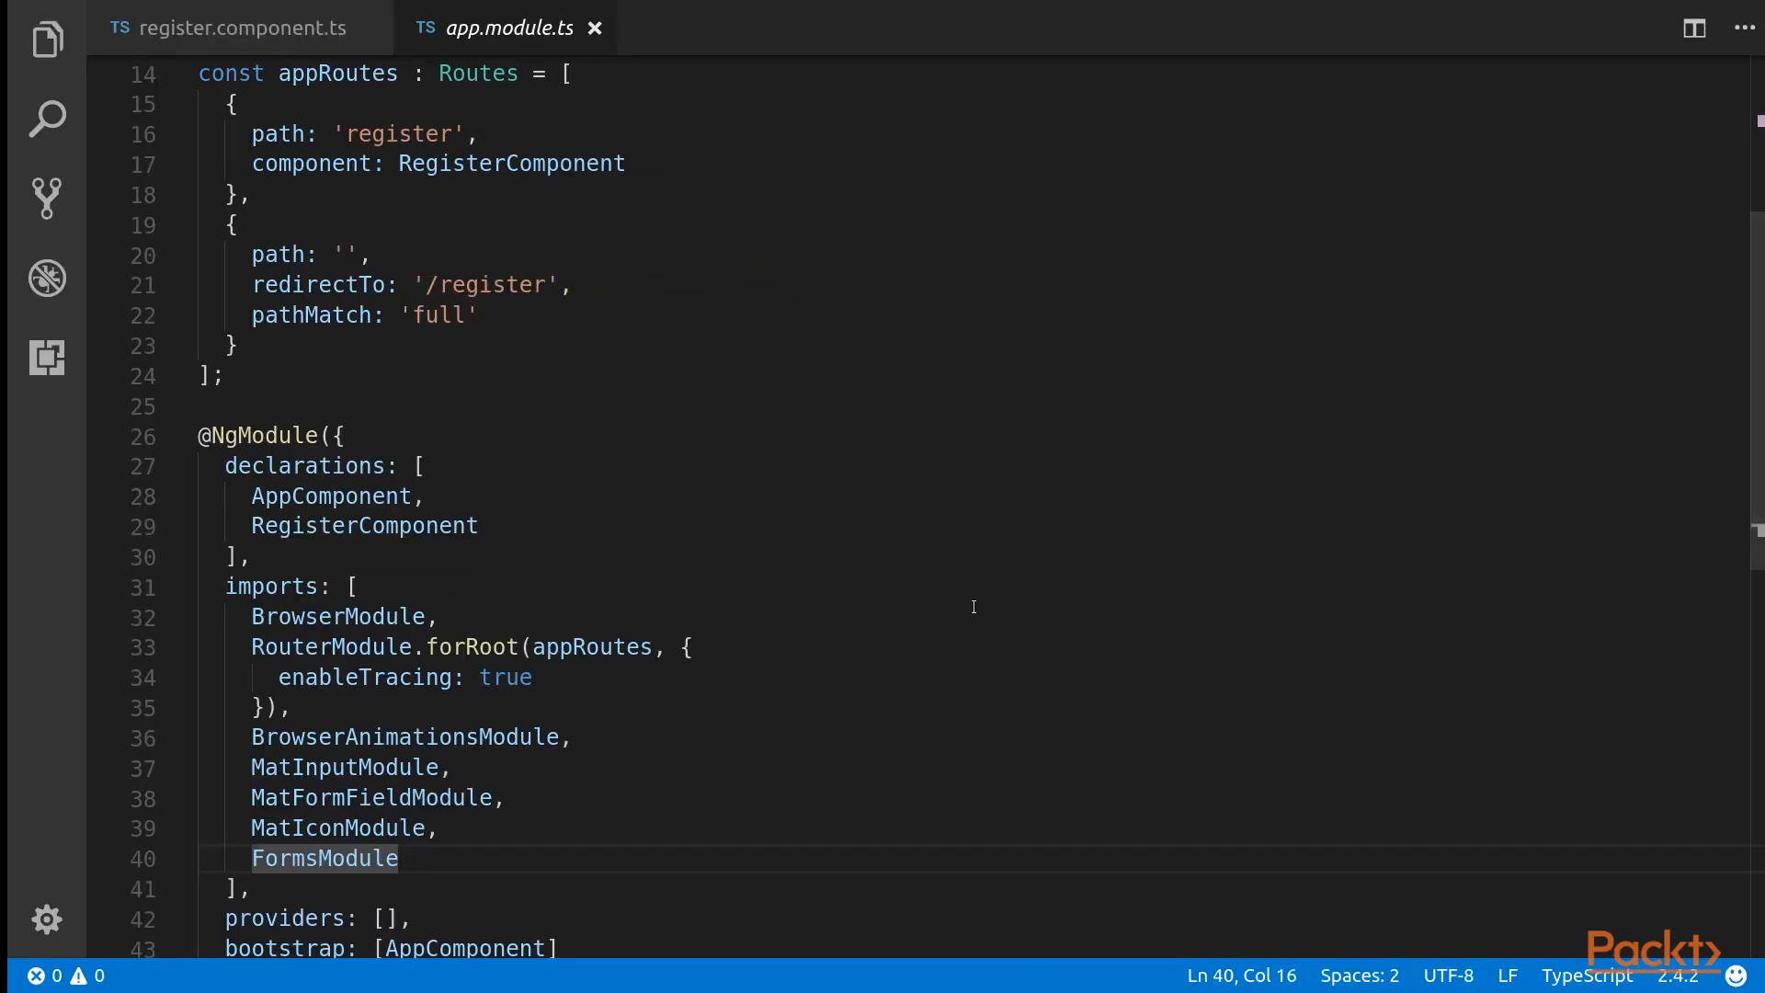
{"action": "scroll", "scroll_direction": "down", "scroll_amount": 3}
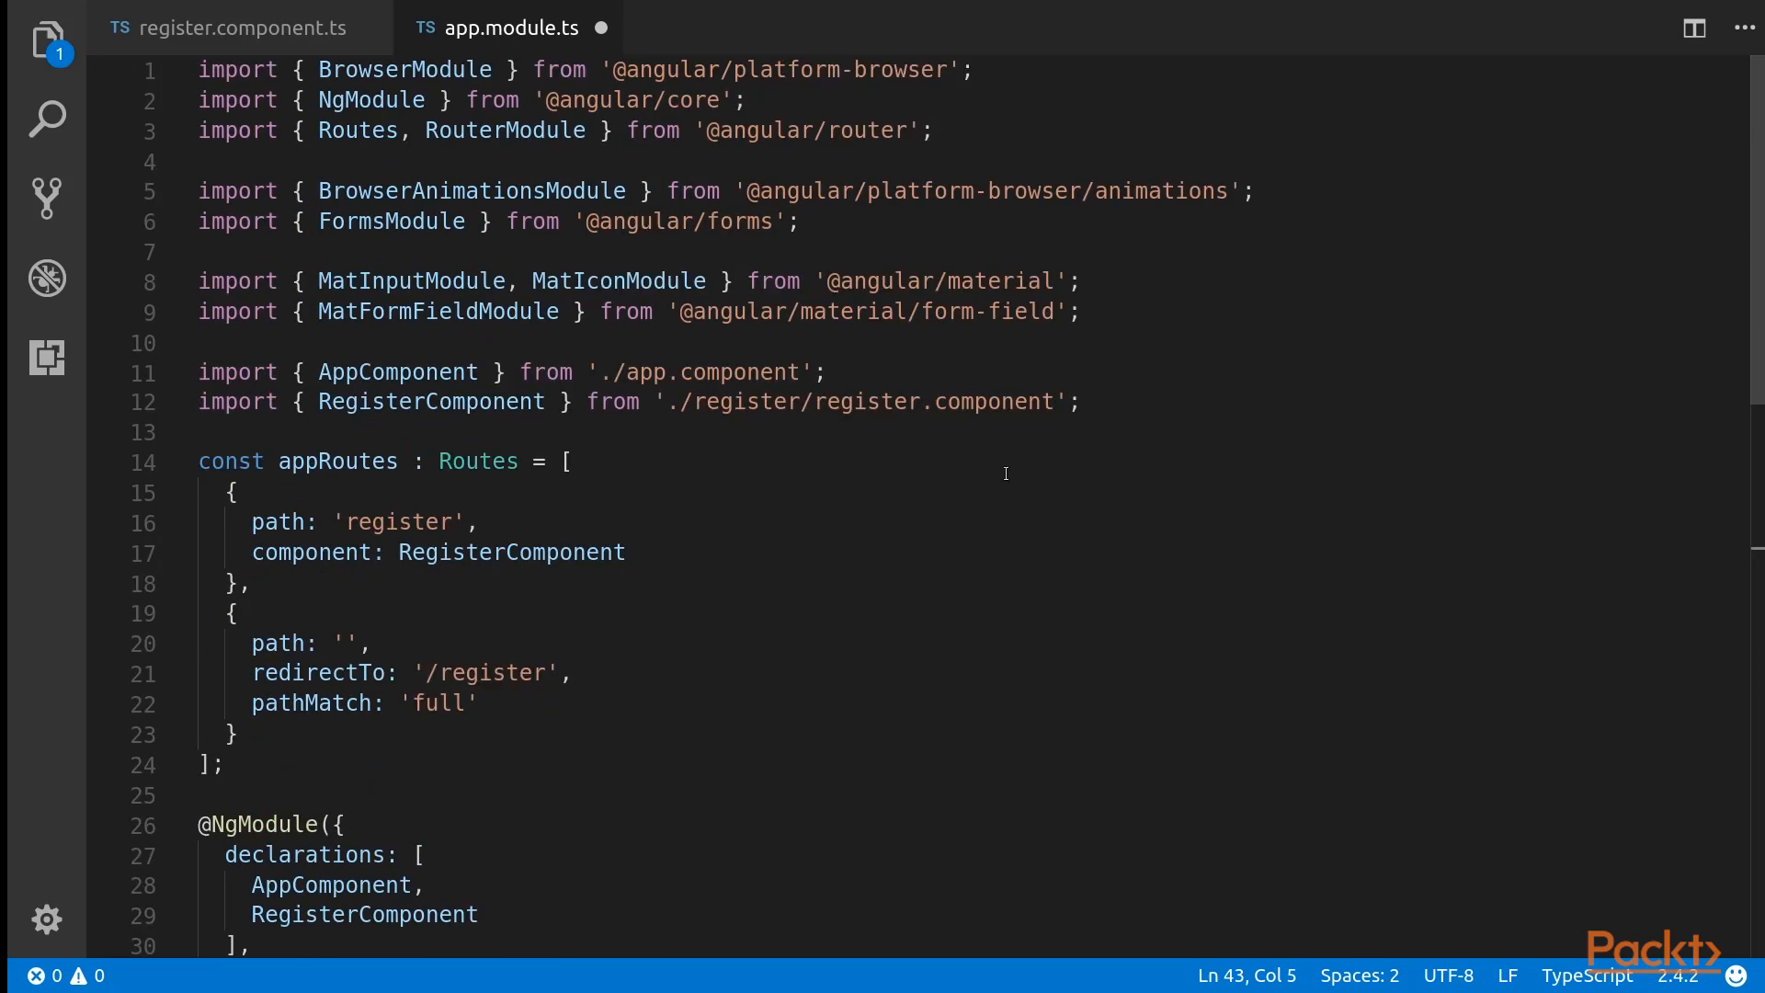
{"action": "left_click", "coordinate": [1167, 402]}
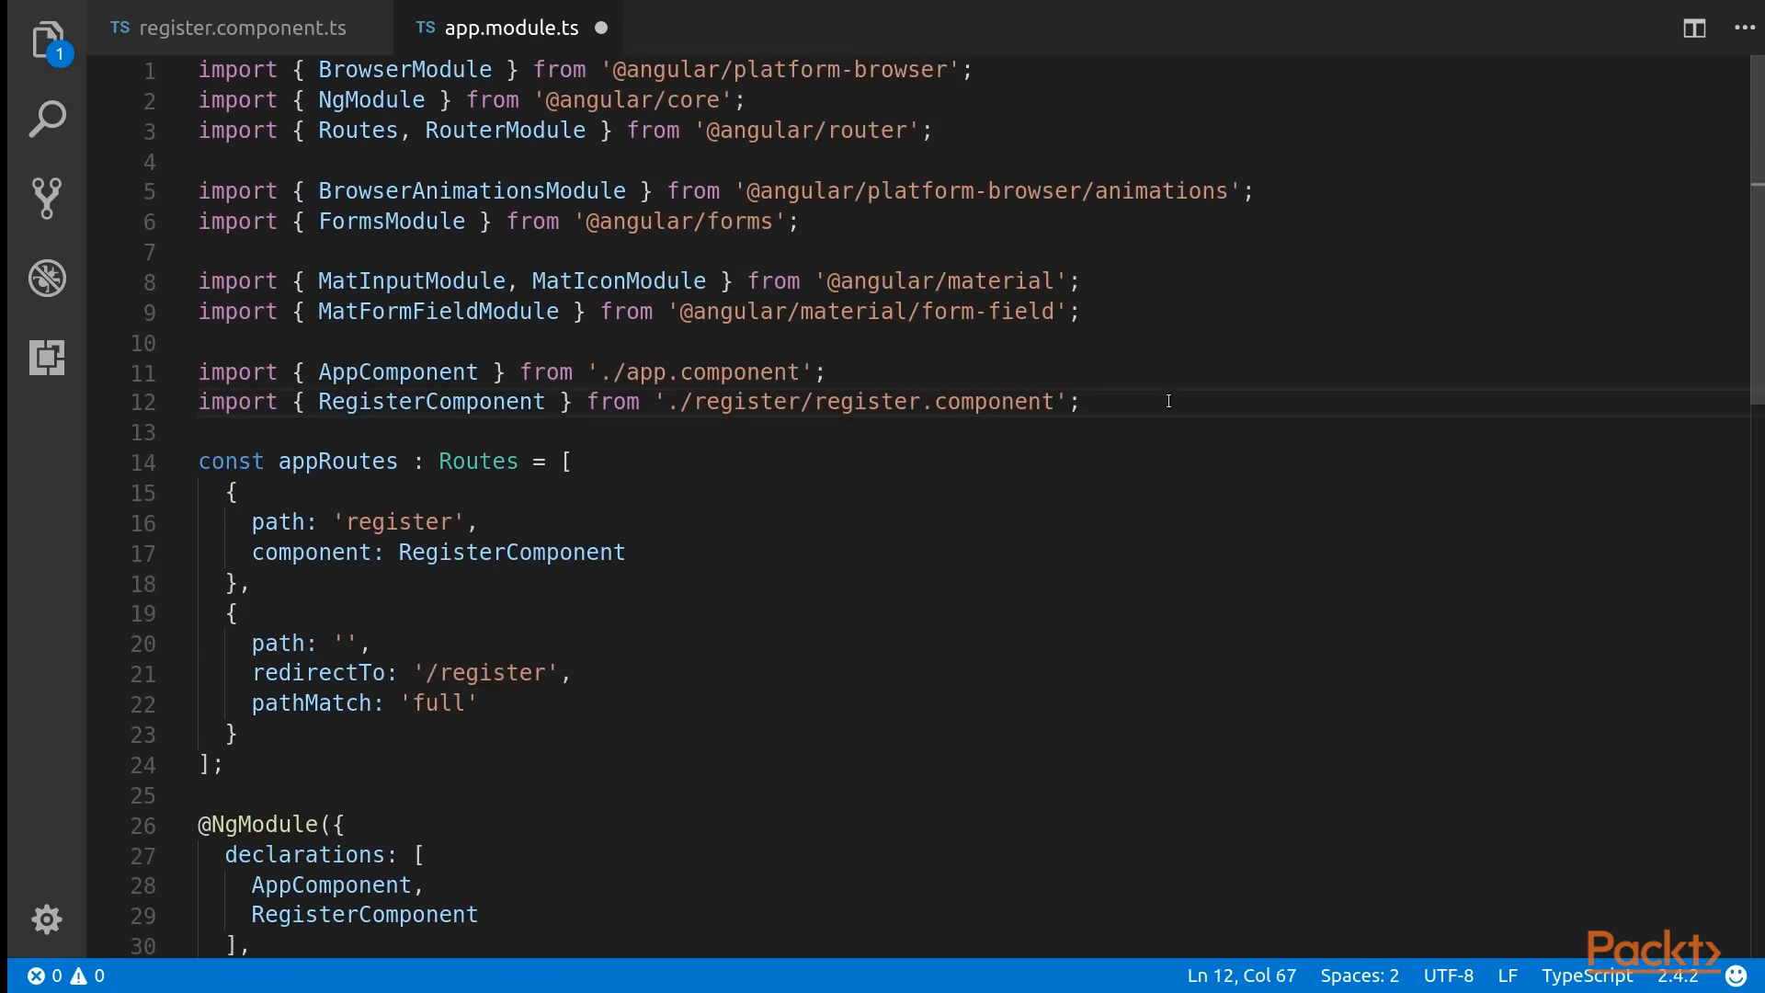
{"action": "type", "text": "import {"}
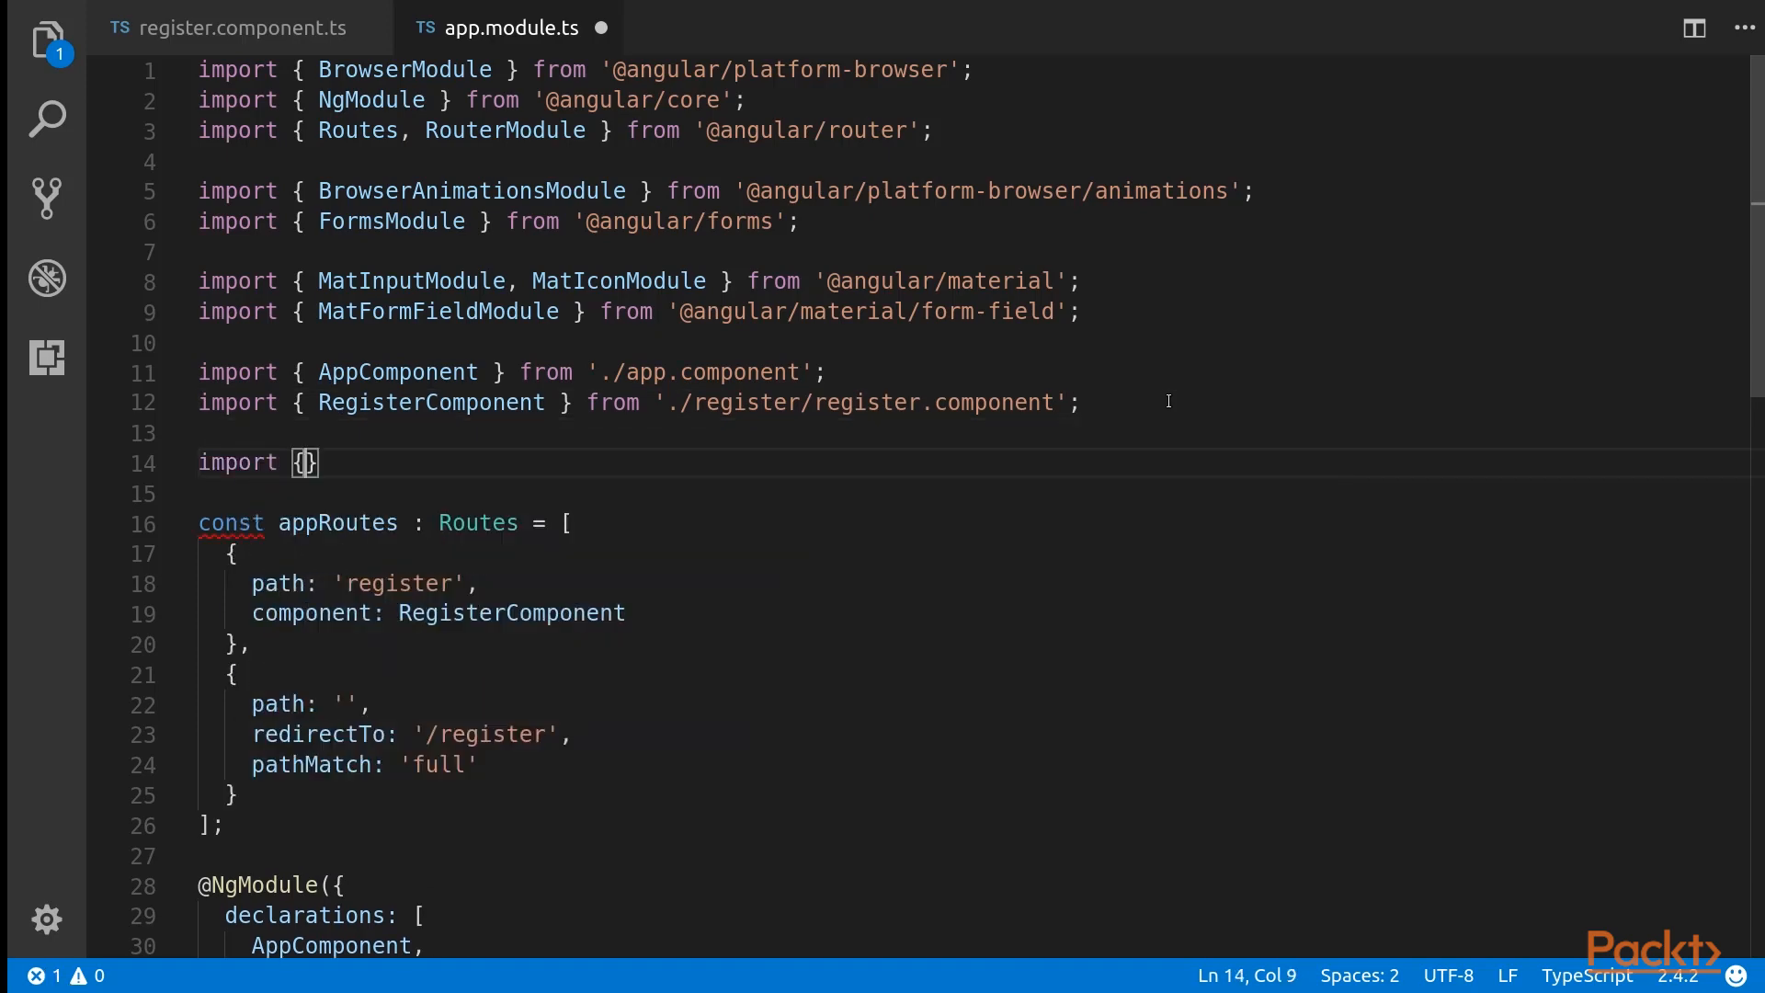
{"action": "type", "text": "from './auth.service';"}
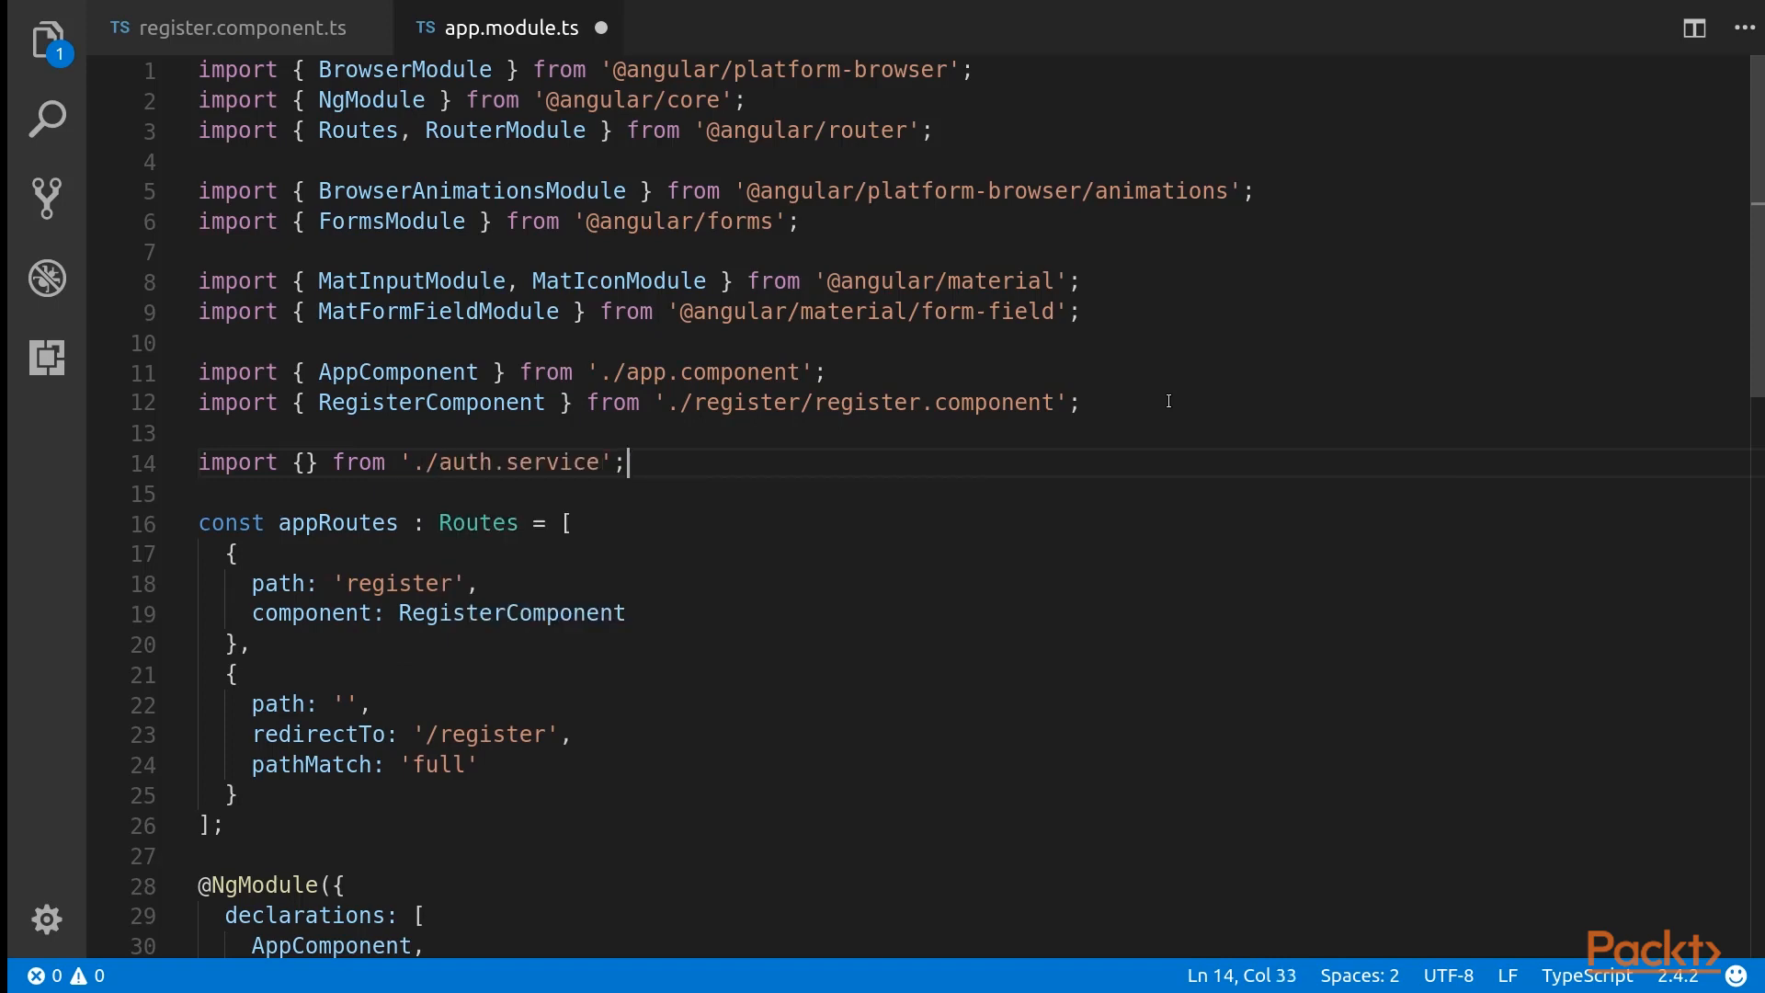
Step: Fill the import braces via suggestions and add AuthService to providers
{"action": "left_click", "coordinate": [318, 461]}
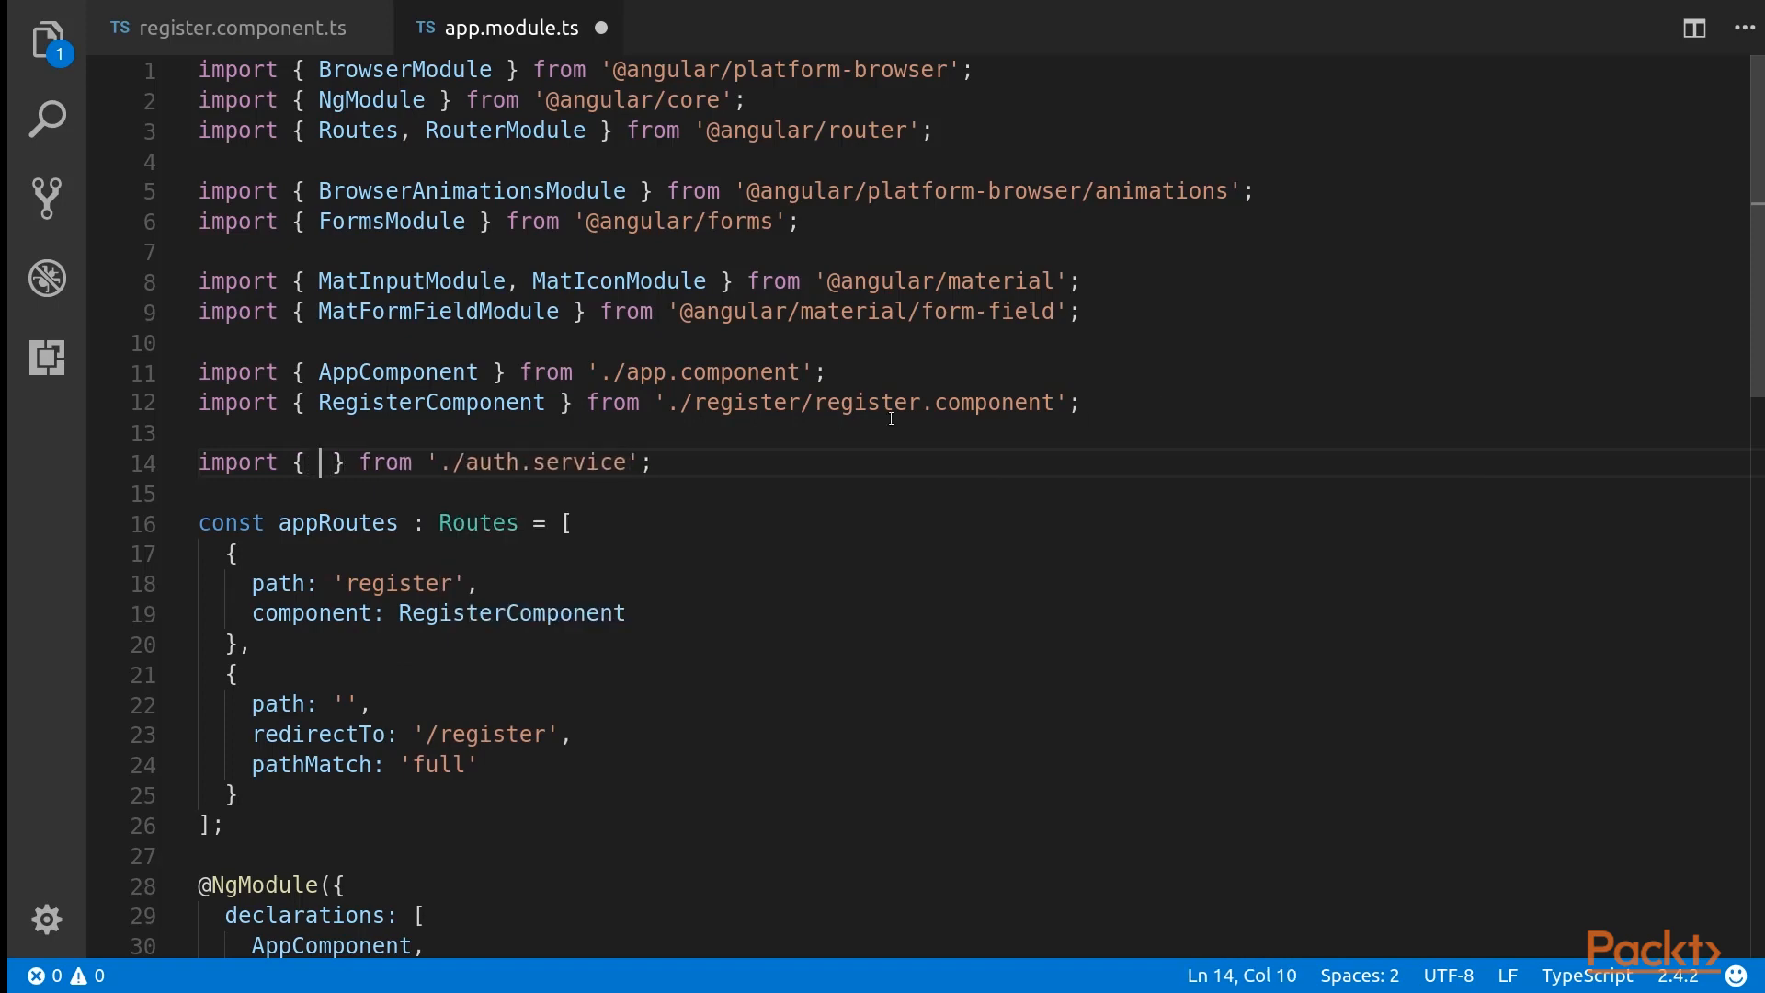
{"action": "key", "text": "ctrl+space"}
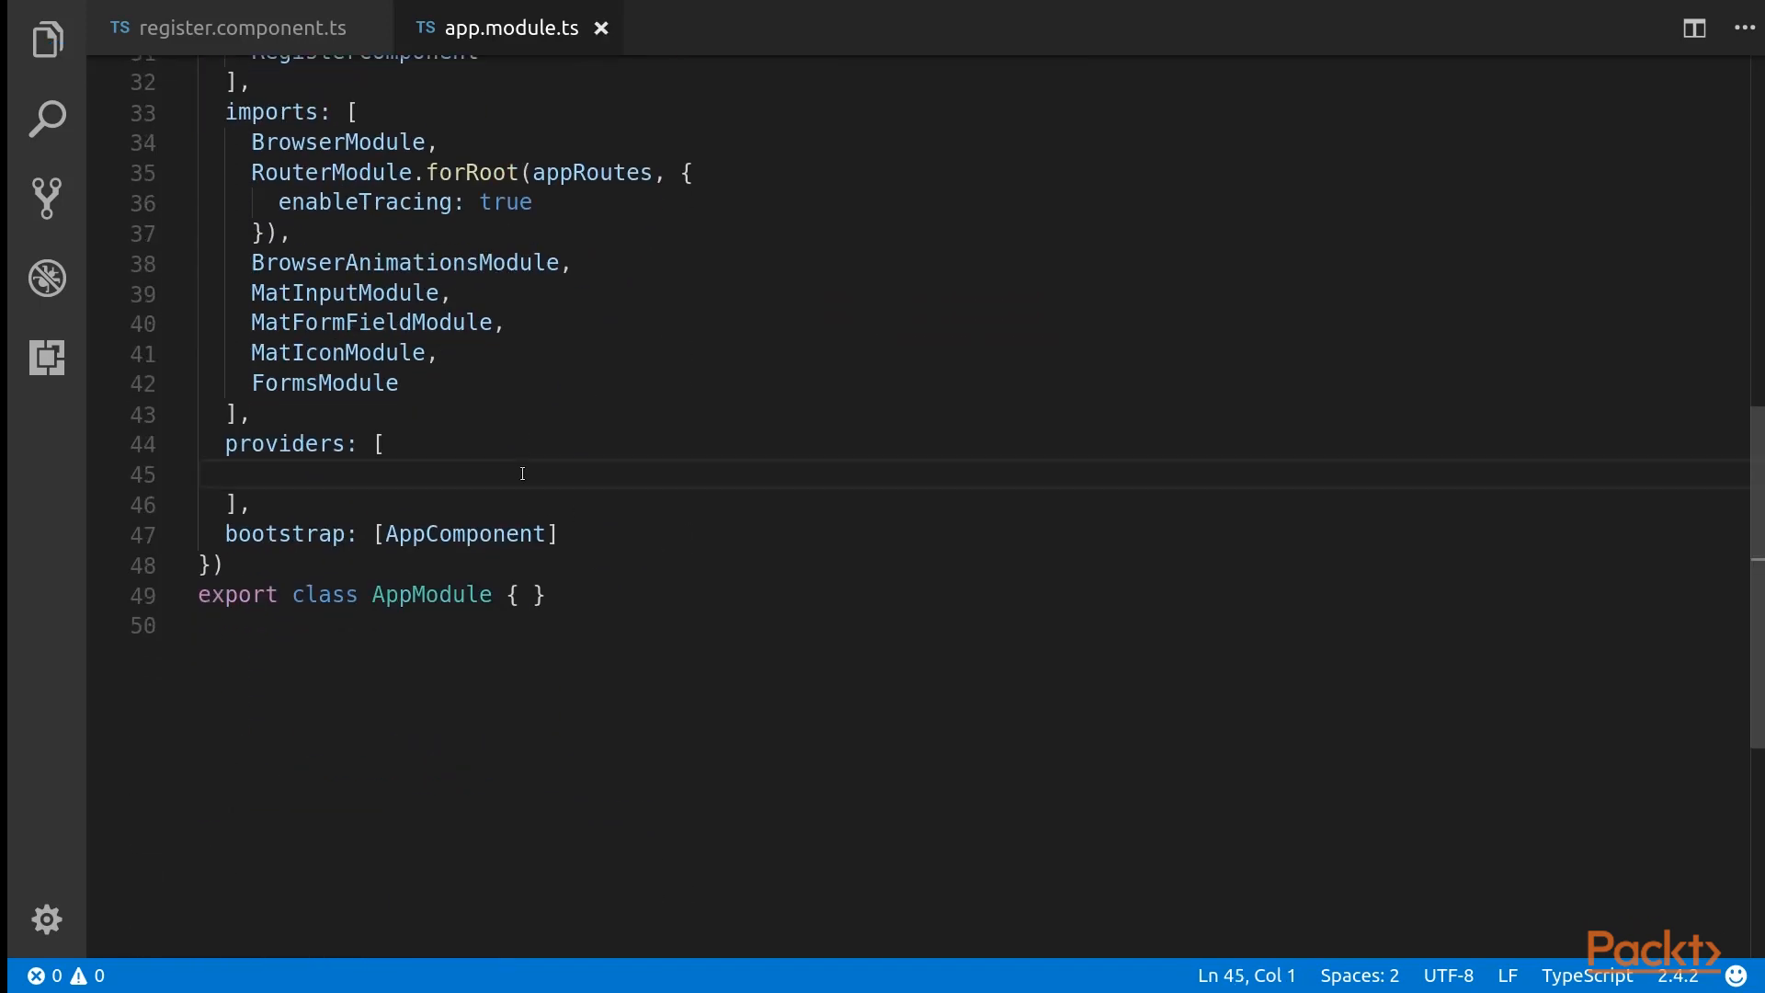
{"action": "type", "text": "Aut"}
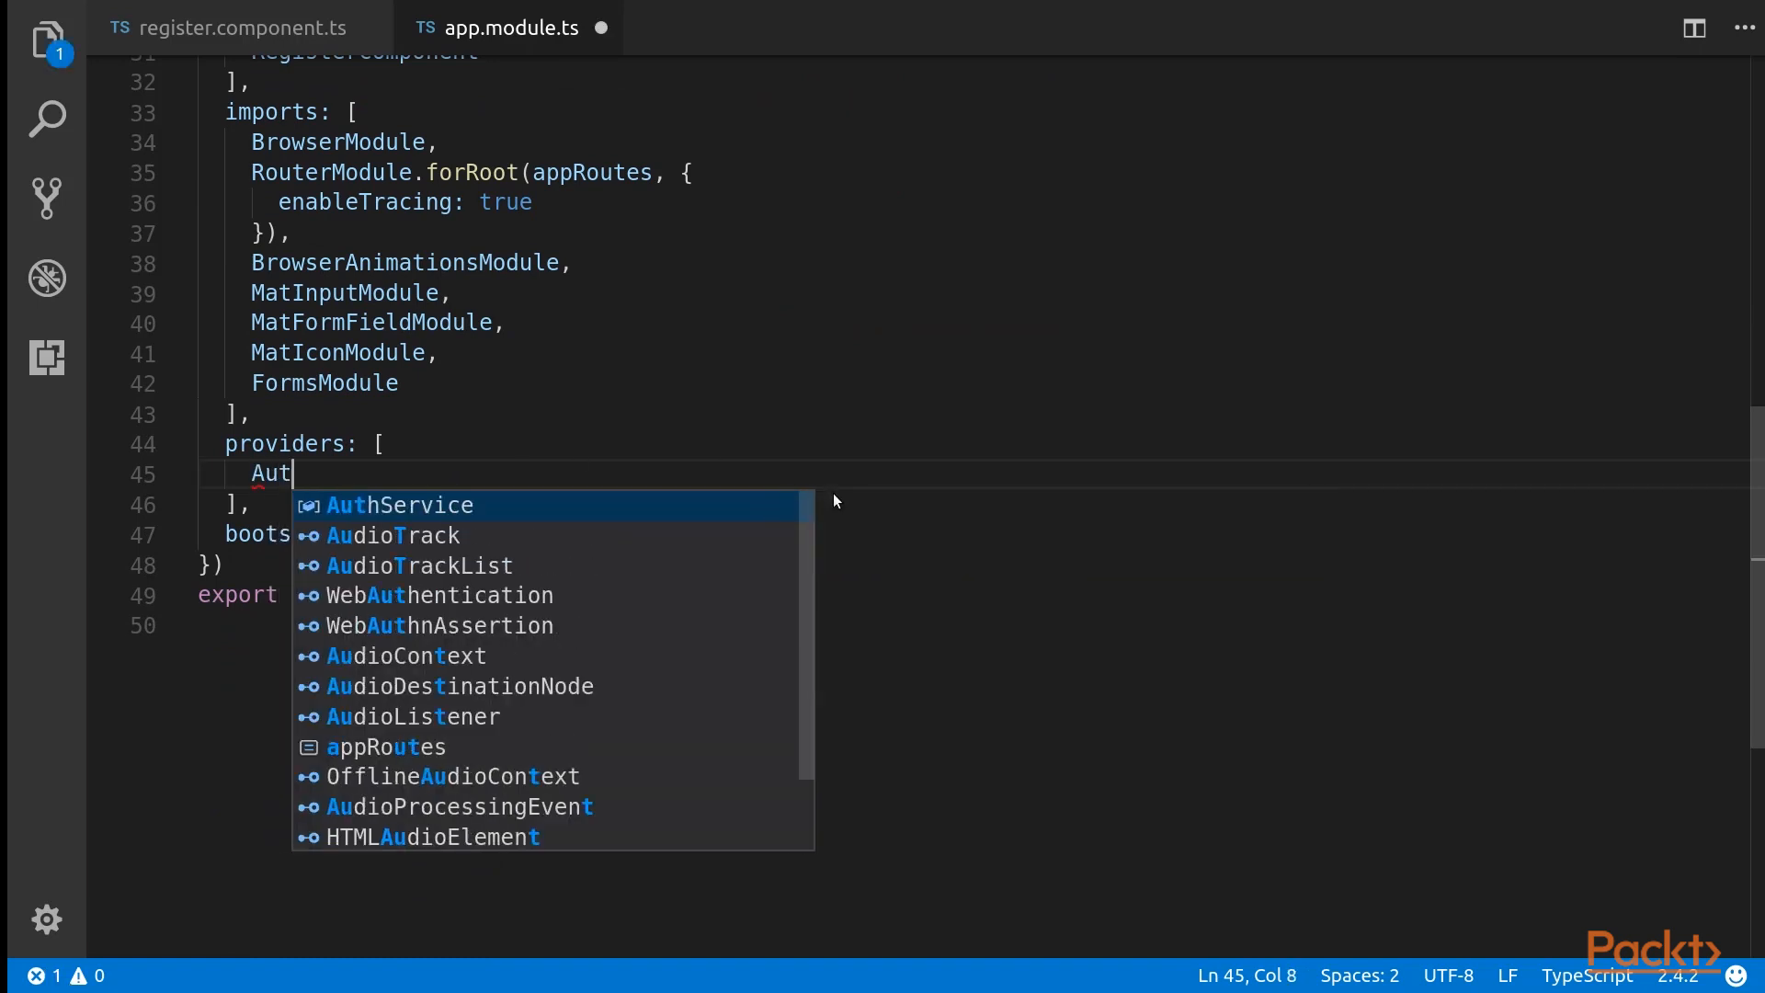
{"action": "key", "text": "Tab"}
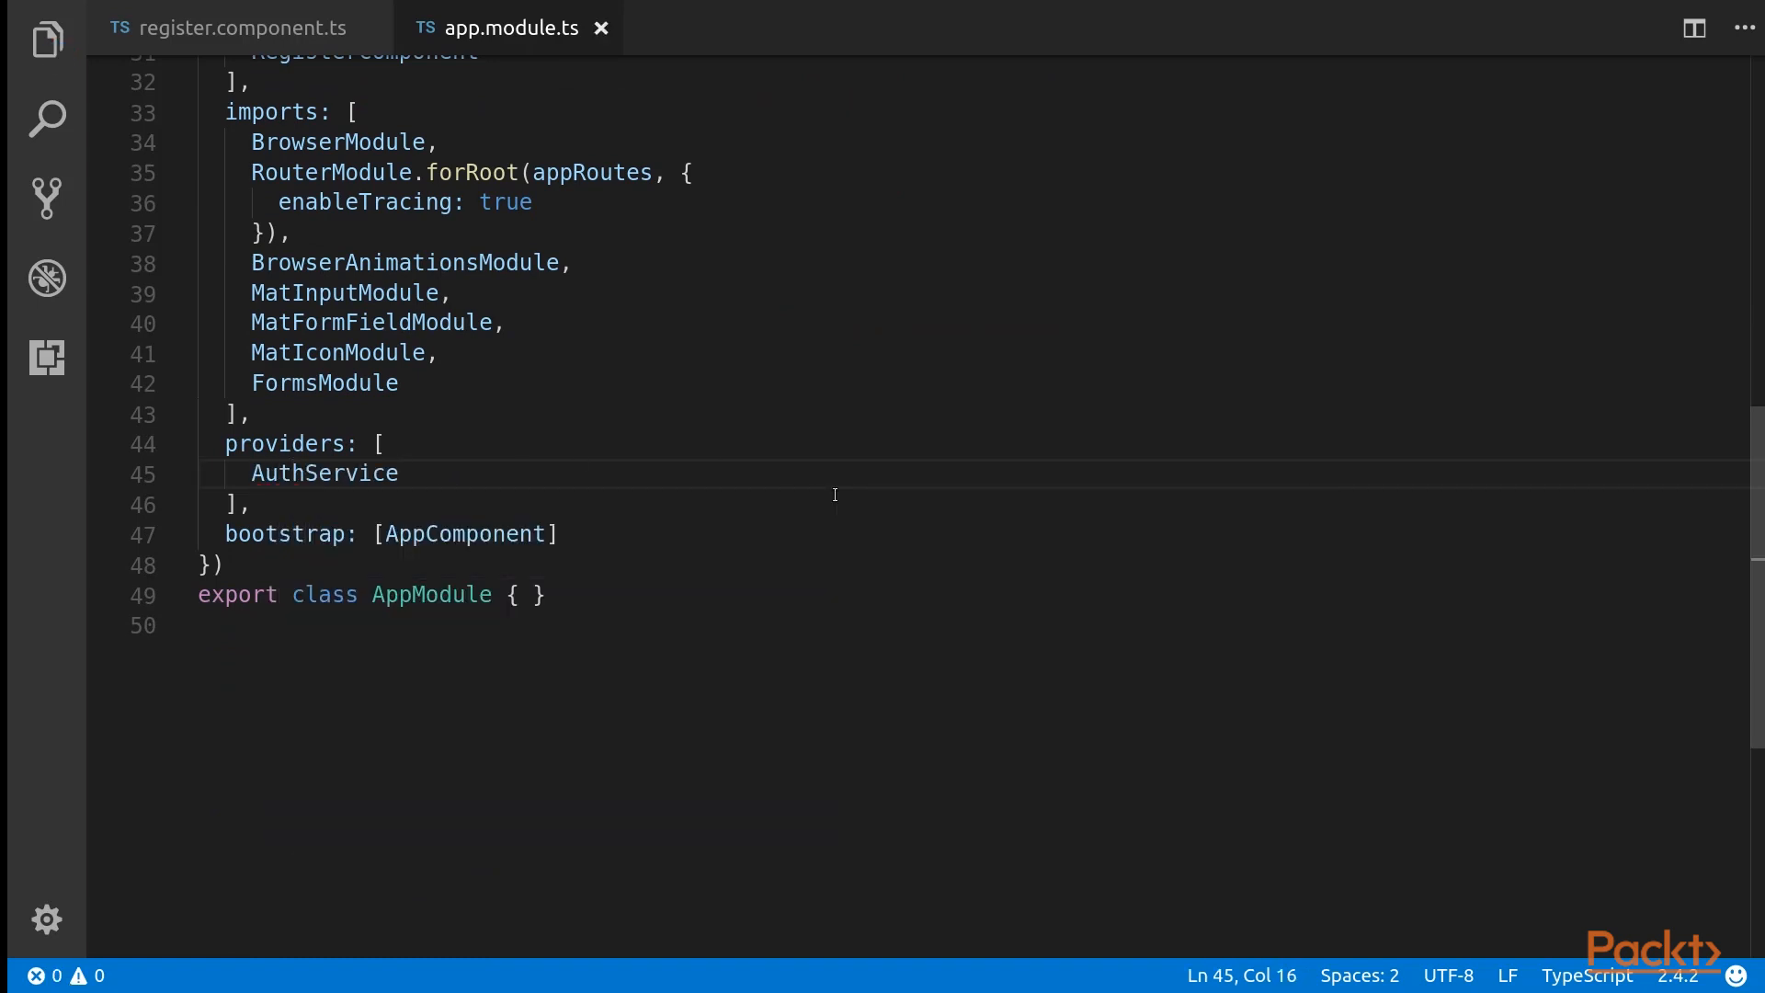
Step: Peek the AuthService definition and add an empty register() method, saving it
{"action": "right_click", "coordinate": [327, 473]}
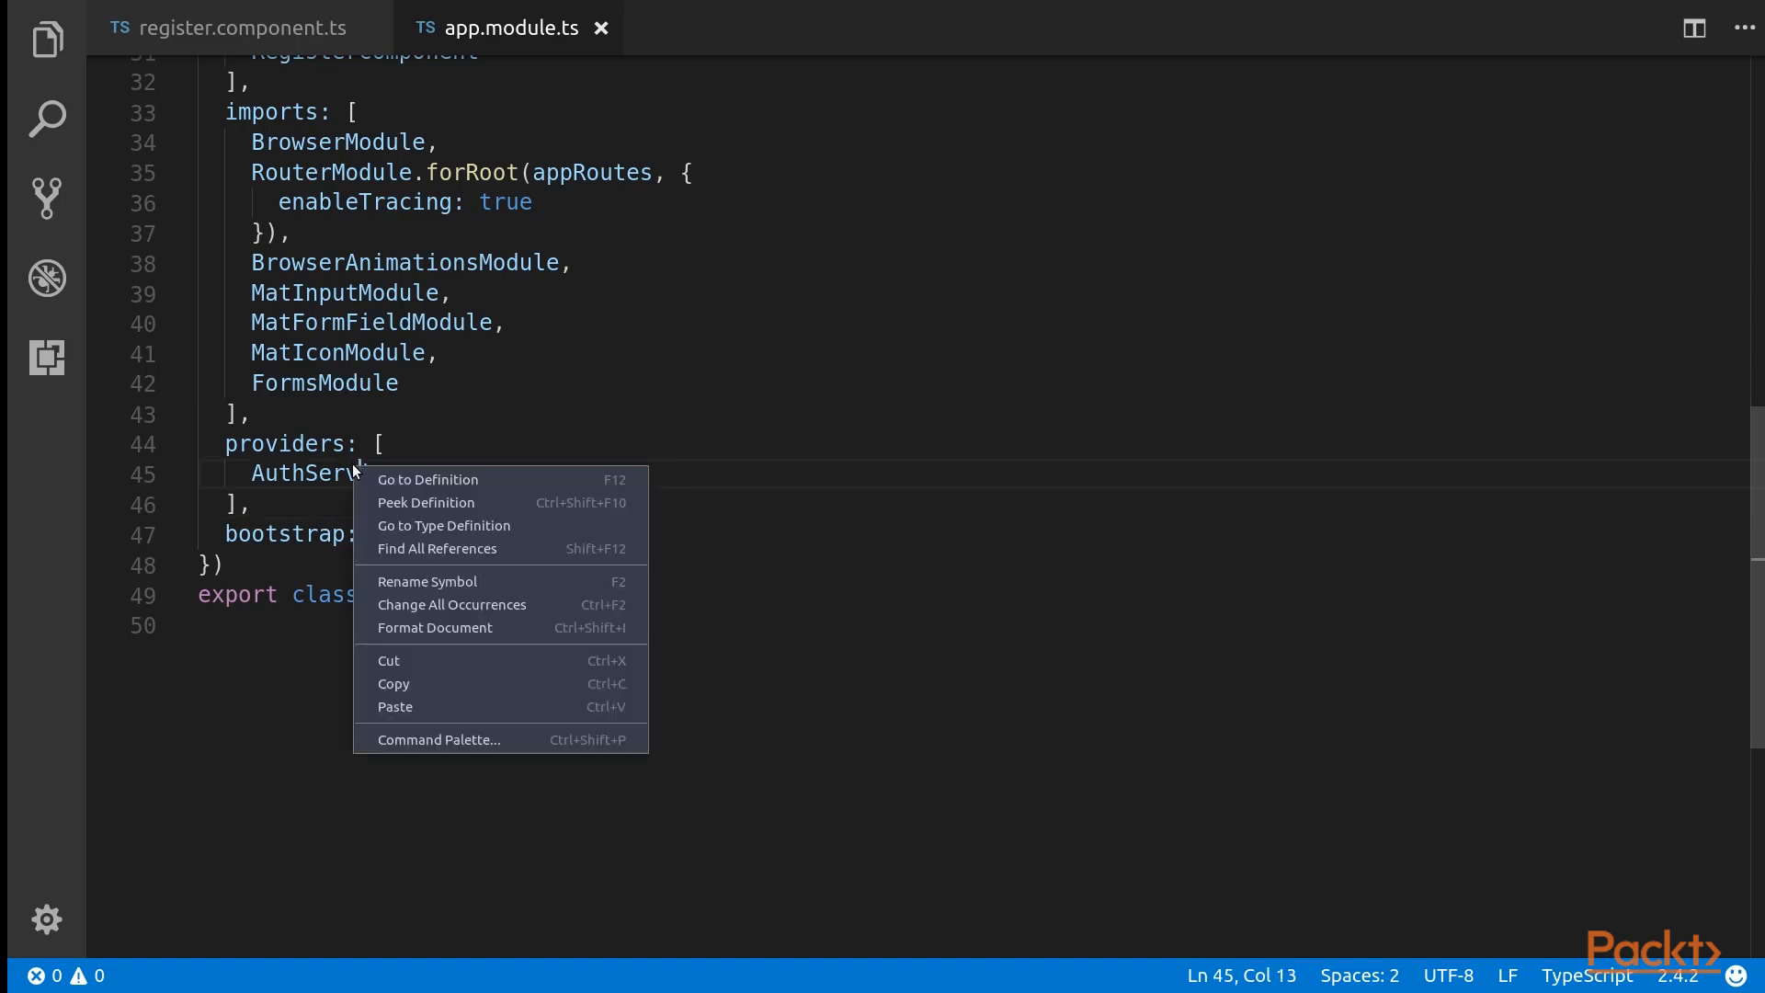
{"action": "mouse_move", "coordinate": [425, 502]}
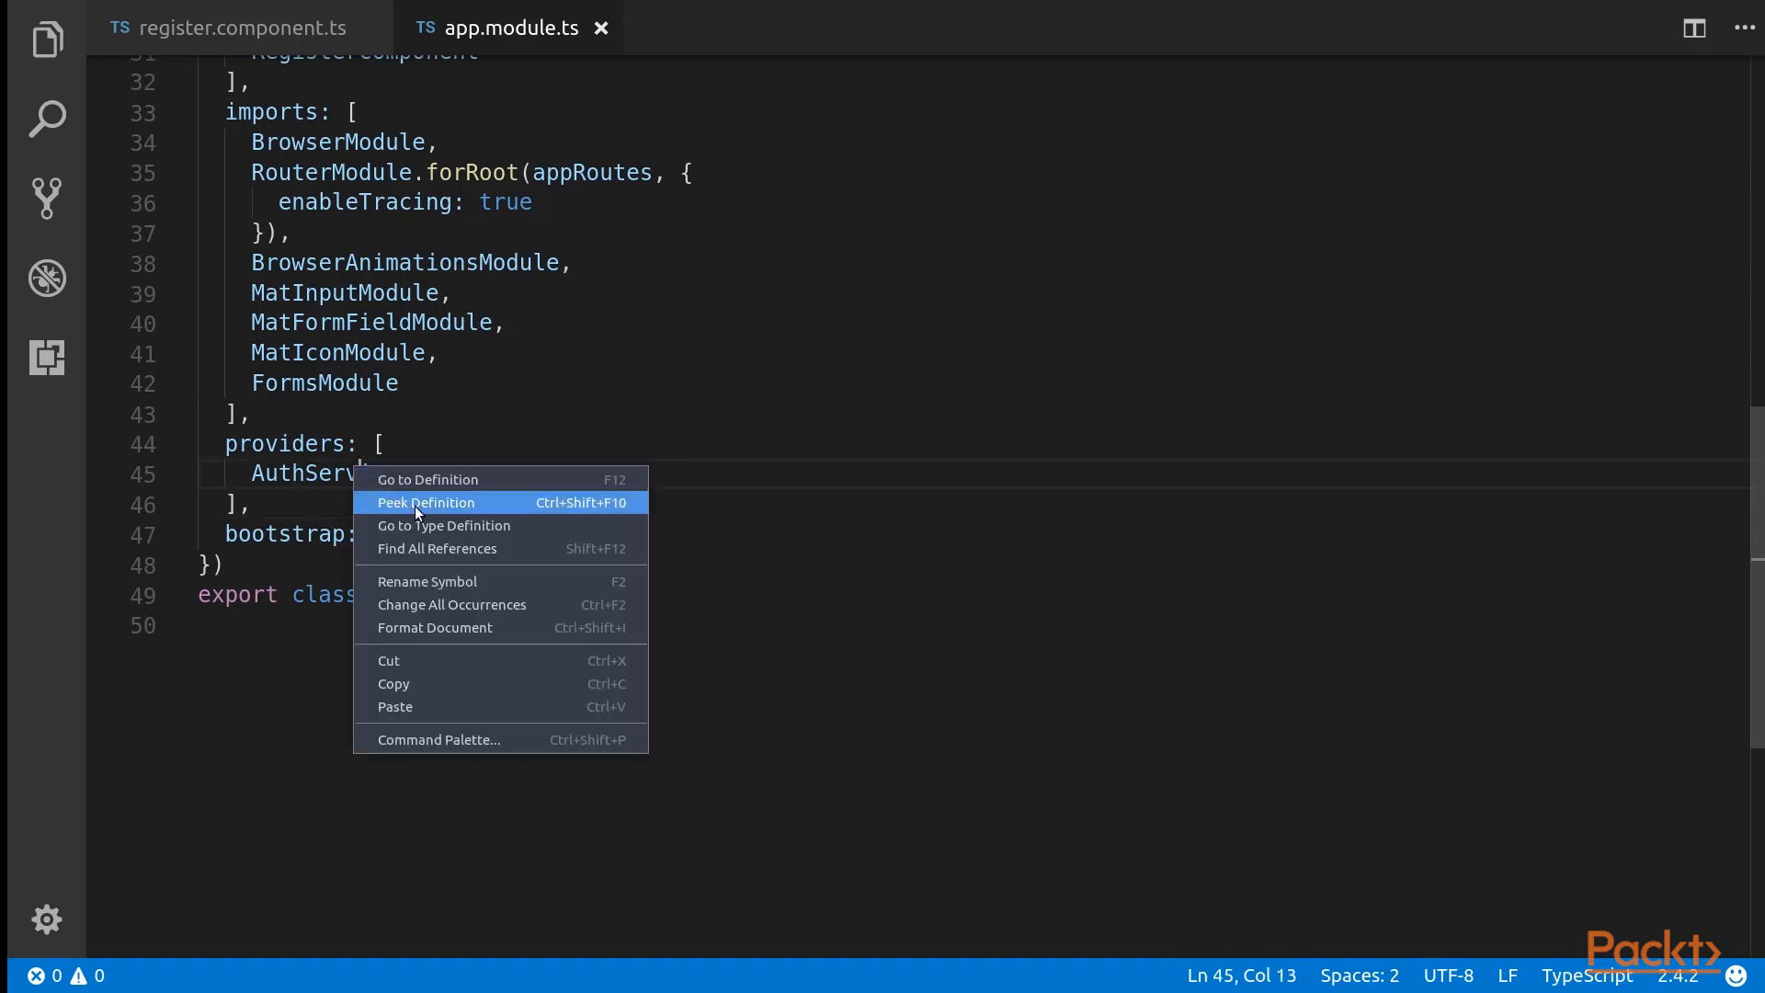
{"action": "left_click", "coordinate": [425, 502]}
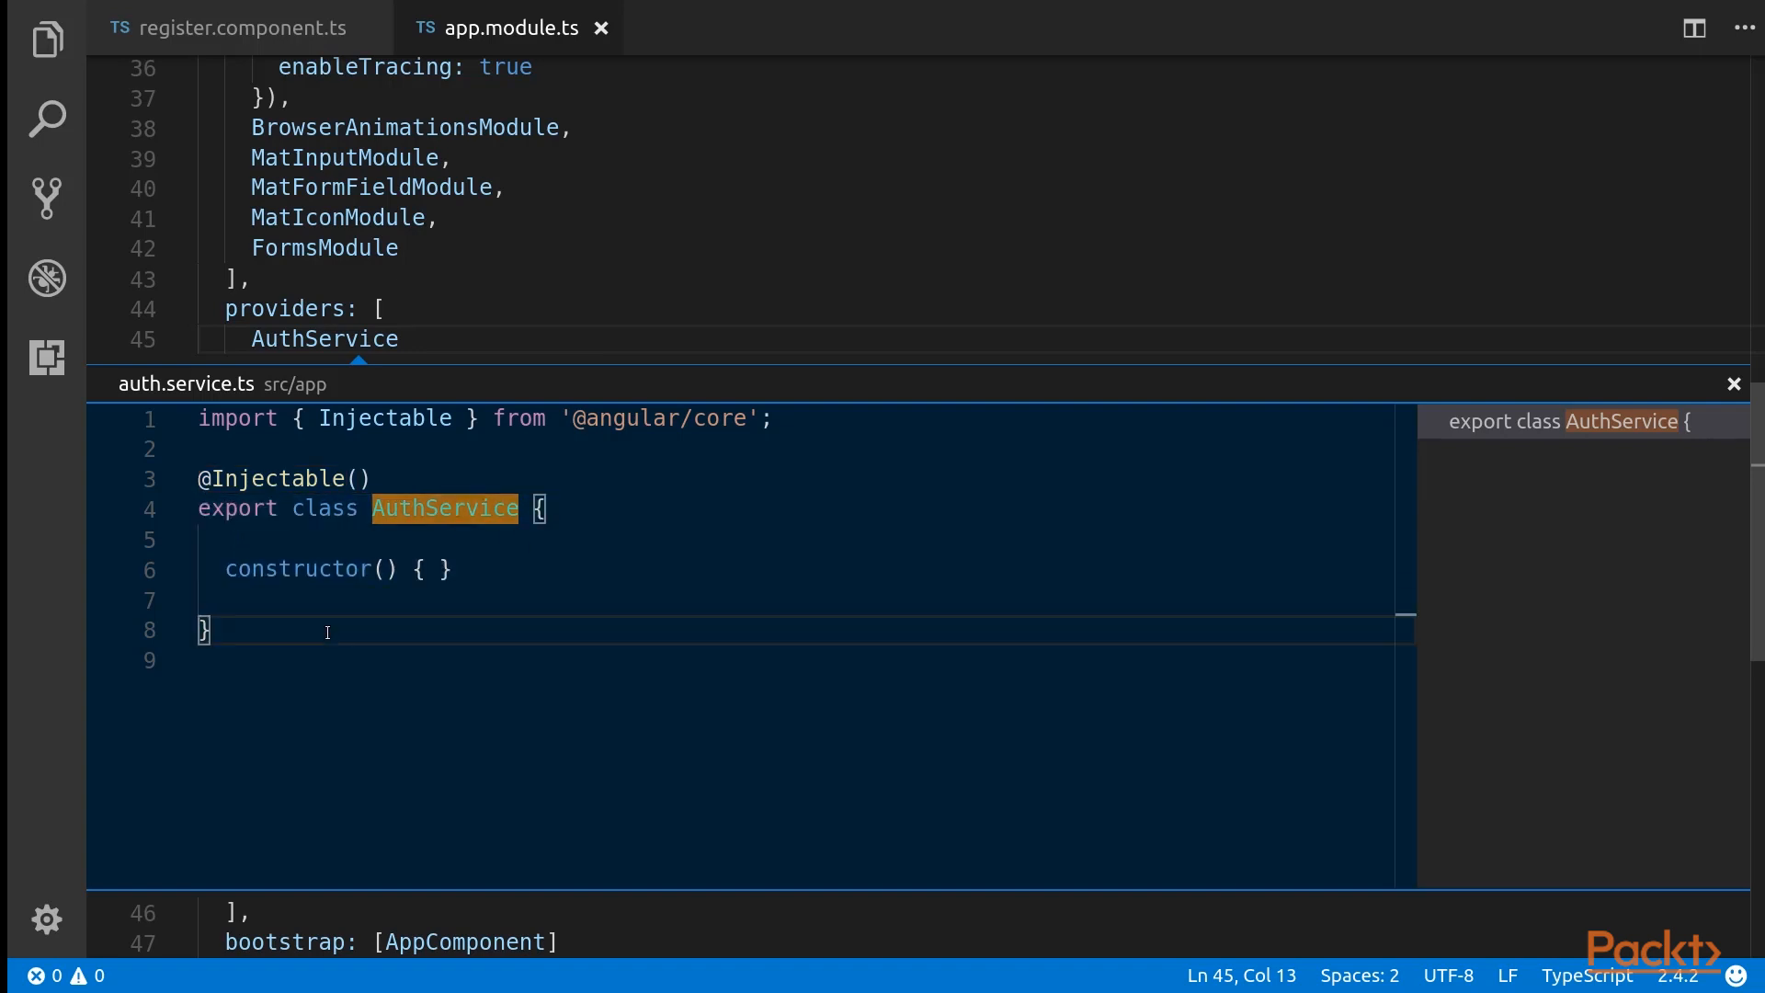
{"action": "mouse_move", "coordinate": [590, 588]}
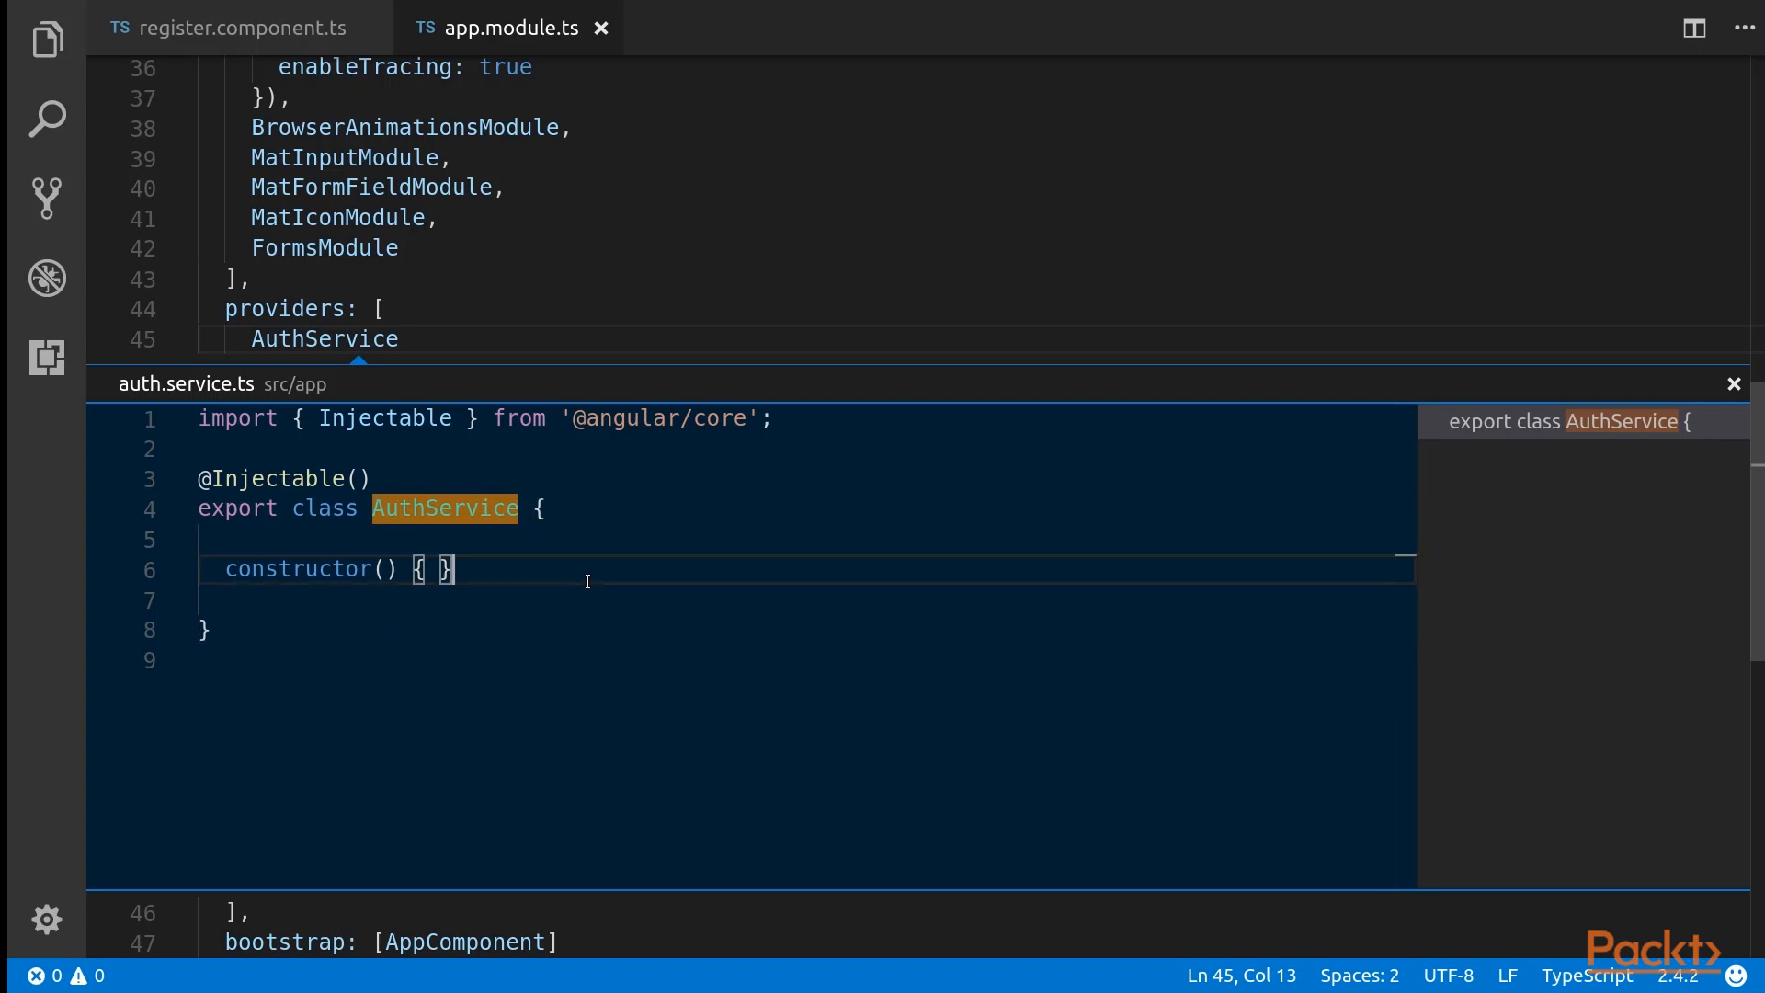
{"action": "type", "text": "register() {"}
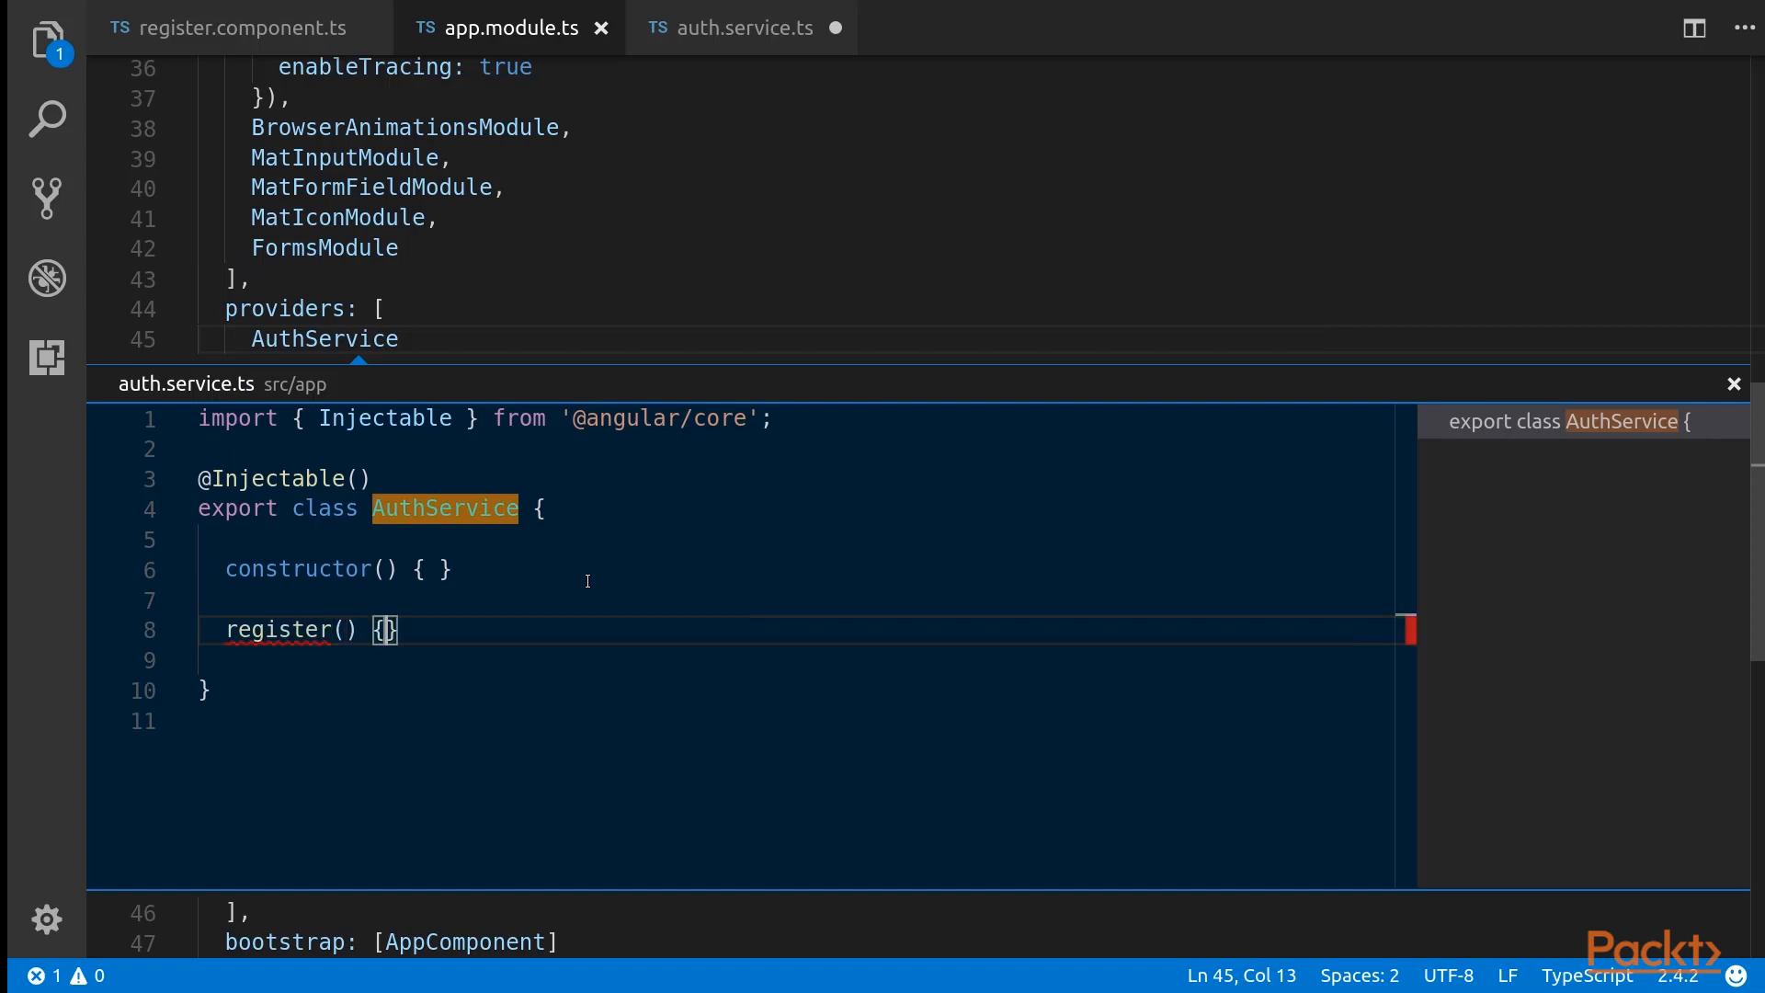
{"action": "key", "text": "Enter"}
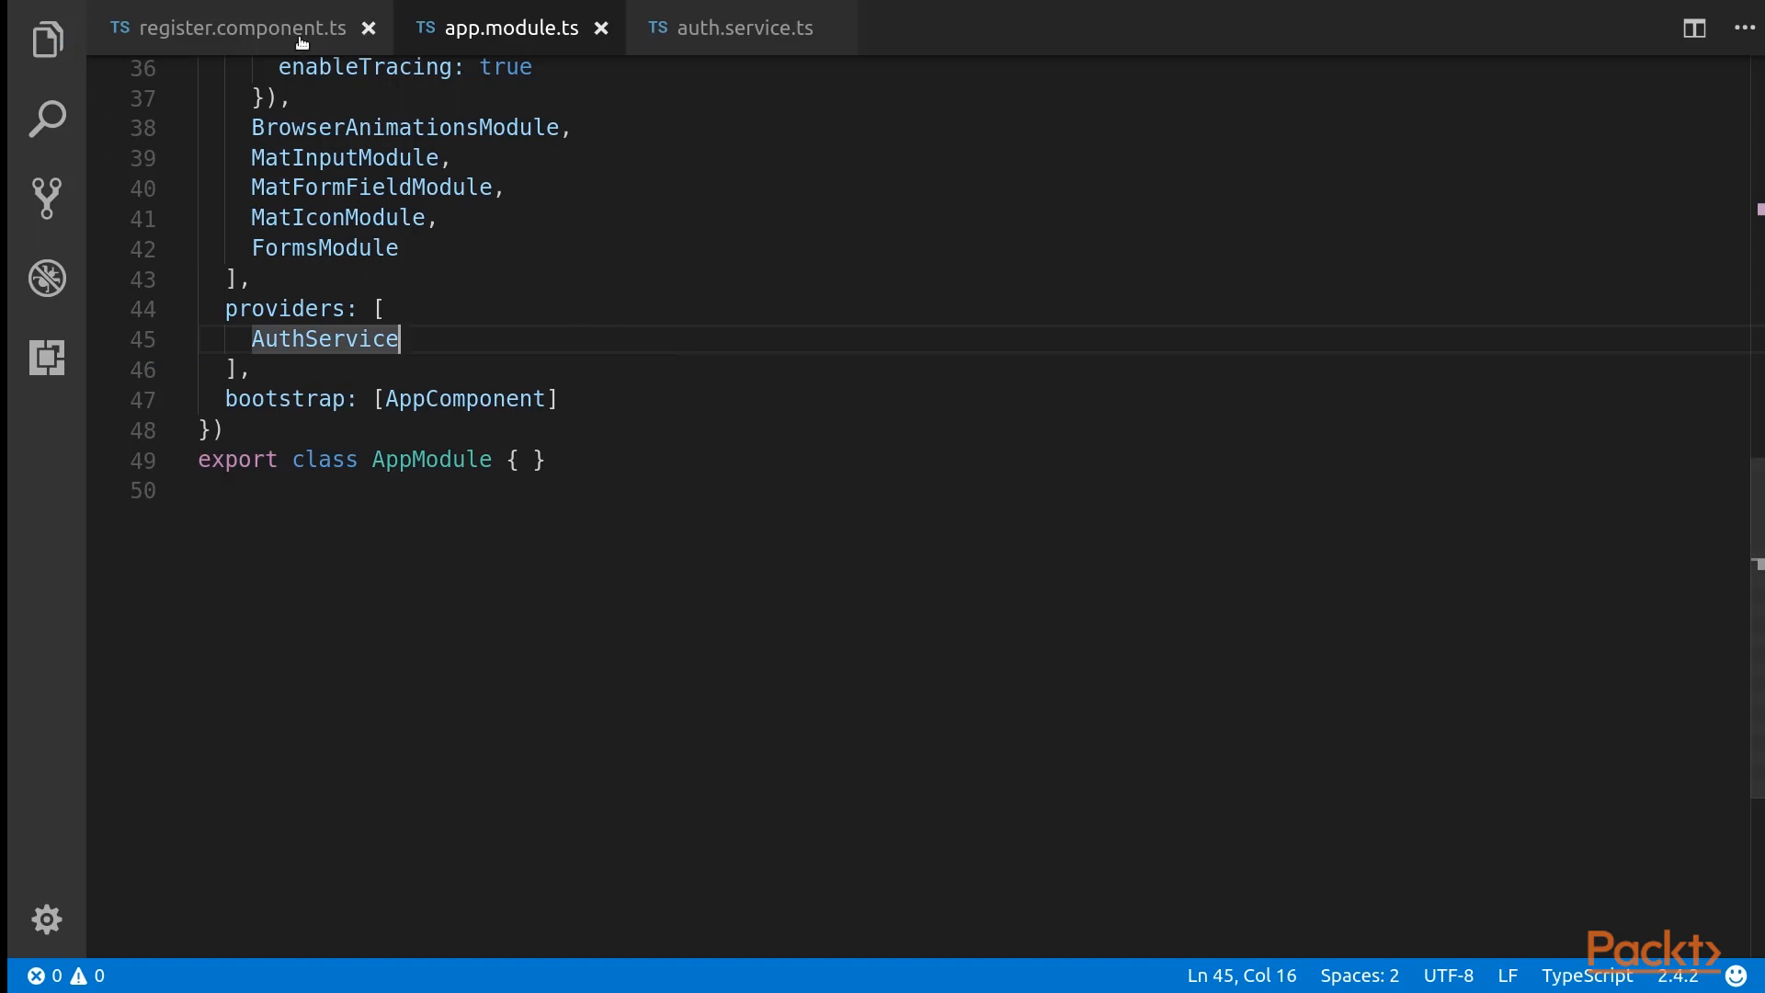
Step: Inject private _auth : AuthService into RegisterComponent's constructor
{"action": "left_click", "coordinate": [232, 28]}
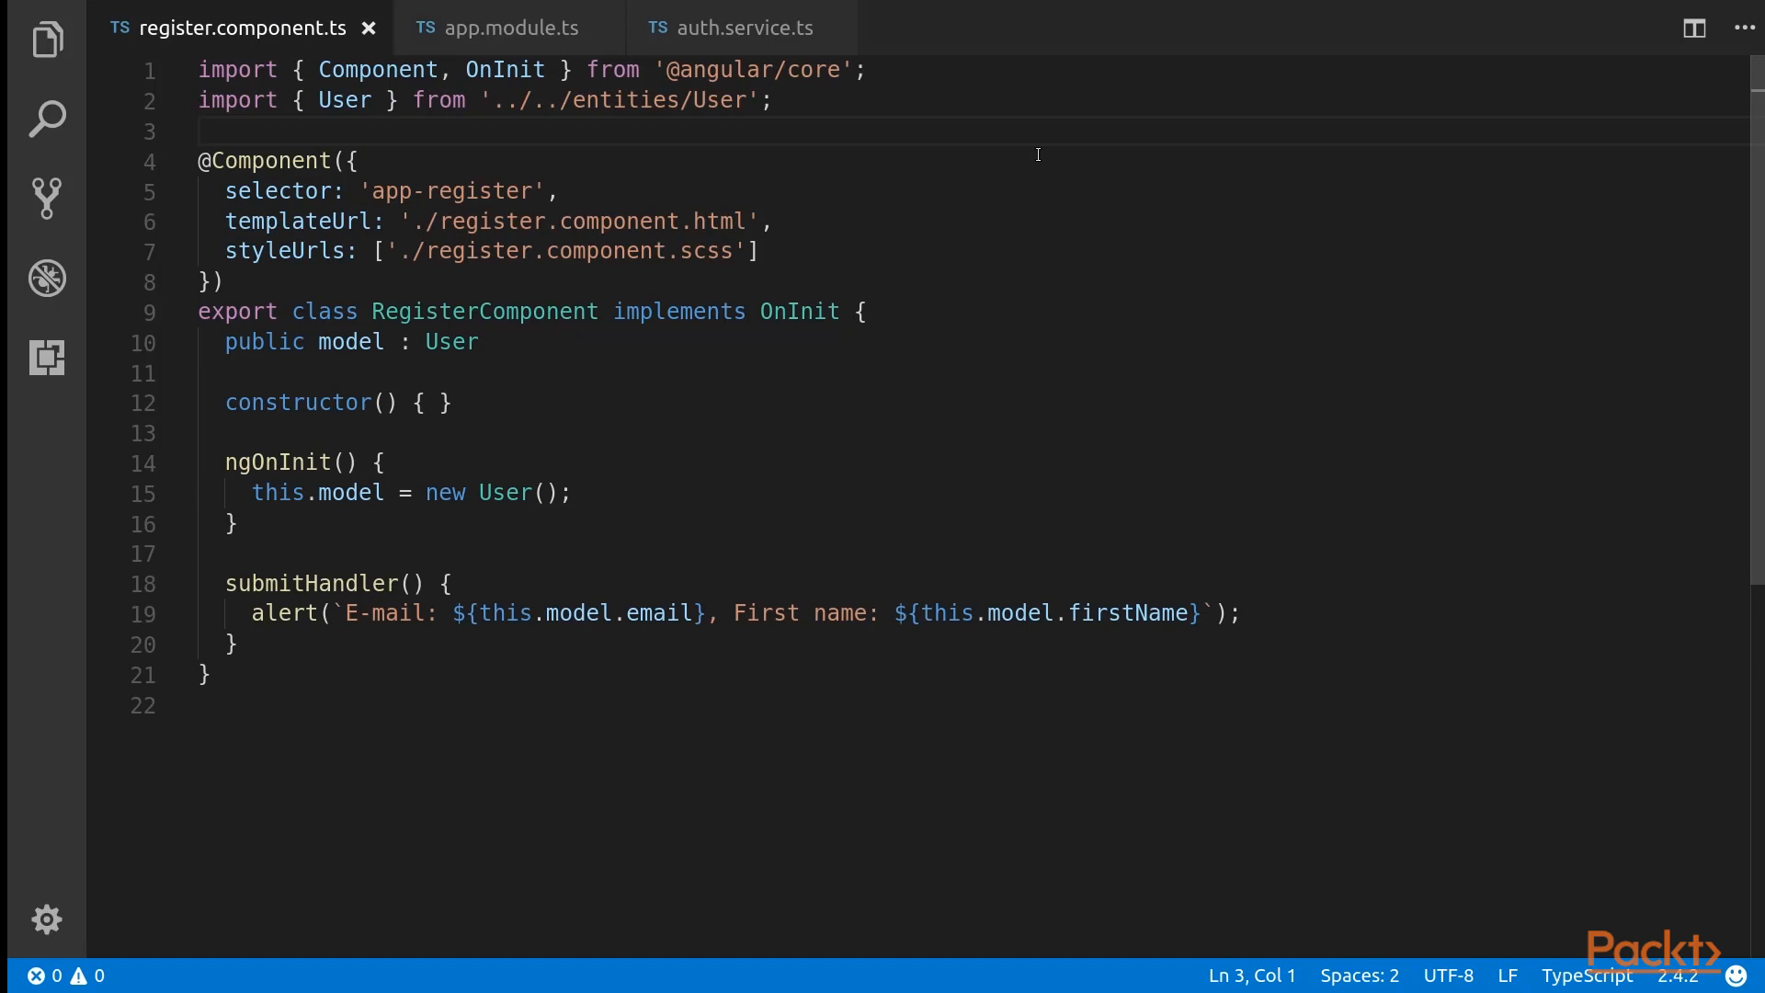
{"action": "key", "text": "Enter"}
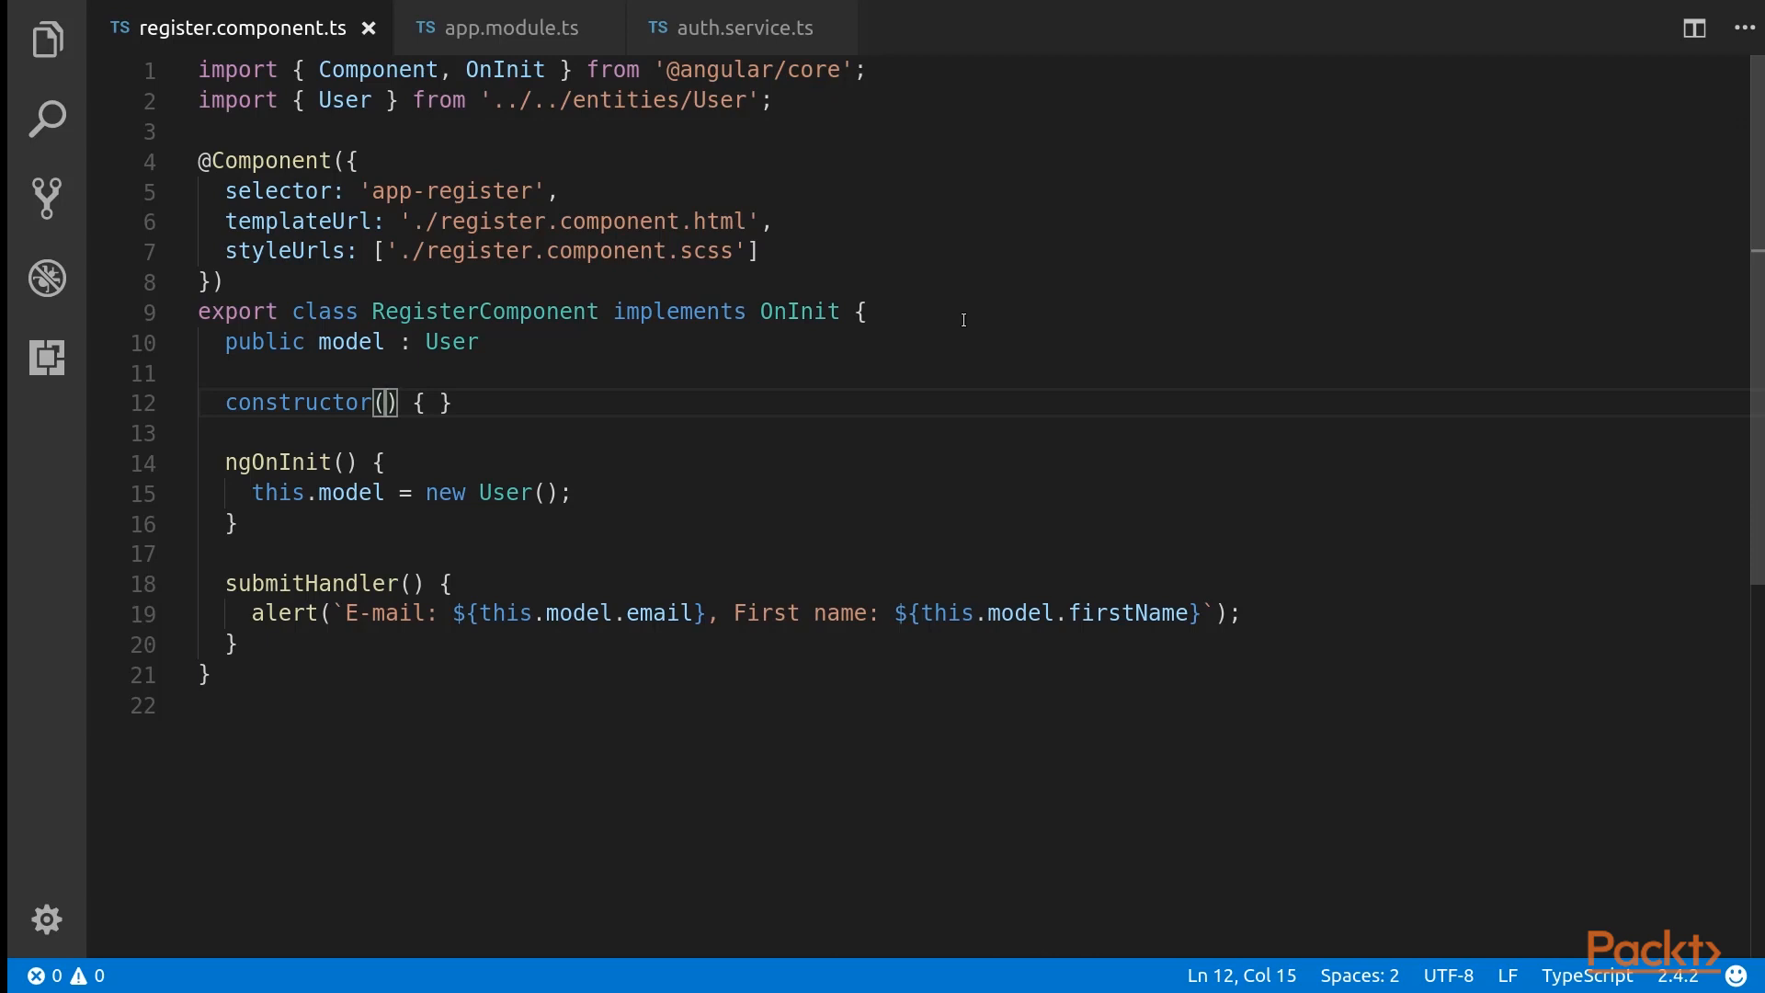
{"action": "type", "text": "private _auth"}
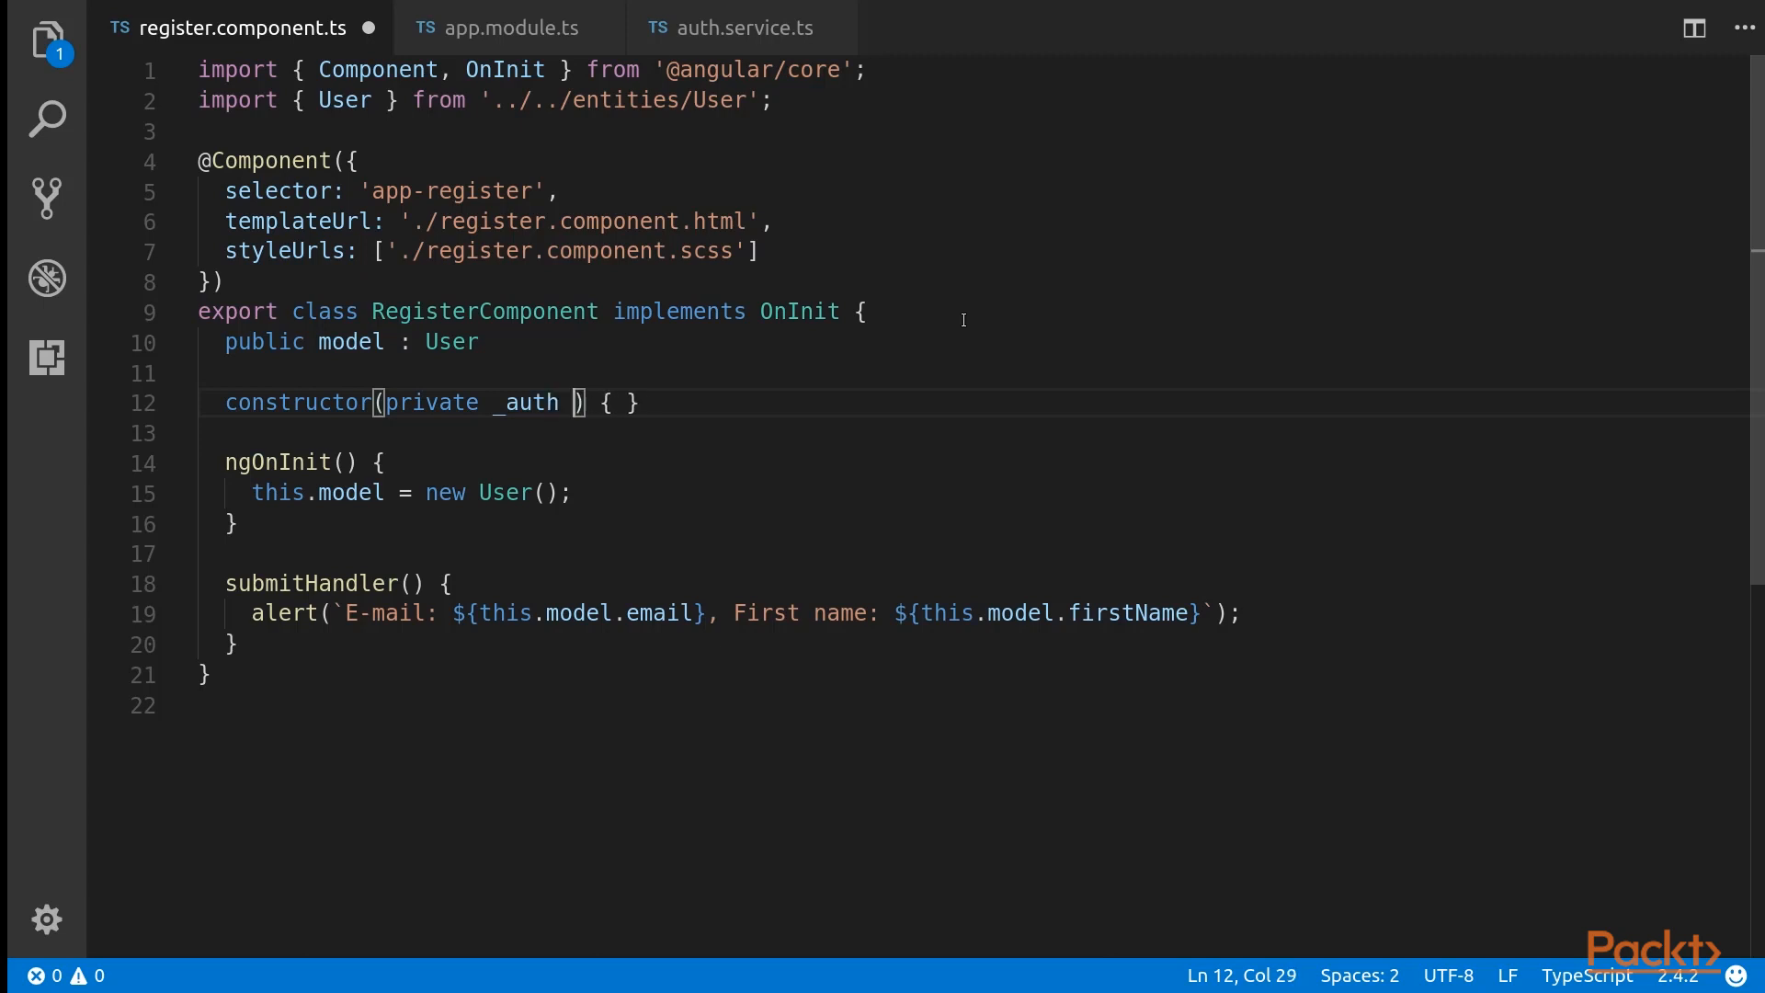
{"action": "type", "text": ": A"}
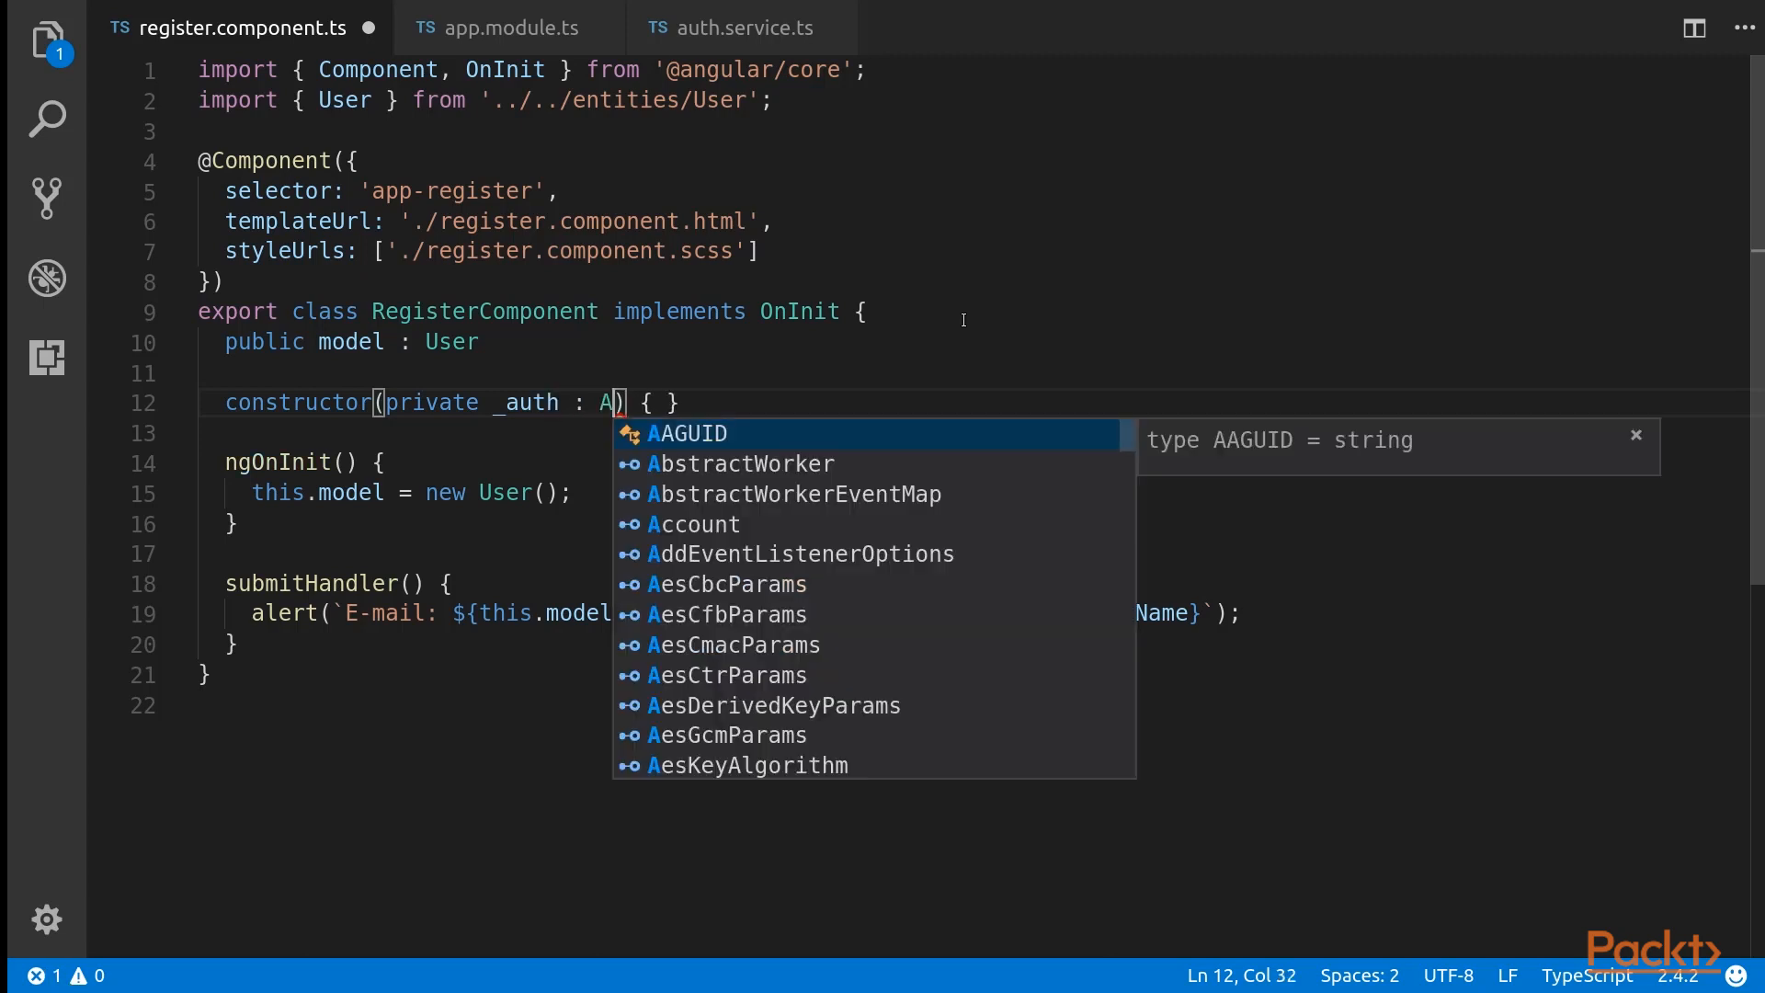
{"action": "type", "text": "uthService"}
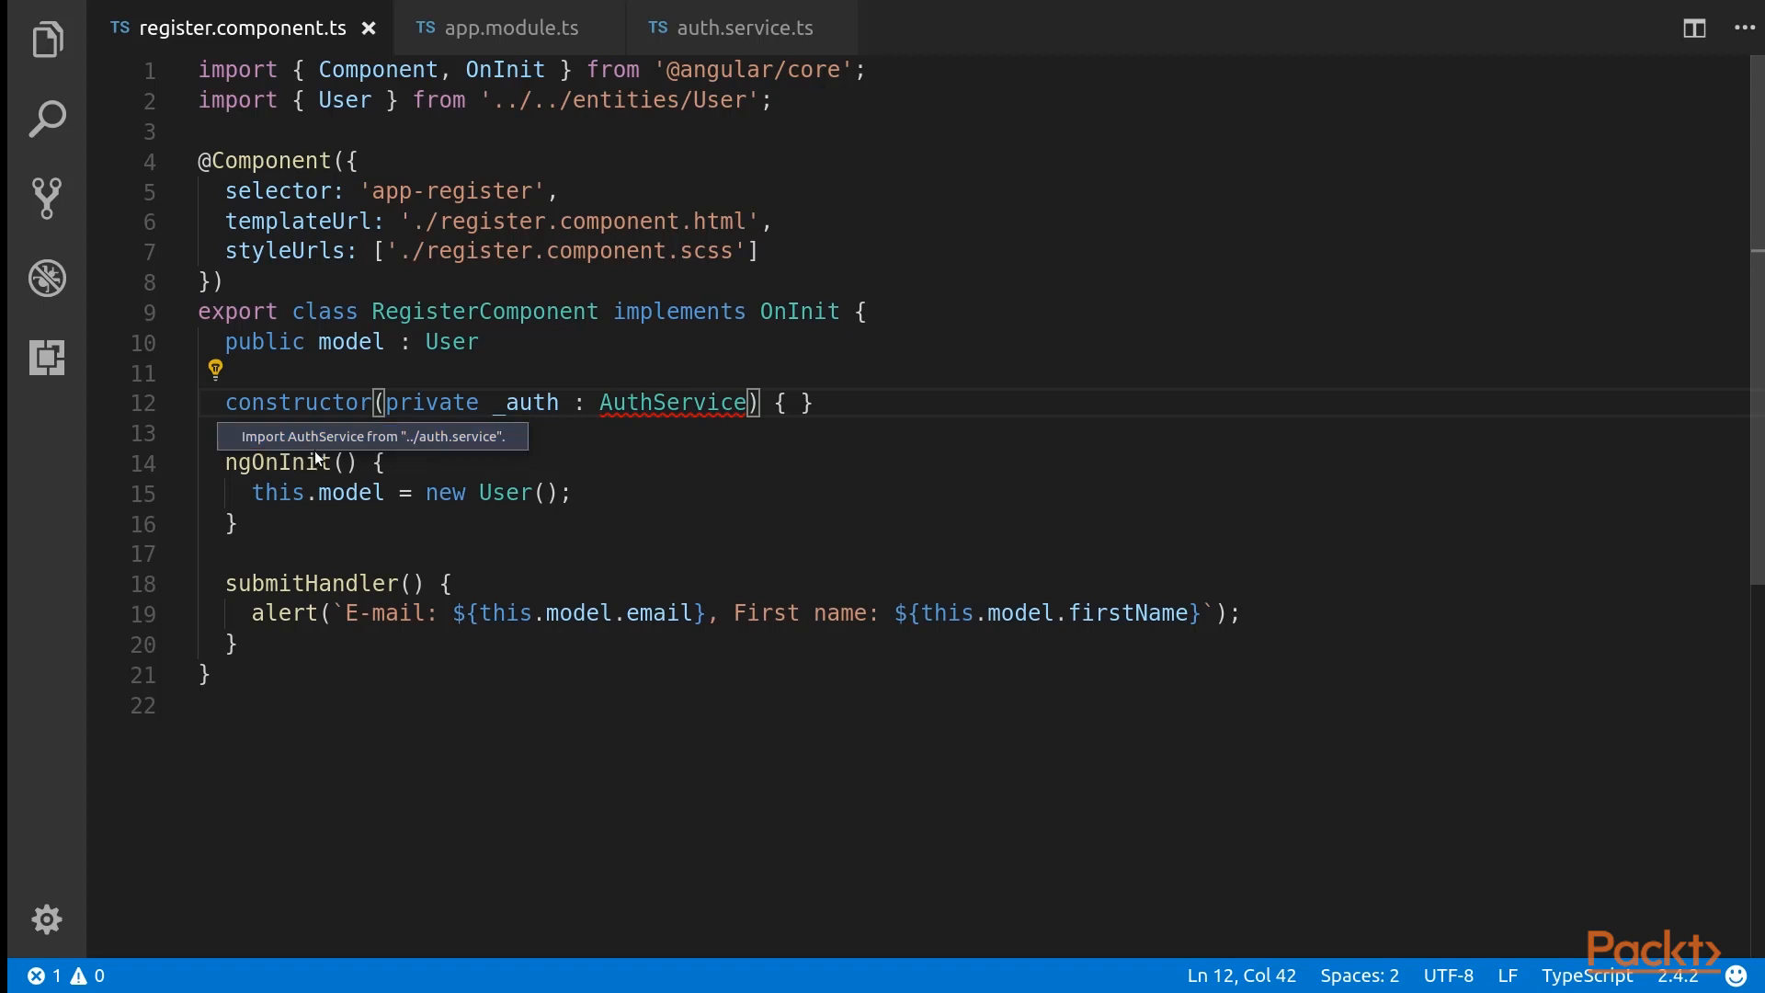
{"action": "mouse_move", "coordinate": [371, 438]}
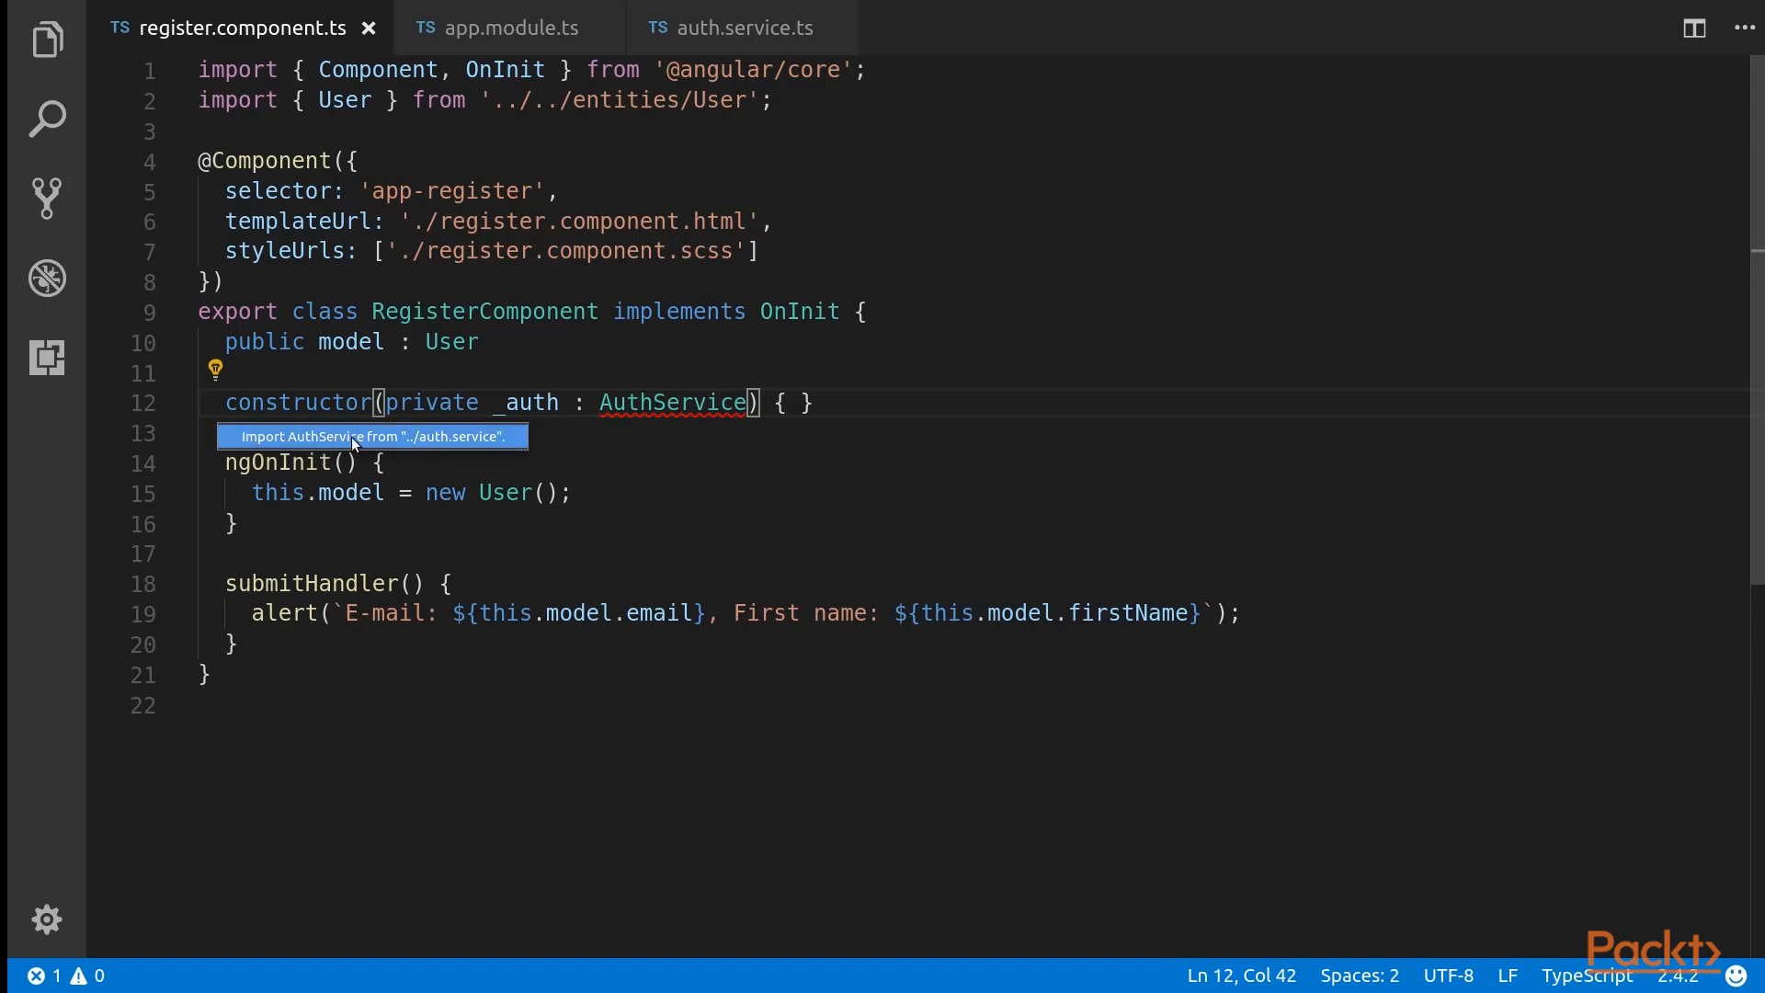
{"action": "mouse_move", "coordinate": [450, 443]}
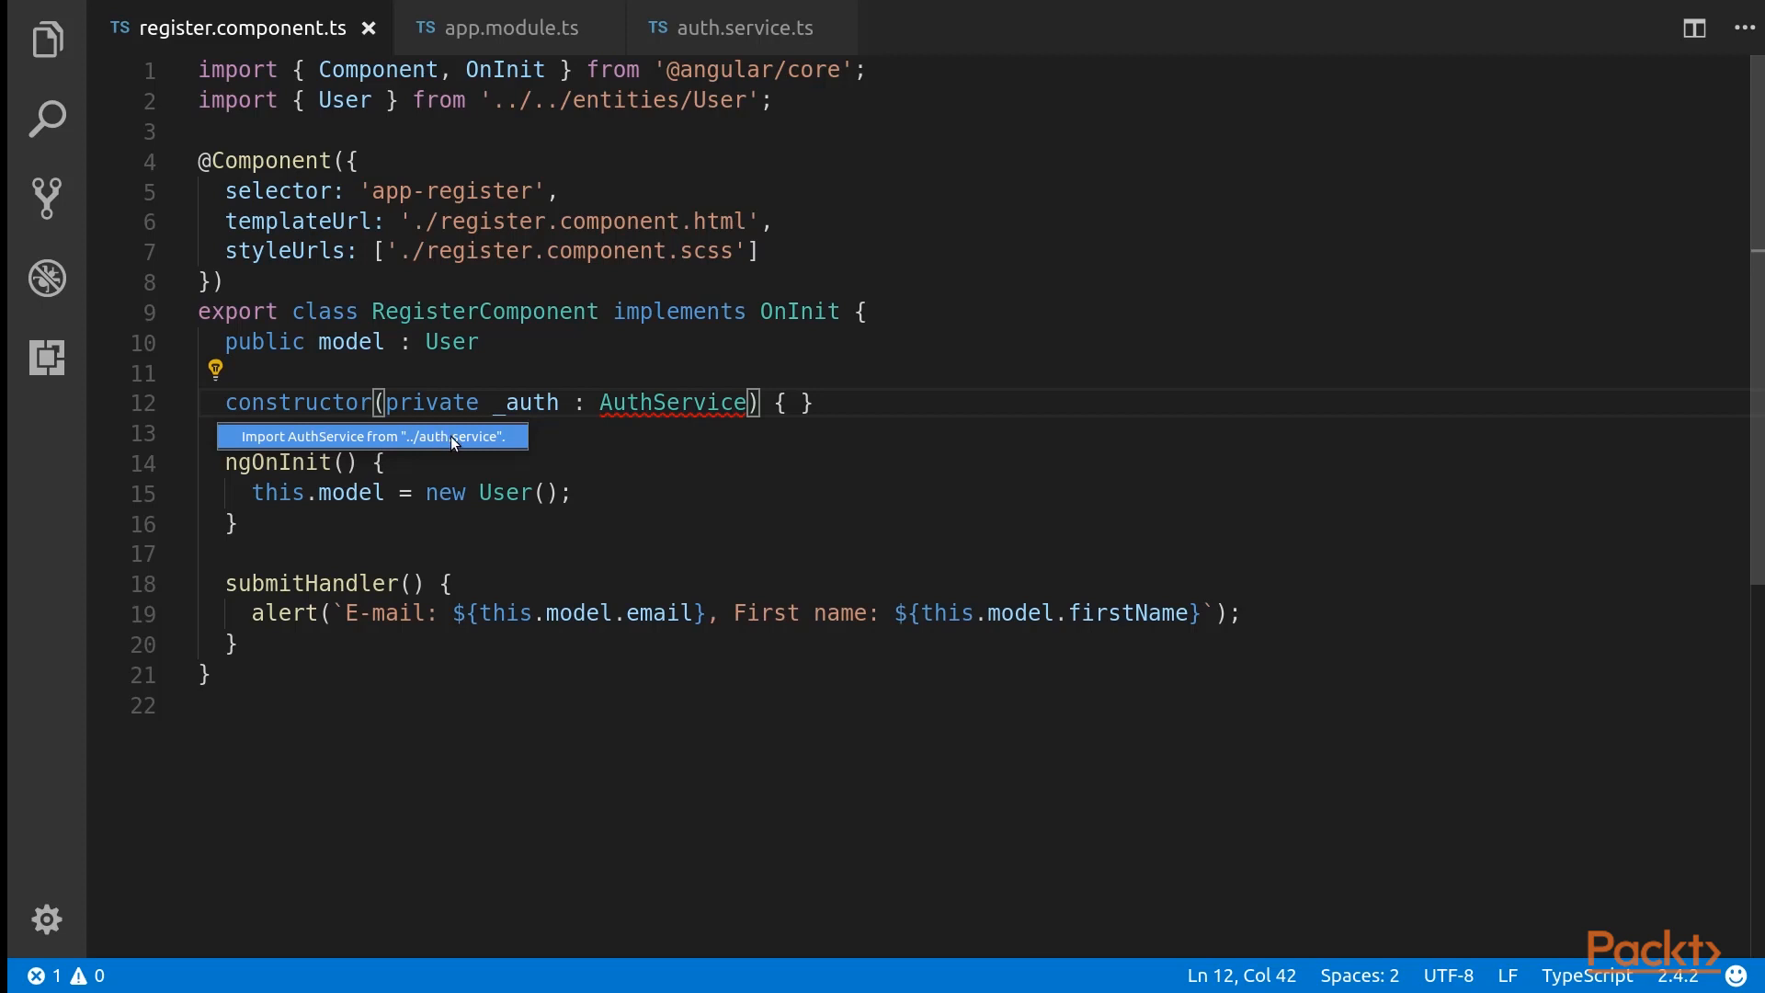
{"action": "mouse_move", "coordinate": [465, 443]}
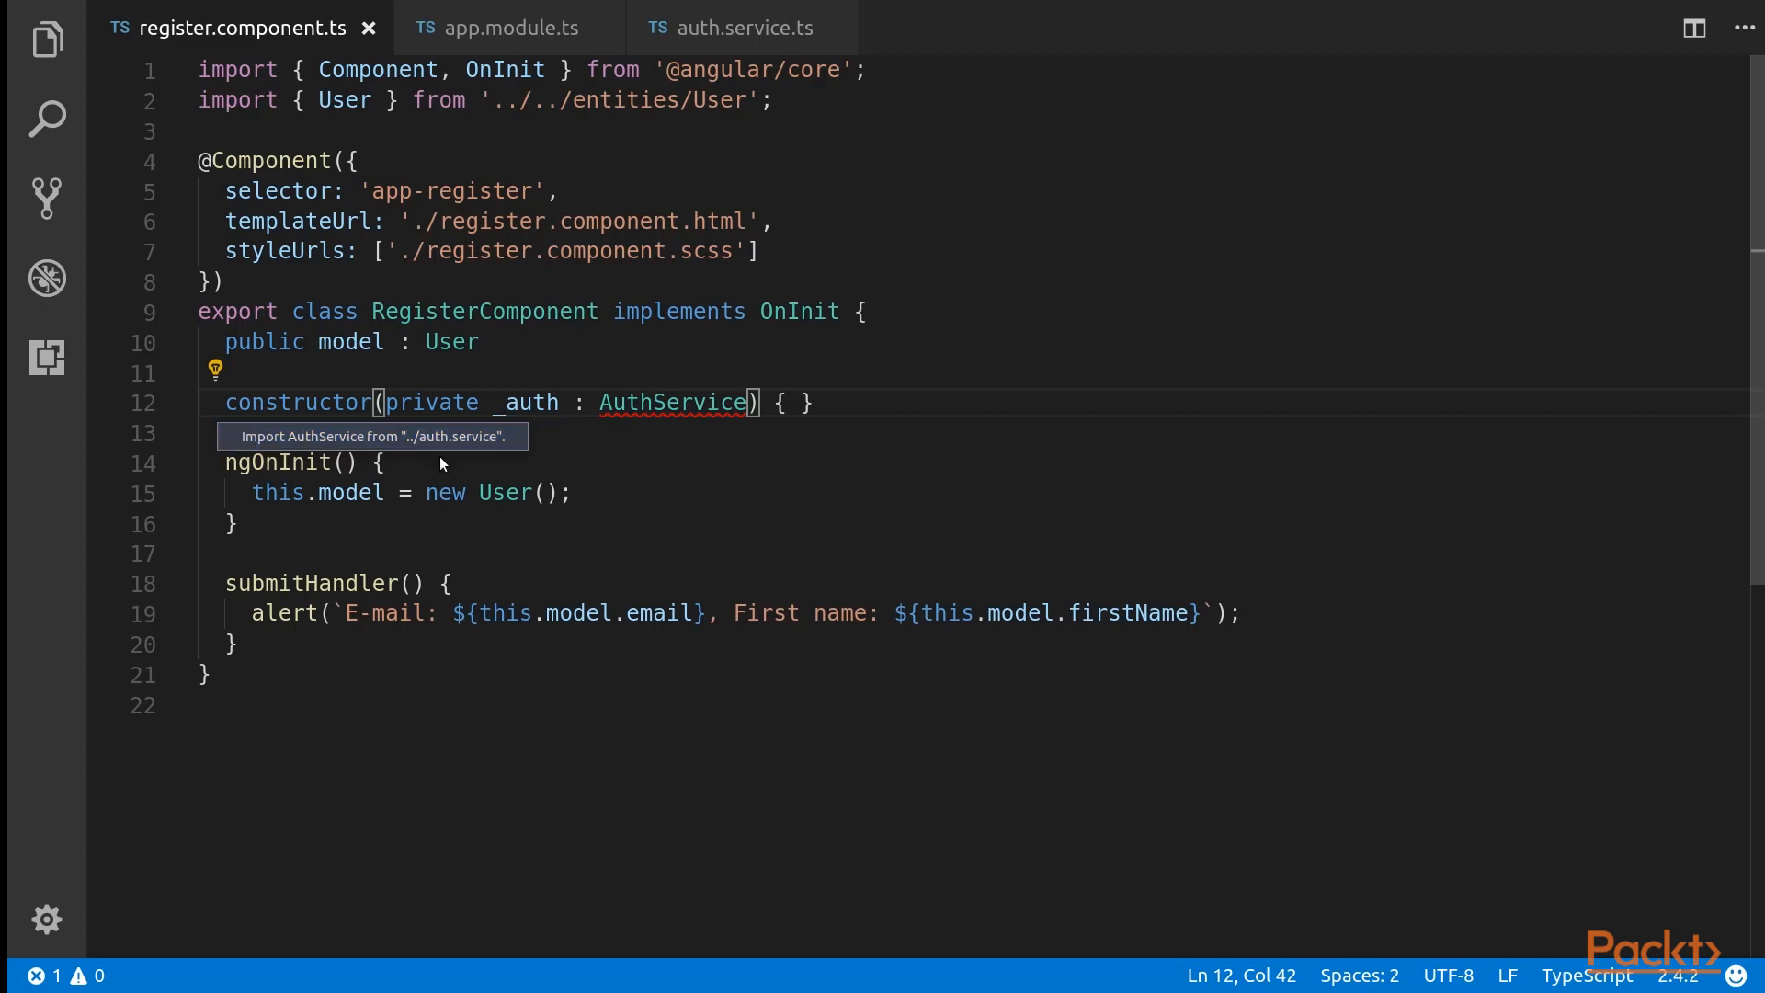
{"action": "mouse_move", "coordinate": [417, 171]}
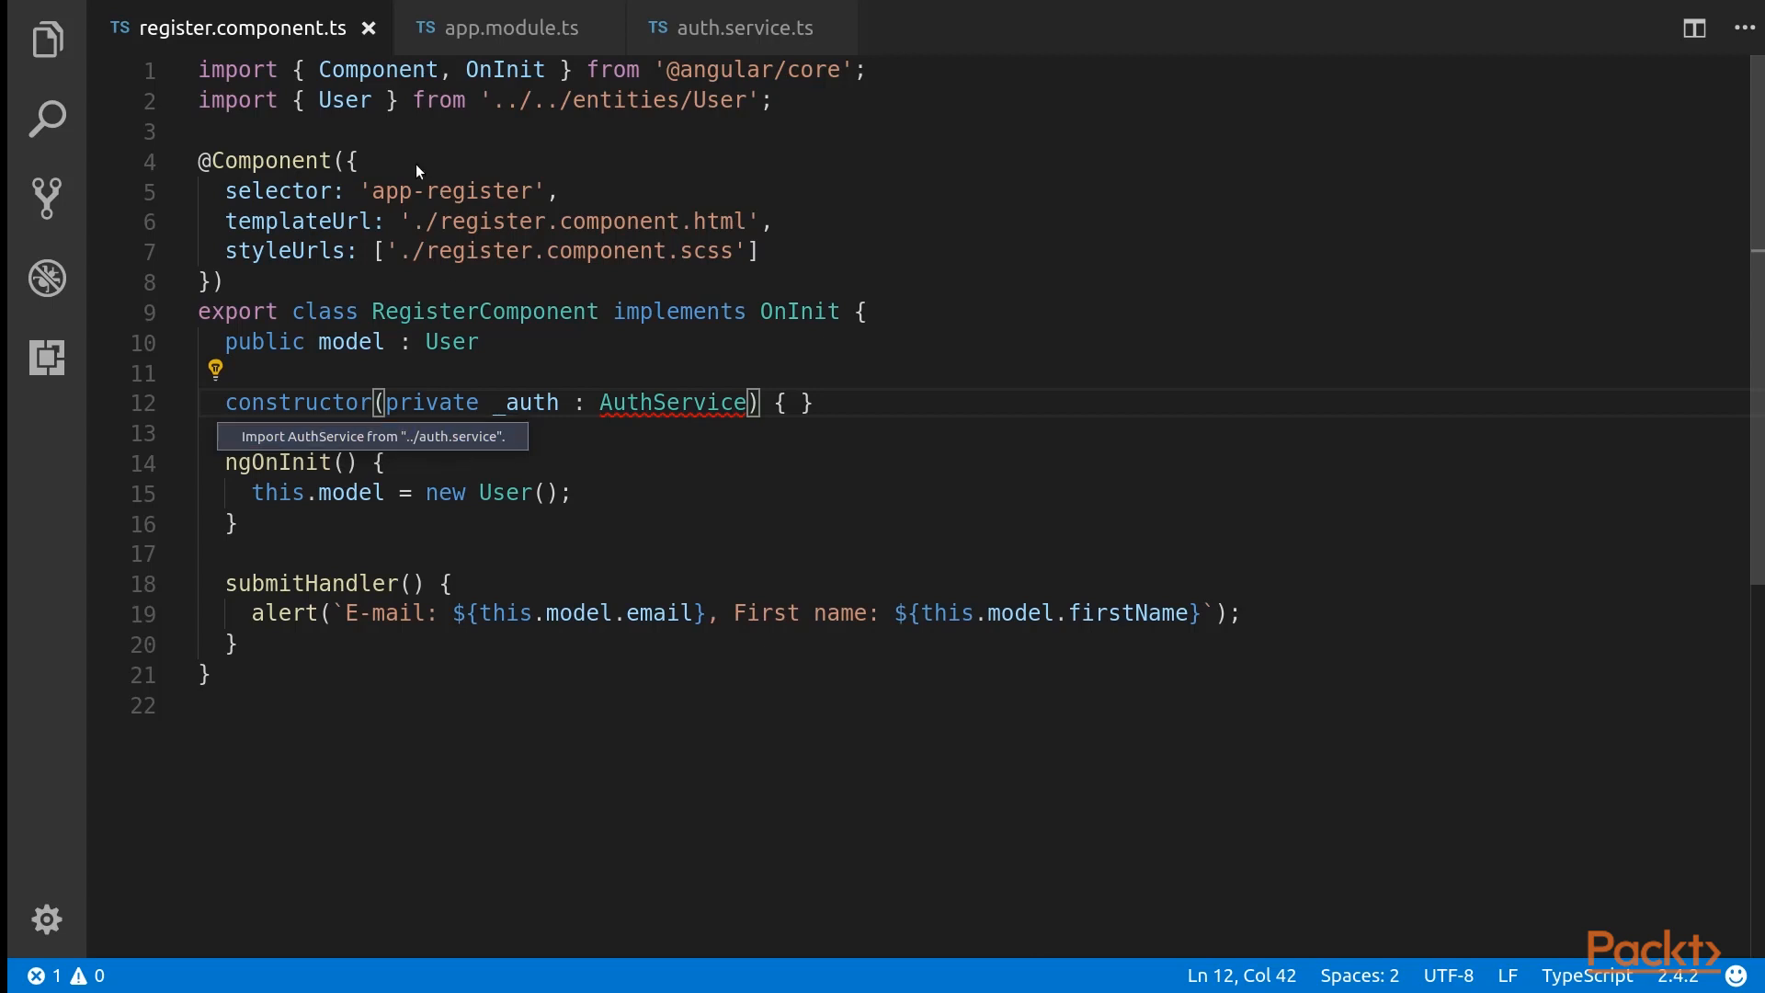
{"action": "mouse_move", "coordinate": [445, 438]}
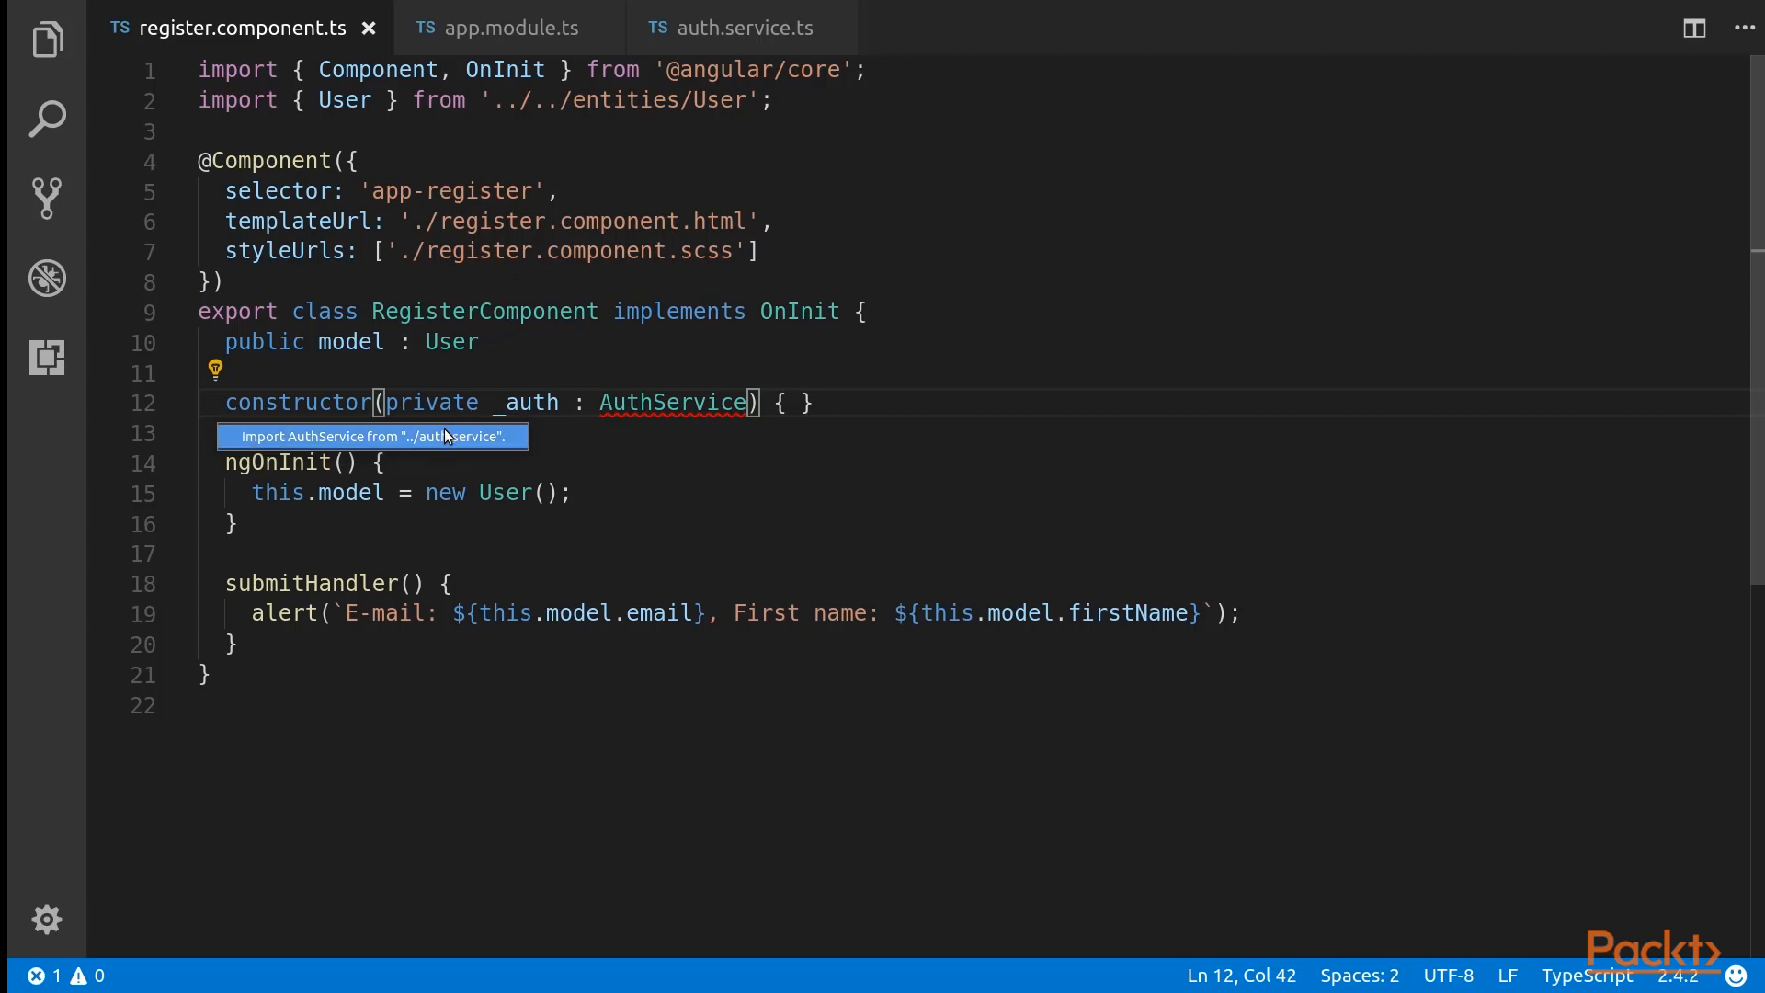
Step: Apply the quick fix importing AuthService from '../auth.service'
{"action": "left_click", "coordinate": [372, 437]}
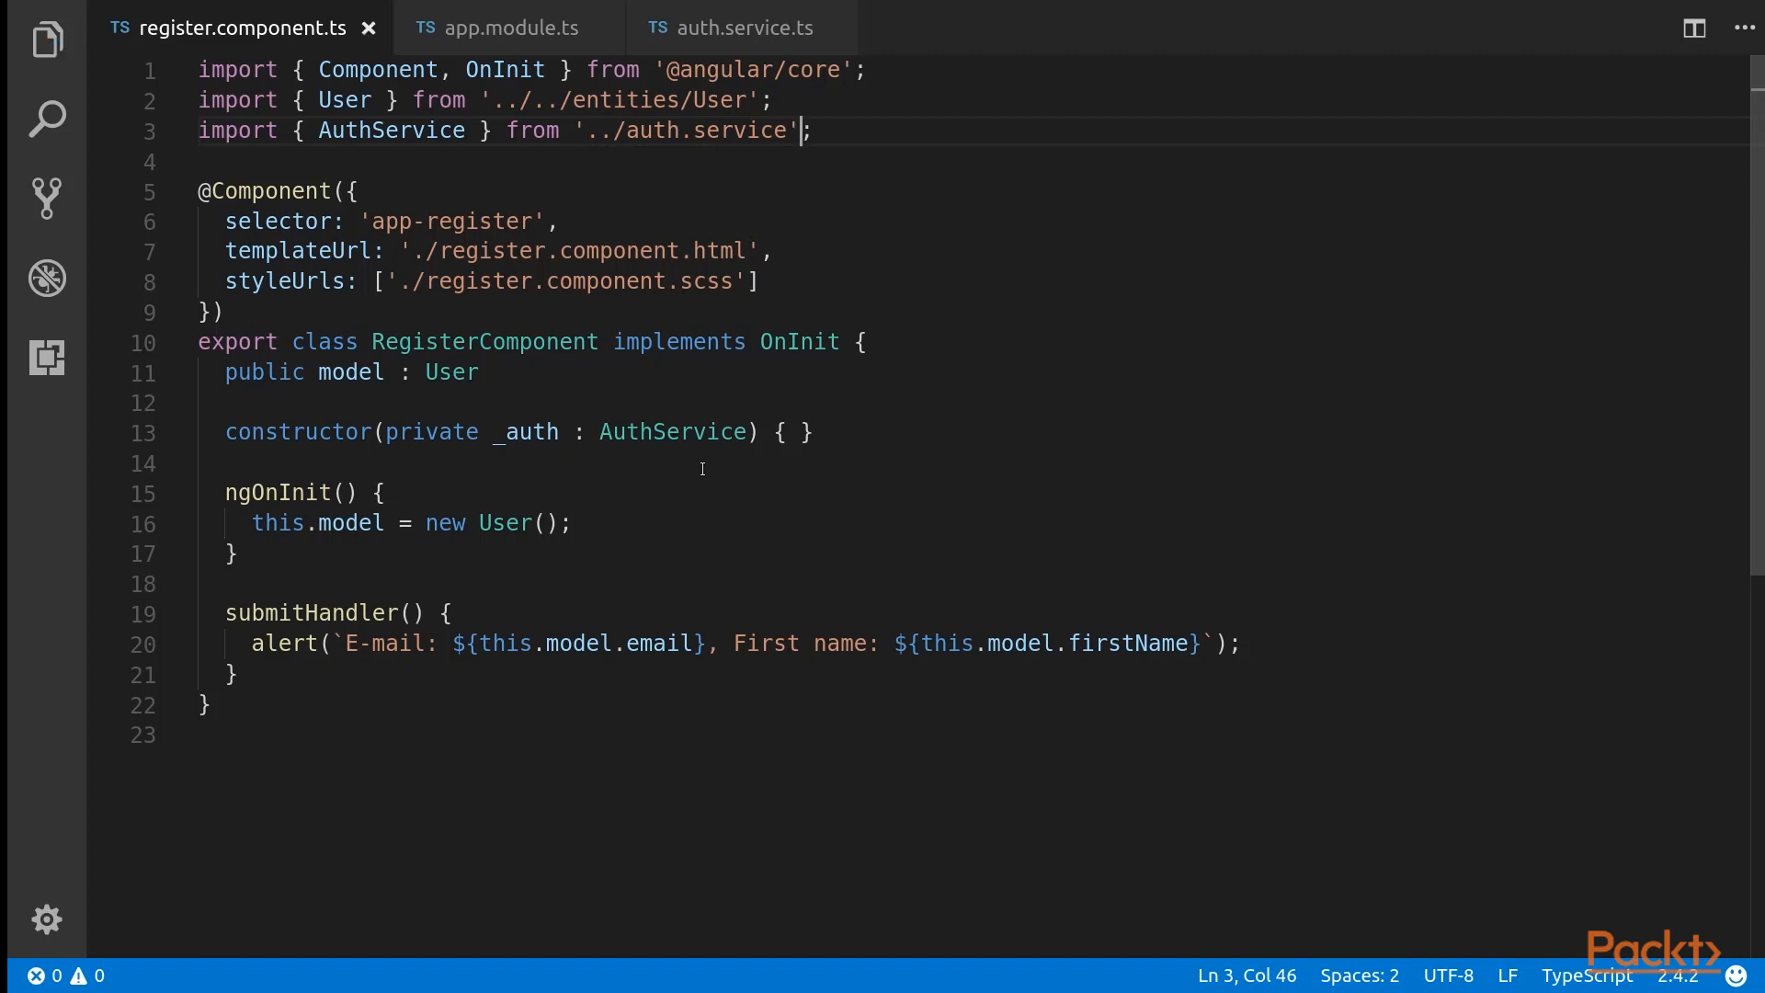
{"action": "left_click", "coordinate": [386, 432]}
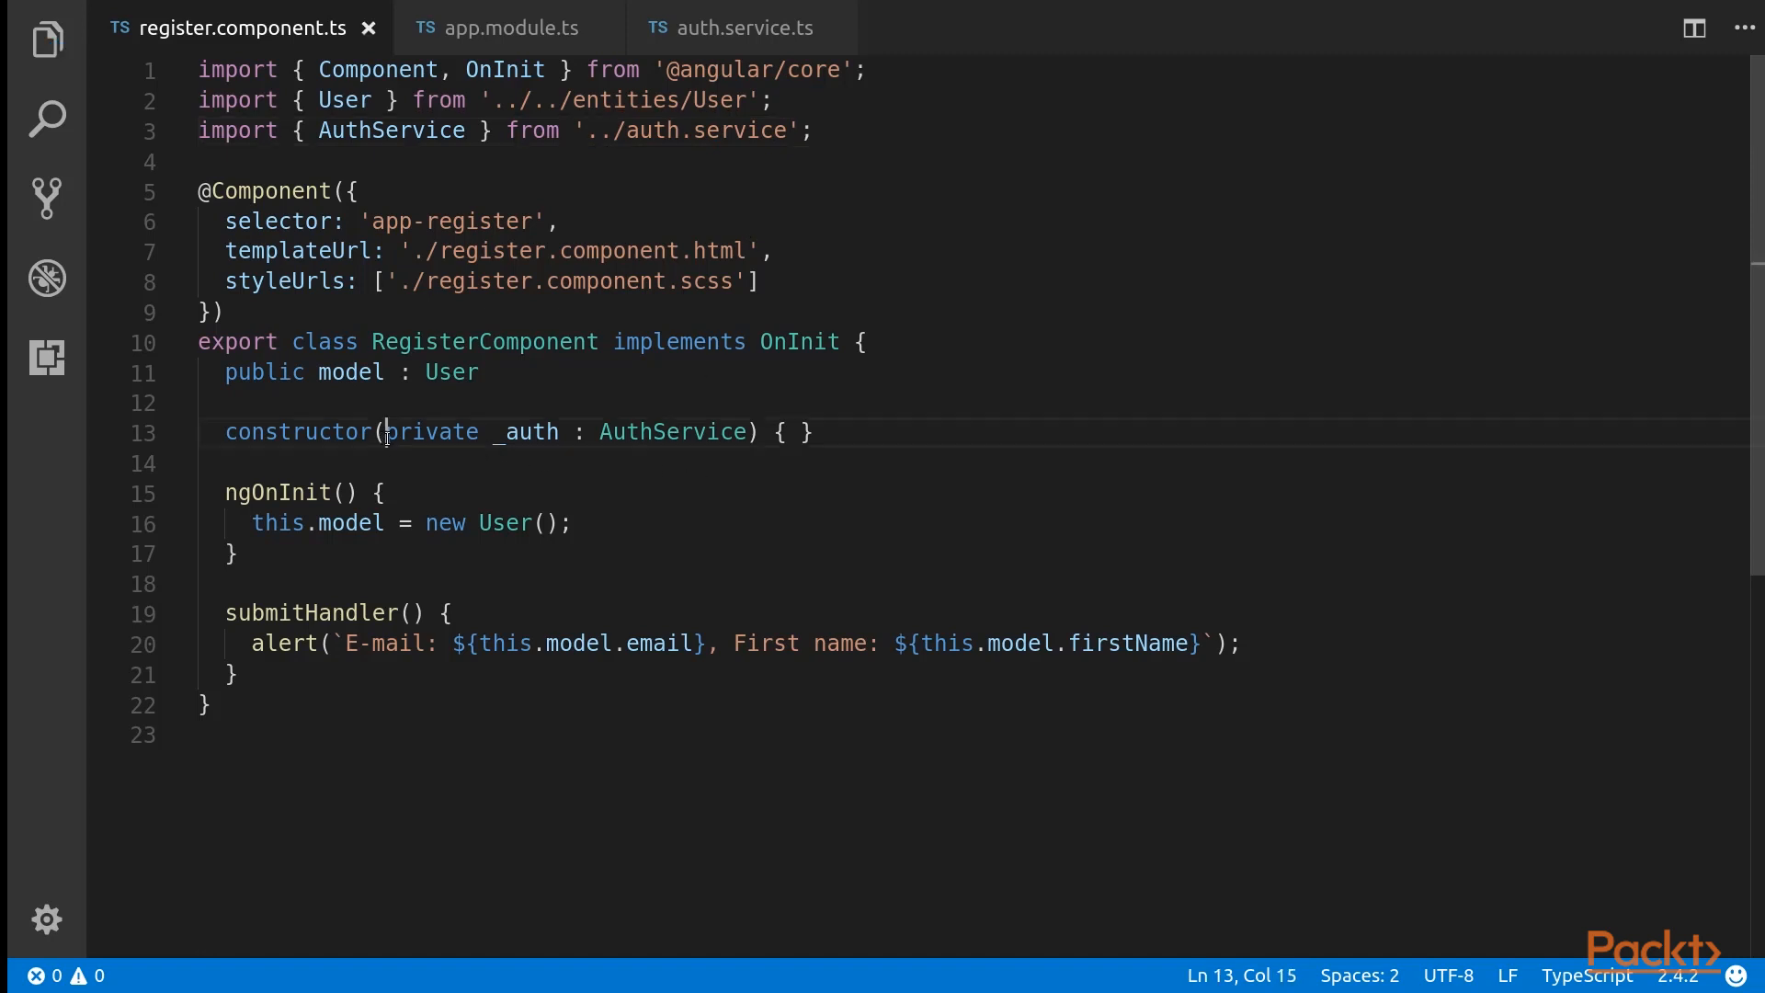
{"action": "left_click_drag", "start_coordinate": [388, 432], "coordinate": [742, 432]}
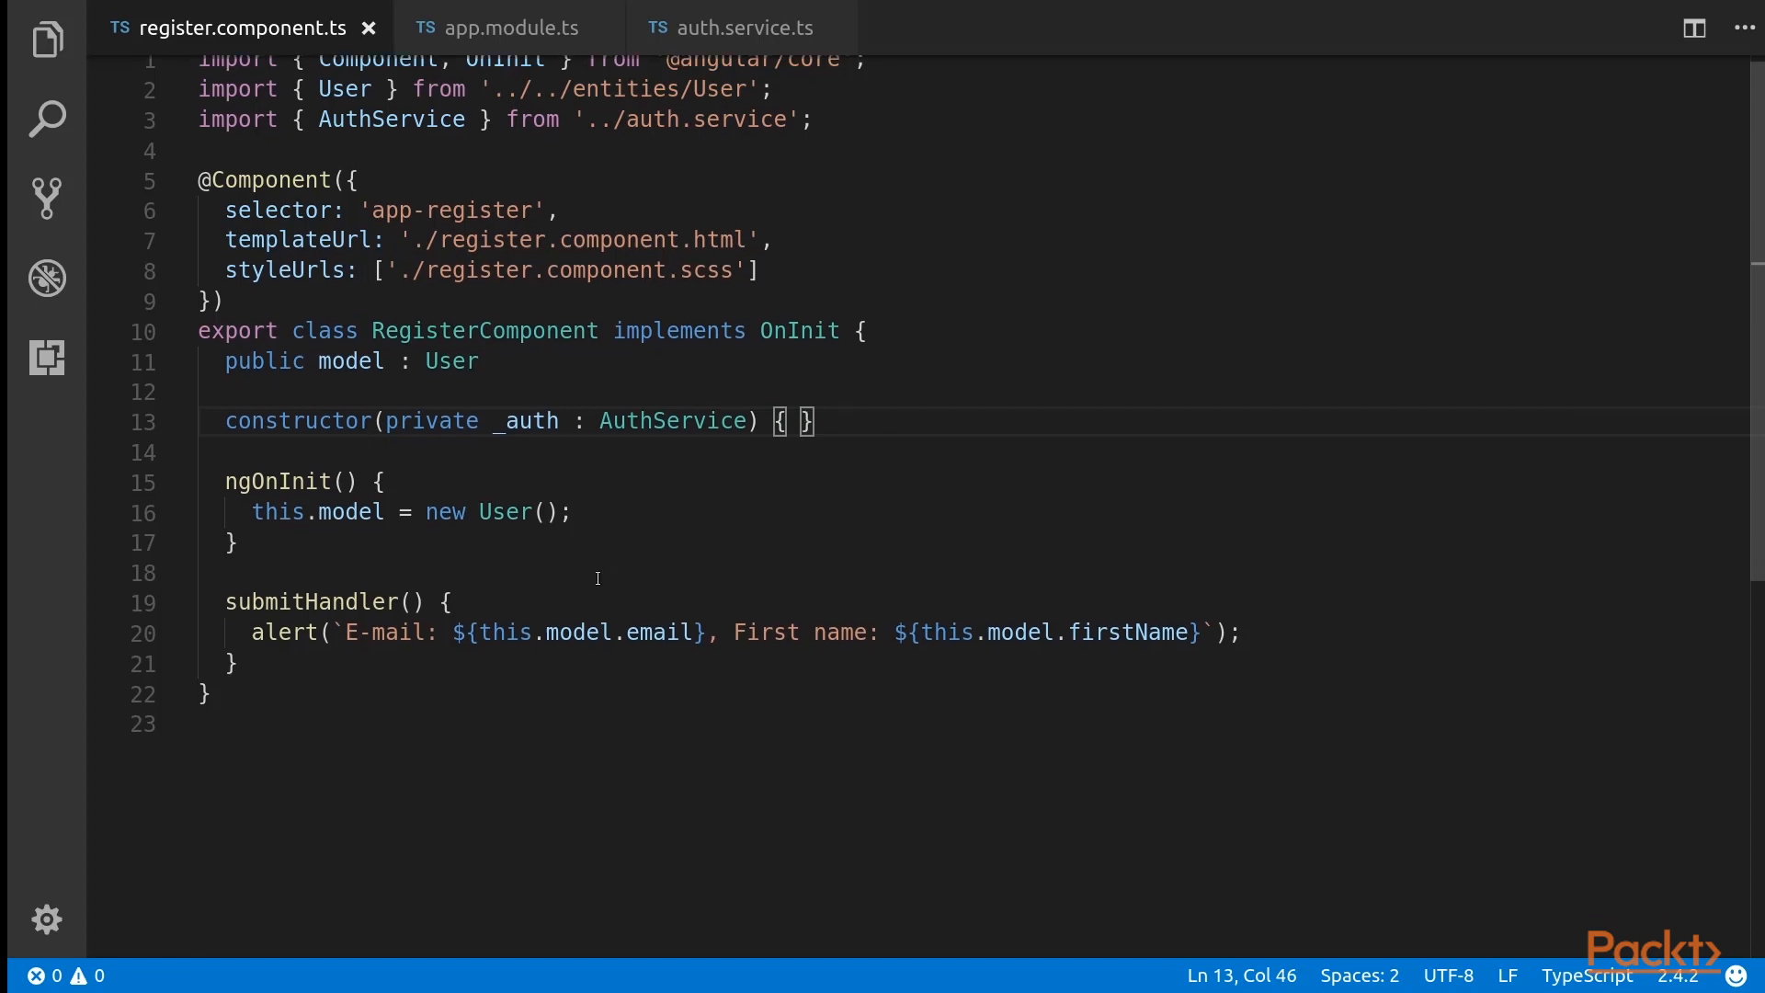
Step: Call this._auth.register(this.model) in submitHandler in place of the alert
{"action": "type", "text": "t"}
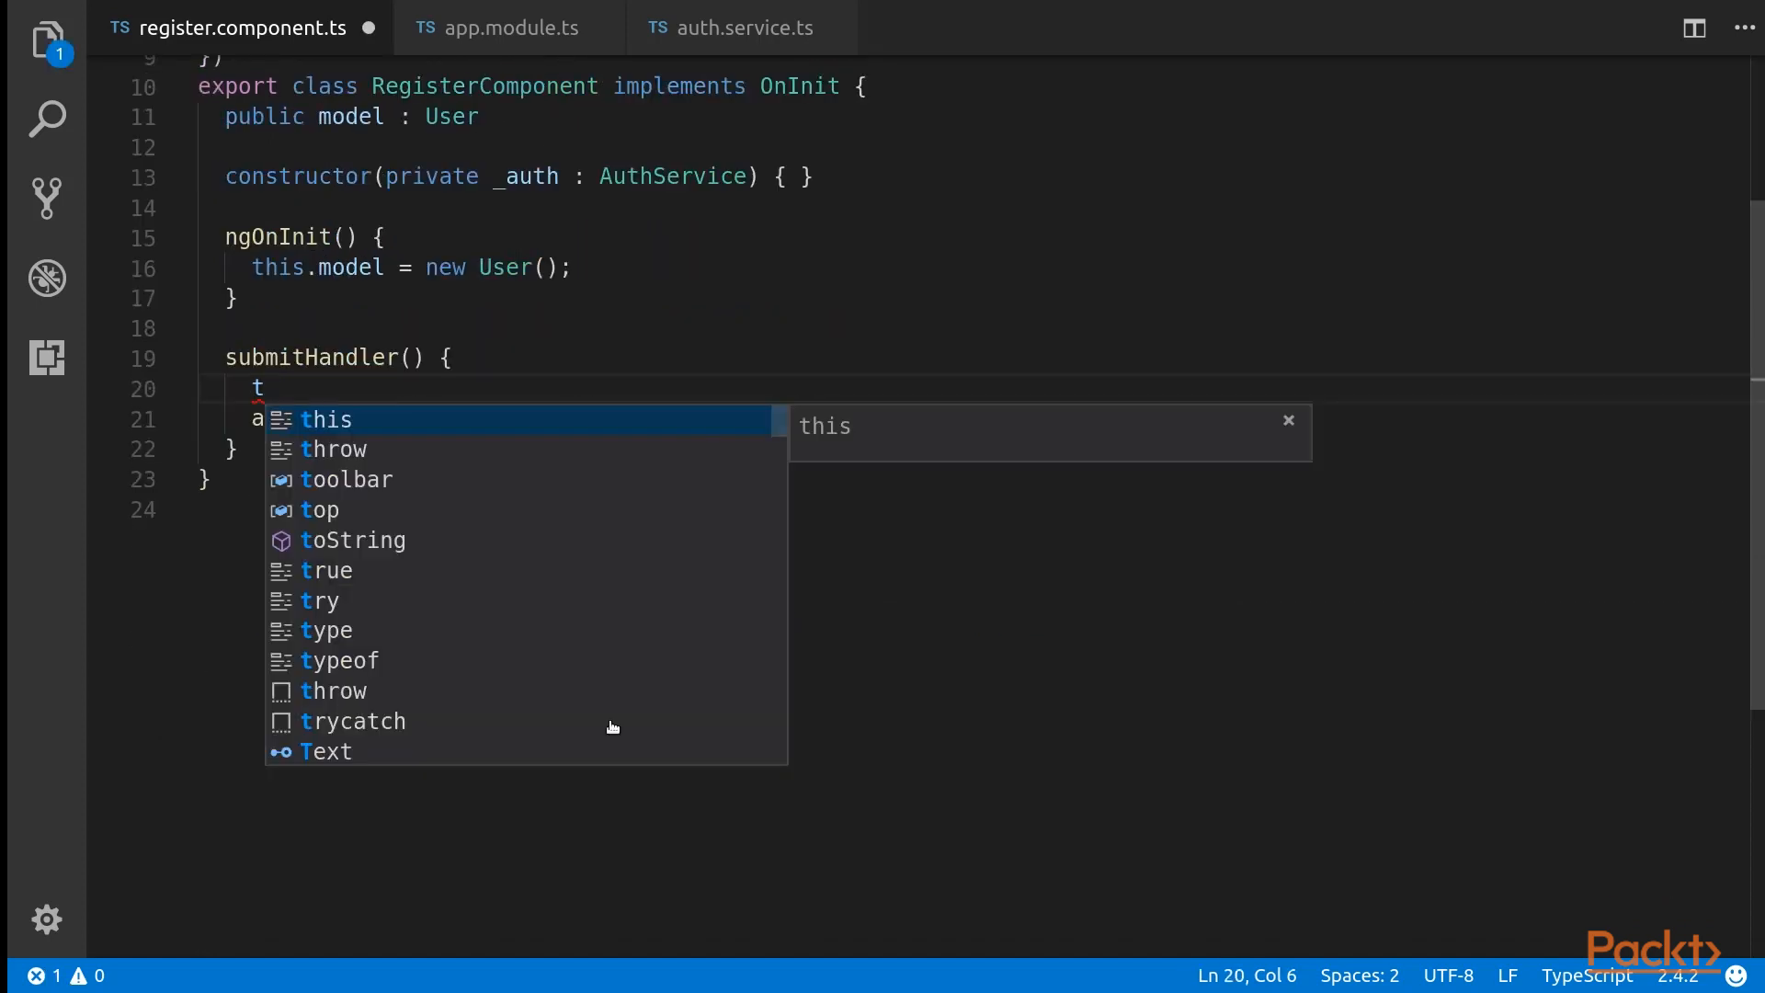
{"action": "type", "text": "his._auth.register();"}
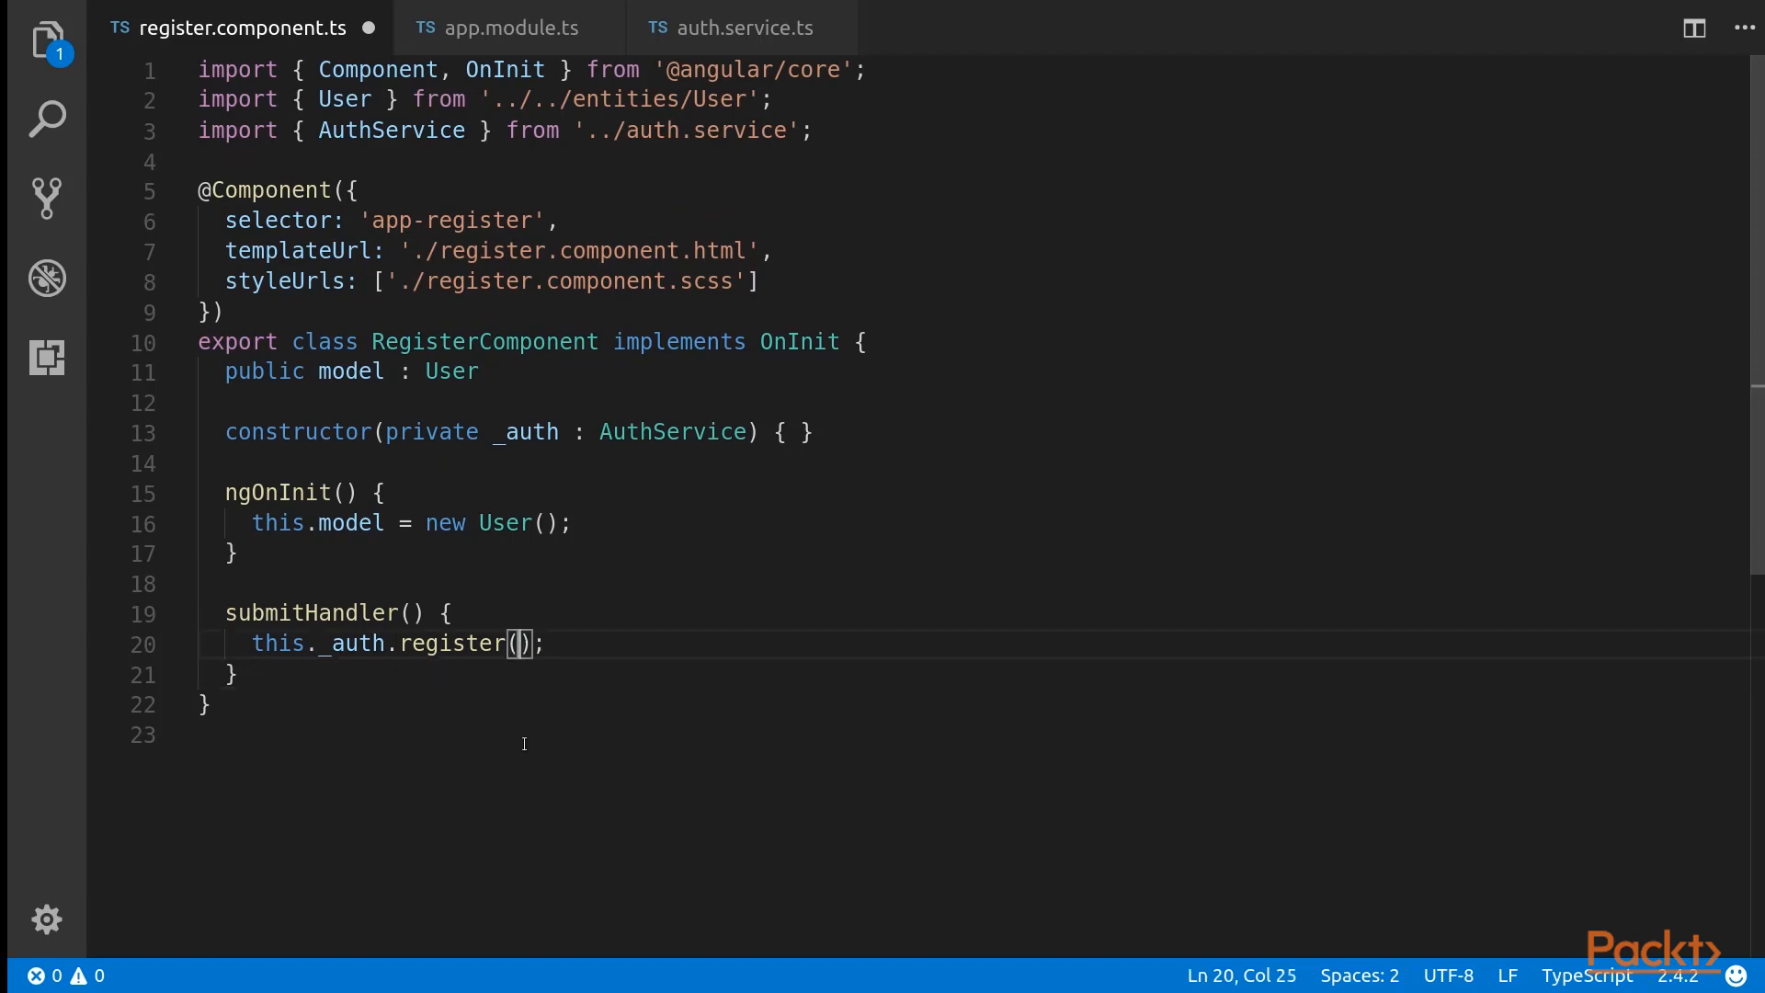
{"action": "type", "text": "this.mo"}
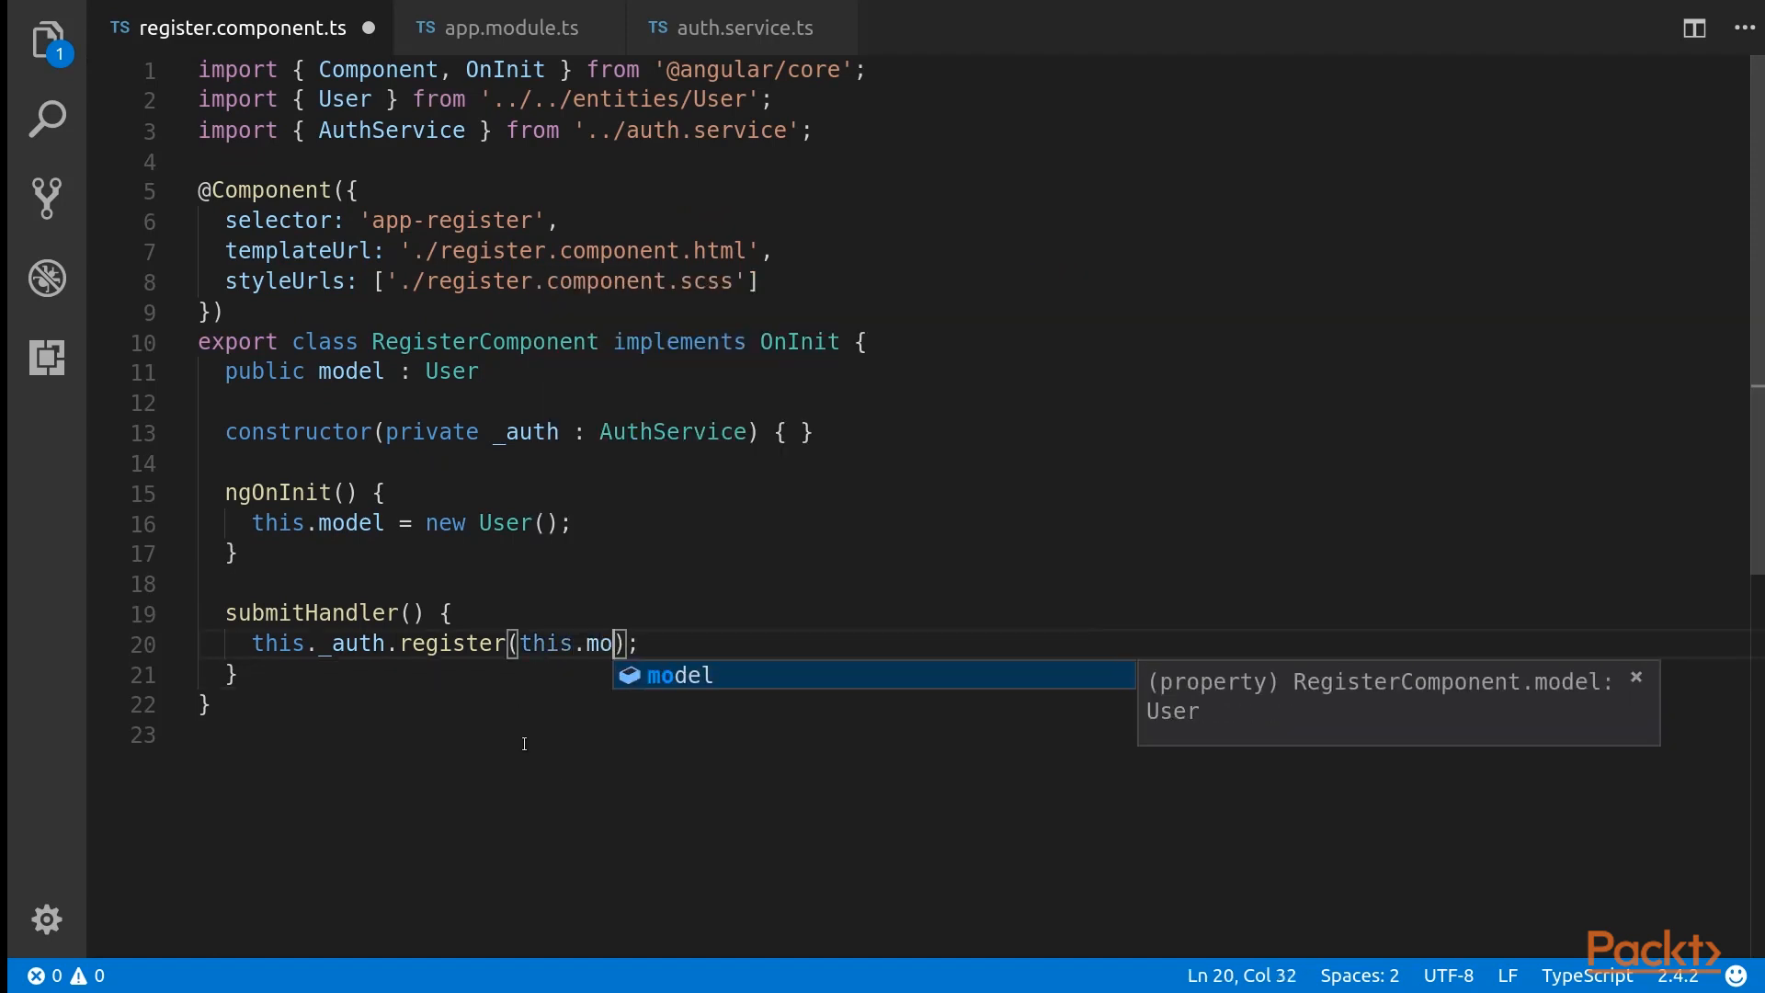
{"action": "key", "text": "Tab"}
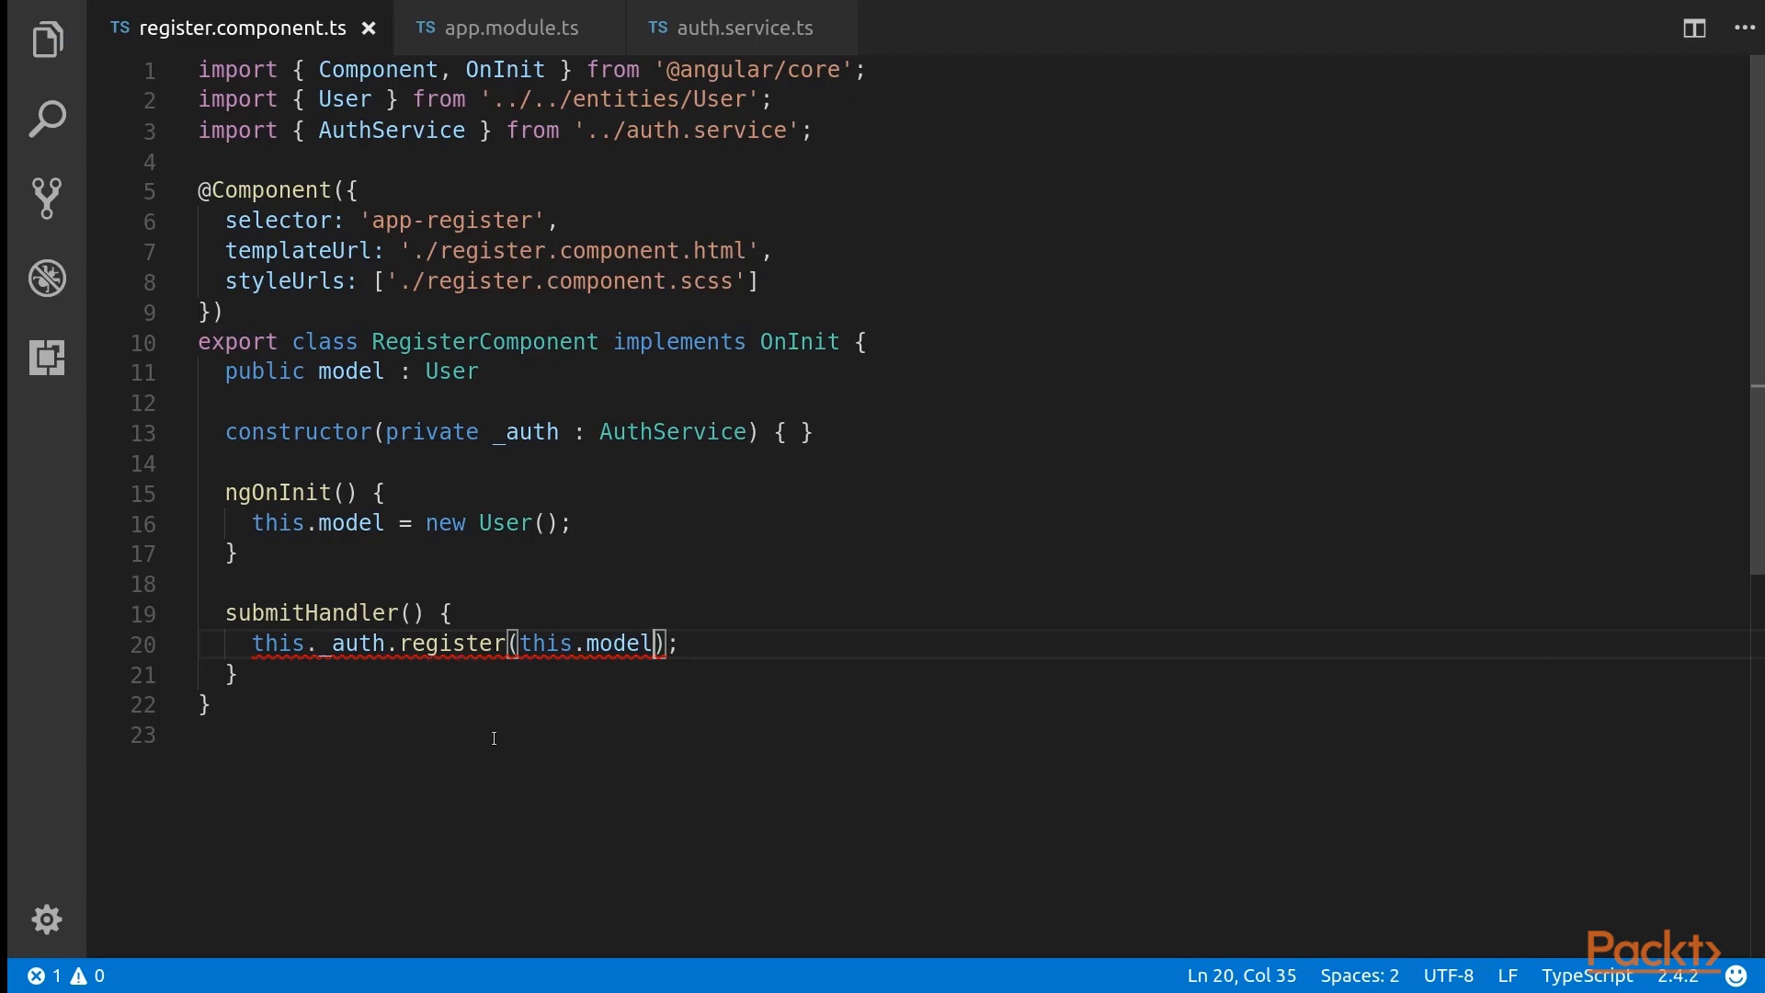
{"action": "mouse_move", "coordinate": [746, 59]}
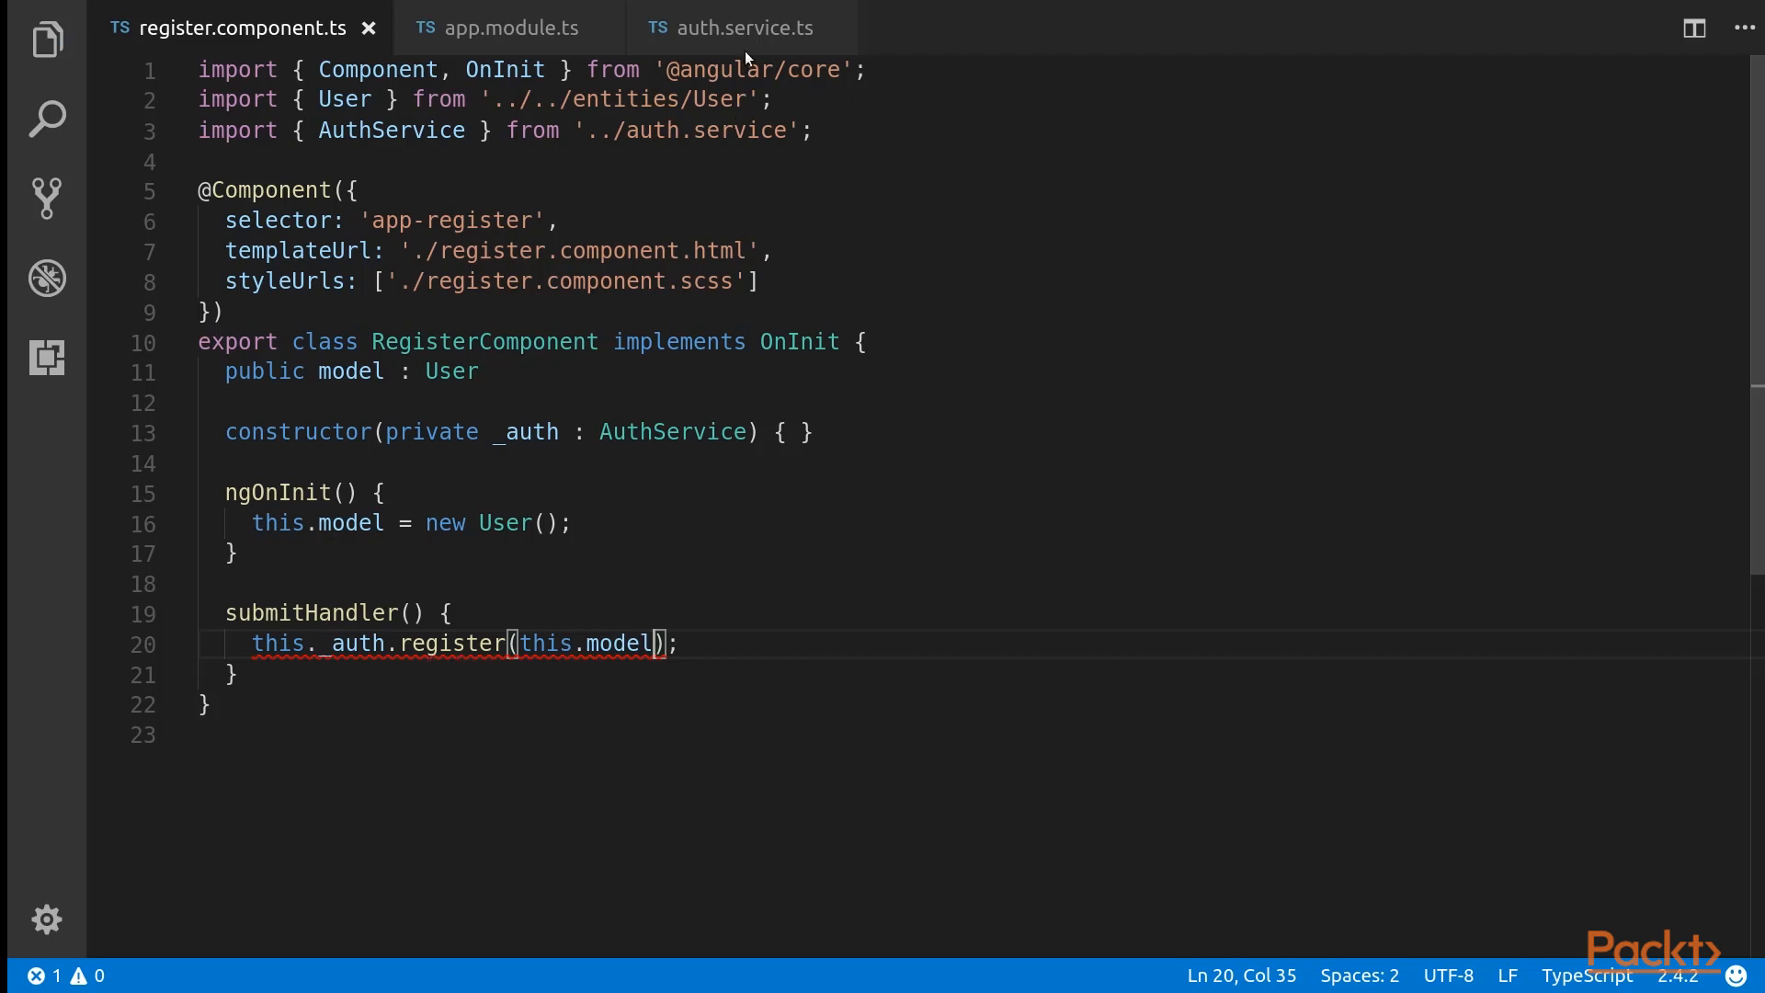
Step: Add a 'user : User' parameter to register() with User imported from '../entities/User'
{"action": "left_click", "coordinate": [743, 28]}
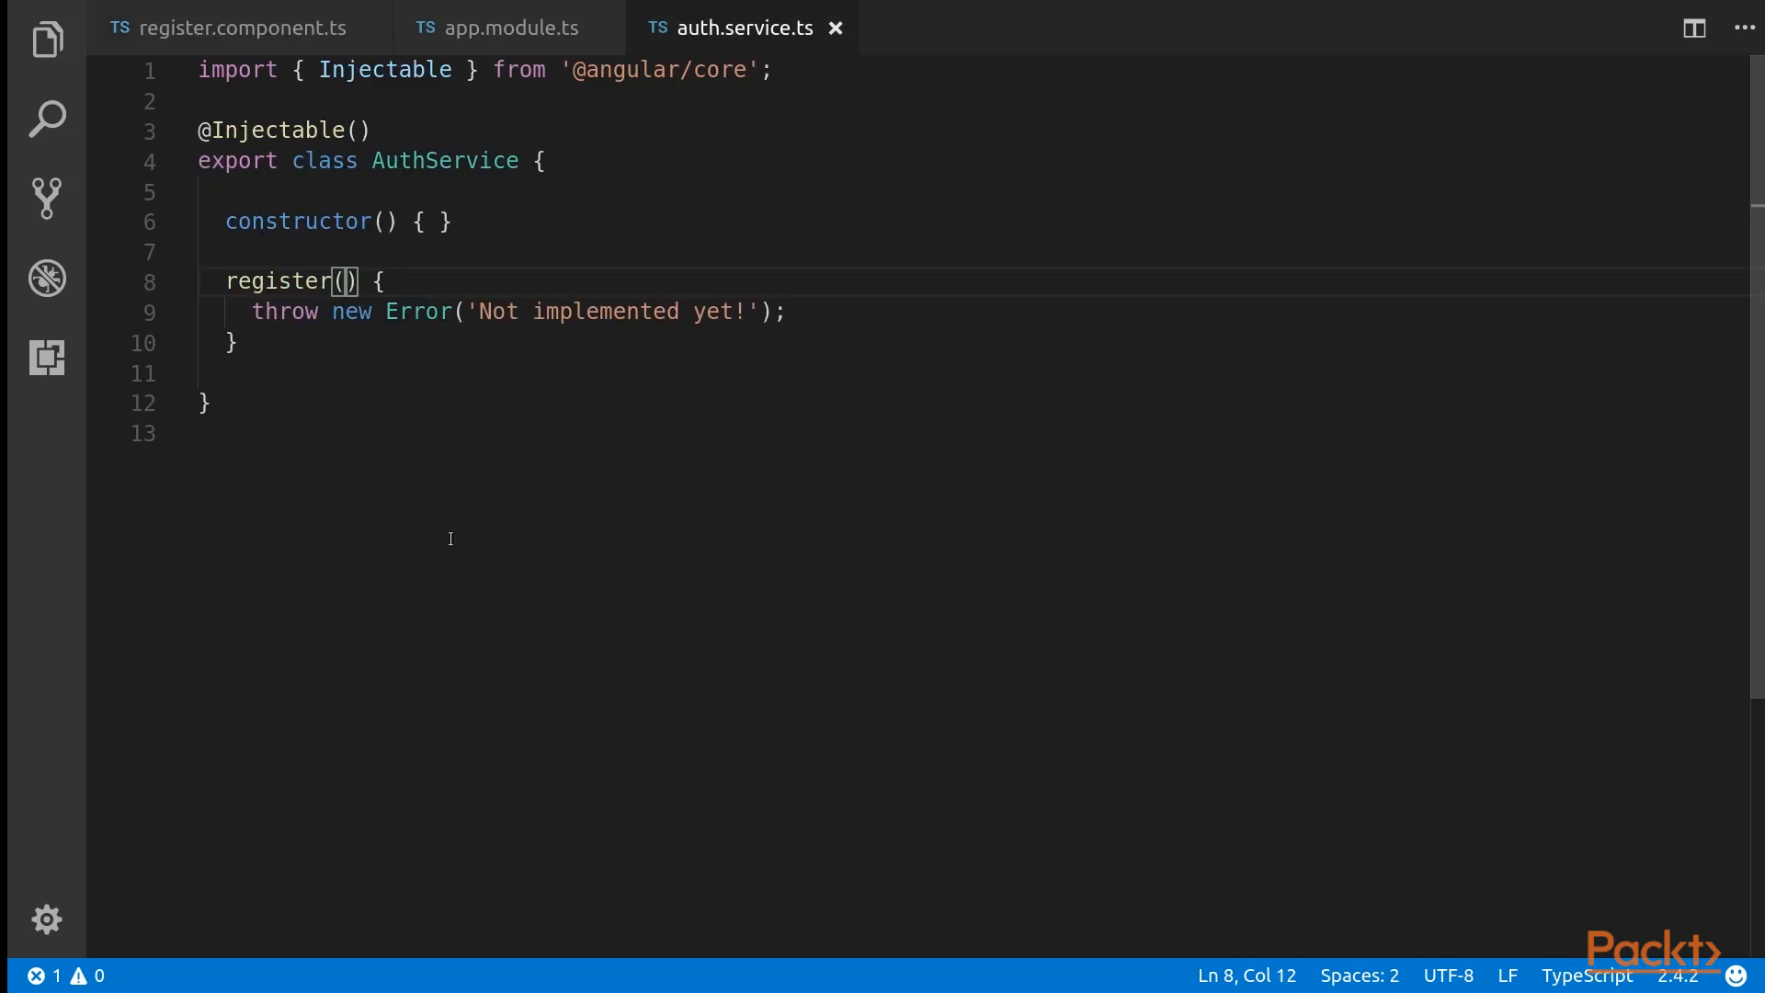
{"action": "type", "text": "user :"}
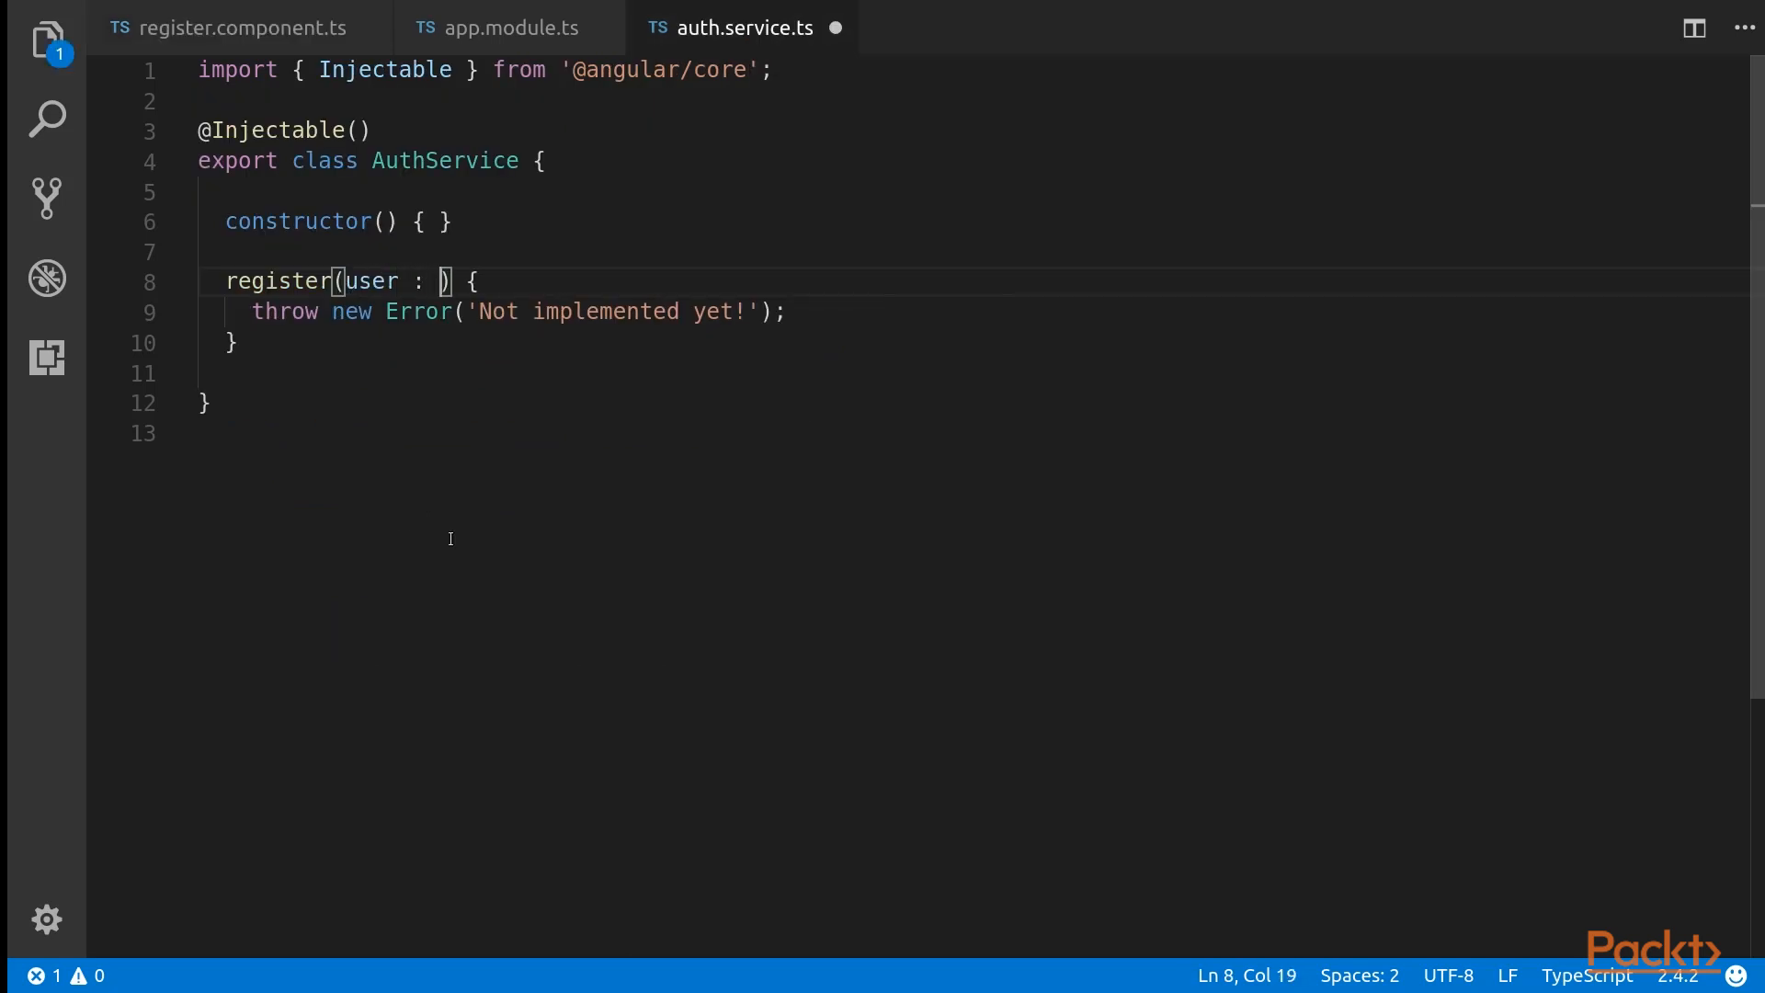
{"action": "type", "text": "User"}
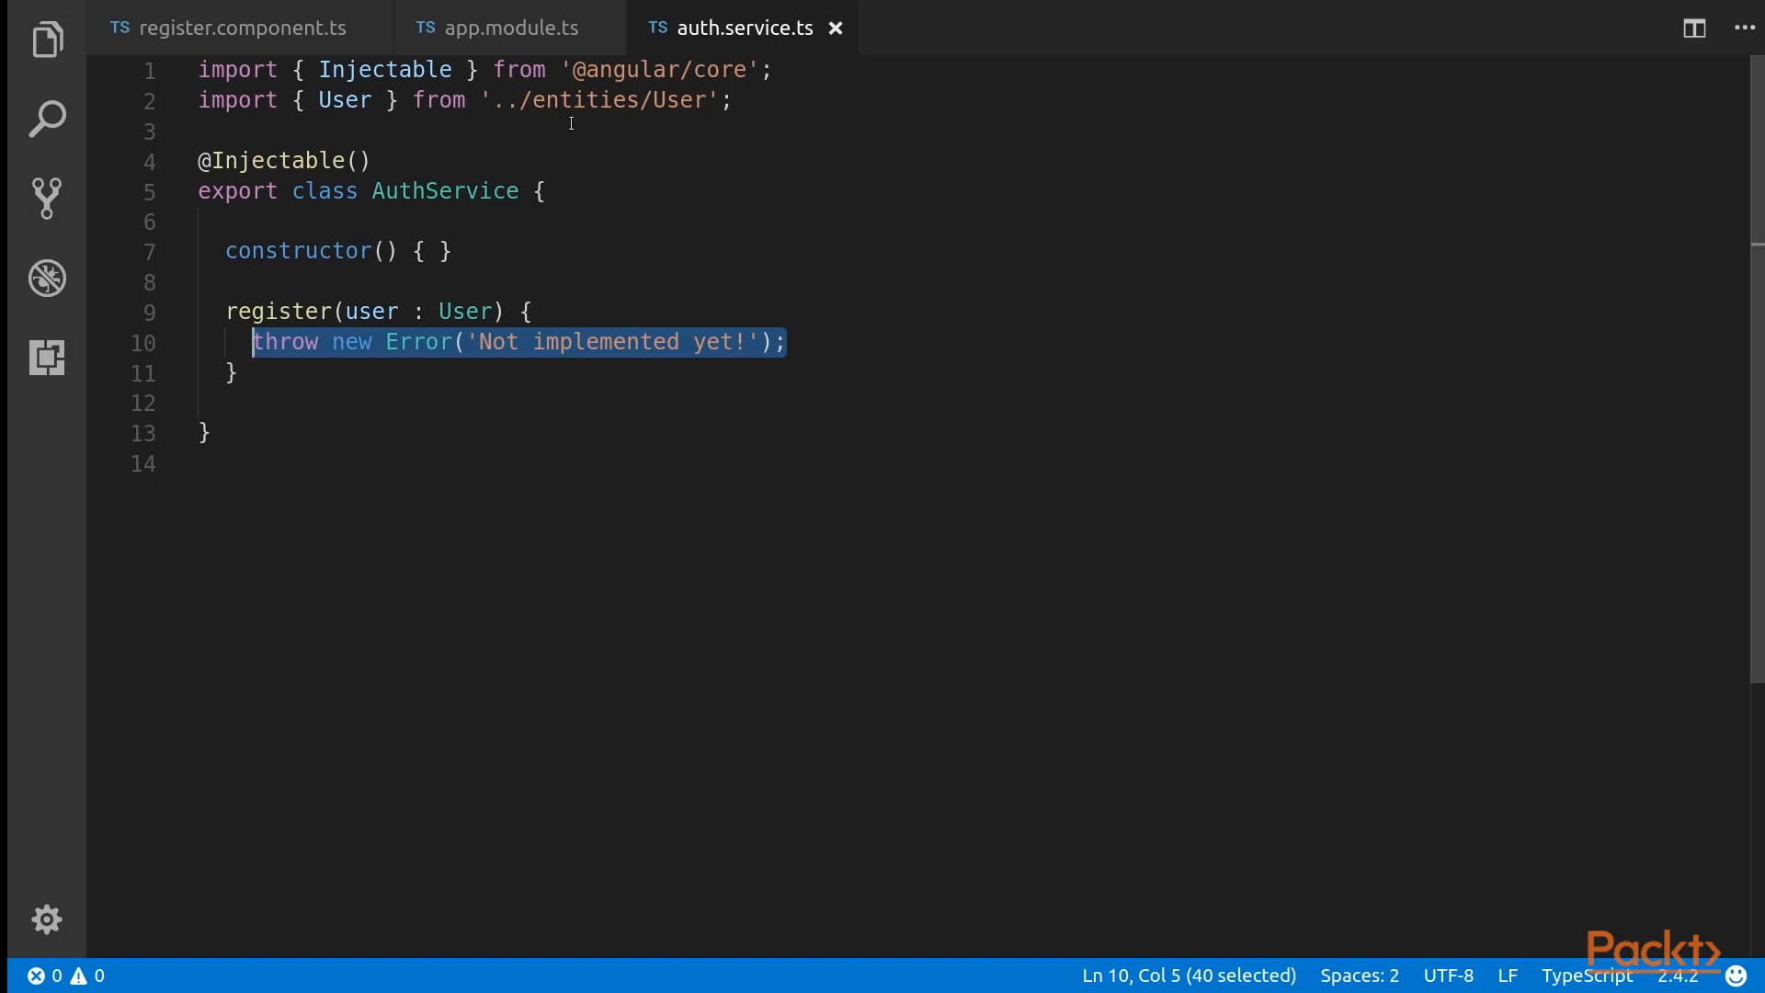
{"action": "left_click", "coordinate": [507, 27]}
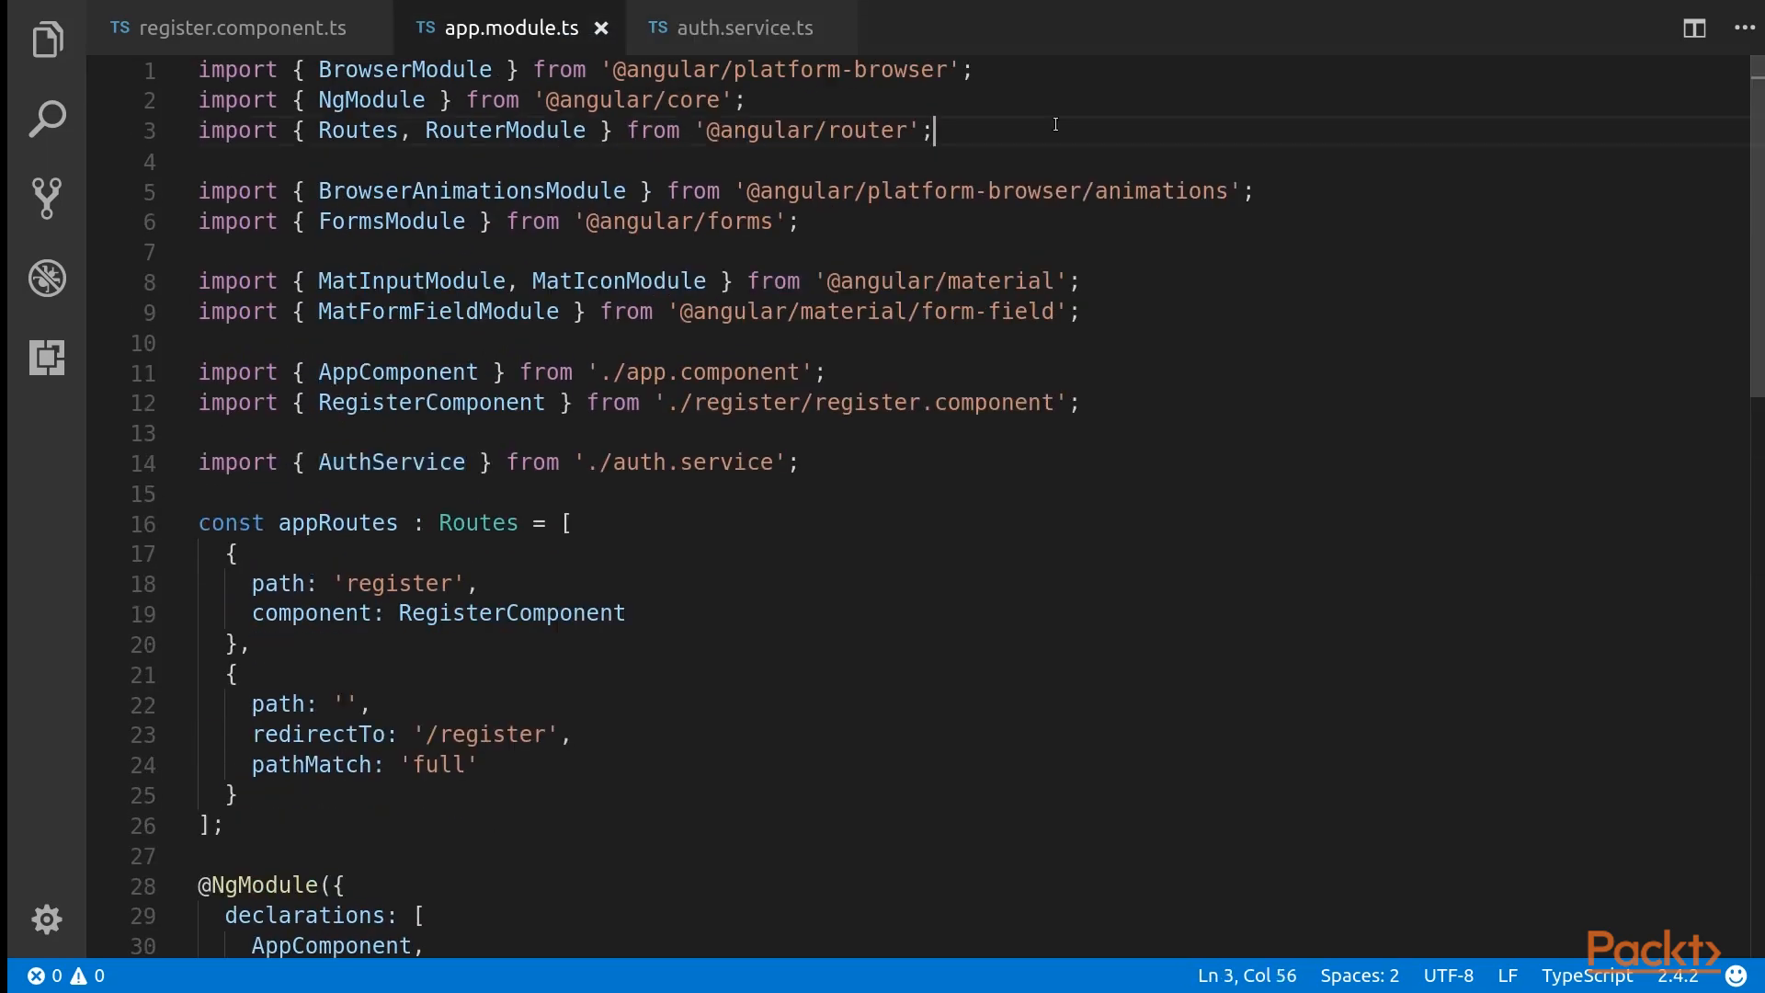
{"action": "type", "text": "import {  }"}
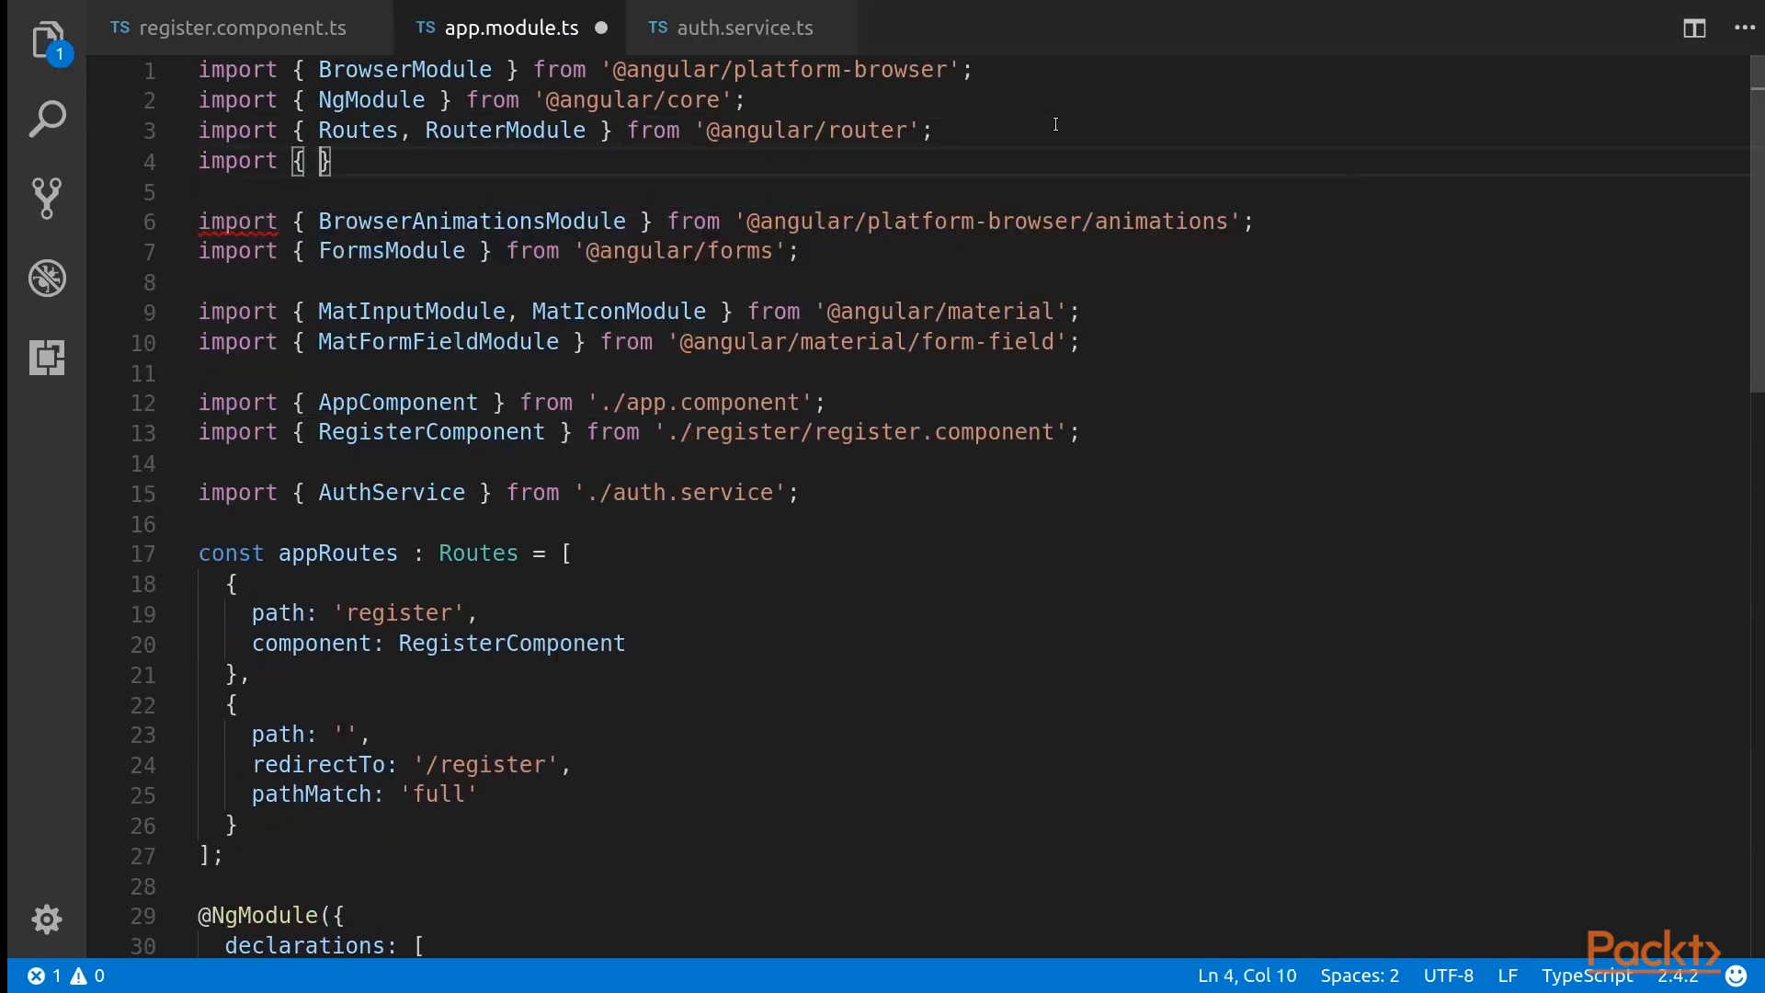
{"action": "type", "text": "HttpClientModule"}
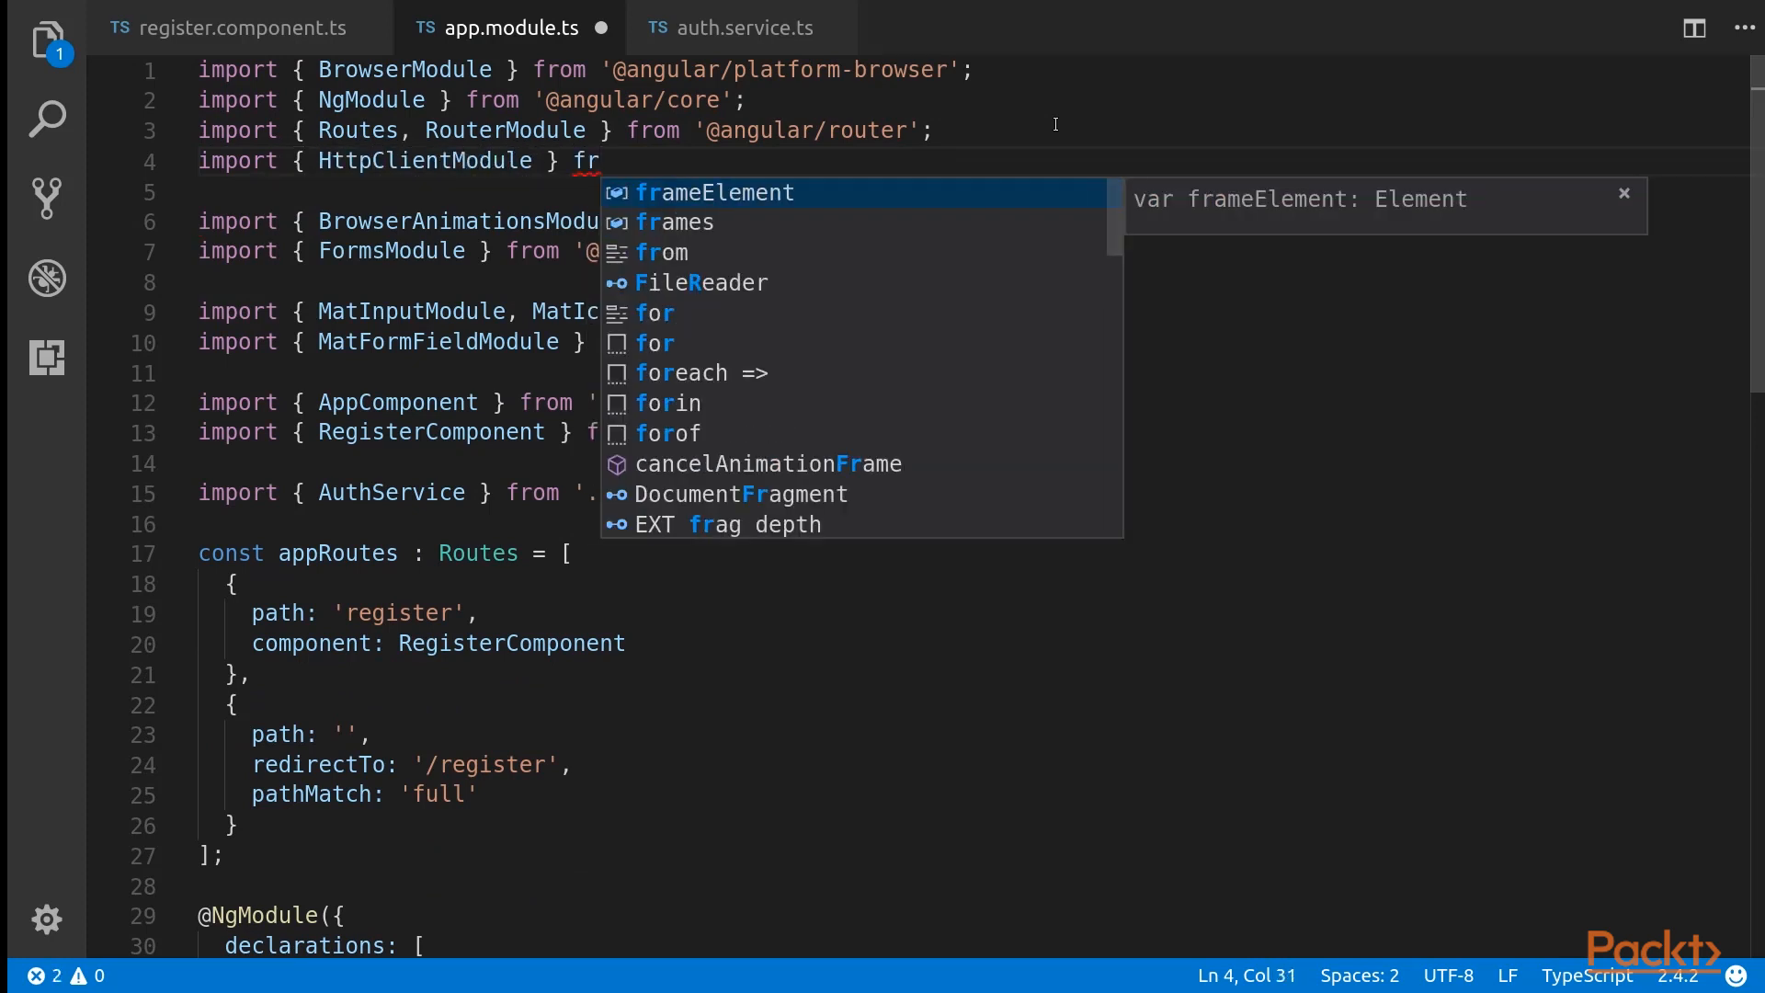
{"action": "type", "text": "''"}
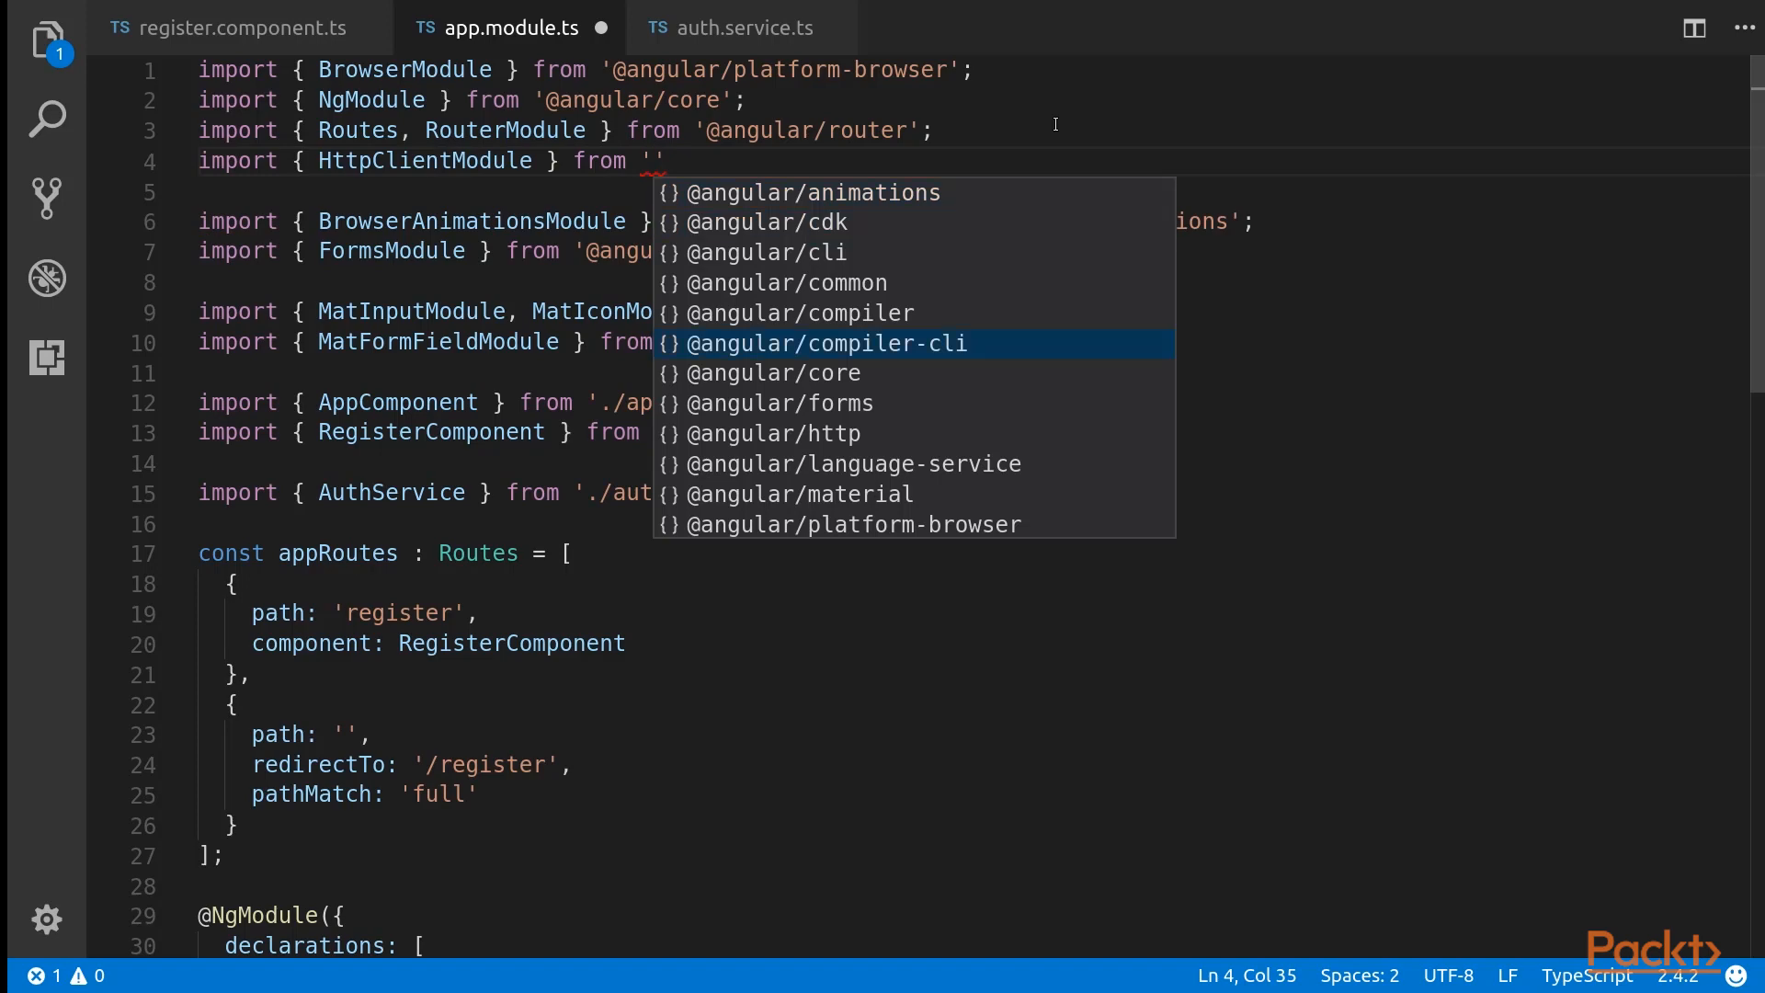
{"action": "type", "text": "@angular/common"}
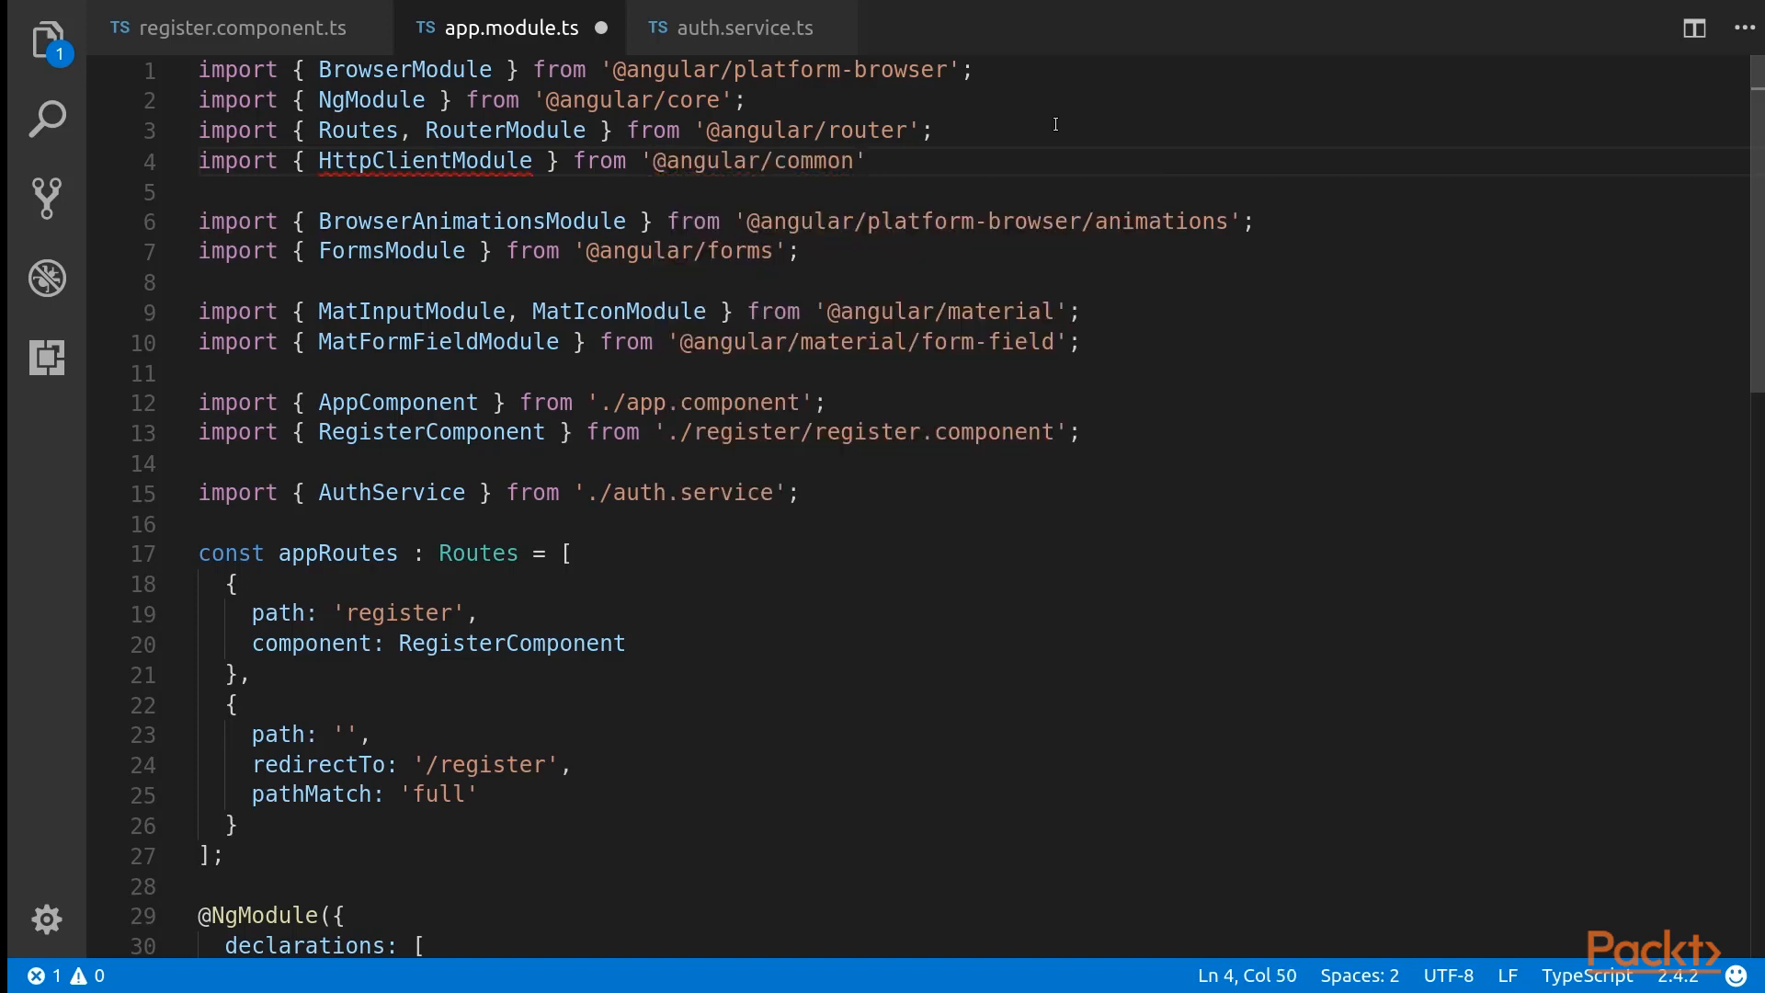
{"action": "type", "text": "/http"}
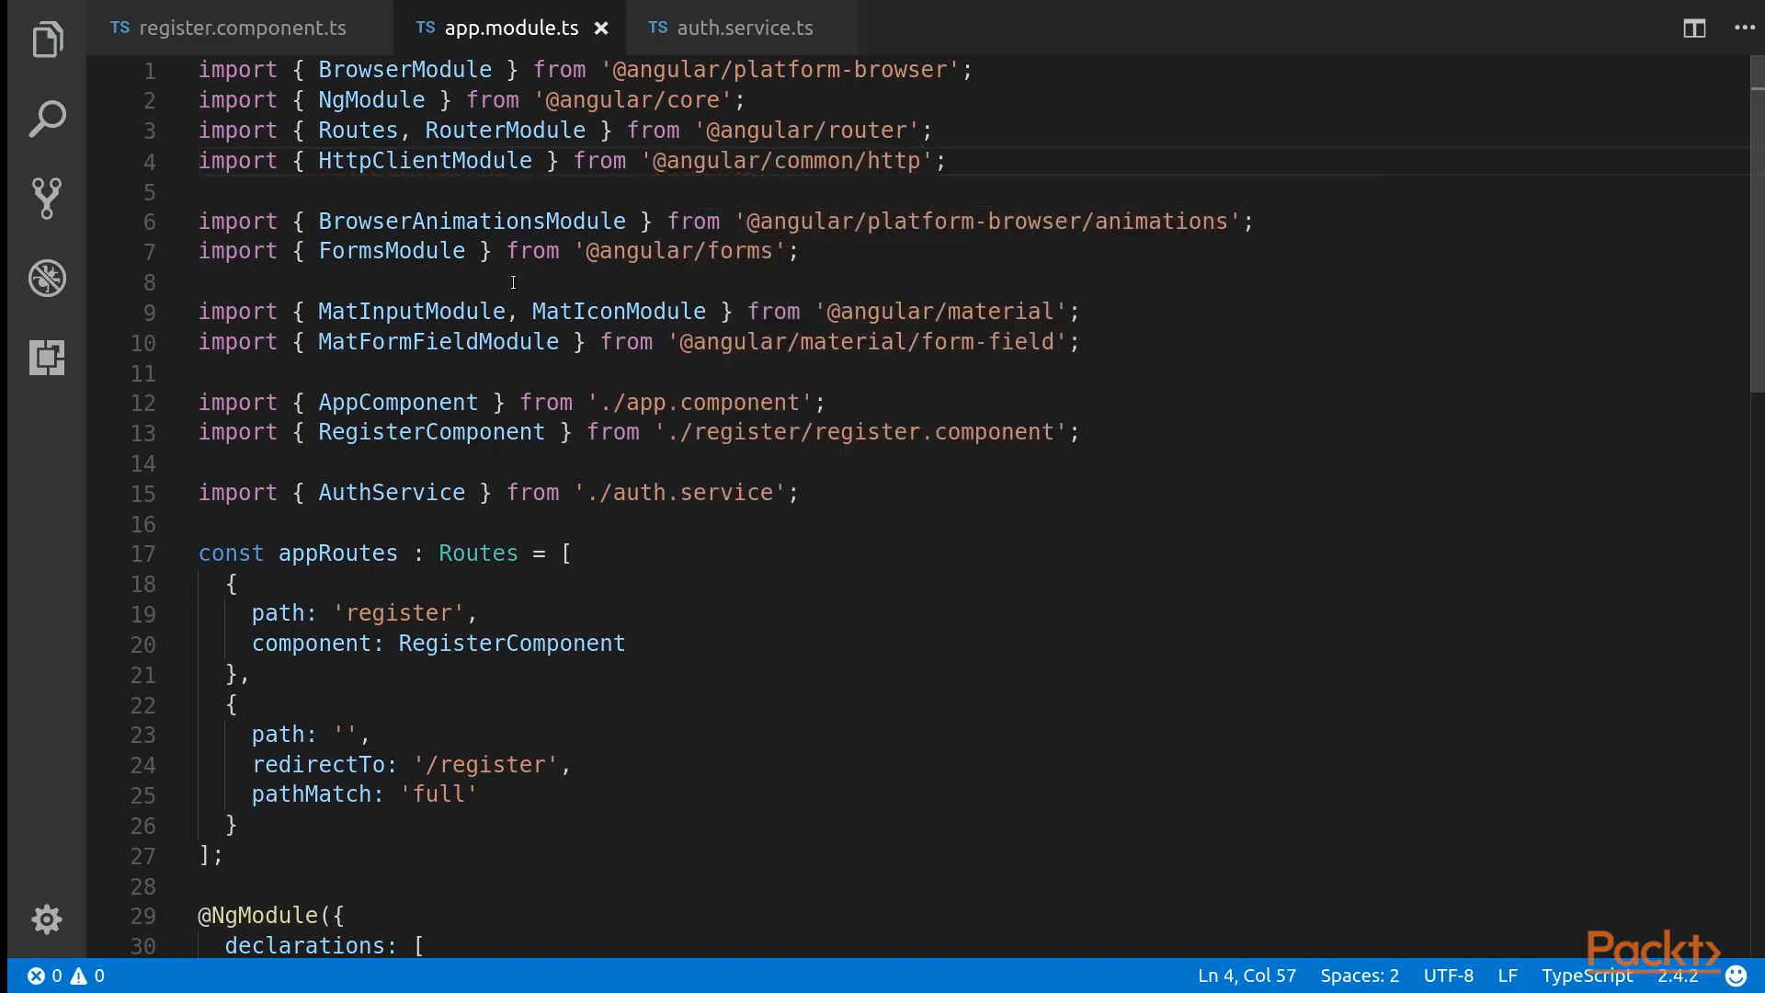
Step: Append HttpClientModule to the module's imports array
{"action": "scroll", "scroll_direction": "down", "scroll_amount": 3}
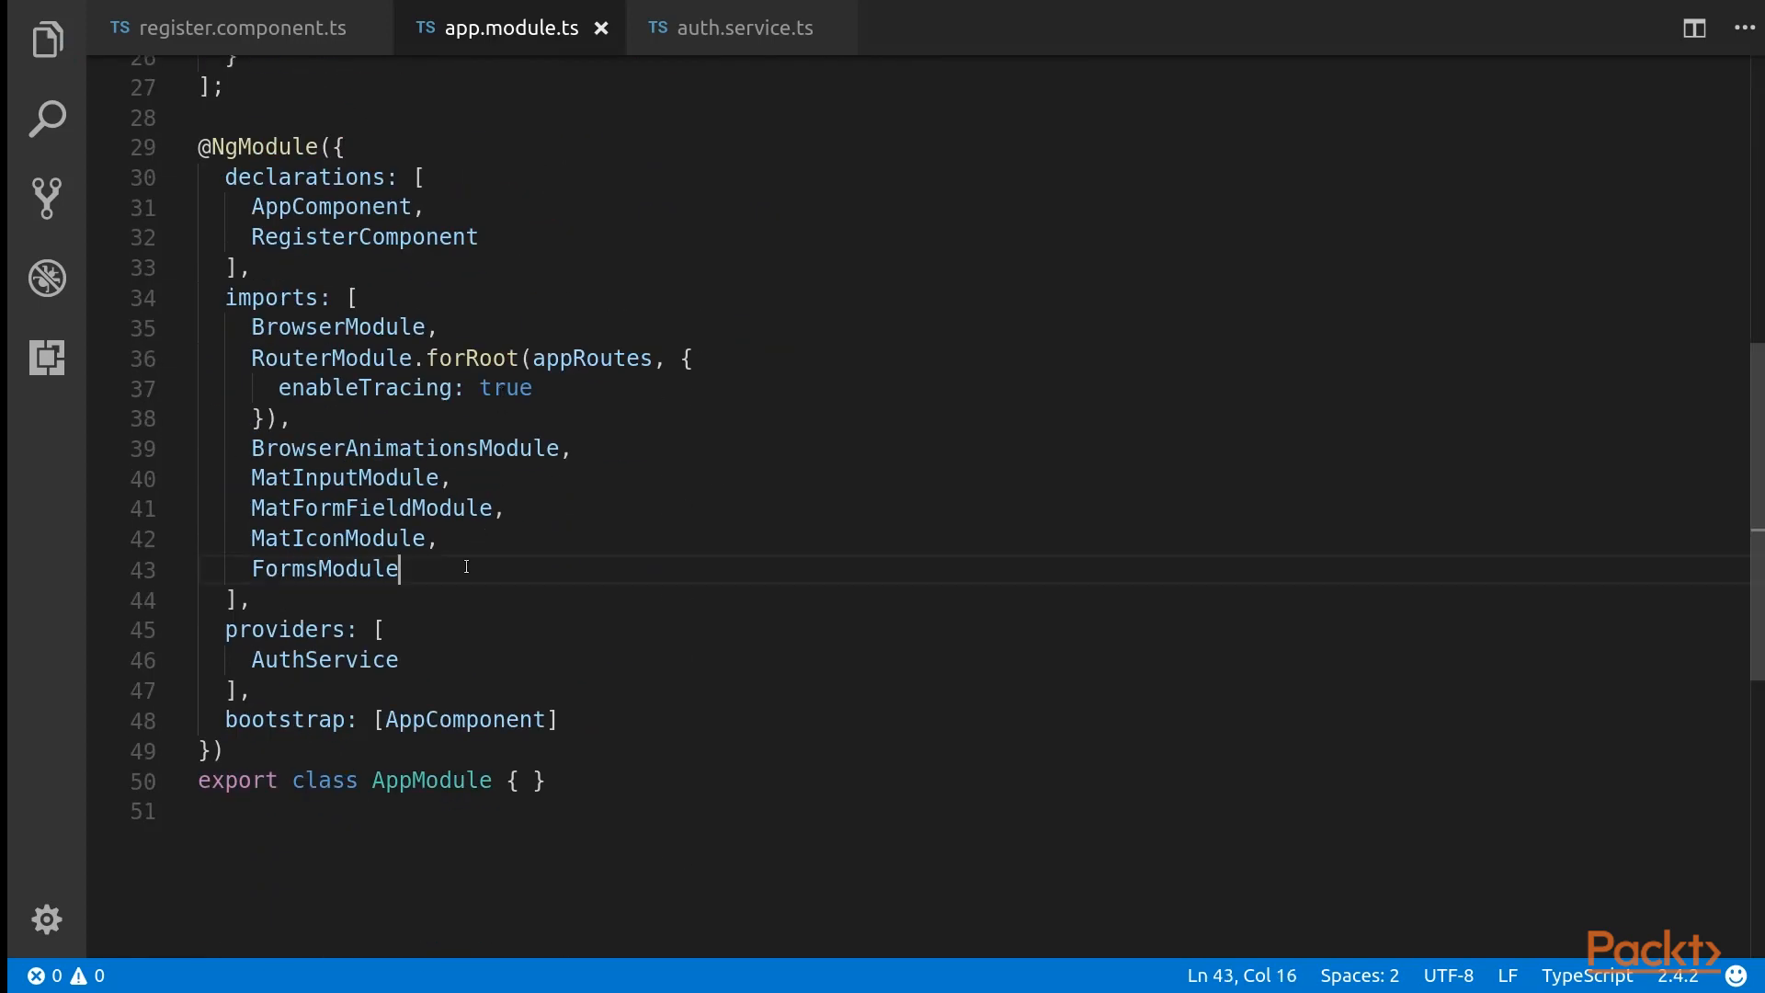
{"action": "type", "text": "HttpCl"}
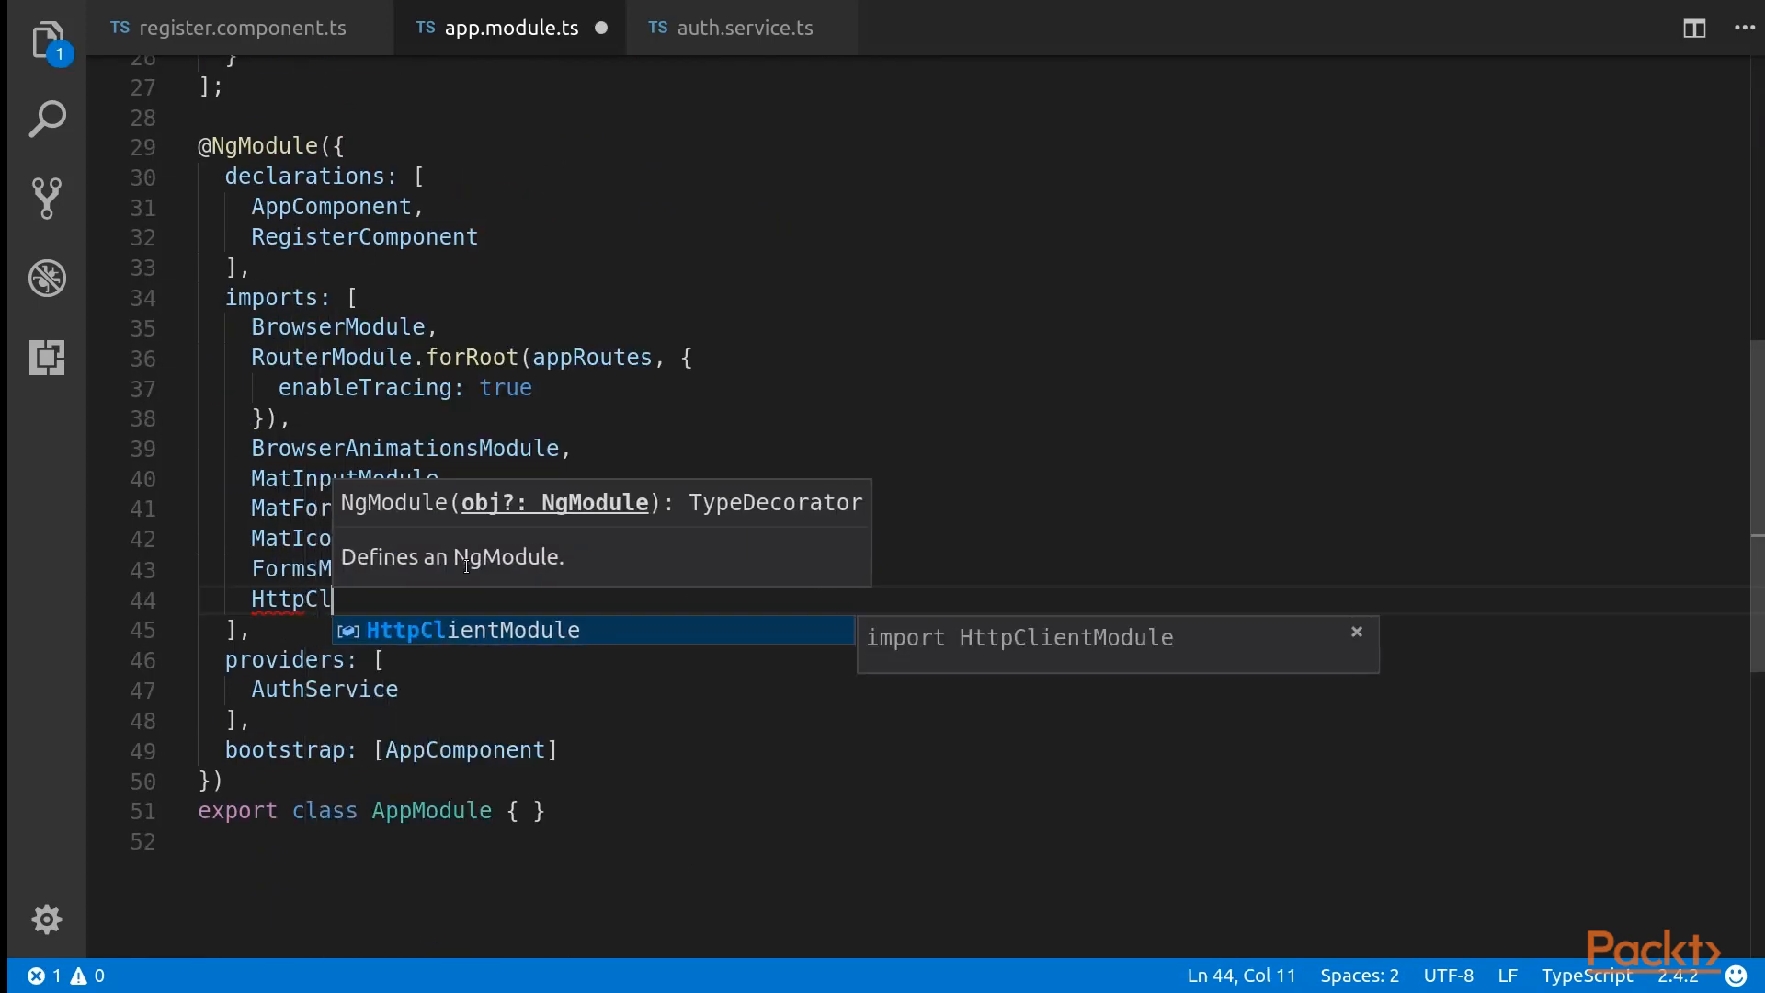
{"action": "key", "text": "Tab"}
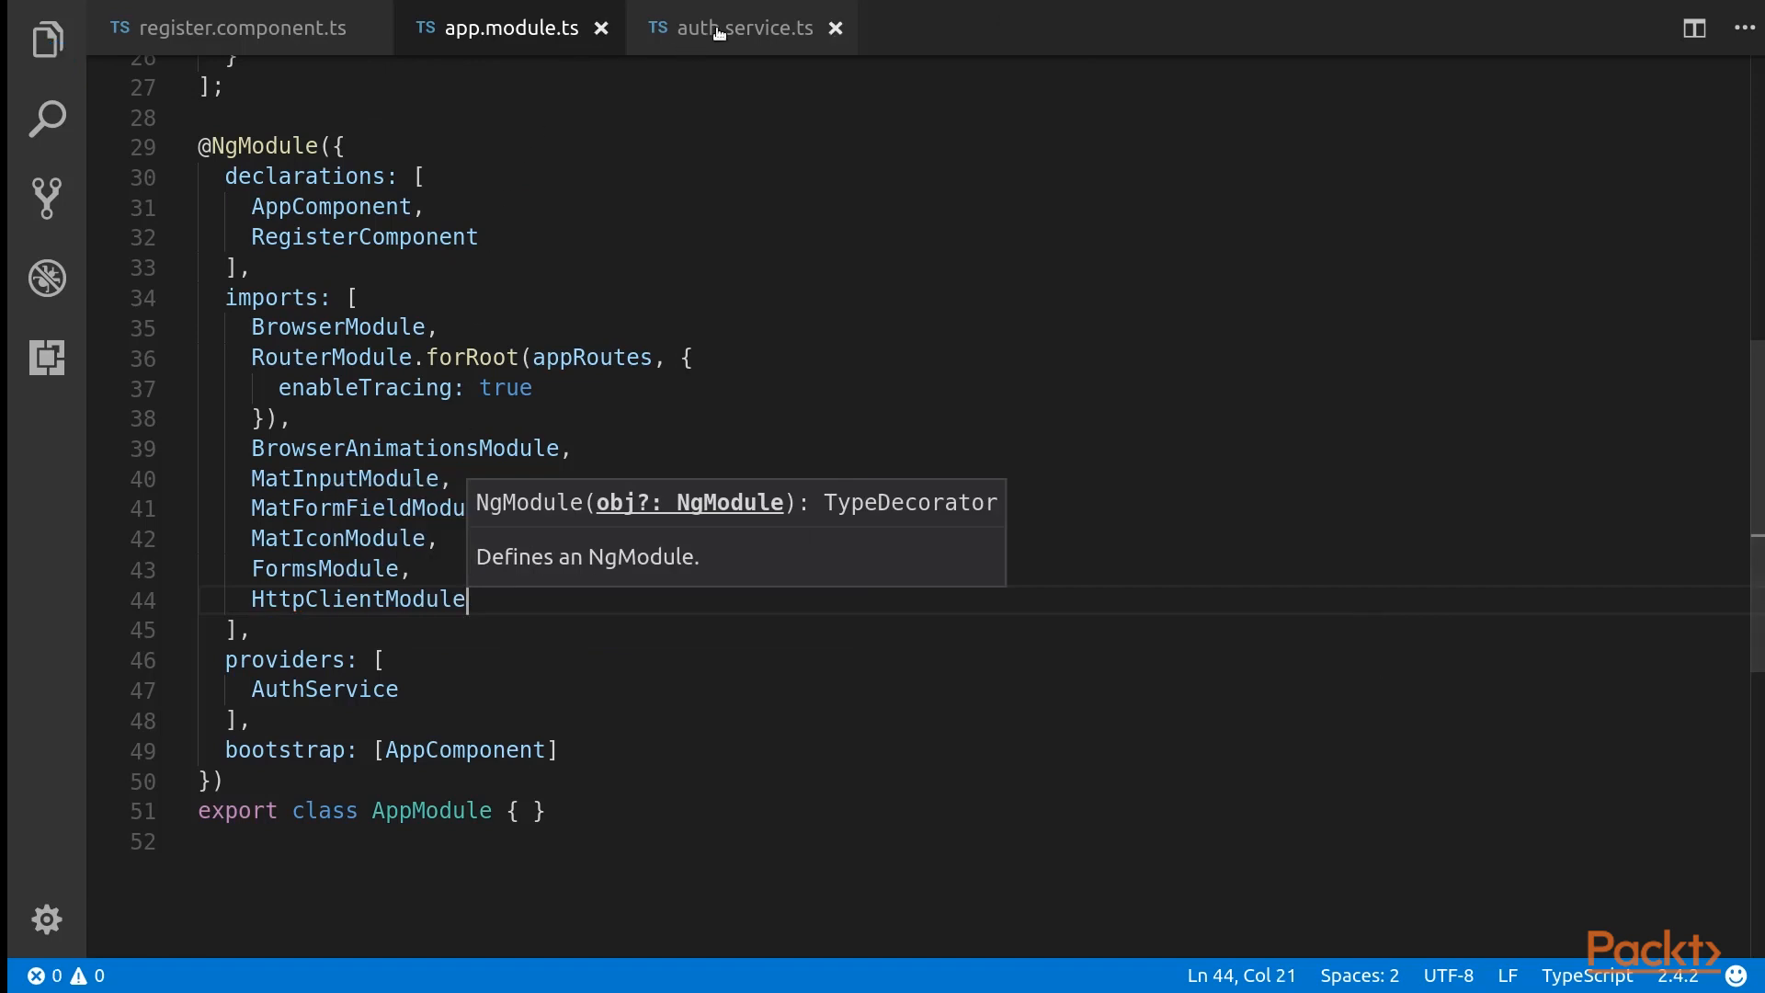
{"action": "left_click", "coordinate": [743, 27]}
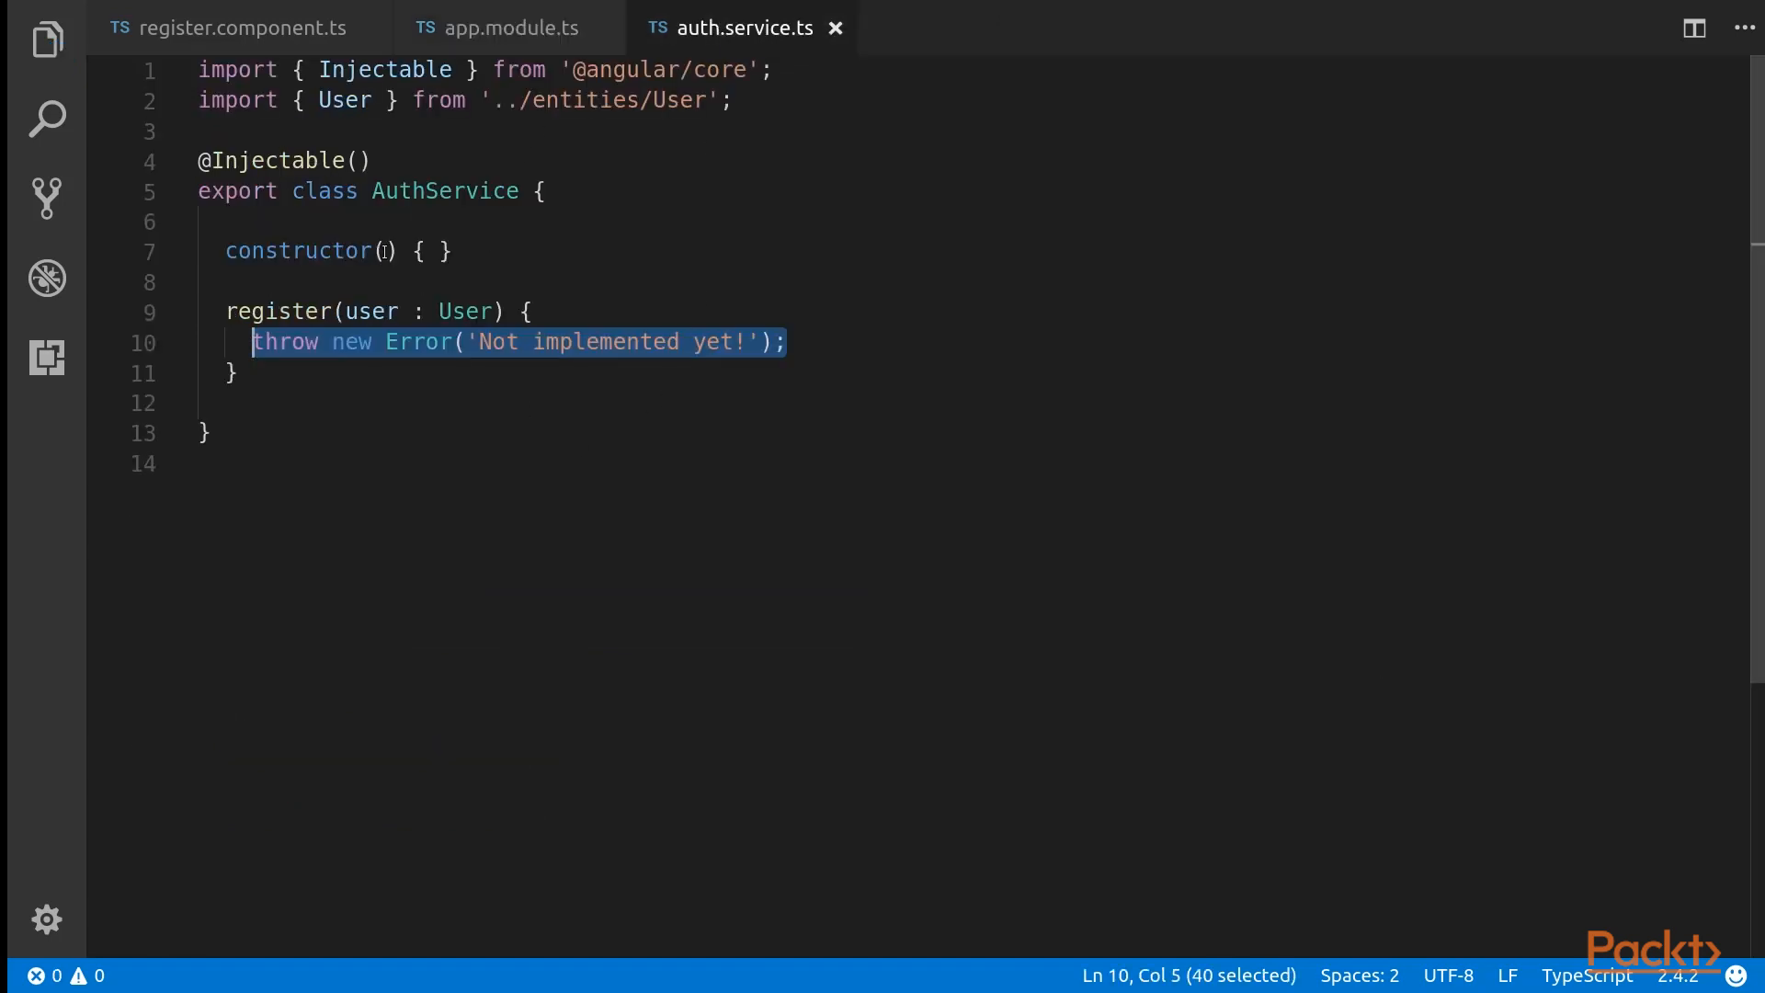
{"action": "type", "text": "private _http"}
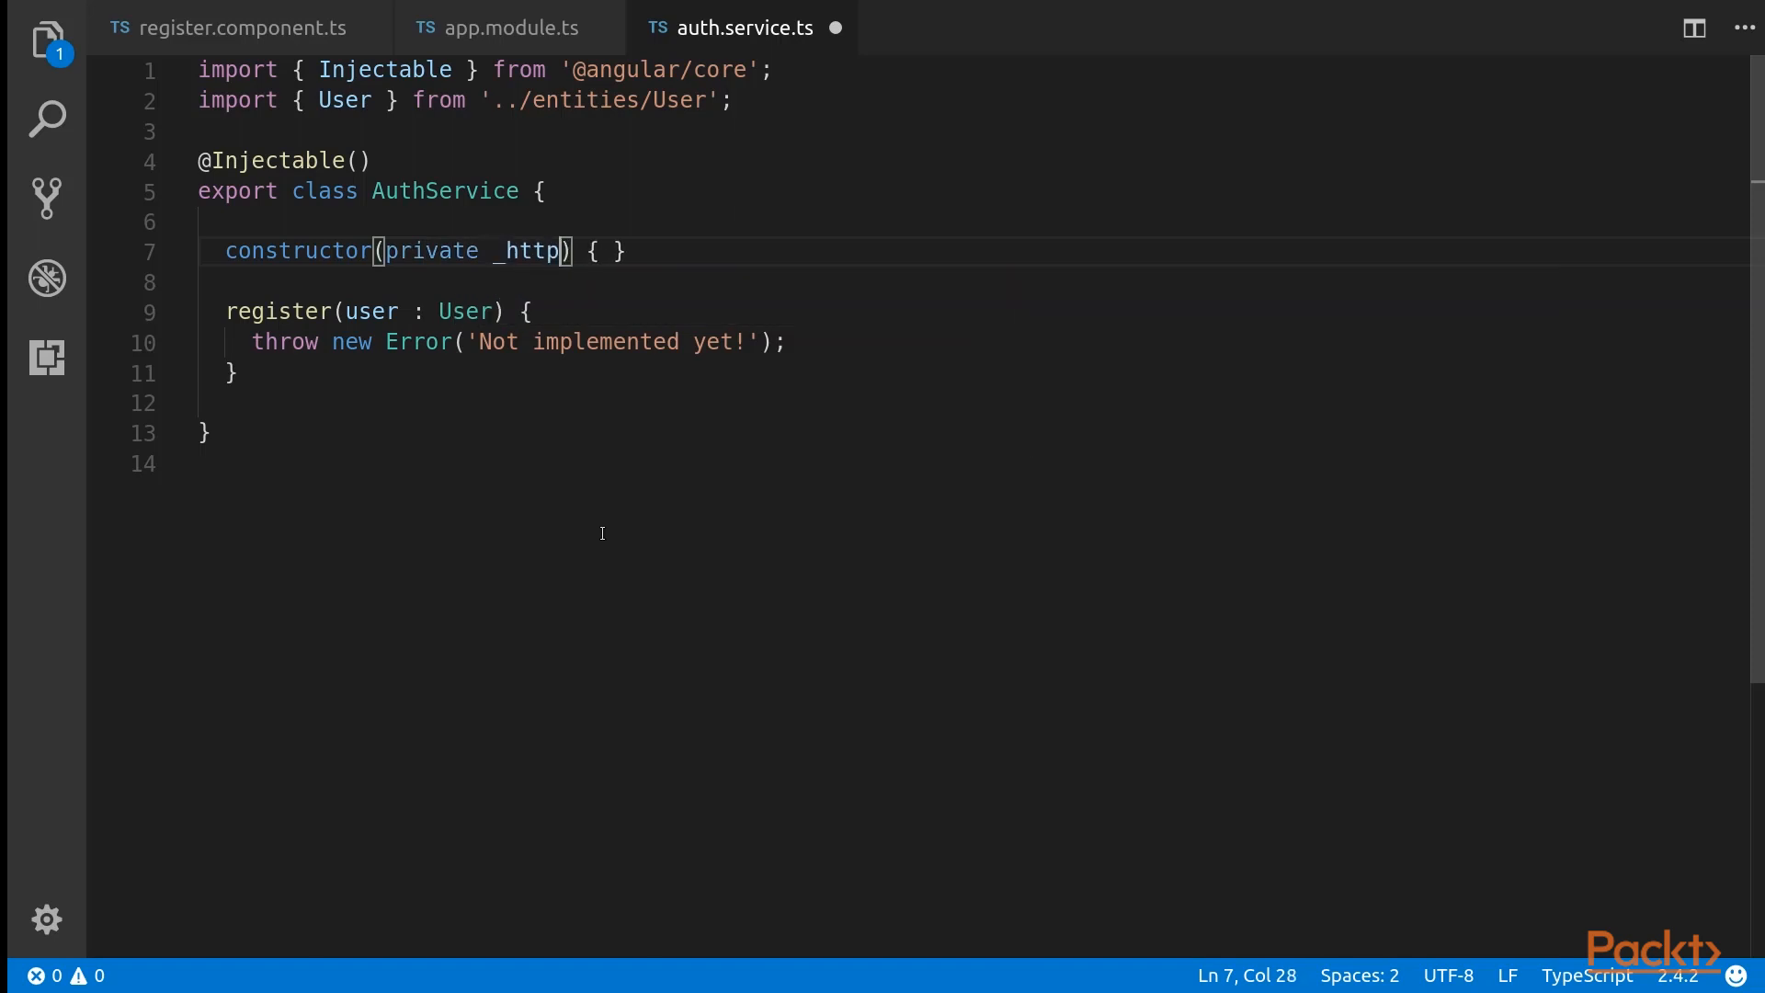
{"action": "type", "text": ": HttpClie"}
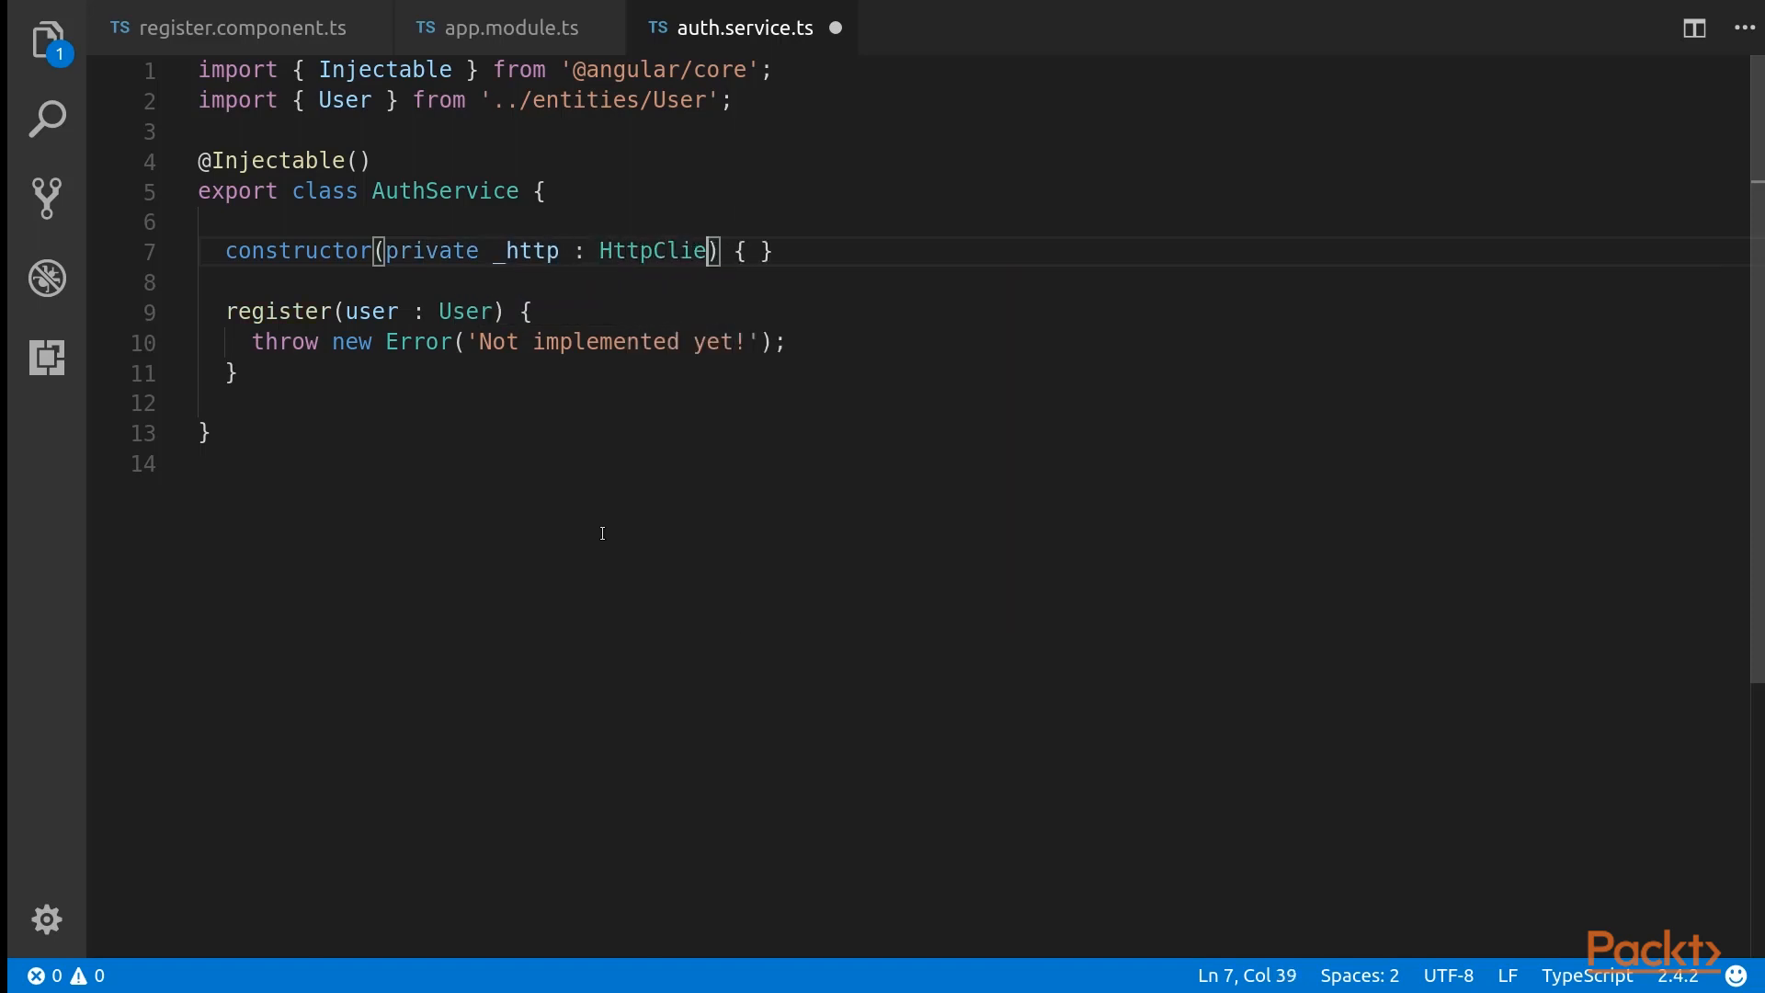
{"action": "type", "text": "nt"}
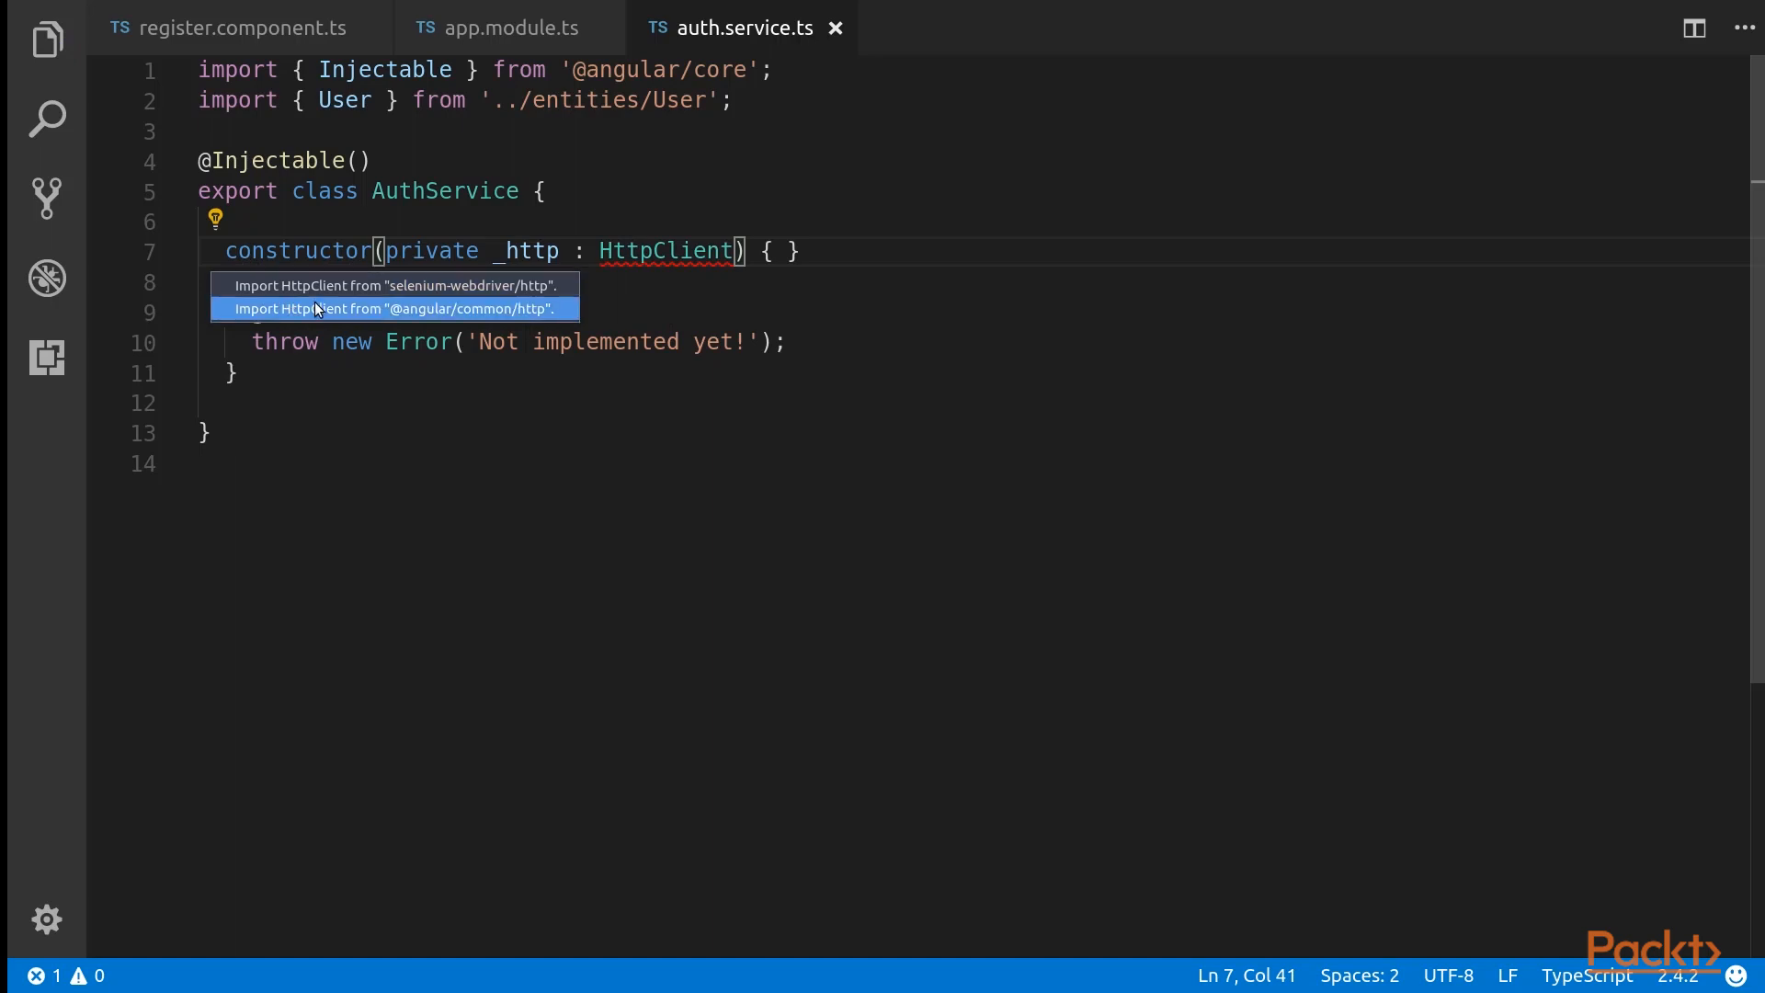
{"action": "left_click", "coordinate": [388, 309]}
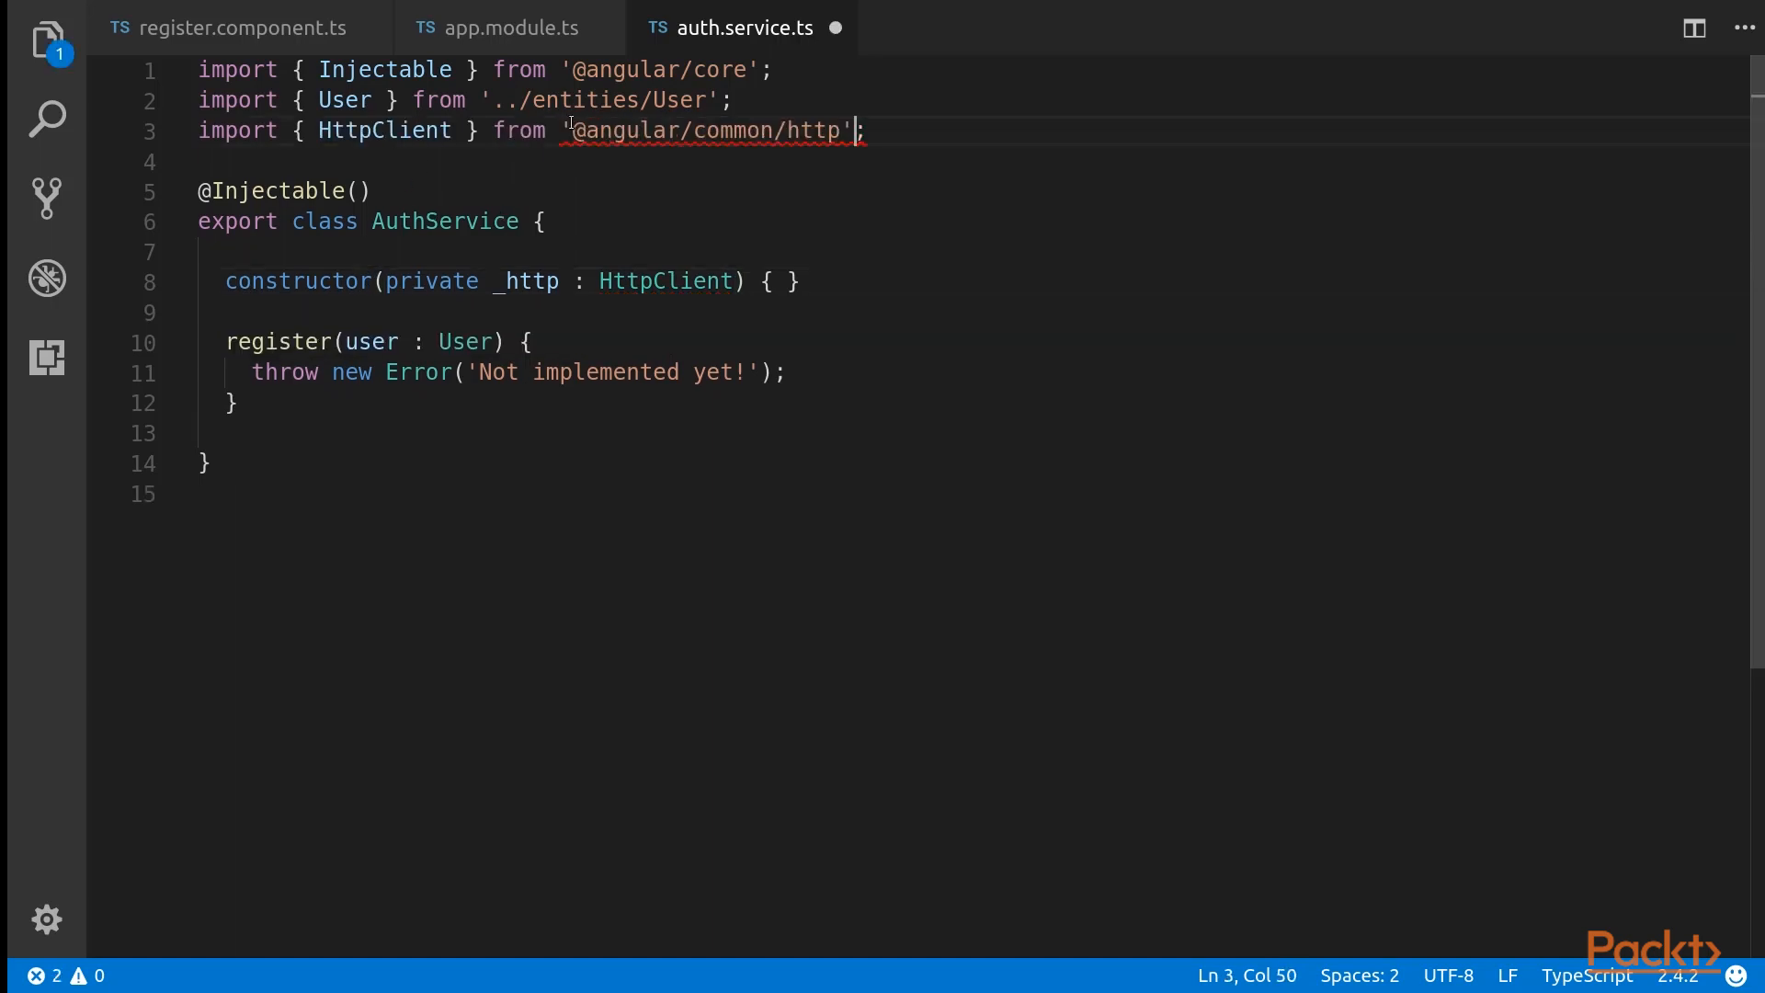
{"action": "key", "text": "ctrl+s"}
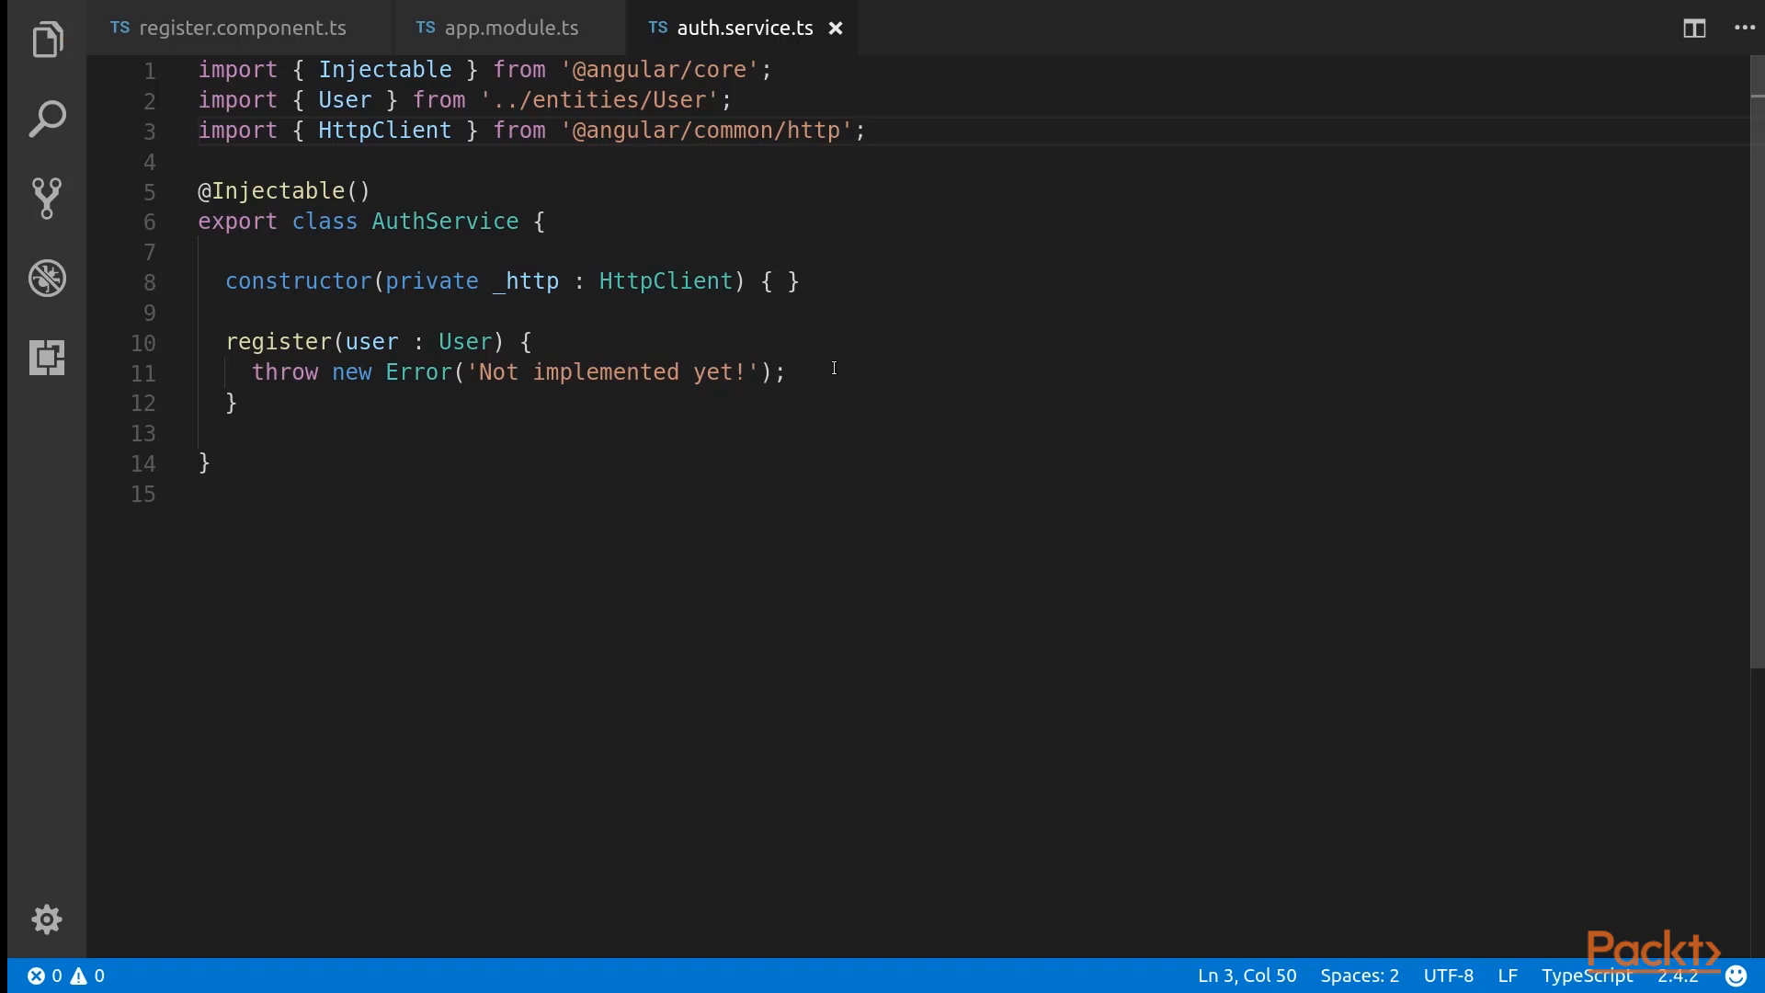
{"action": "key", "text": "ctrl+p"}
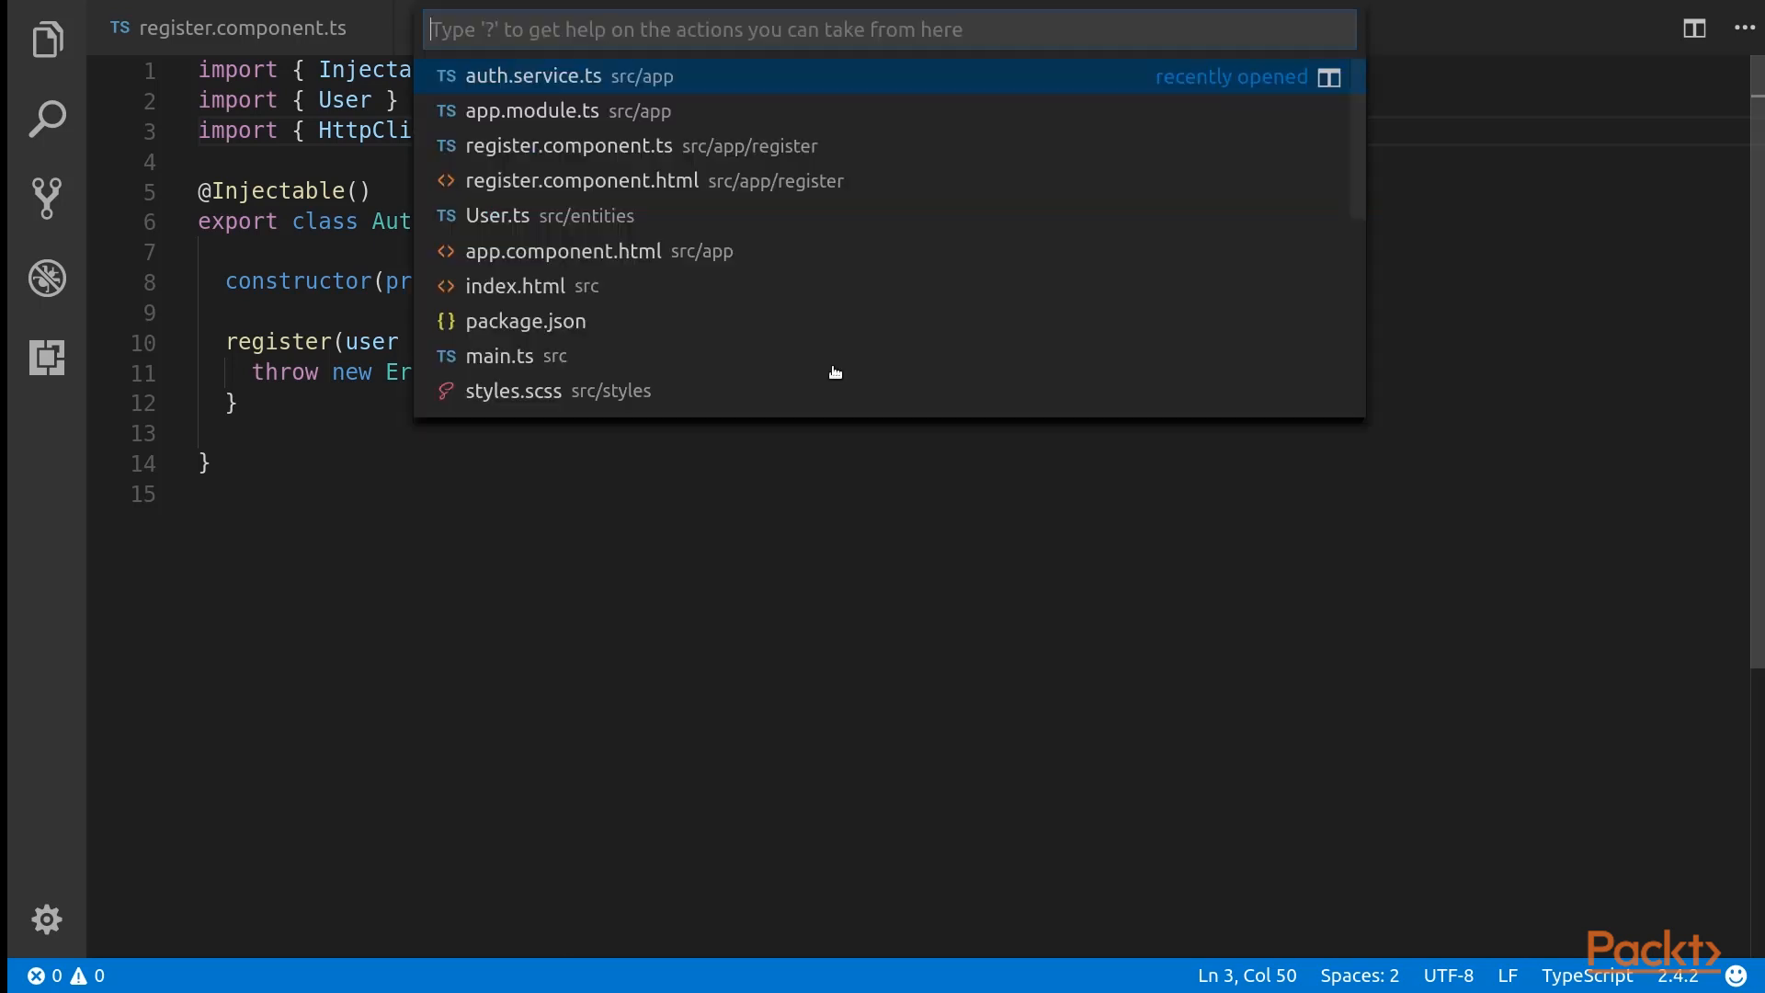
Step: Add import 'rxjs/add/operator/toPromise'; to main.ts below the hammerjs import
{"action": "left_click", "coordinate": [500, 354]}
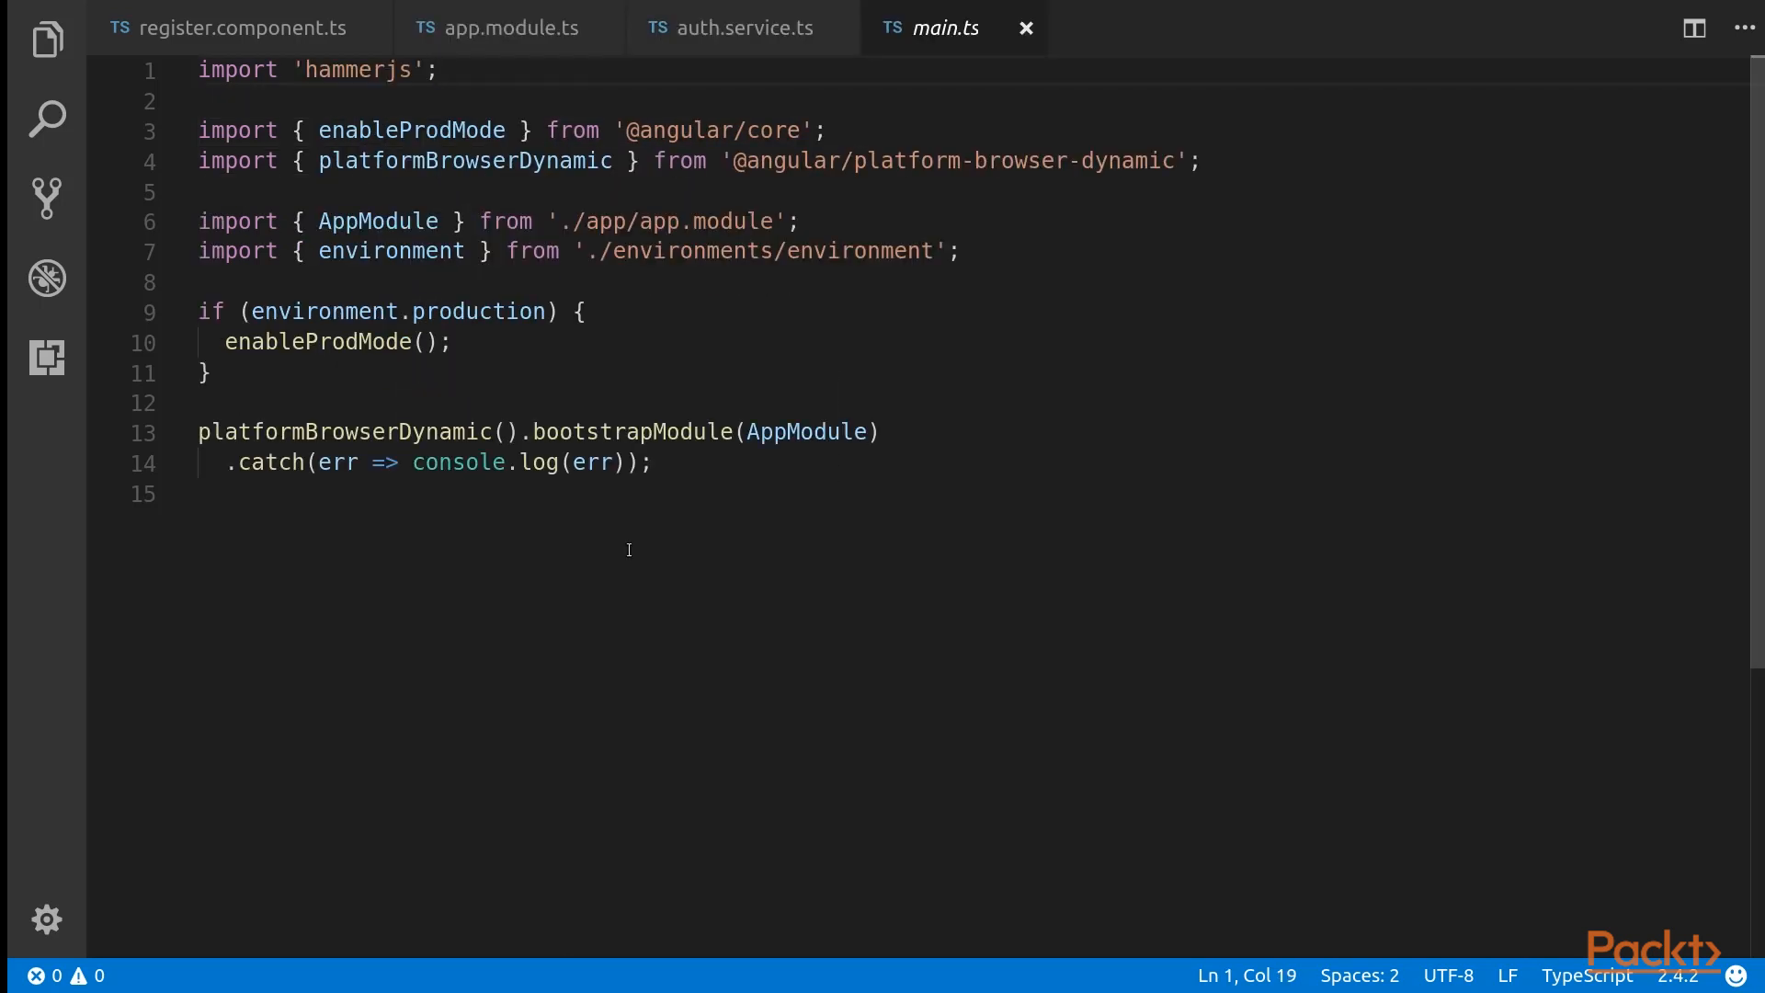
{"action": "type", "text": "import 'rxjs/add/operator/toPromise';"}
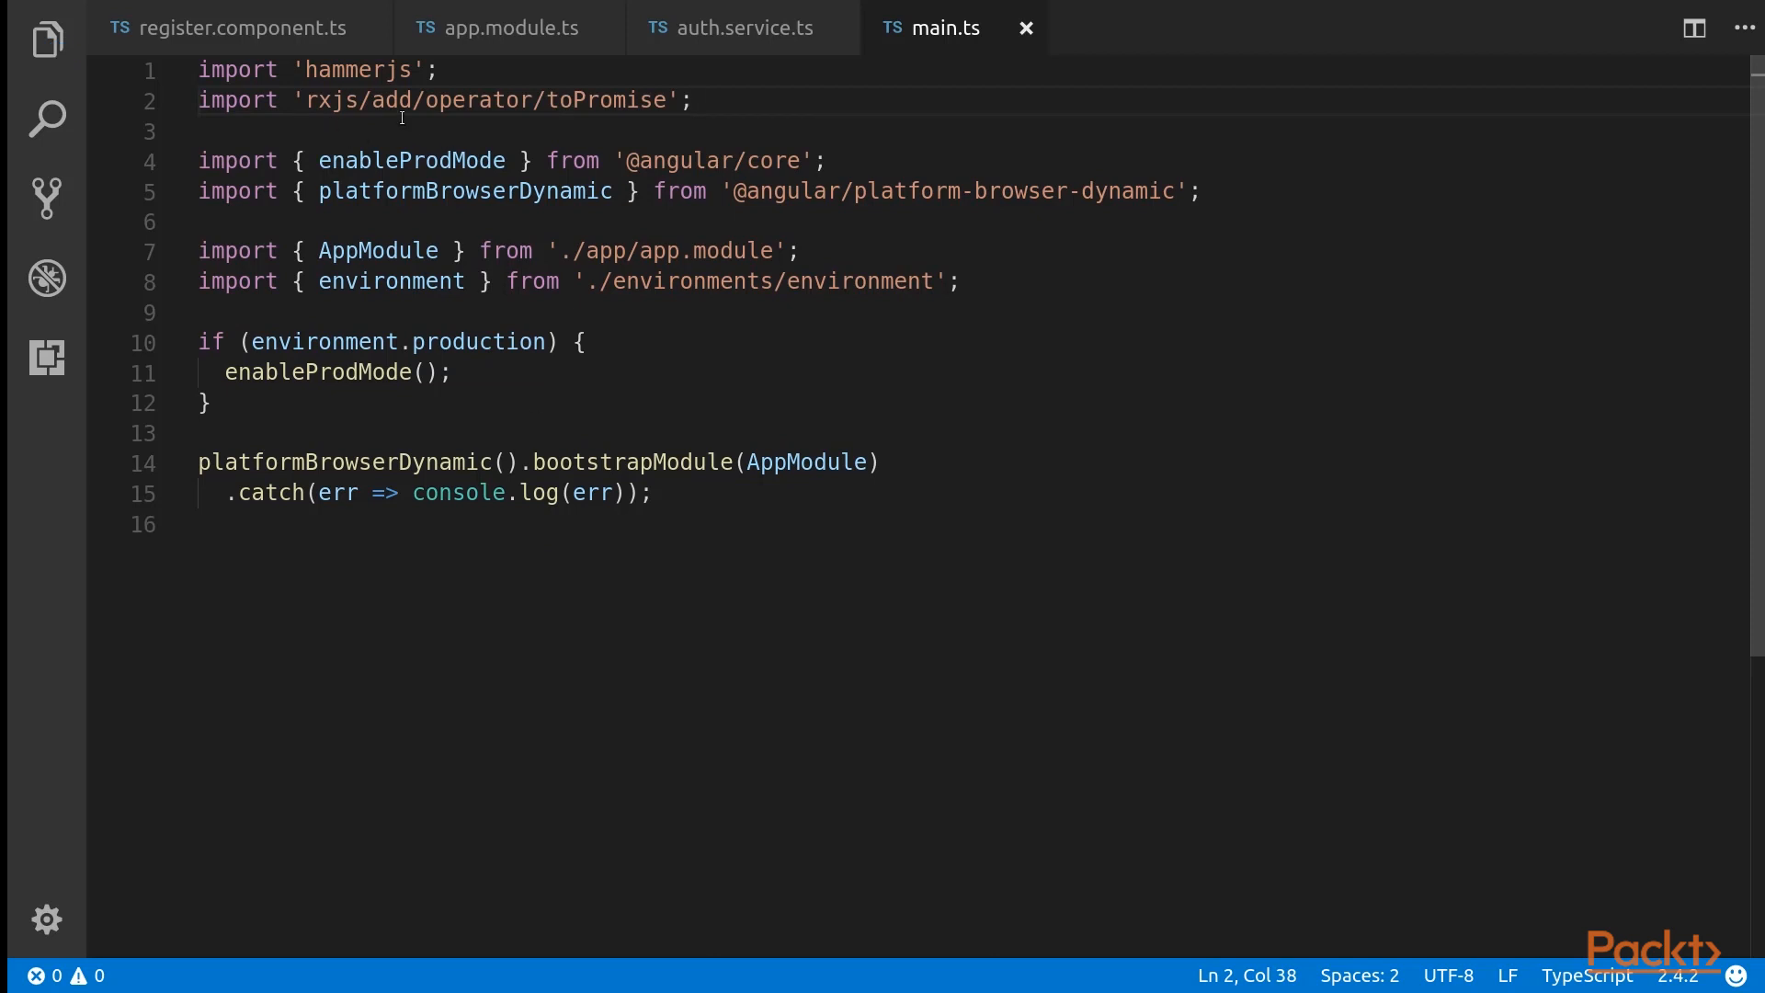
{"action": "mouse_move", "coordinate": [754, 105]}
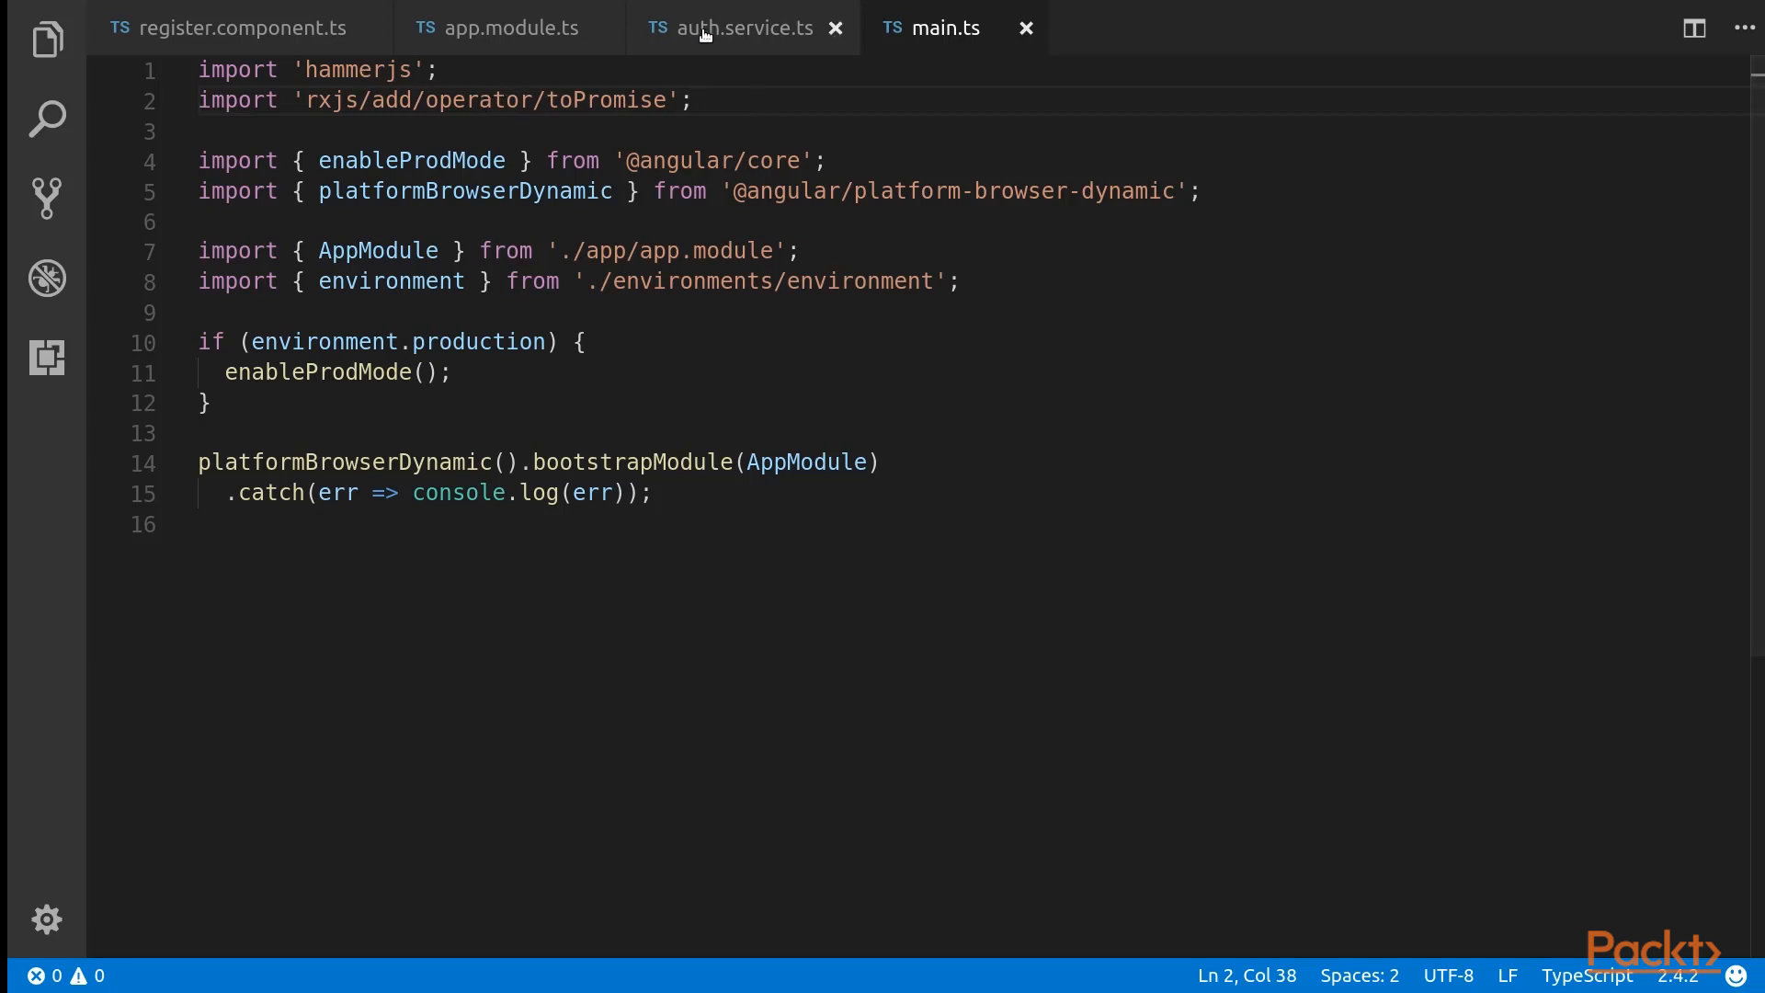
Step: Write this._http.post('/api/register', { user }) in register() replacing the throw line
{"action": "left_click", "coordinate": [739, 28]}
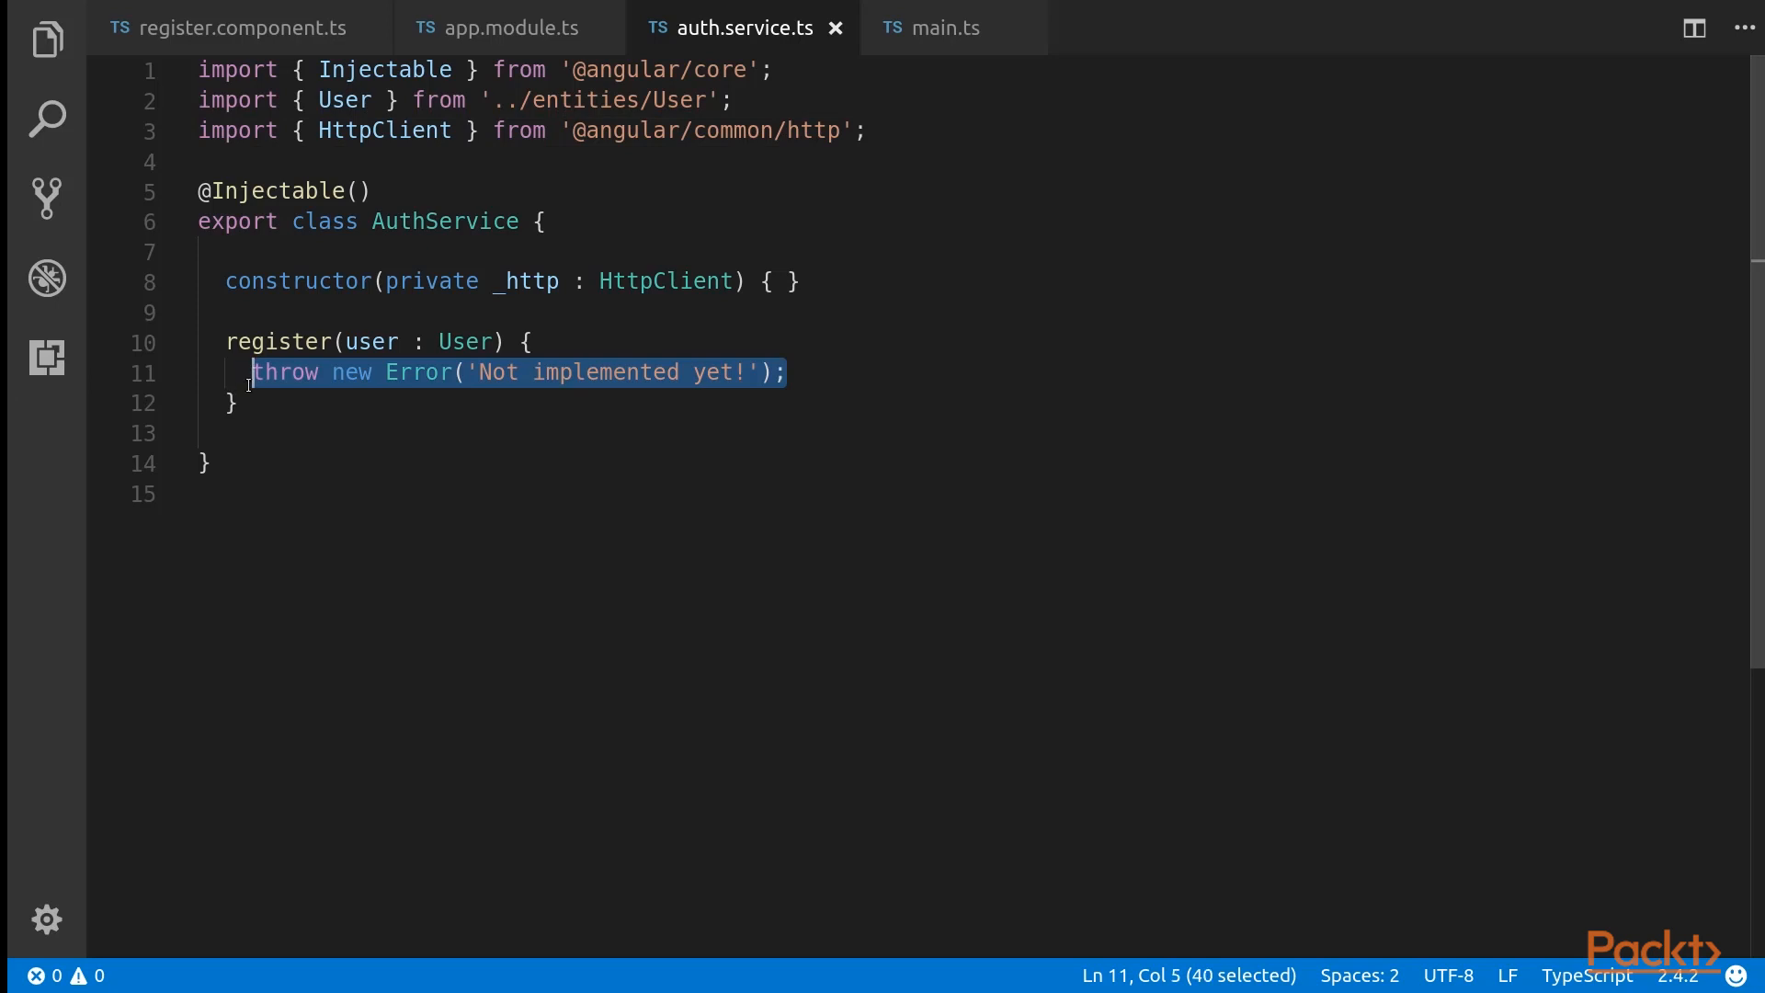
{"action": "type", "text": "this._http."}
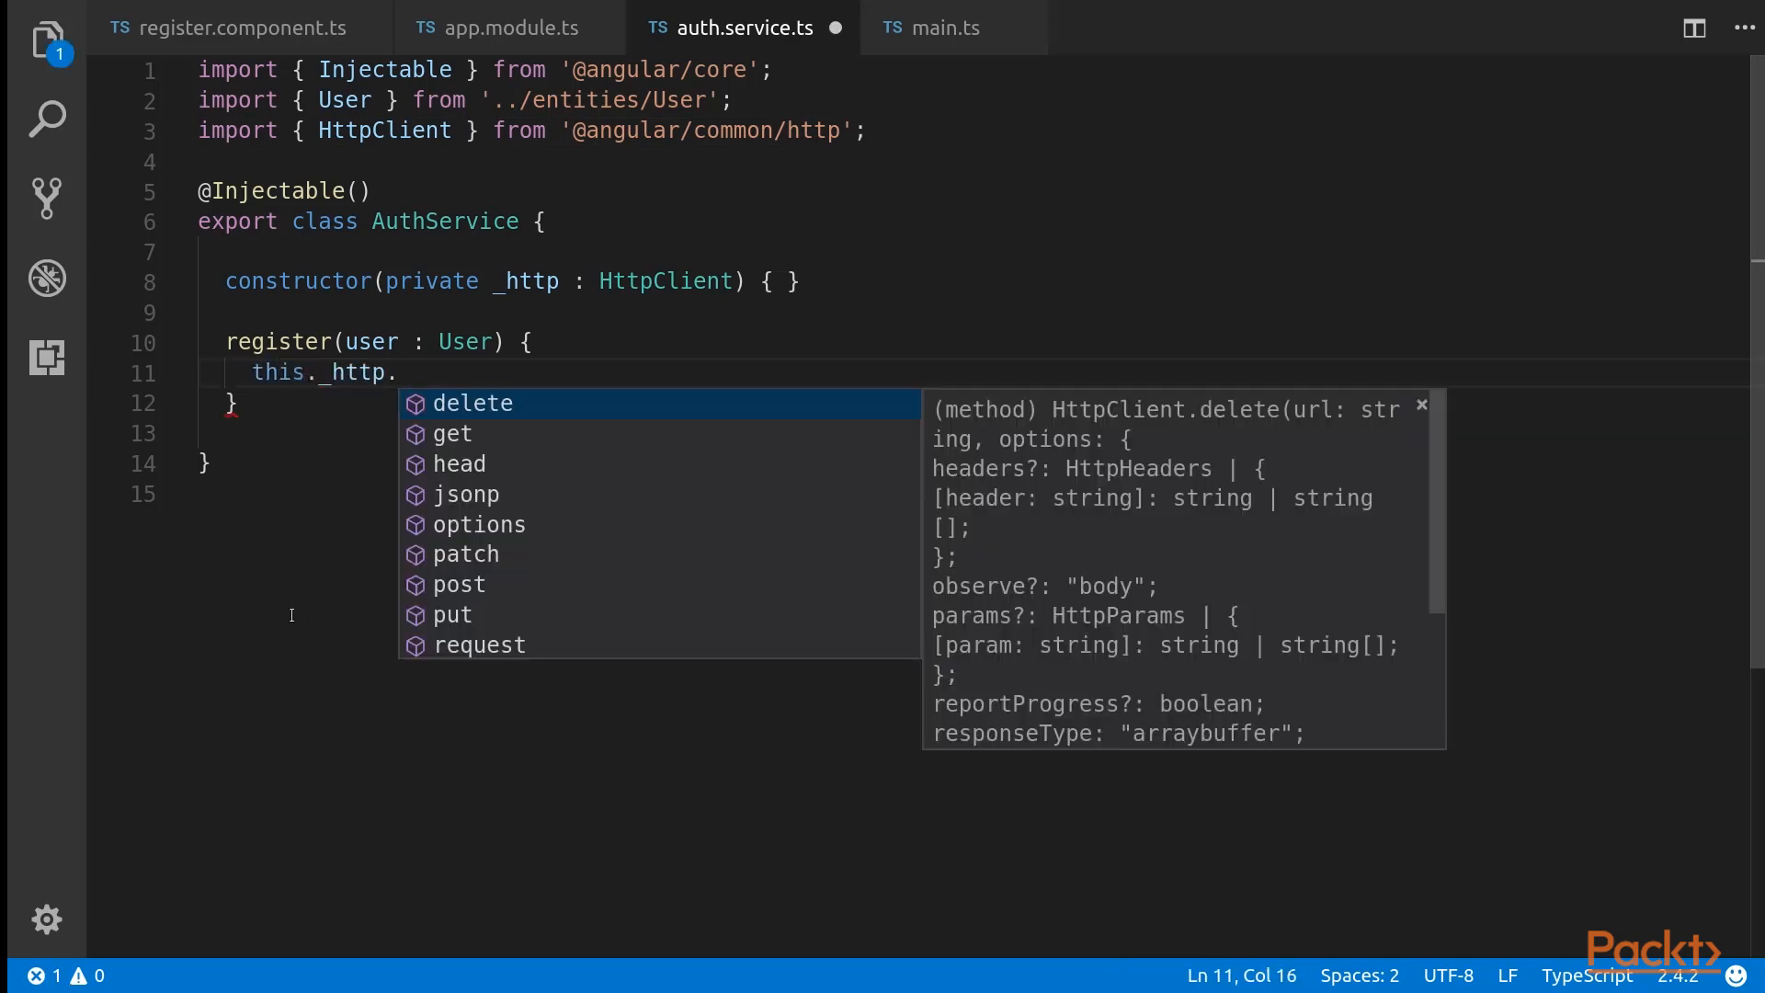
{"action": "key", "text": "Down"}
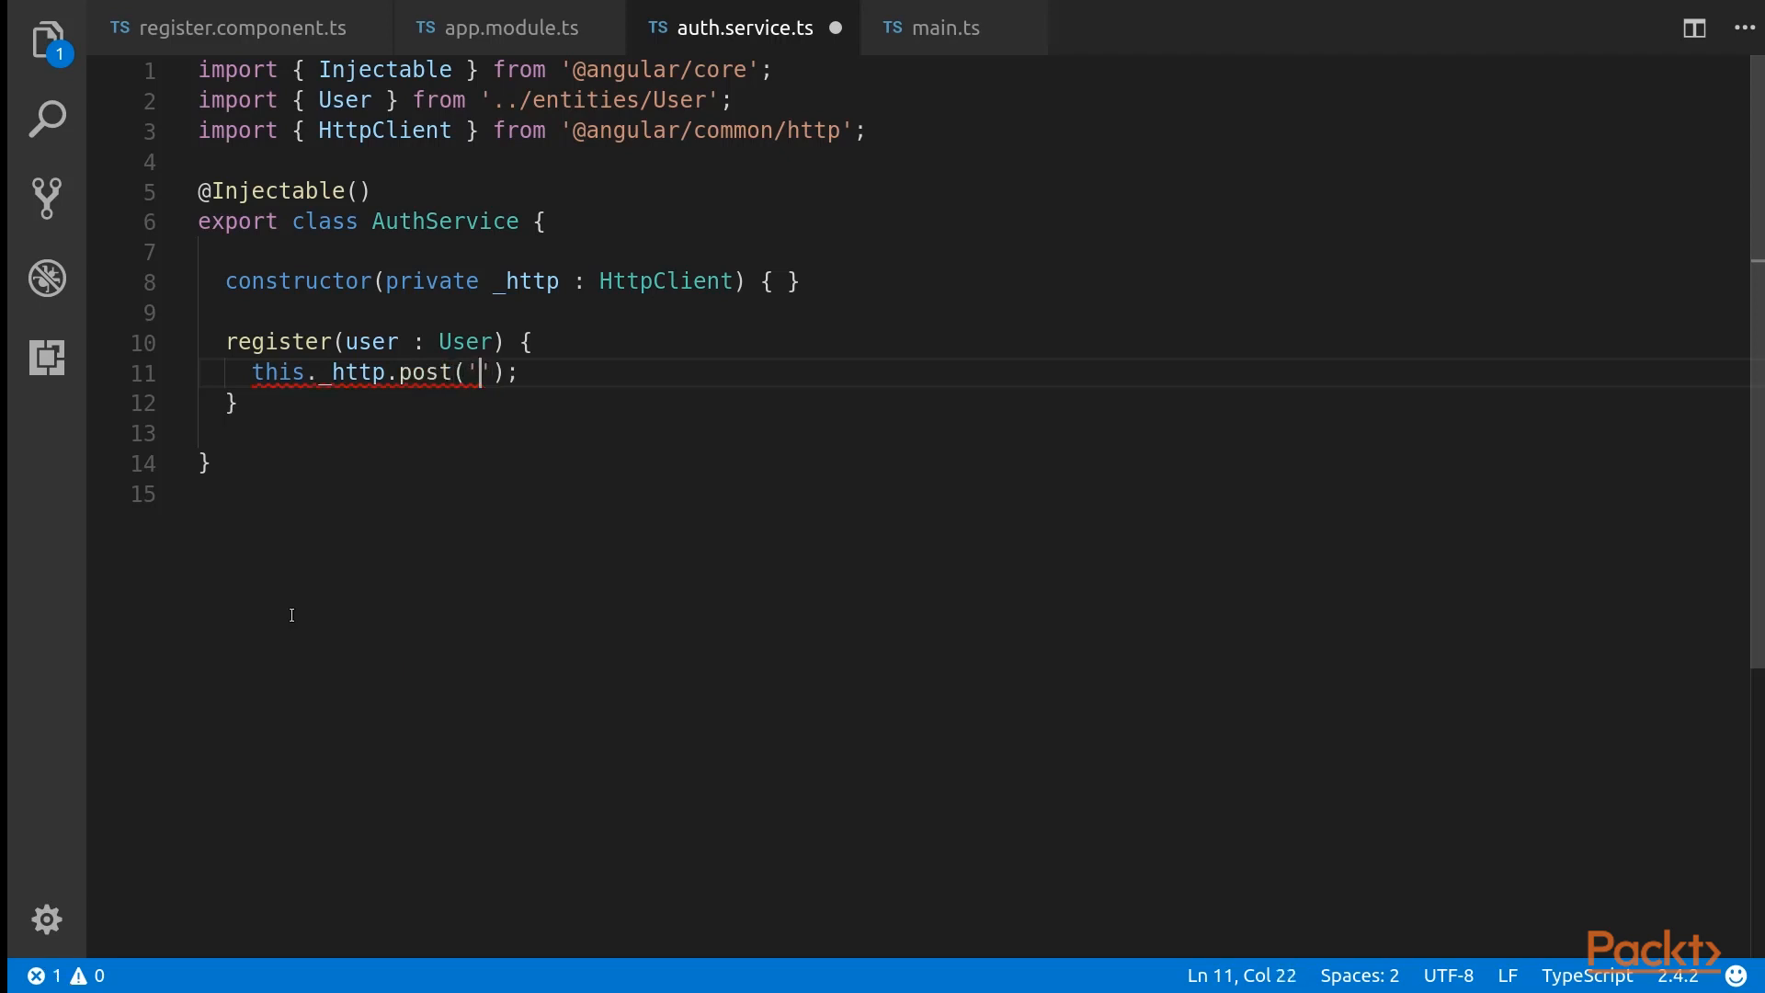
{"action": "type", "text": ","}
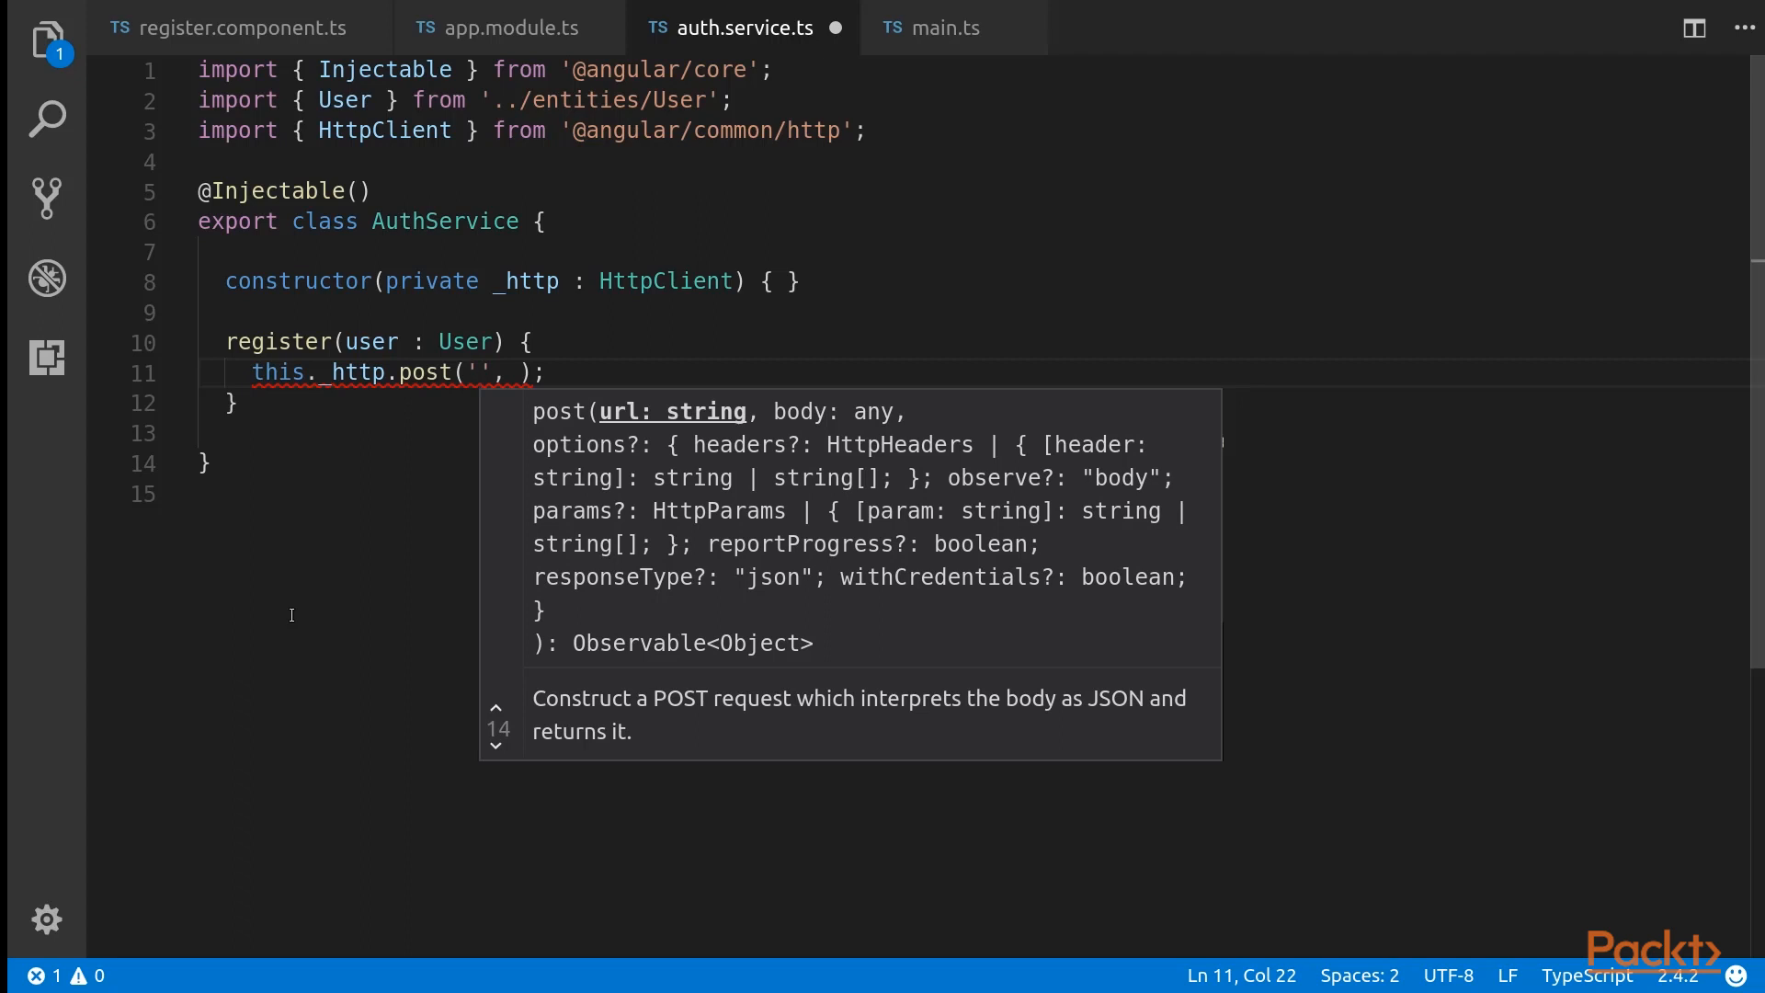
{"action": "type", "text": "/api/reg"}
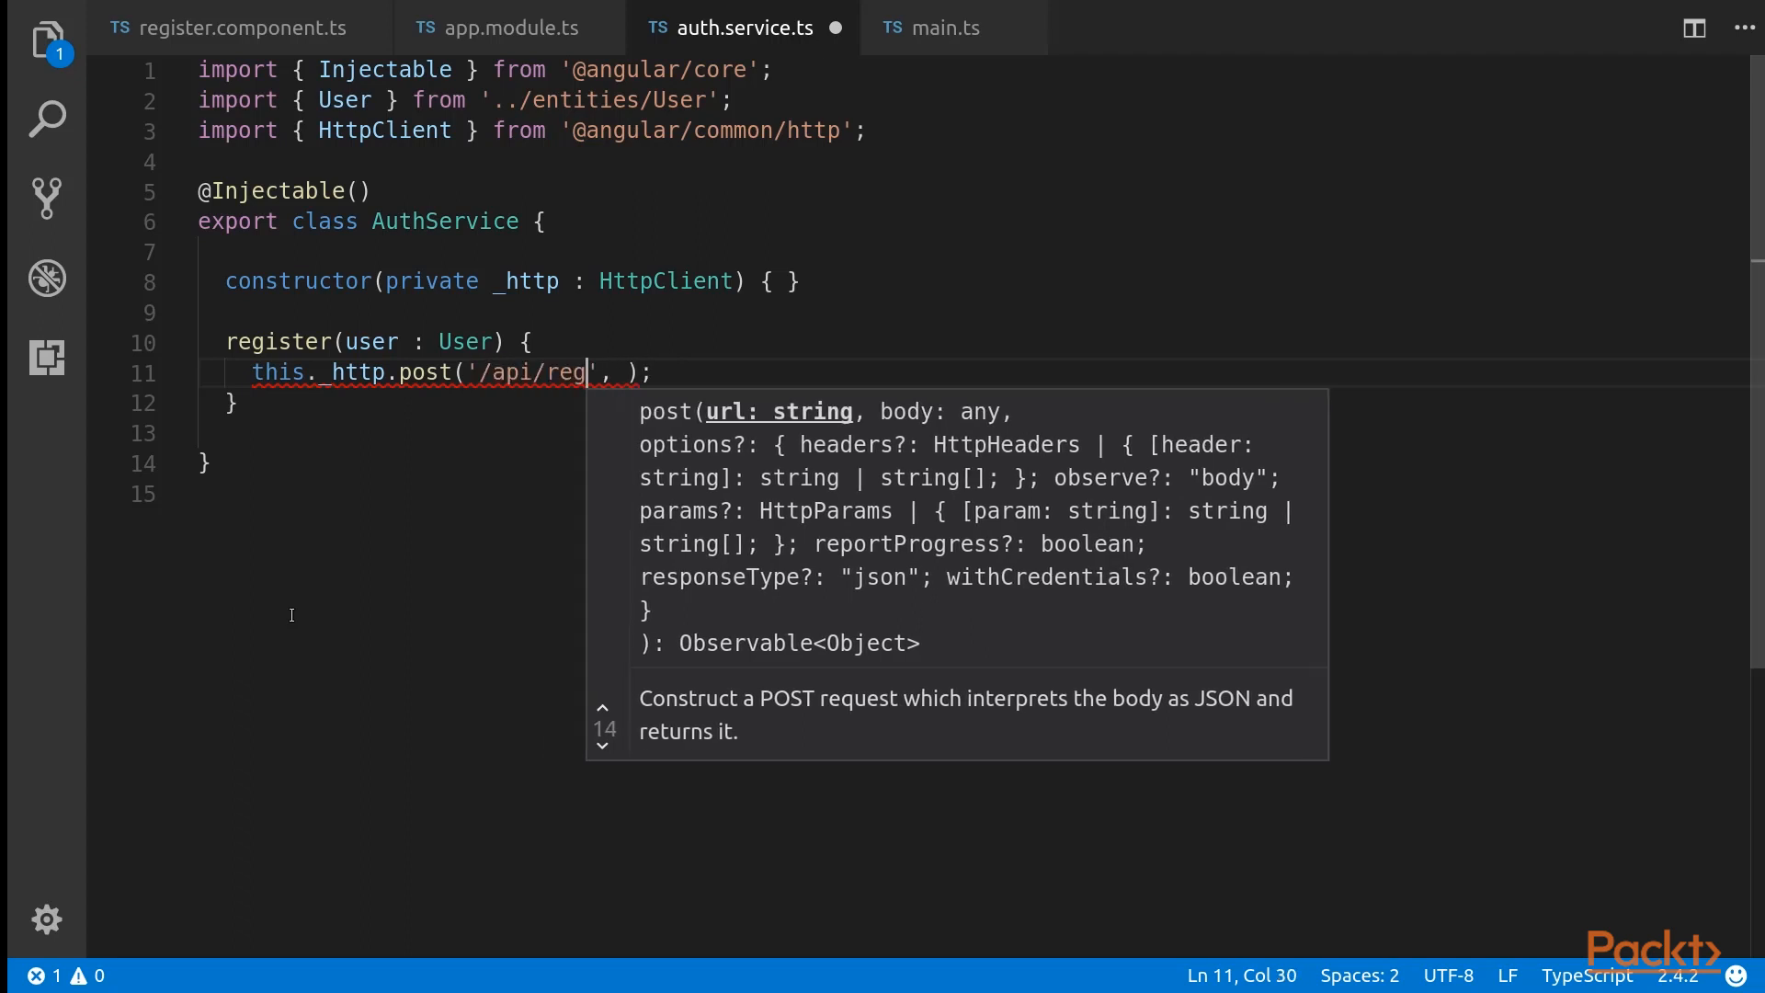
{"action": "type", "text": "ister"}
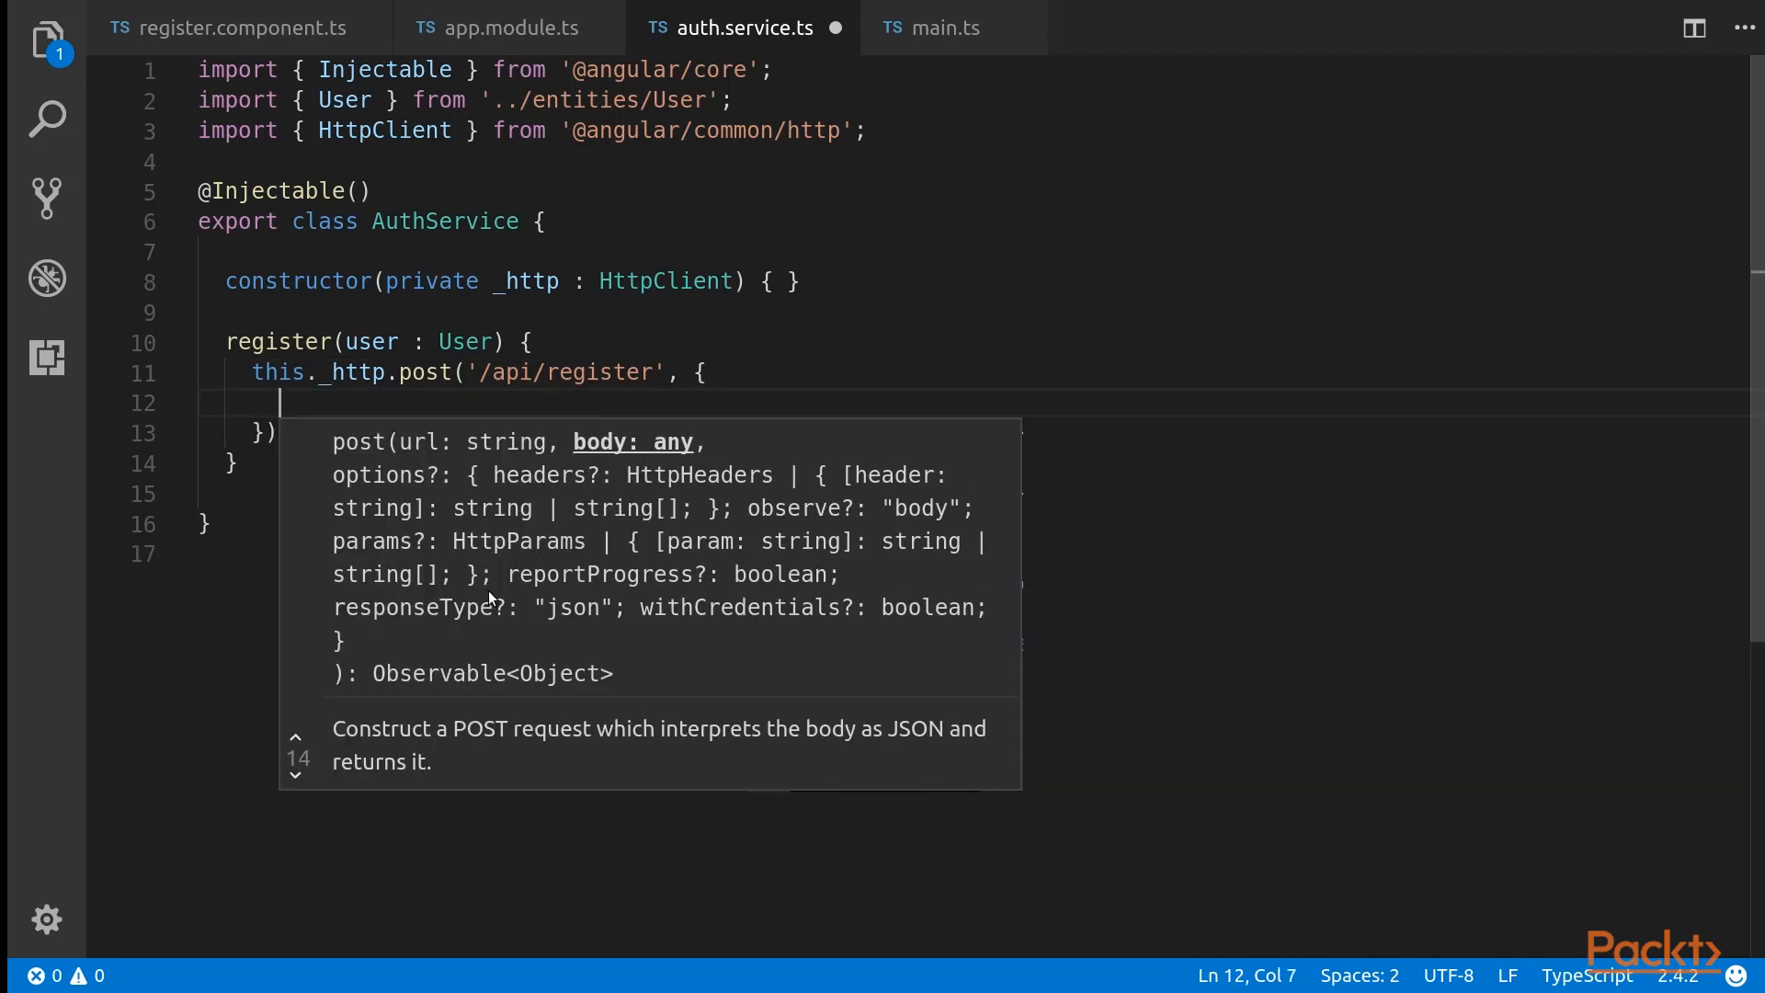
{"action": "type", "text": "user"}
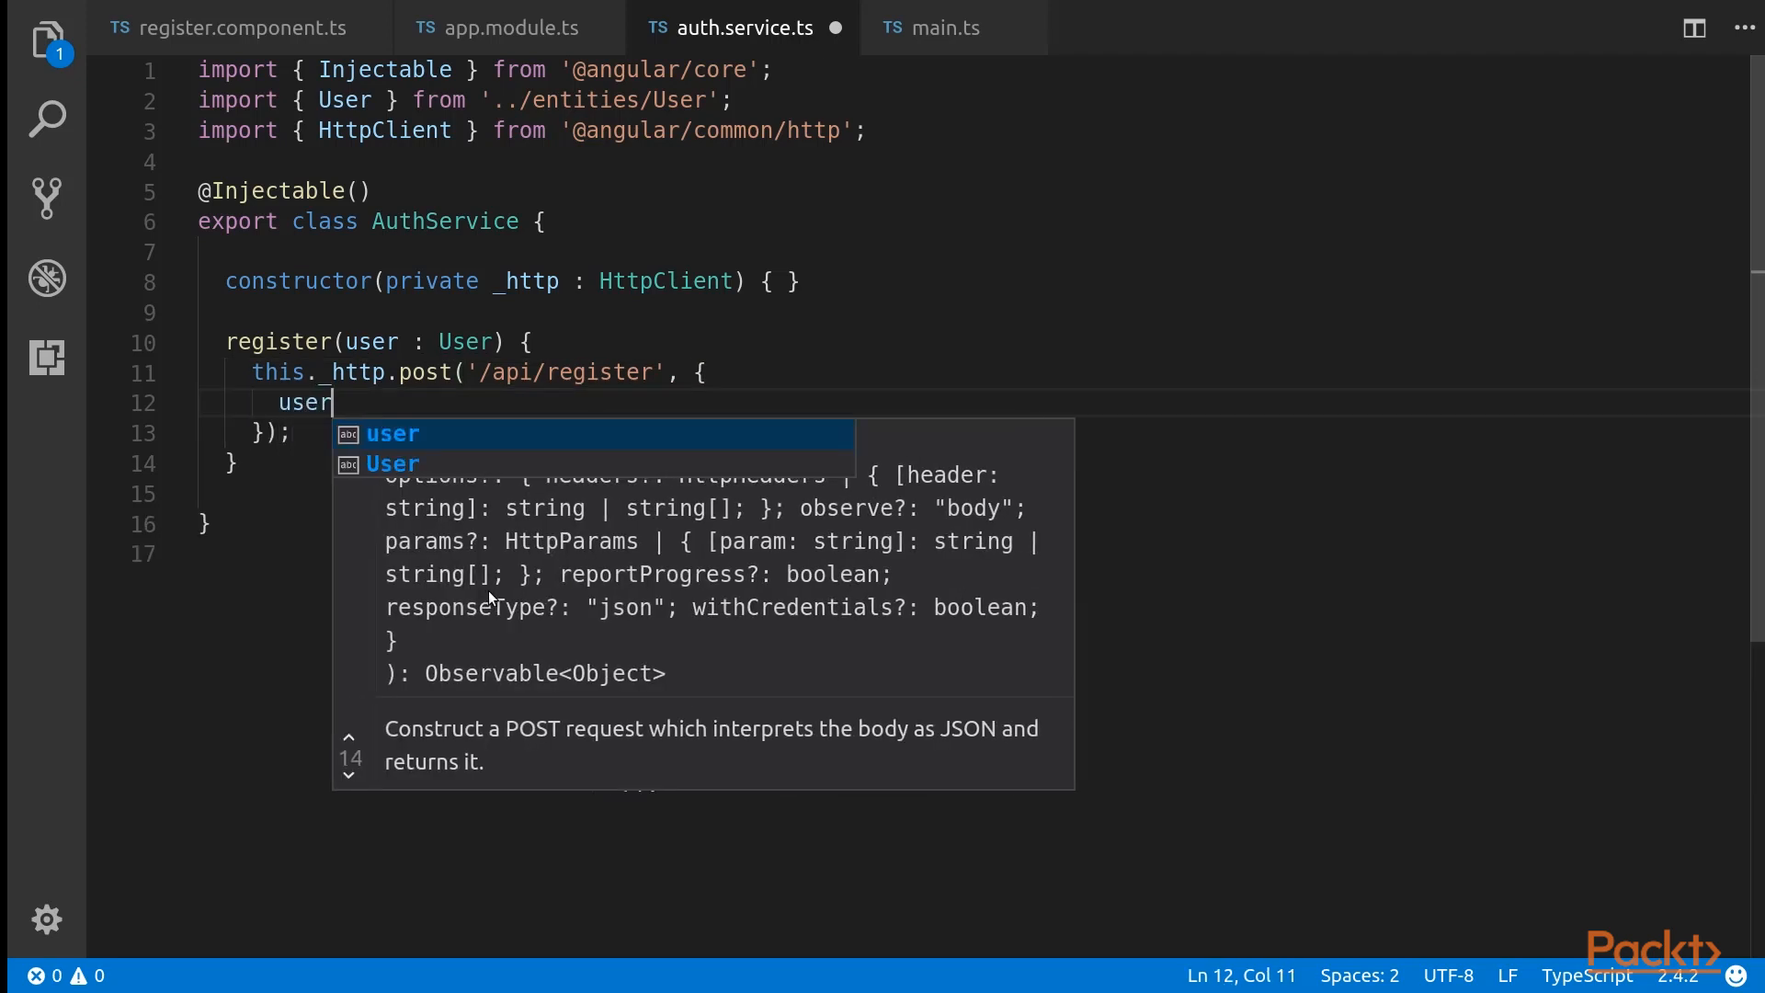
{"action": "mouse_move", "coordinate": [1136, 425]}
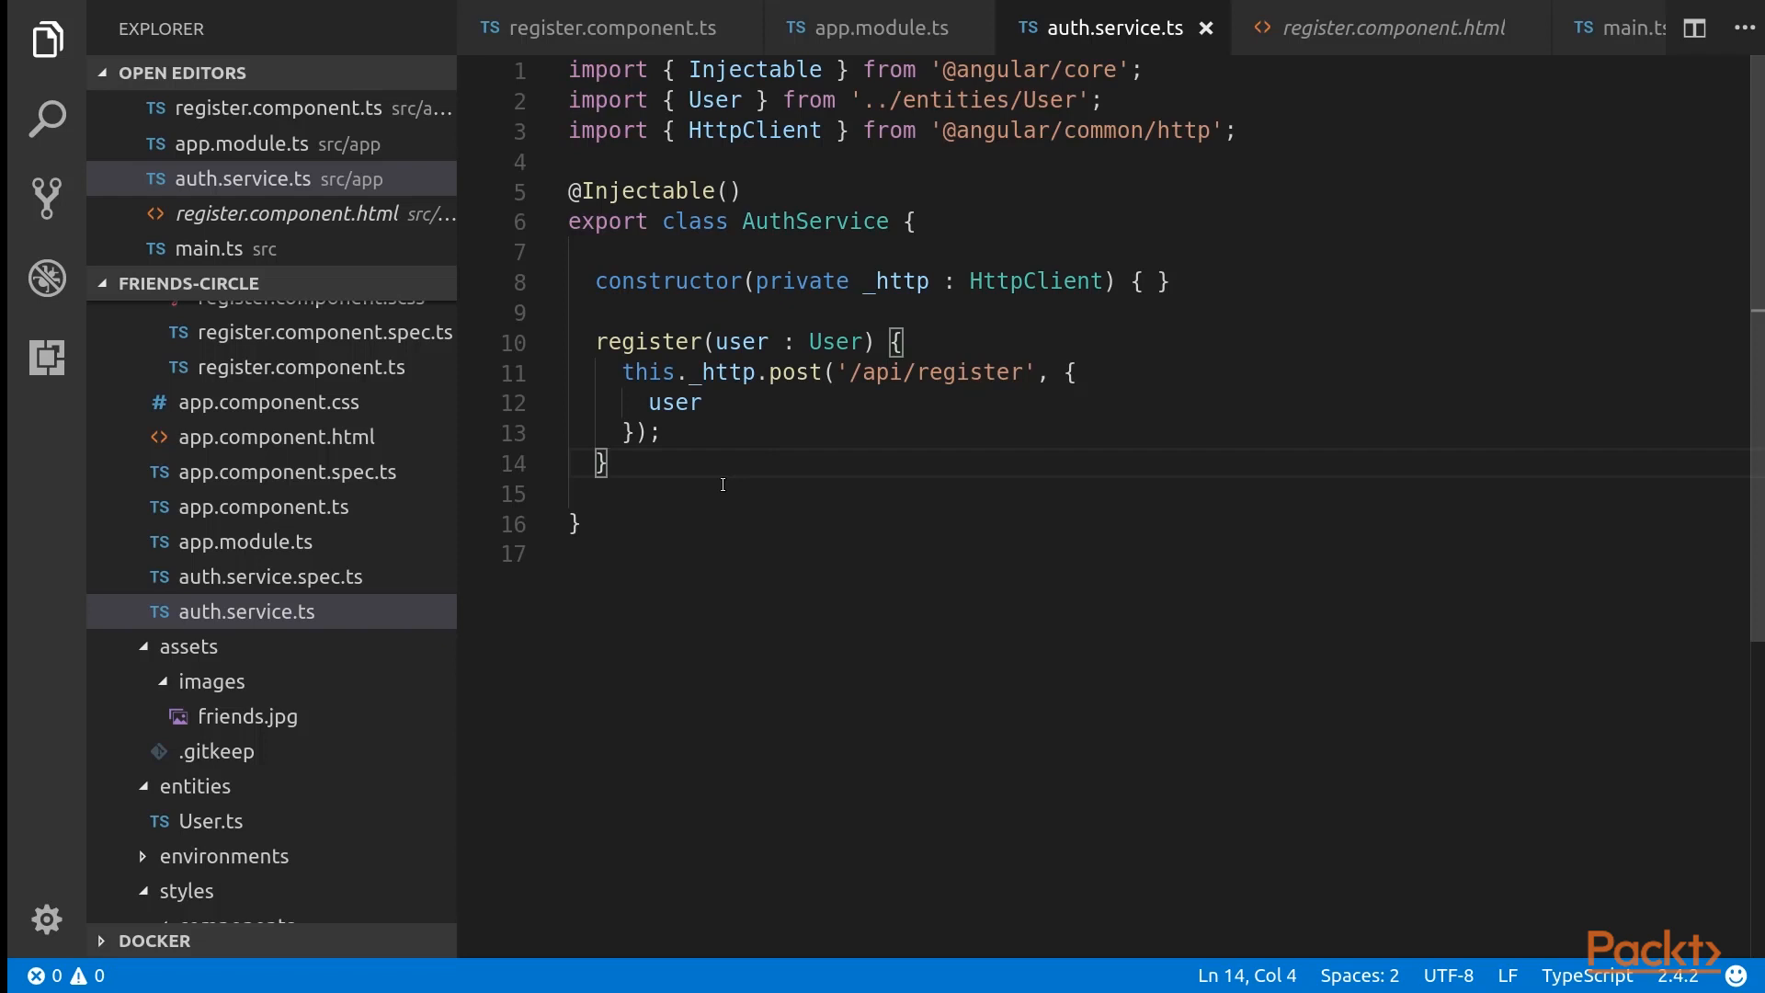
Step: Chain .subscribe() onto the post call and highlight the post and subscribe parts
{"action": "type", "text": "."}
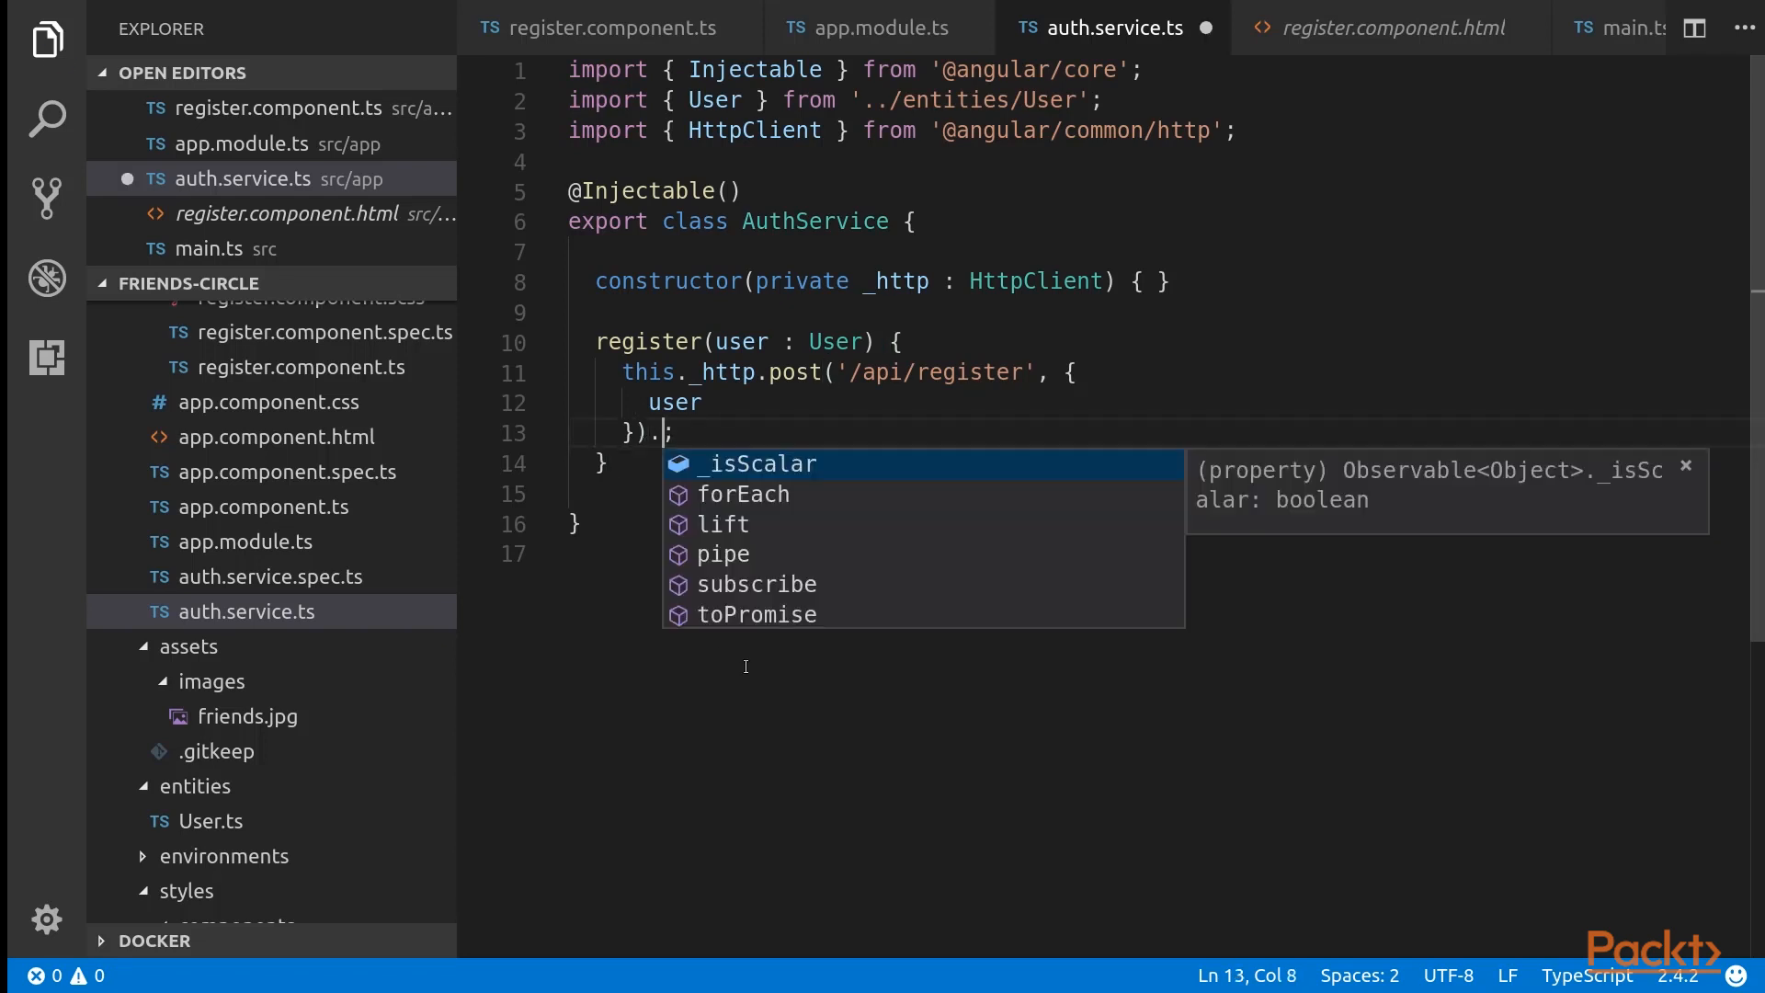
{"action": "type", "text": "subscribe();"}
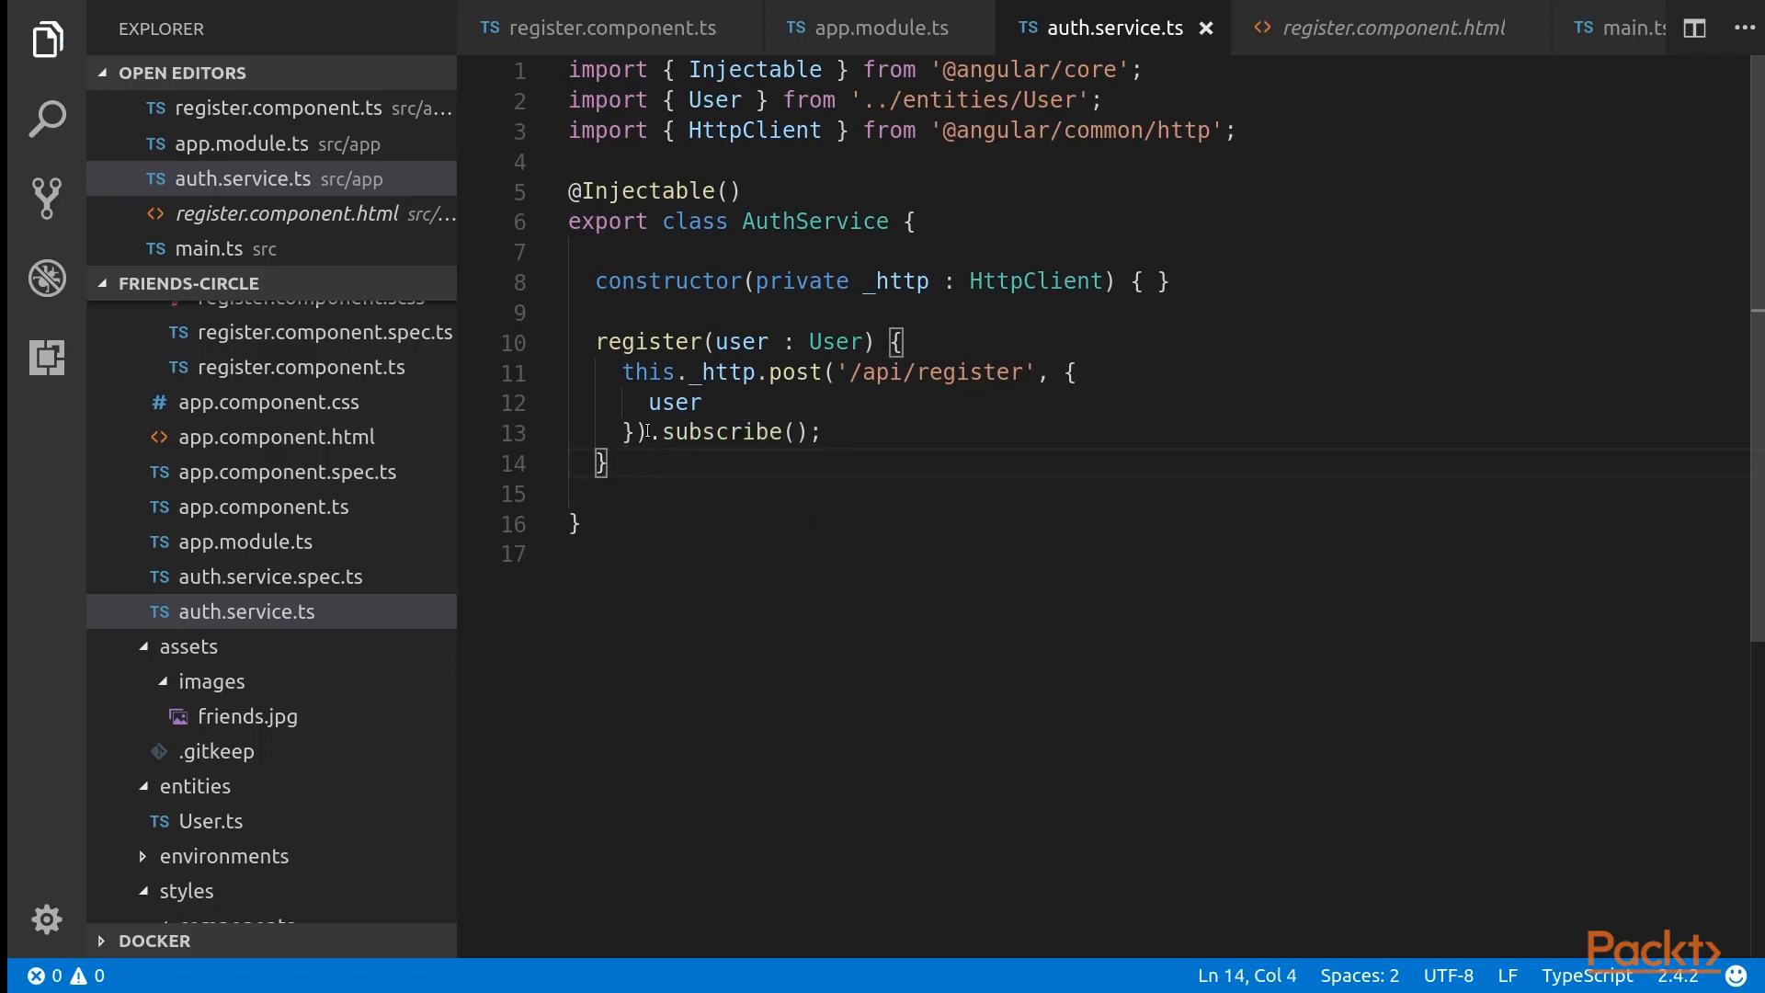
{"action": "left_click_drag", "start_coordinate": [625, 374], "coordinate": [821, 432]}
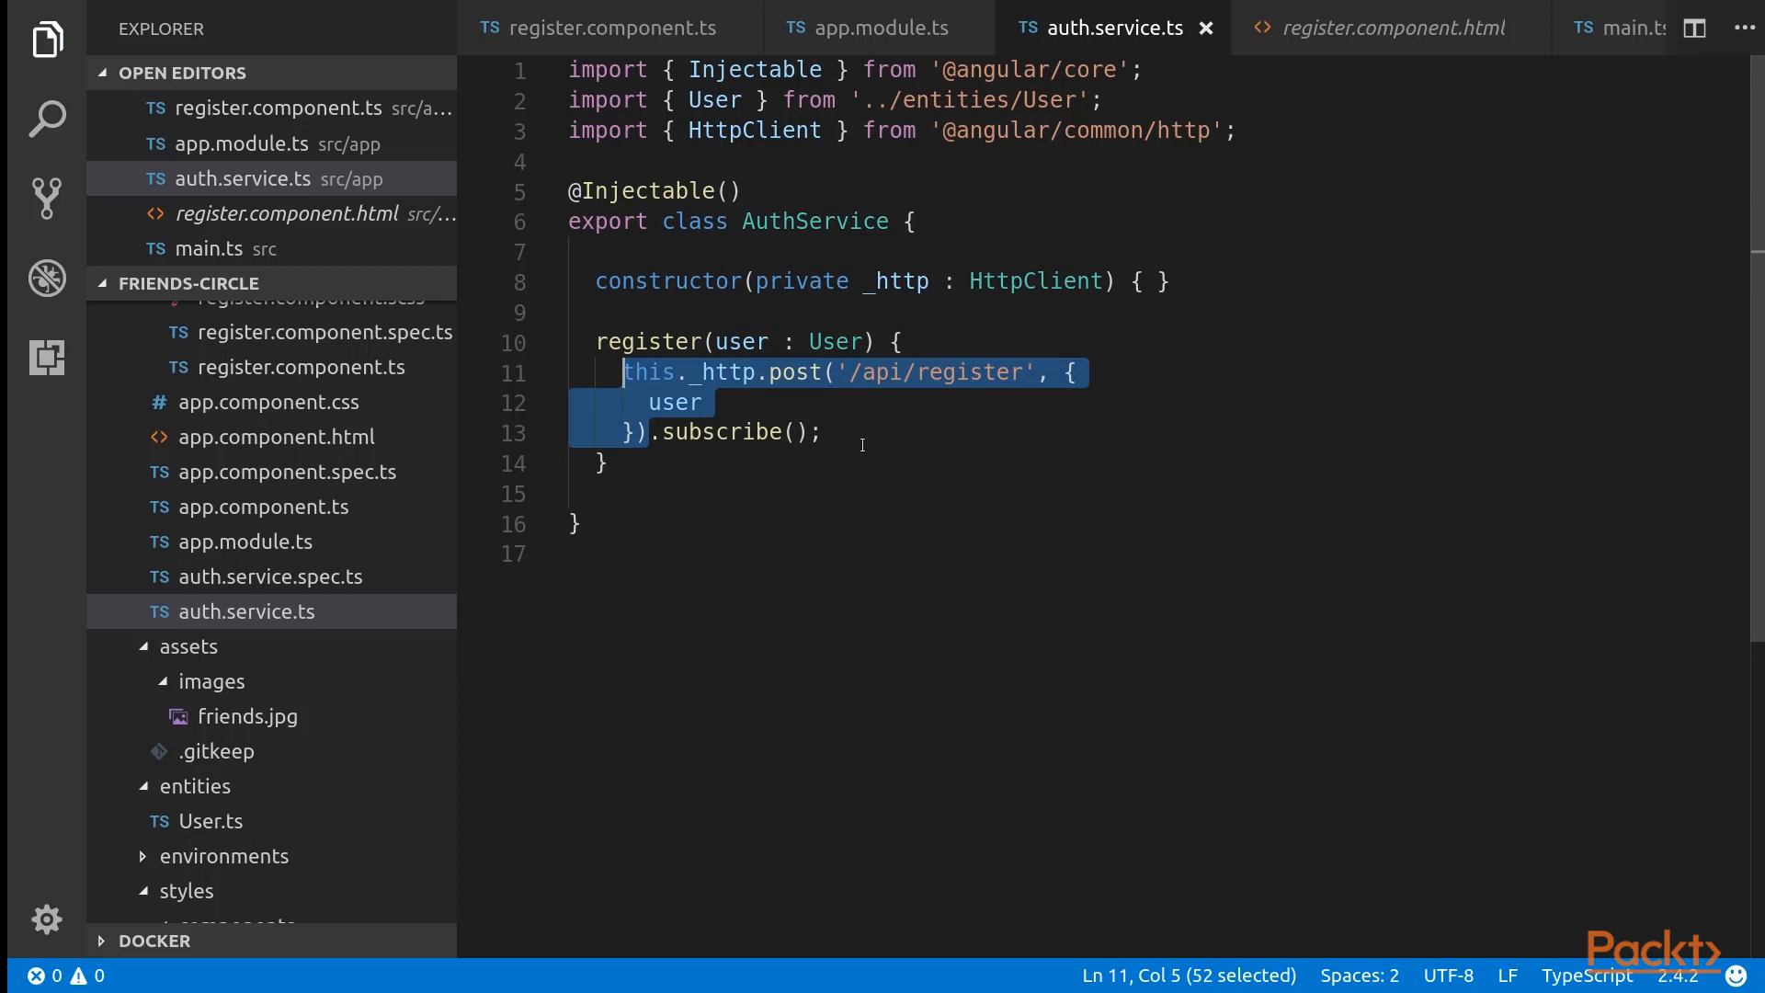
{"action": "left_click", "coordinate": [651, 432]}
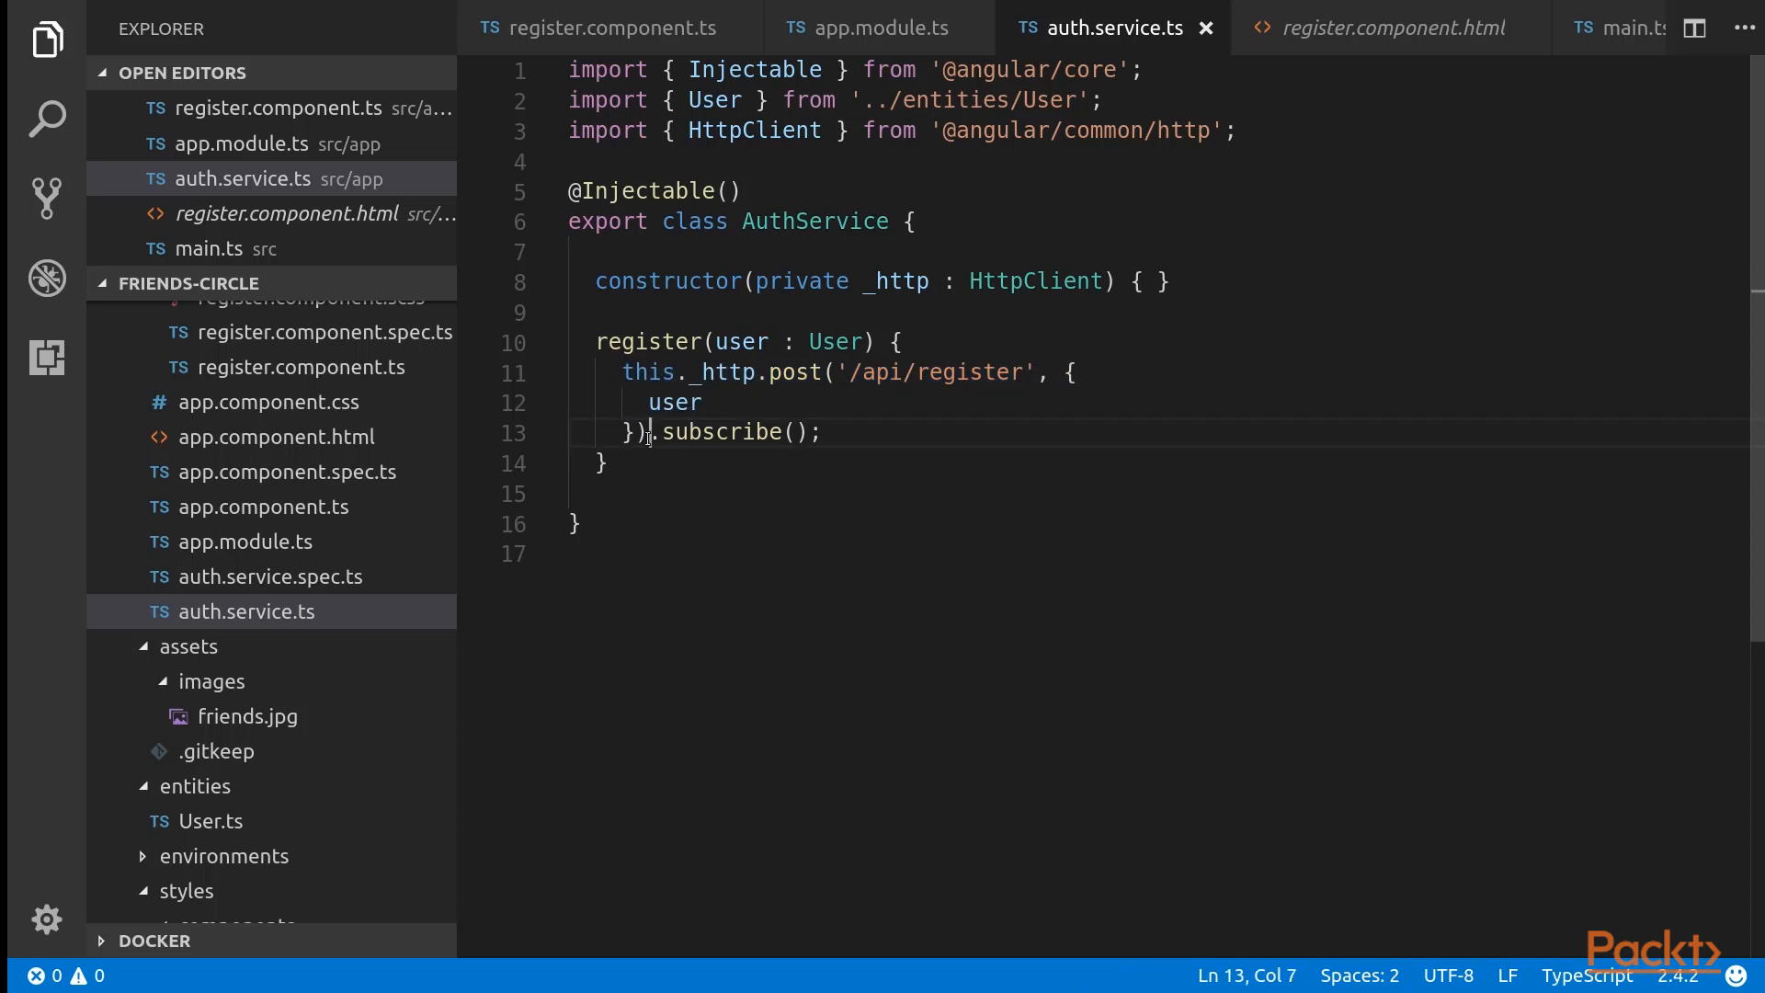
{"action": "left_click_drag", "start_coordinate": [661, 430], "coordinate": [814, 430]}
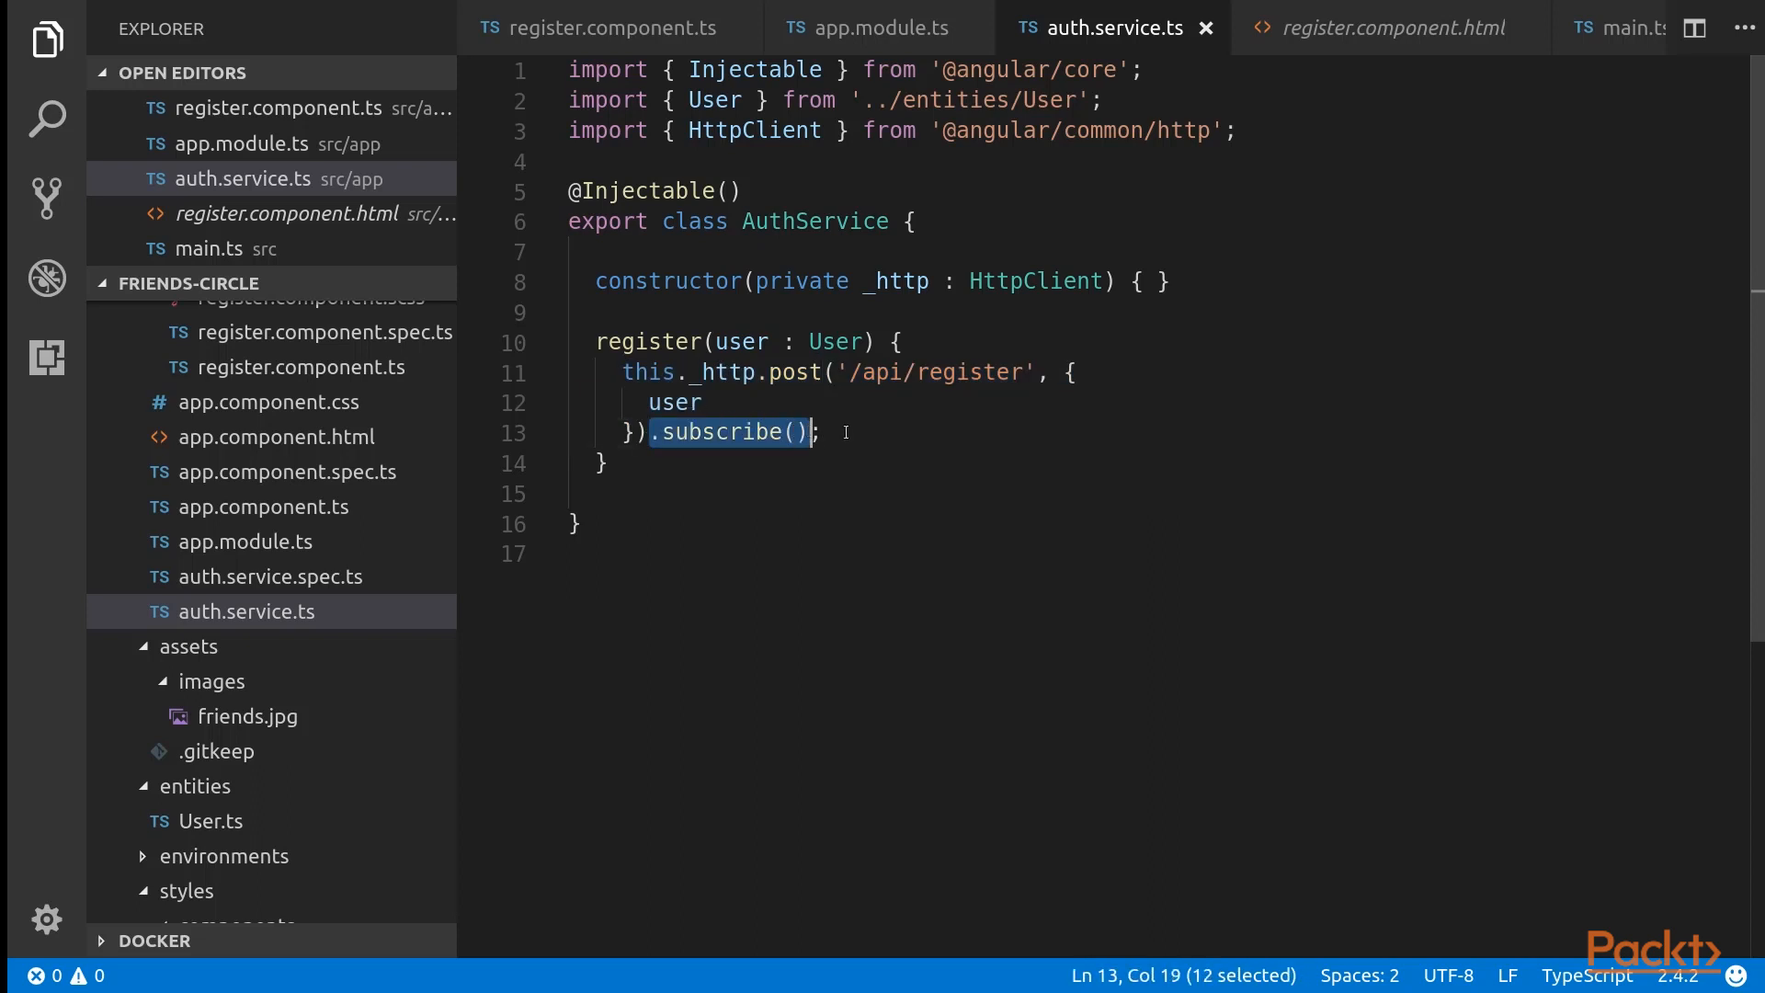
{"action": "left_click", "coordinate": [824, 432]}
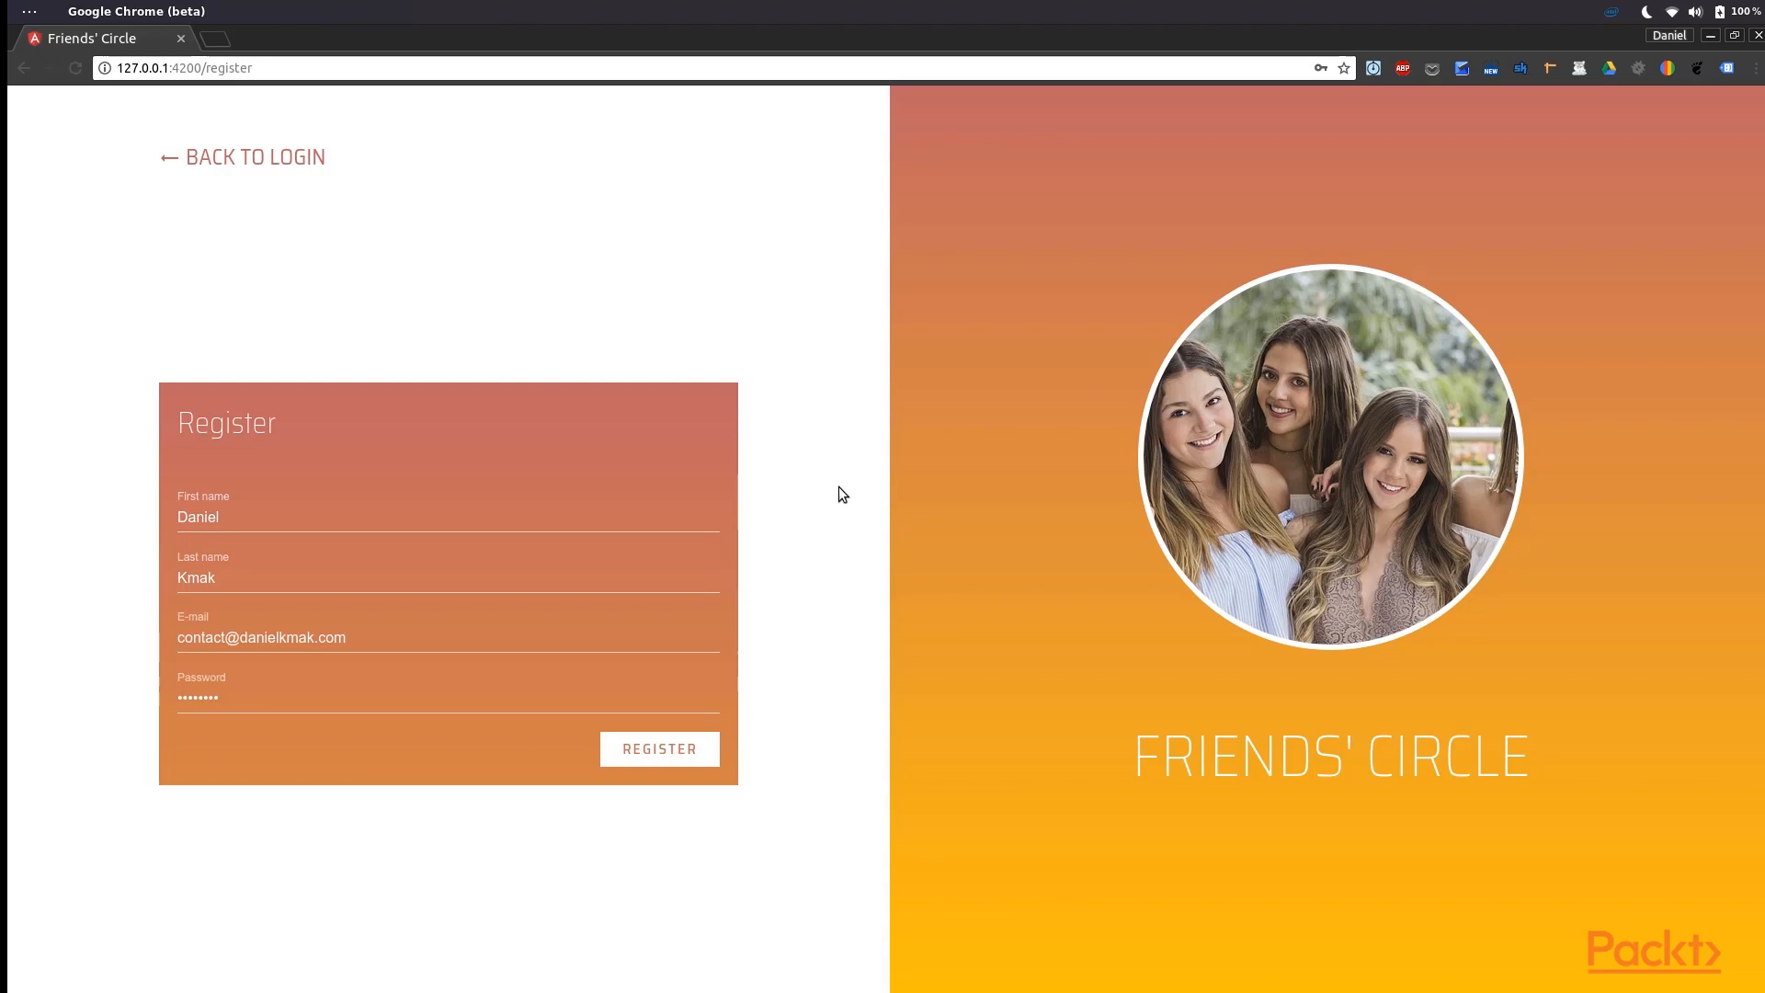
Step: Inspect the register page and show the DevTools Network panel
{"action": "right_click", "coordinate": [840, 493]}
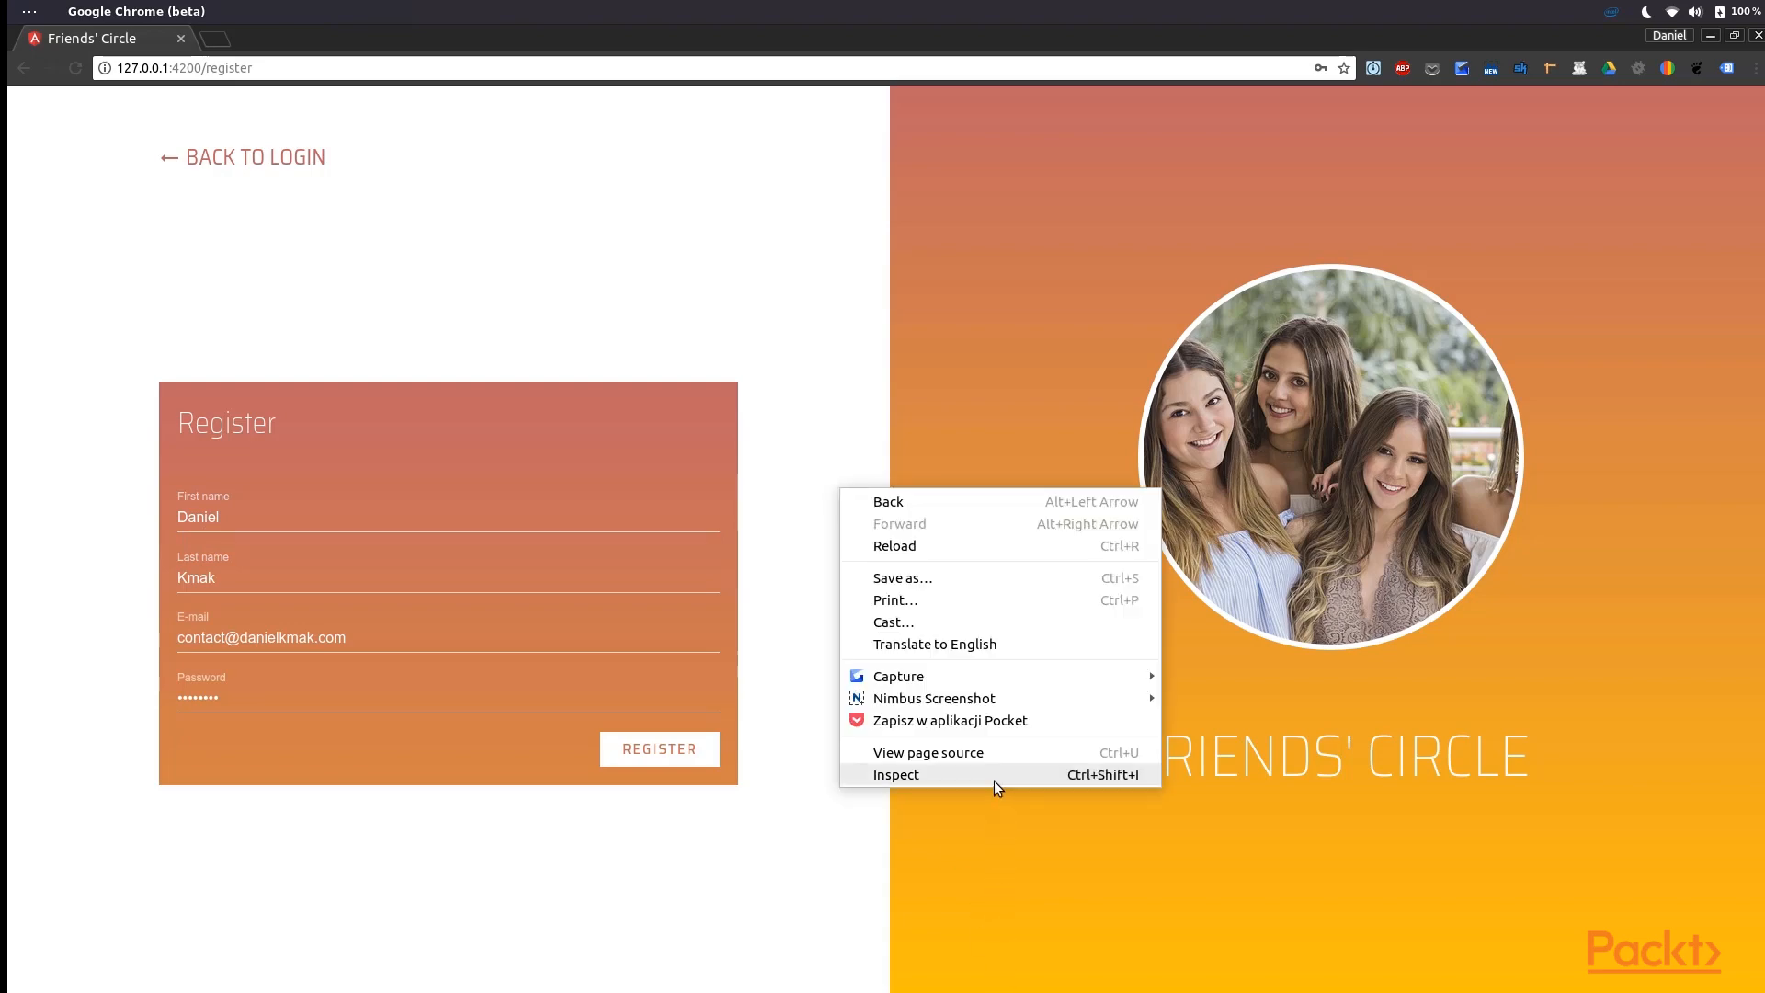
{"action": "left_click", "coordinate": [896, 774]}
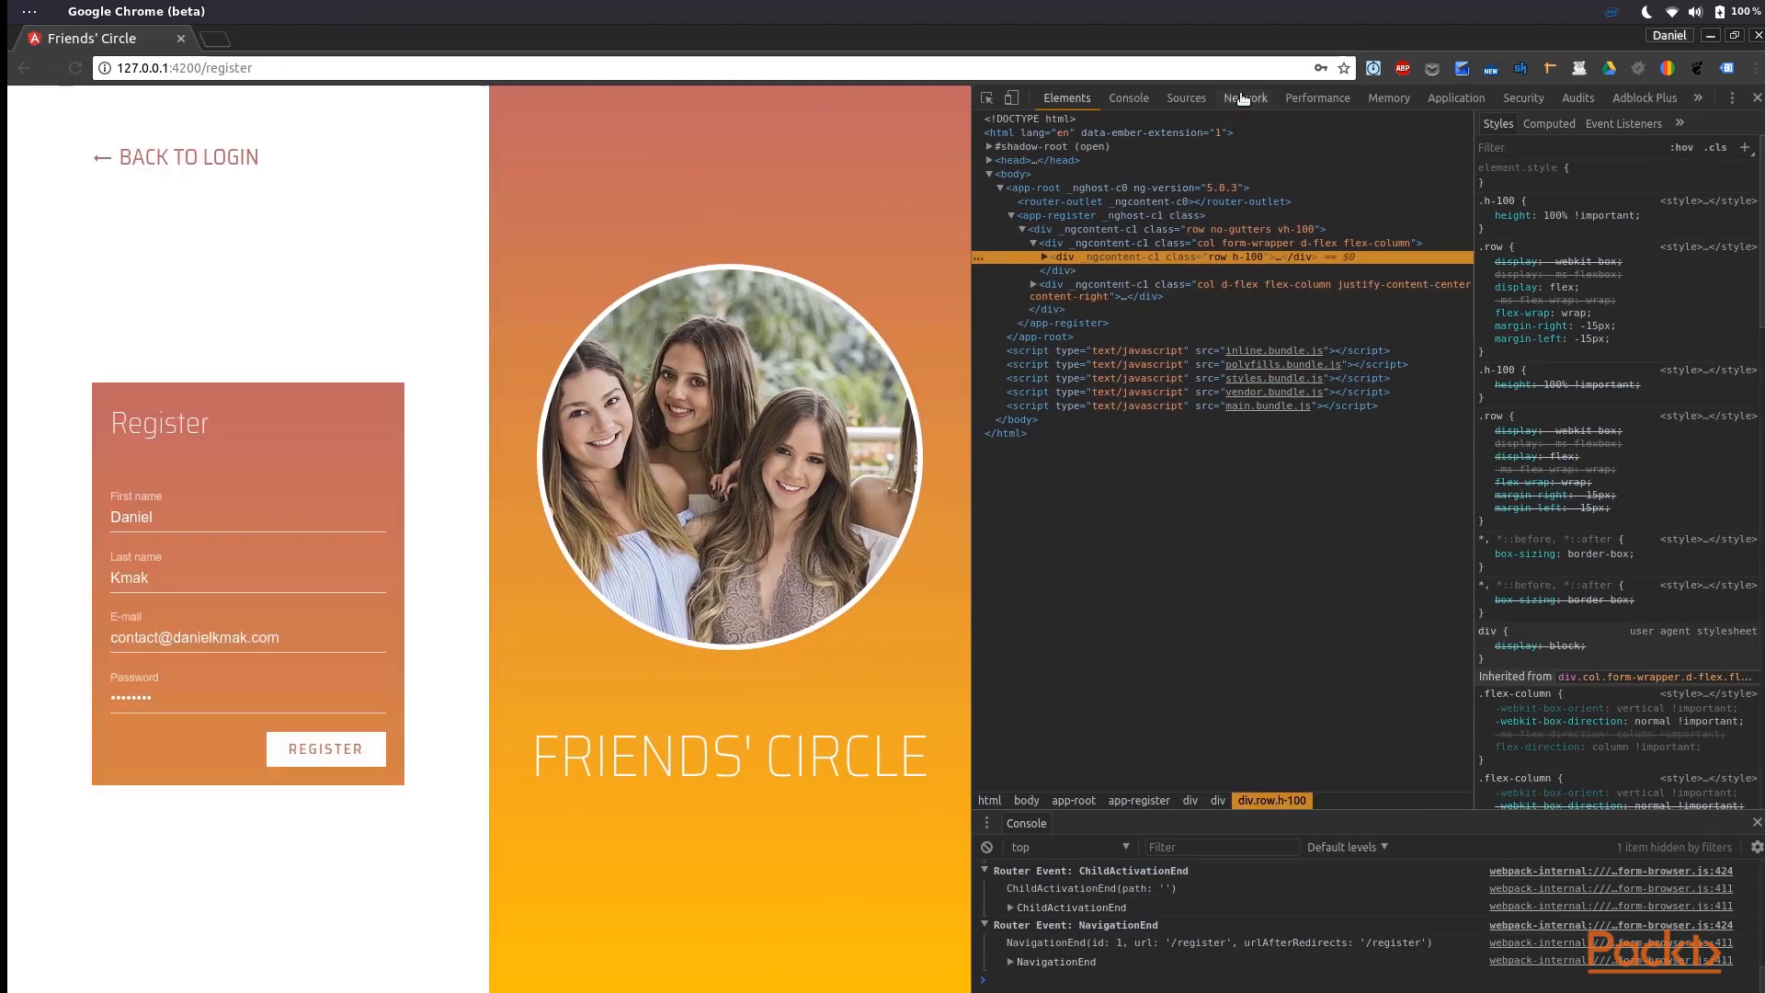
{"action": "left_click", "coordinate": [1245, 98]}
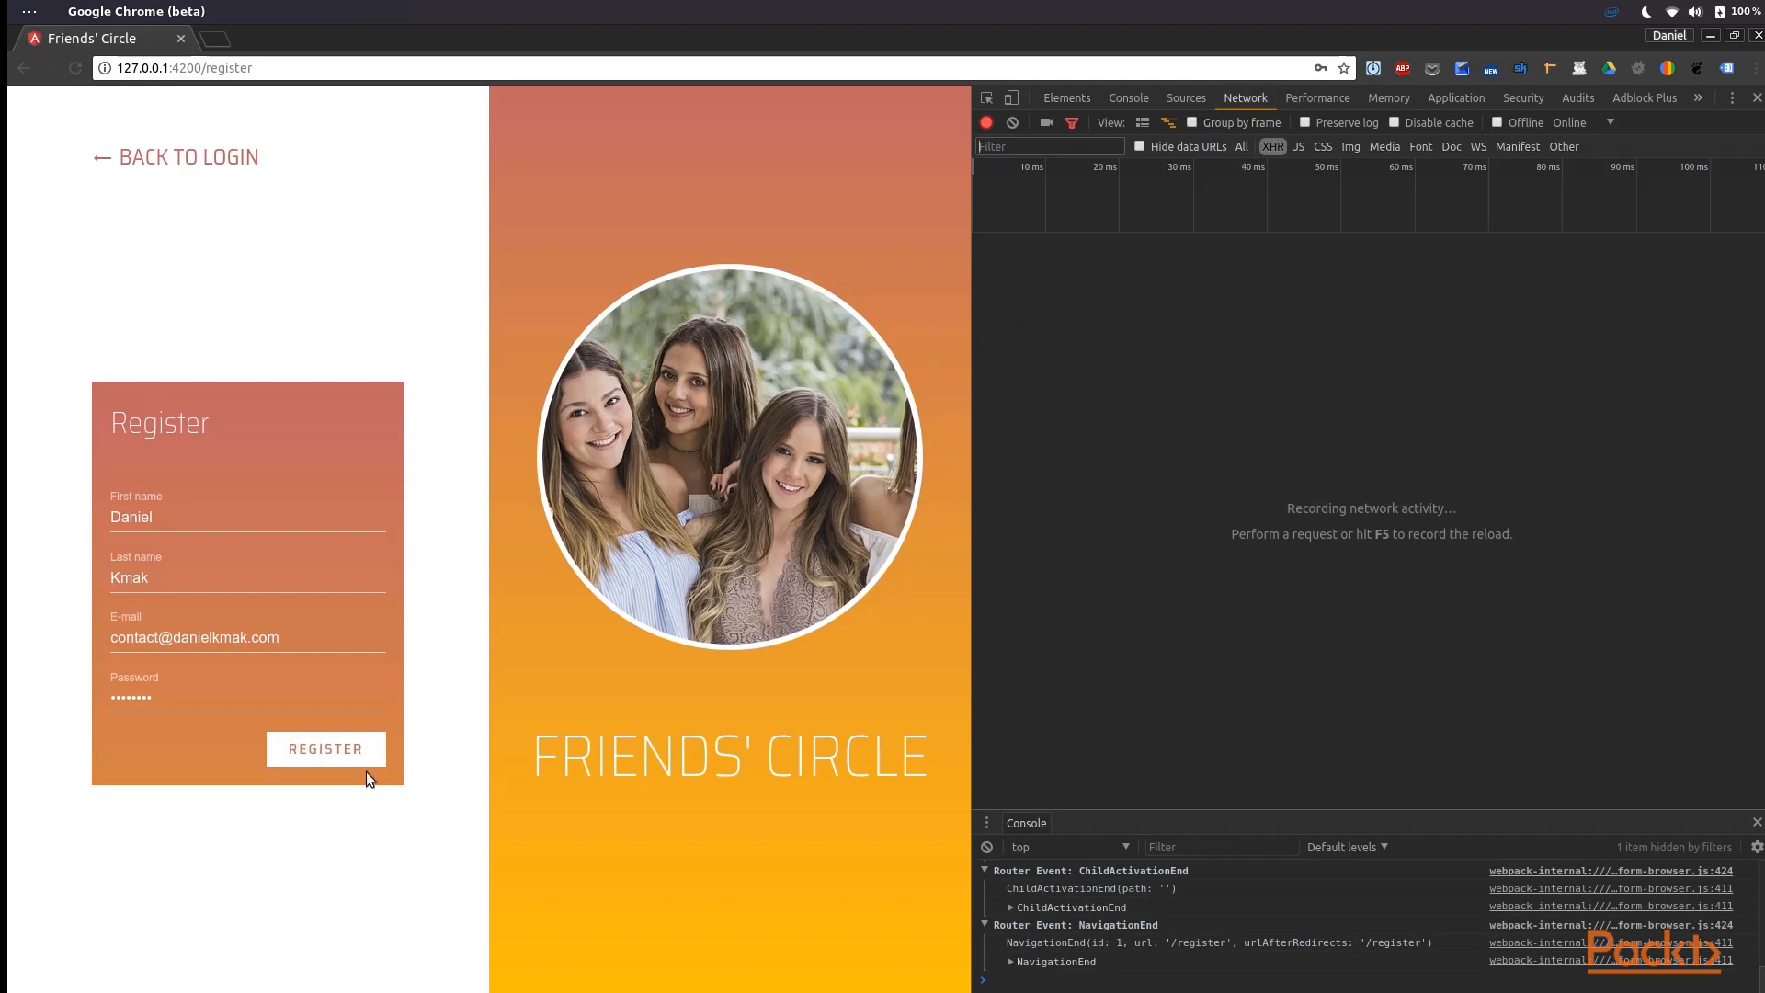
Step: Submit the form and view the /api/register POST request's details and payload
{"action": "left_click", "coordinate": [325, 748]}
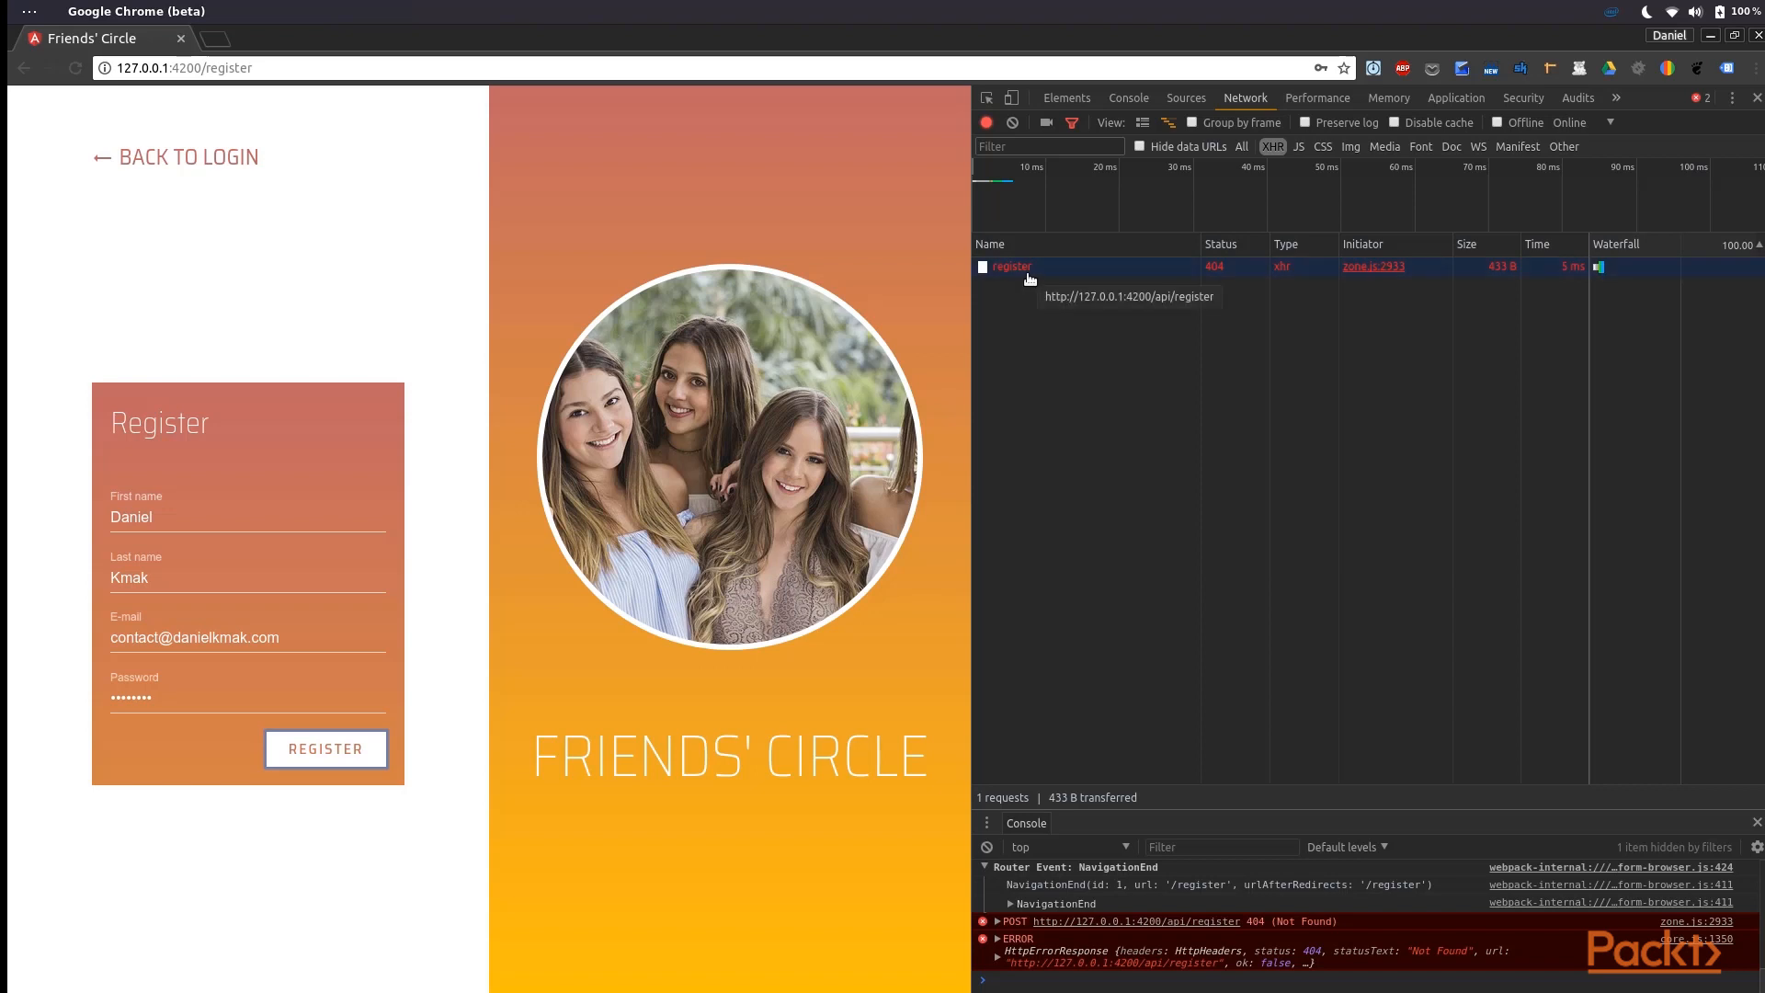
{"action": "left_click", "coordinate": [1009, 266]}
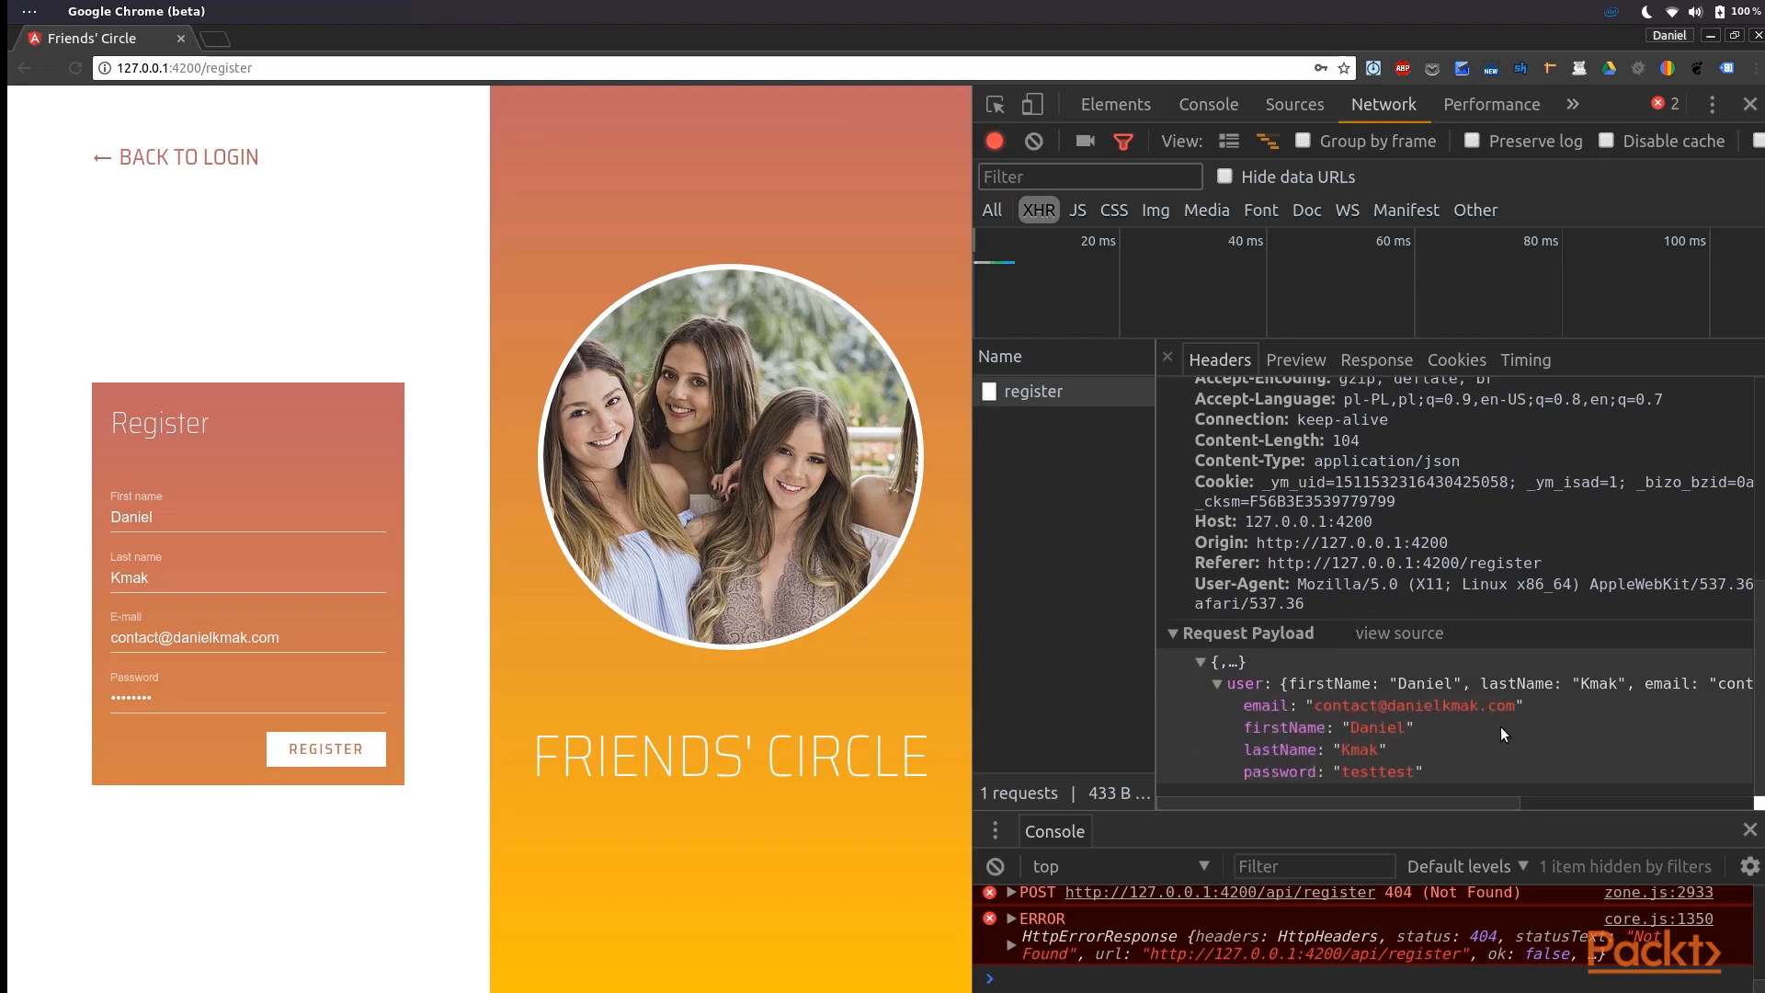
{"action": "mouse_move", "coordinate": [1531, 769]}
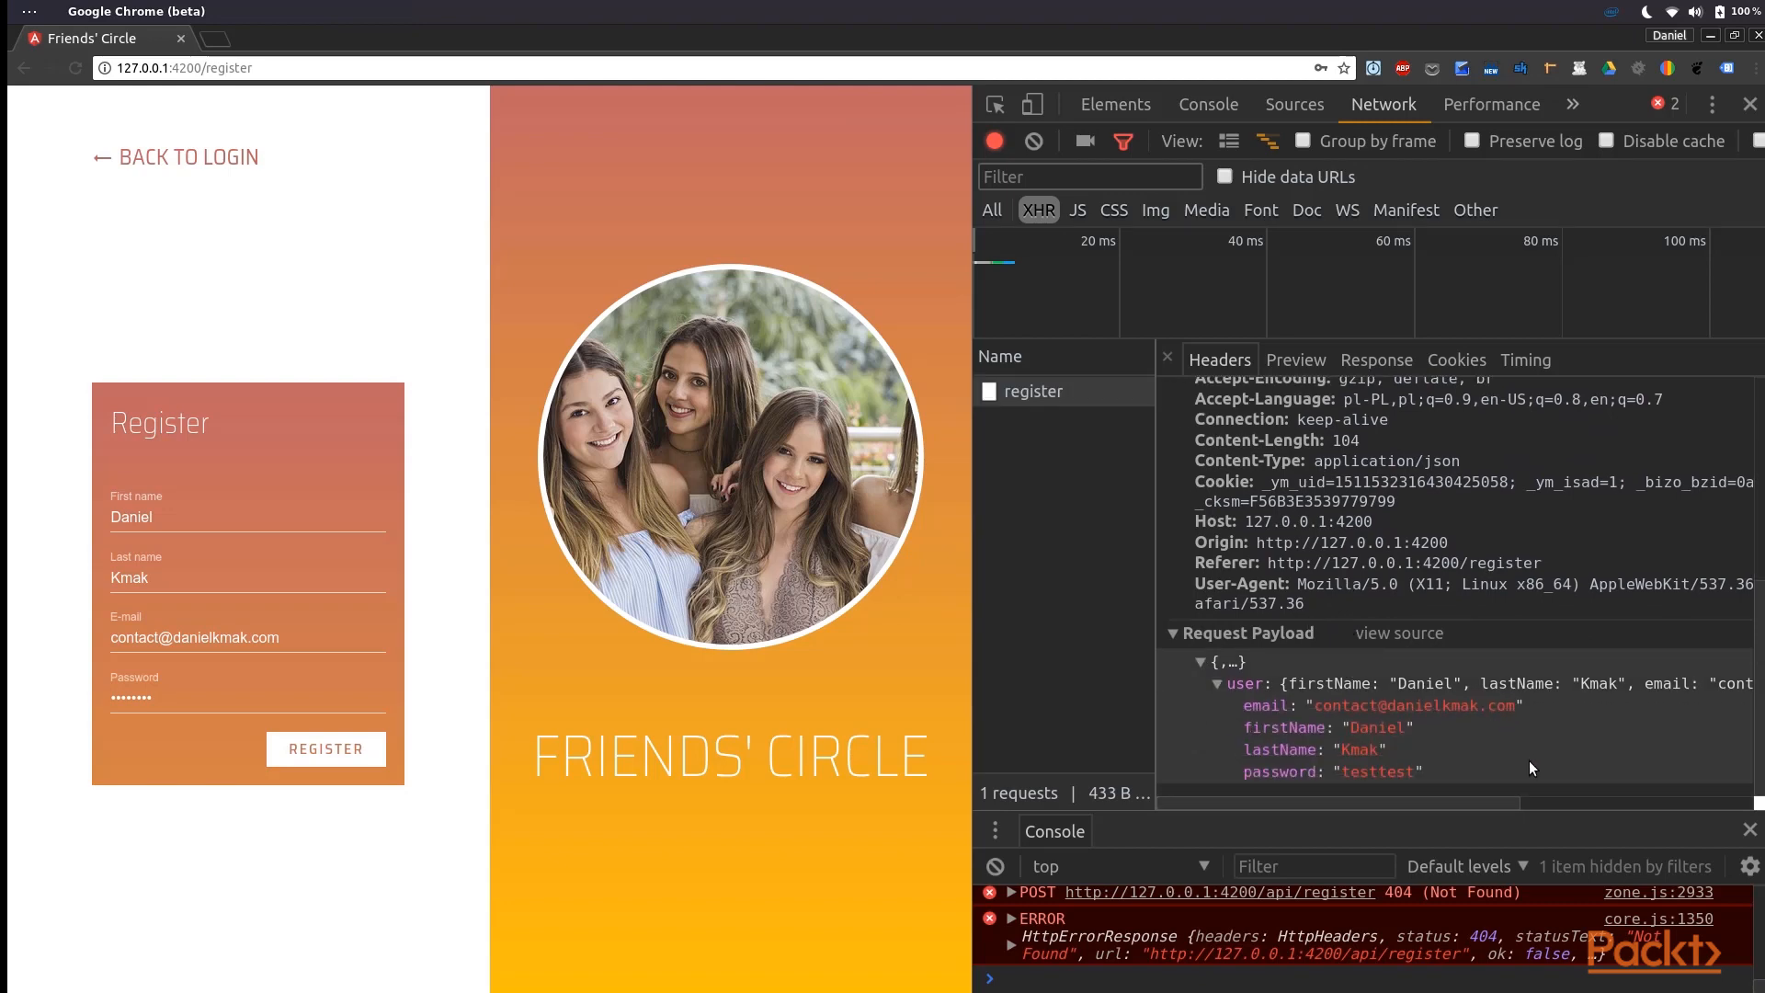